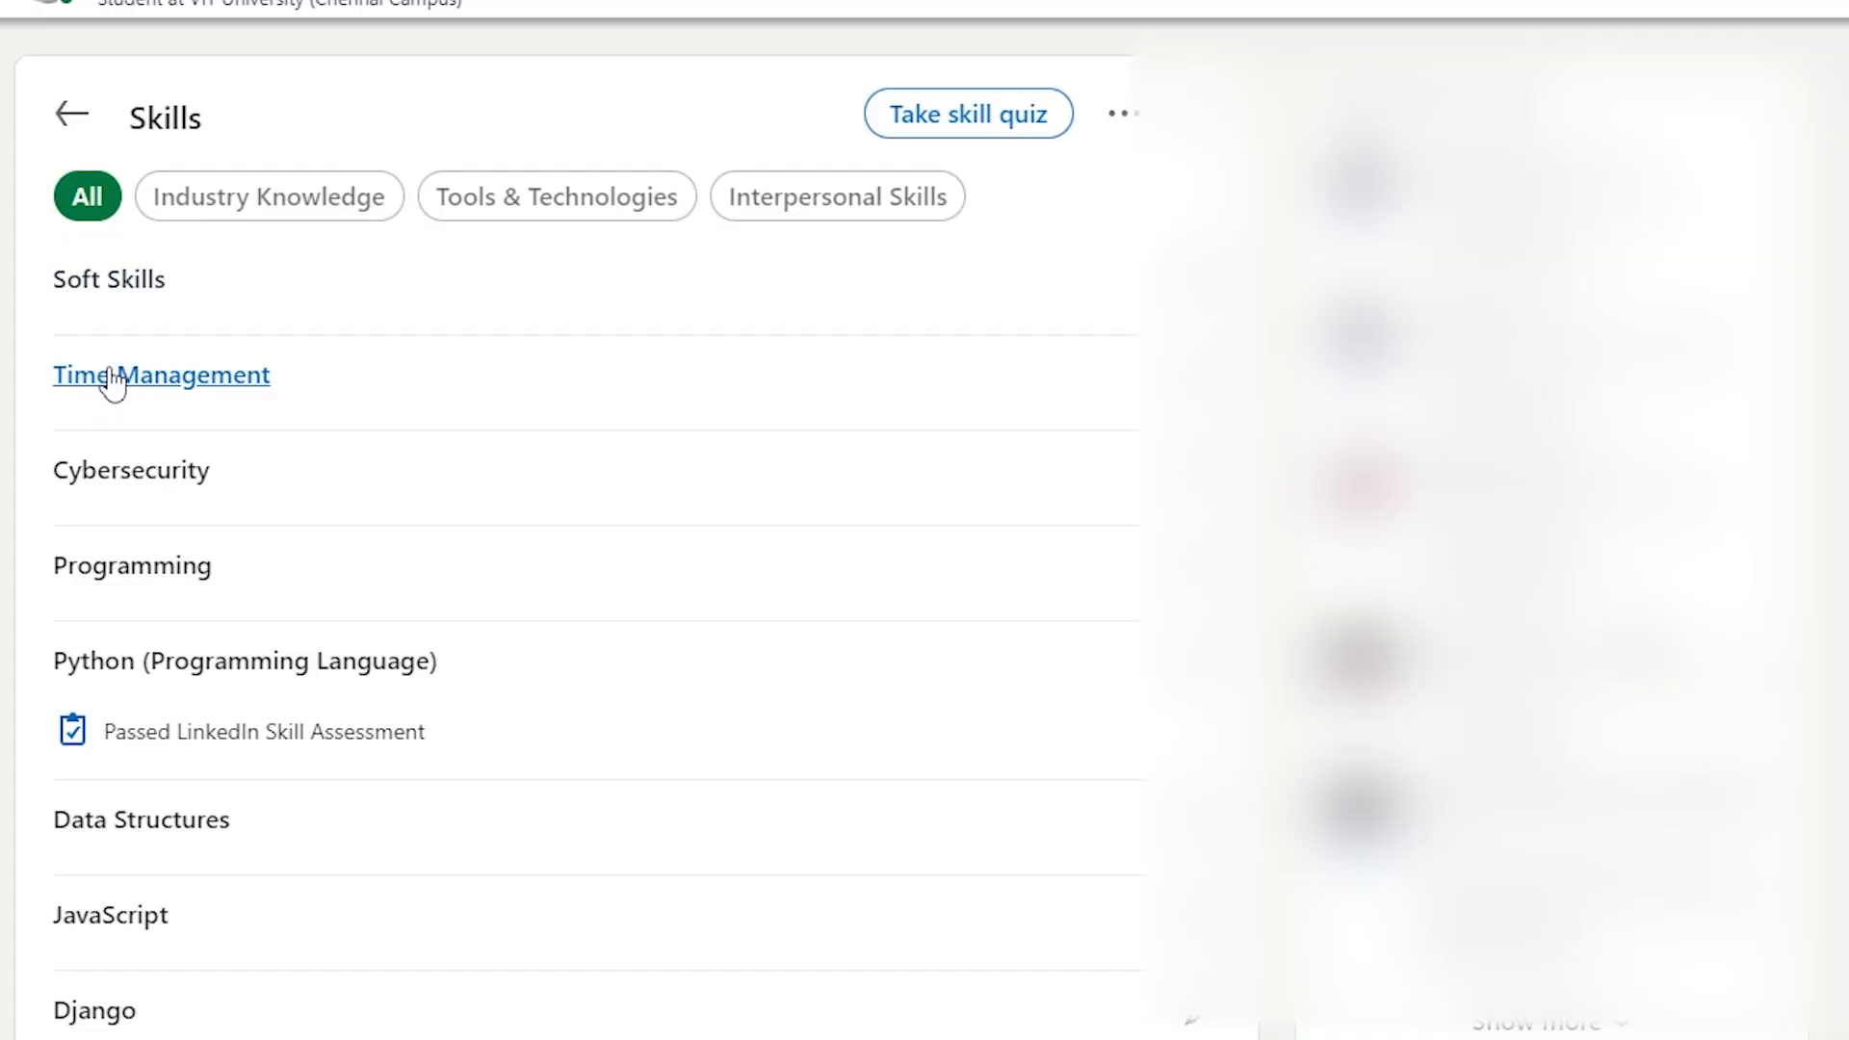
pyautogui.moveTo(95, 389)
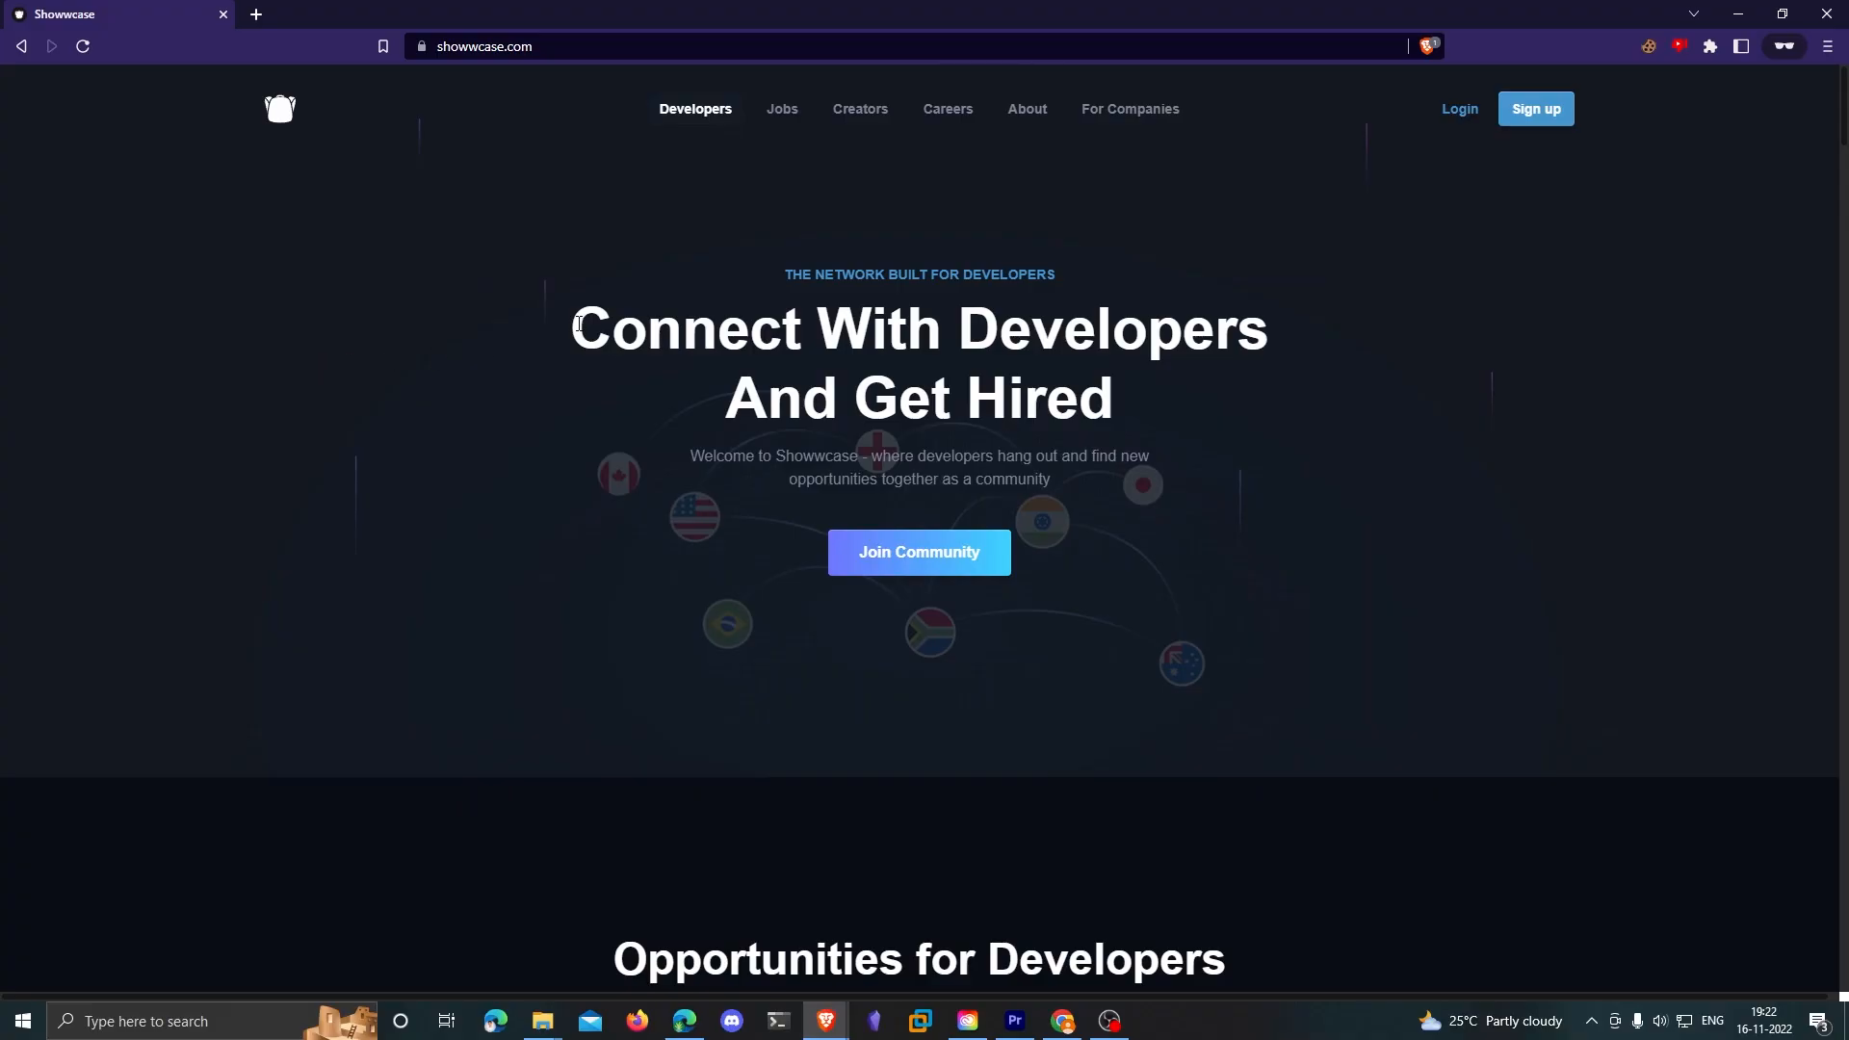
# Highlight the headline and scroll down through the developer profile page
pyautogui.moveTo(578, 327); pyautogui.dragTo(1114, 399)
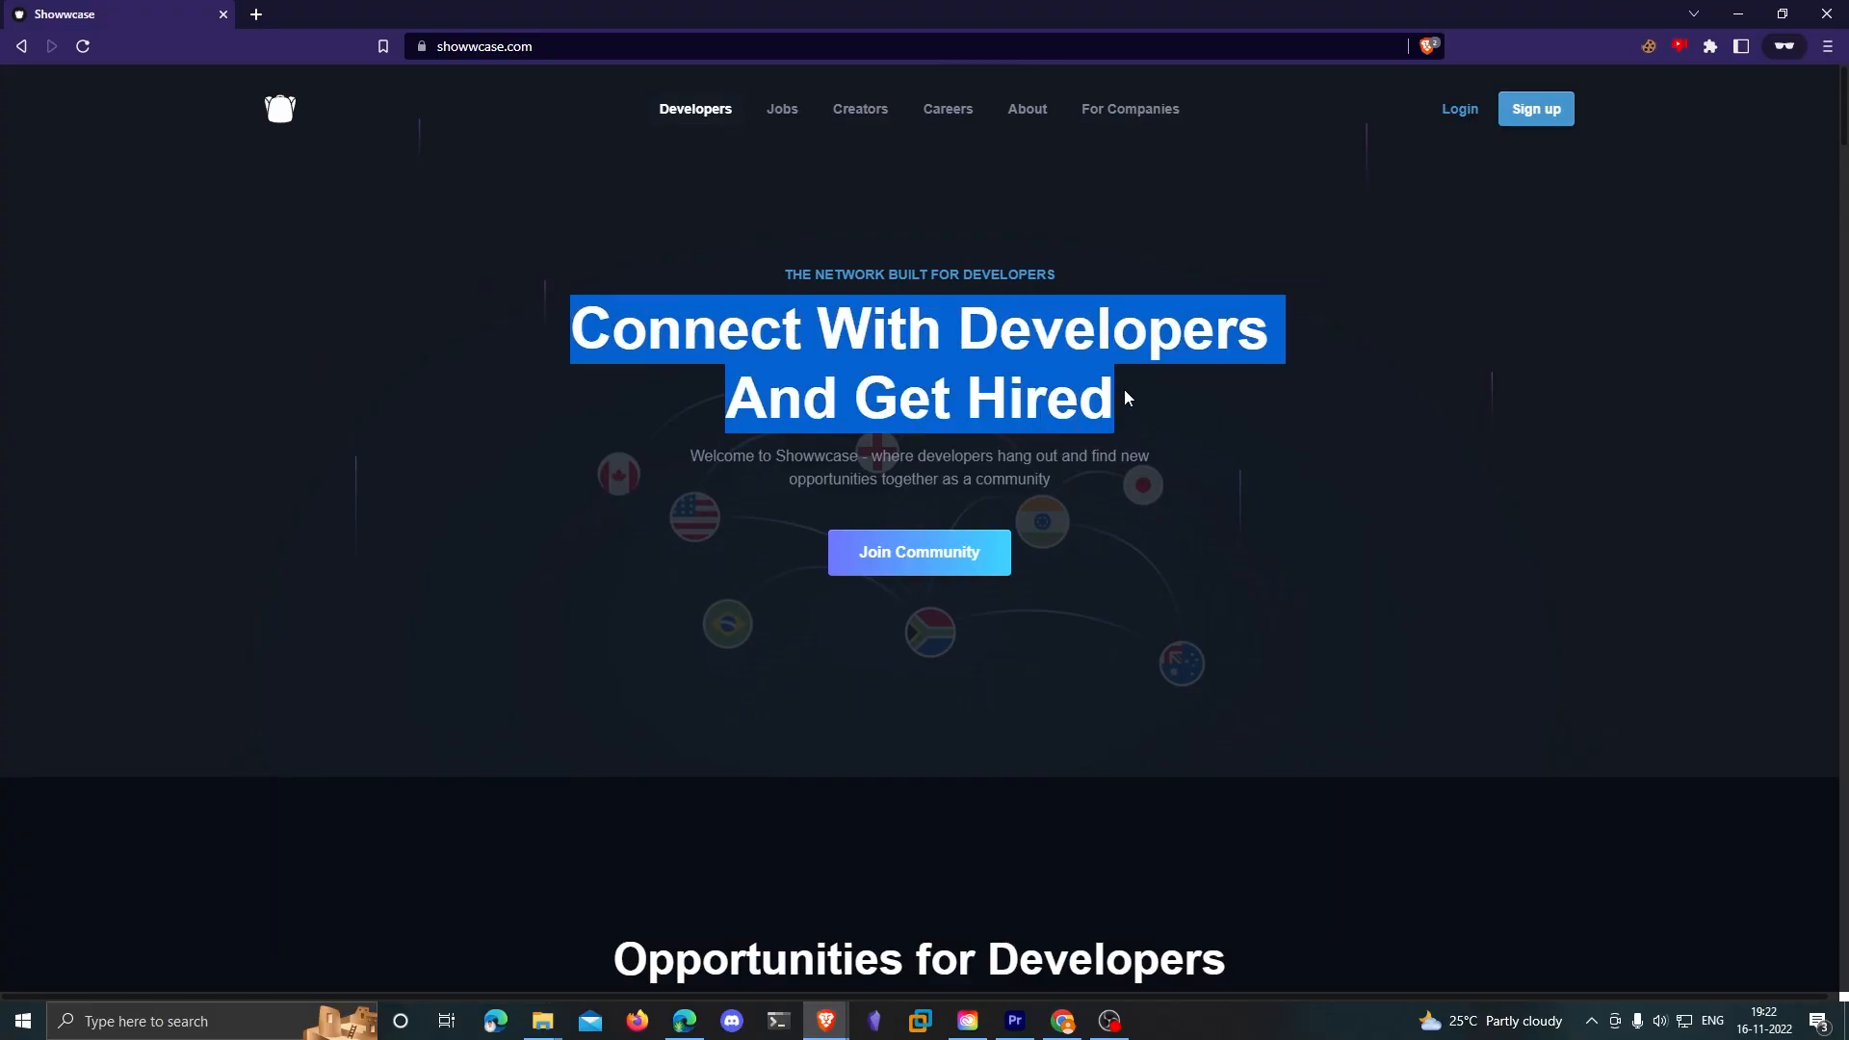
pyautogui.scroll(-3)
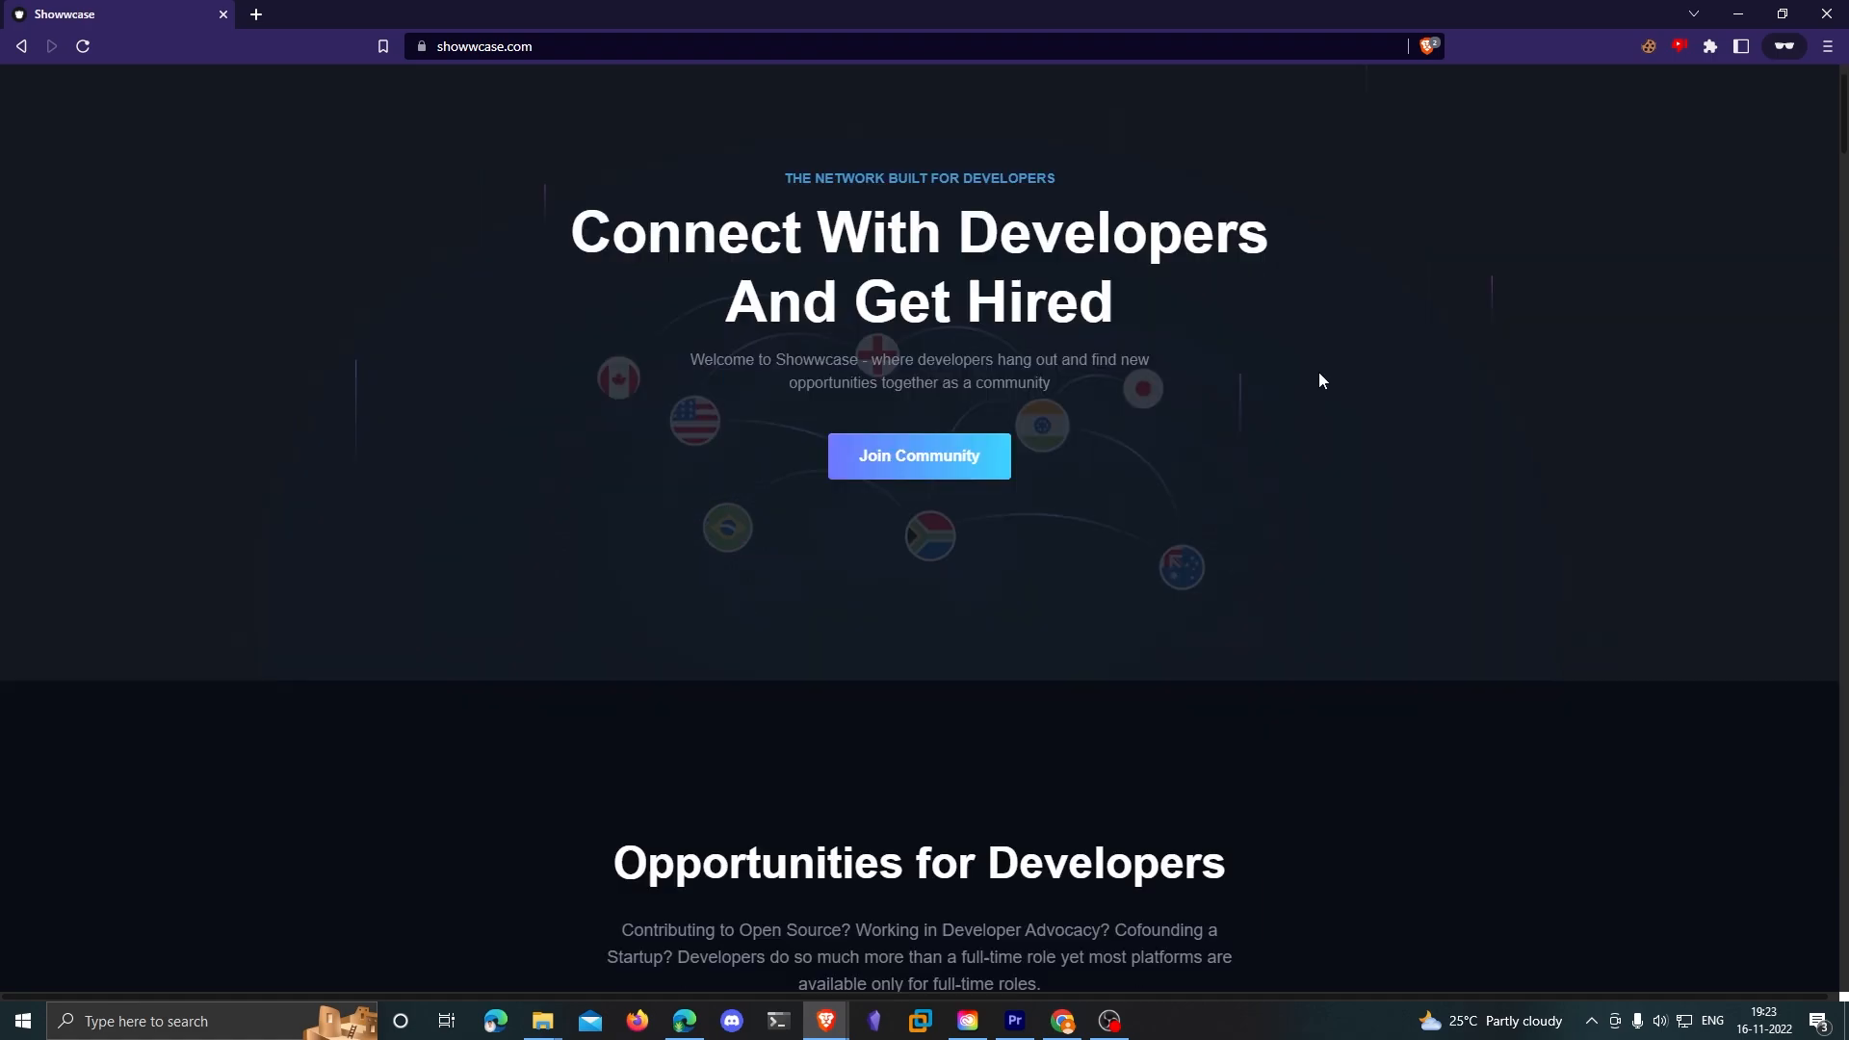
pyautogui.scroll(-3)
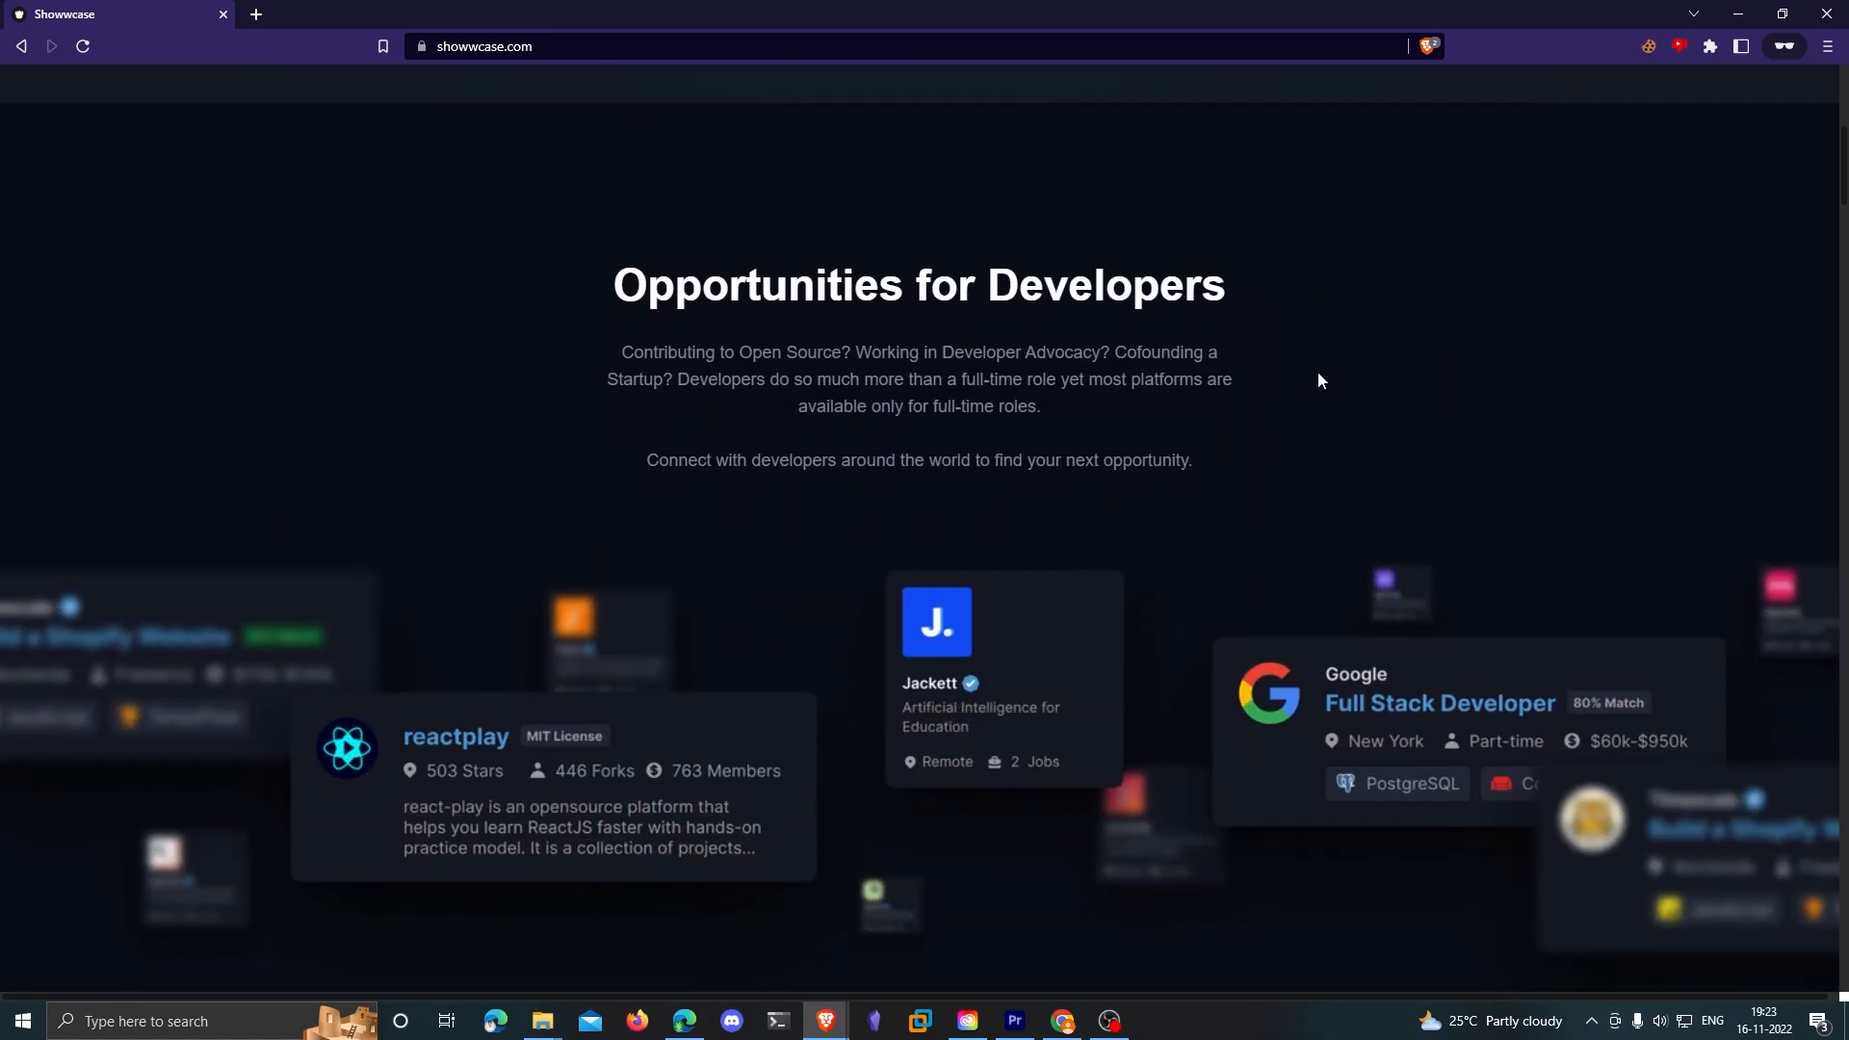
pyautogui.scroll(-3)
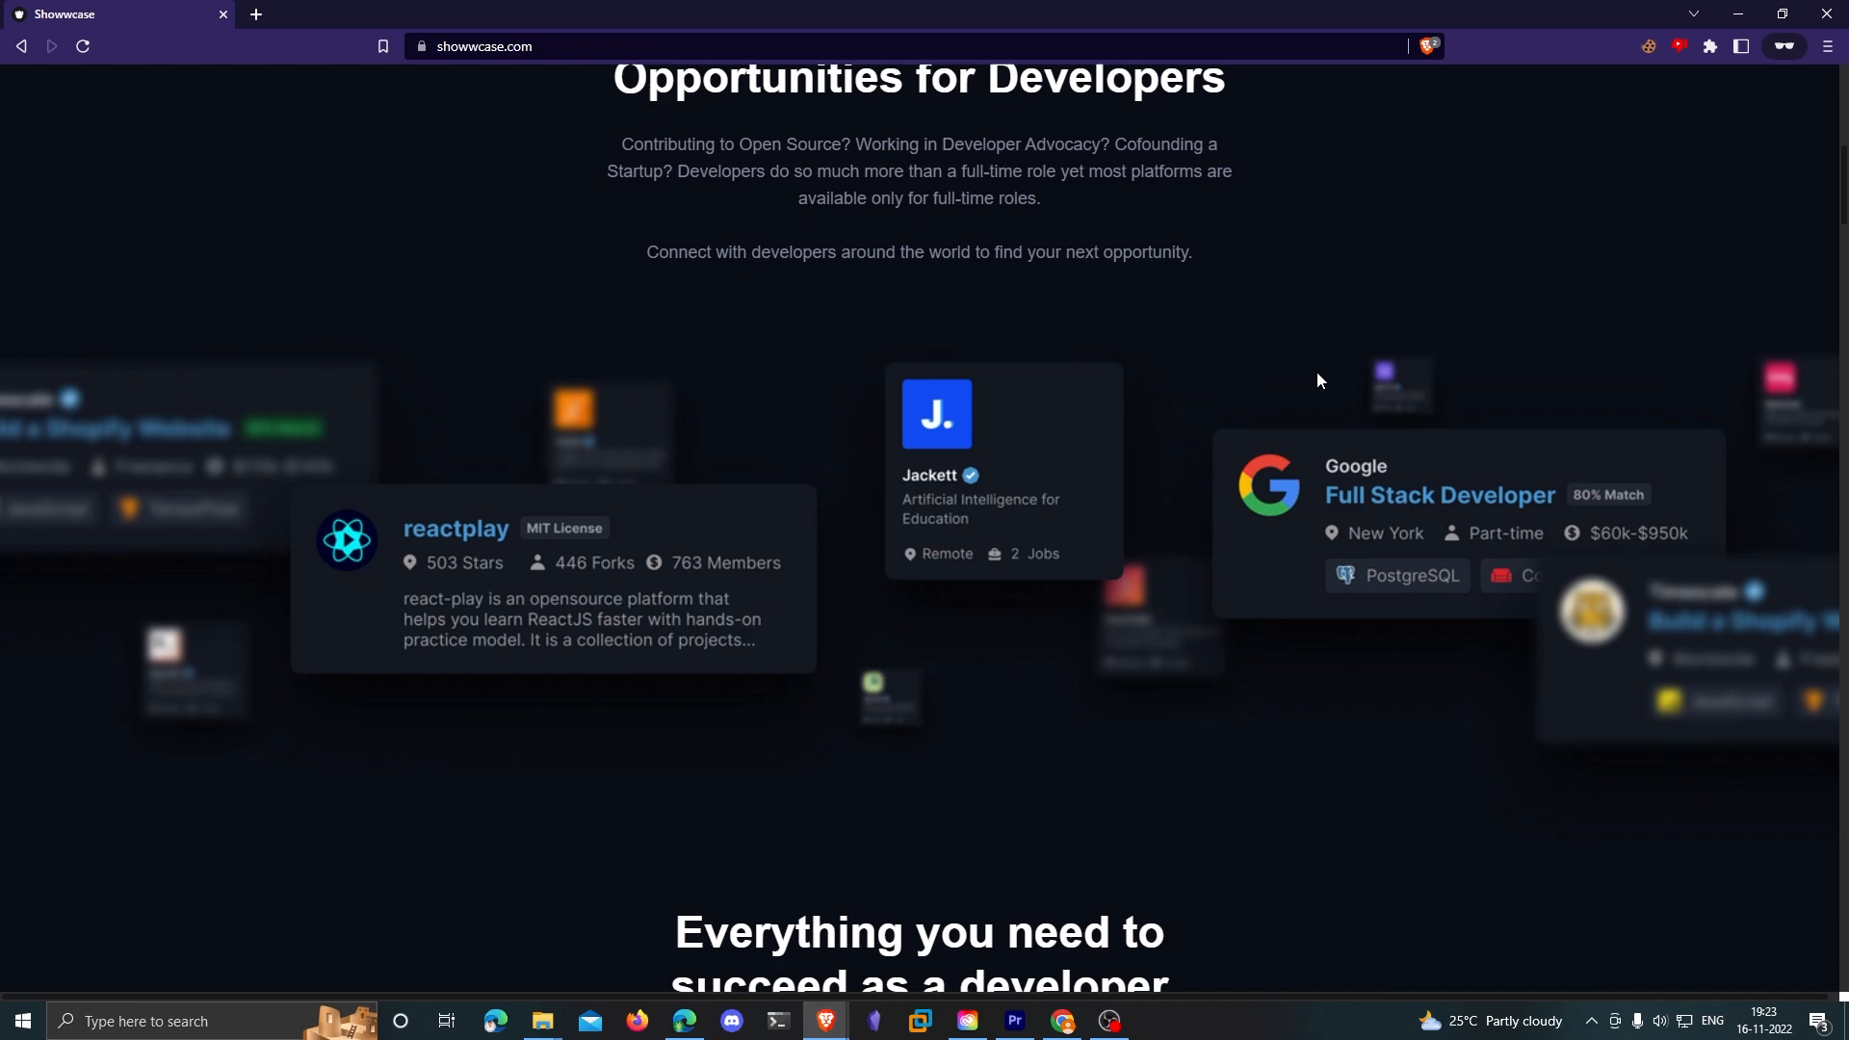
pyautogui.scroll(-3)
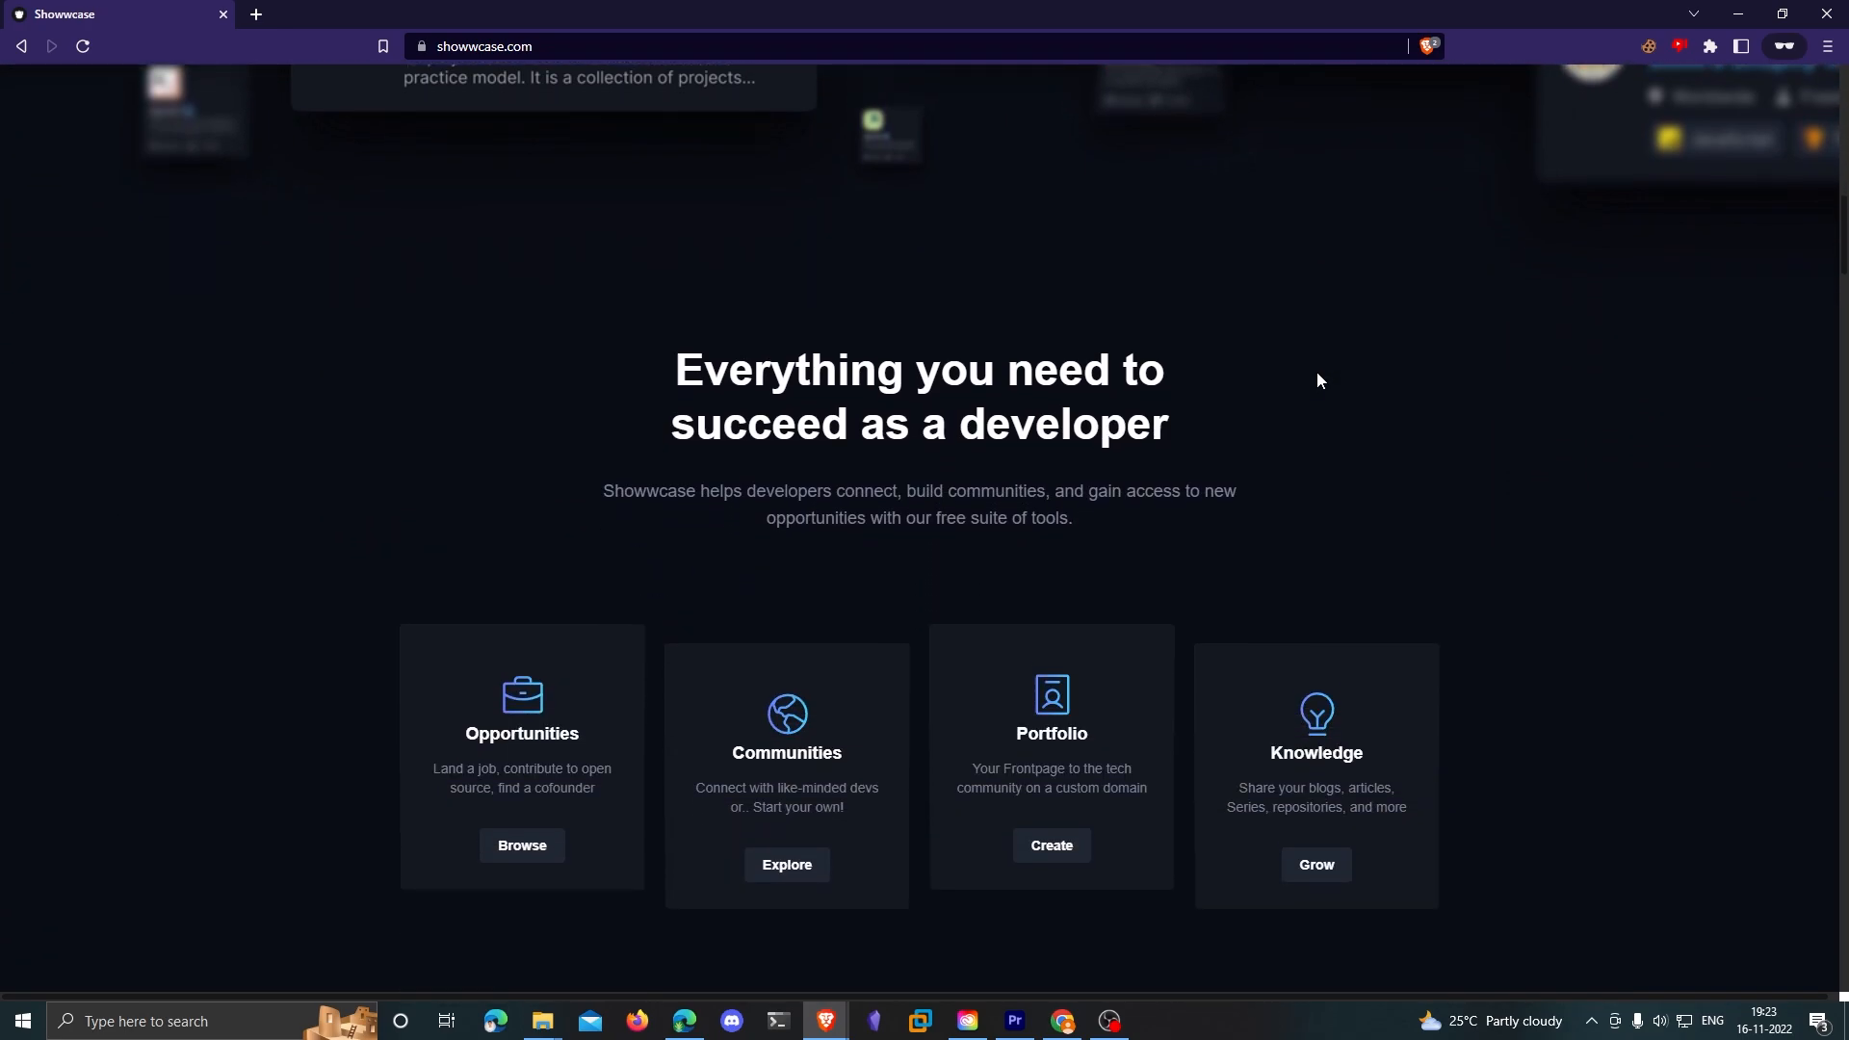
pyautogui.scroll(-3)
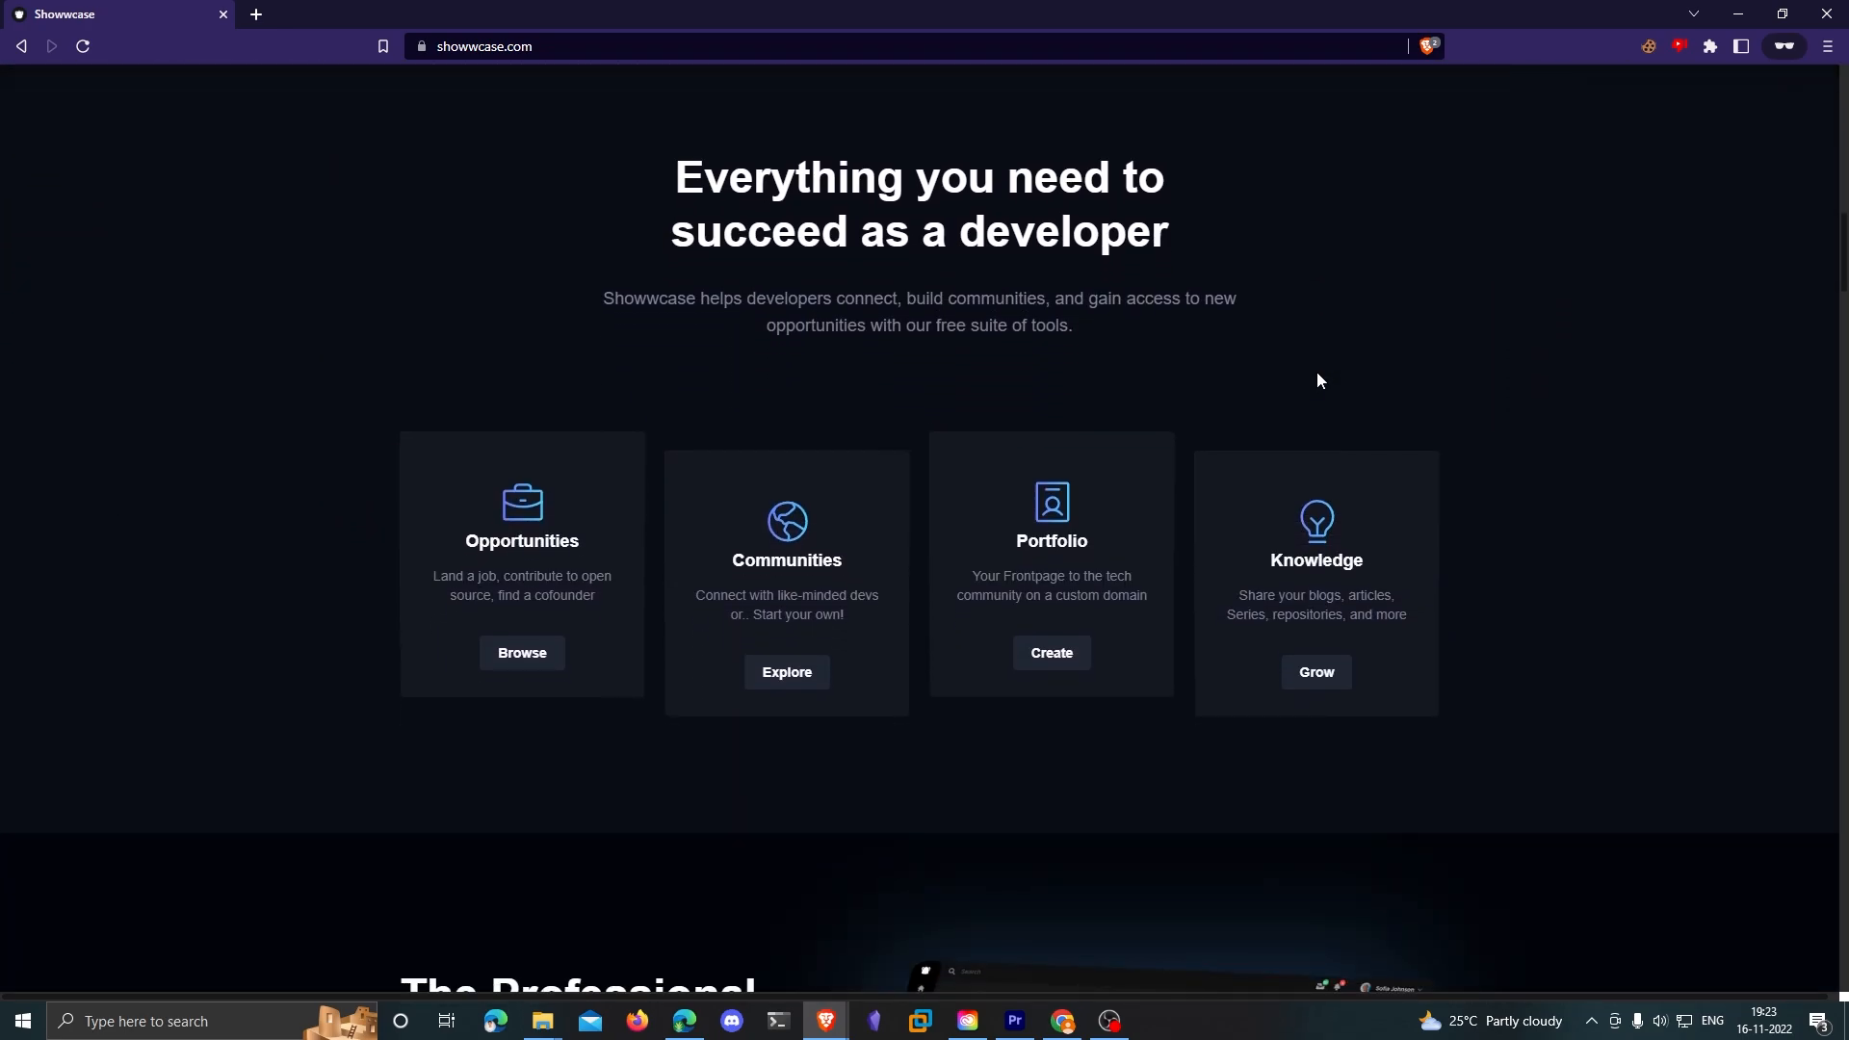
pyautogui.scroll(-3)
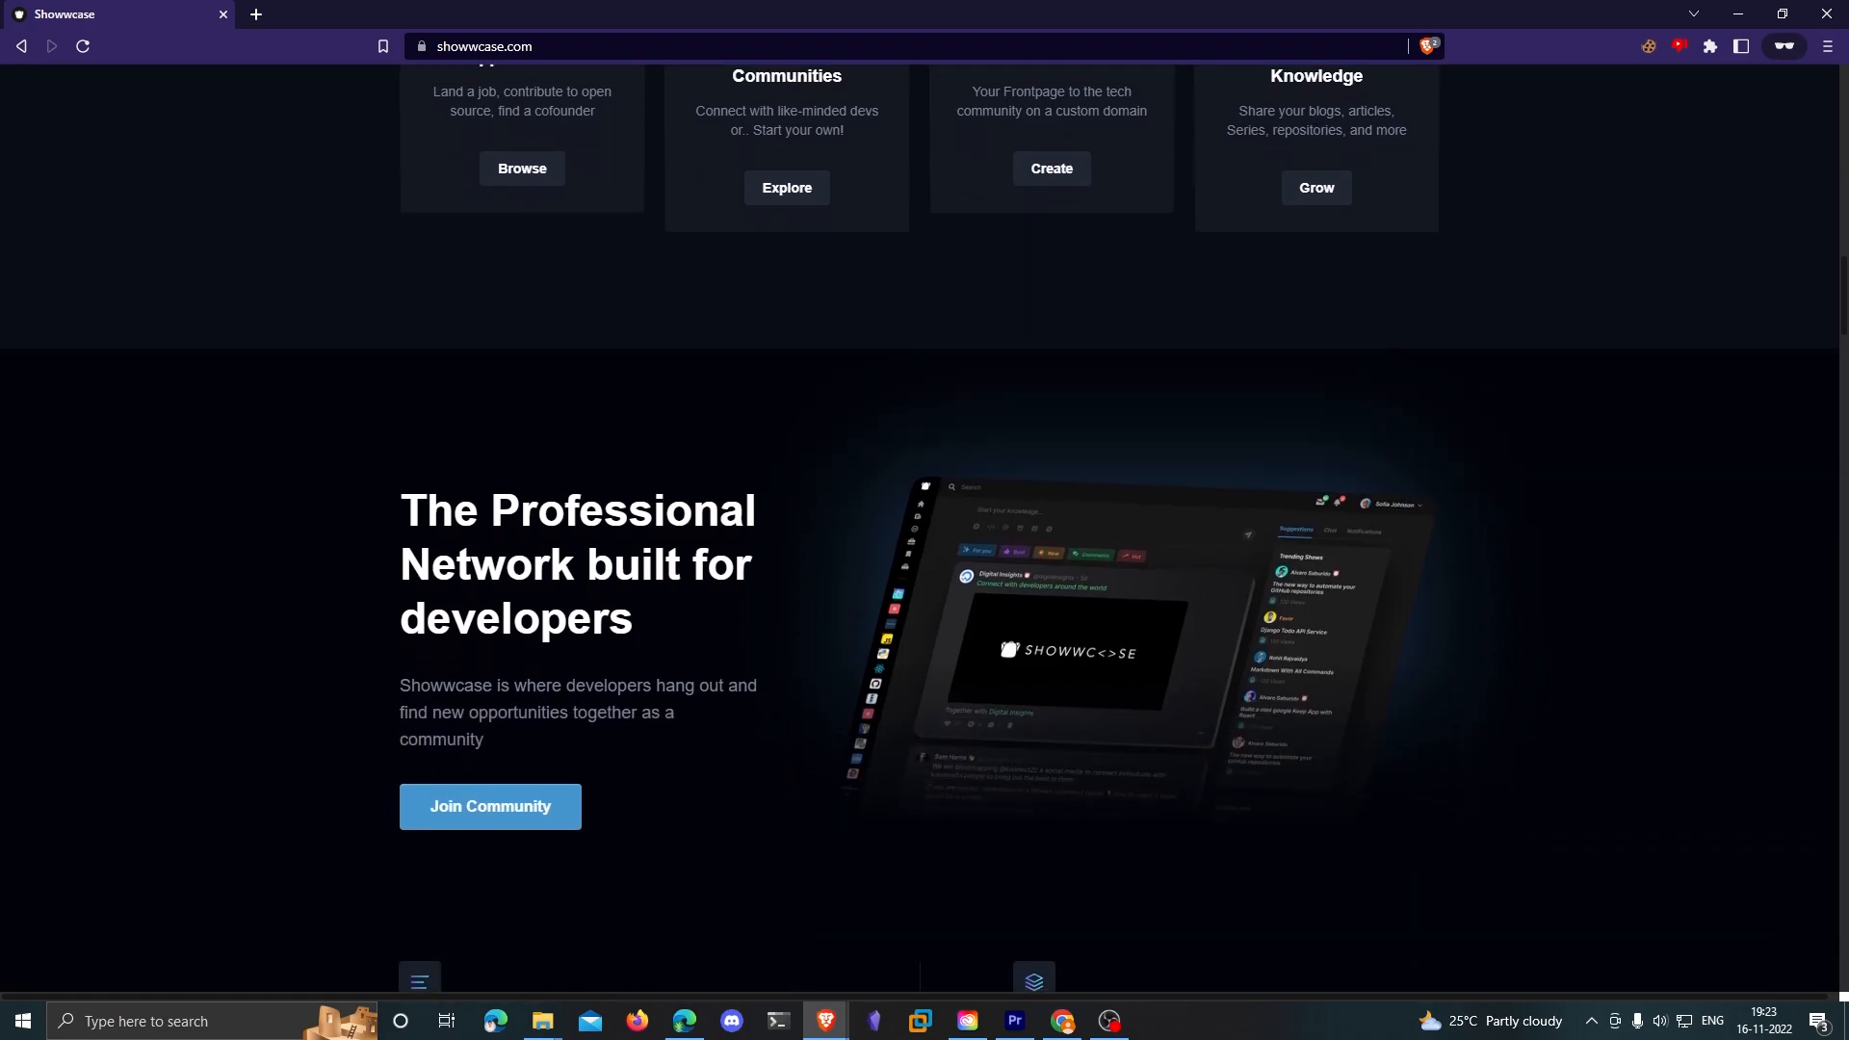
pyautogui.scroll(-3)
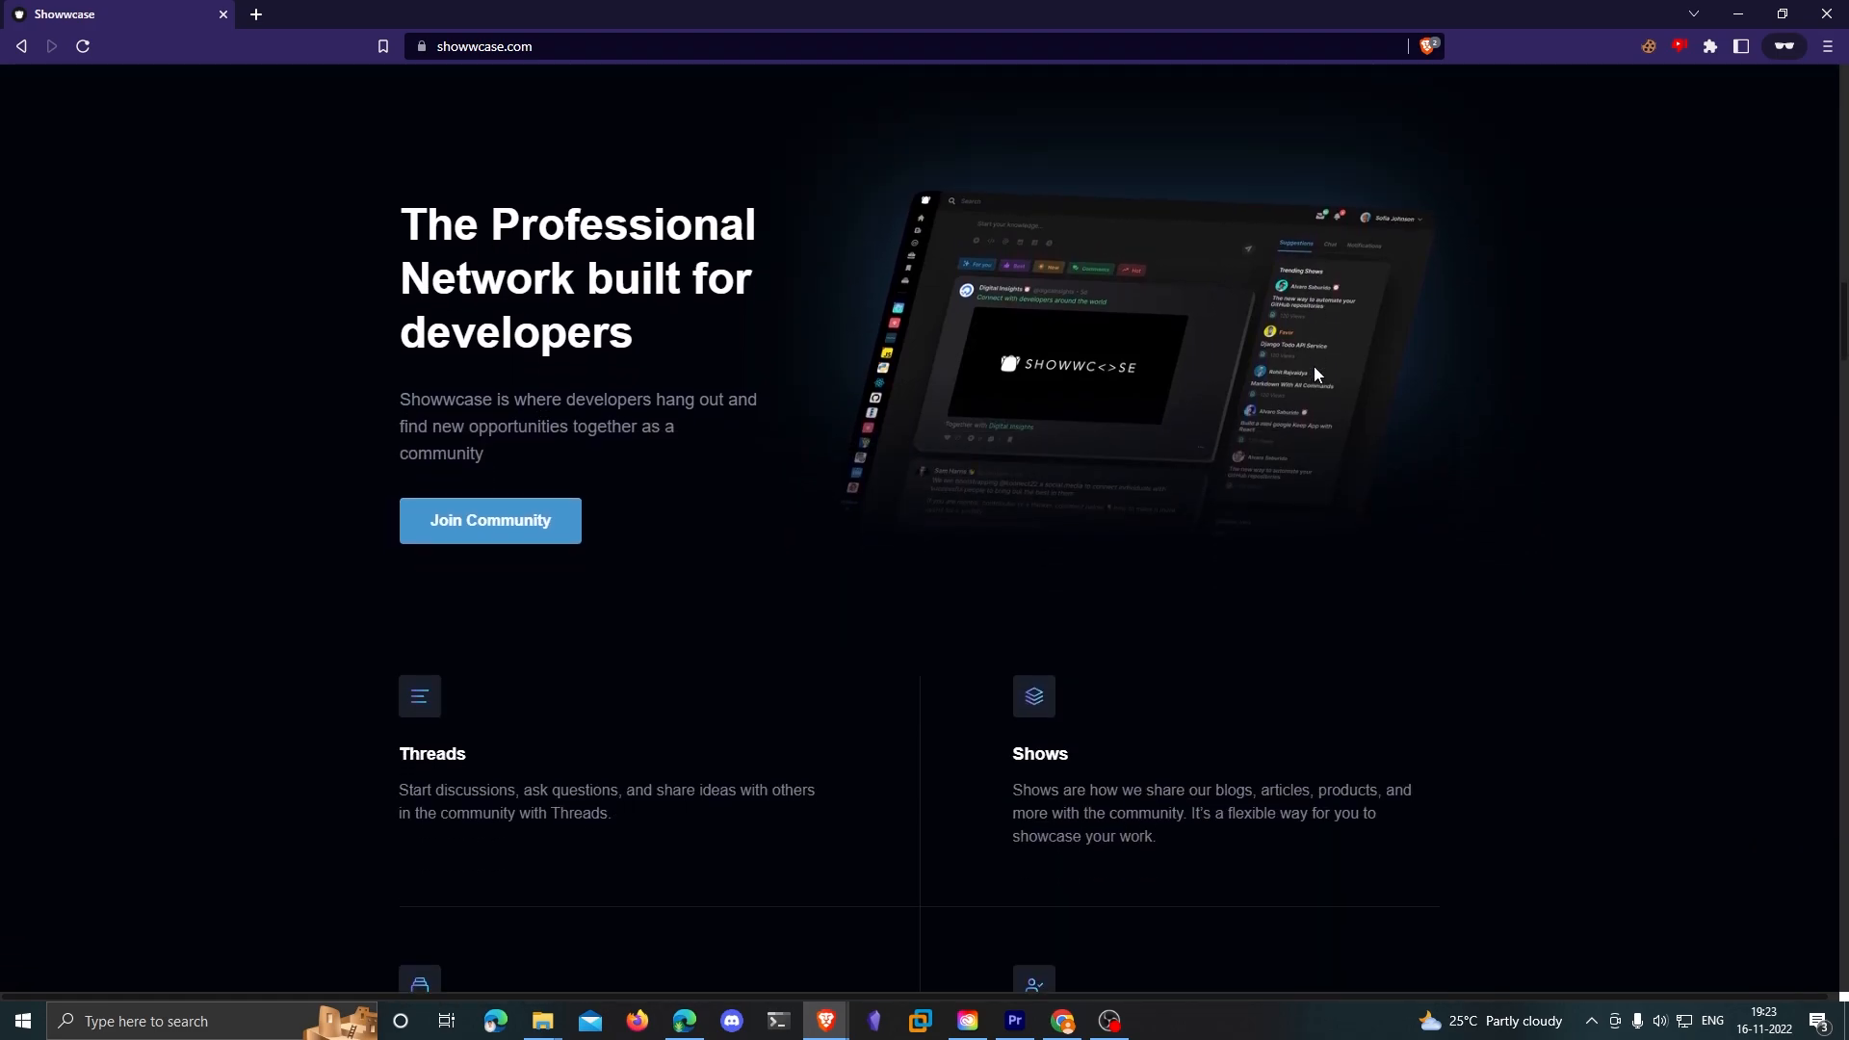
pyautogui.scroll(-3)
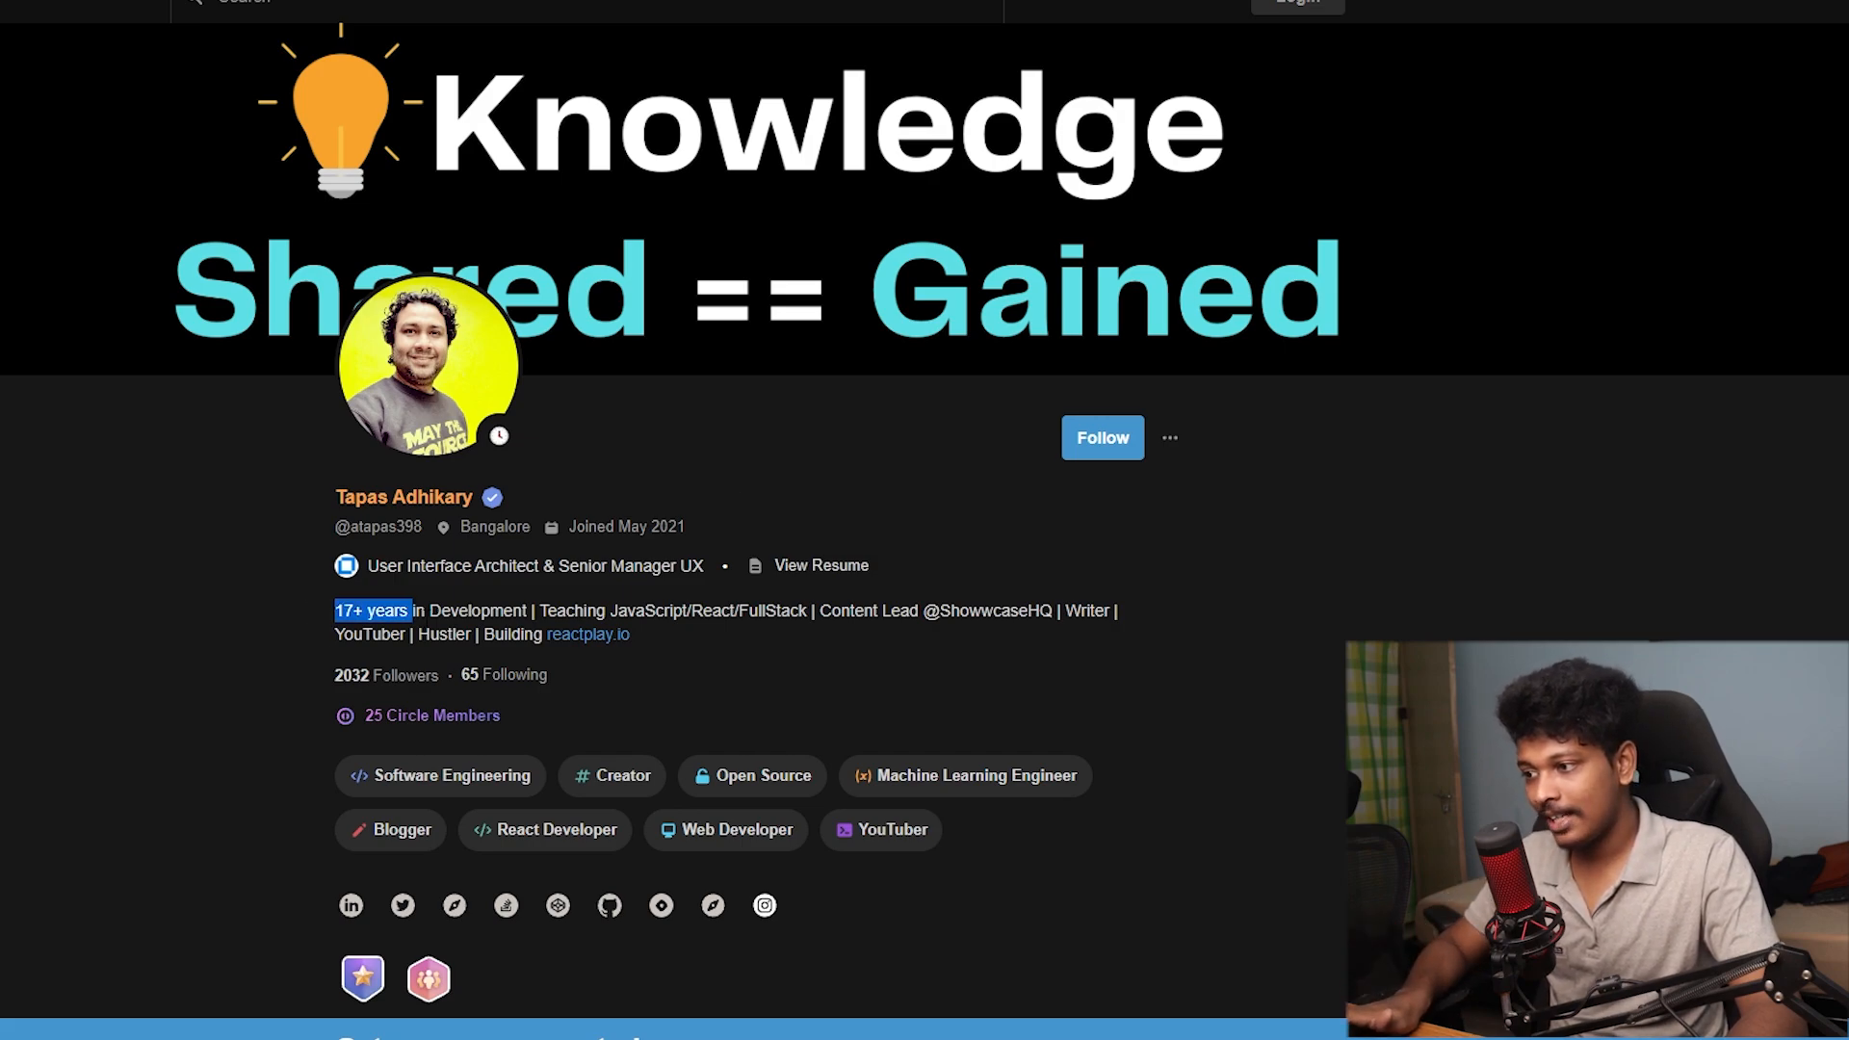
# Highlight the bio line and the About section paragraphs while reviewing the tech stack
pyautogui.moveTo(372, 610); pyautogui.dragTo(630, 635)
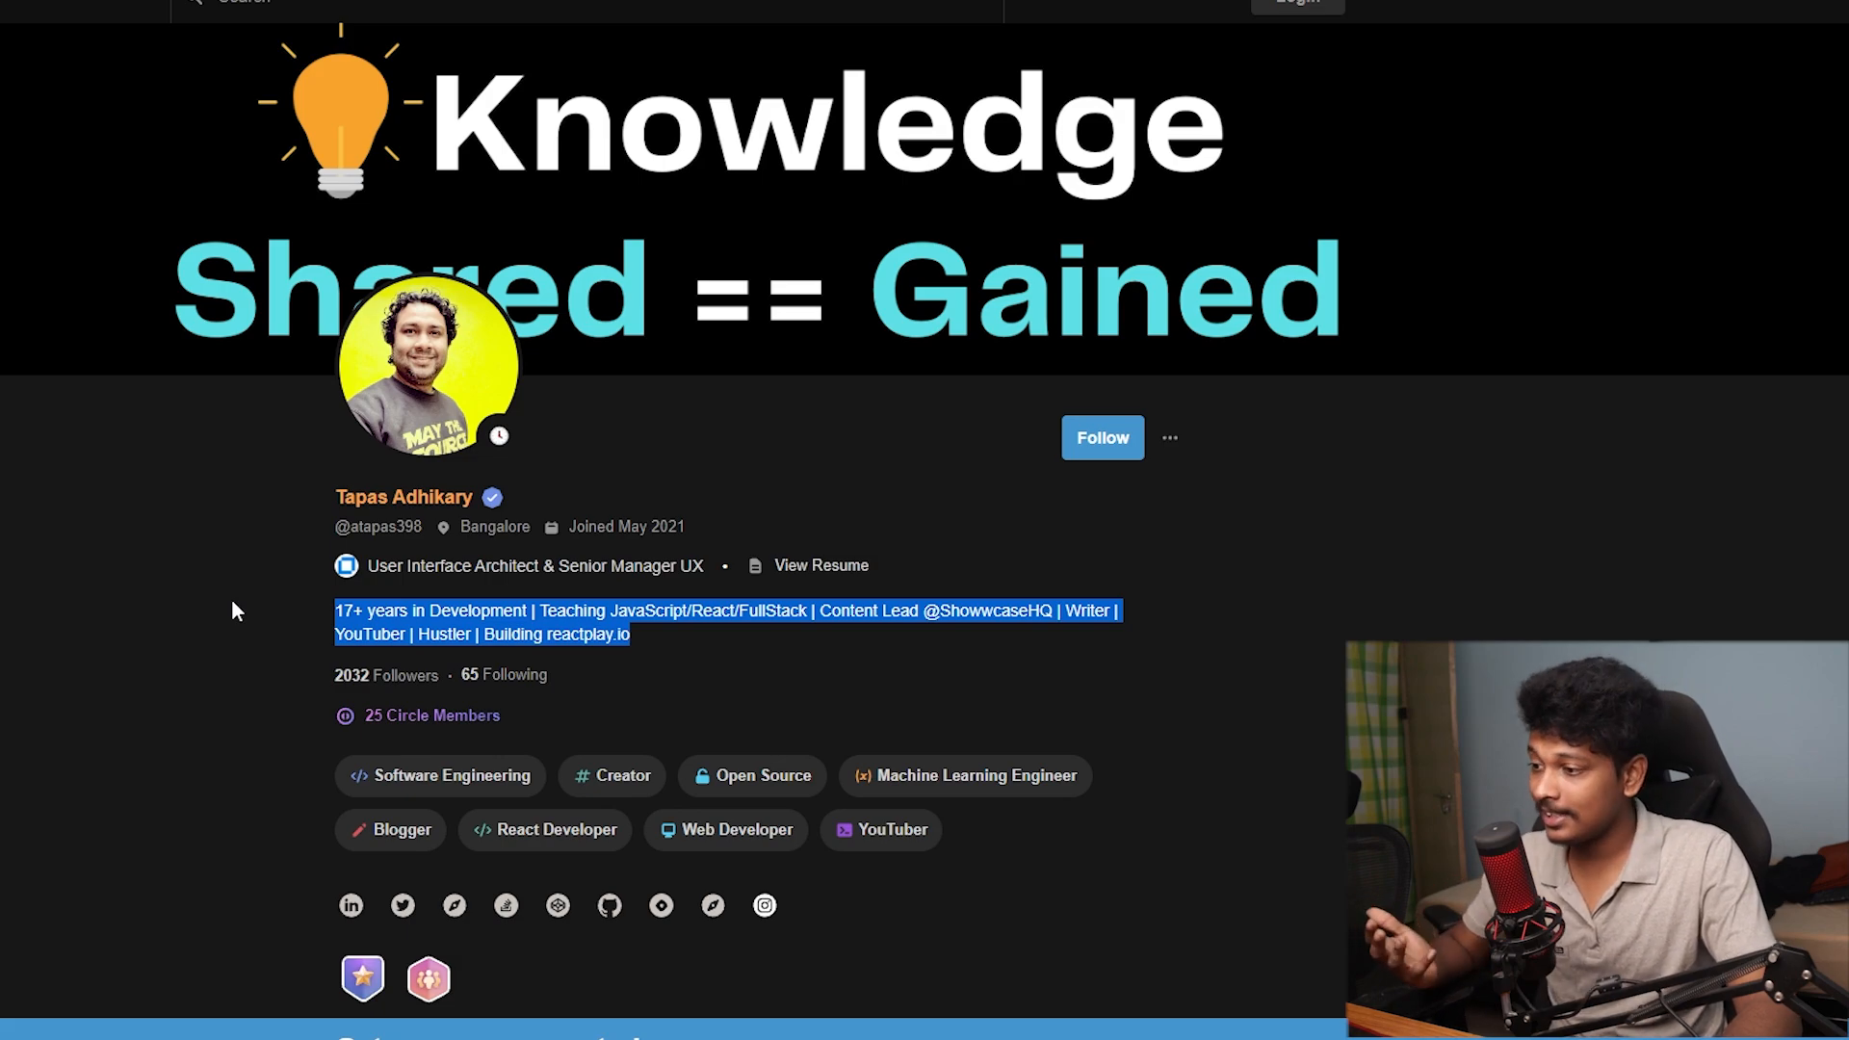
pyautogui.scroll(-3)
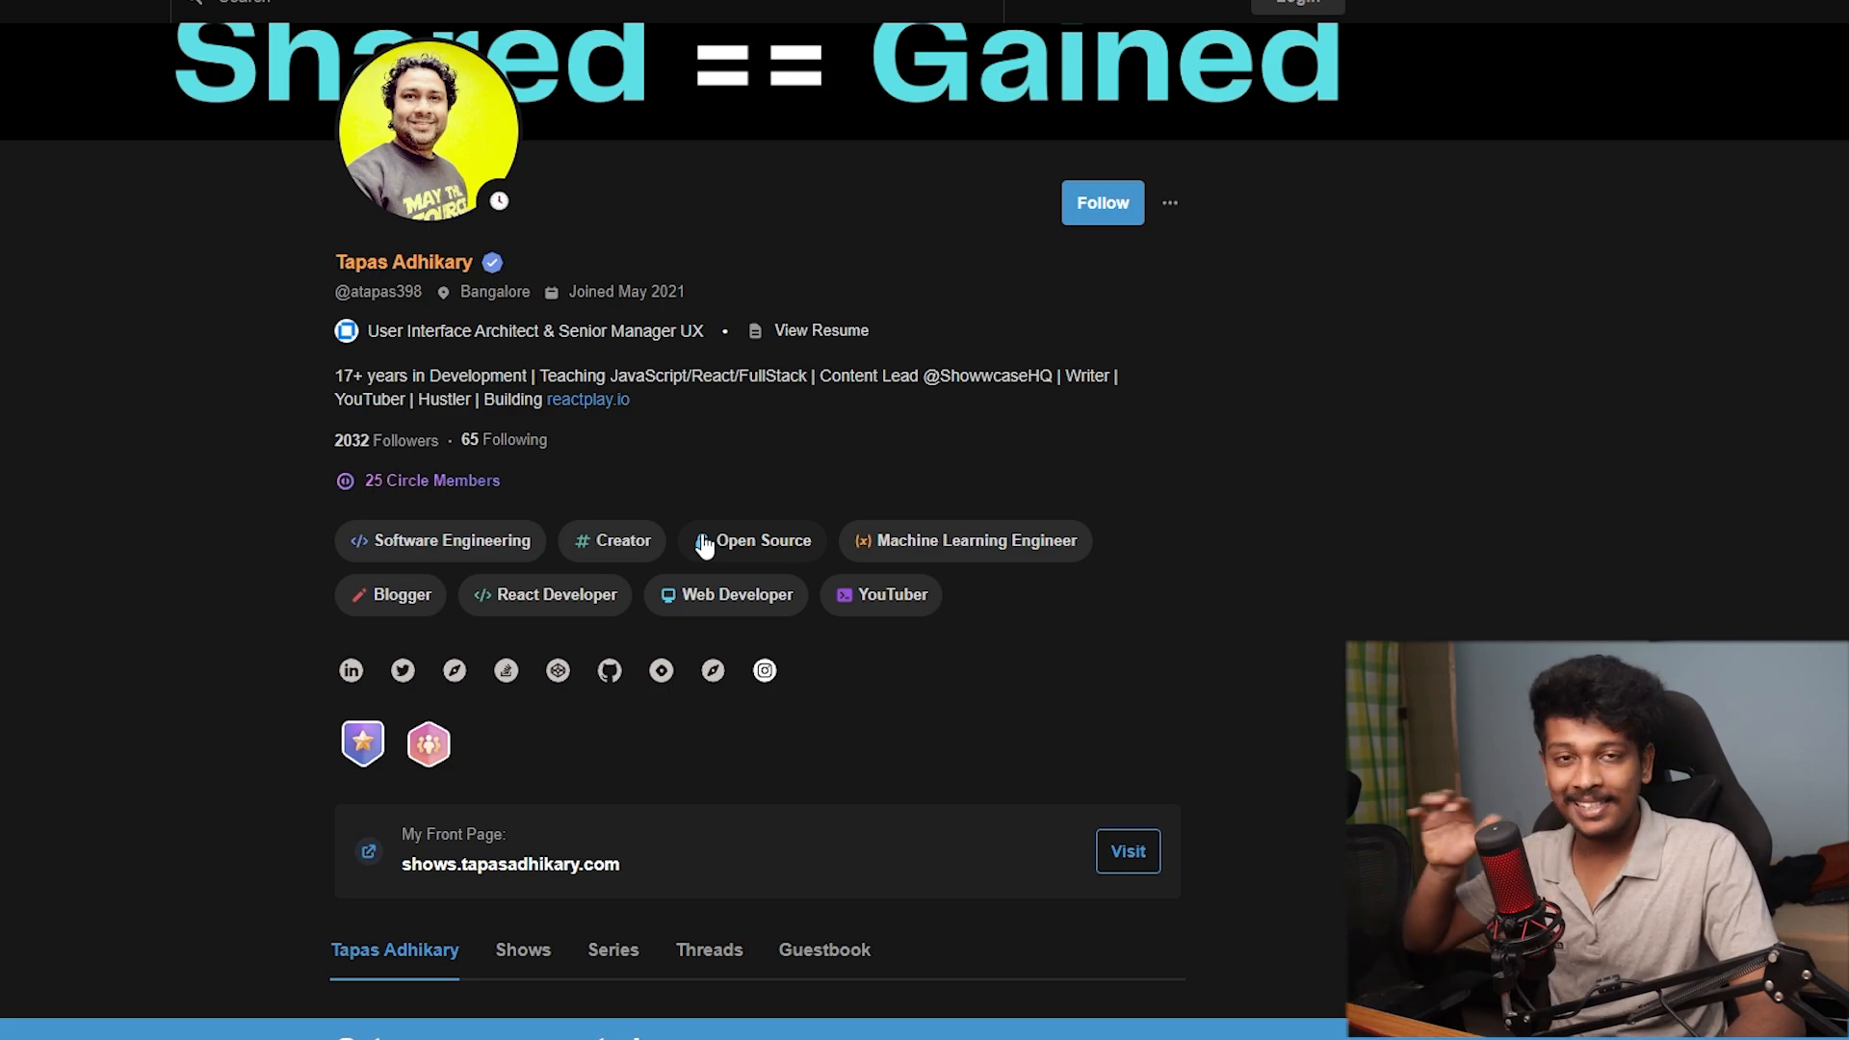
pyautogui.scroll(-3)
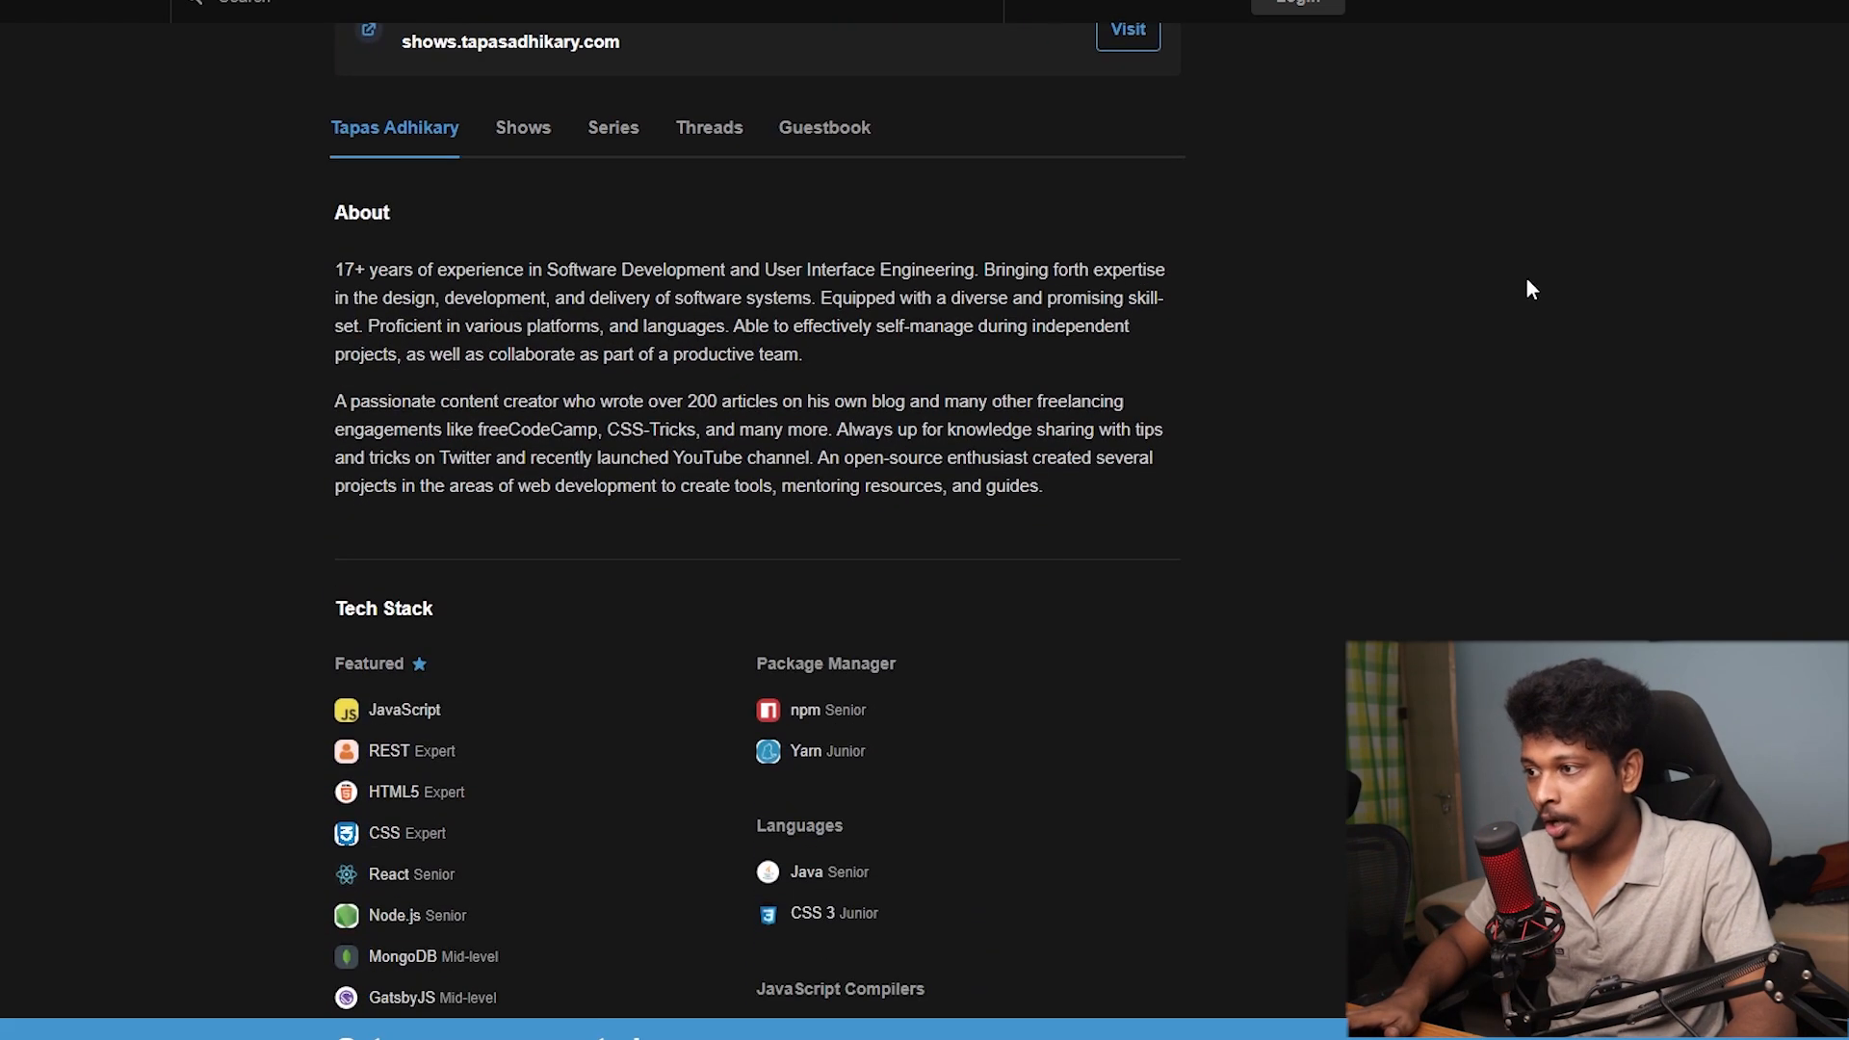
pyautogui.moveTo(334, 269); pyautogui.dragTo(1042, 486)
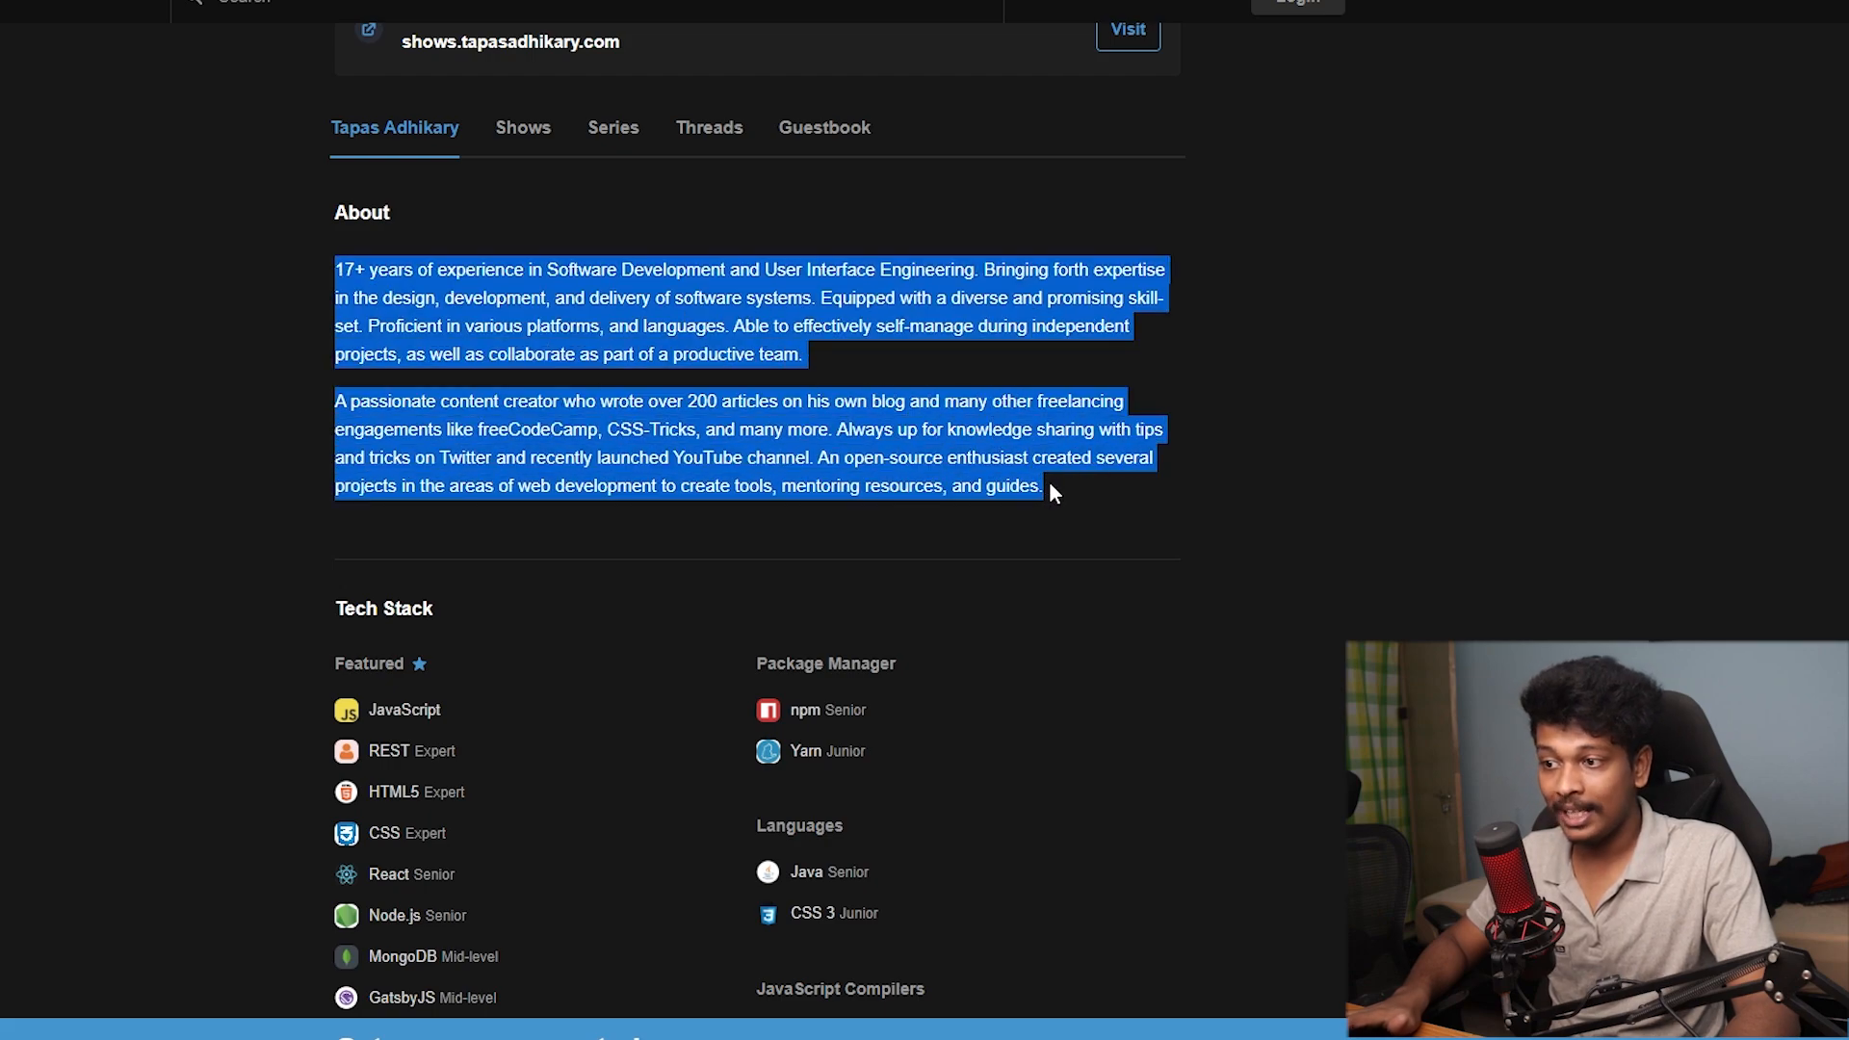
# View the profile's Shows, Series and Threads, with the pinned open-source post at top
pyautogui.click(522, 127)
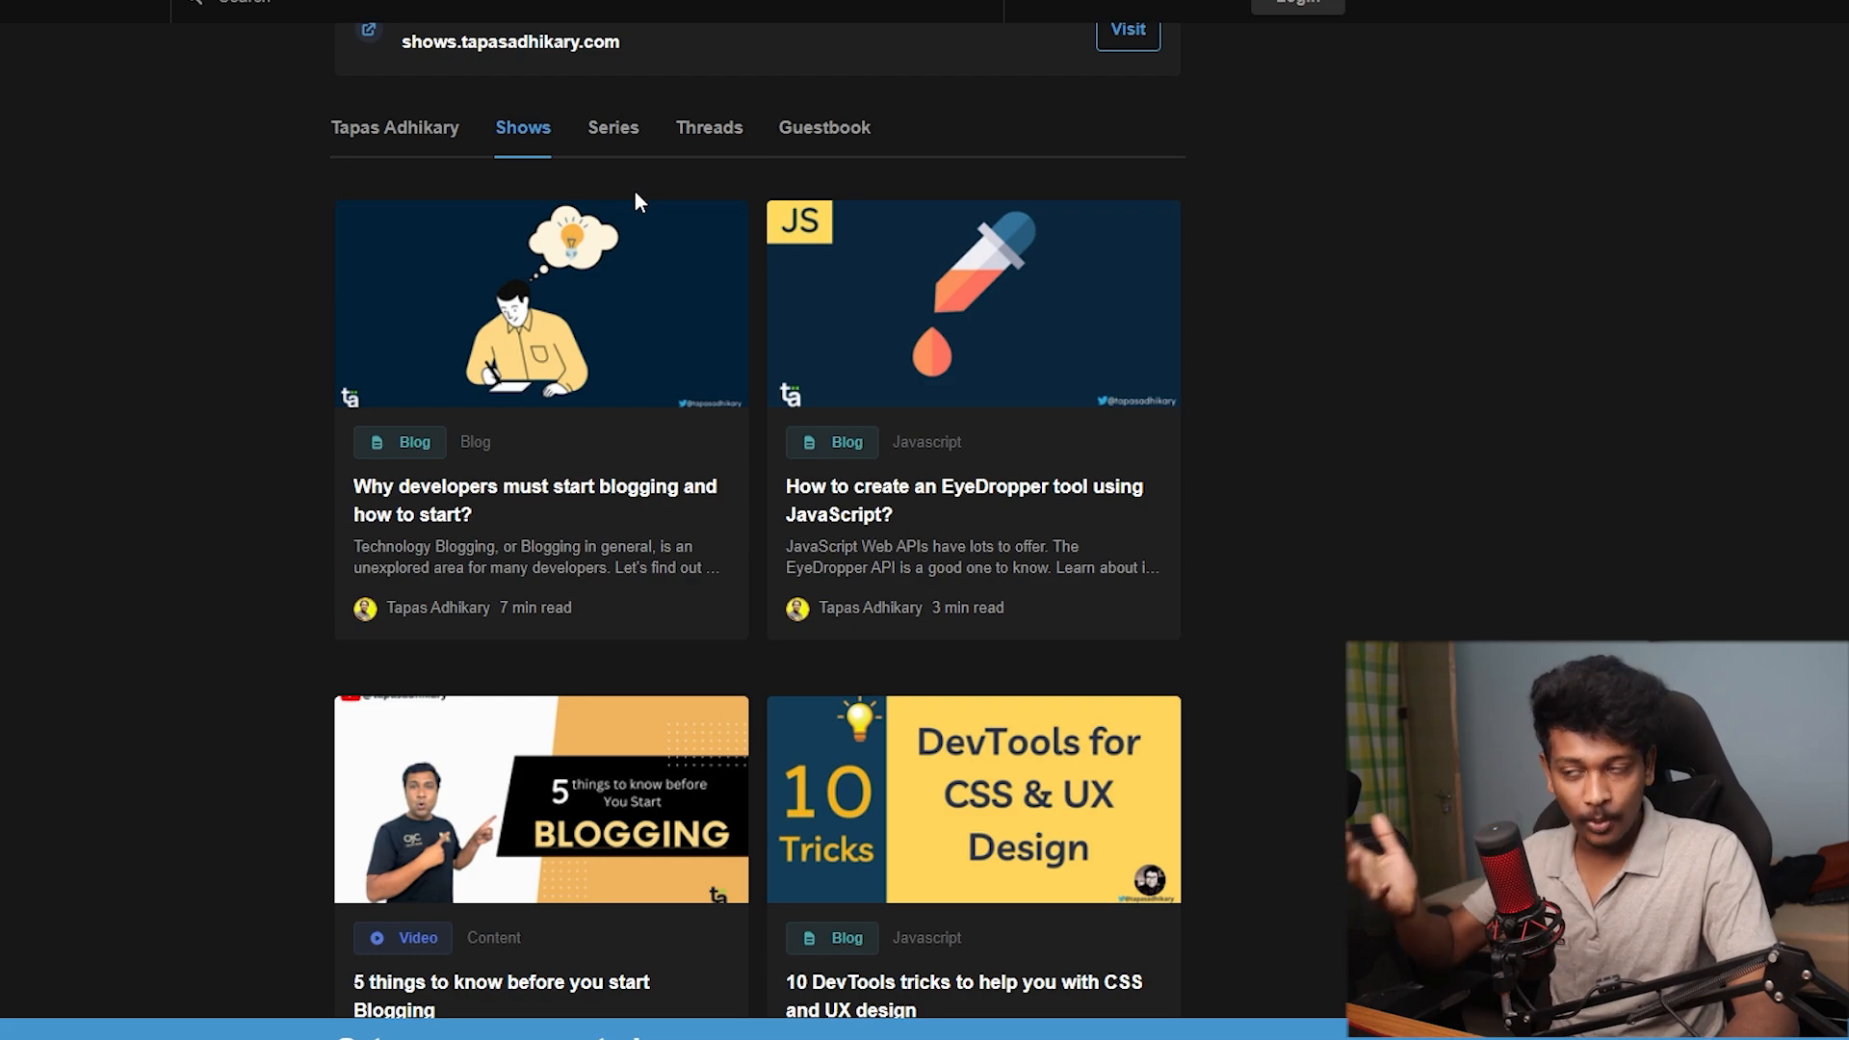
pyautogui.click(612, 127)
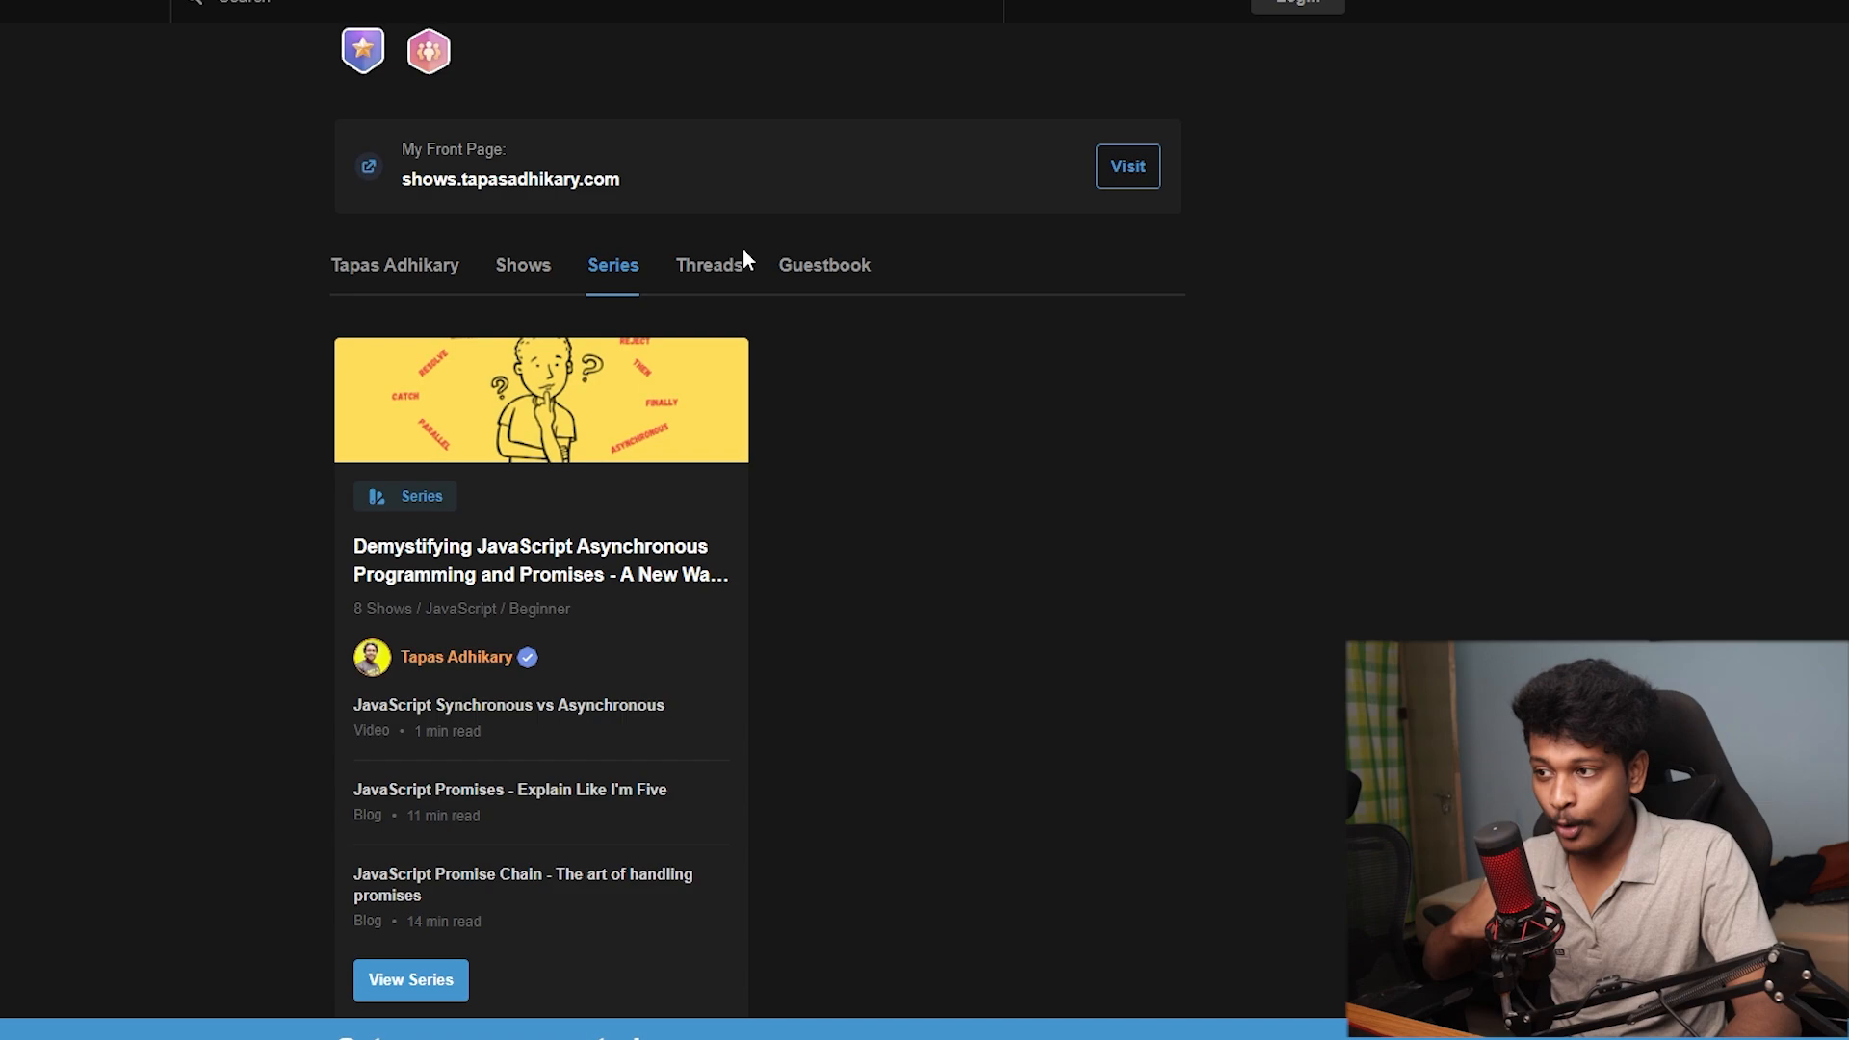
pyautogui.click(709, 264)
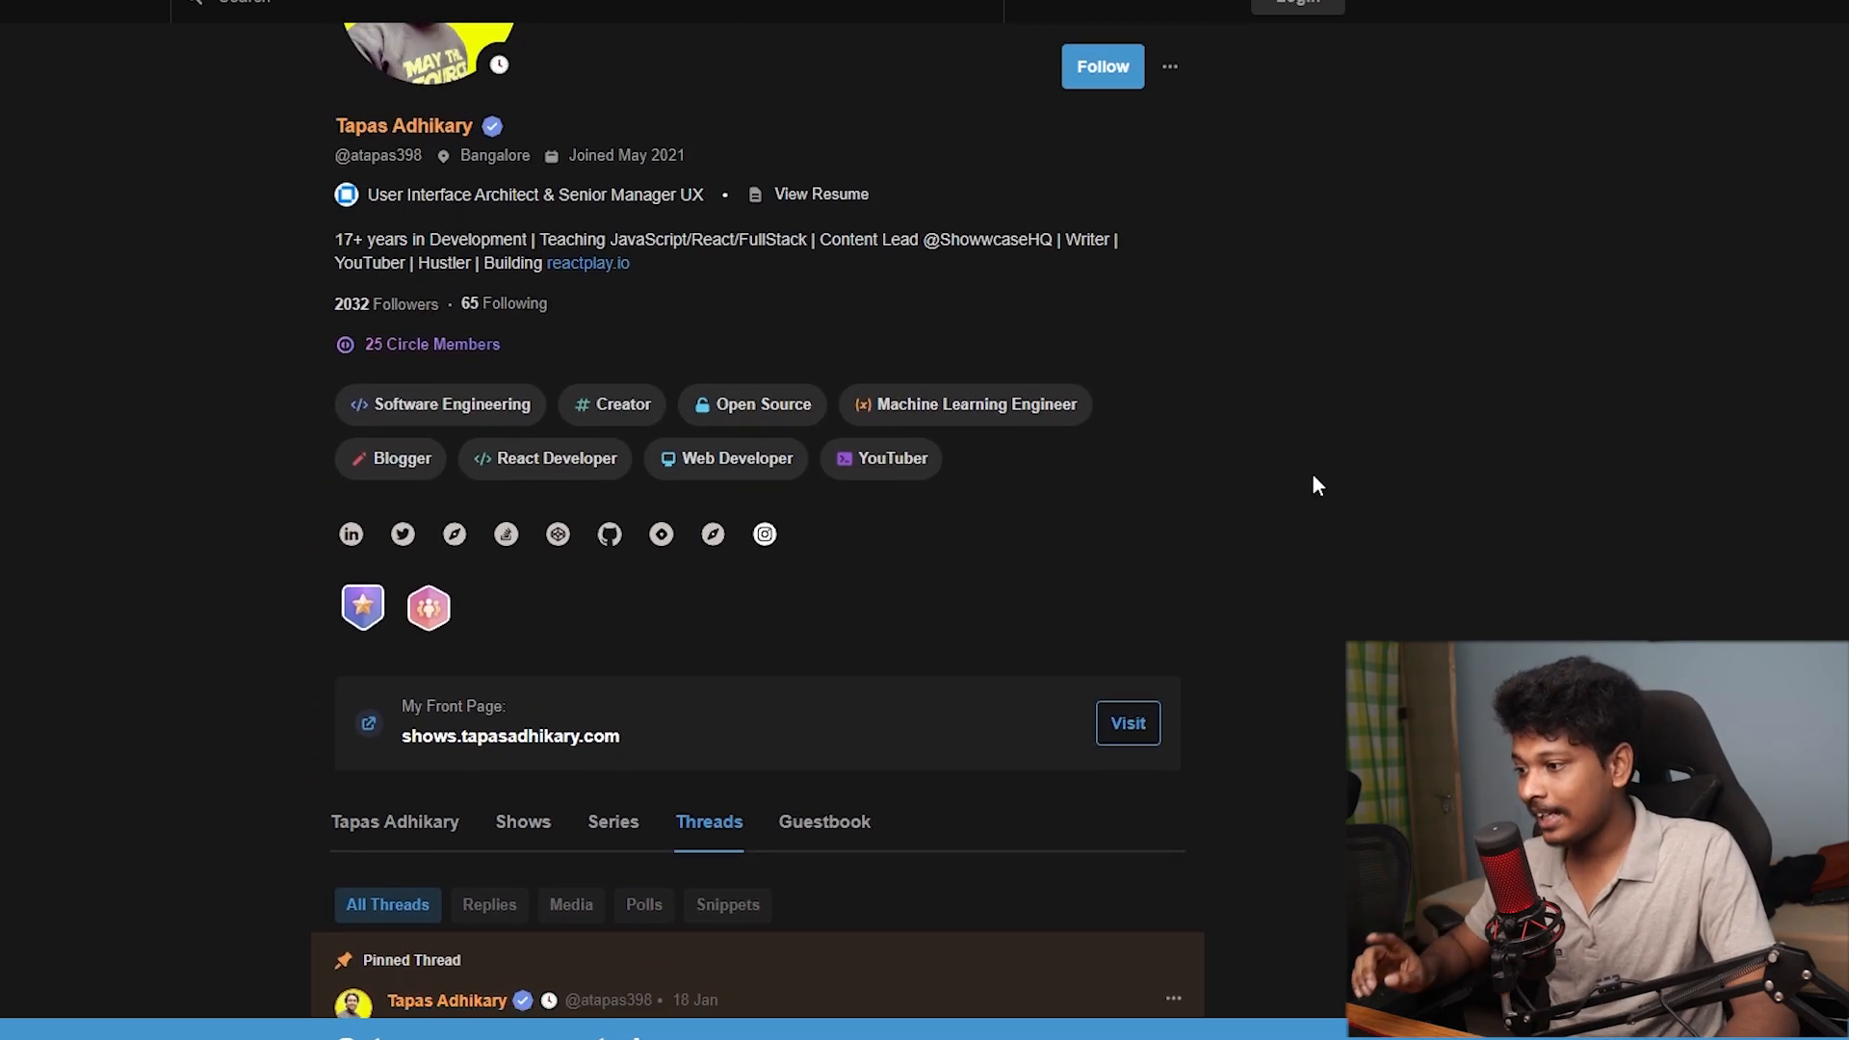
pyautogui.scroll(-3)
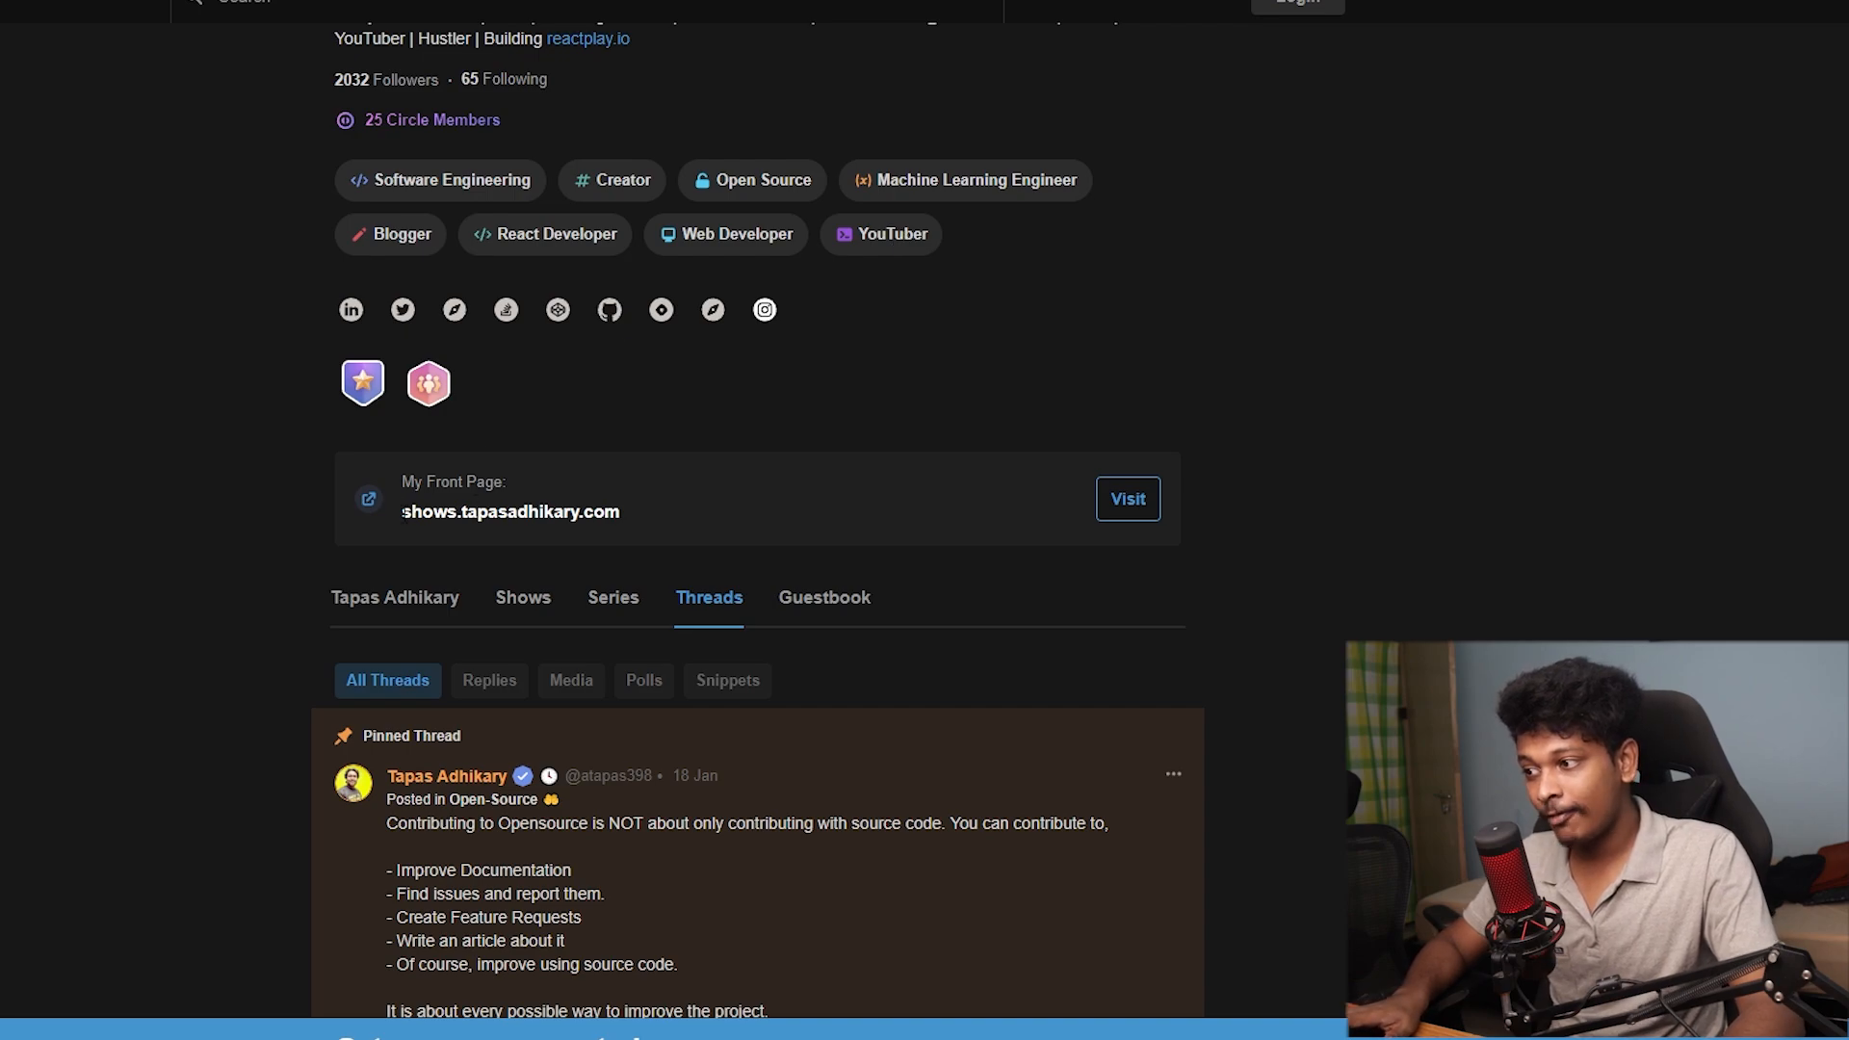
pyautogui.moveTo(1126, 498)
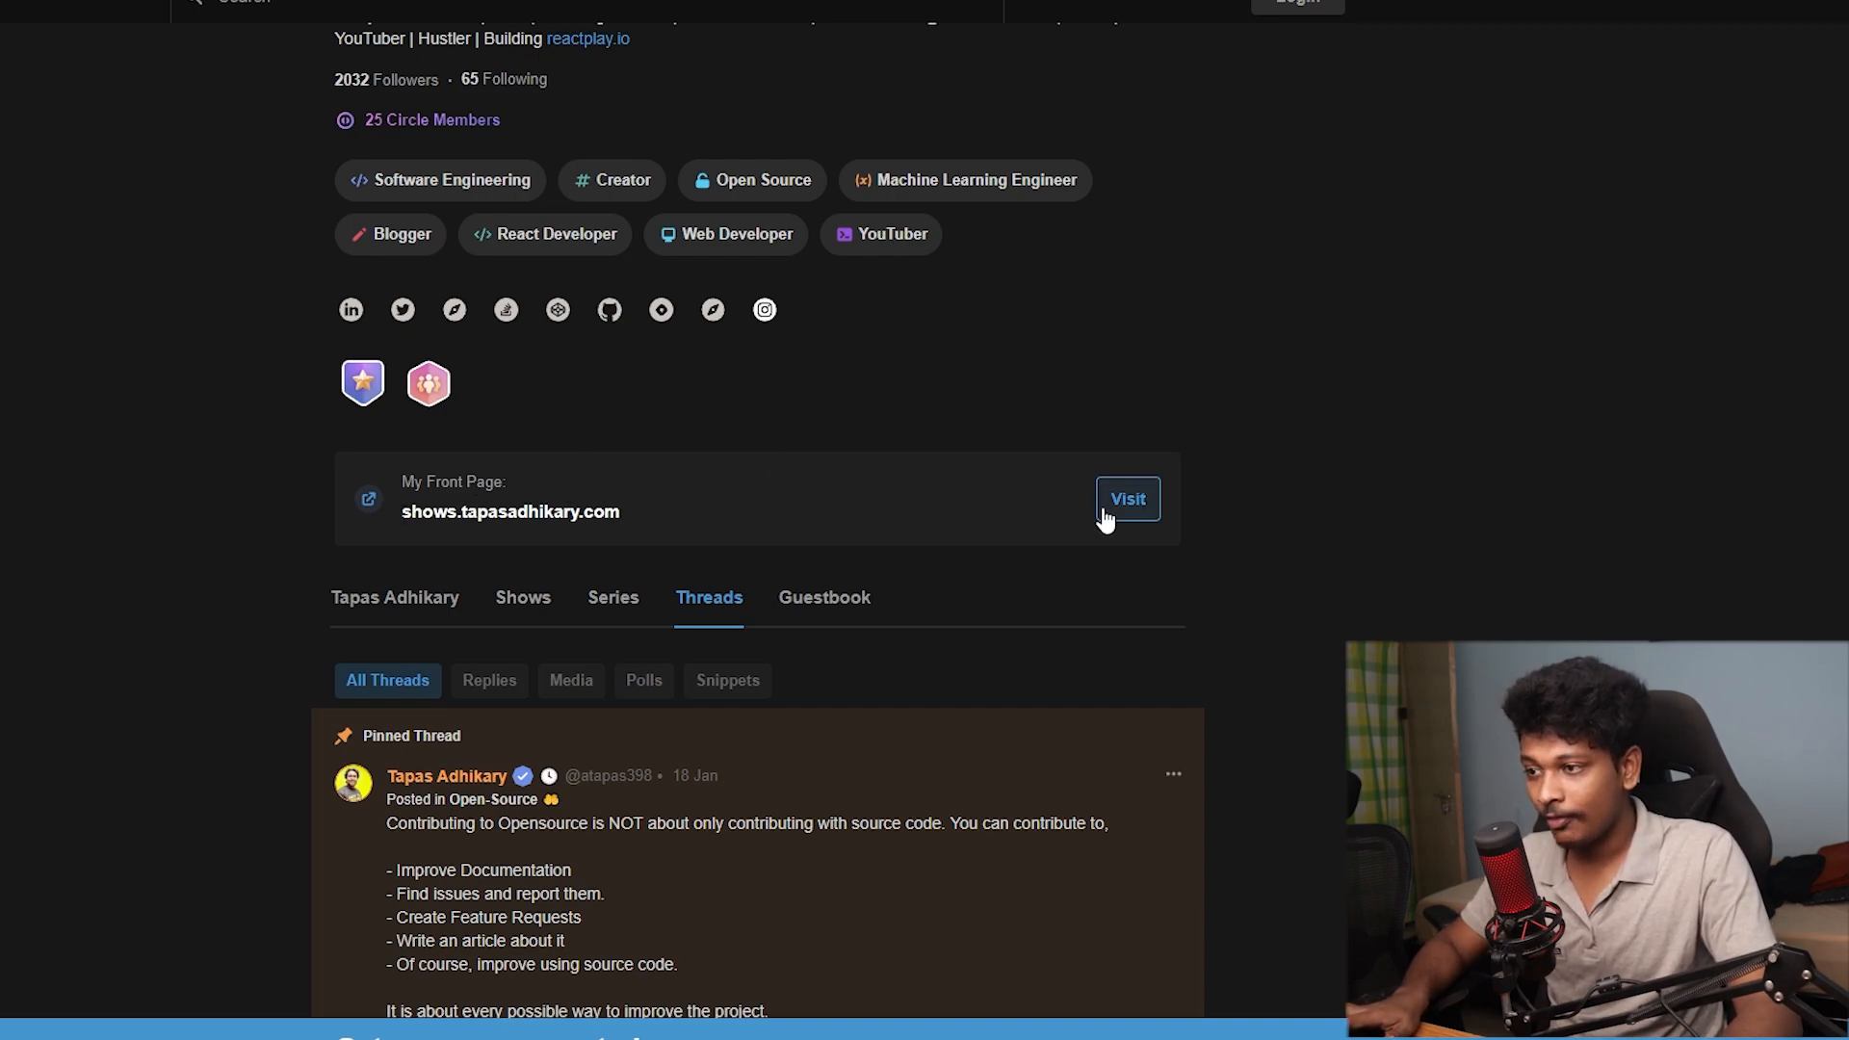
# Browse the profile's custom-domain front page from the top down
pyautogui.click(1126, 499)
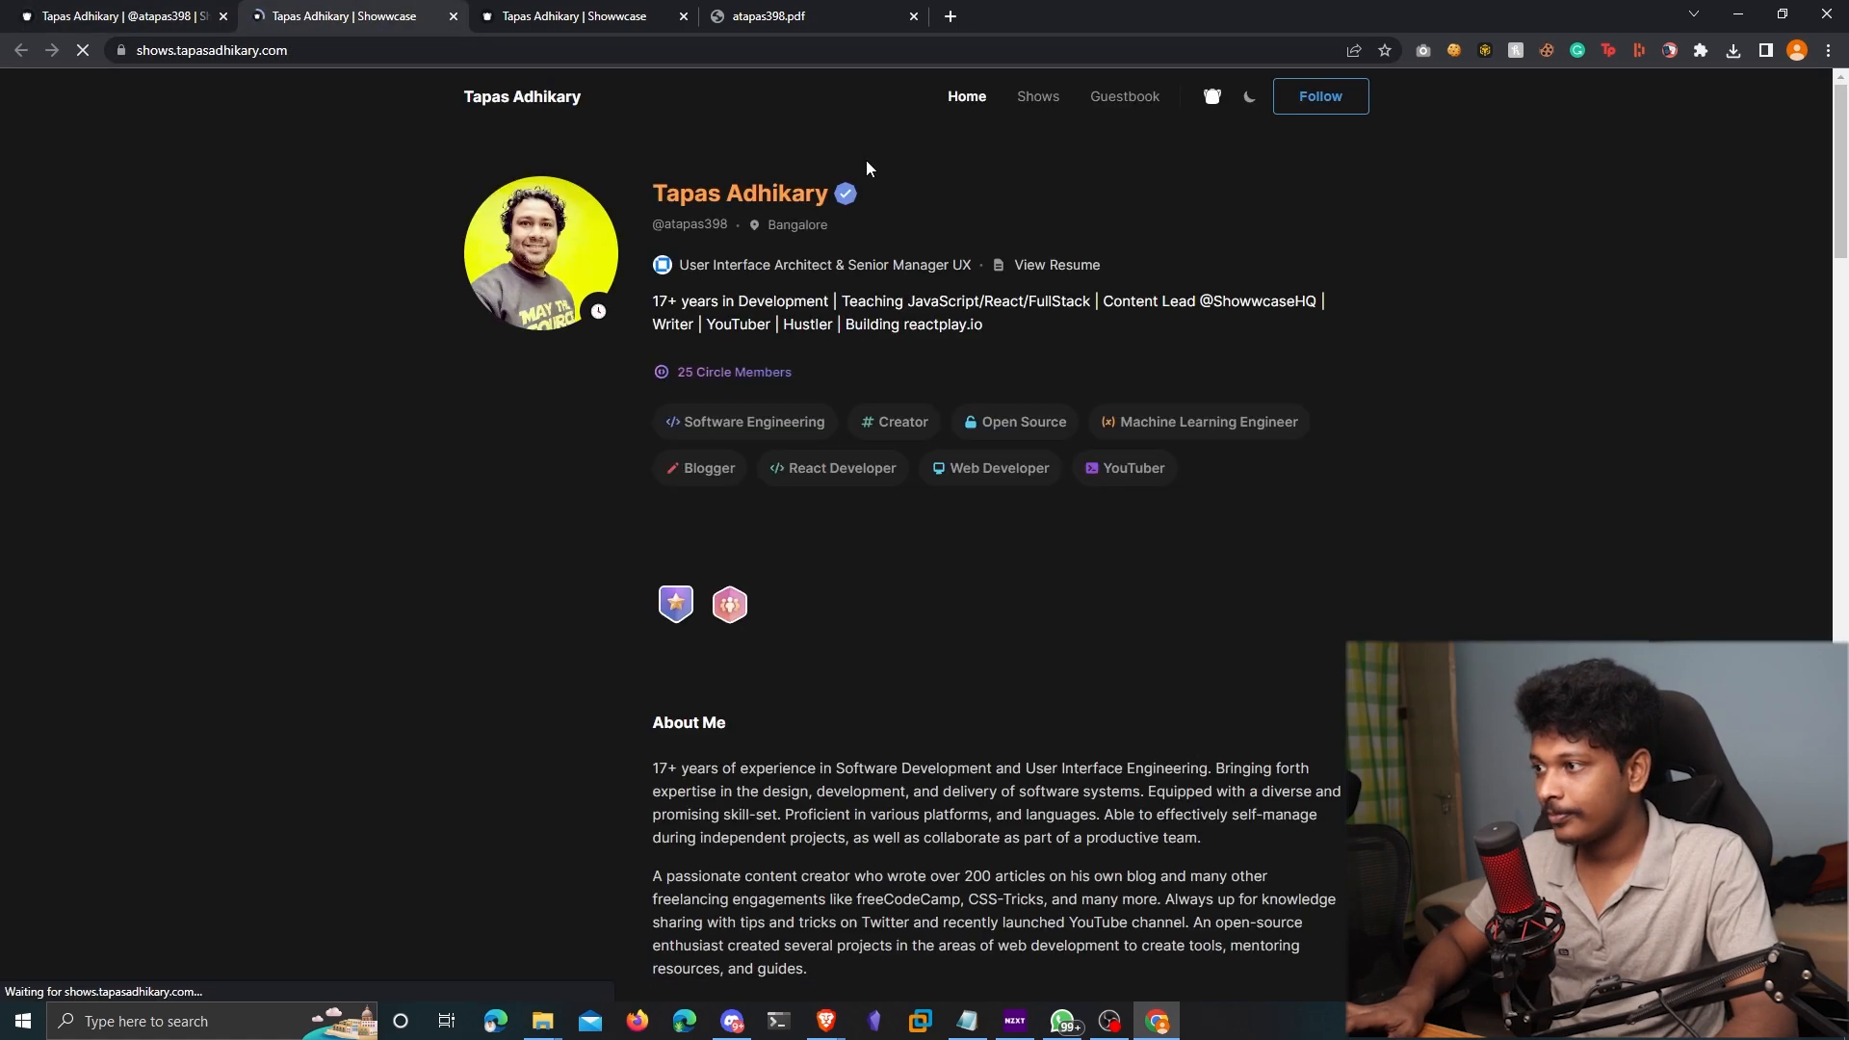
pyautogui.scroll(-3)
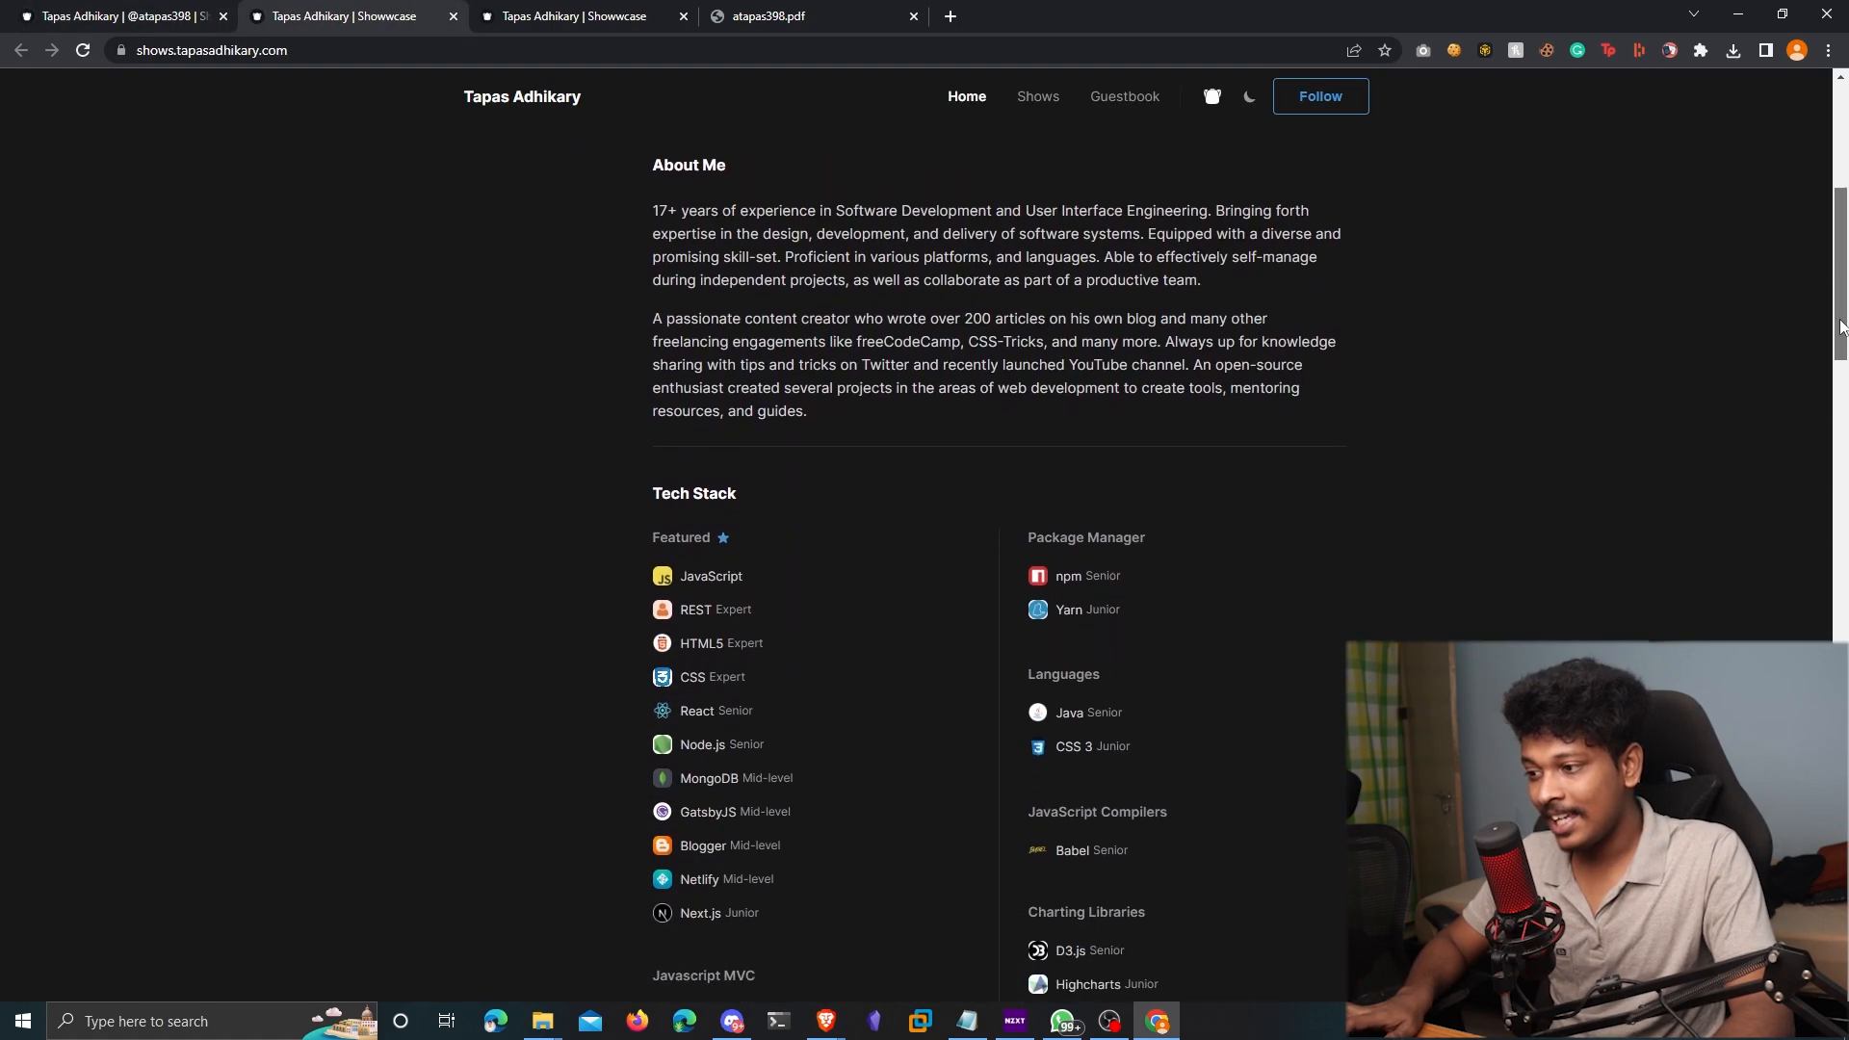
pyautogui.scroll(-3)
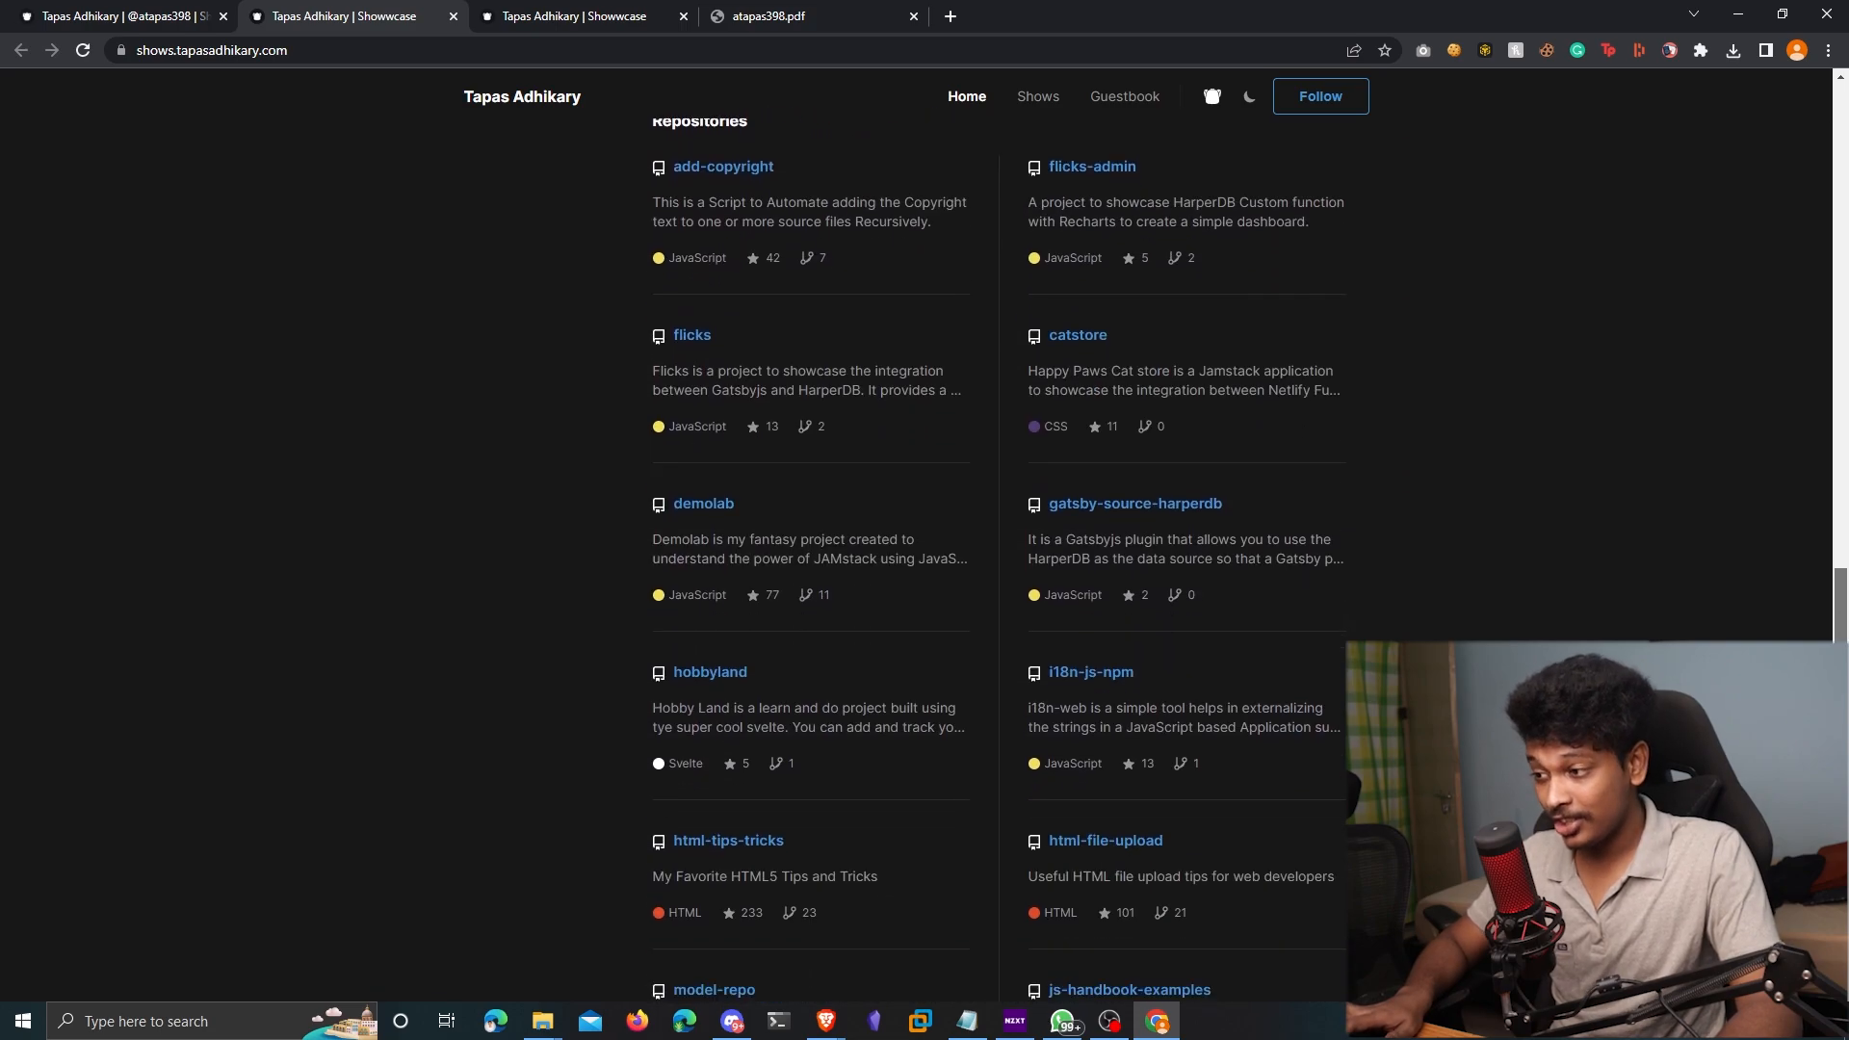
pyautogui.scroll(-3)
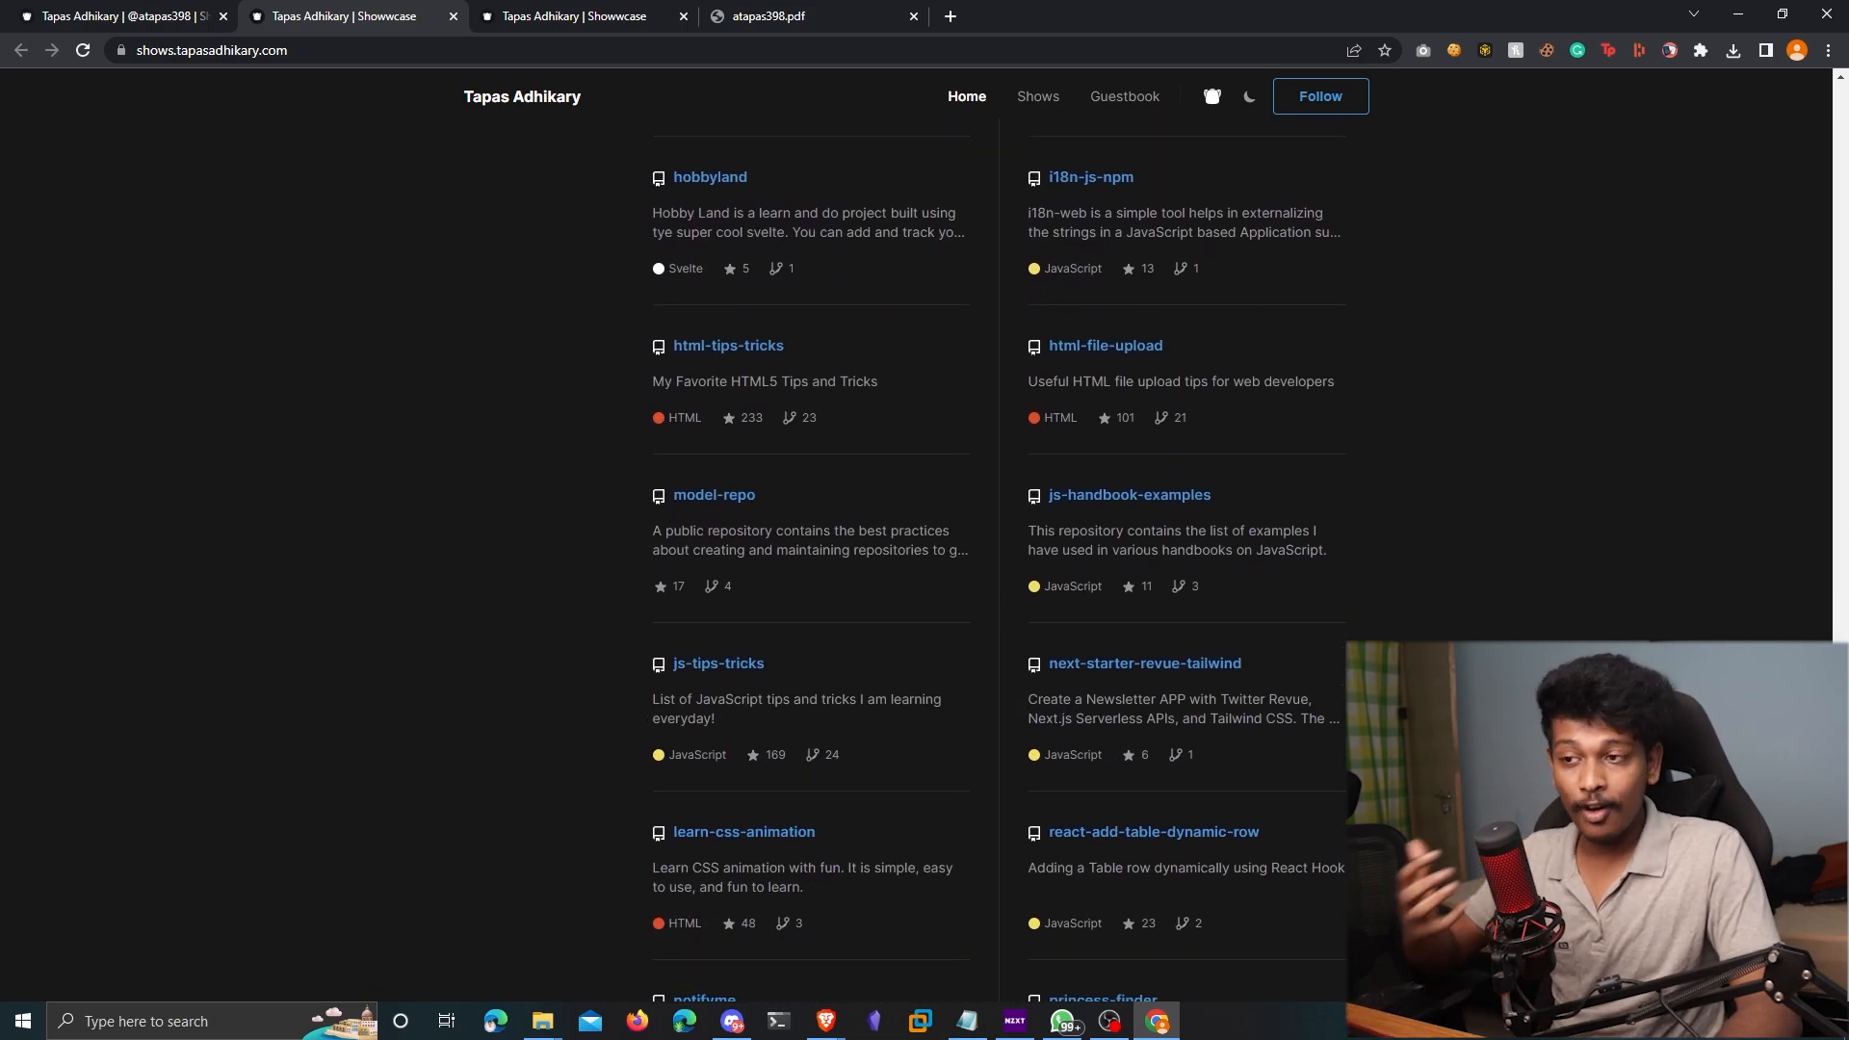
pyautogui.scroll(3)
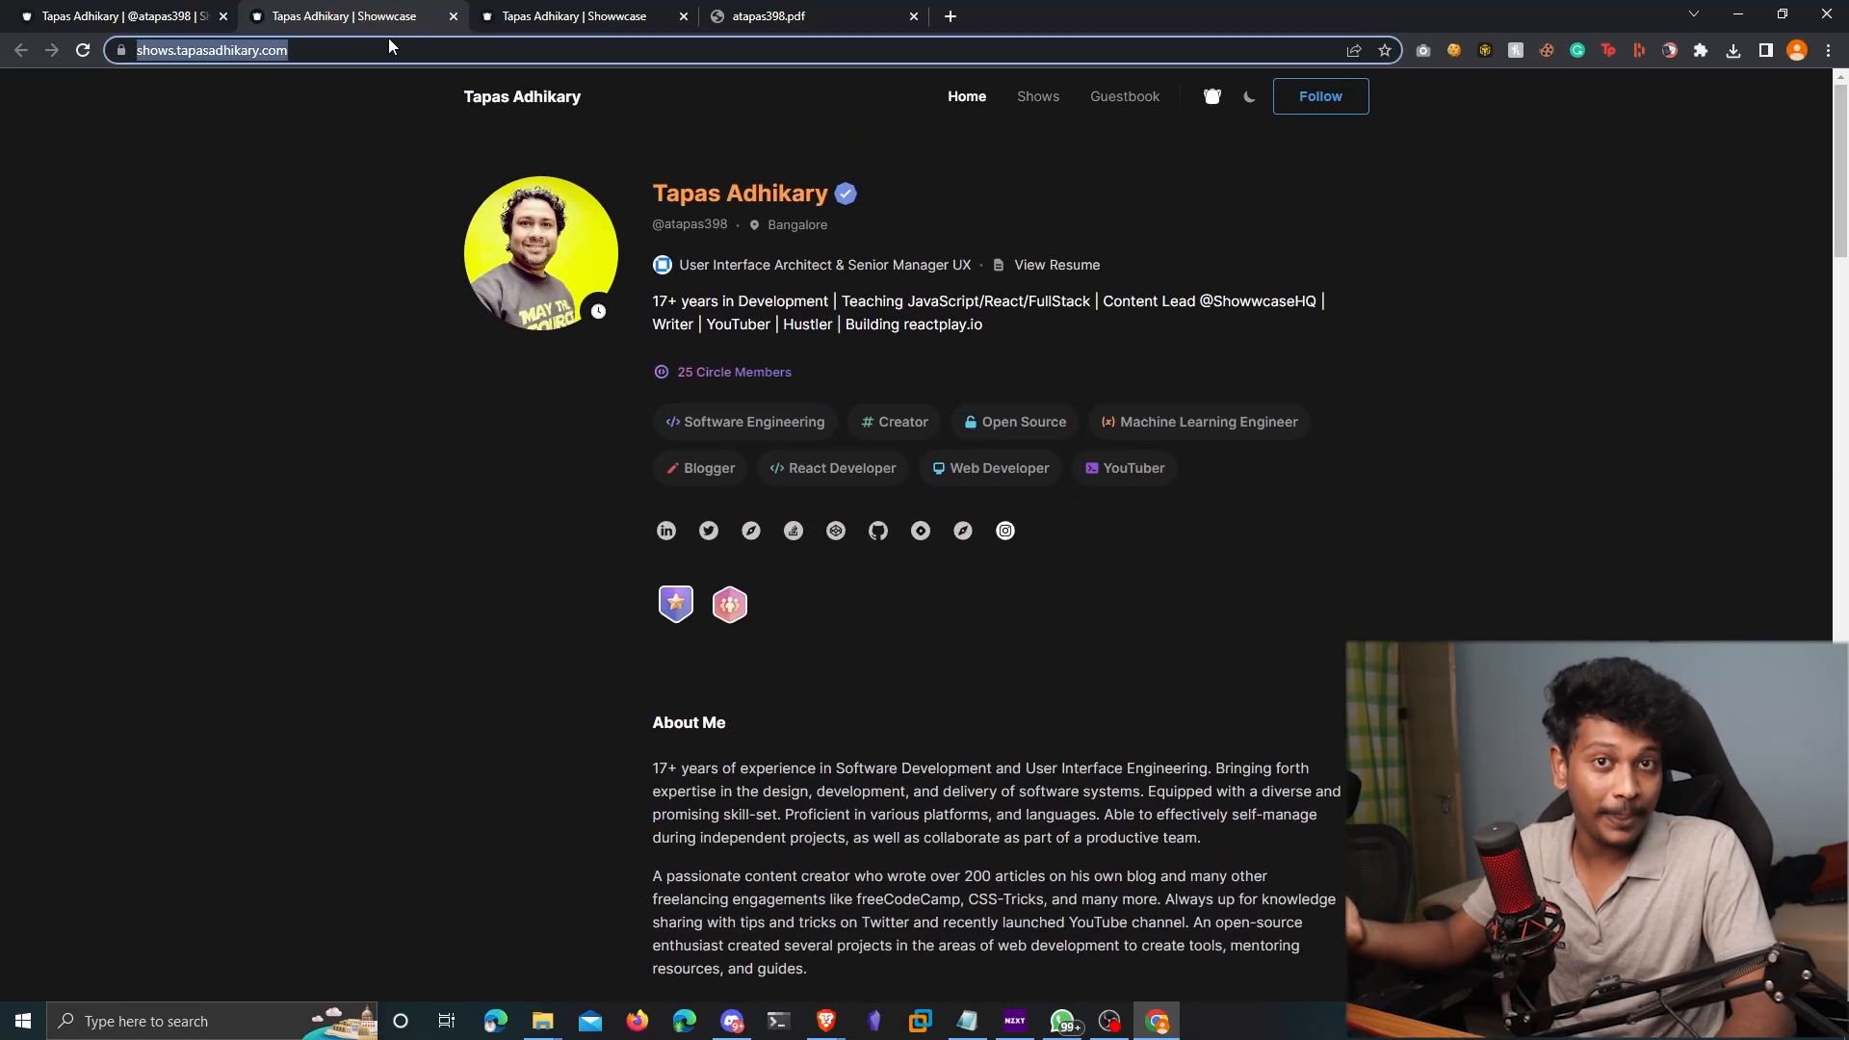
pyautogui.moveTo(506, 185)
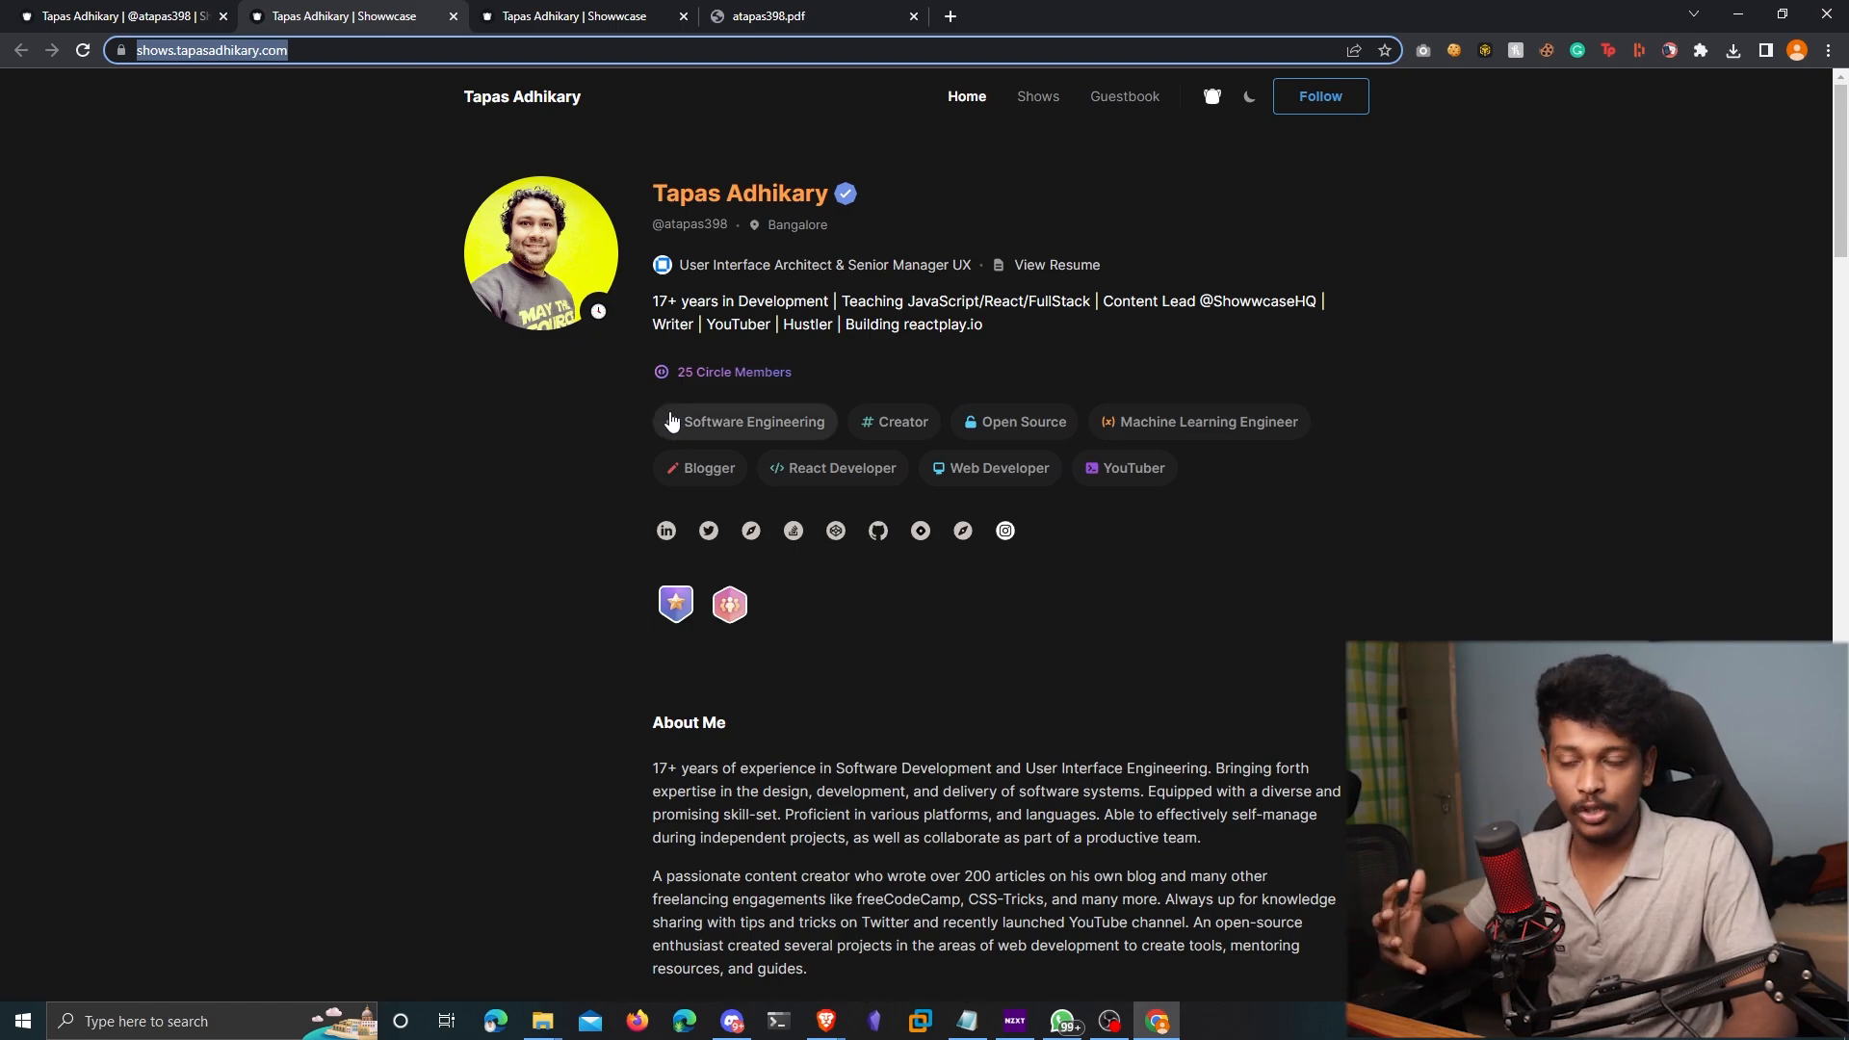
pyautogui.moveTo(842, 468)
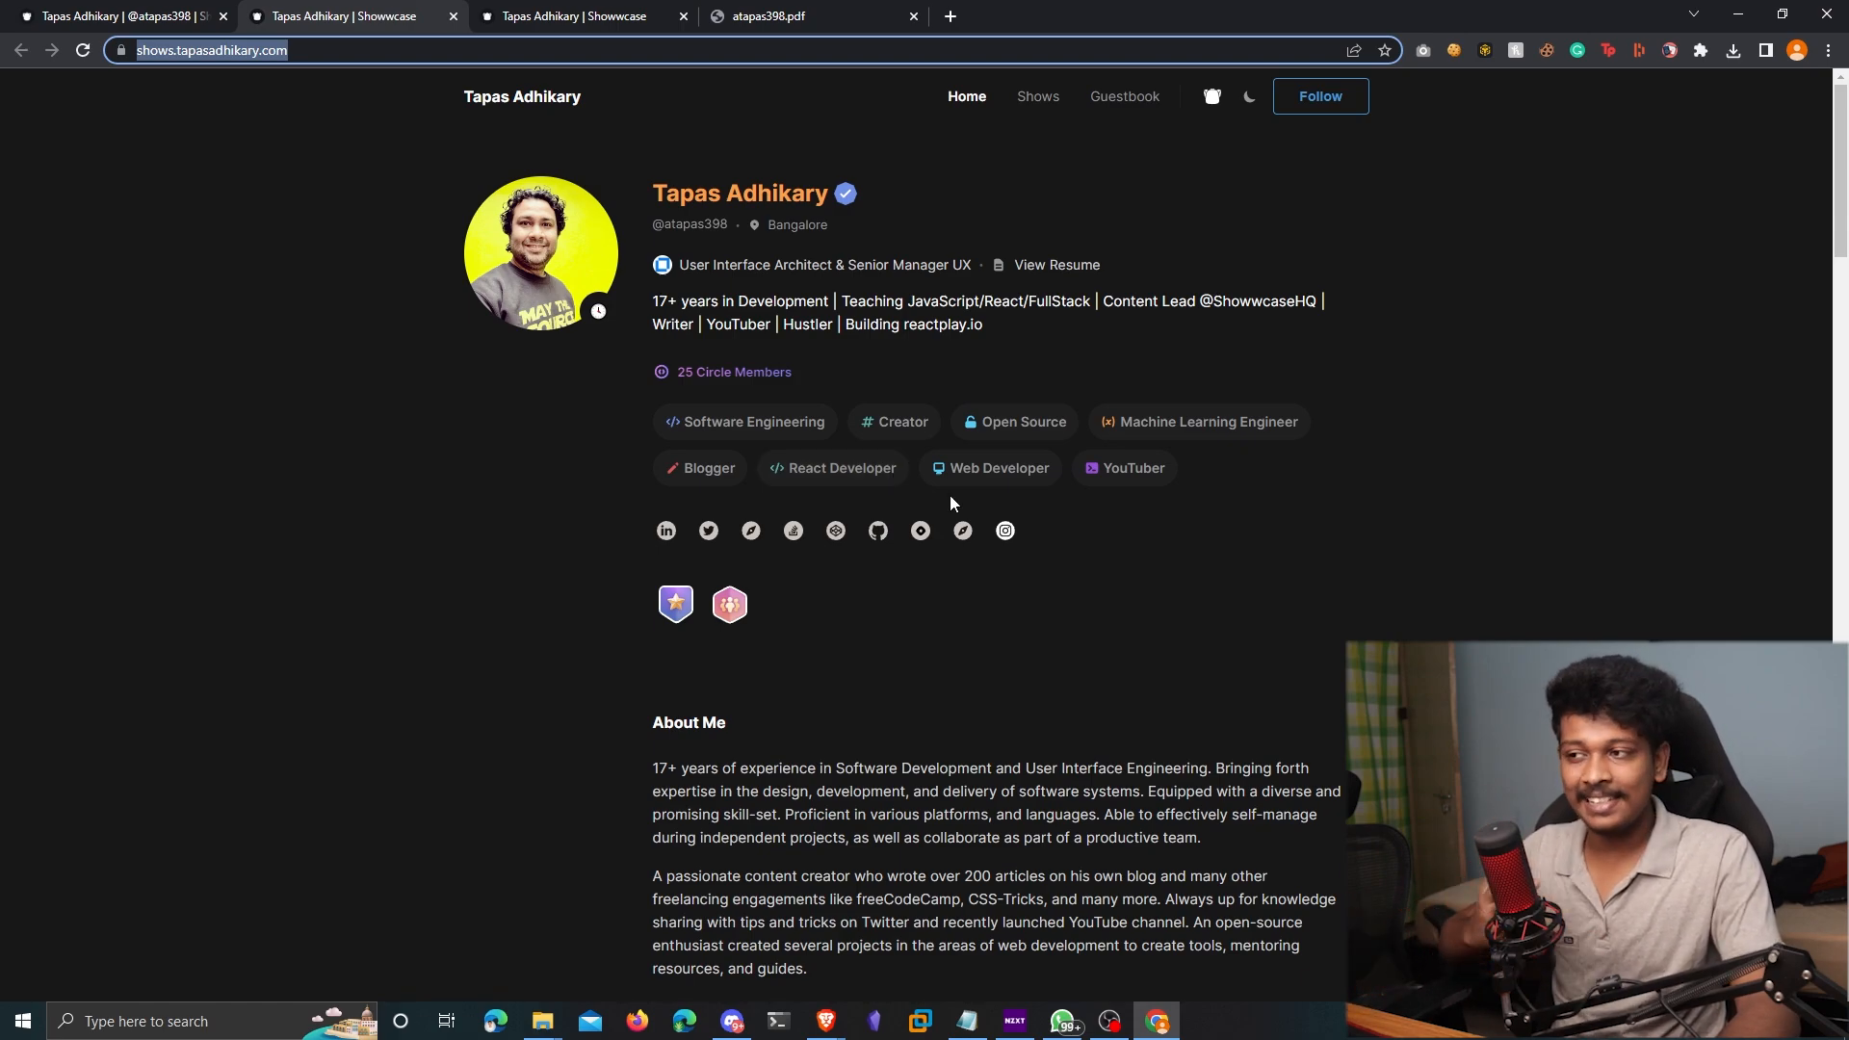
pyautogui.scroll(-3)
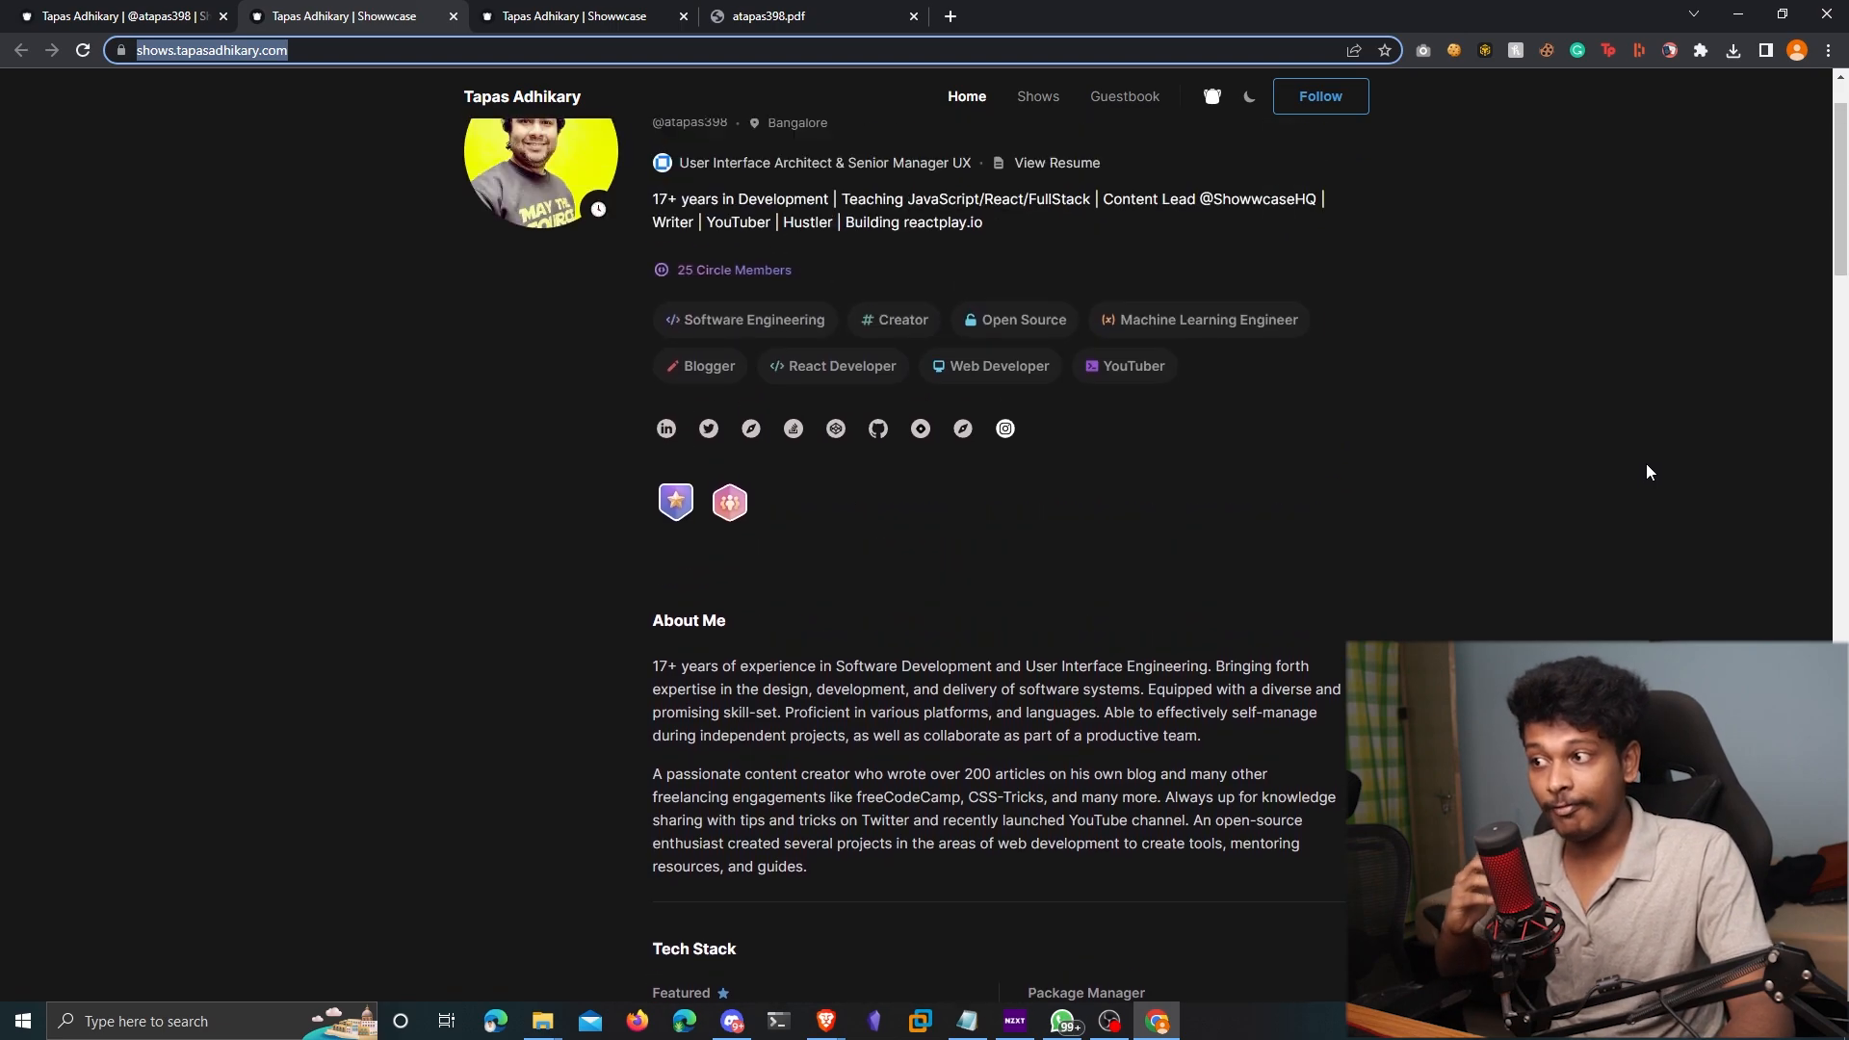
pyautogui.scroll(-3)
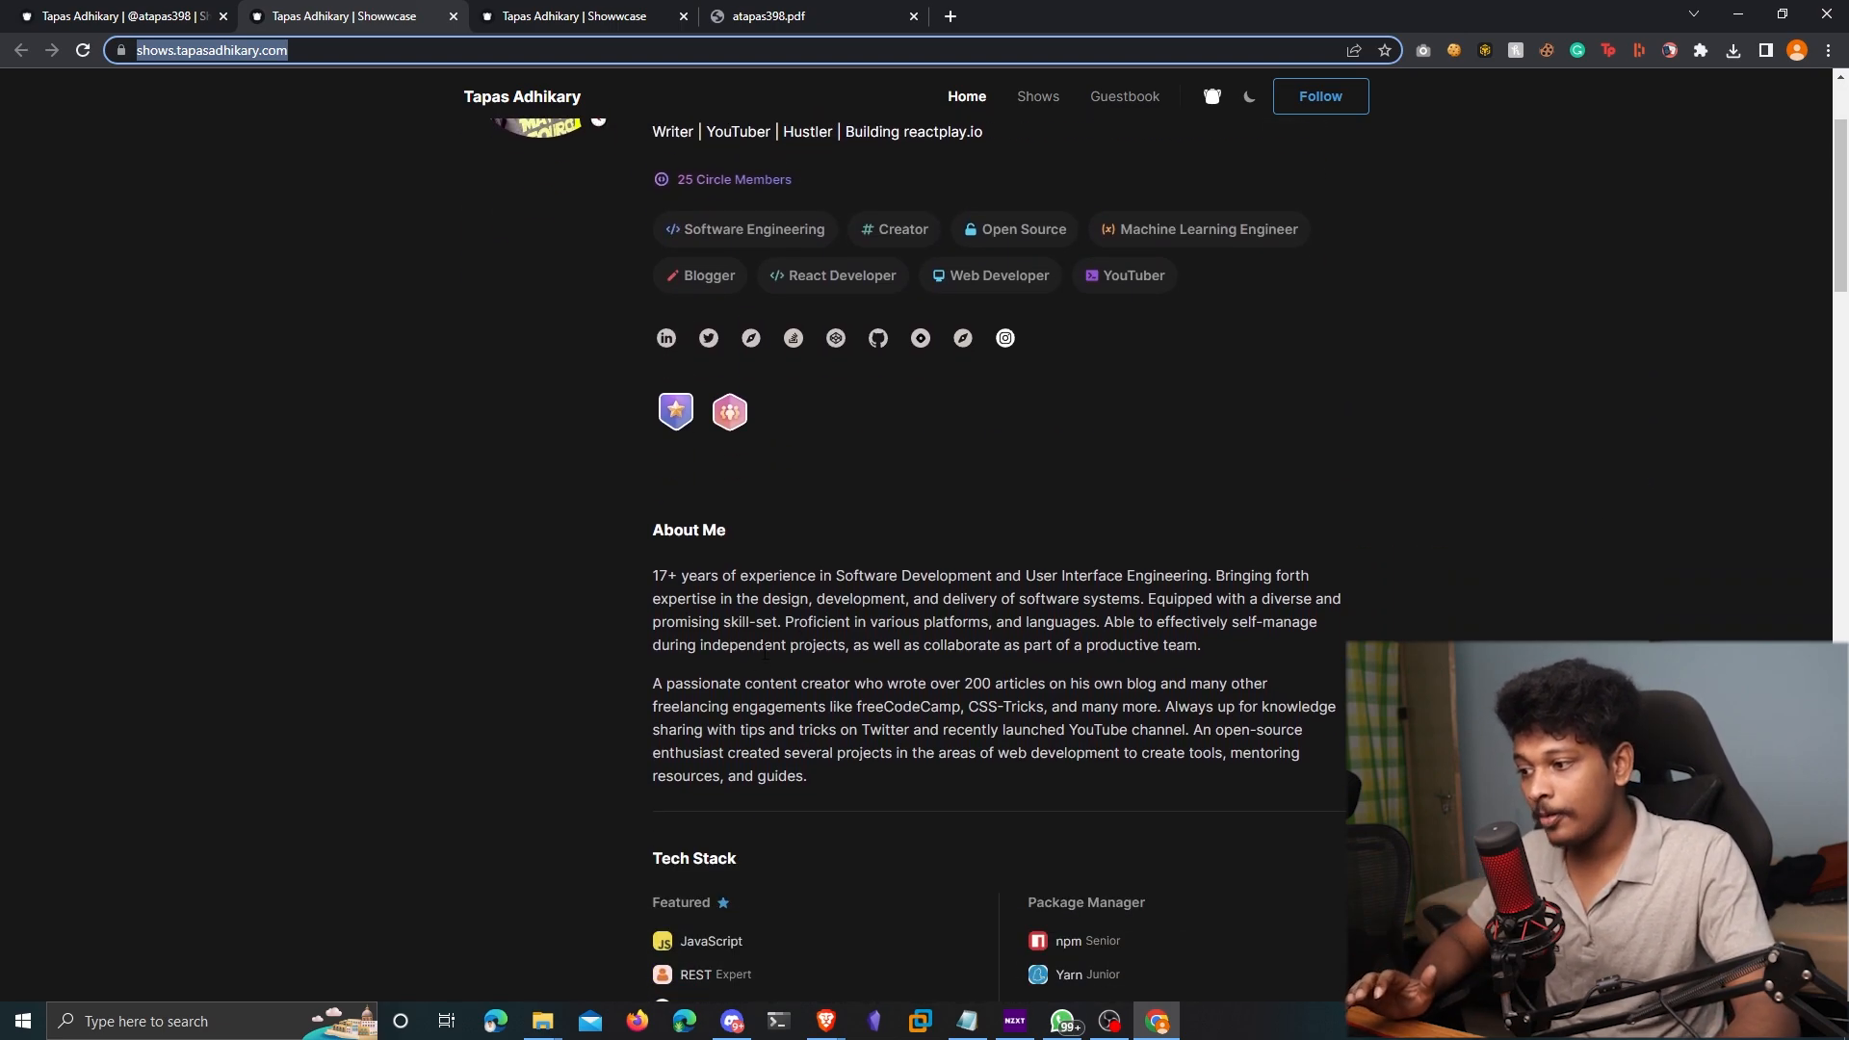
pyautogui.scroll(-3)
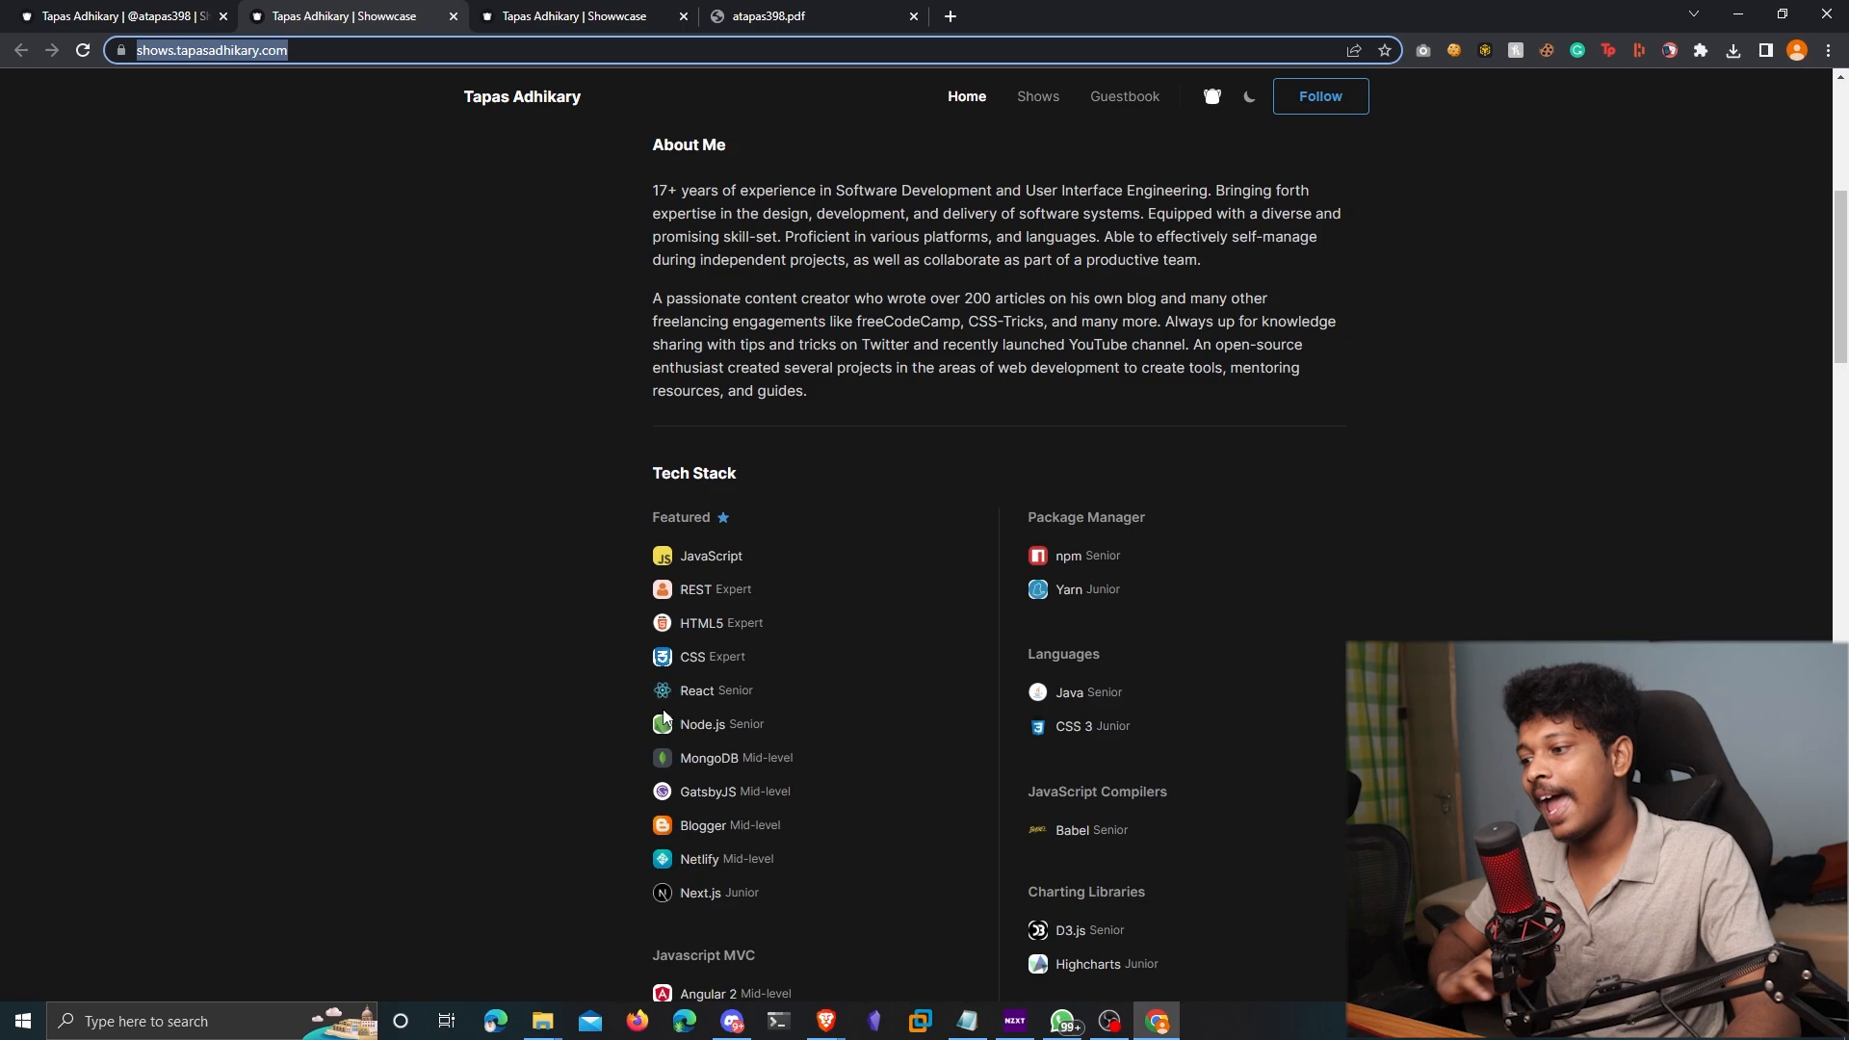
pyautogui.moveTo(851, 716)
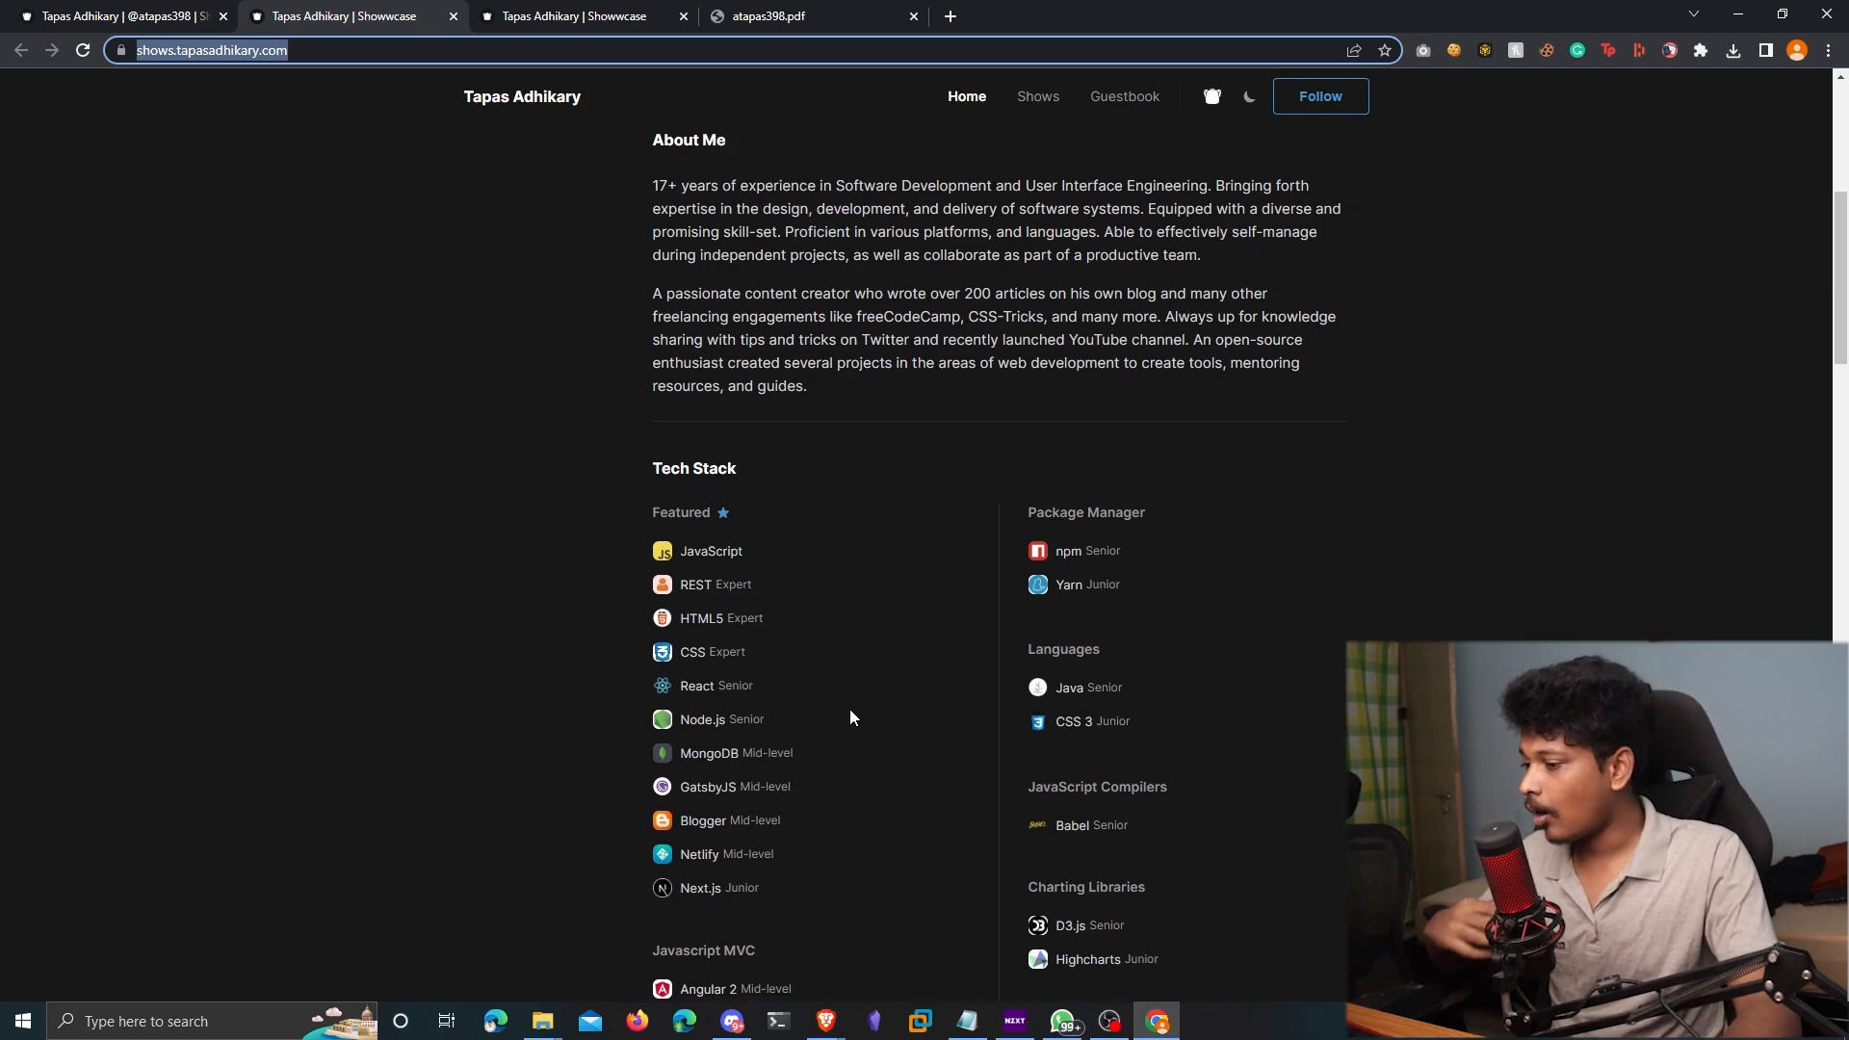
# Review the Positions and repositories sections, then return to the main Showwcase profile
pyautogui.scroll(-3)
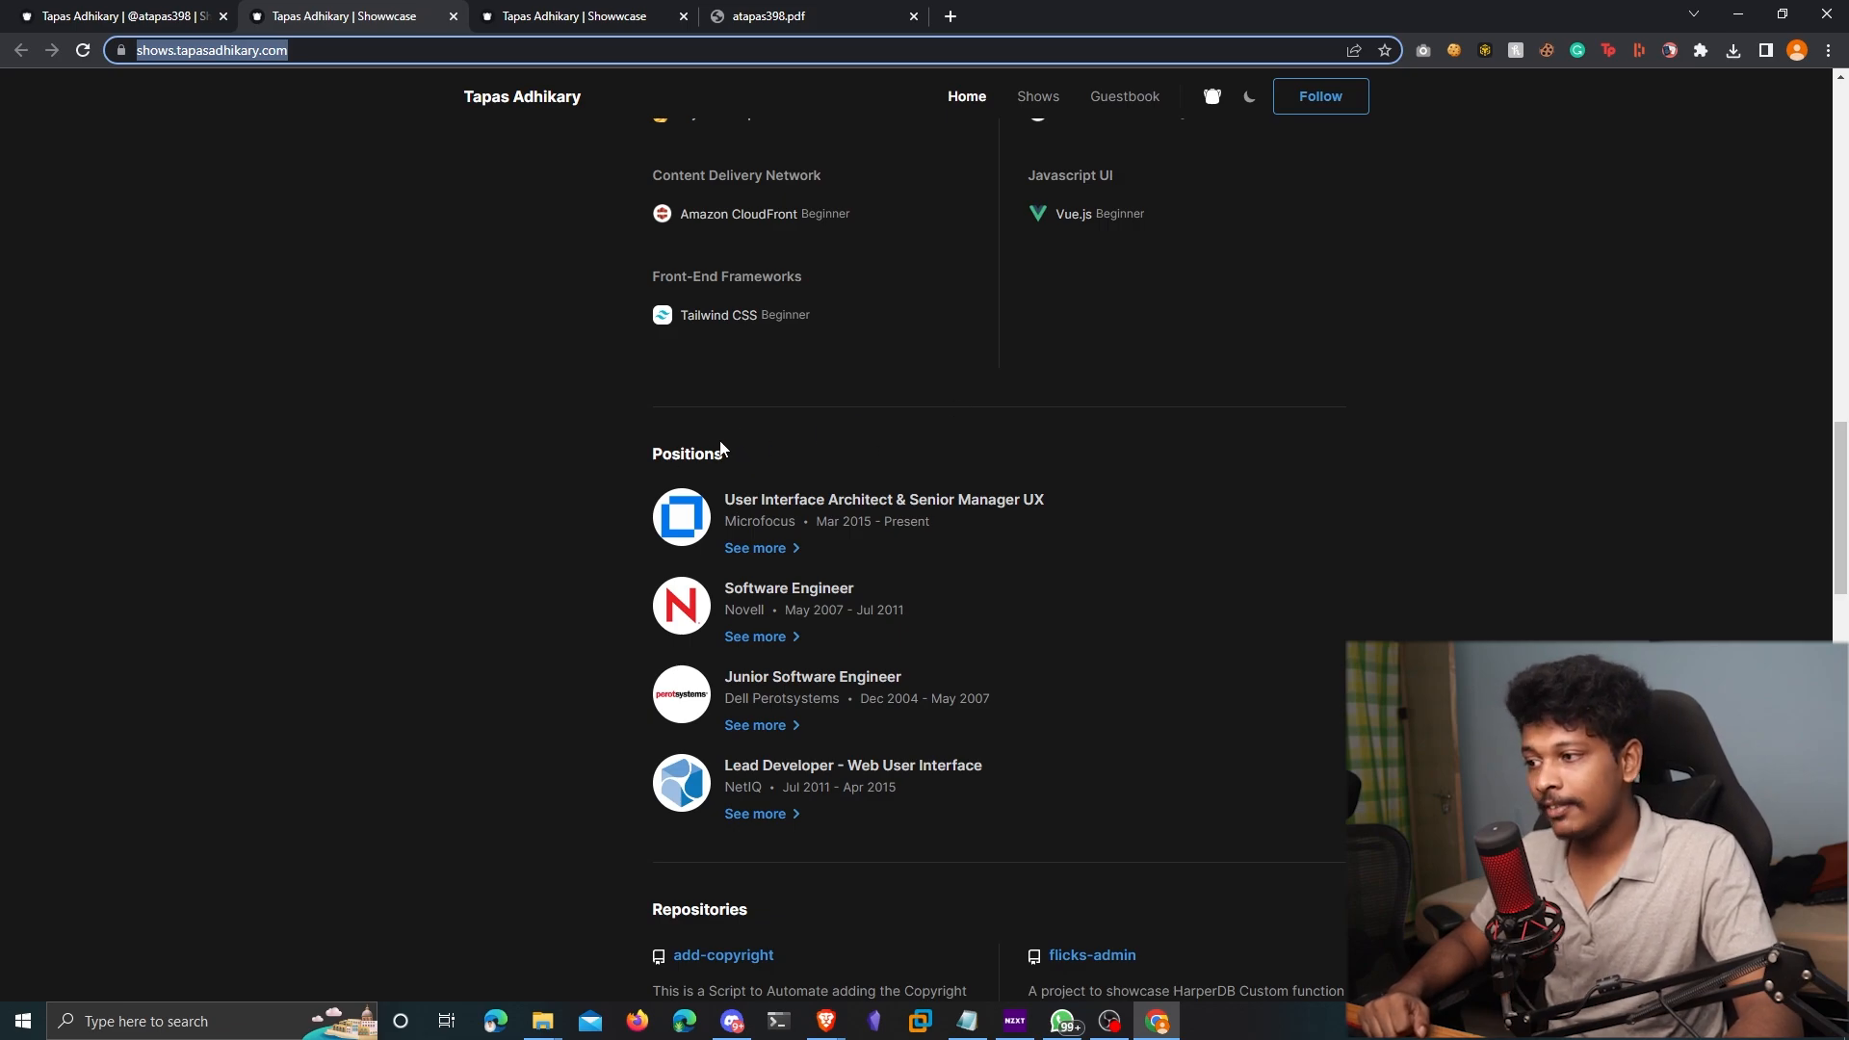
pyautogui.doubleClick(687, 453)
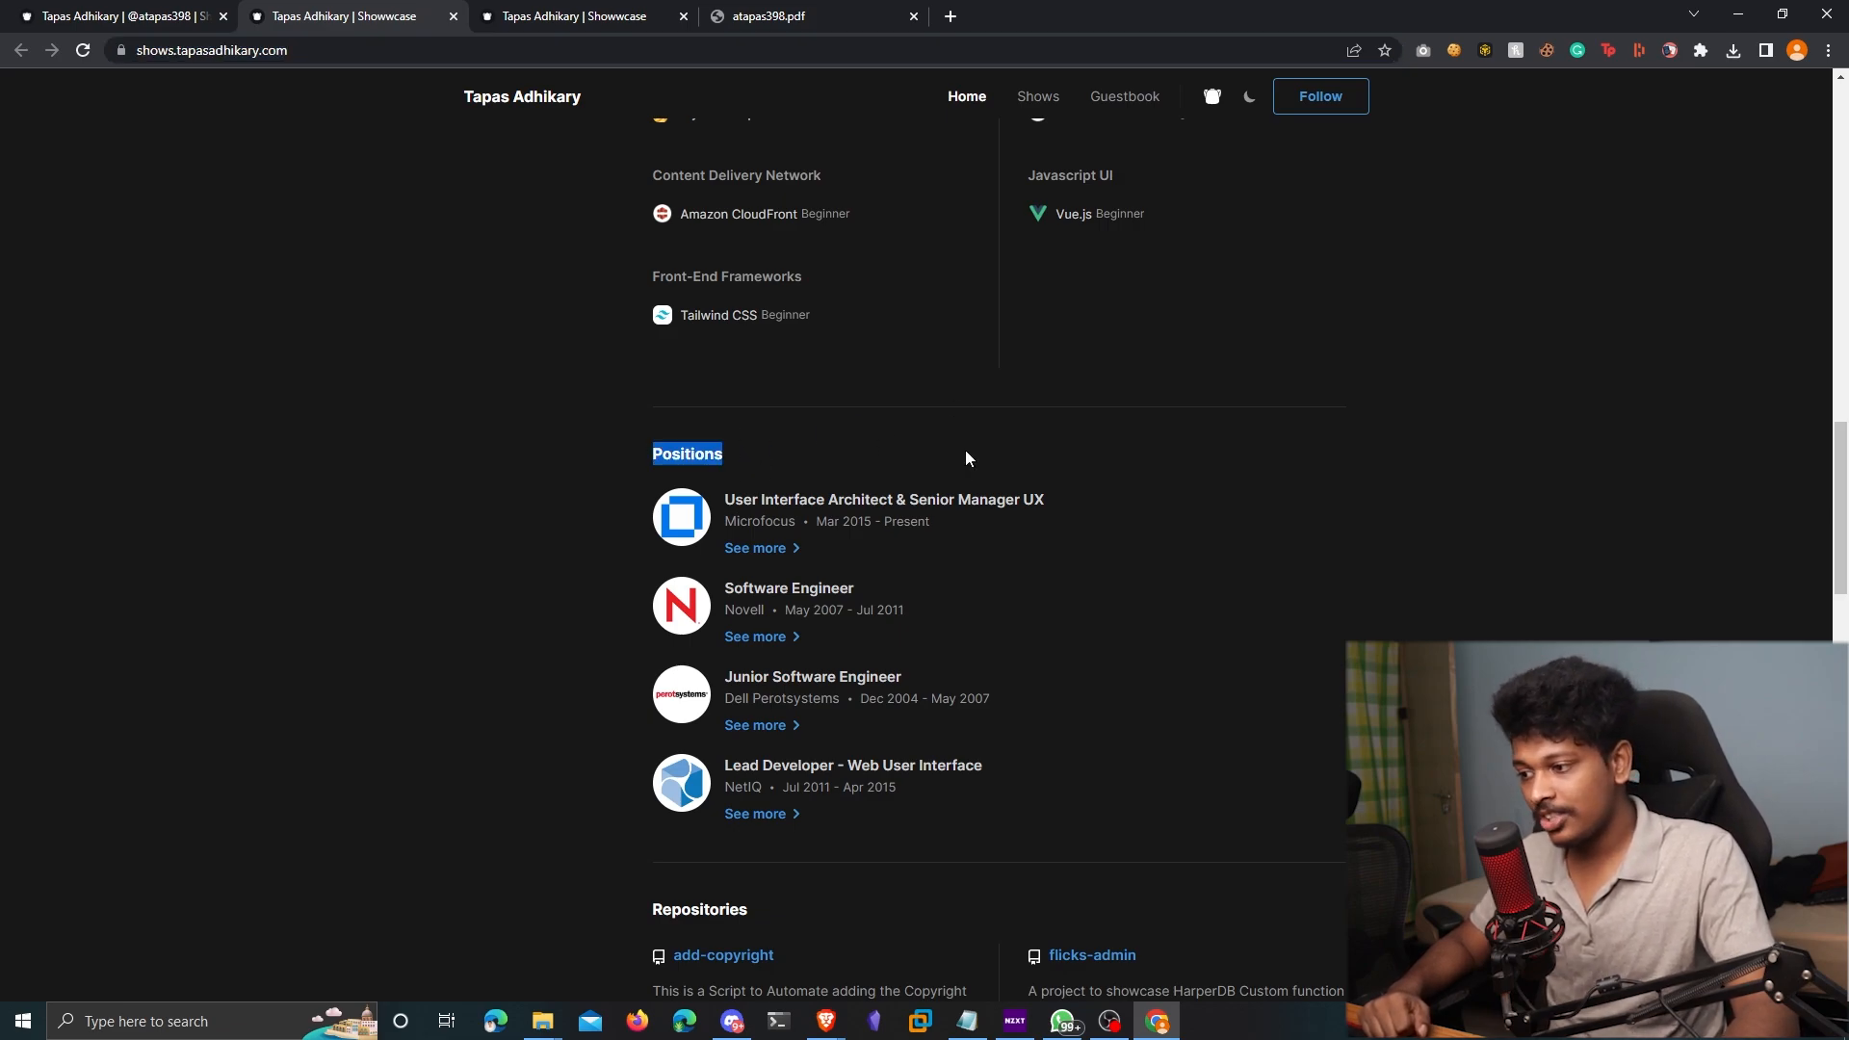
pyautogui.scroll(-3)
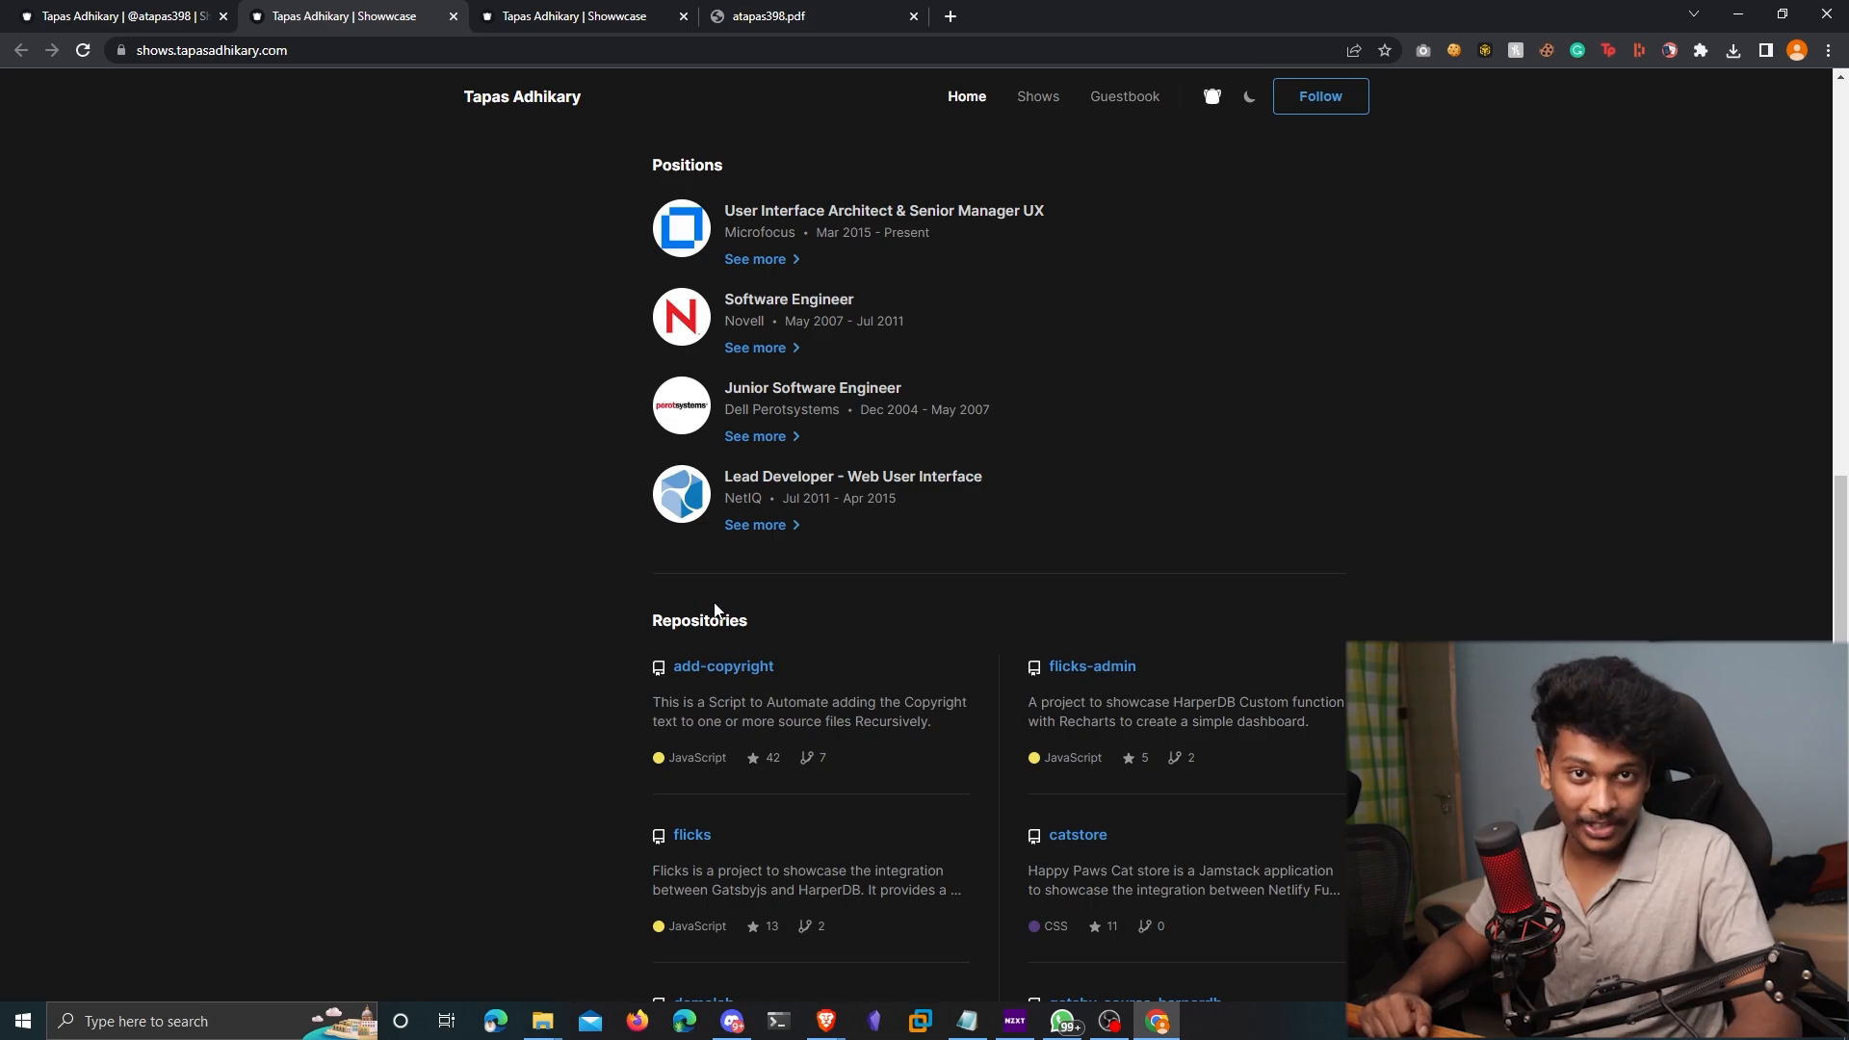
pyautogui.scroll(-3)
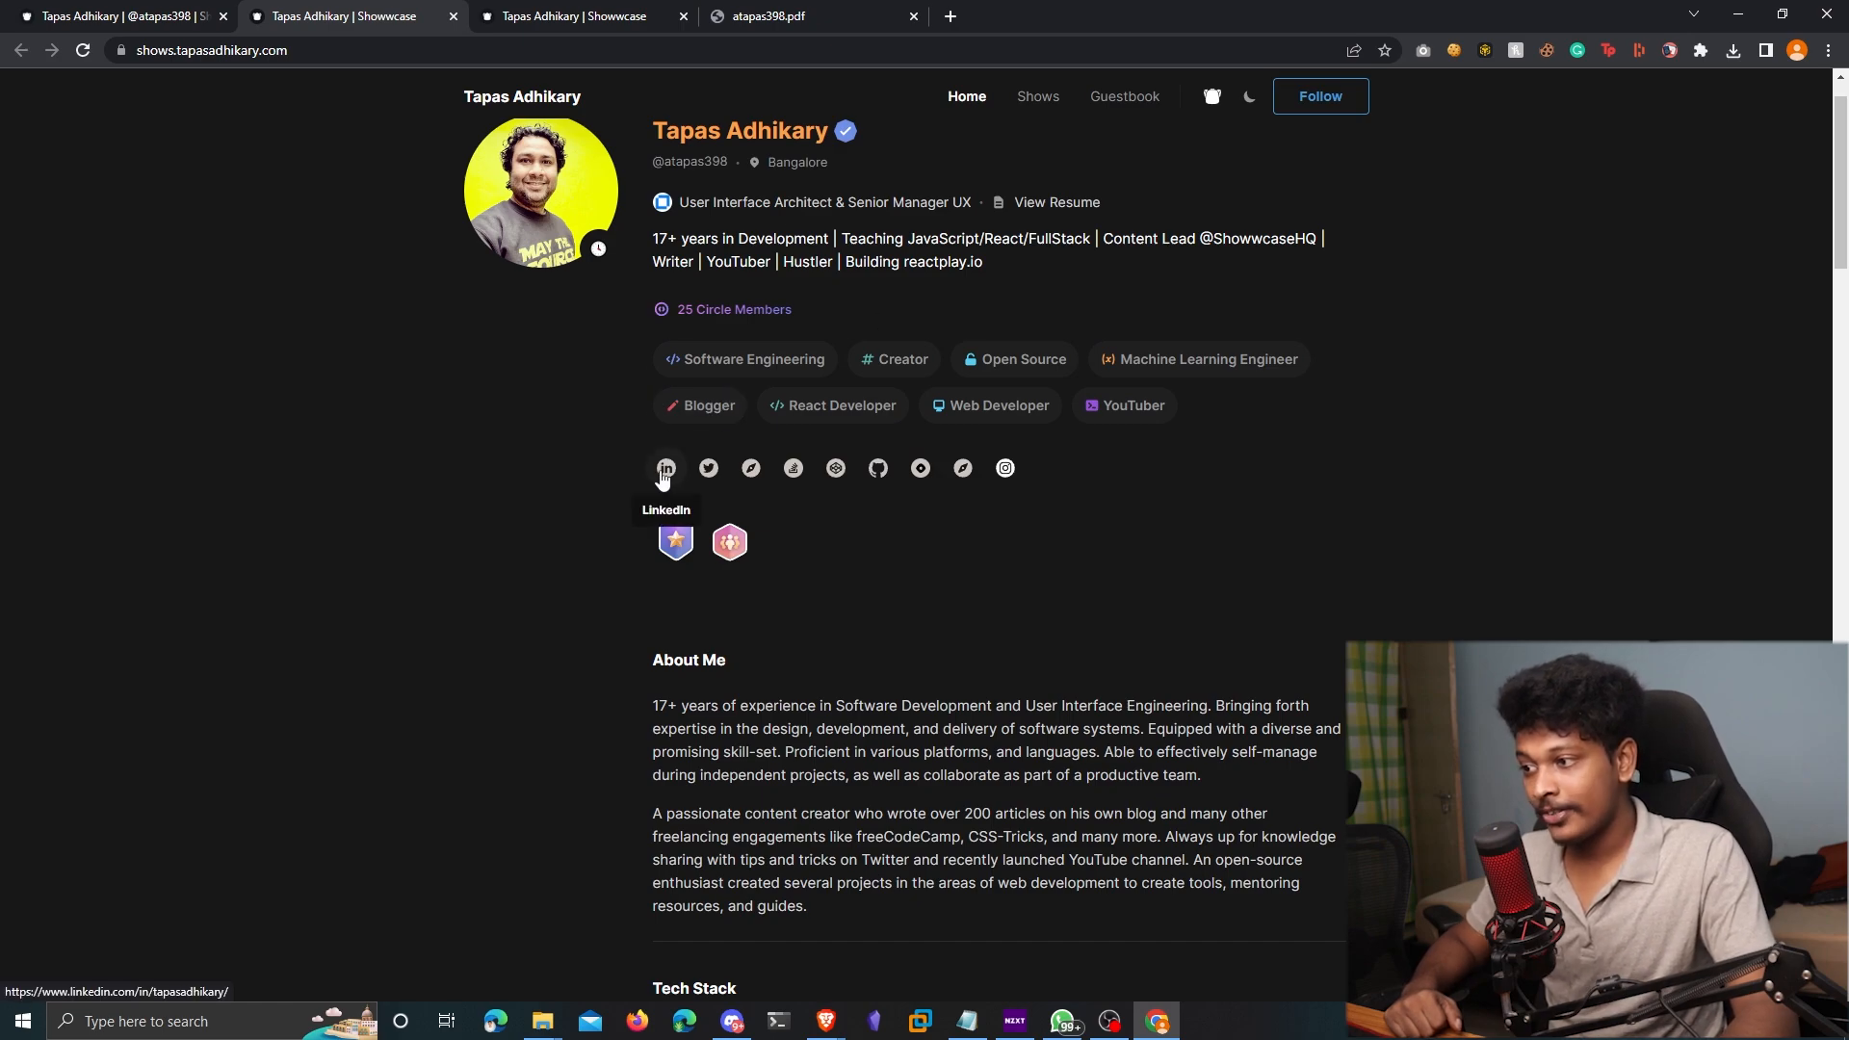
pyautogui.moveTo(708, 468)
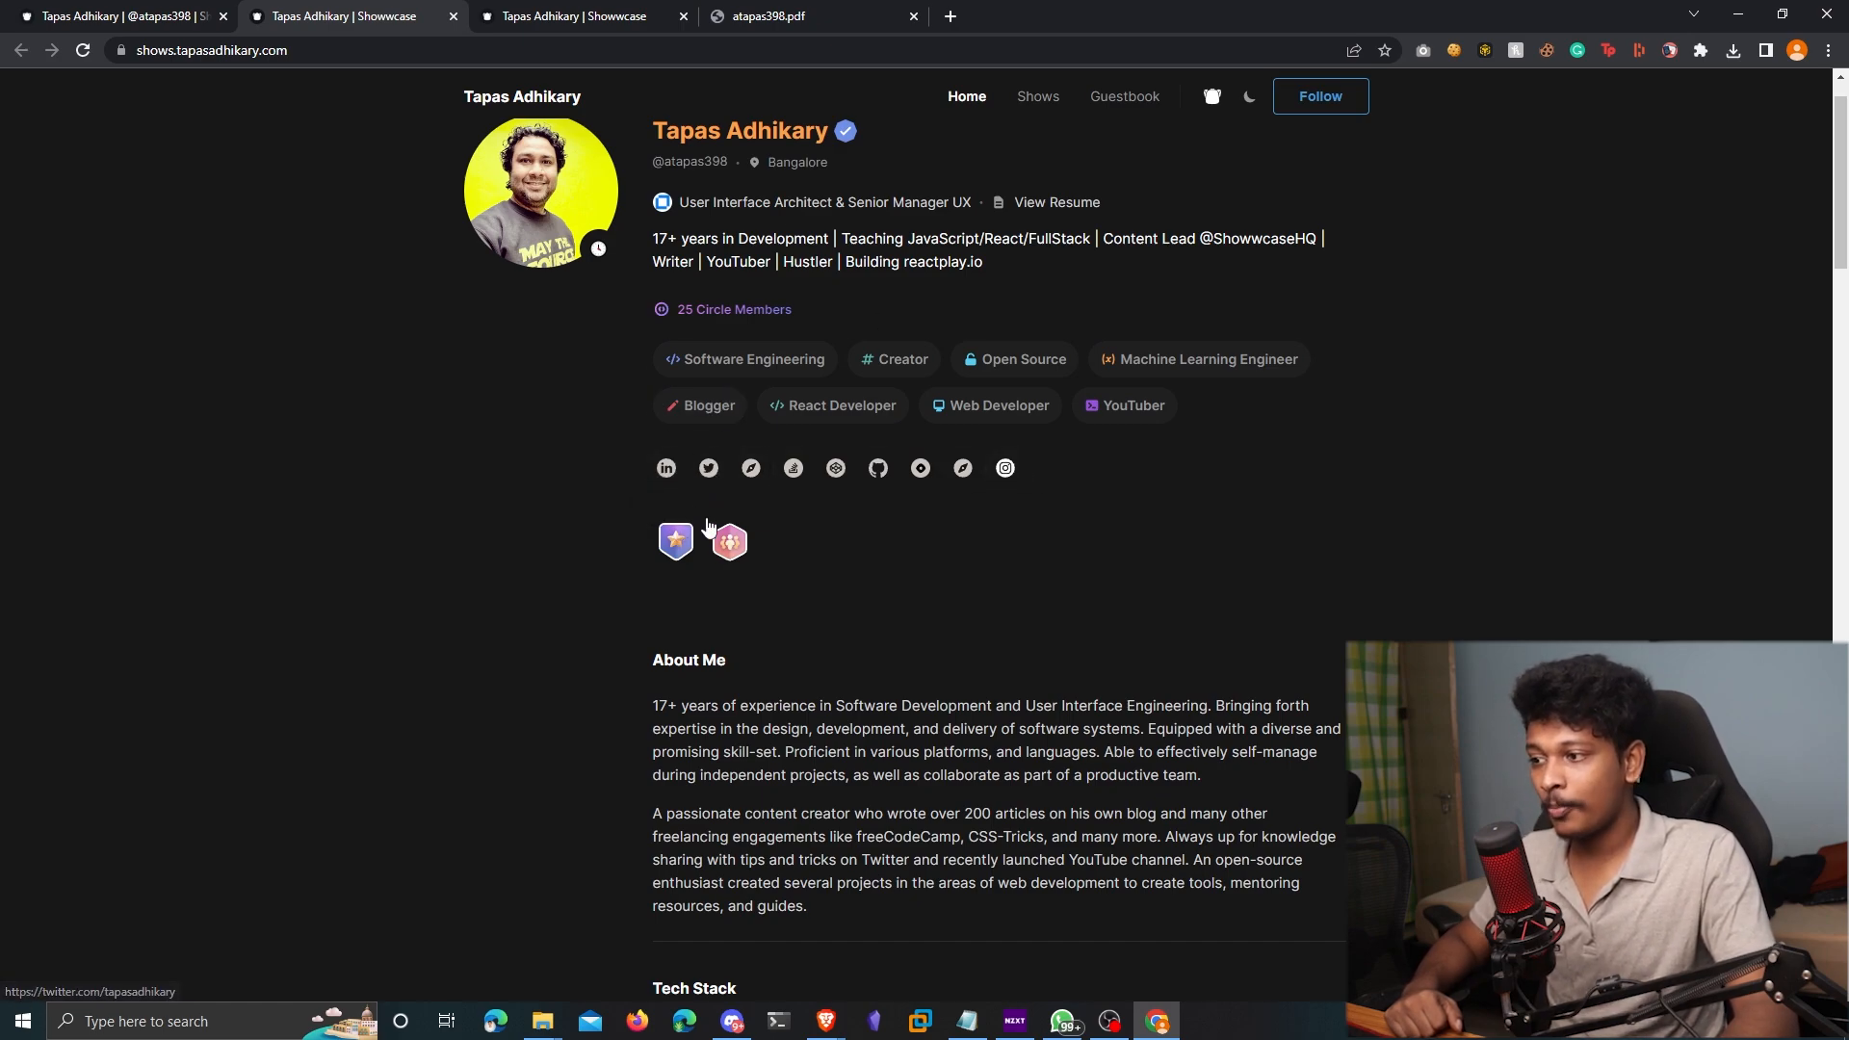
pyautogui.moveTo(1150, 299)
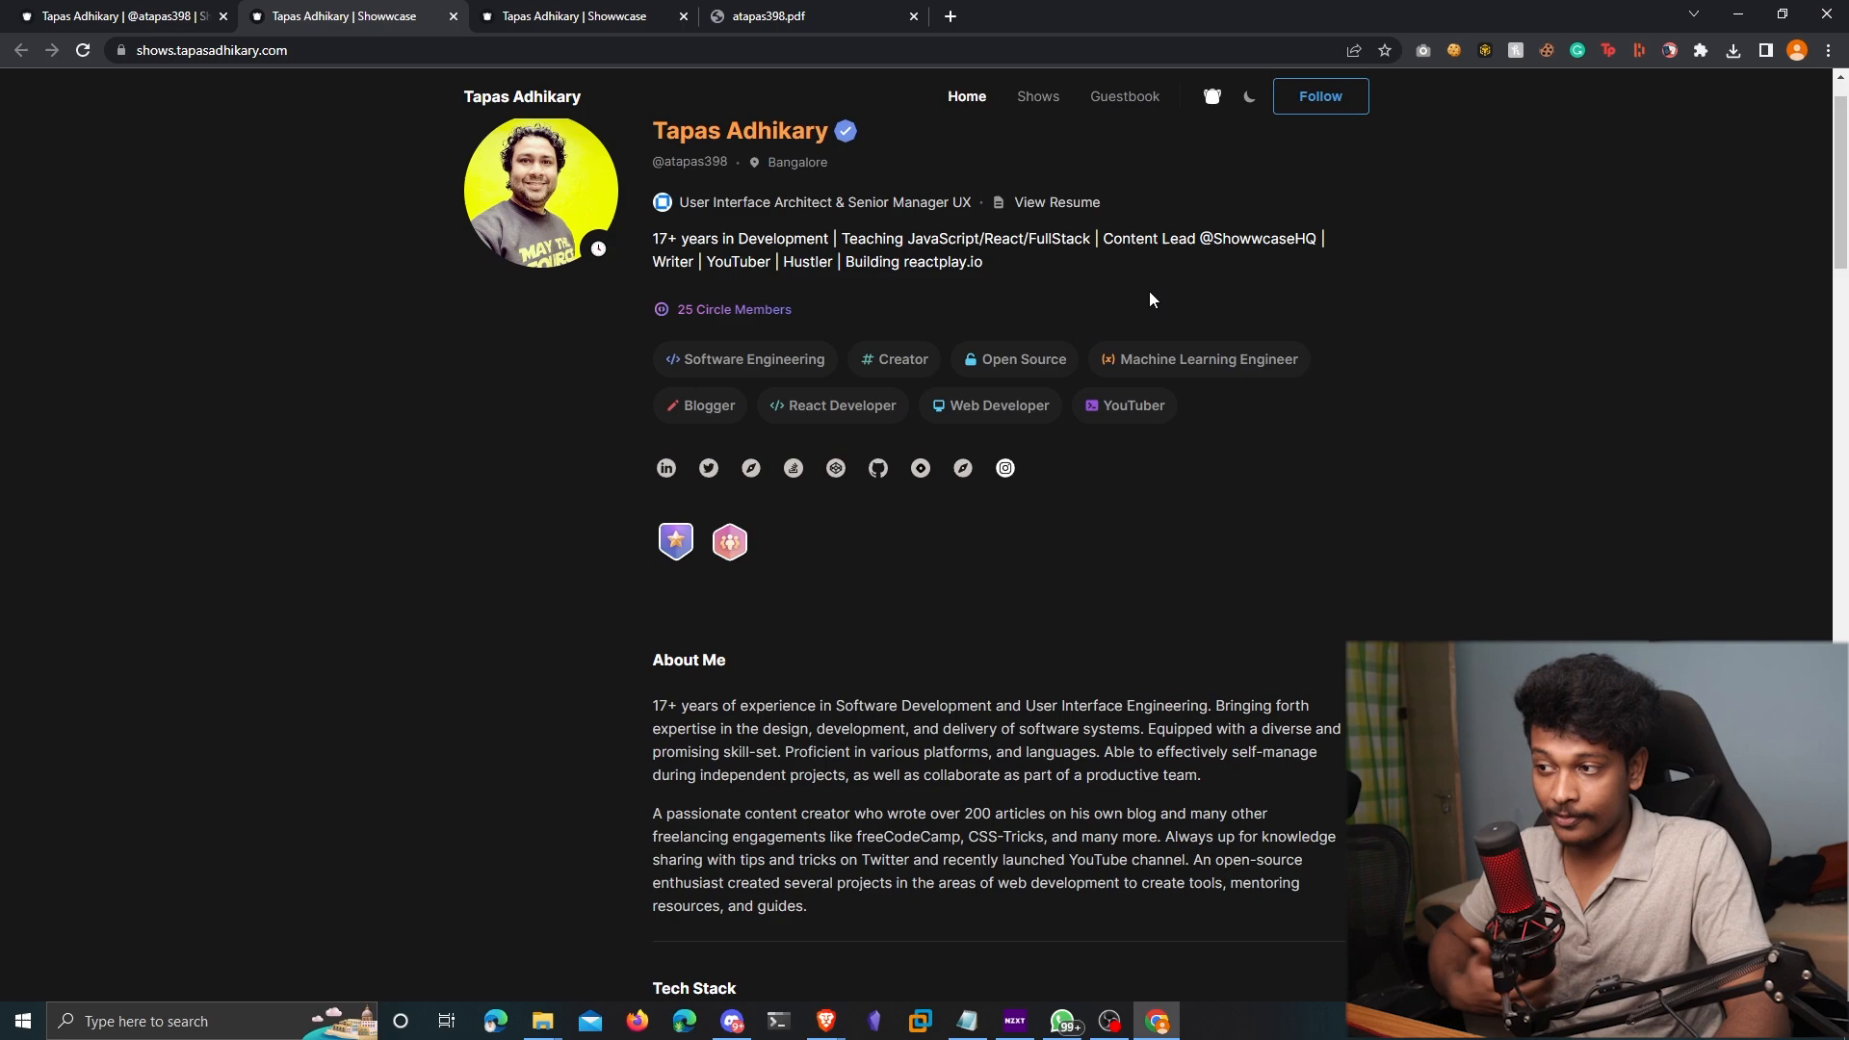
pyautogui.click(914, 15)
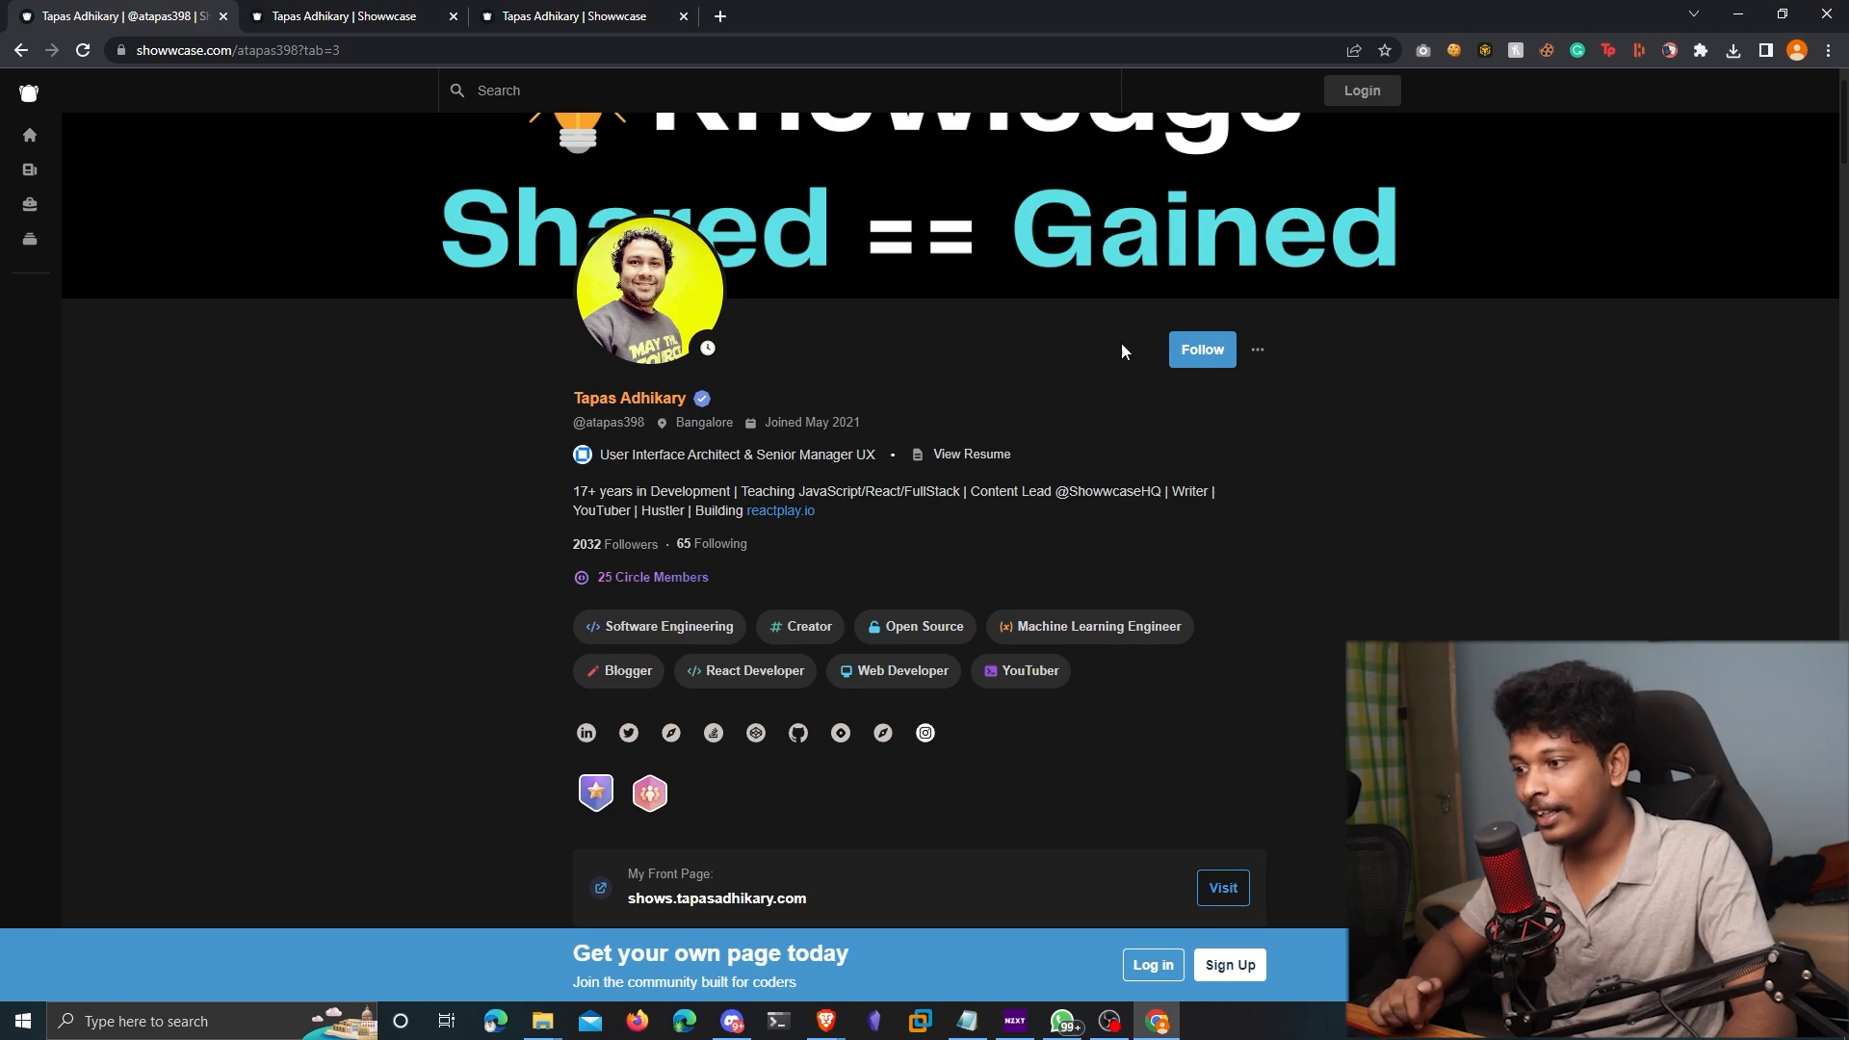
# View the generated résumé PDF and scroll through its positions, repositories, blogs and videos
pyautogui.click(970, 453)
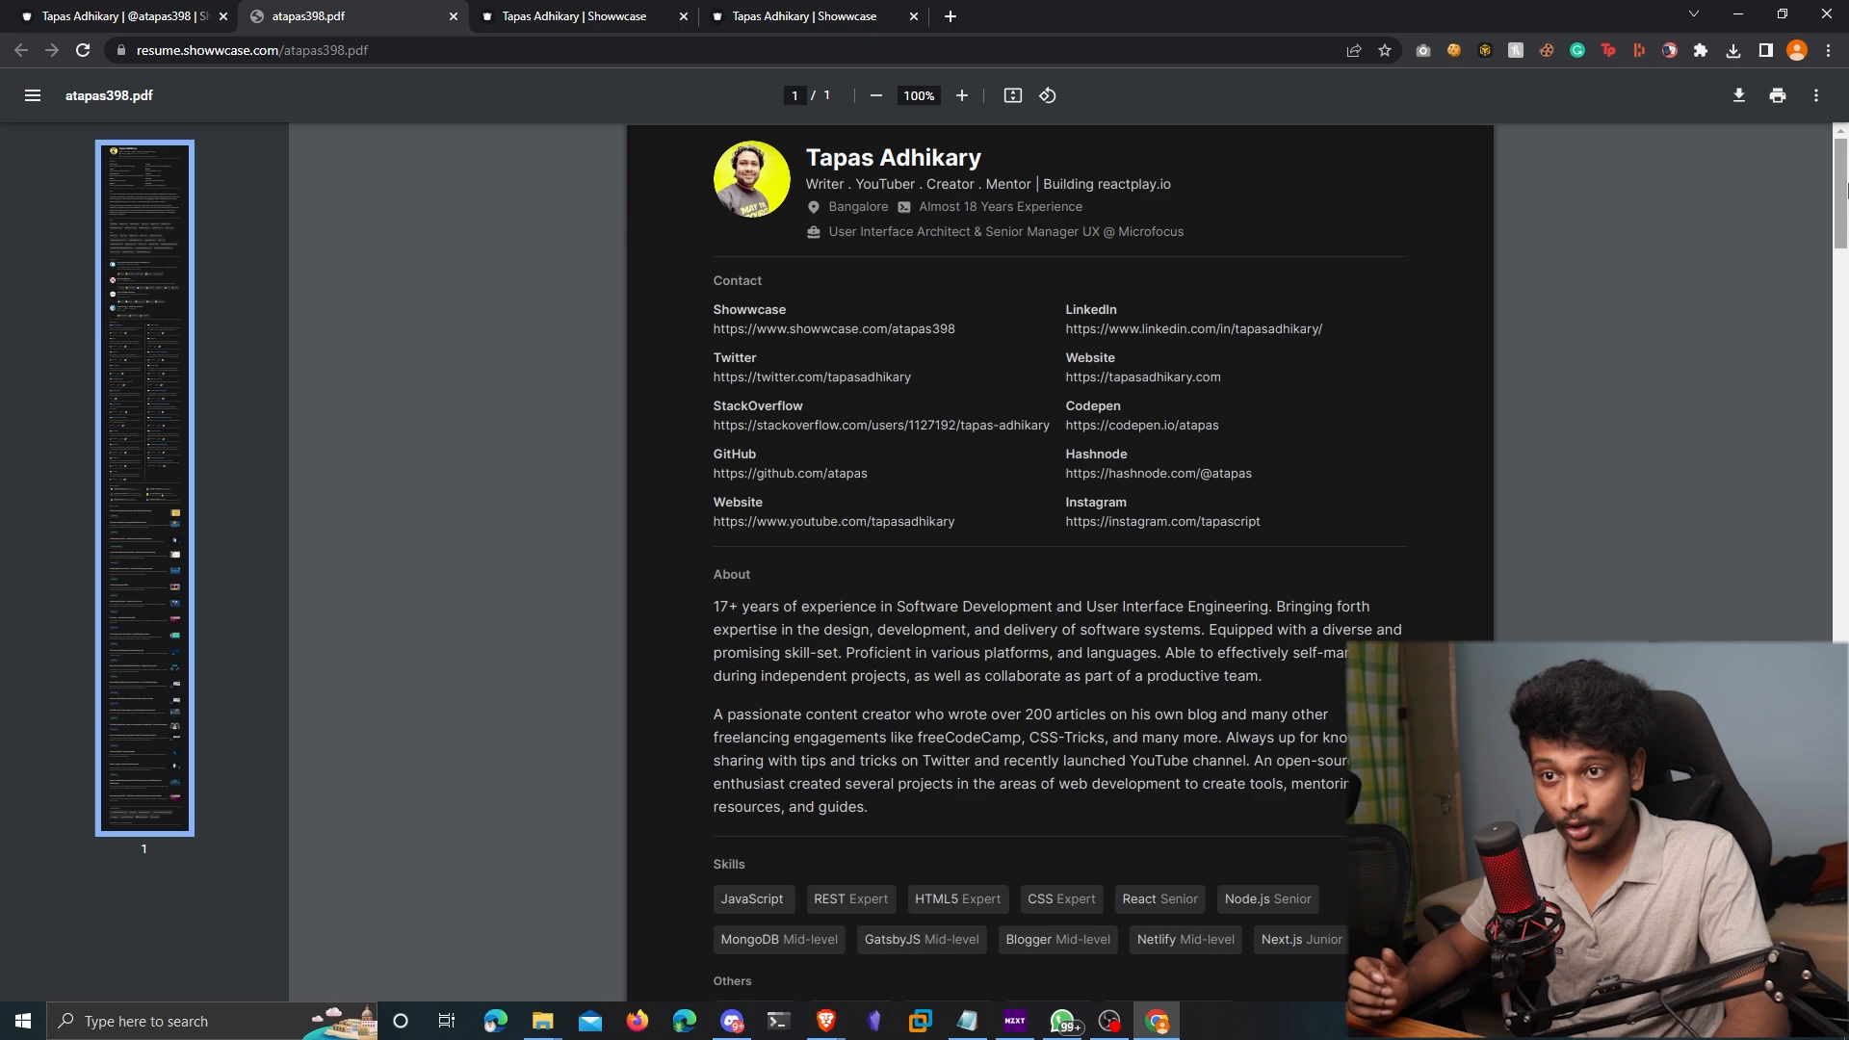
pyautogui.scroll(-3)
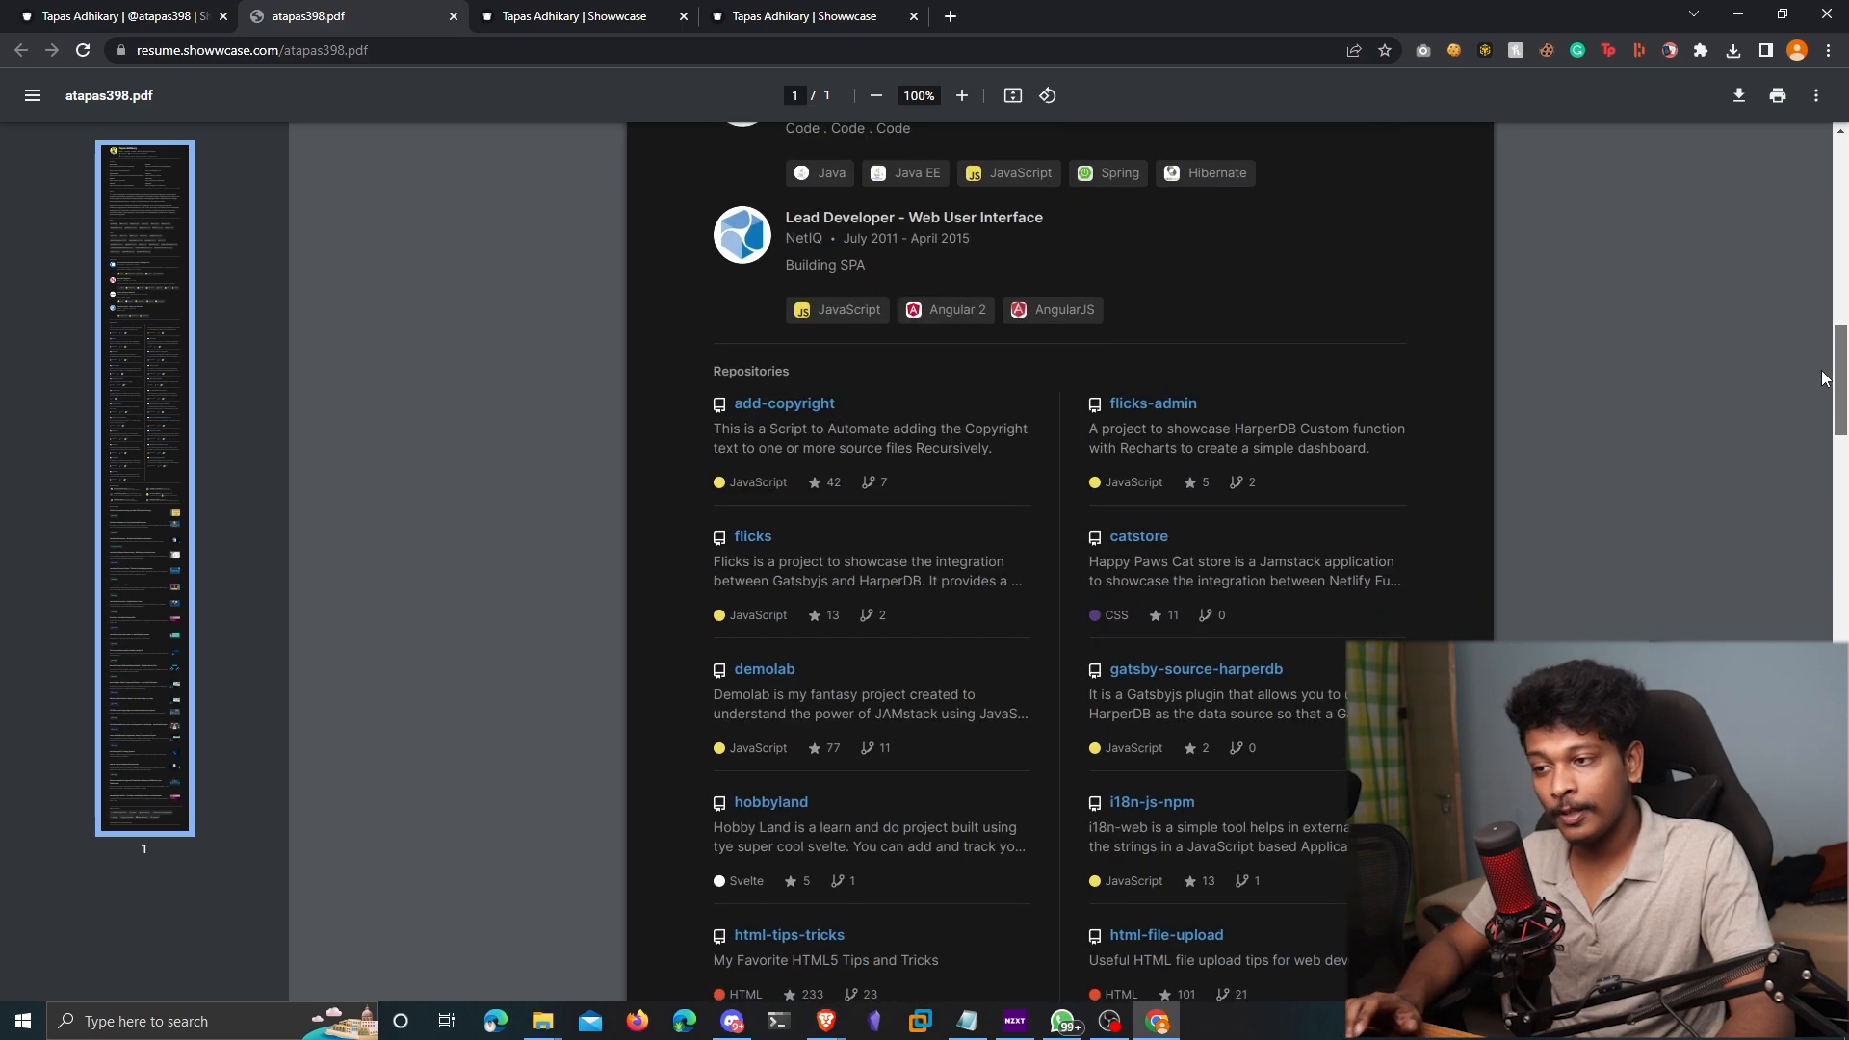
pyautogui.scroll(-3)
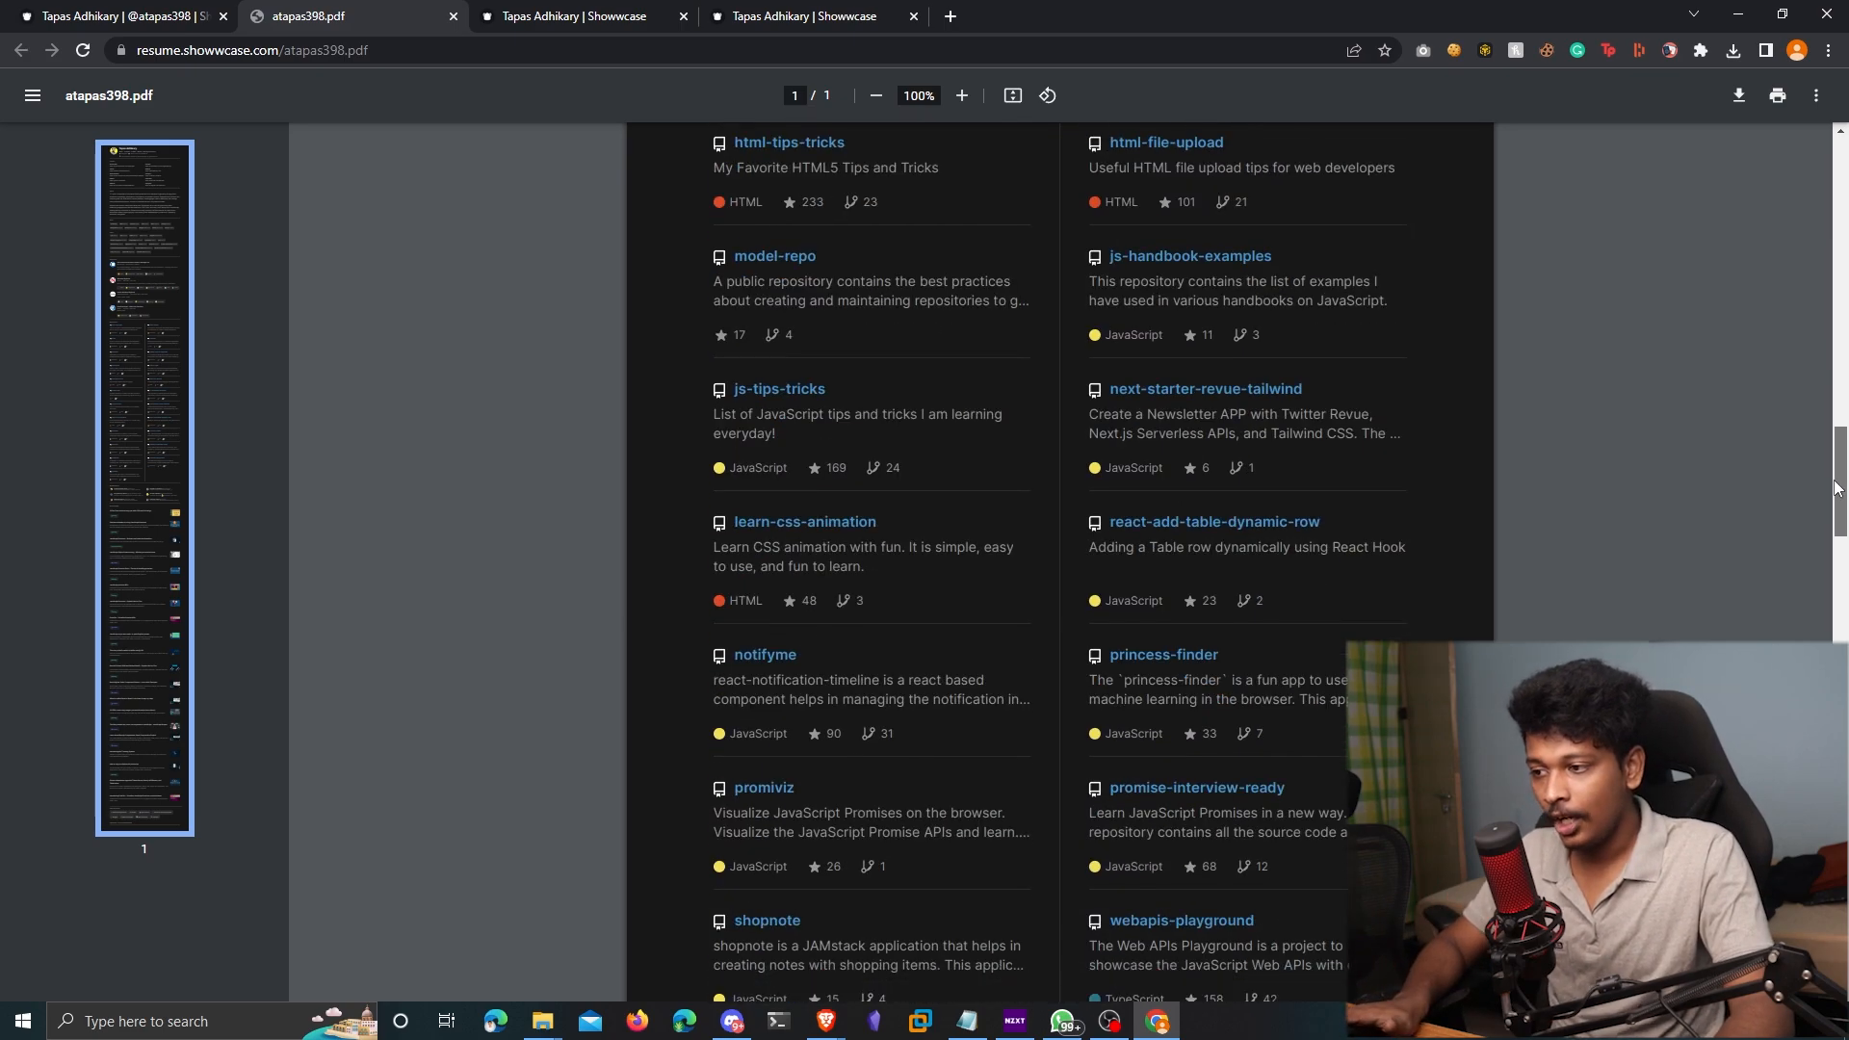
pyautogui.scroll(-3)
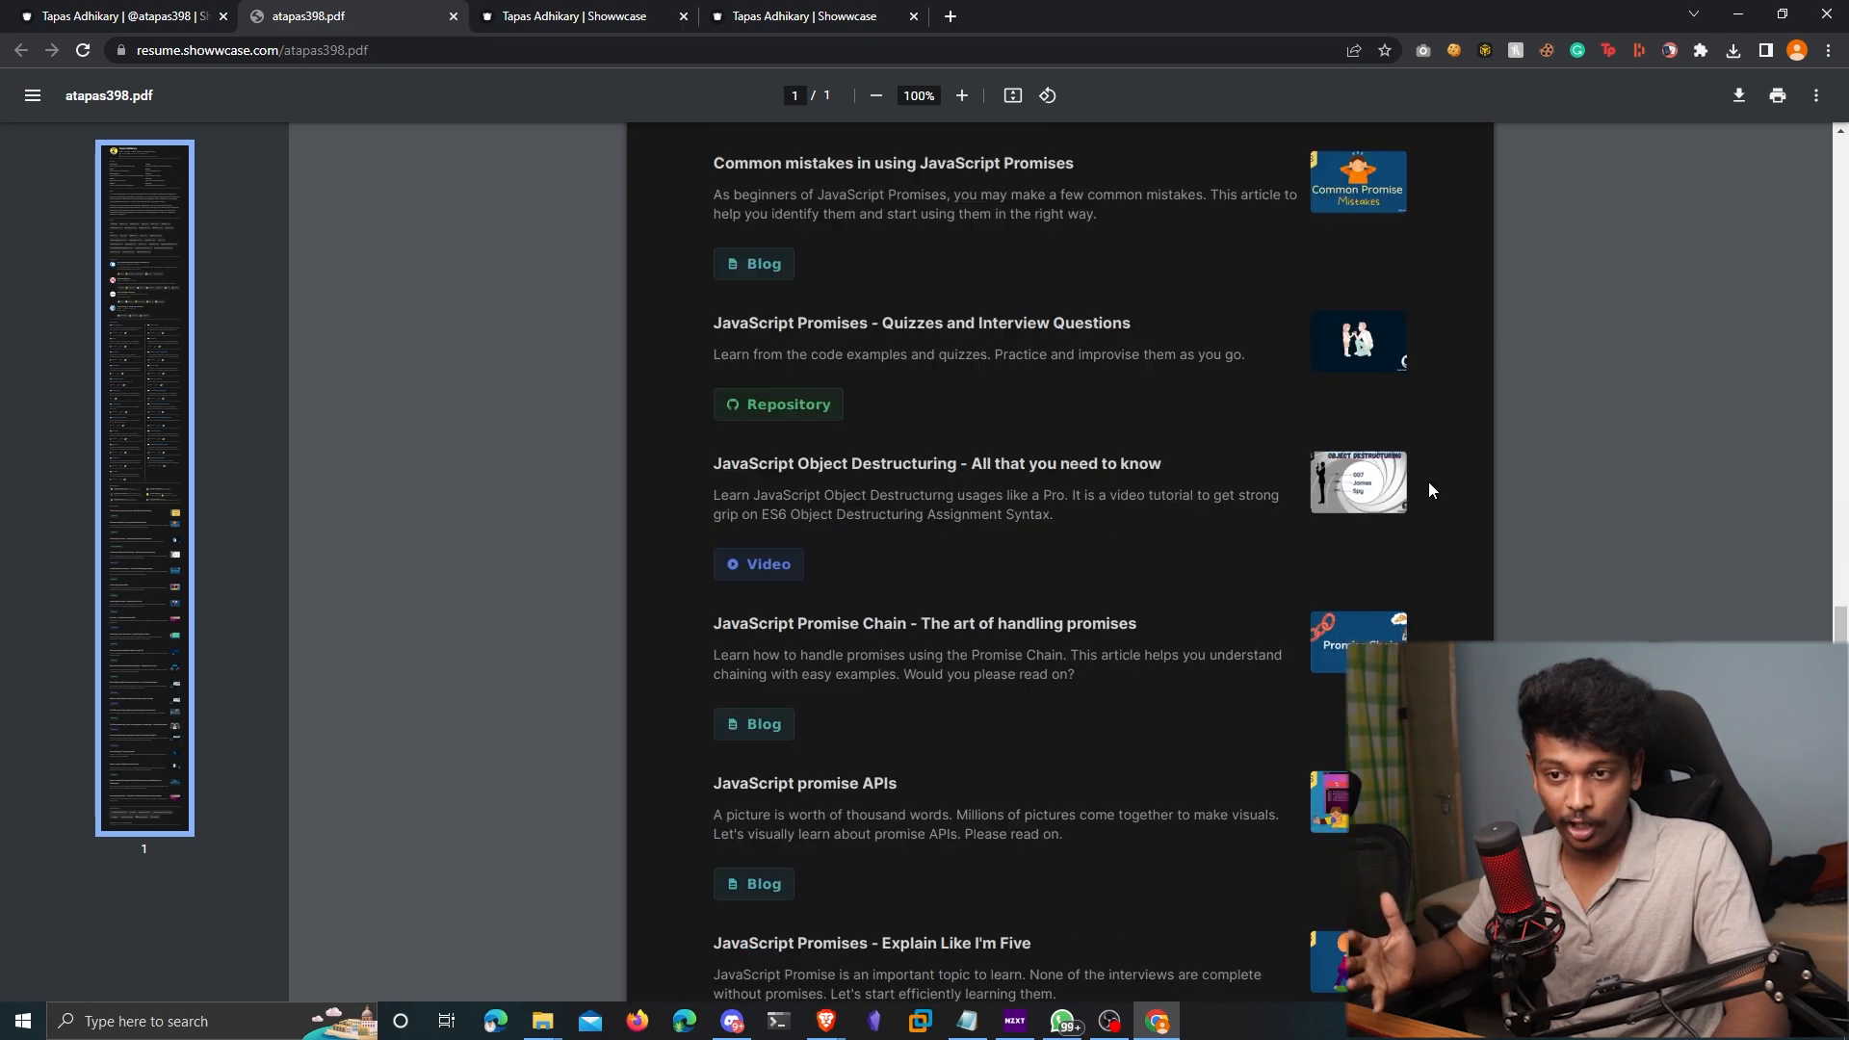
pyautogui.scroll(-3)
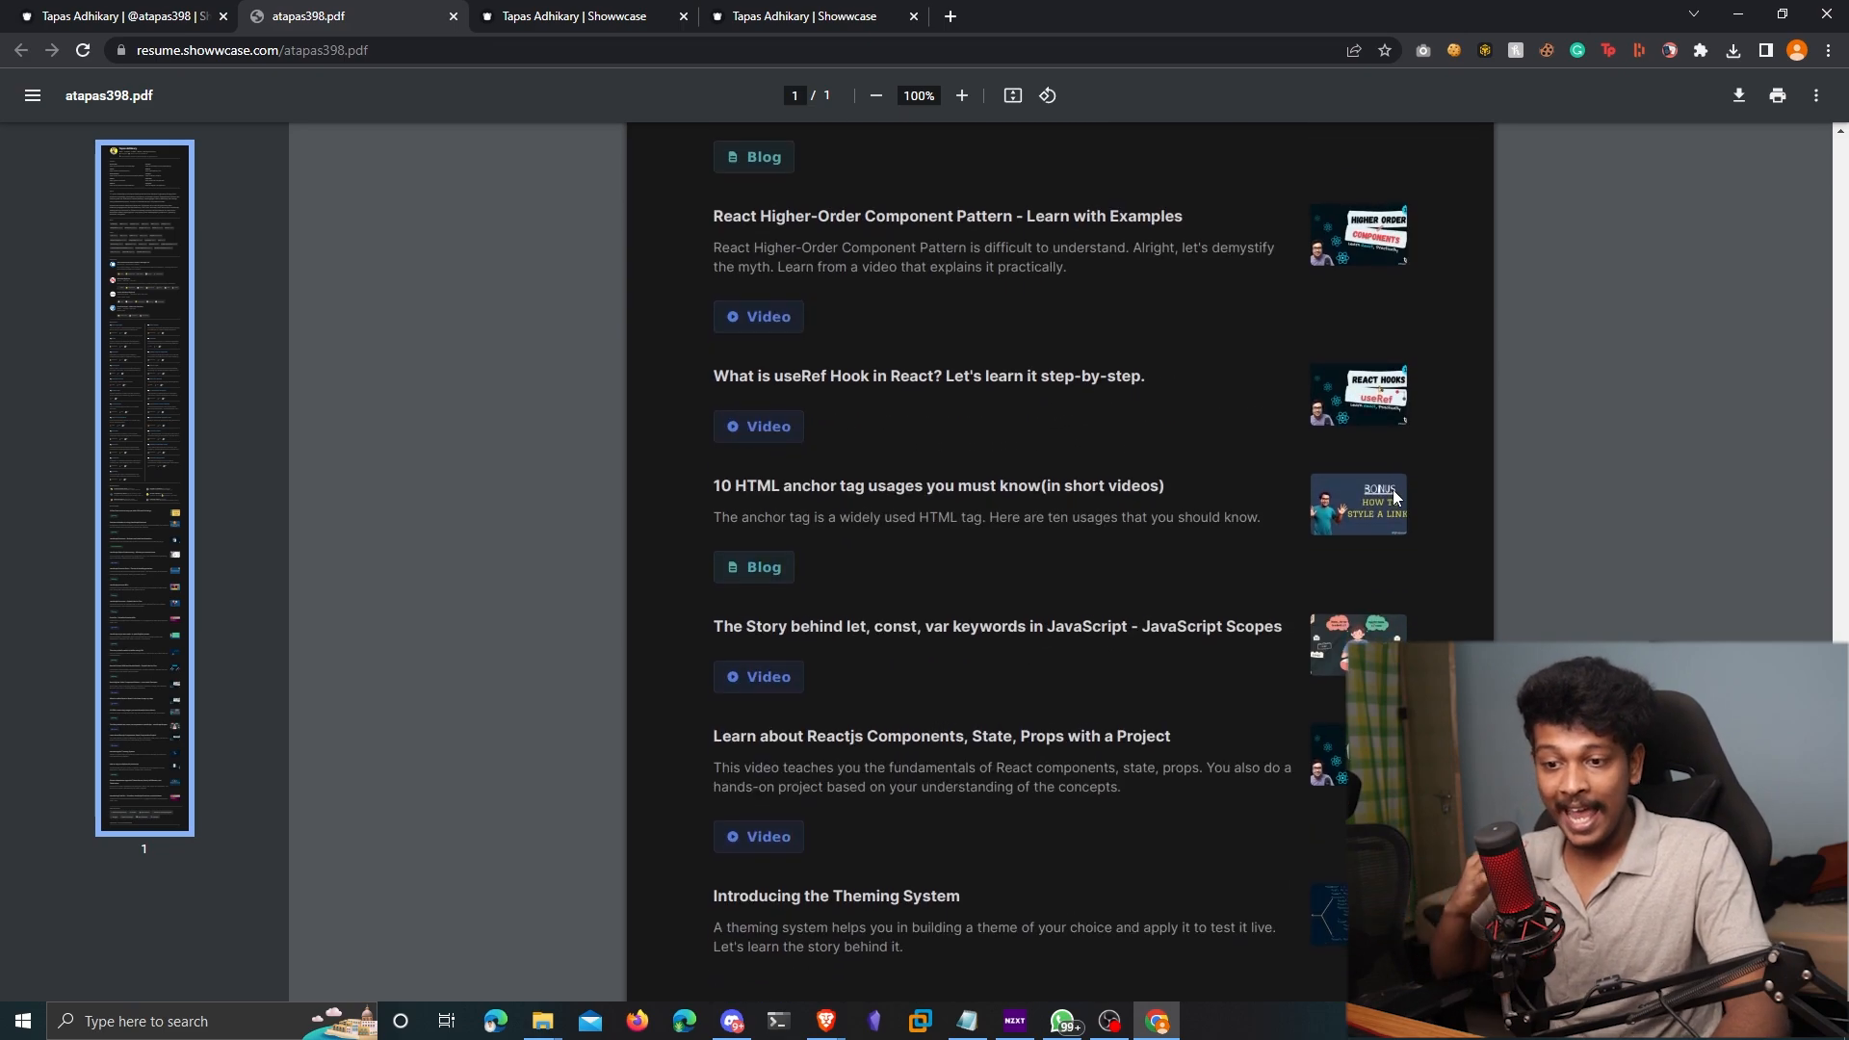
pyautogui.scroll(-3)
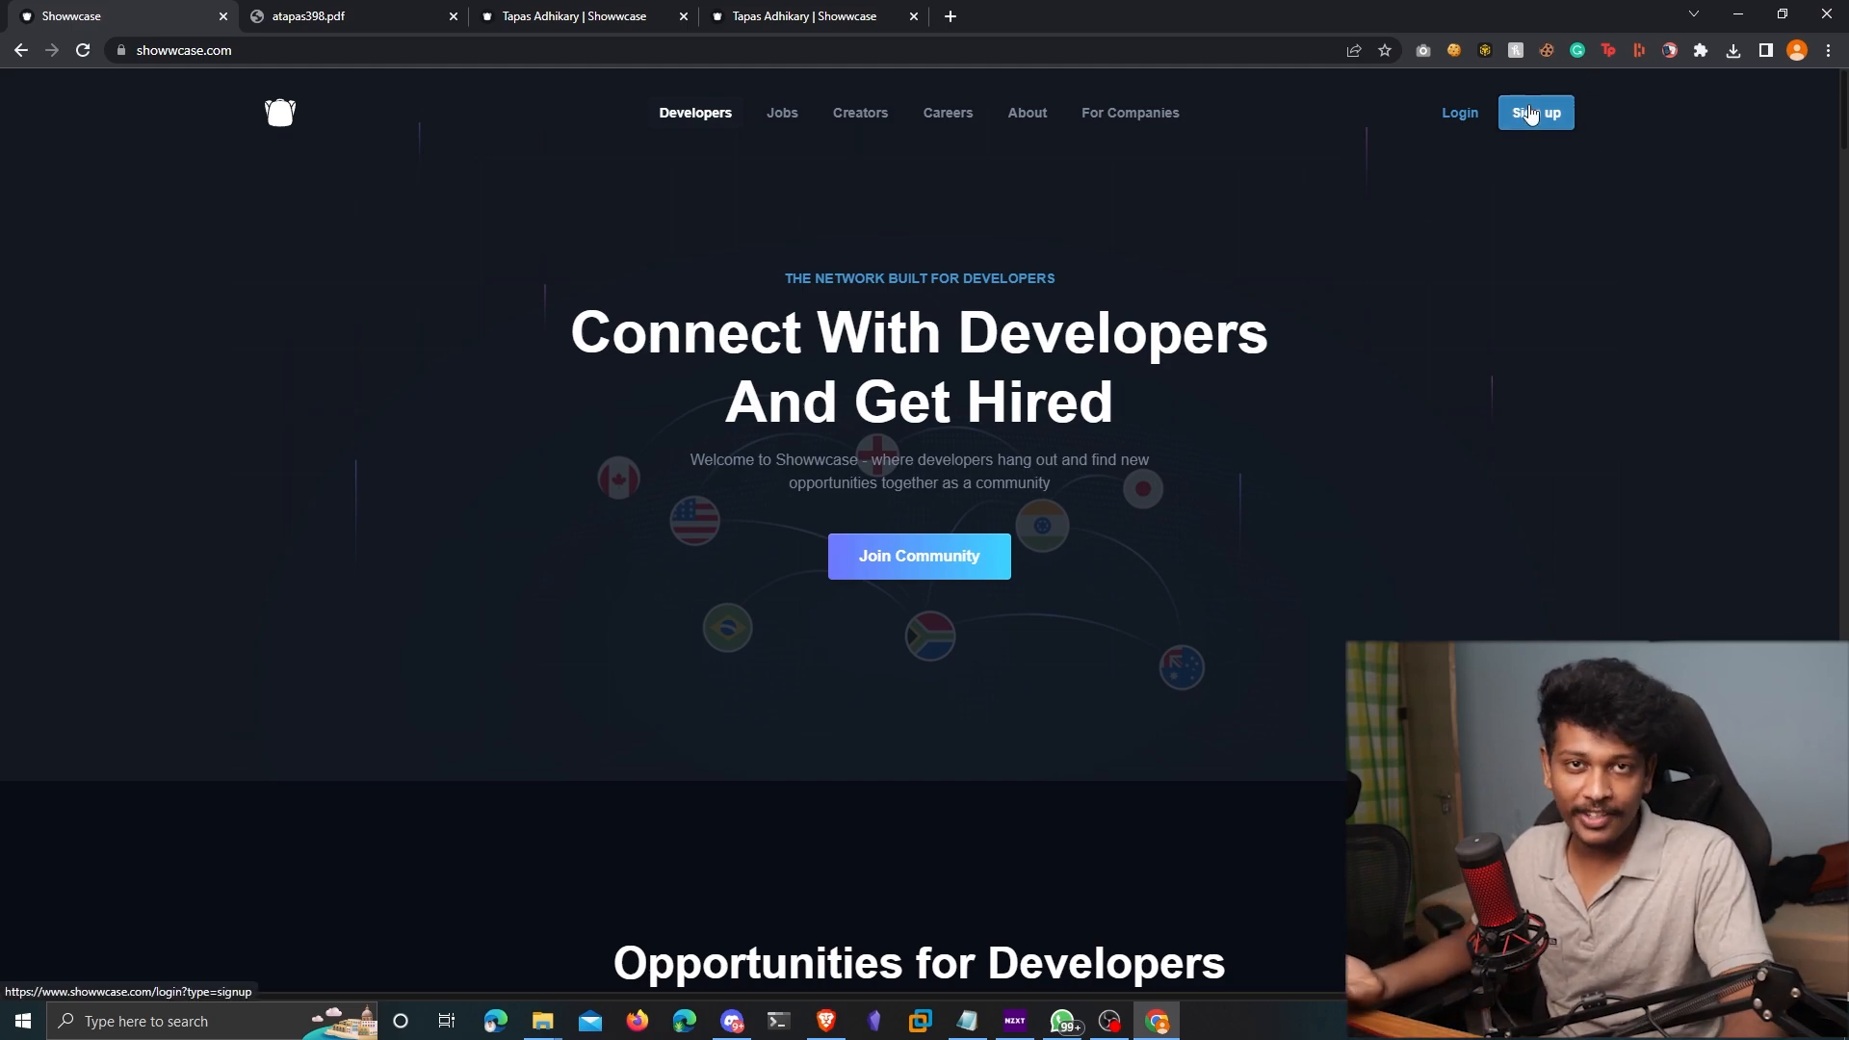
# Start sign-up with Continue with Email and submit the email address
pyautogui.click(183, 49)
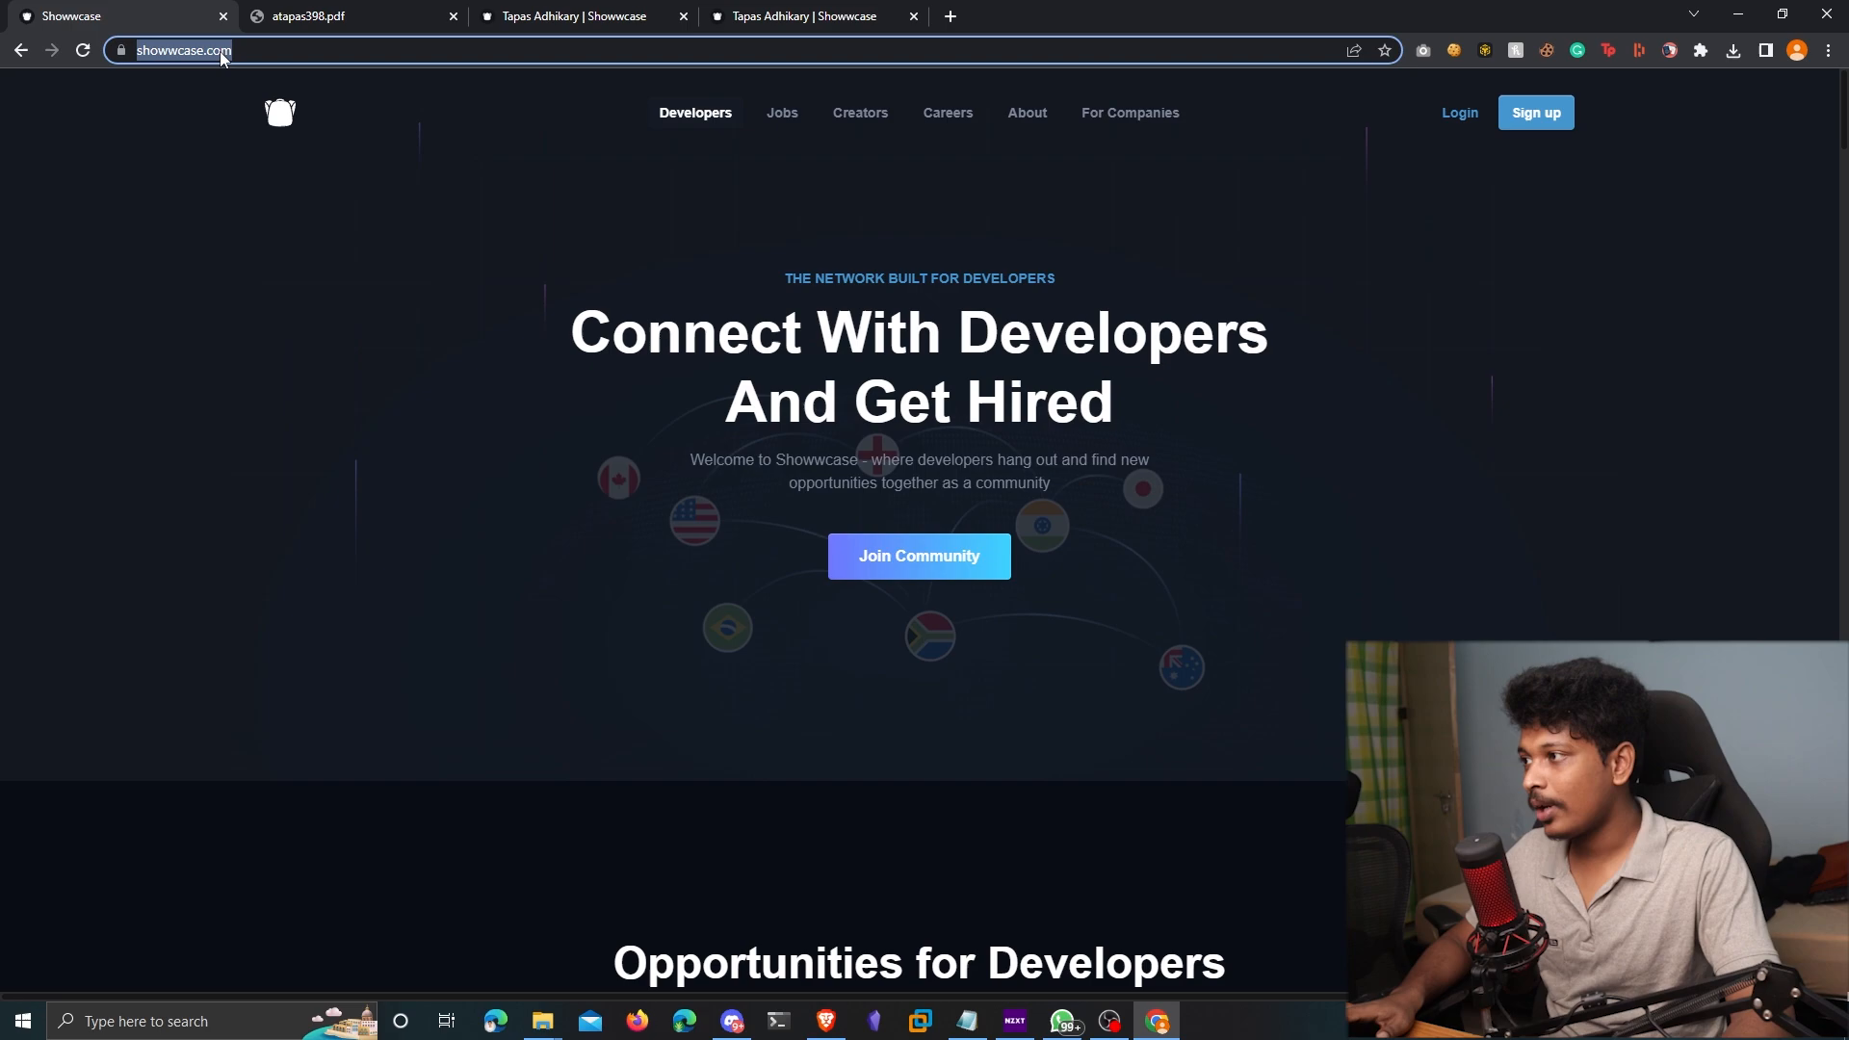
pyautogui.click(1534, 112)
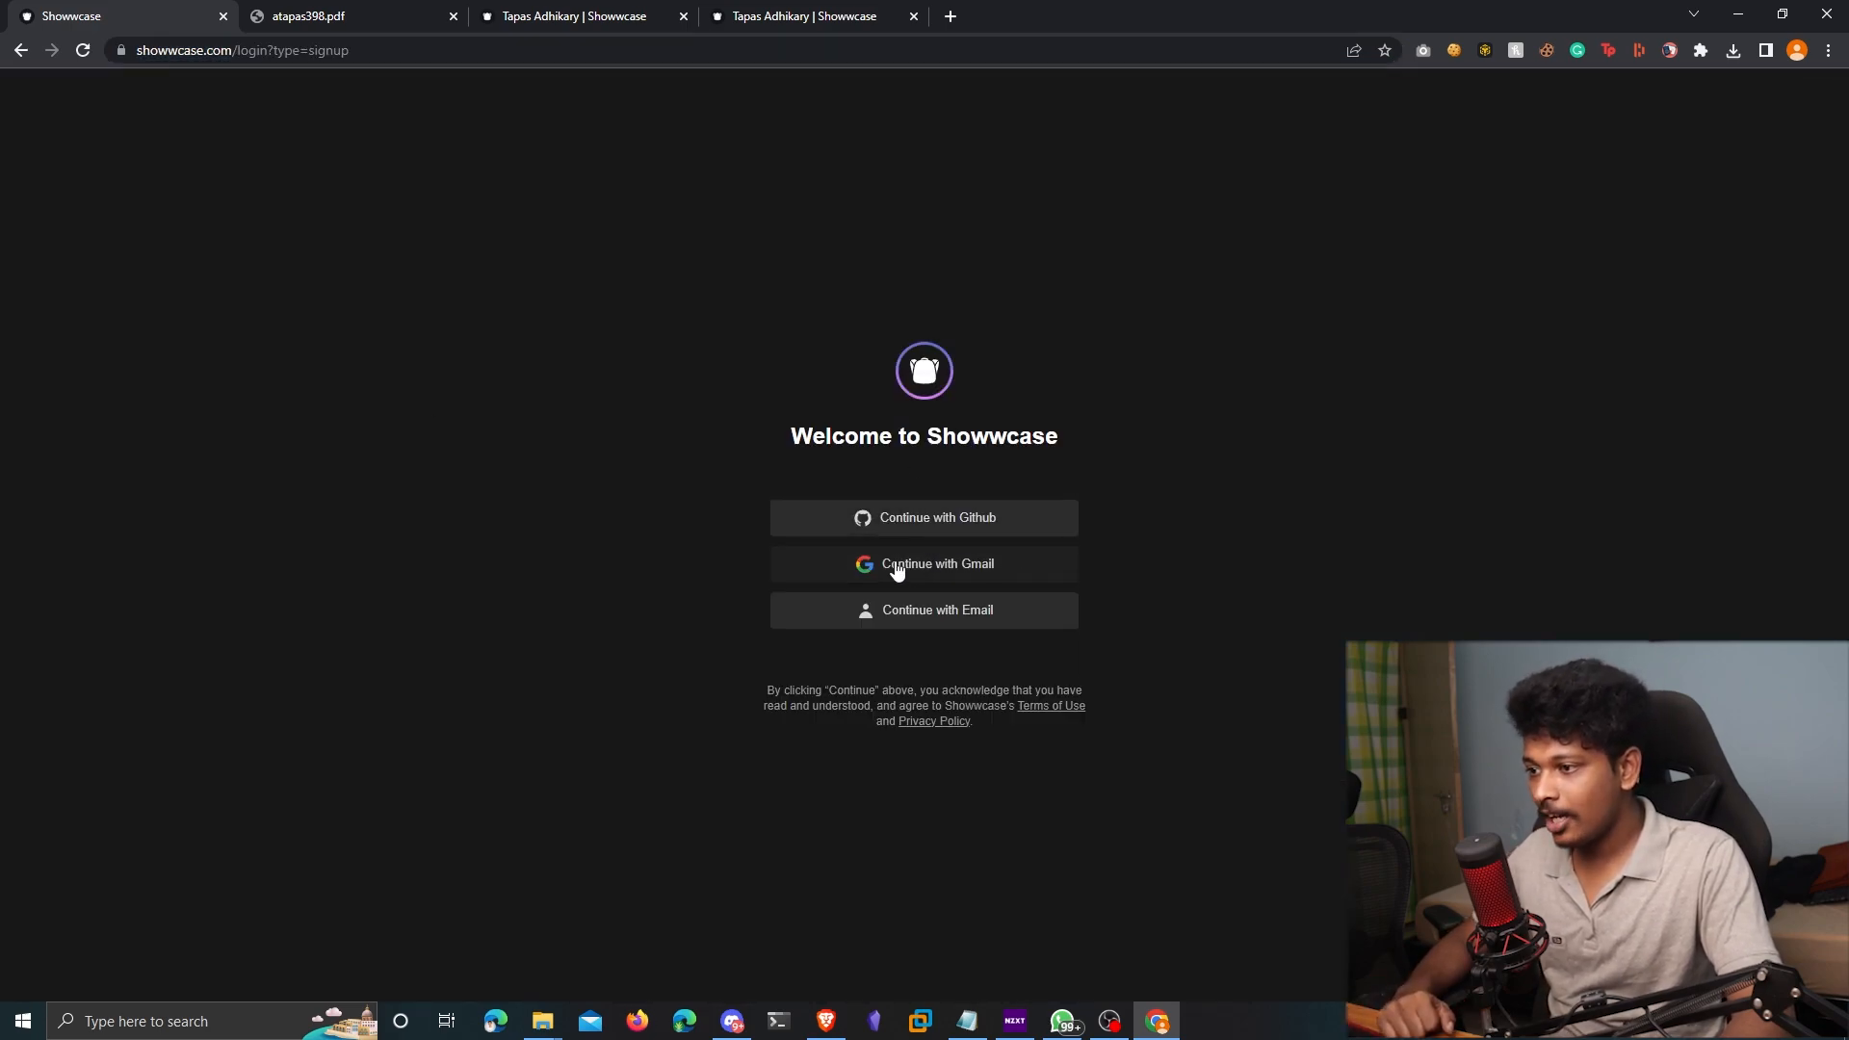
pyautogui.click(923, 610)
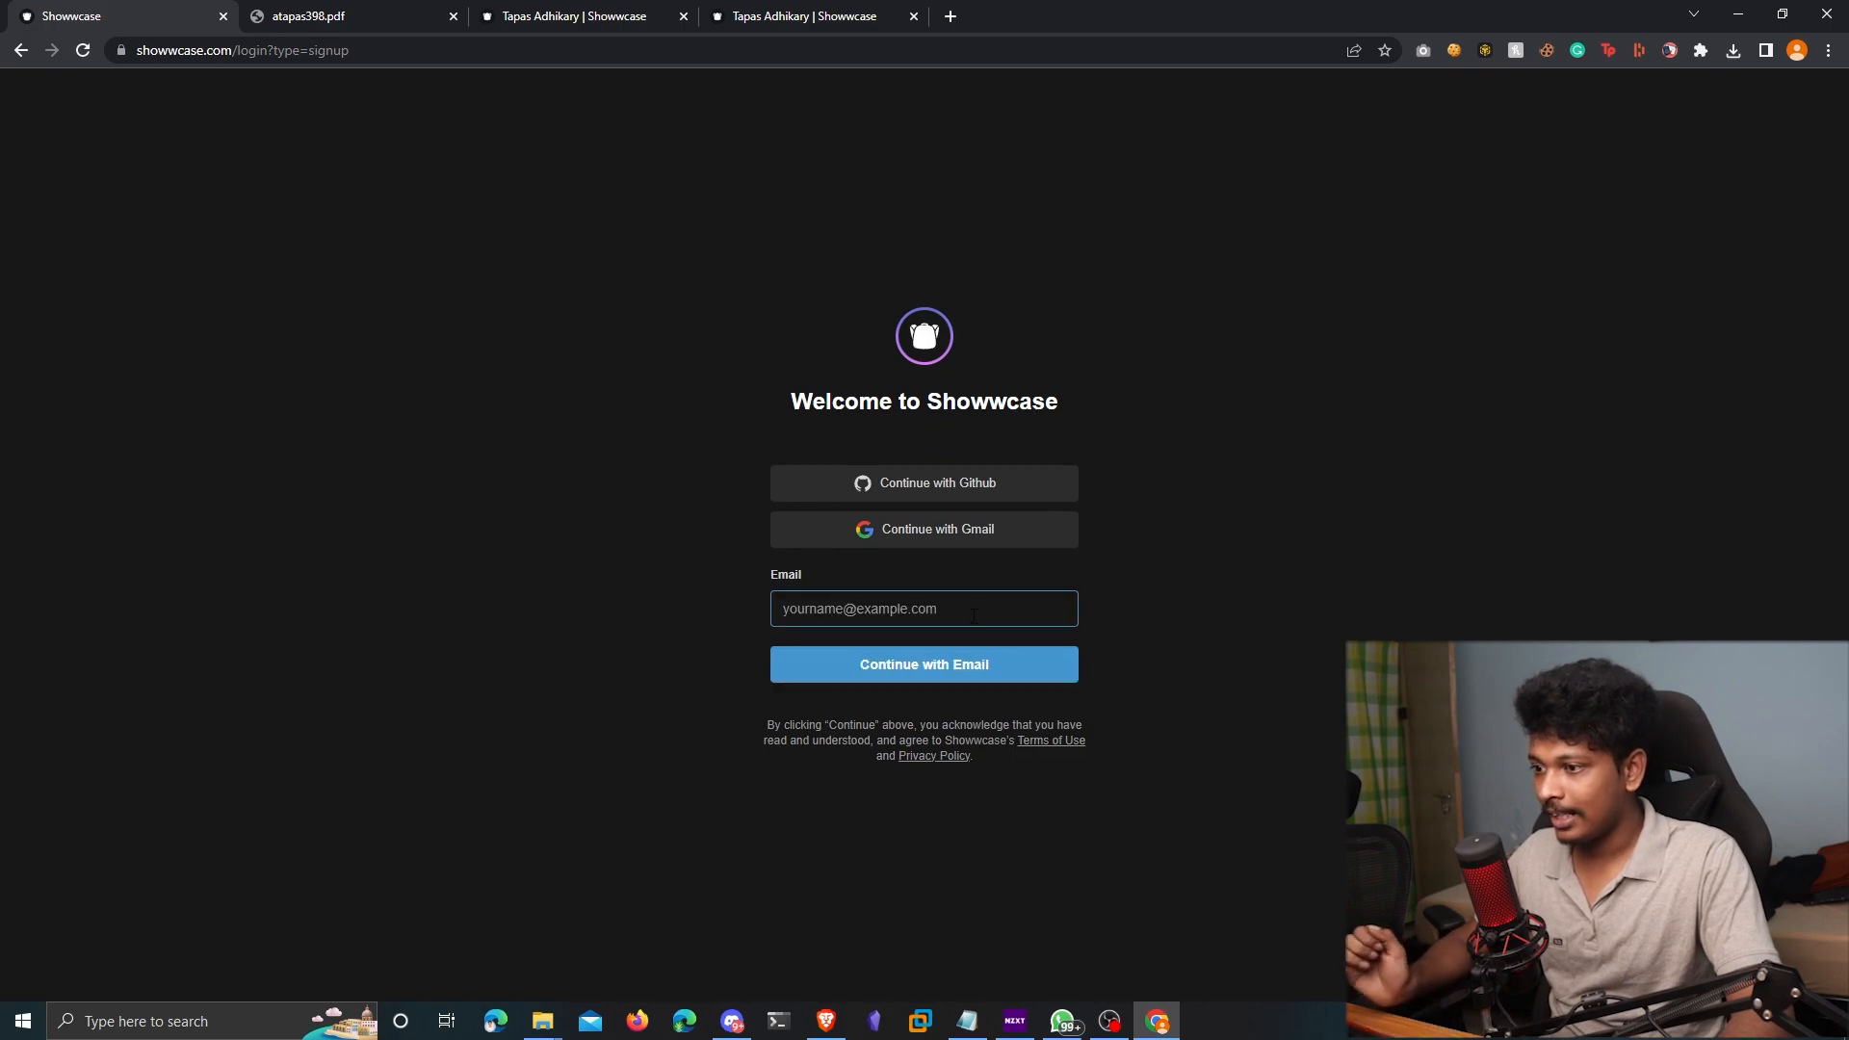
pyautogui.write('teja')
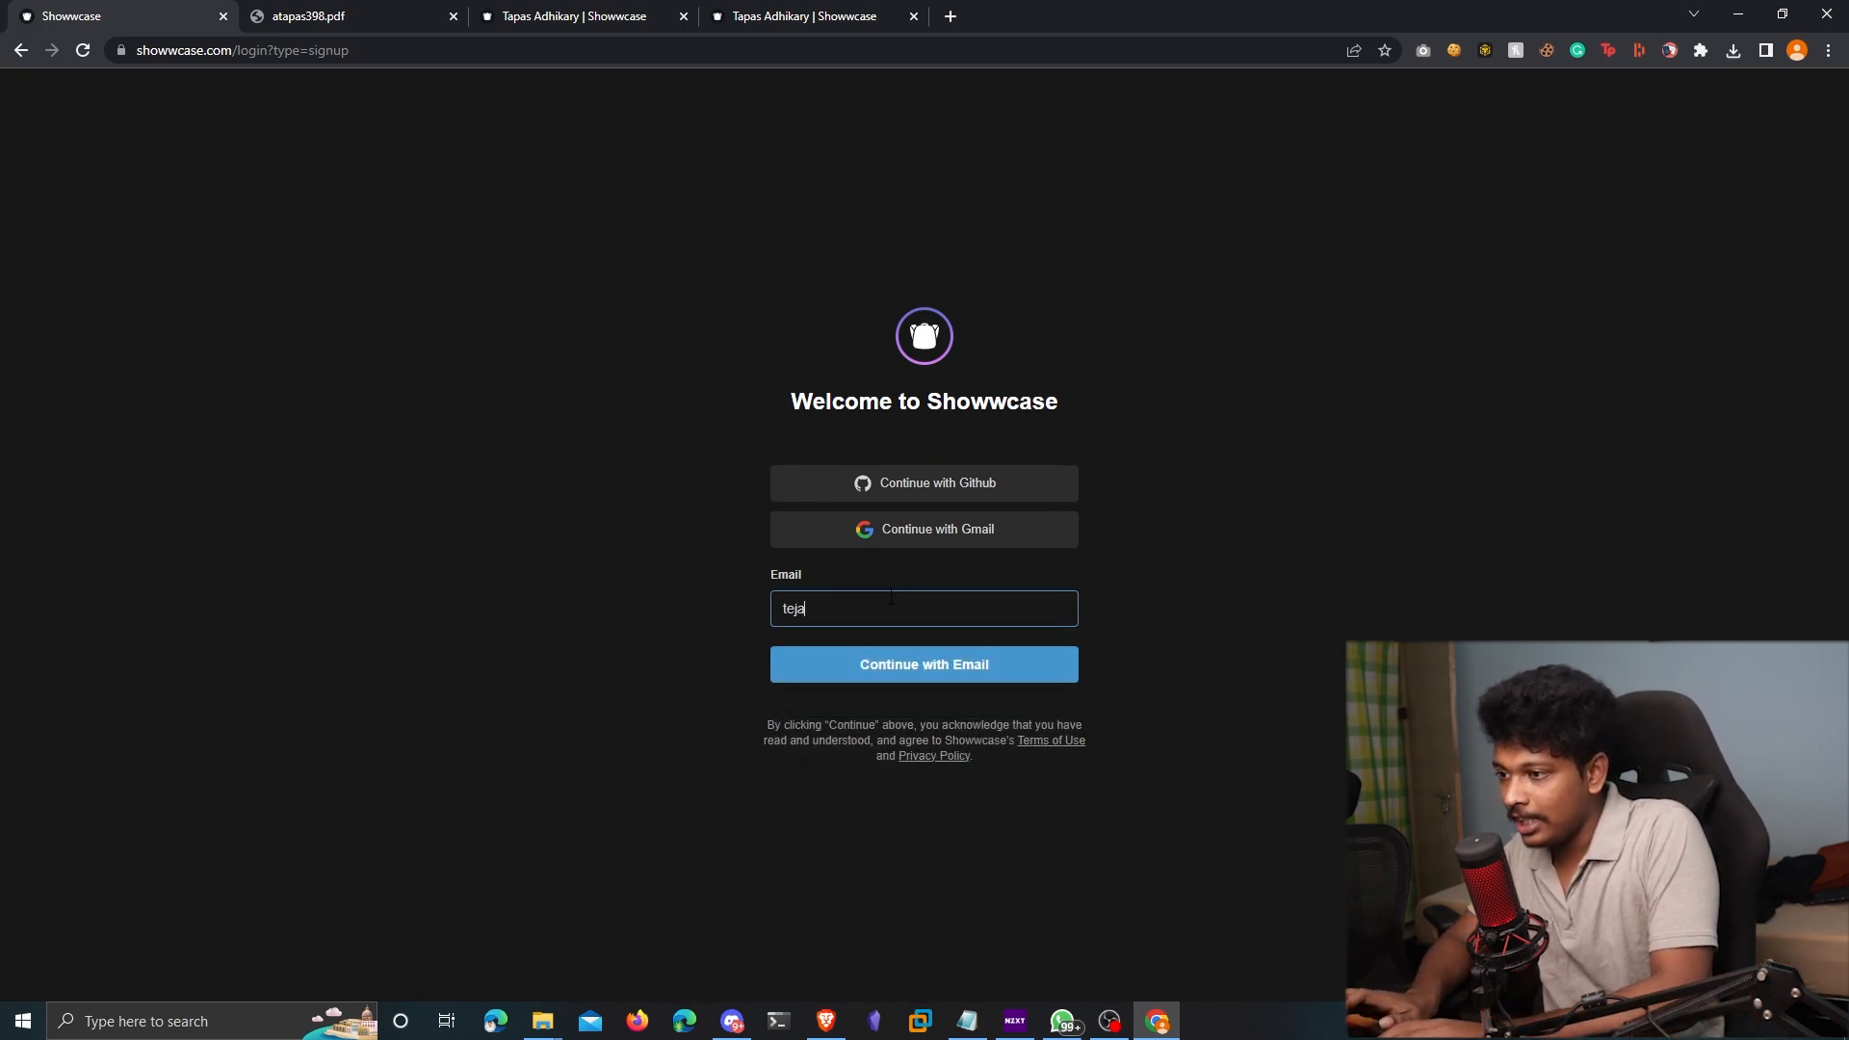
pyautogui.click(924, 664)
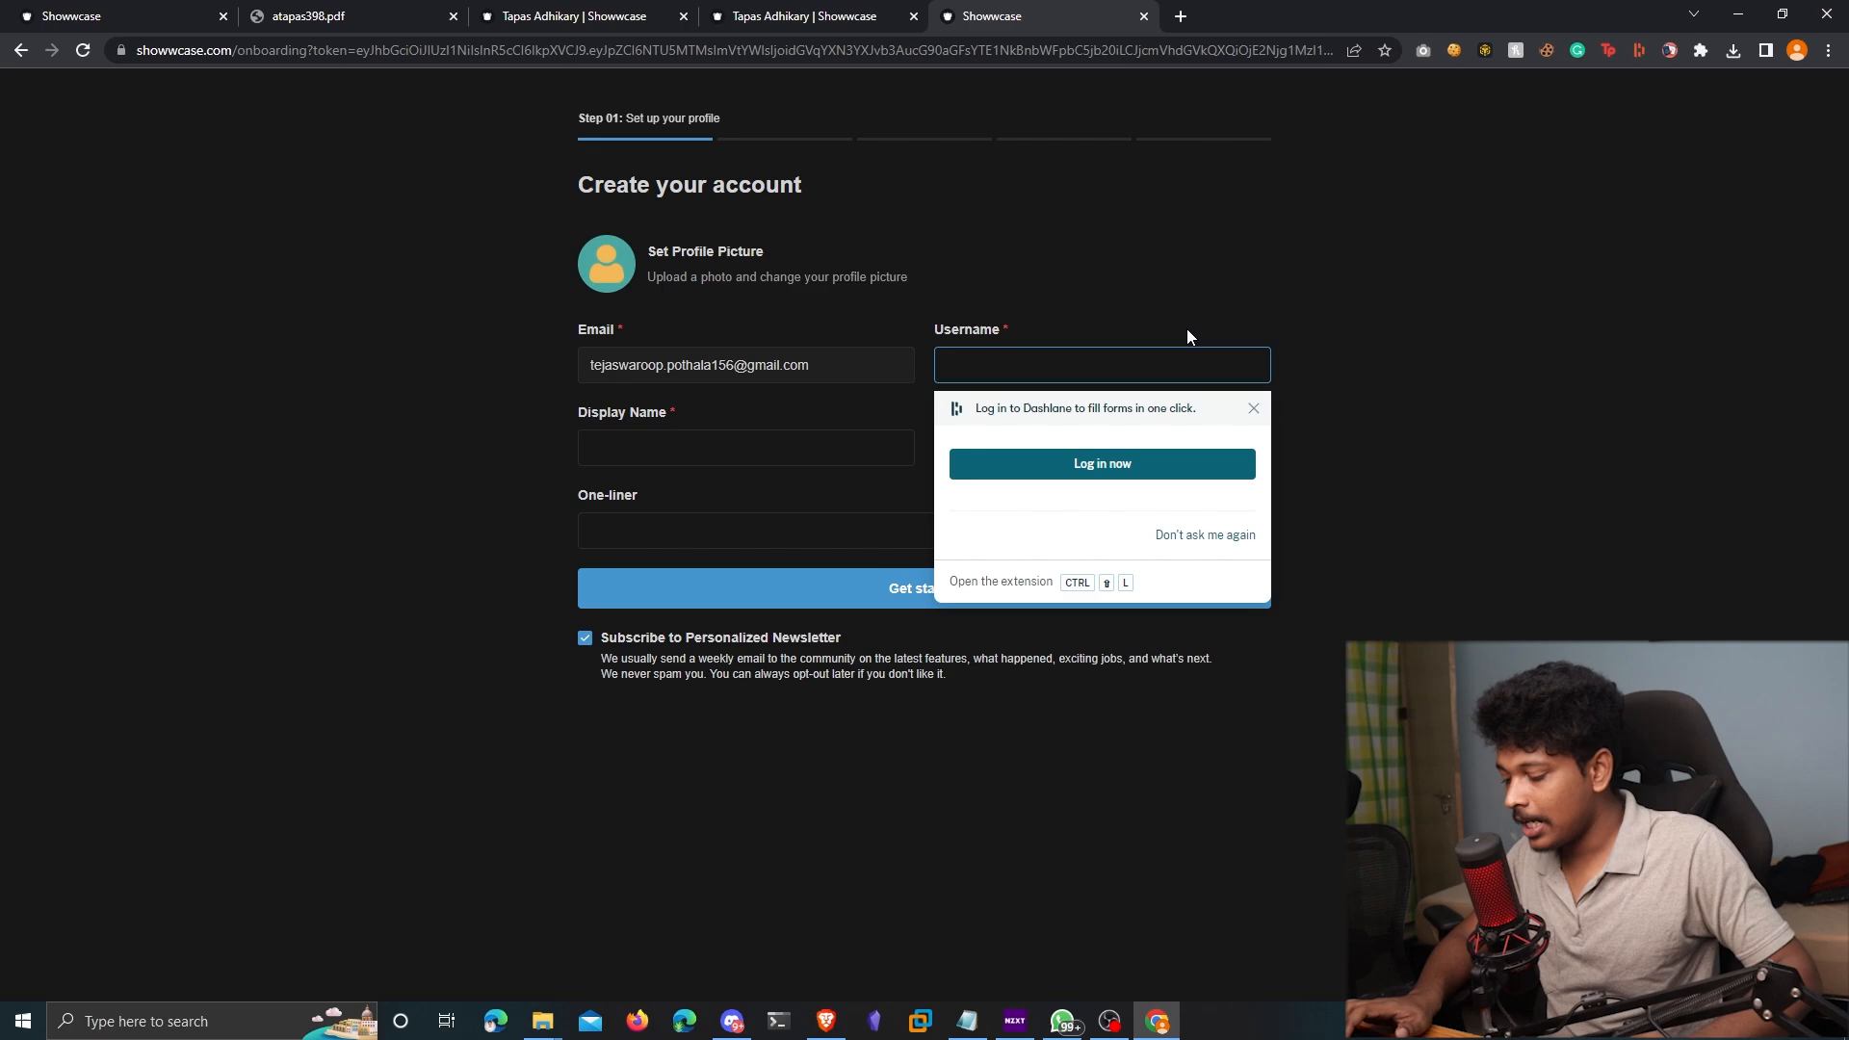
# Enter username tejaswaroop, display name and one-liner 'A Cyber Security Enthusiast', then get started
pyautogui.write('tejaswaroop')
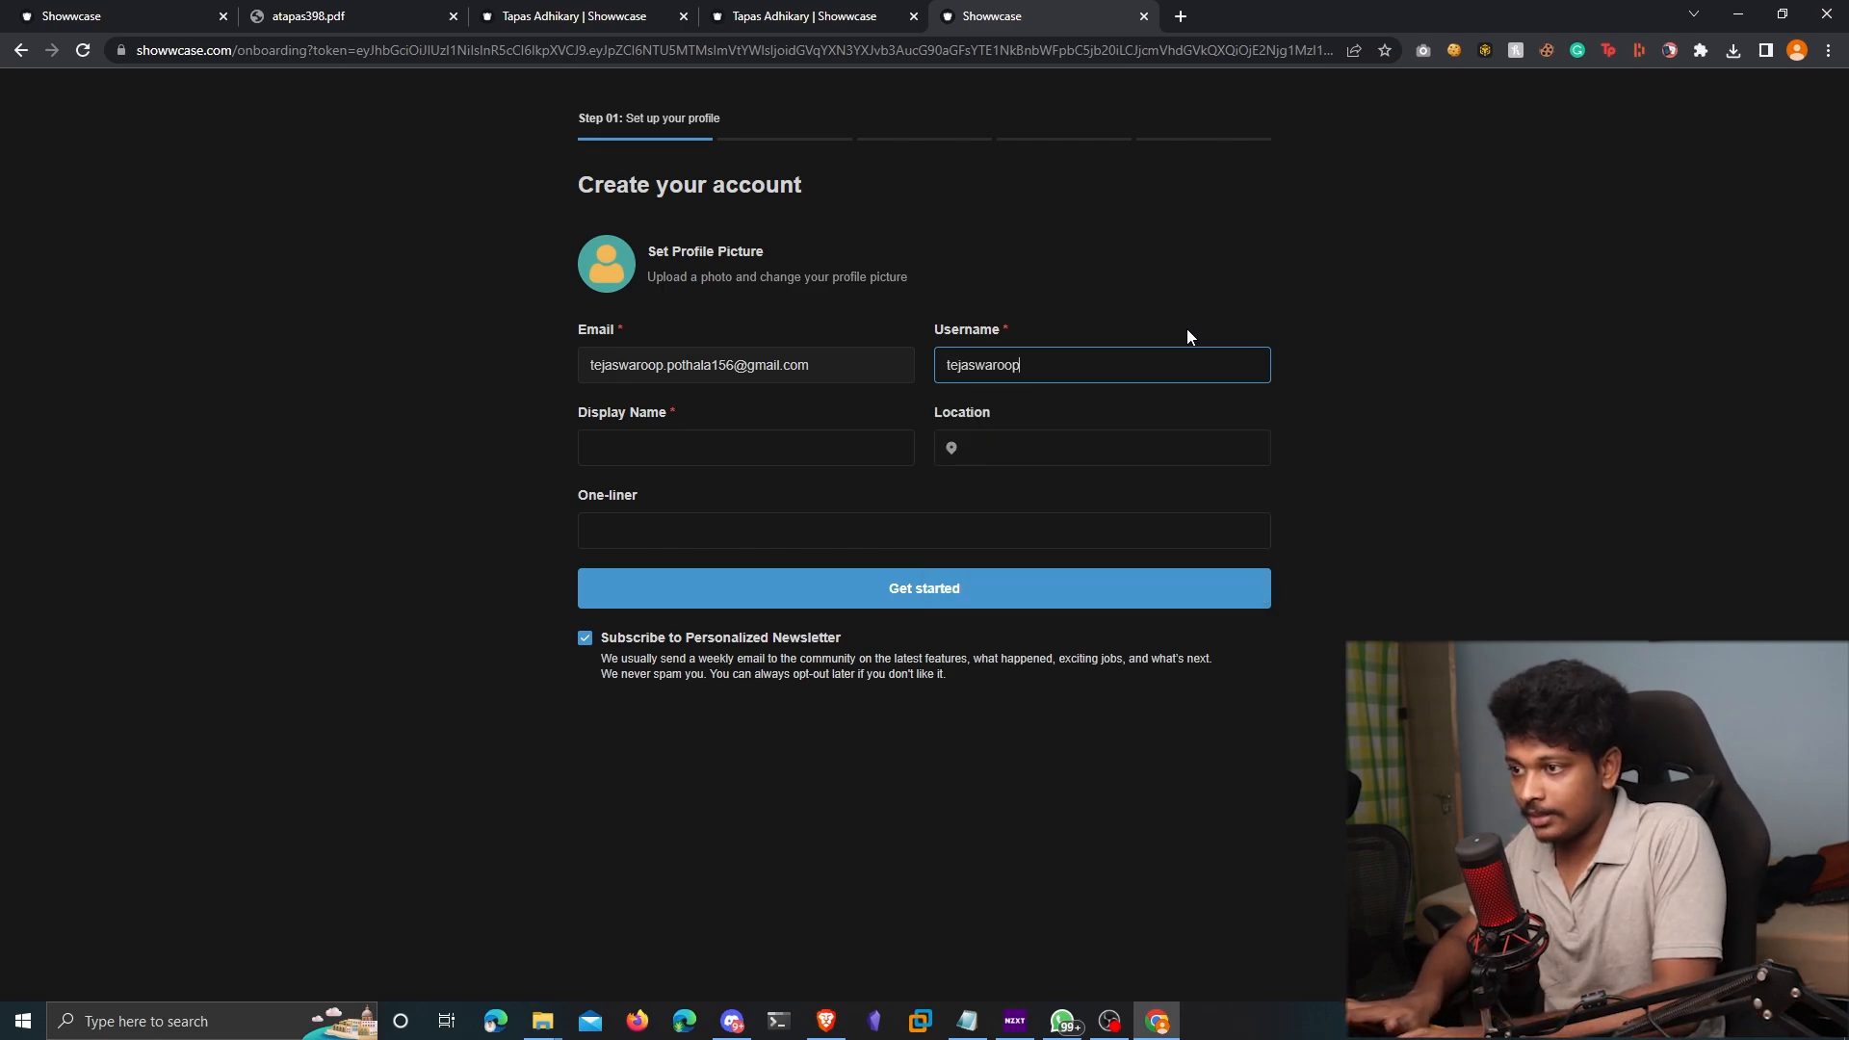
pyautogui.click(745, 447)
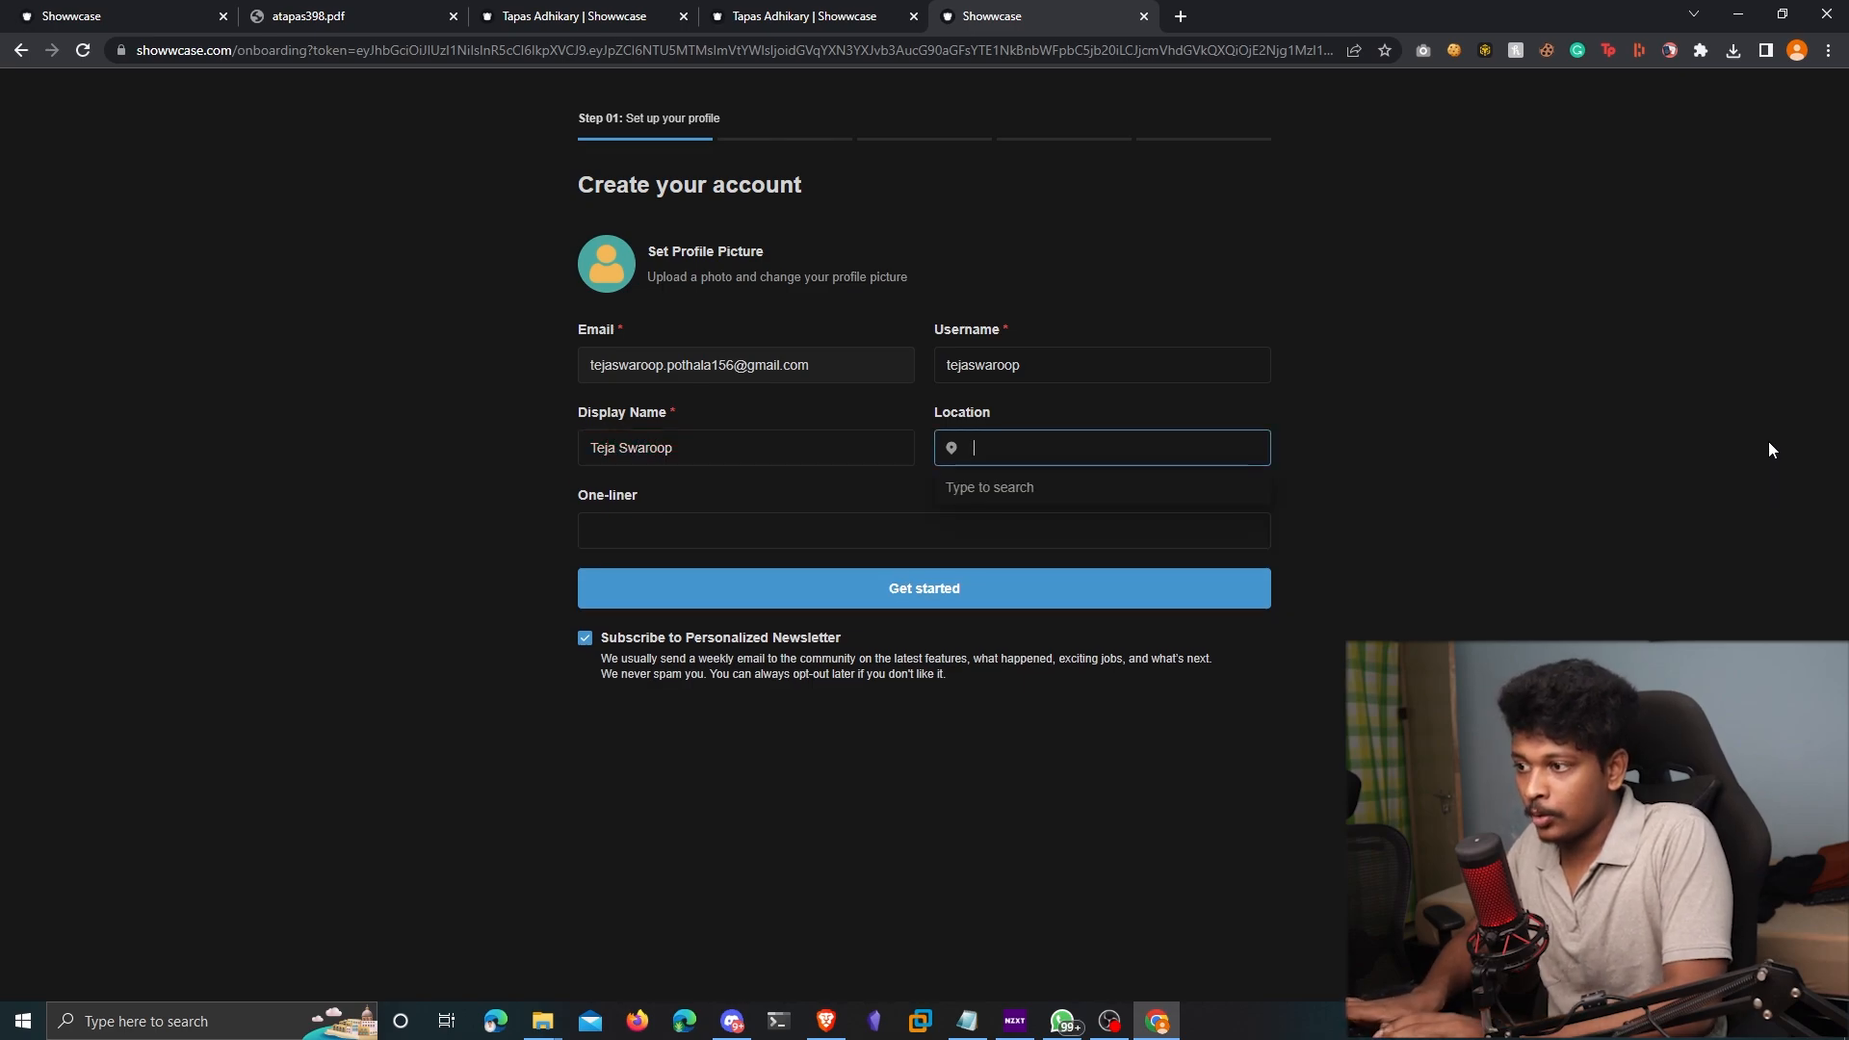
pyautogui.write('India')
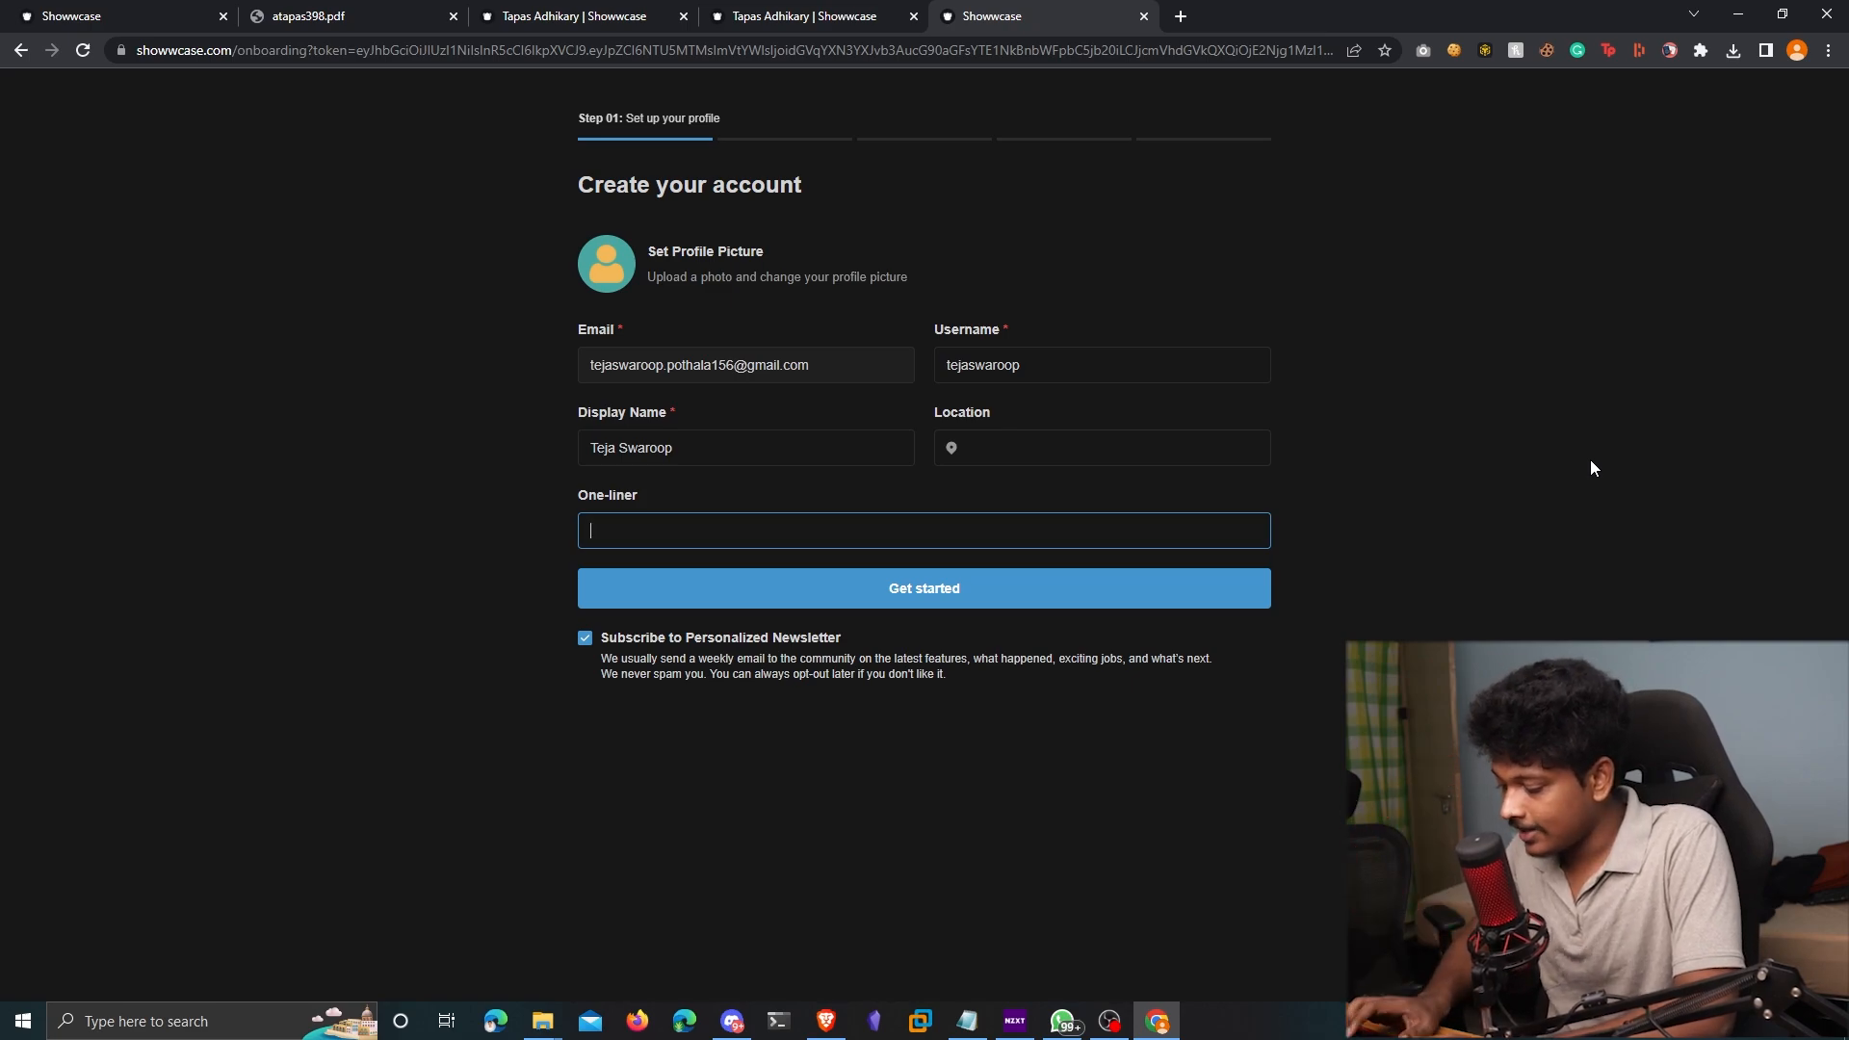
pyautogui.write('A Cyber')
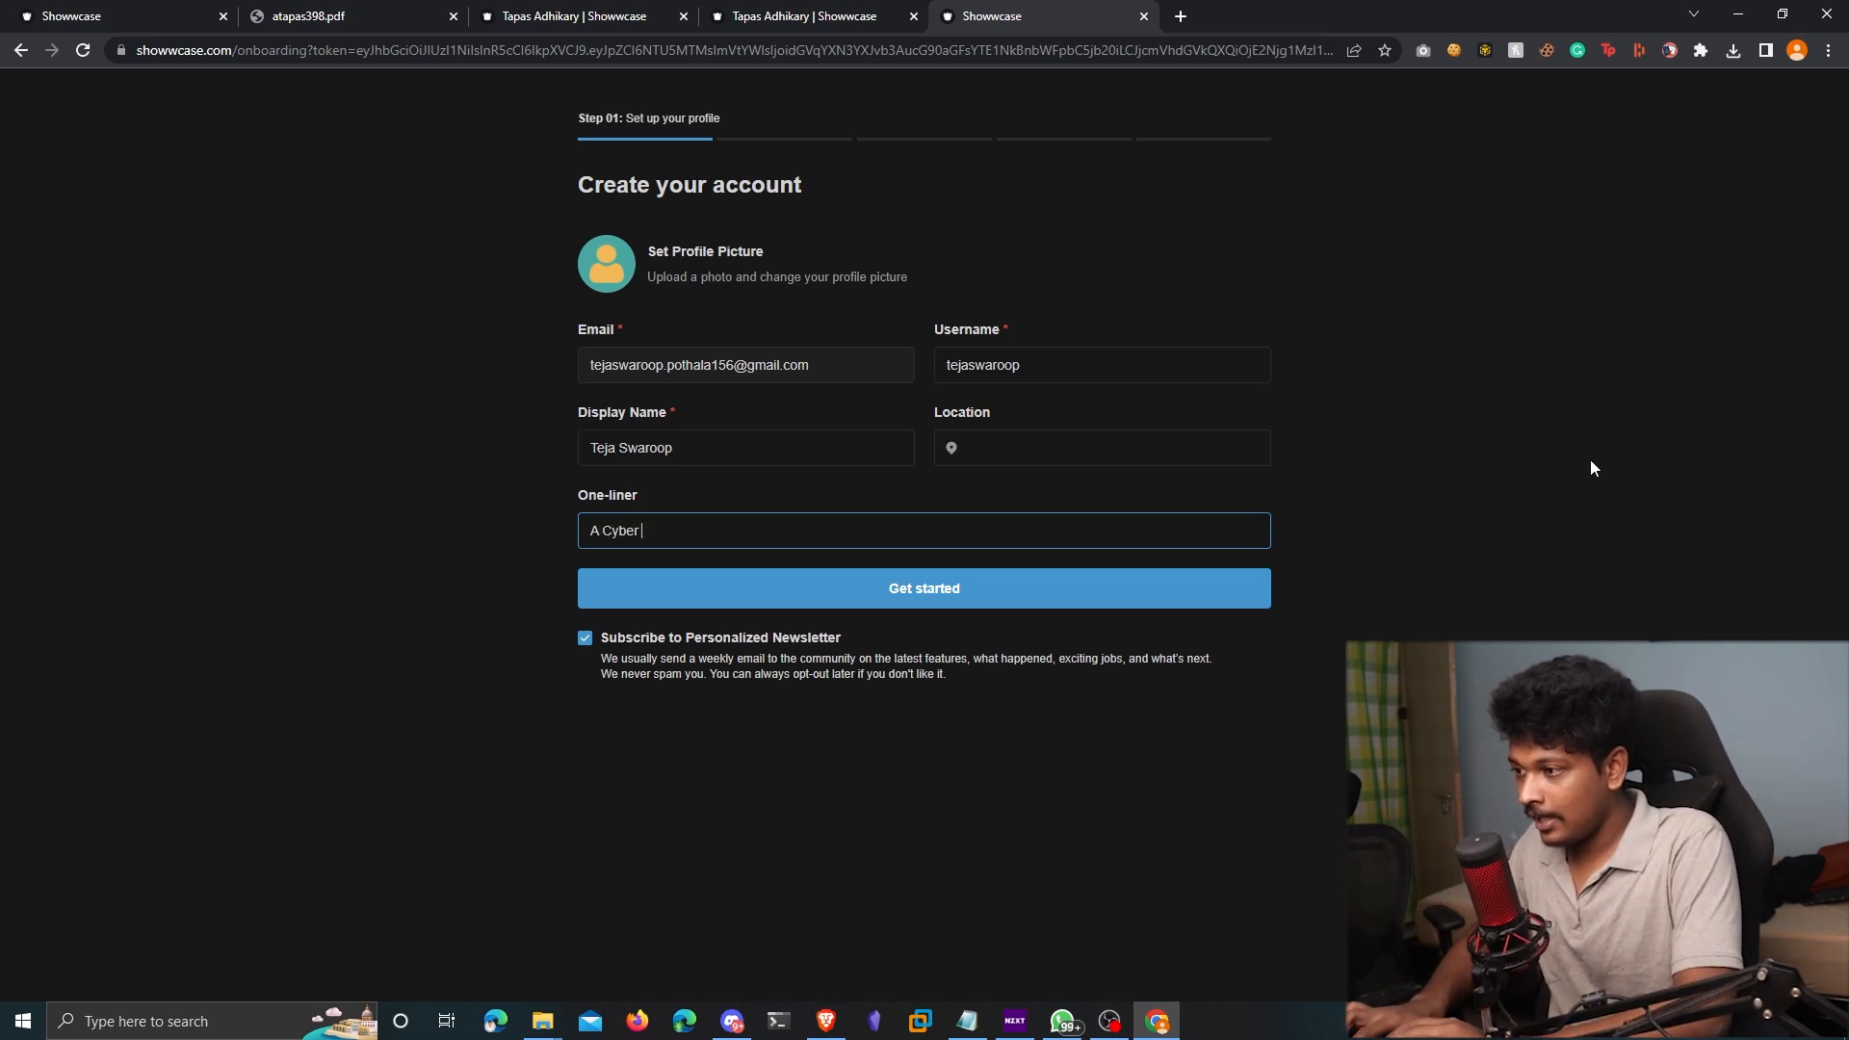
pyautogui.write('Security E')
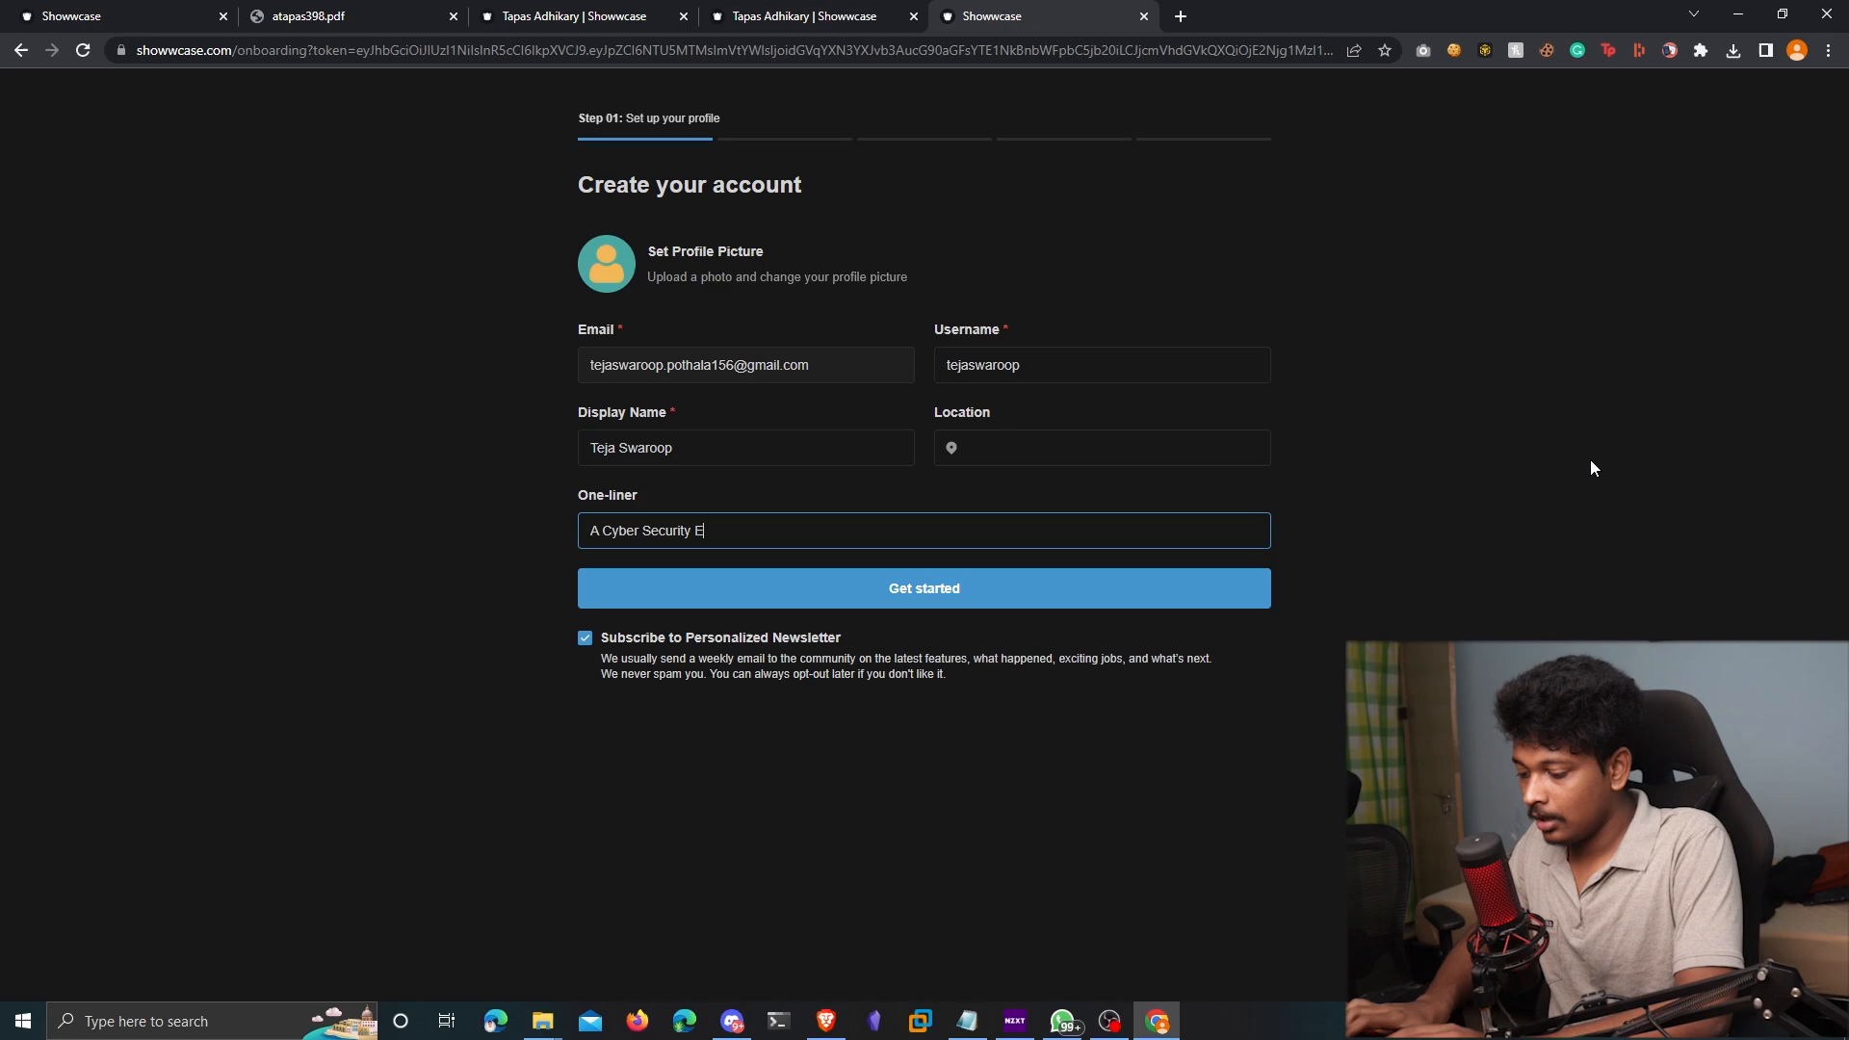
pyautogui.write('nthusiast')
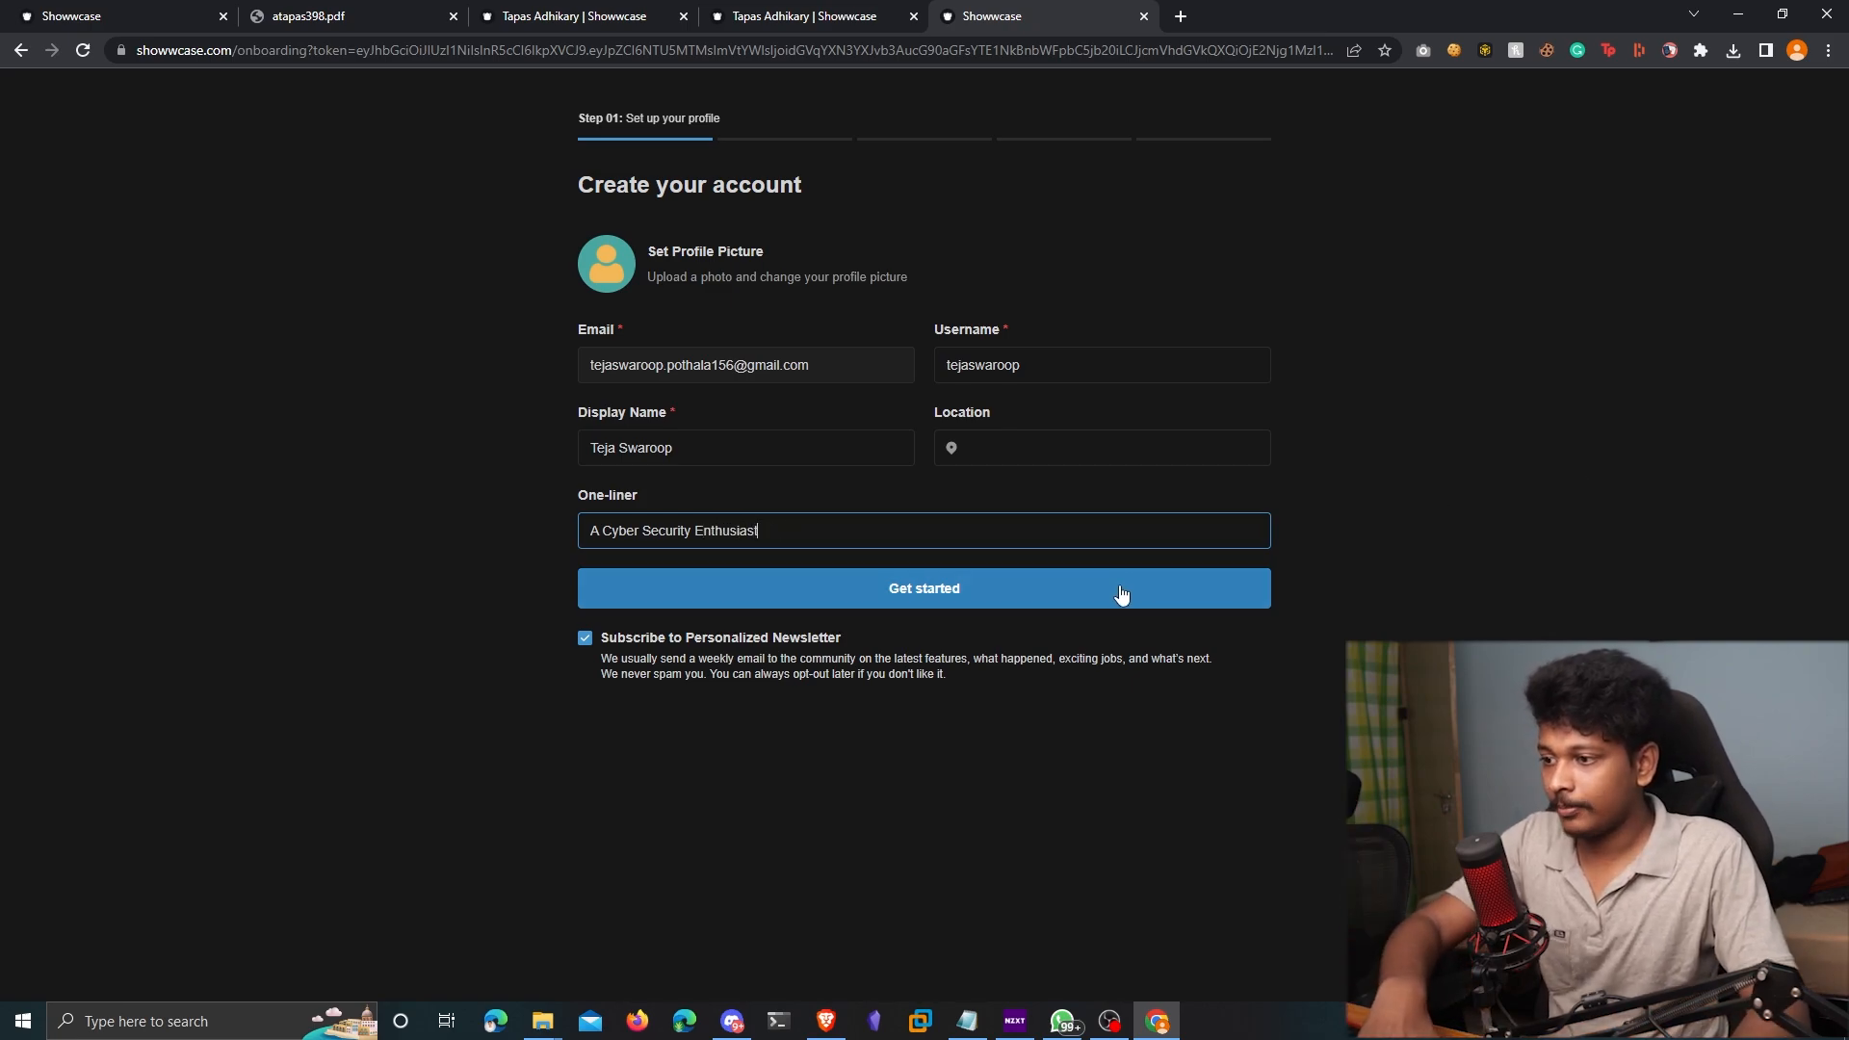
pyautogui.click(923, 588)
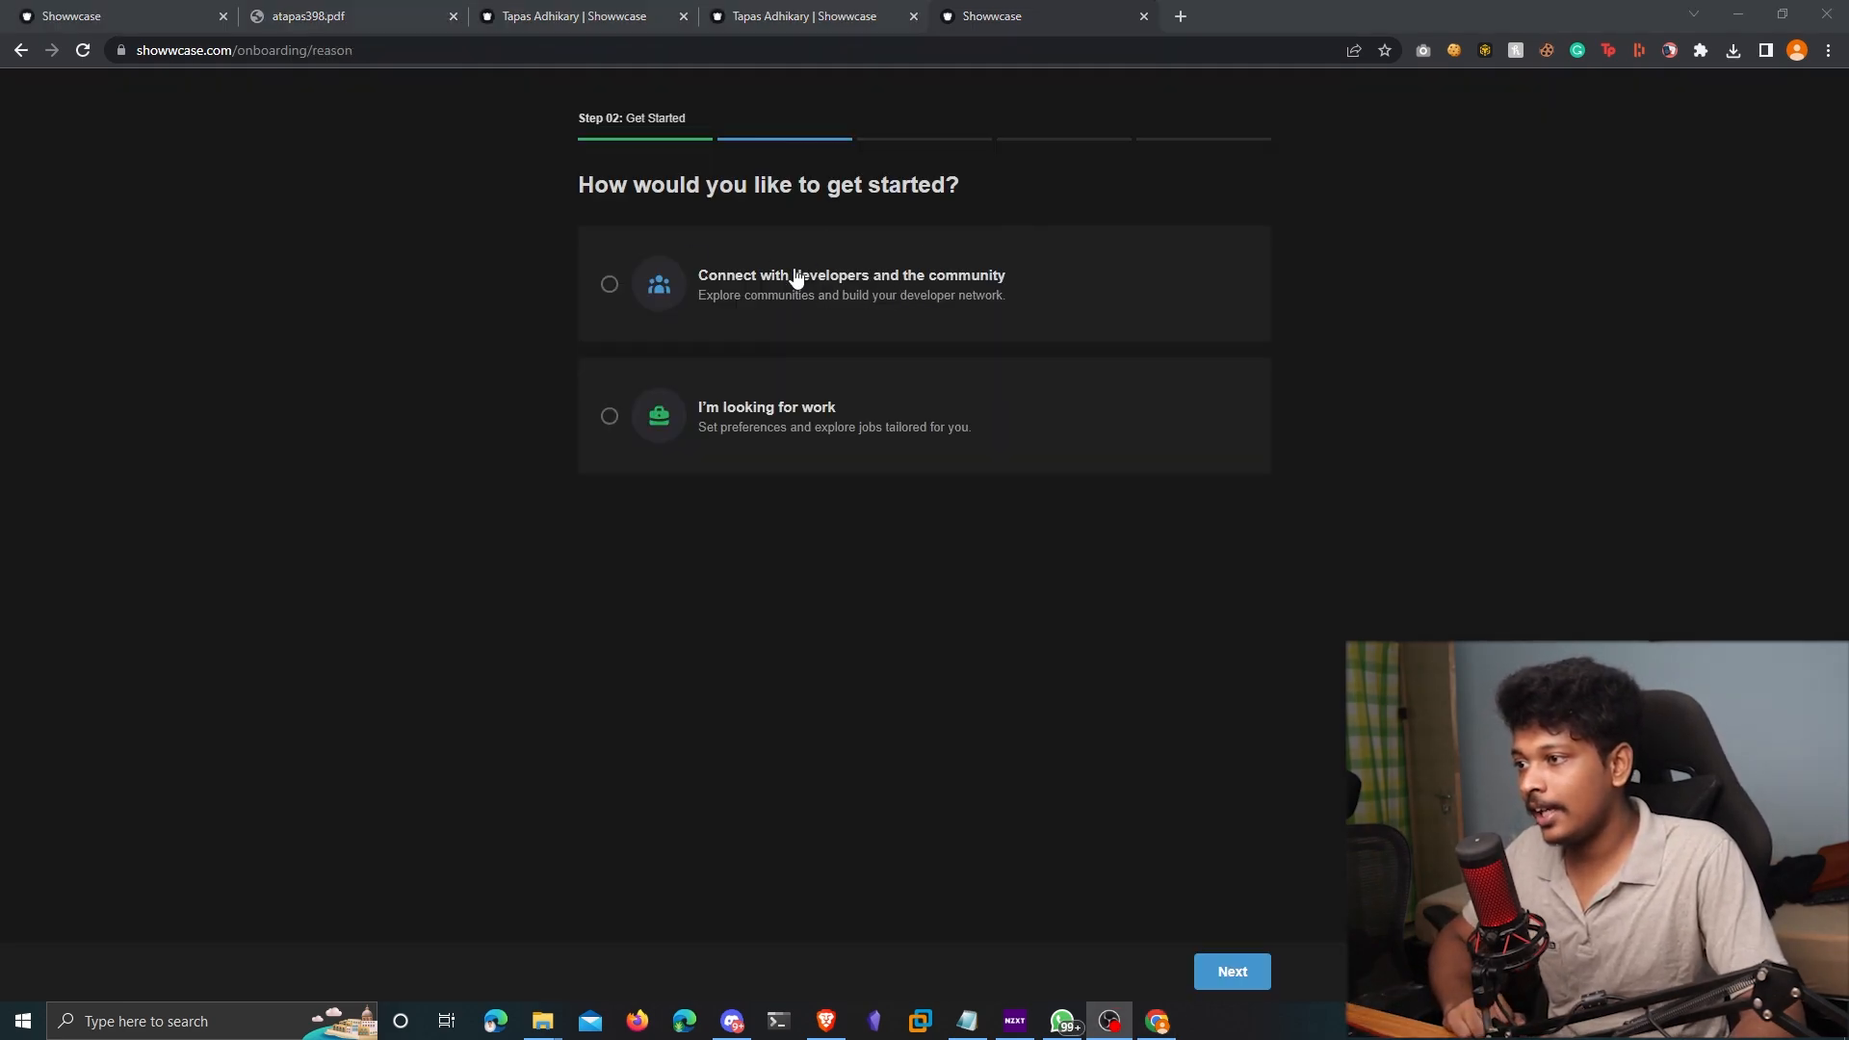
pyautogui.moveTo(965, 279)
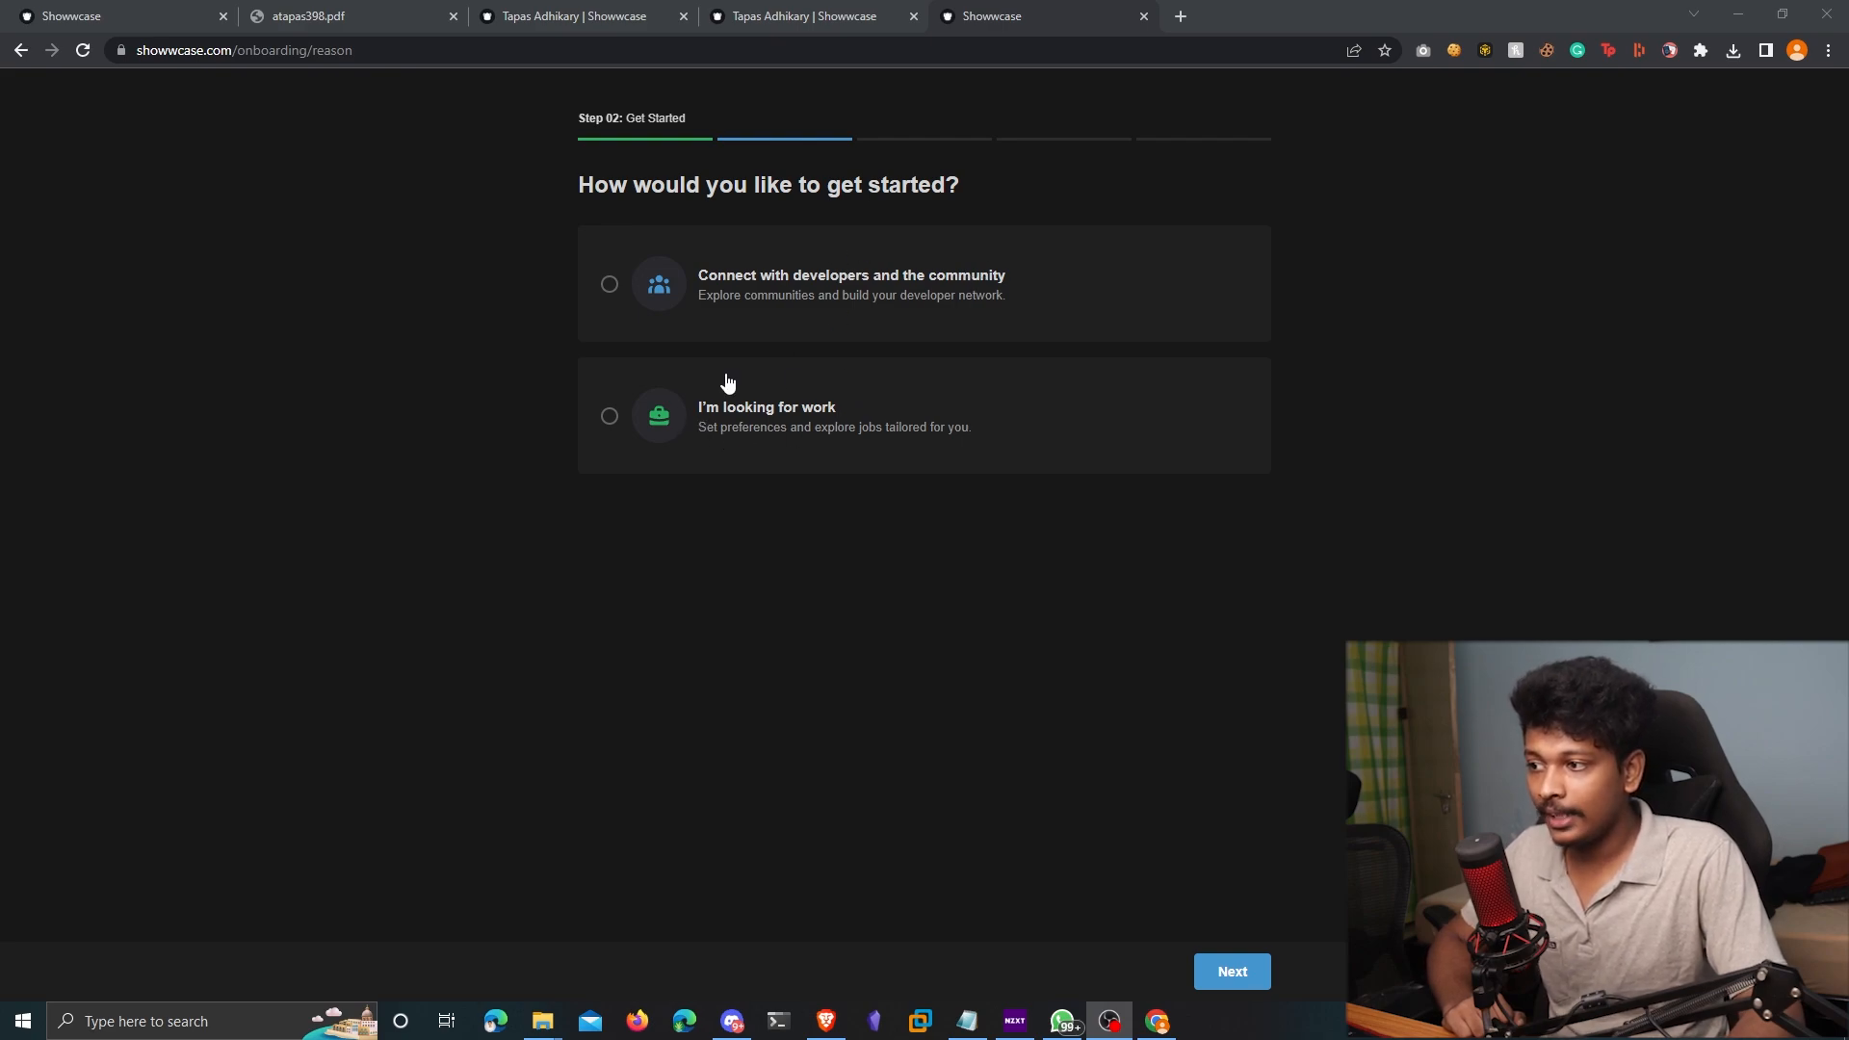
pyautogui.moveTo(1056, 408)
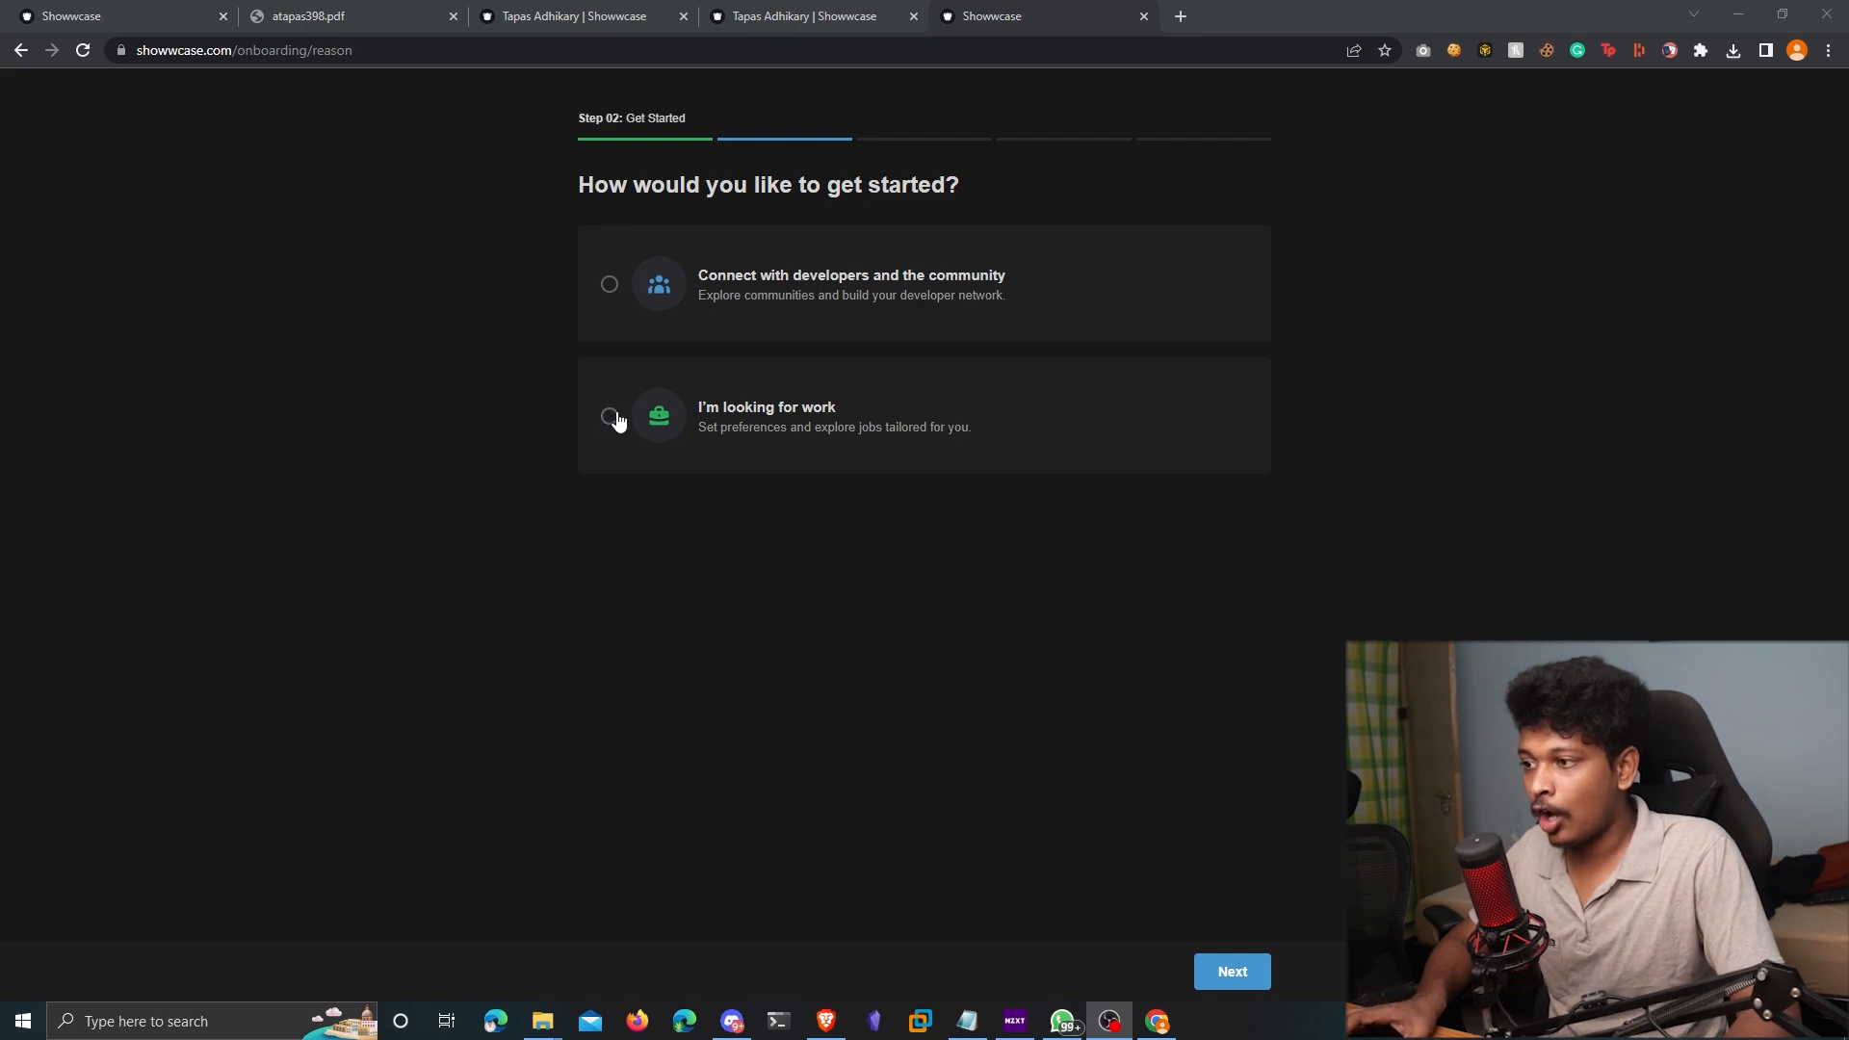
# Choose 'I'm looking for work' as the goal and continue to profile completion
pyautogui.click(609, 415)
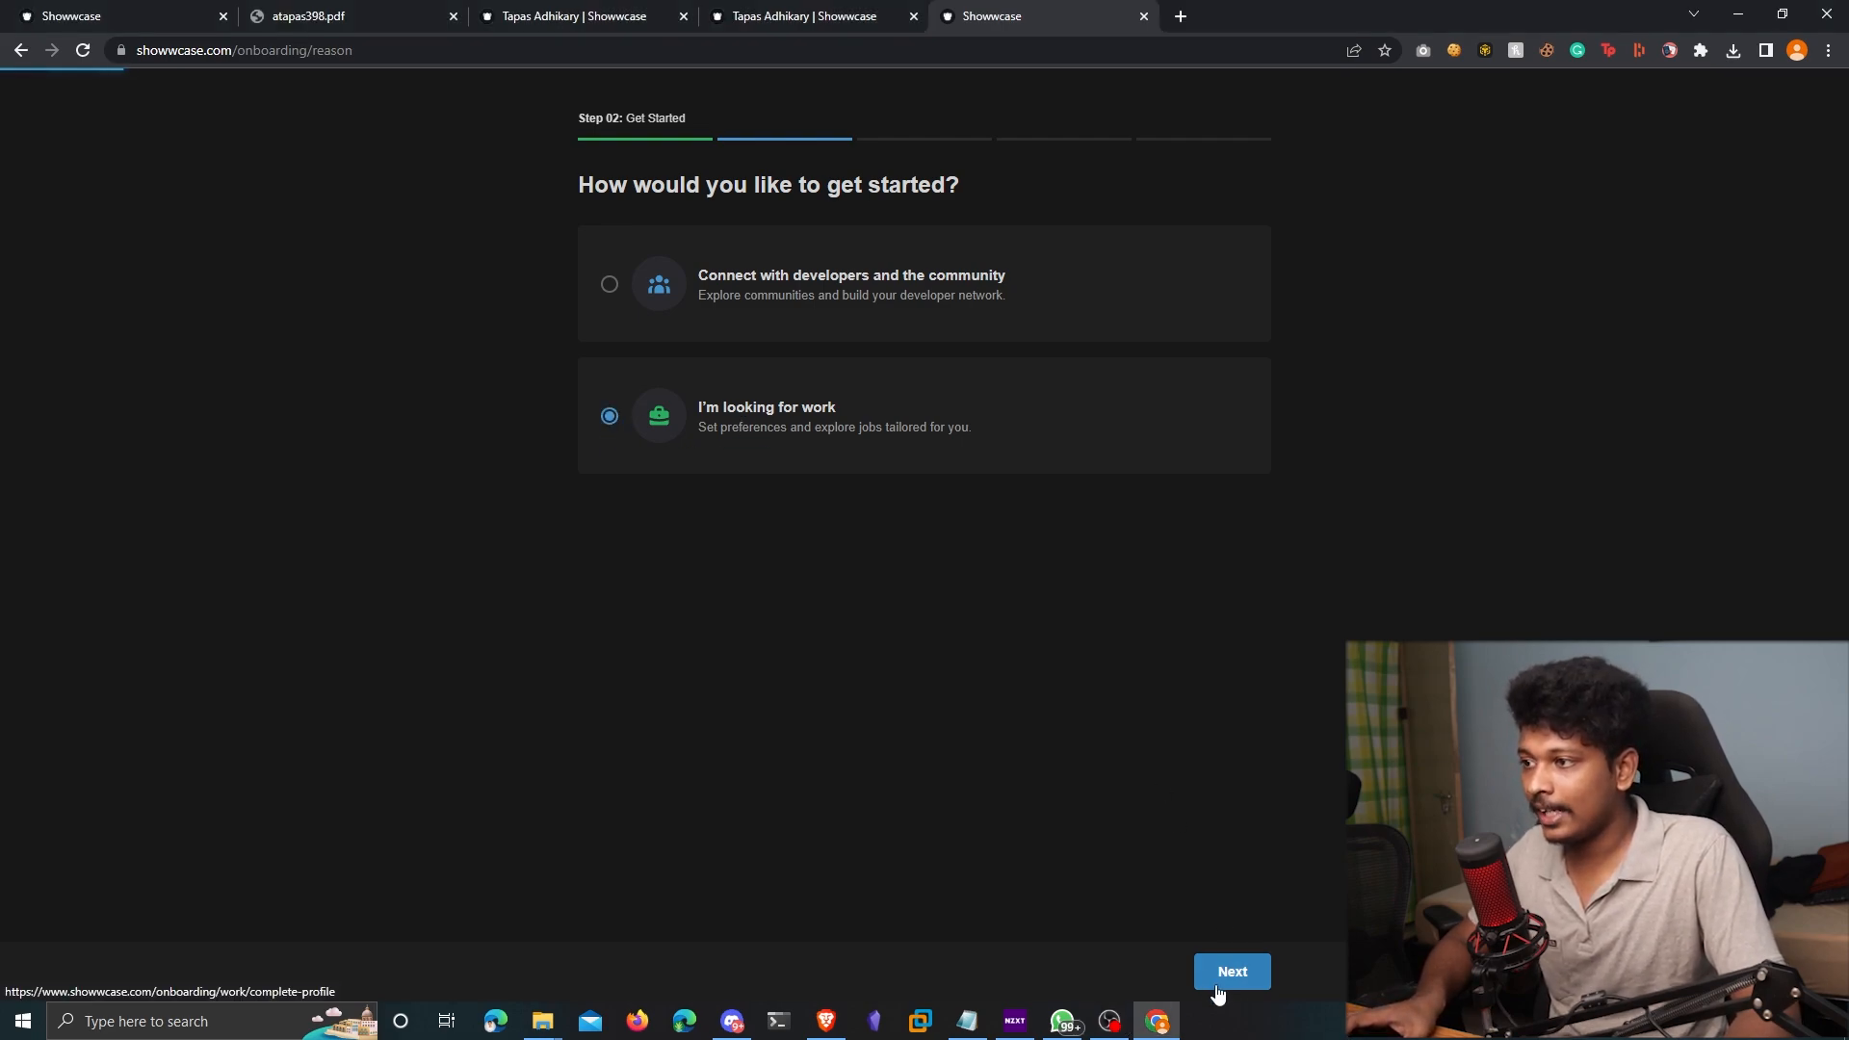
pyautogui.click(1231, 971)
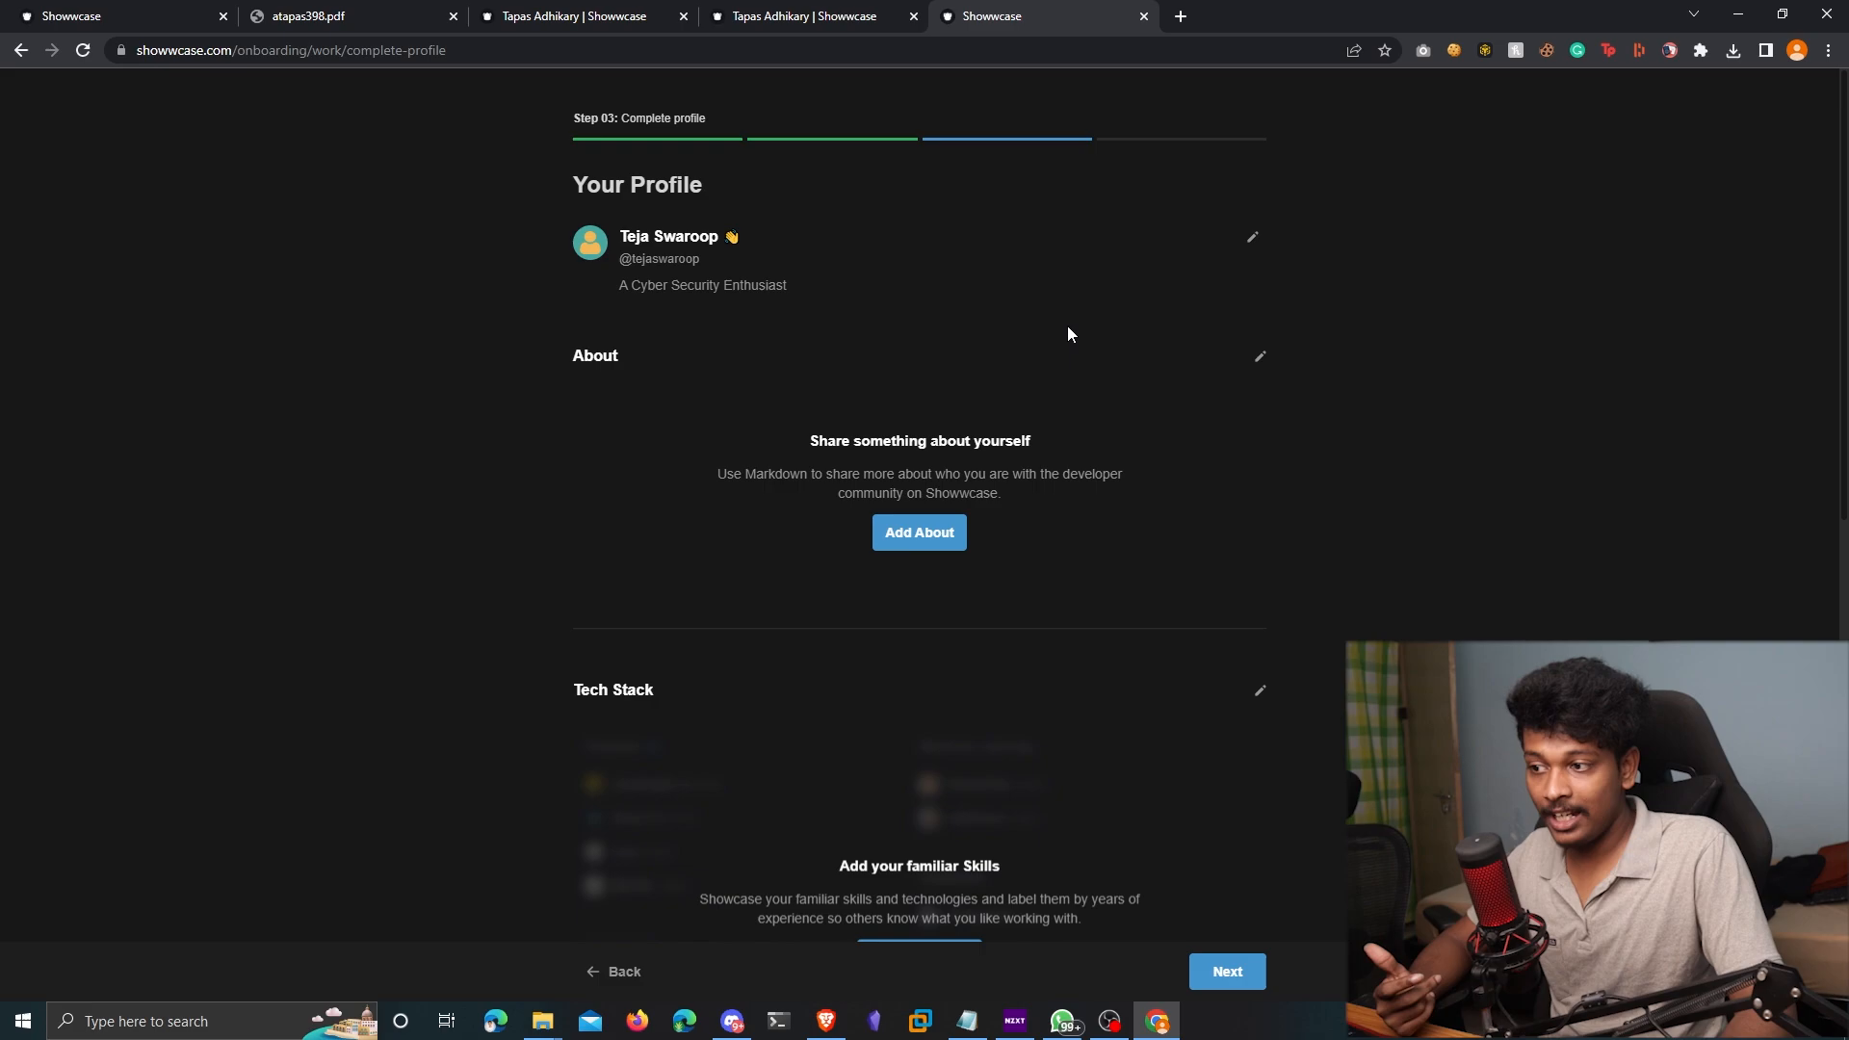
# Open the Edit Profile dialog from the pencil beside Your Profile
pyautogui.click(1252, 237)
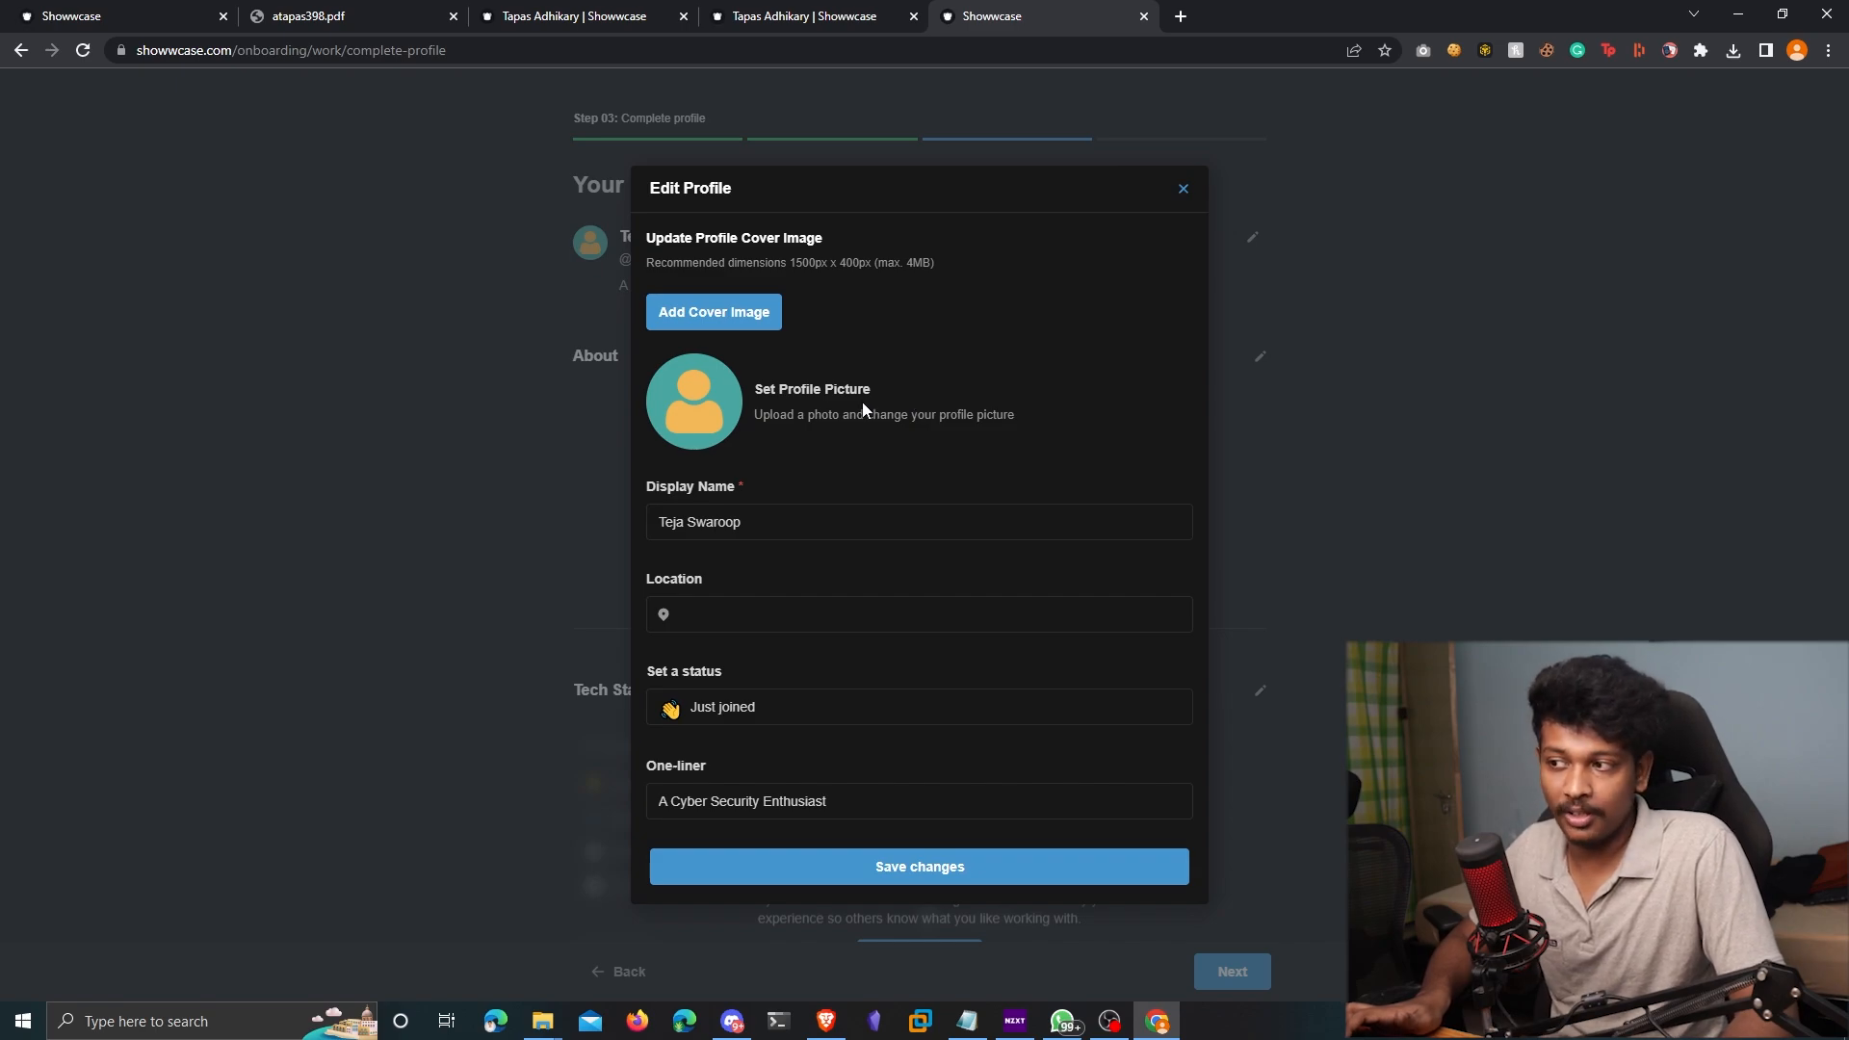
pyautogui.moveTo(1006, 389)
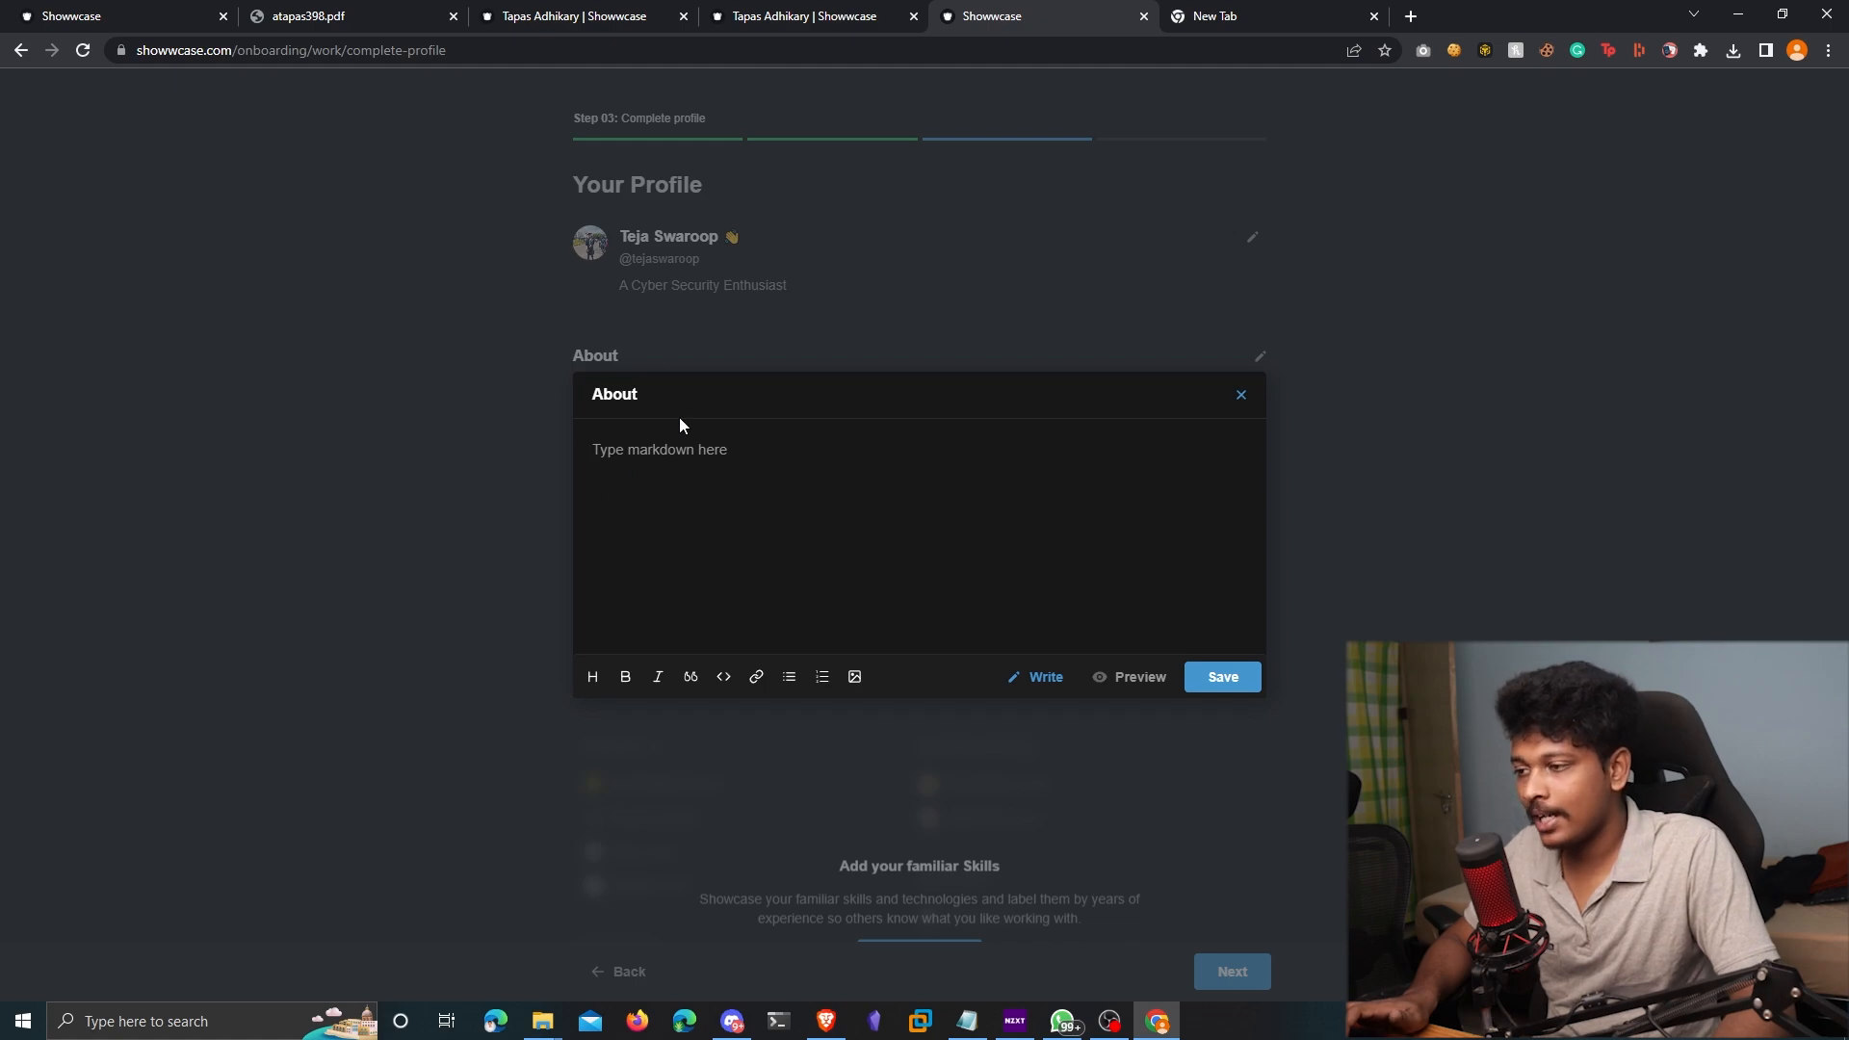
# Enter the 22-year-old student and content creator bio, preview it and save the About section
pyautogui.write("I'm a 22-year-old student and content creator from India who is passionate about computers and always thriving to learn new technologies. I love writing code to automate the boring stuff and create apps that bring value. I also make videos on YouTube about the stuff I learn every day.")
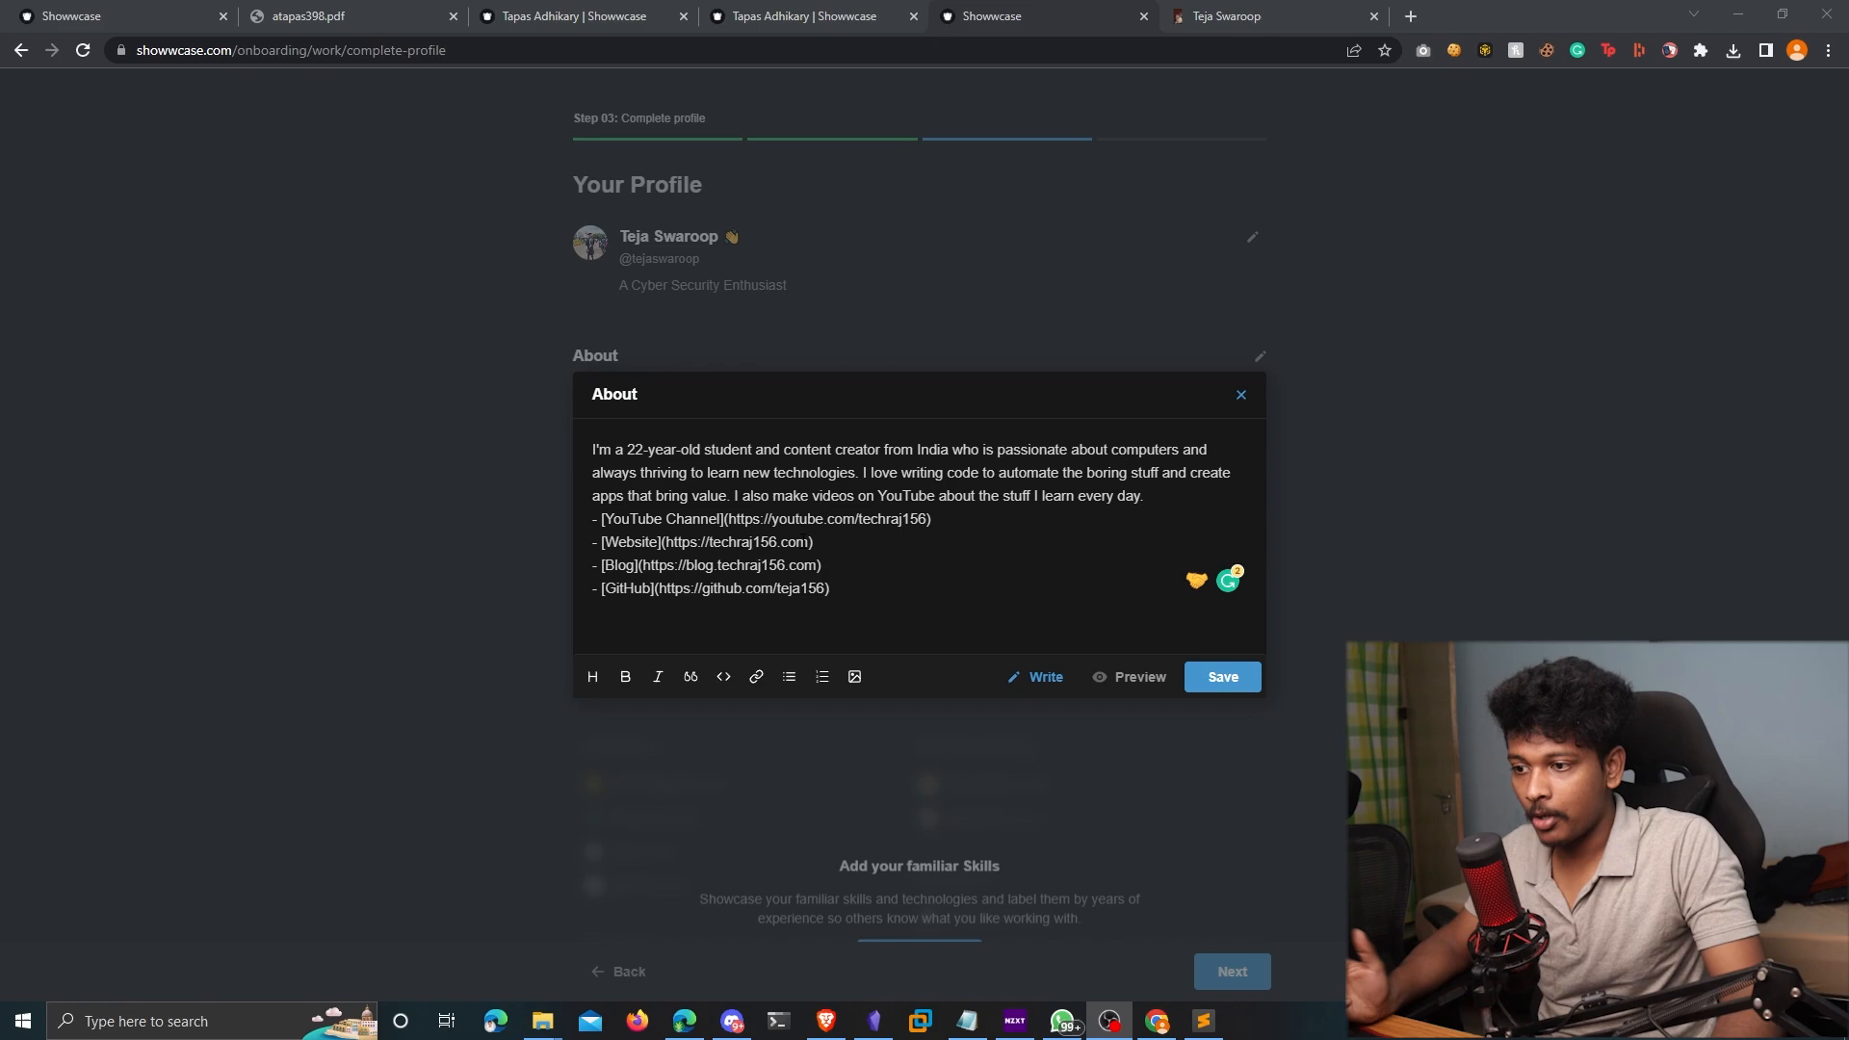
pyautogui.click(1139, 676)
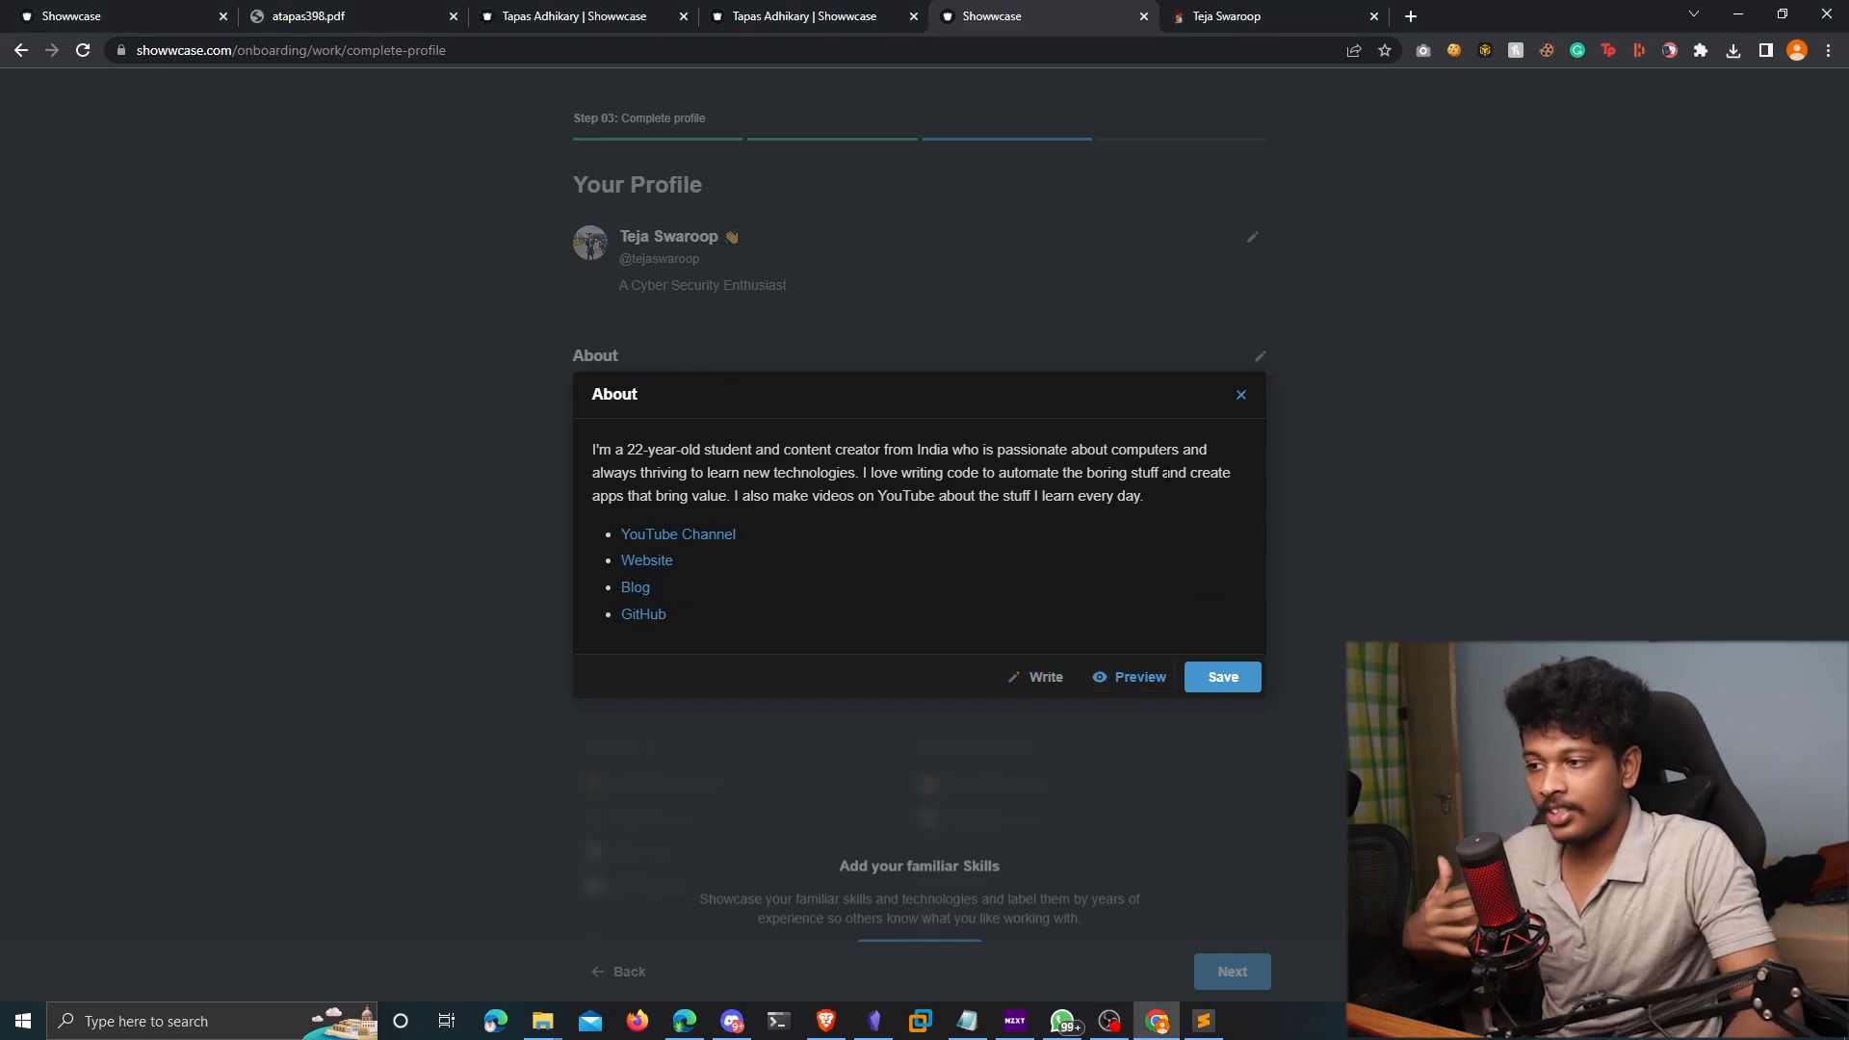
pyautogui.moveTo(656, 566)
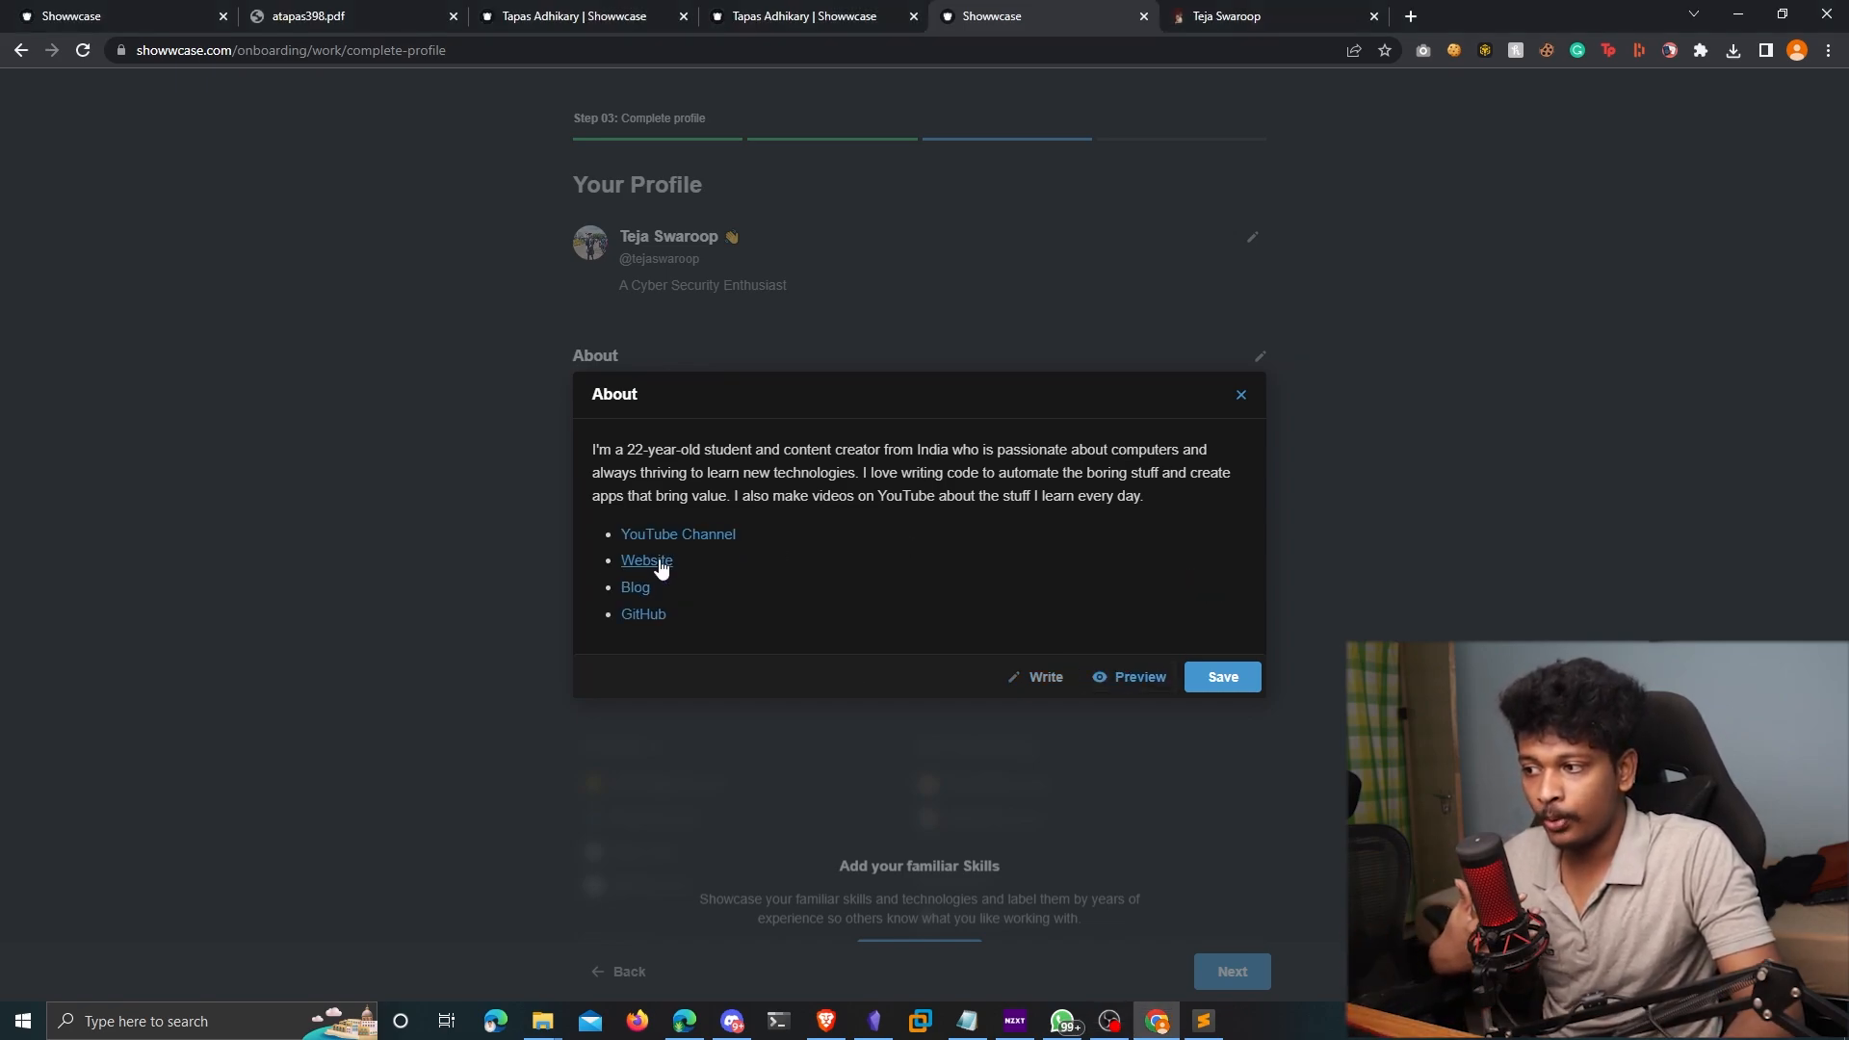
pyautogui.moveTo(677, 534)
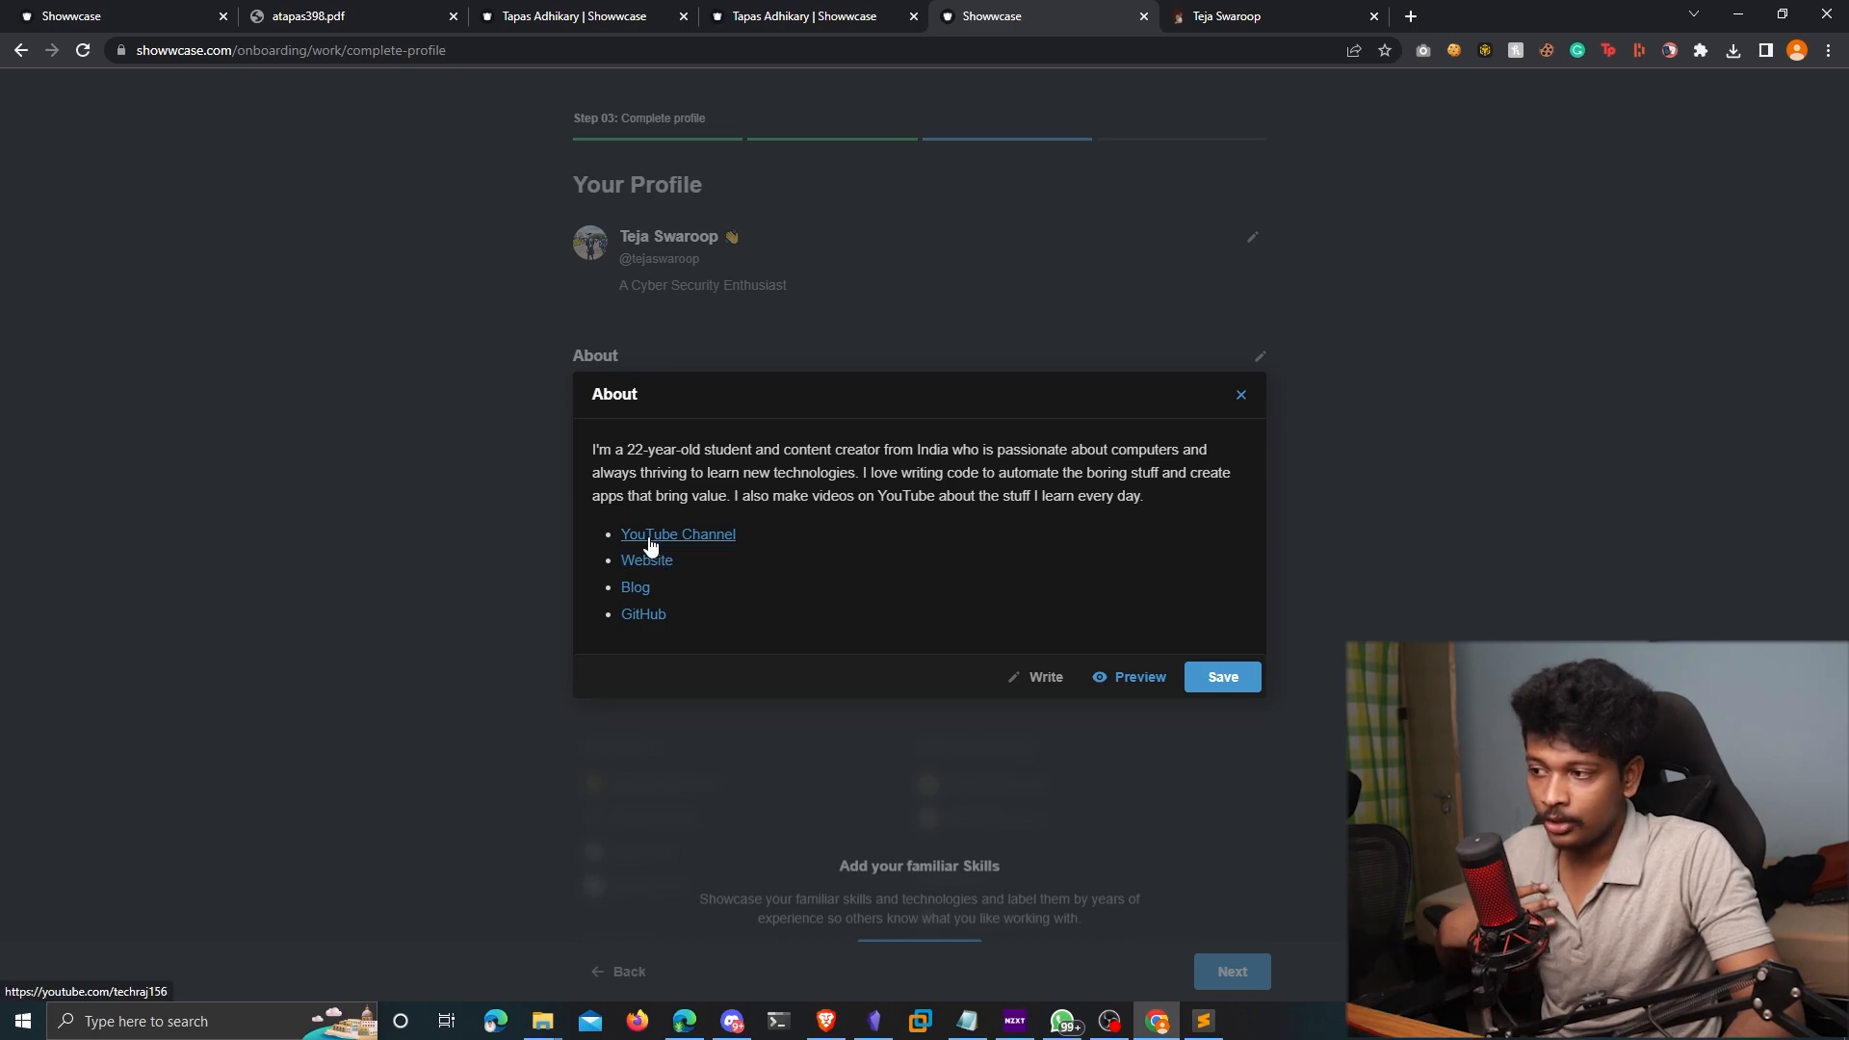
pyautogui.moveTo(1107, 589)
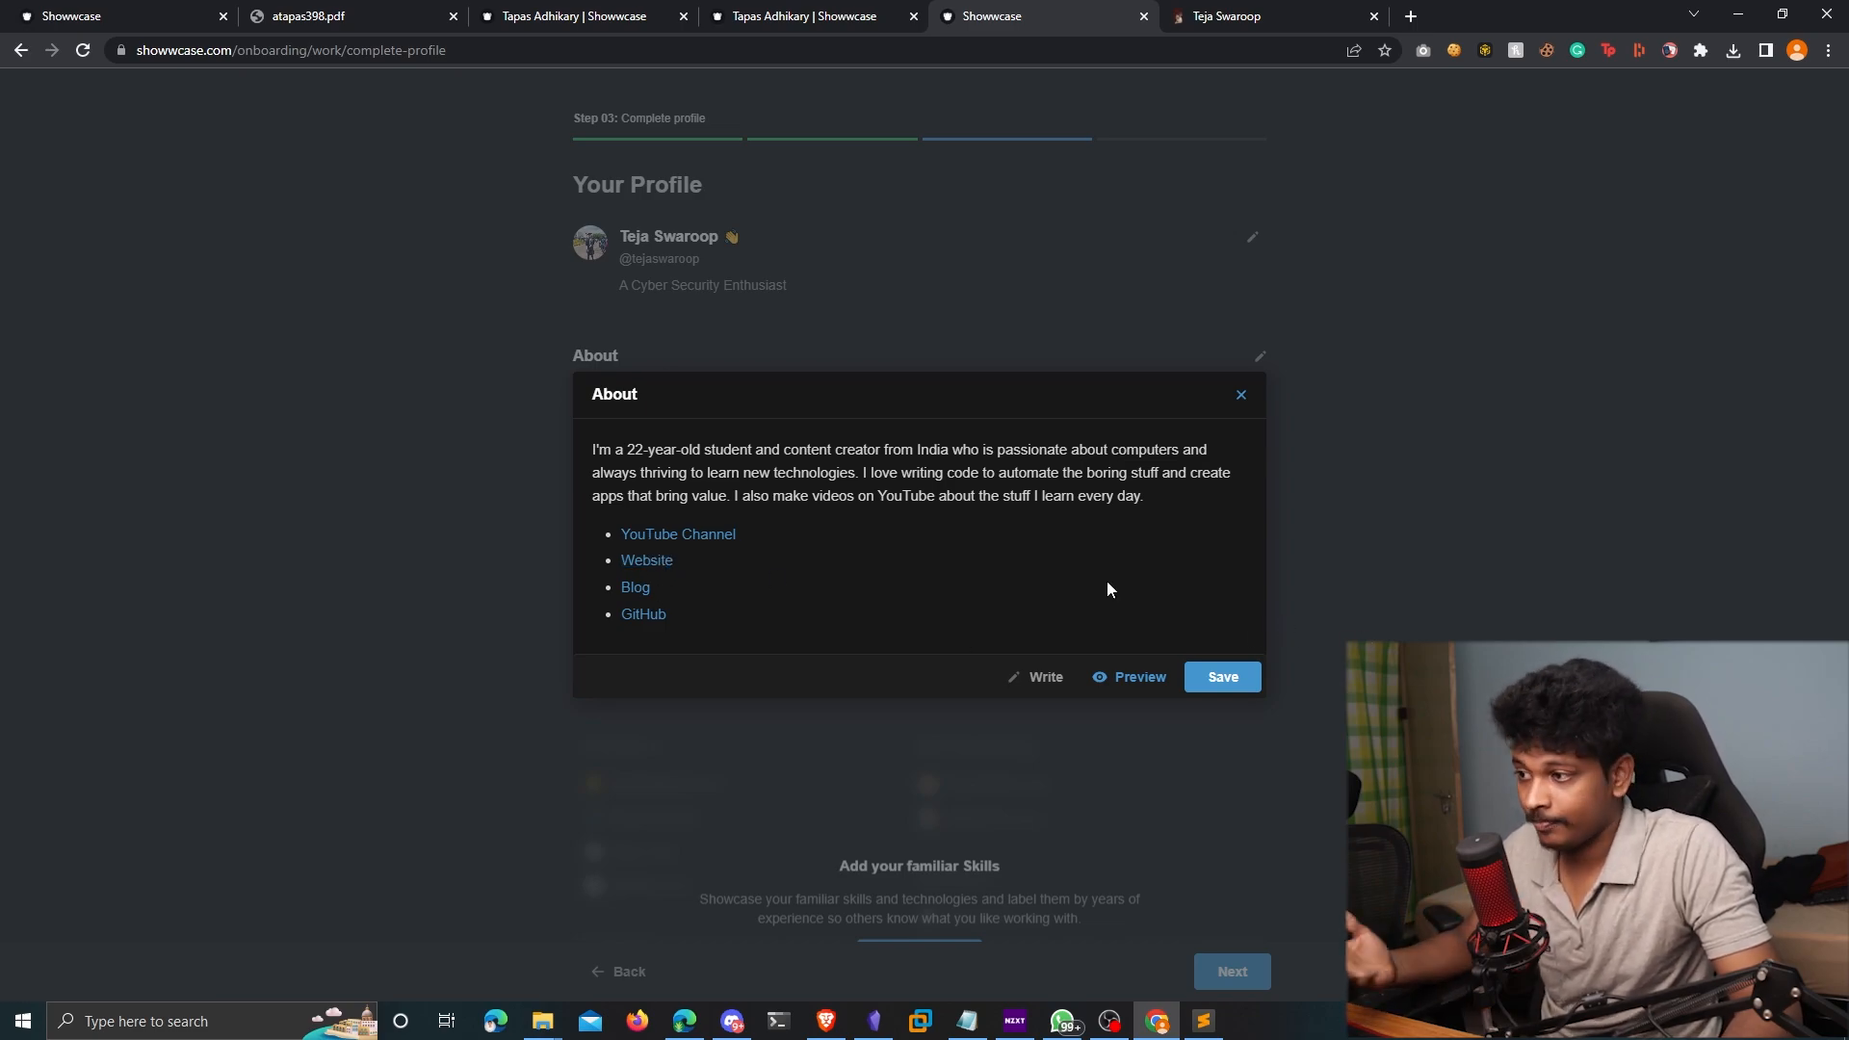
pyautogui.click(1223, 676)
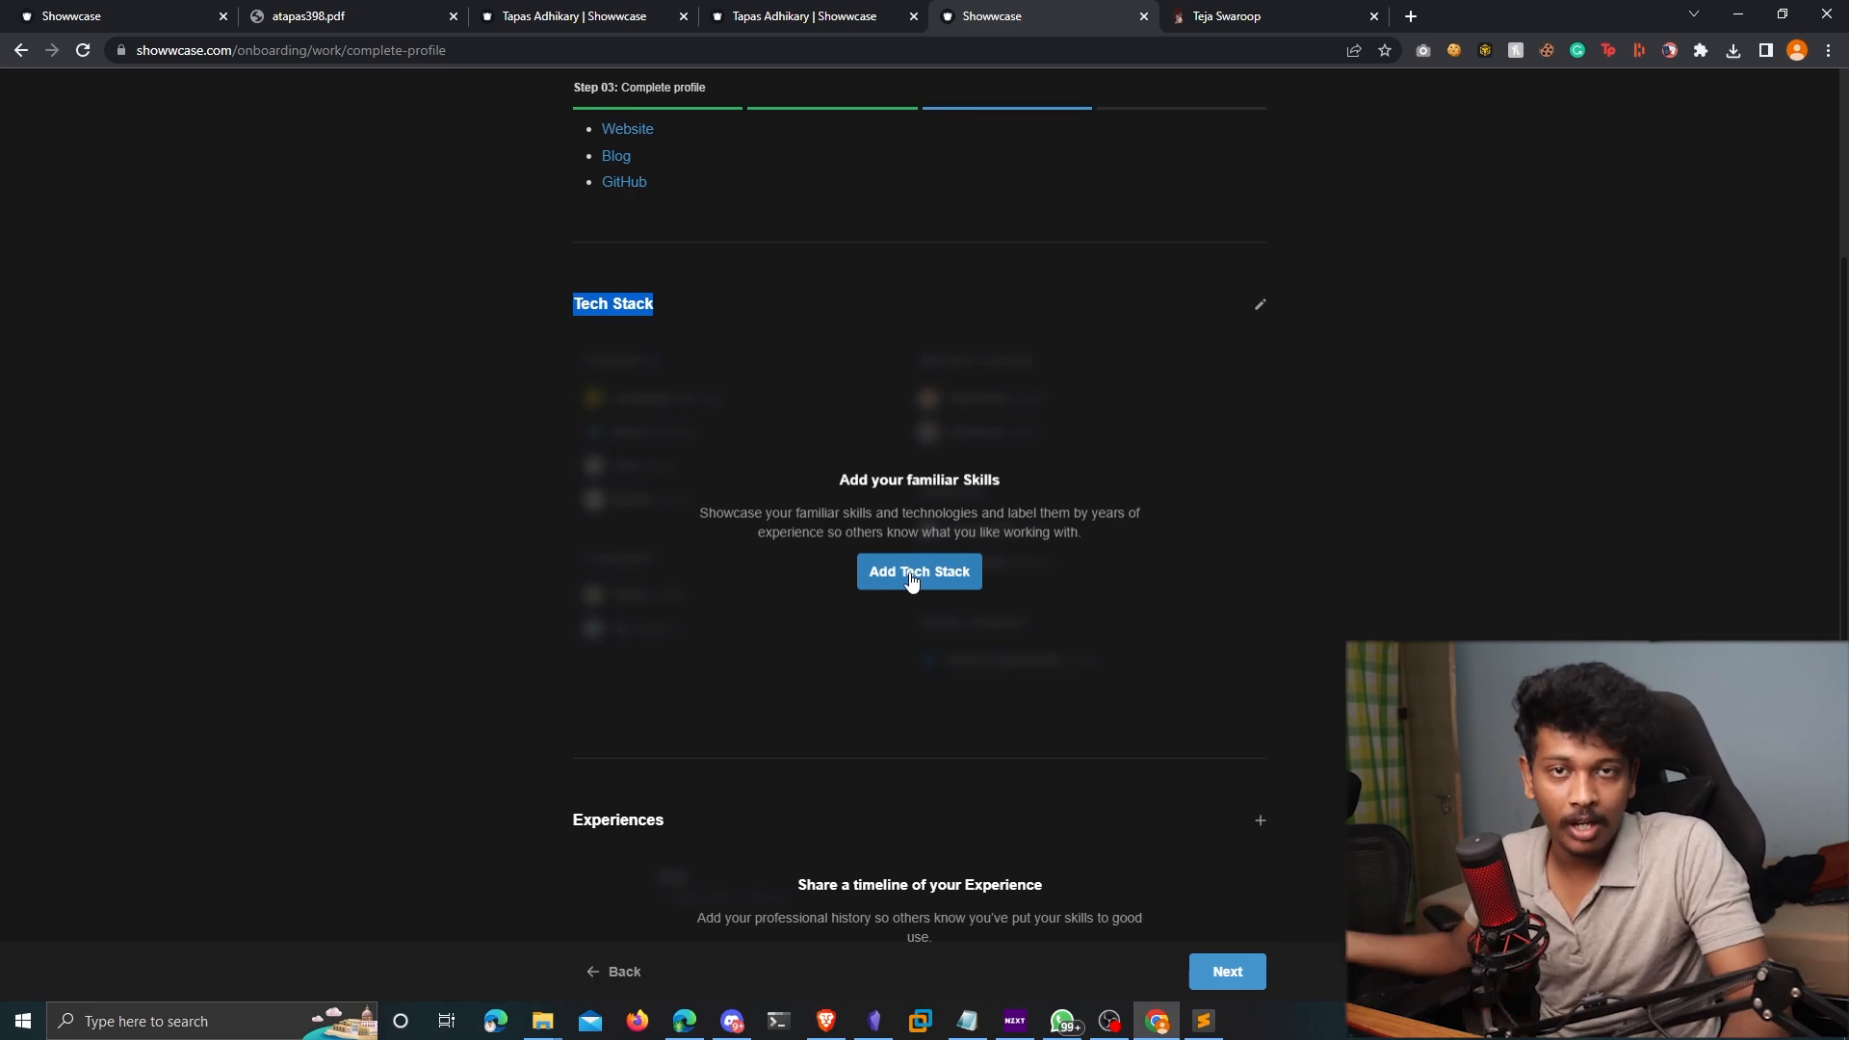
# Add Django, NodeJS and Python to the tech stack via search
pyautogui.click(919, 571)
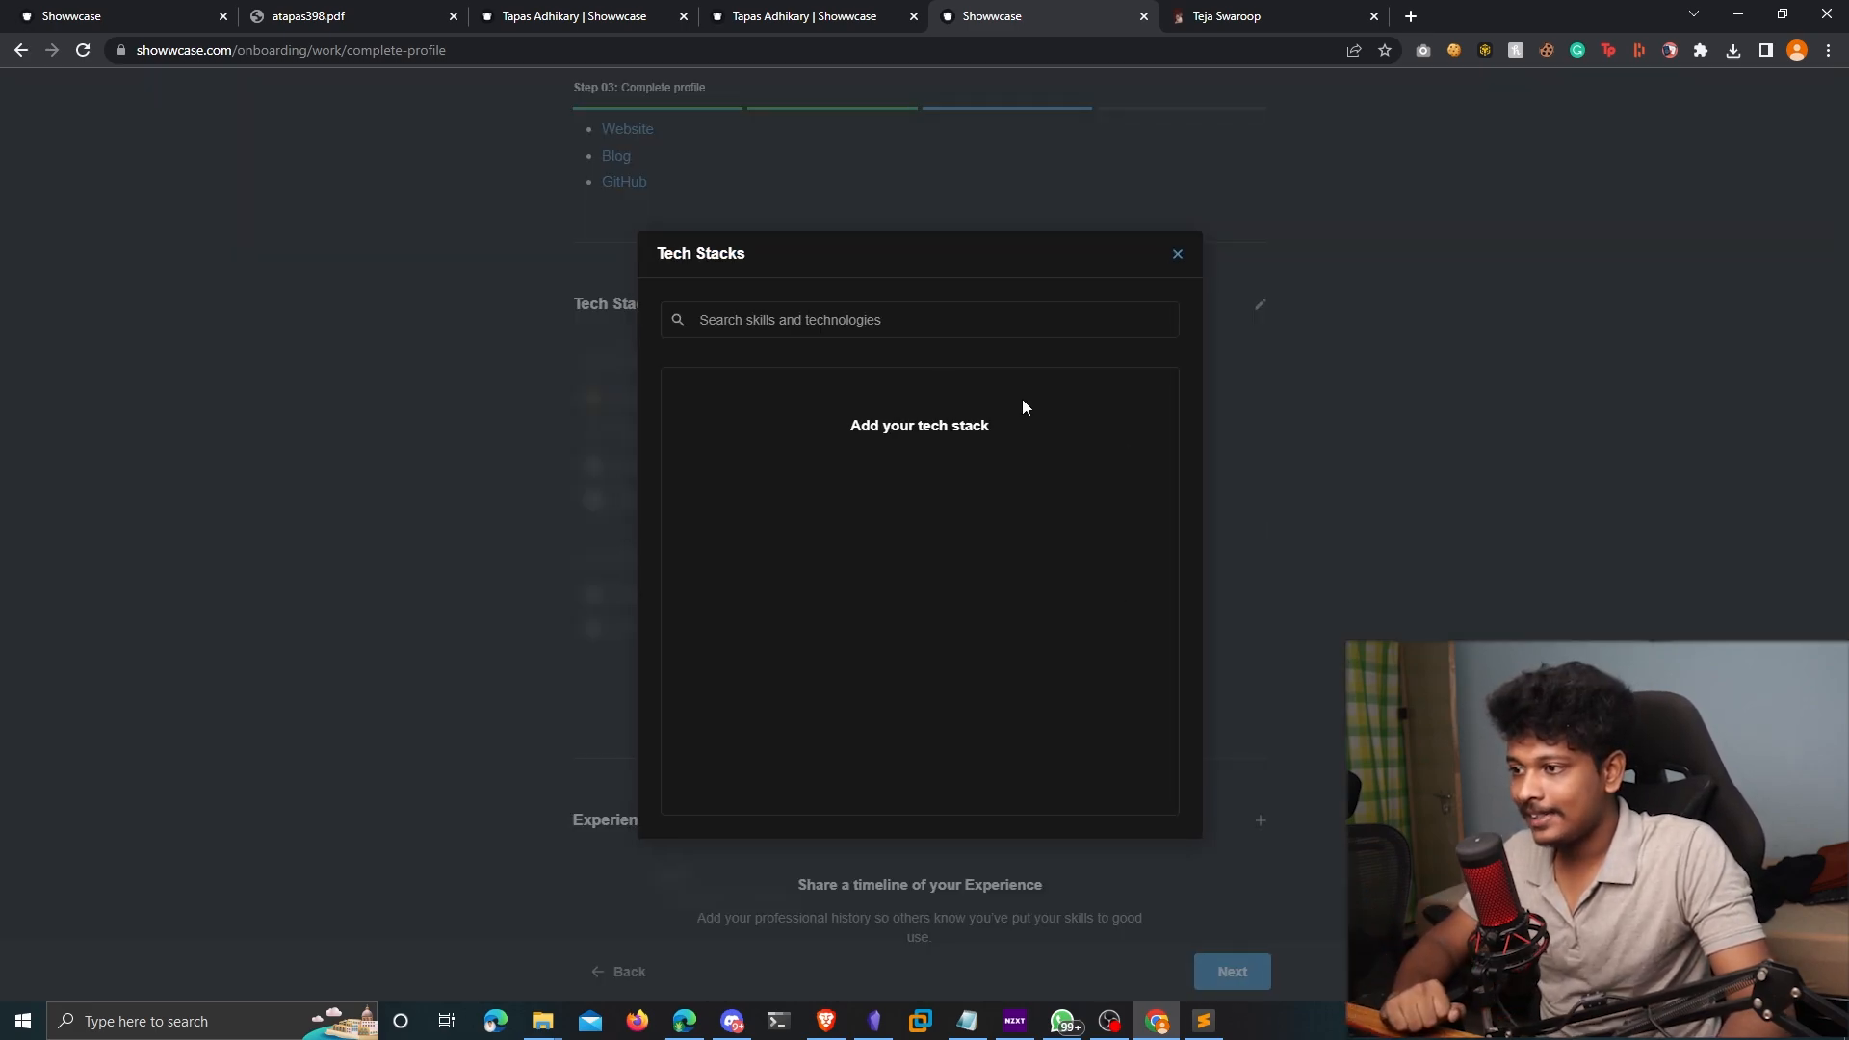
pyautogui.click(919, 320)
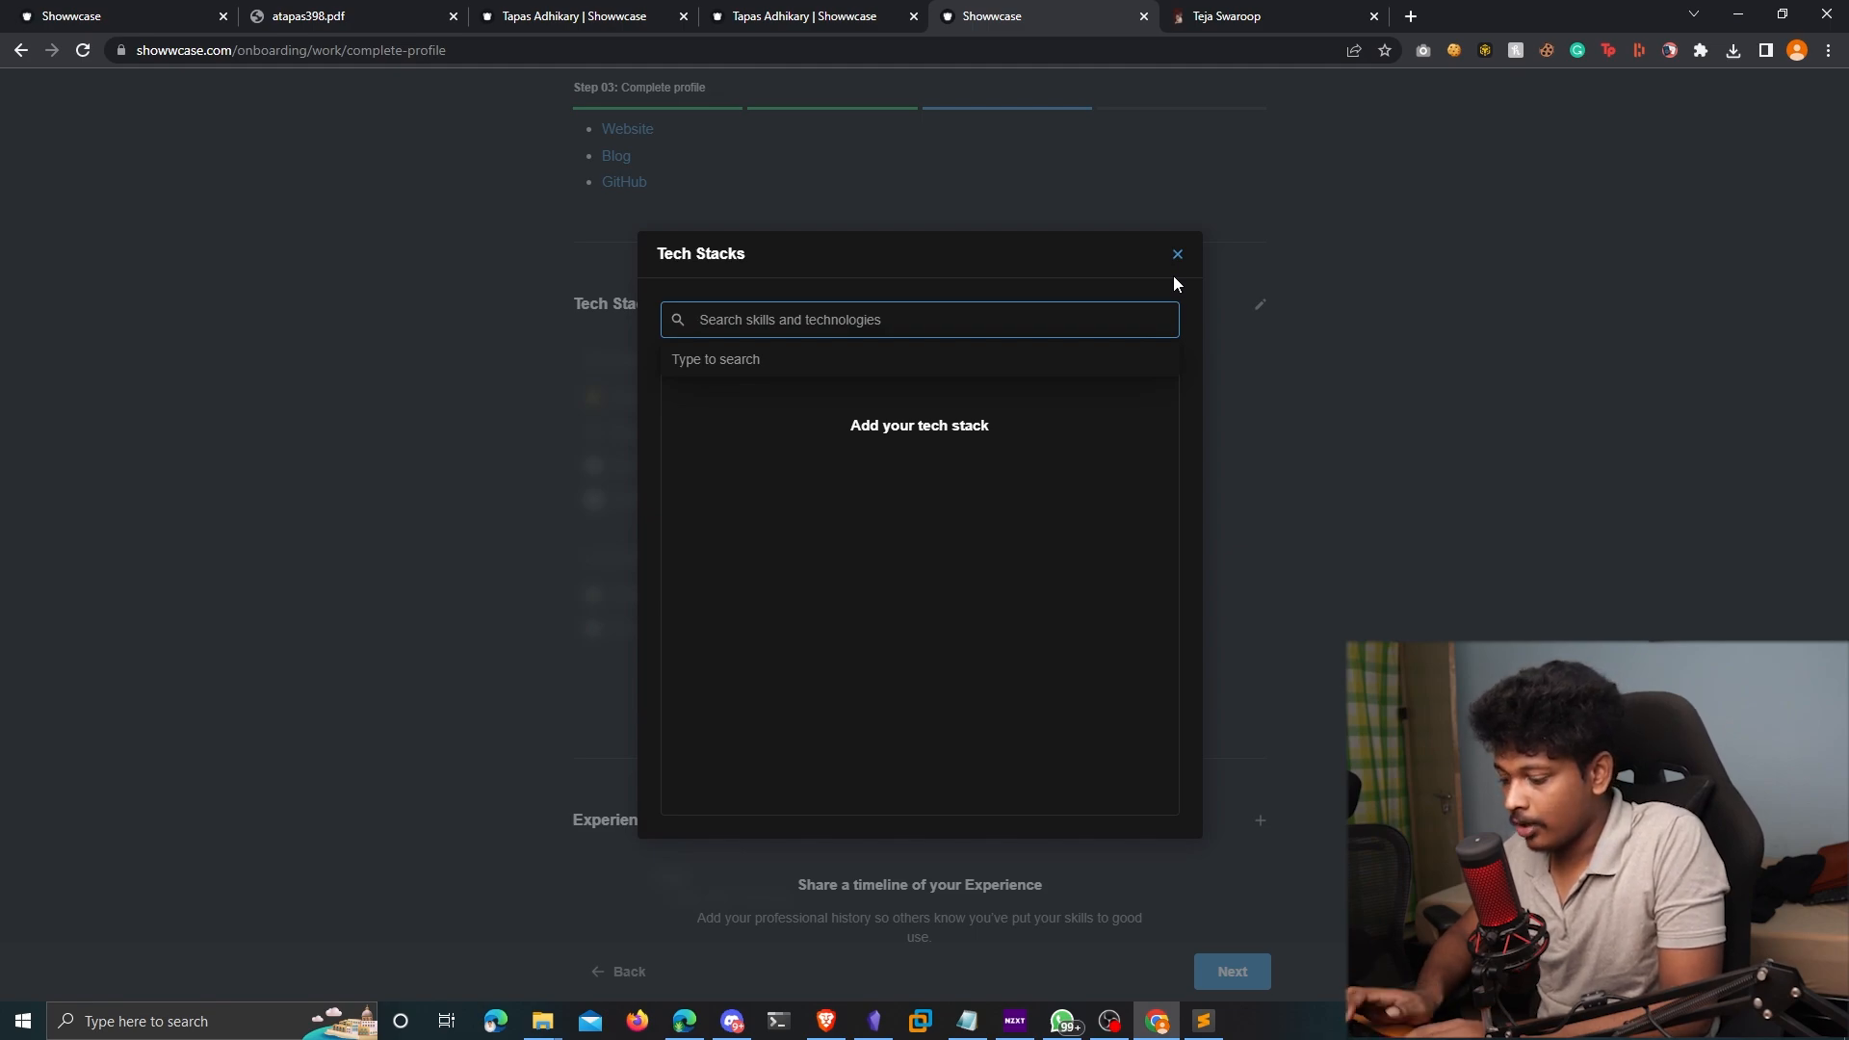
pyautogui.write('django')
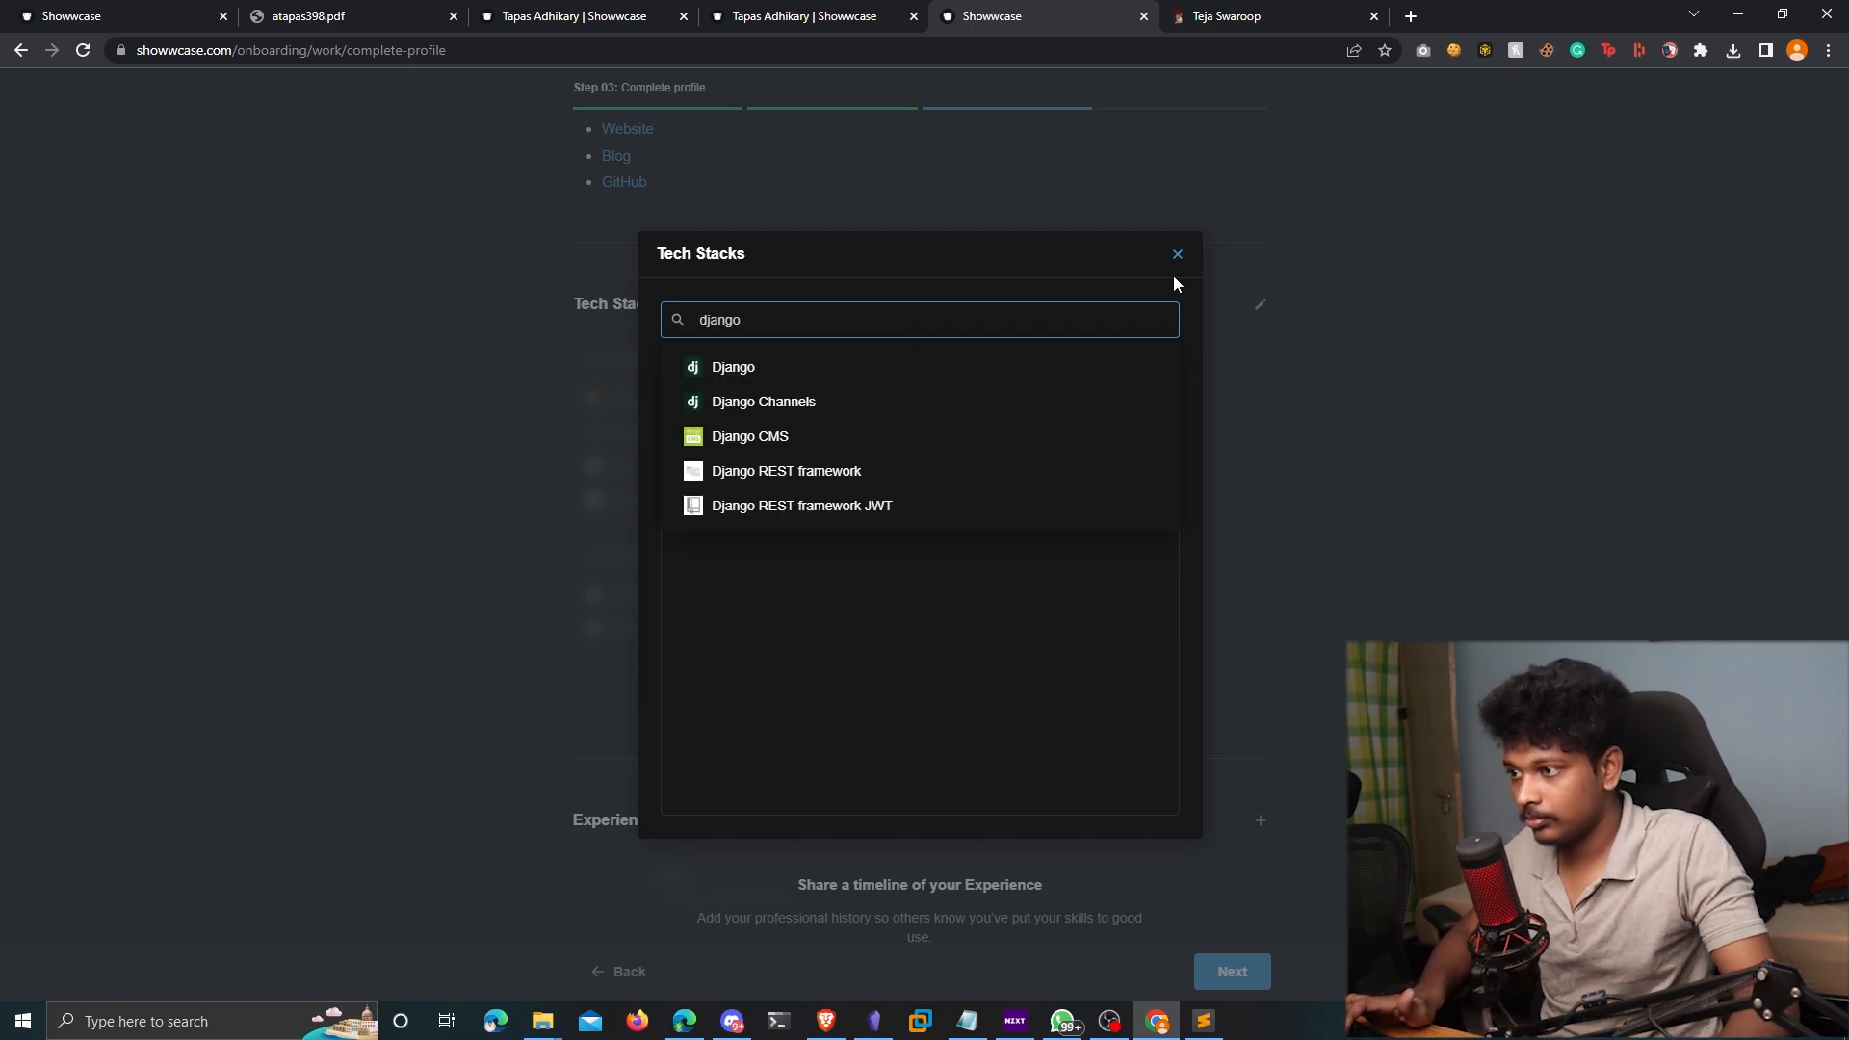
pyautogui.click(732, 367)
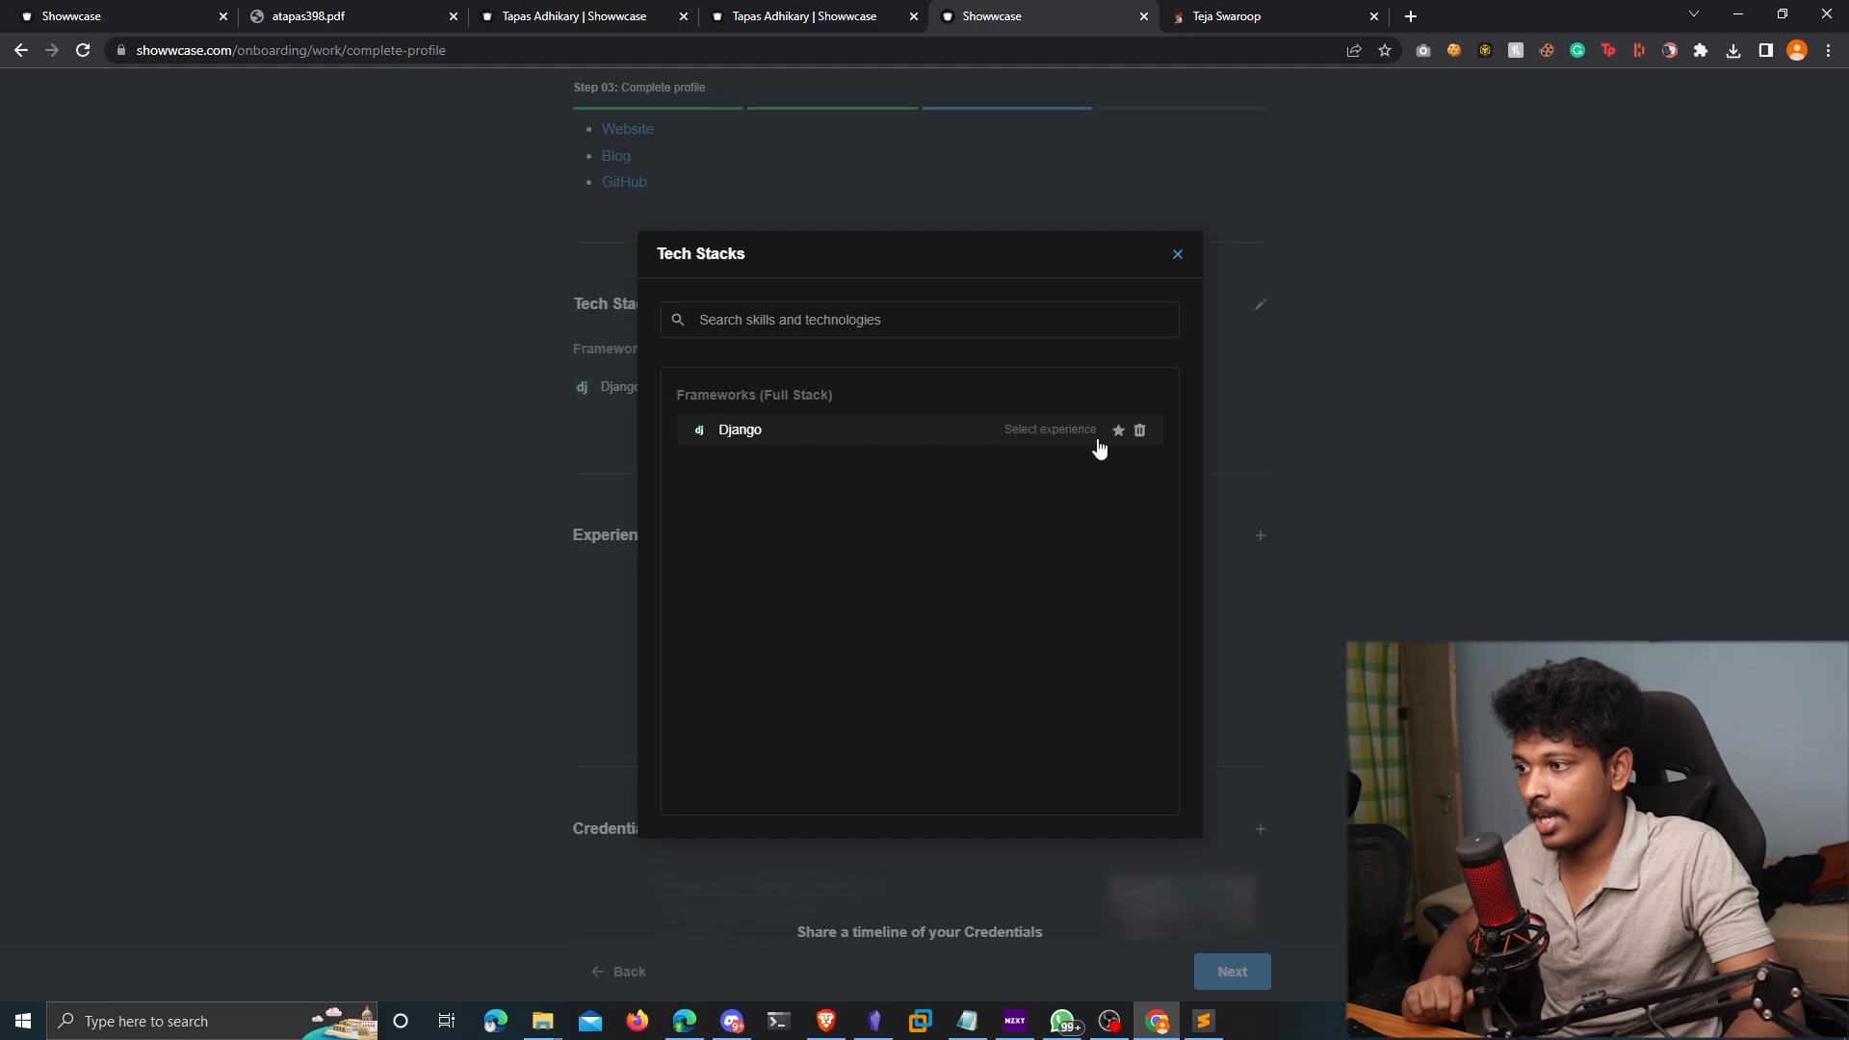
pyautogui.write('n')
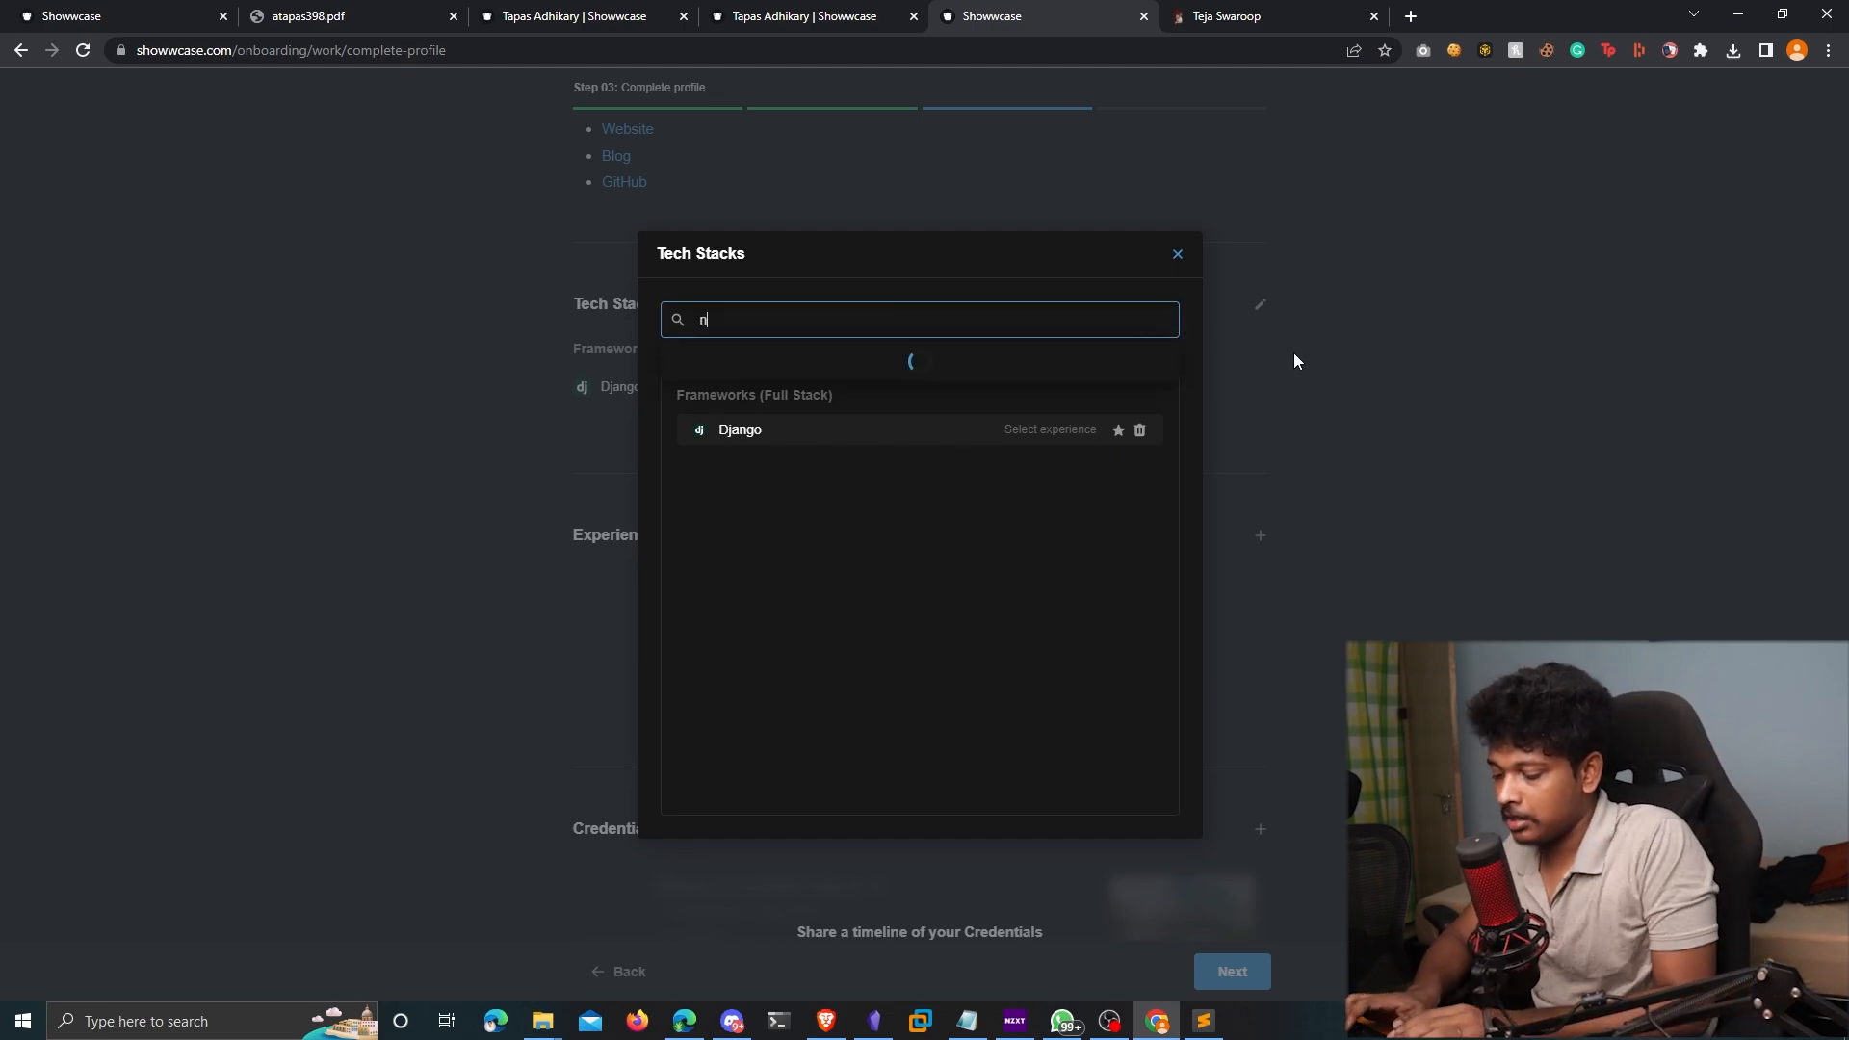
pyautogui.write('ode')
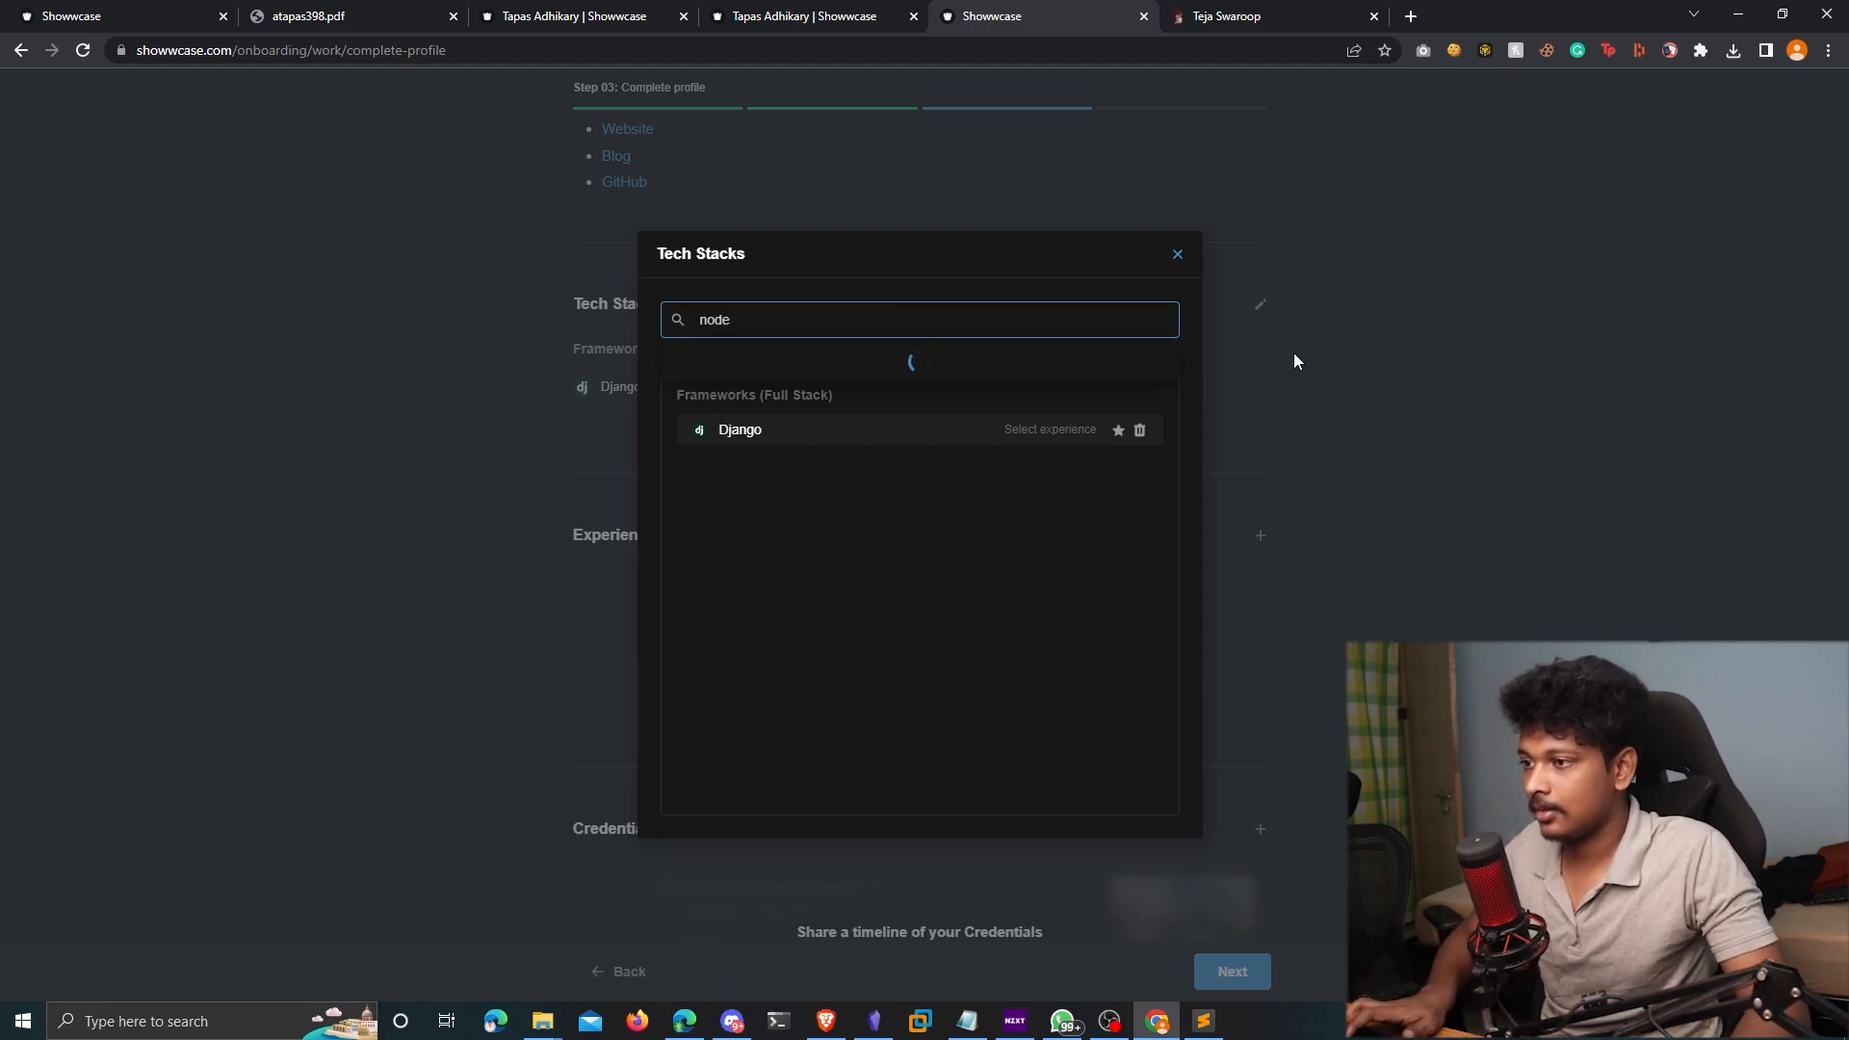
pyautogui.write('python')
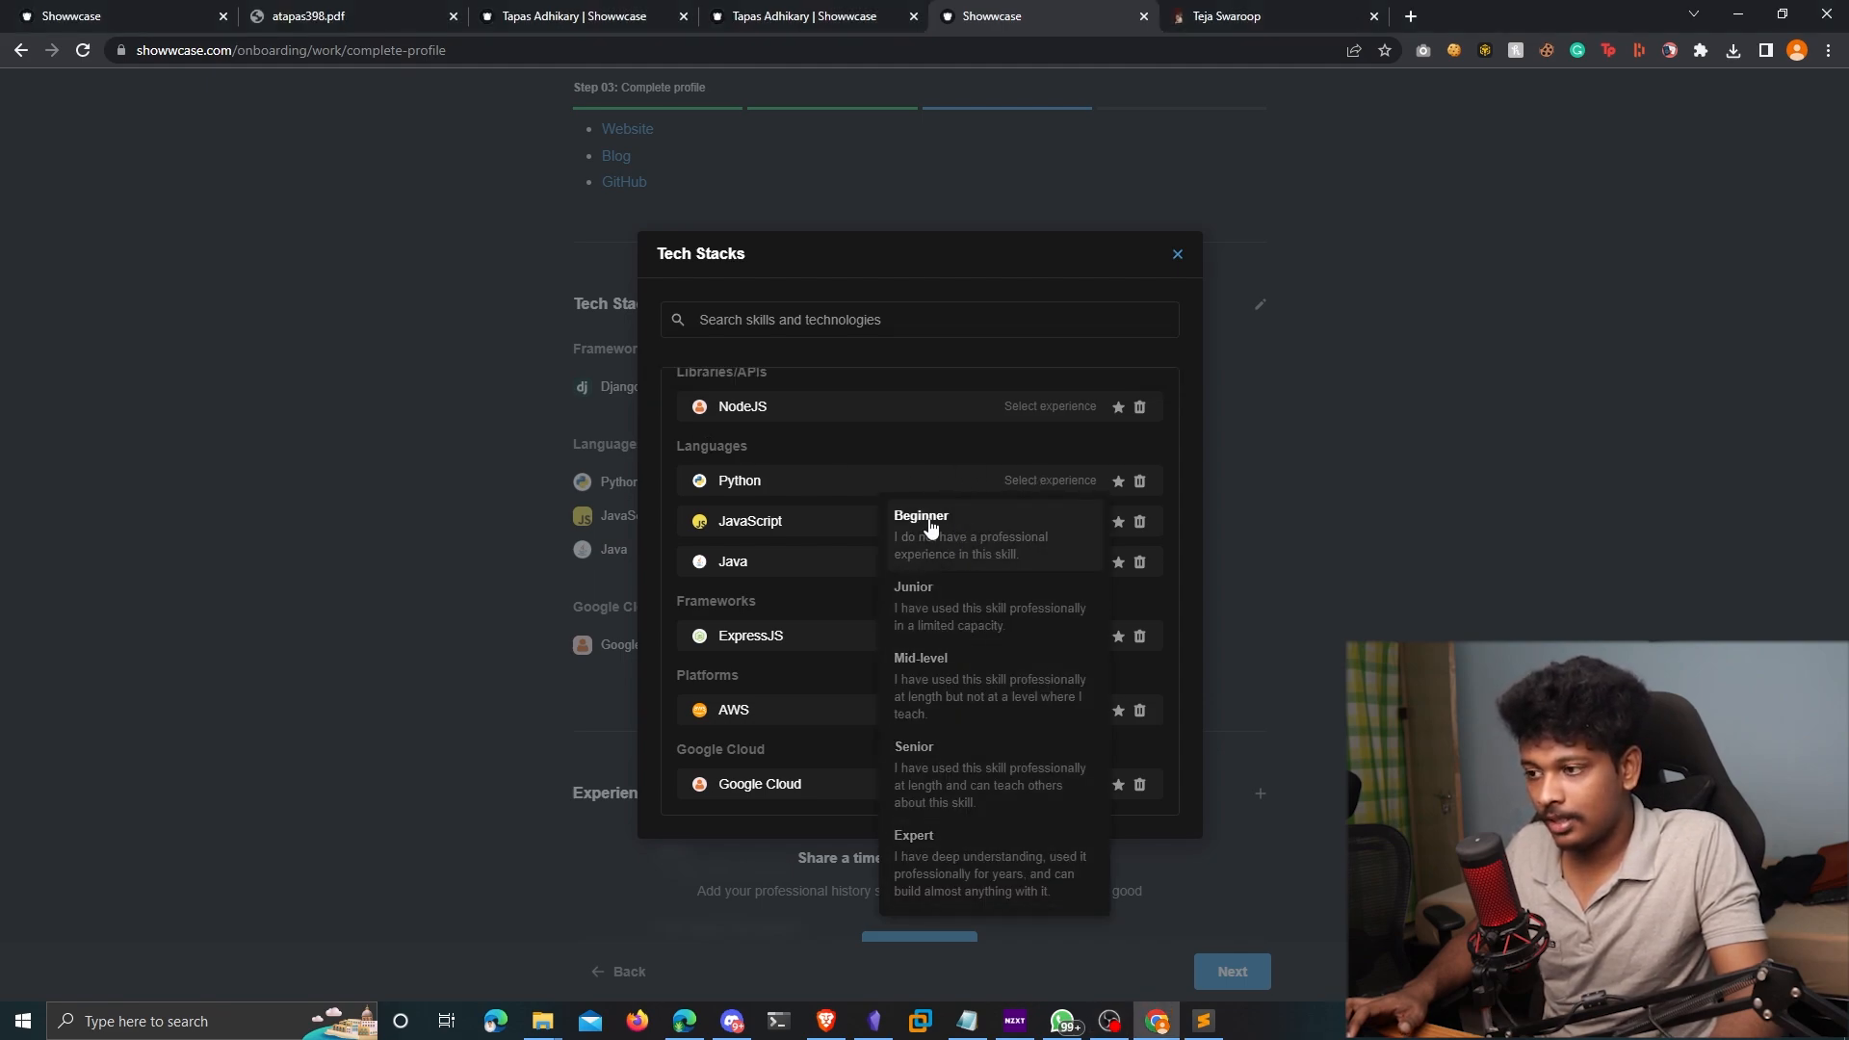
pyautogui.moveTo(925, 784)
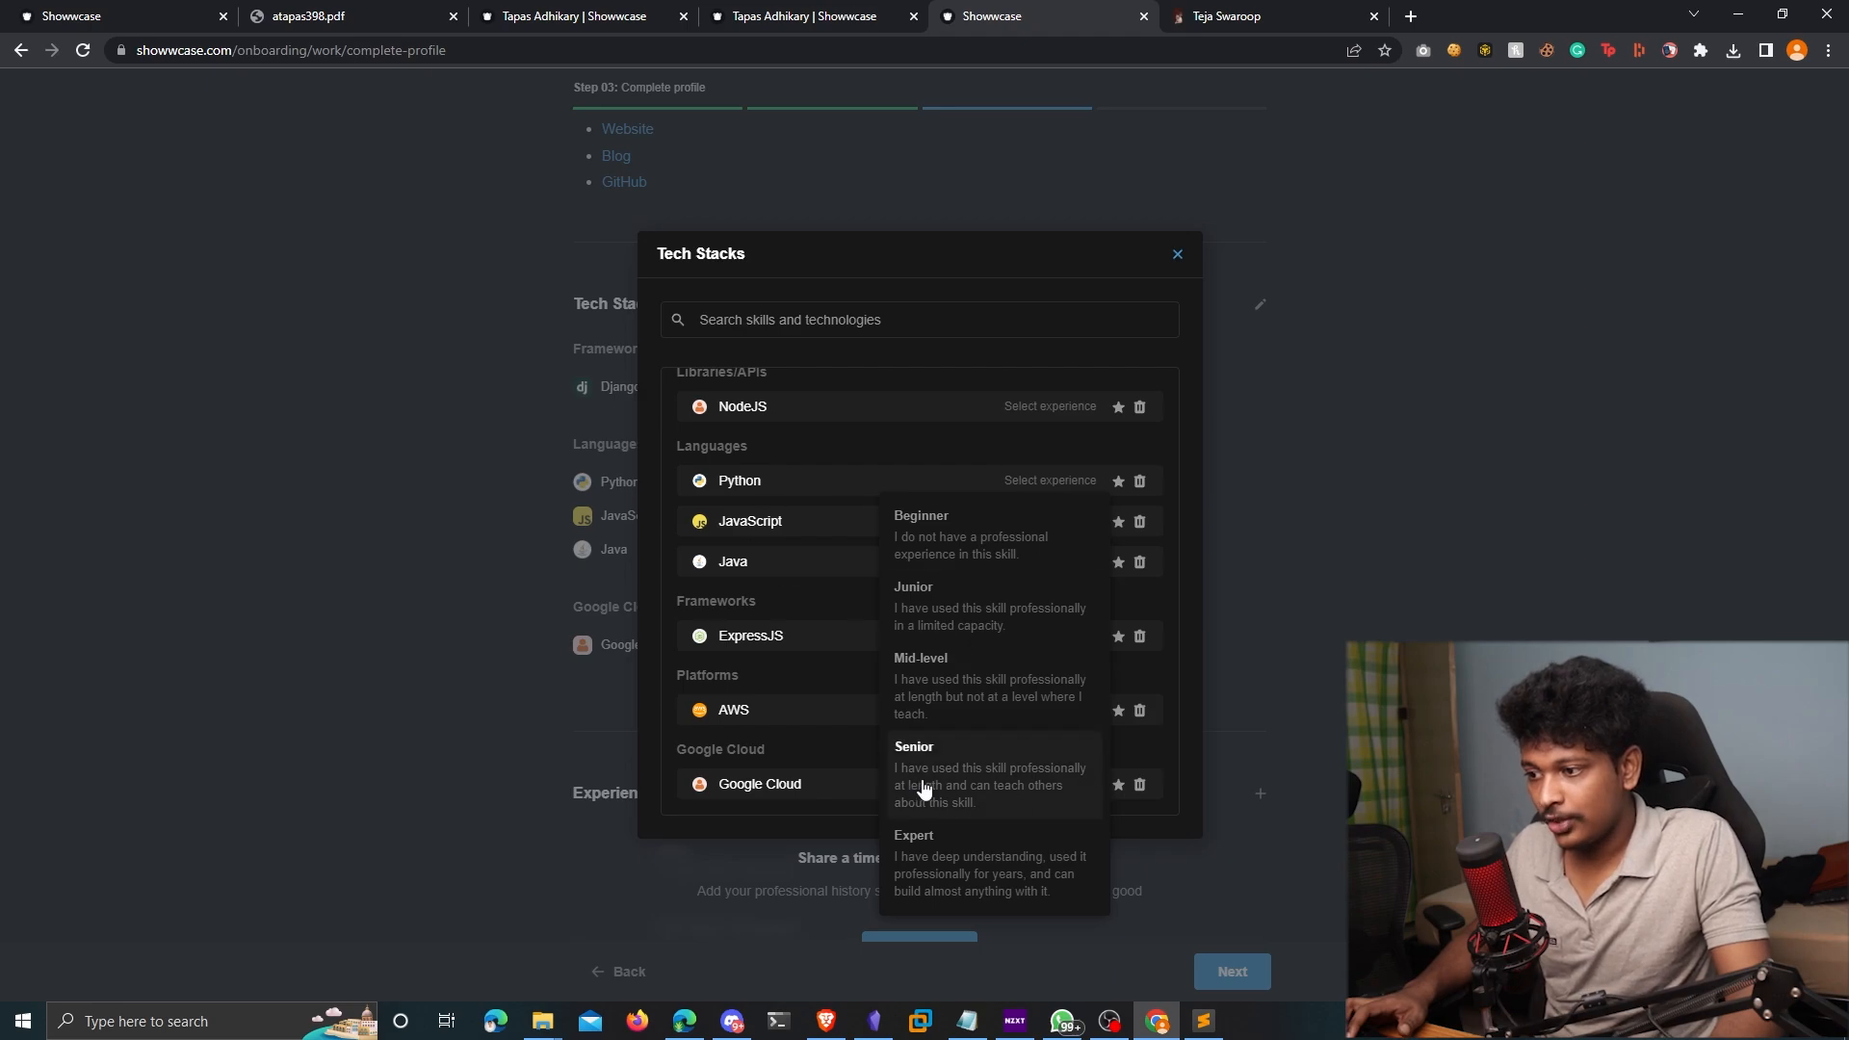
# Set Python's experience to Senior, feature Django and Python, and finish editing the tech stack
pyautogui.click(914, 746)
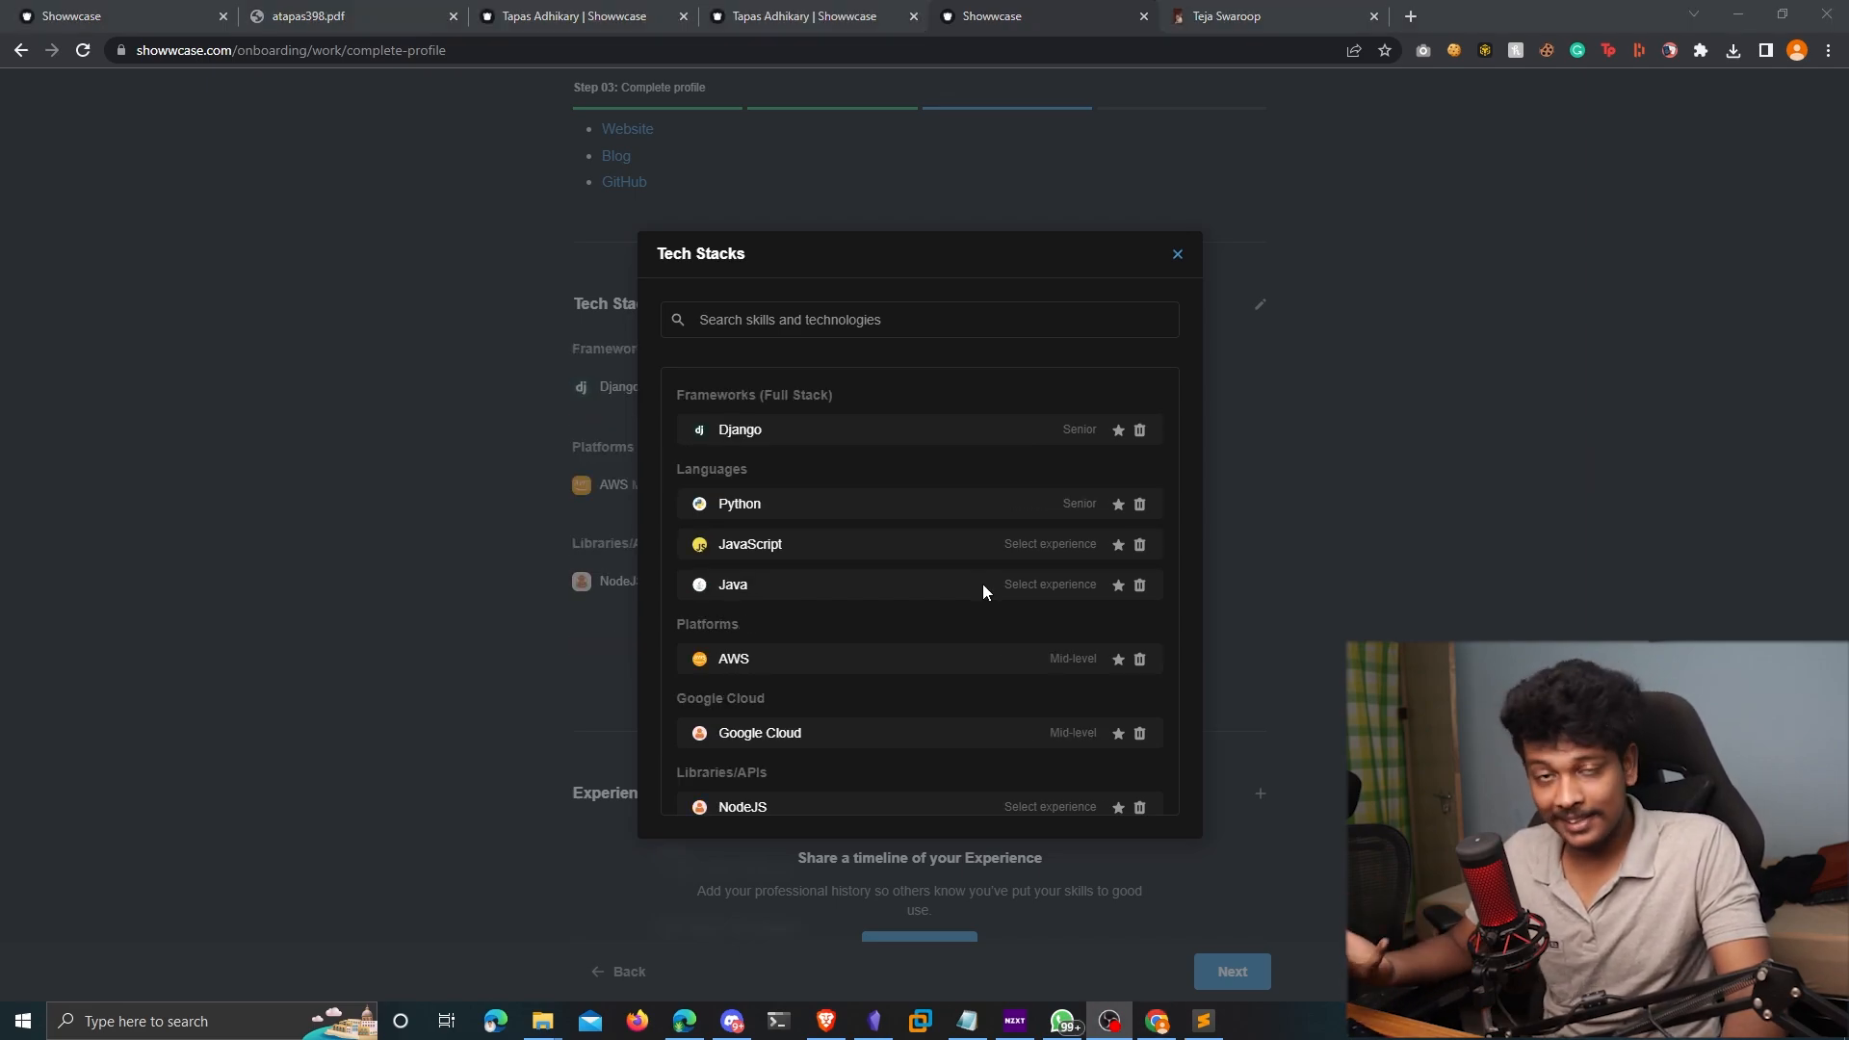
pyautogui.moveTo(1183, 414)
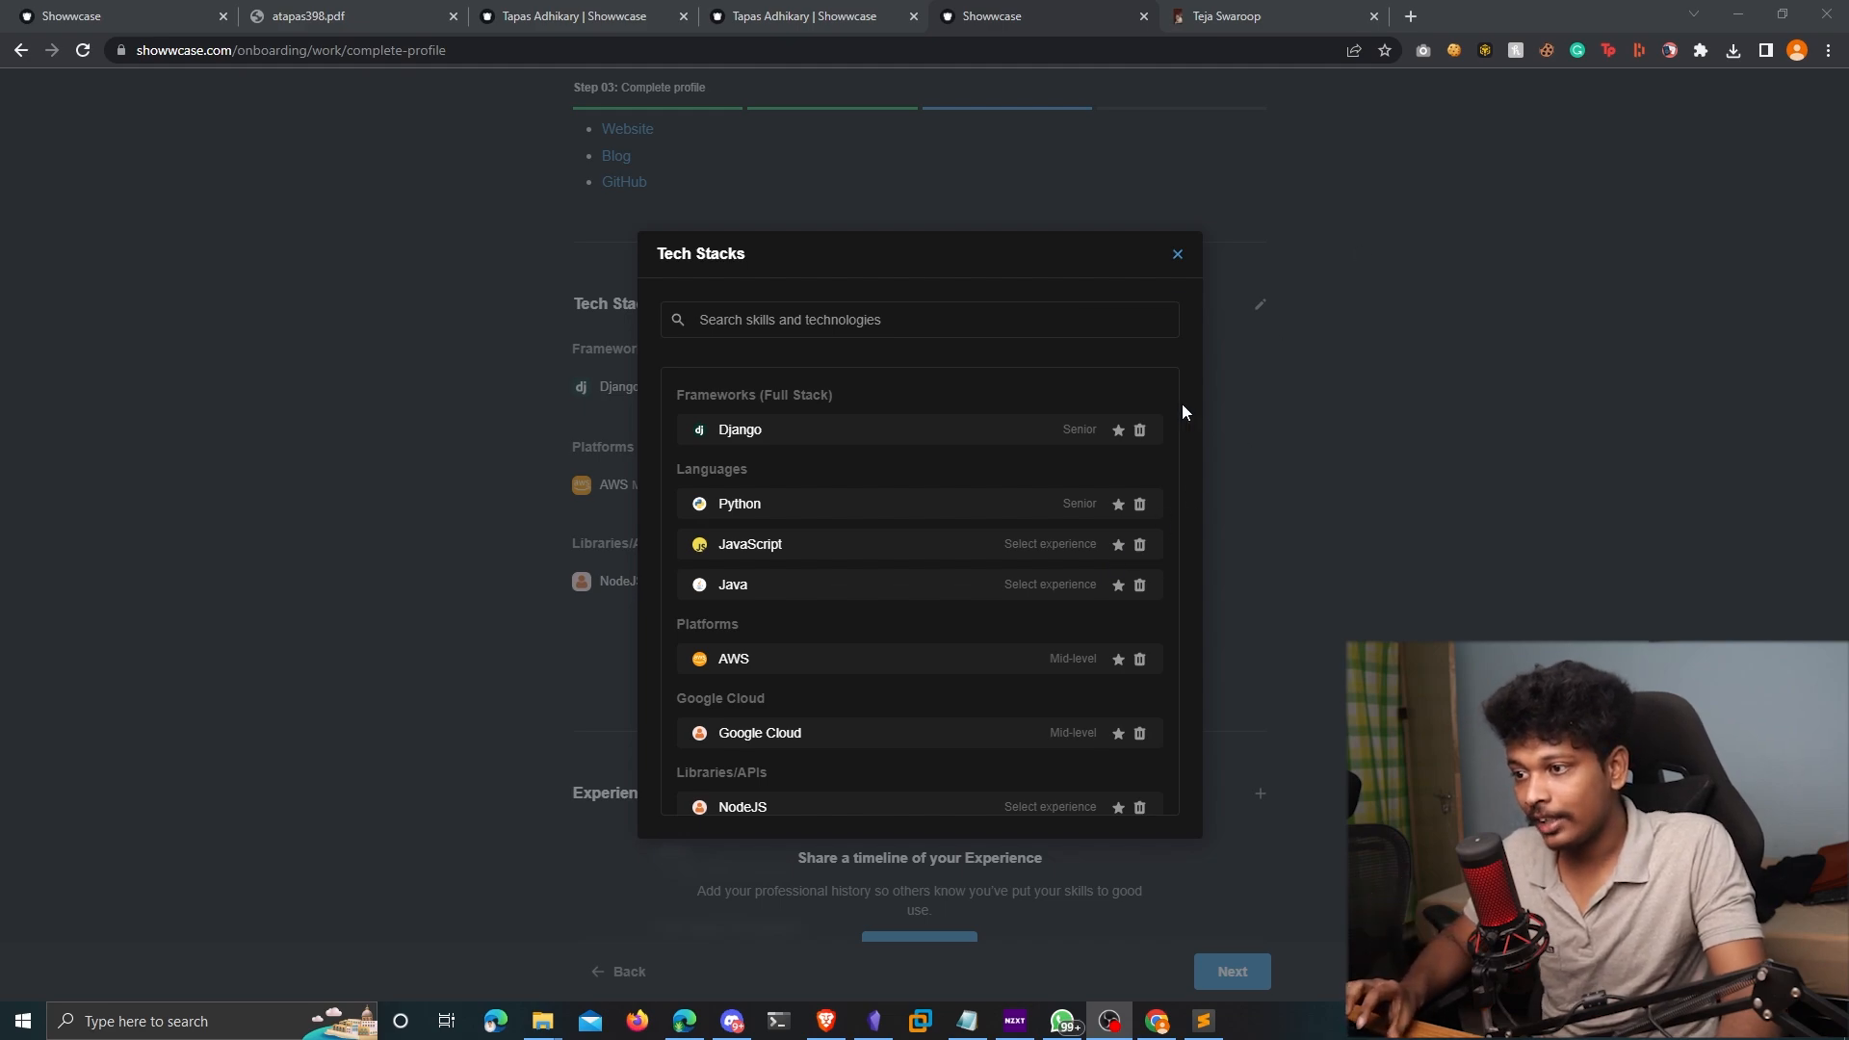
pyautogui.click(1116, 430)
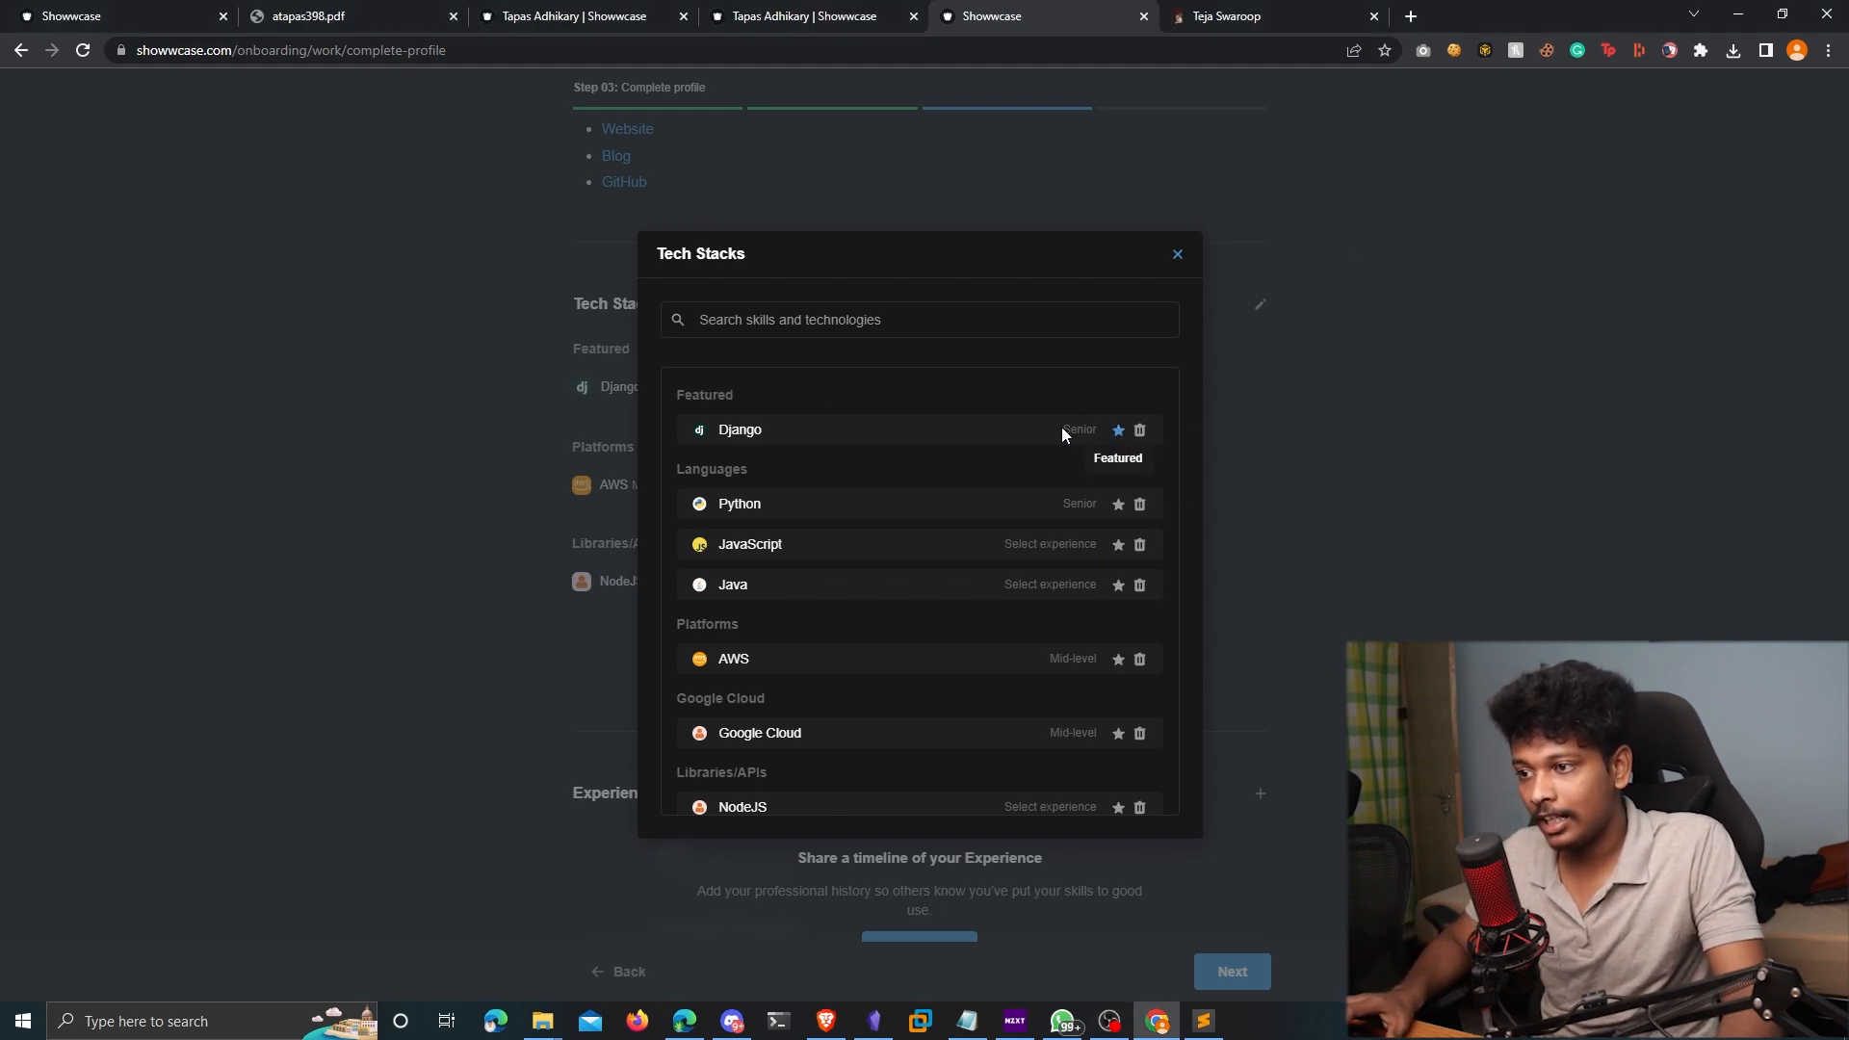
pyautogui.click(1115, 504)
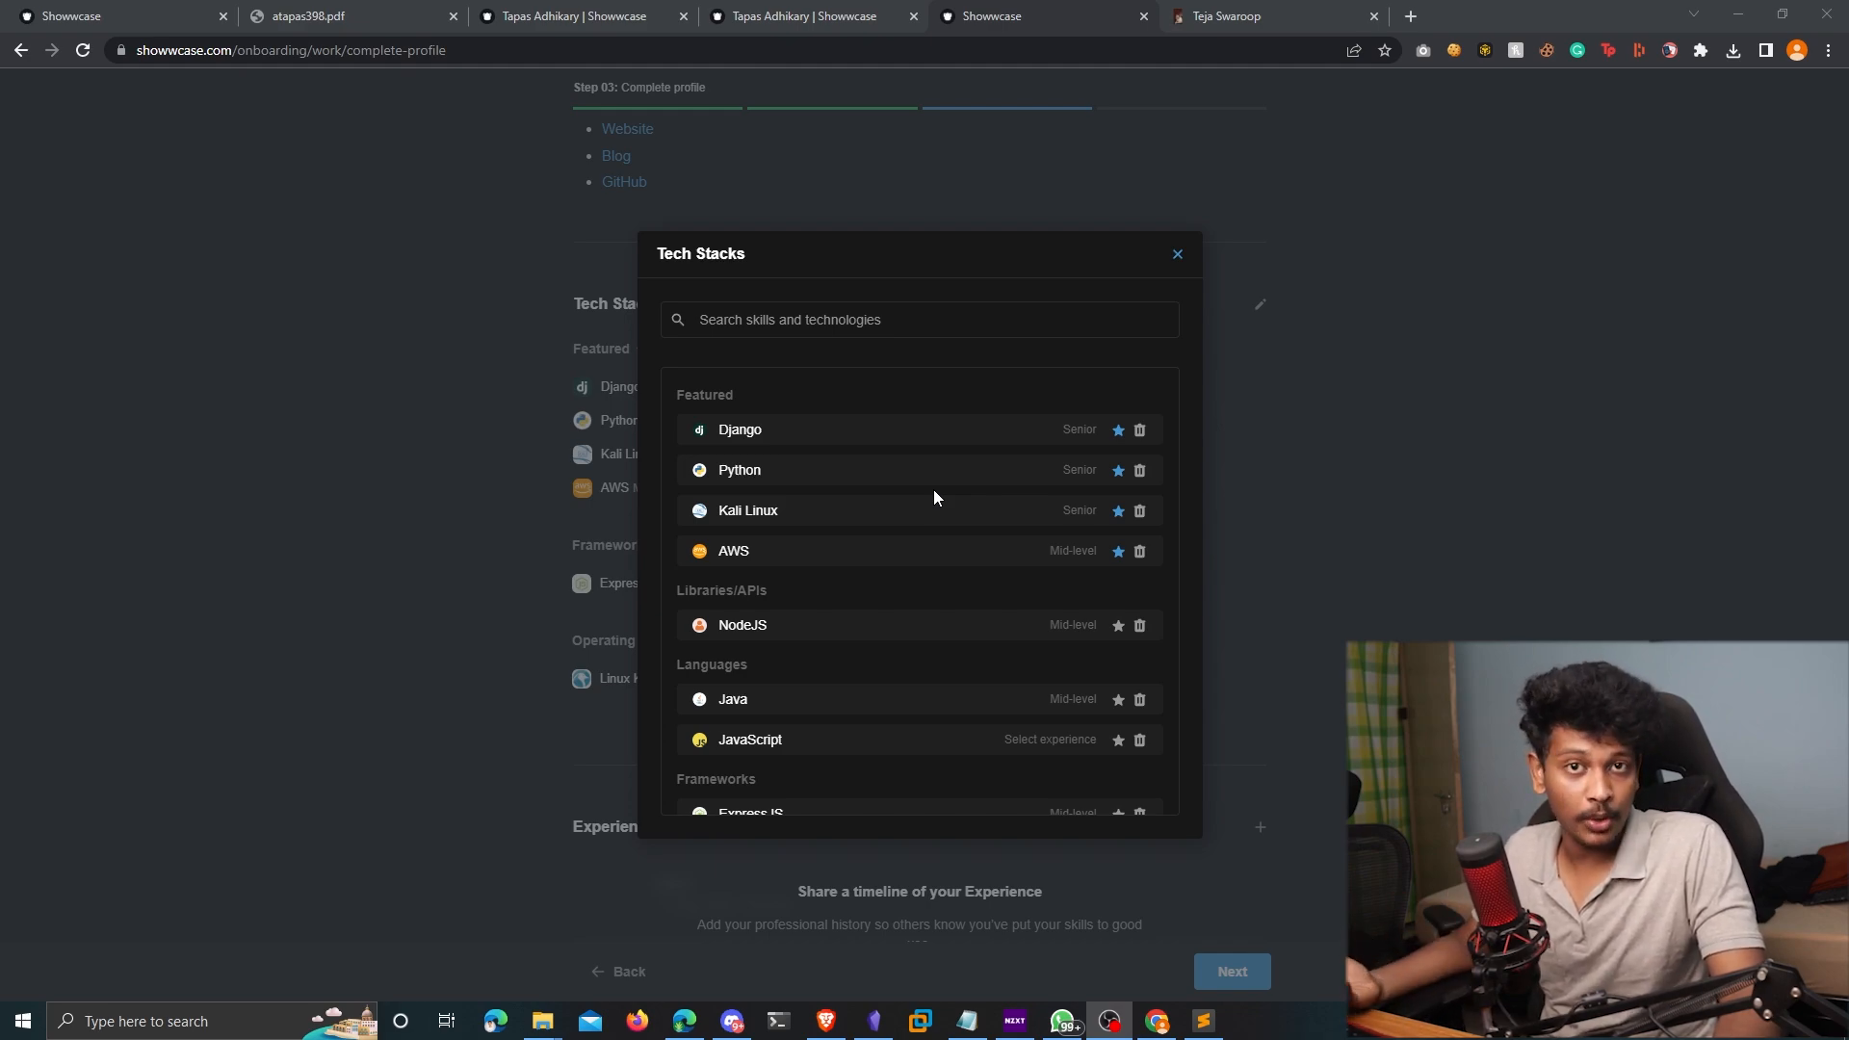
pyautogui.click(919, 319)
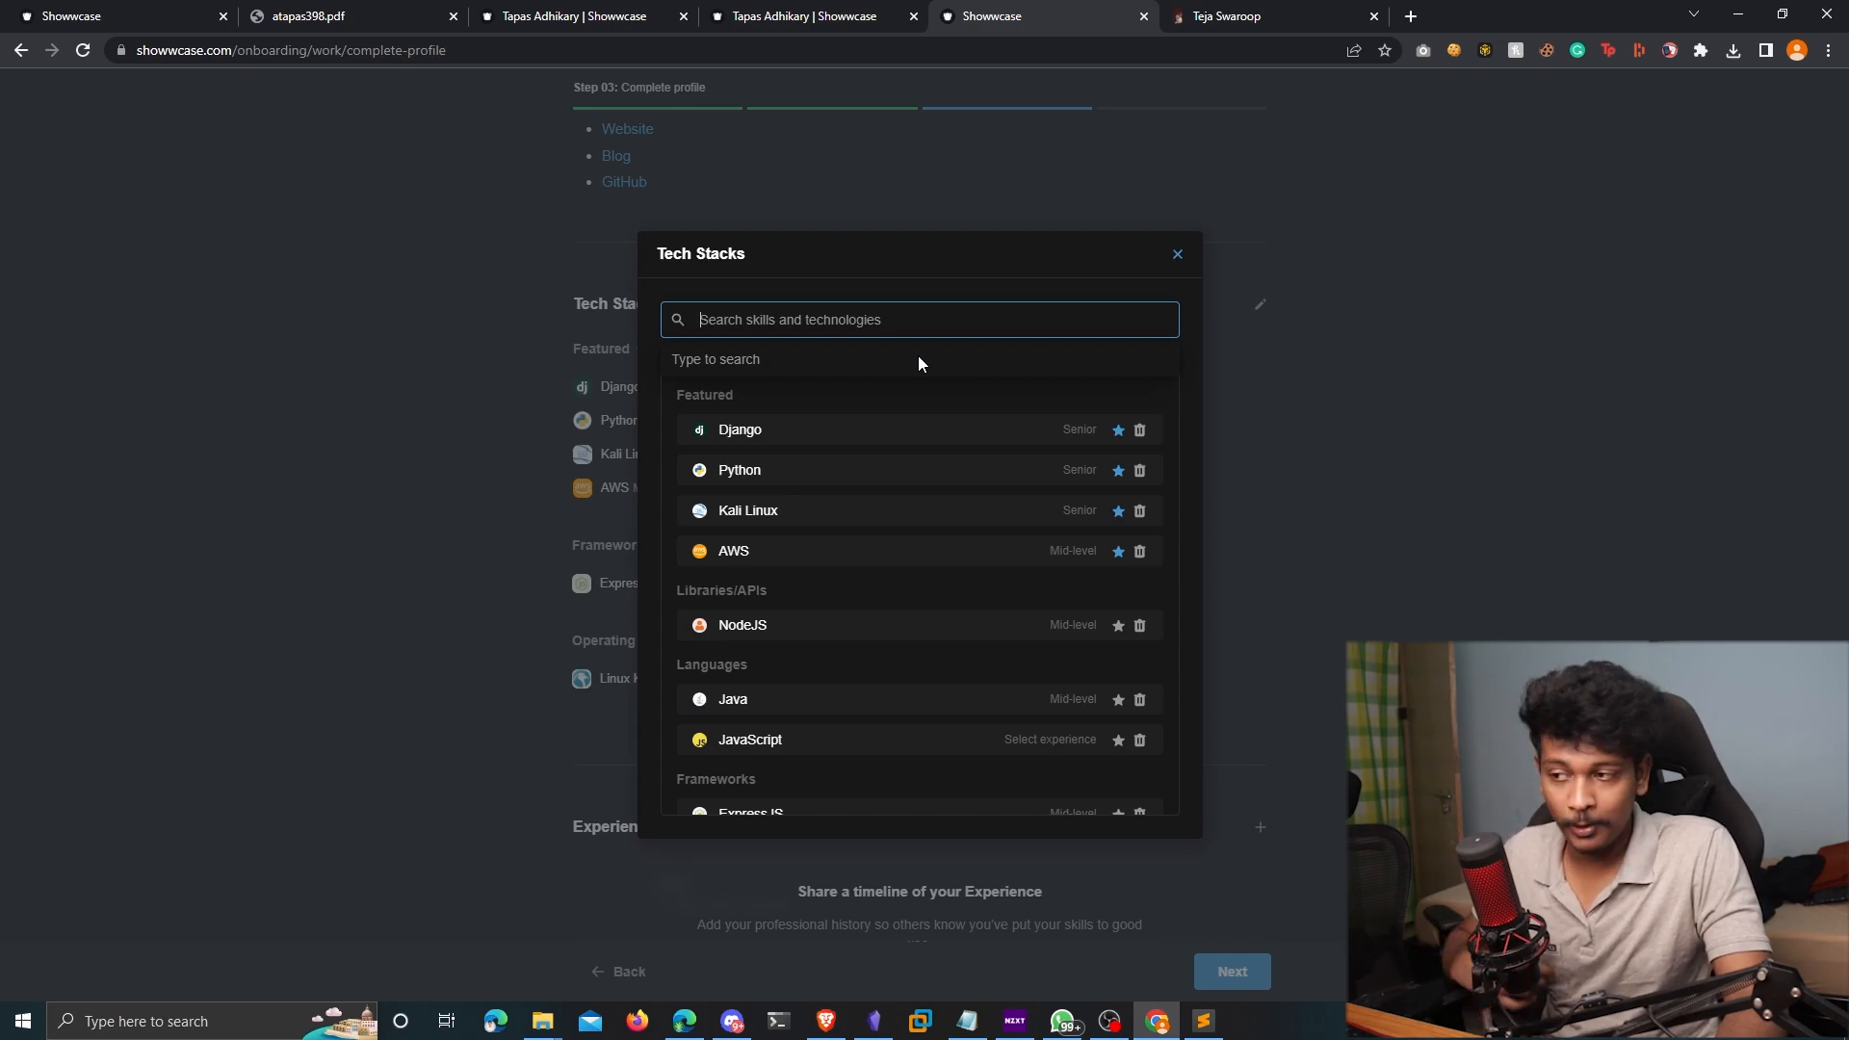
pyautogui.moveTo(1198, 278)
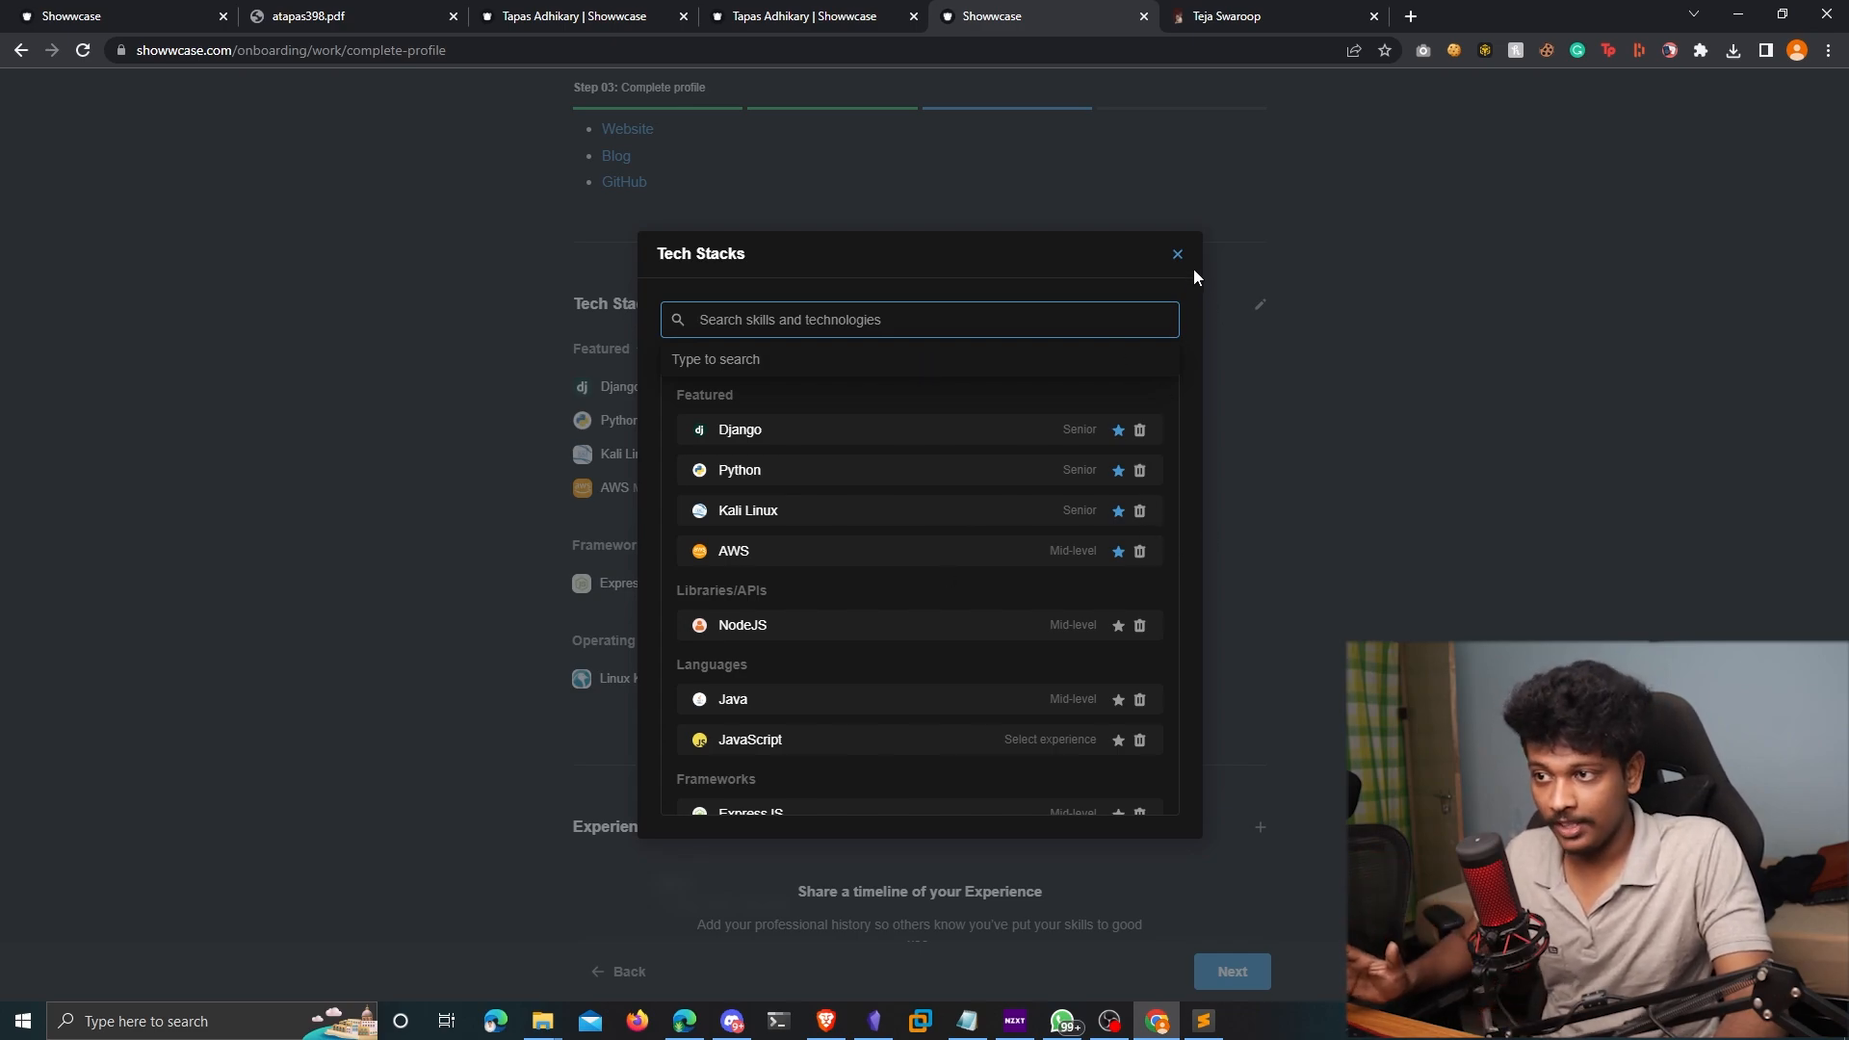
pyautogui.click(1176, 253)
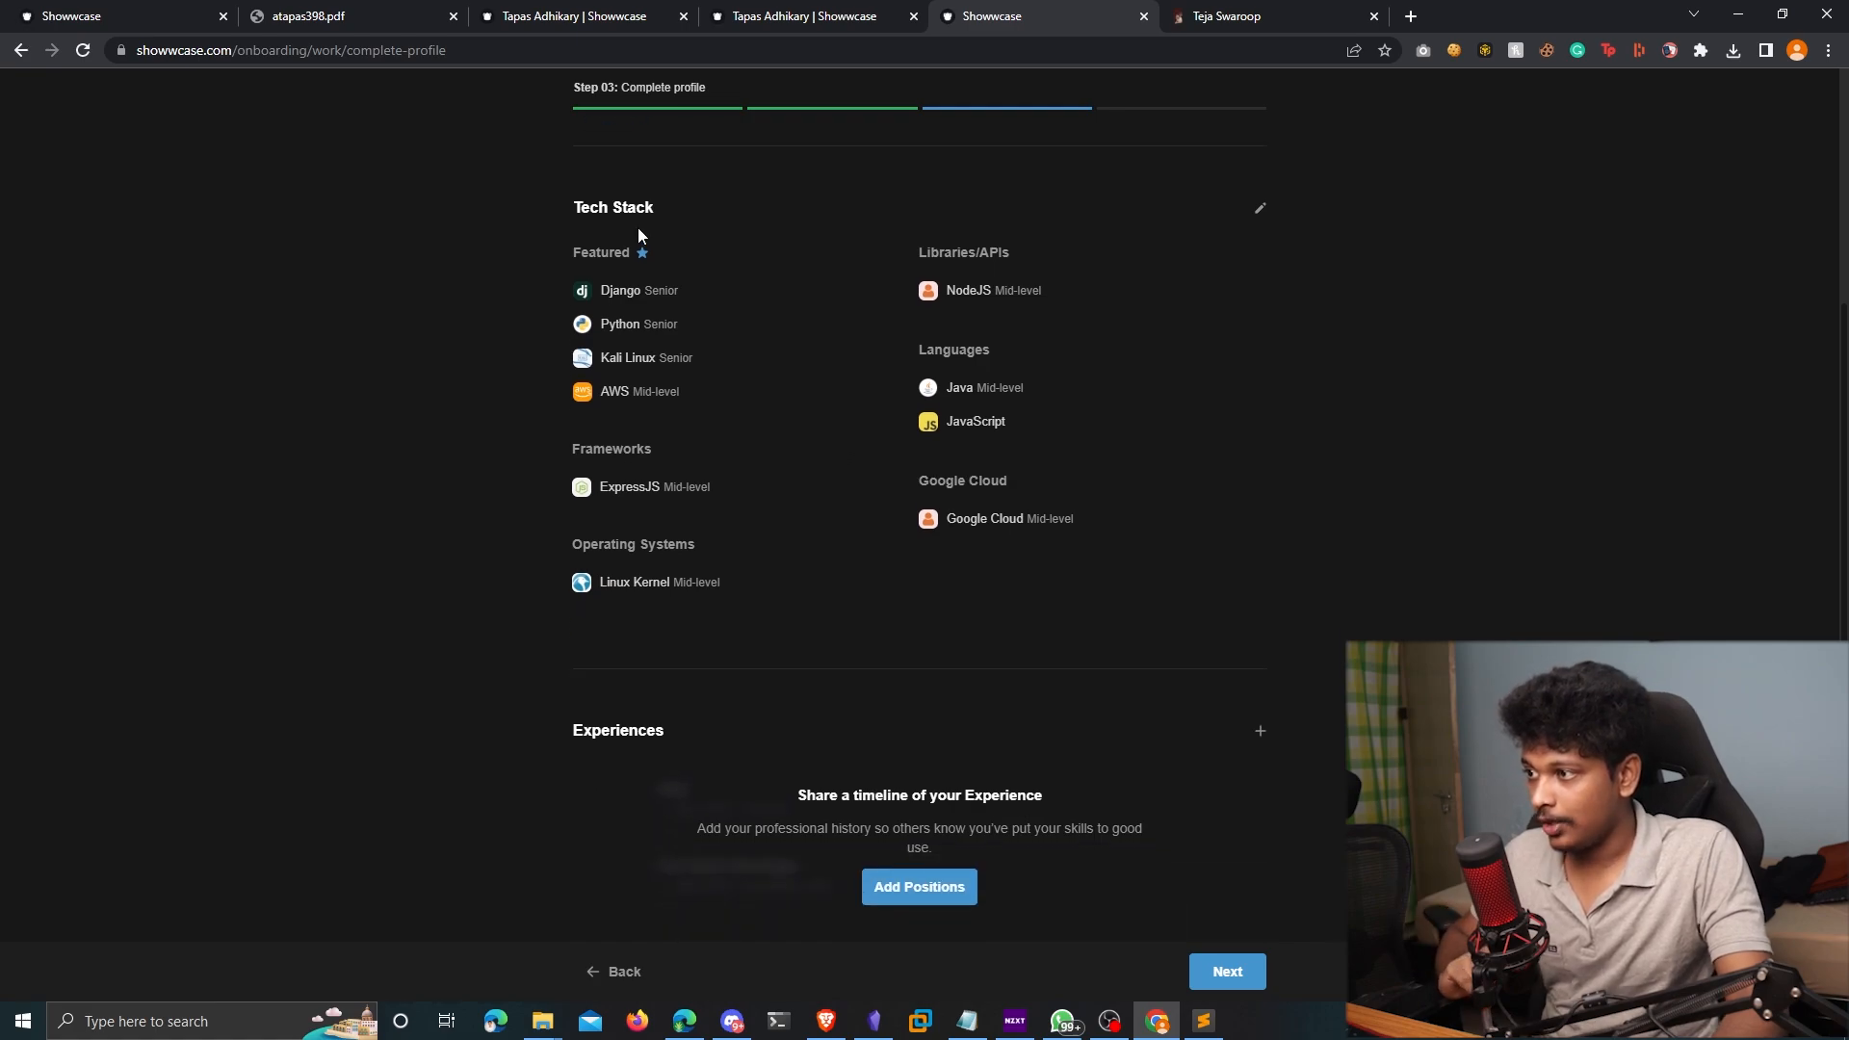
pyautogui.moveTo(994, 244)
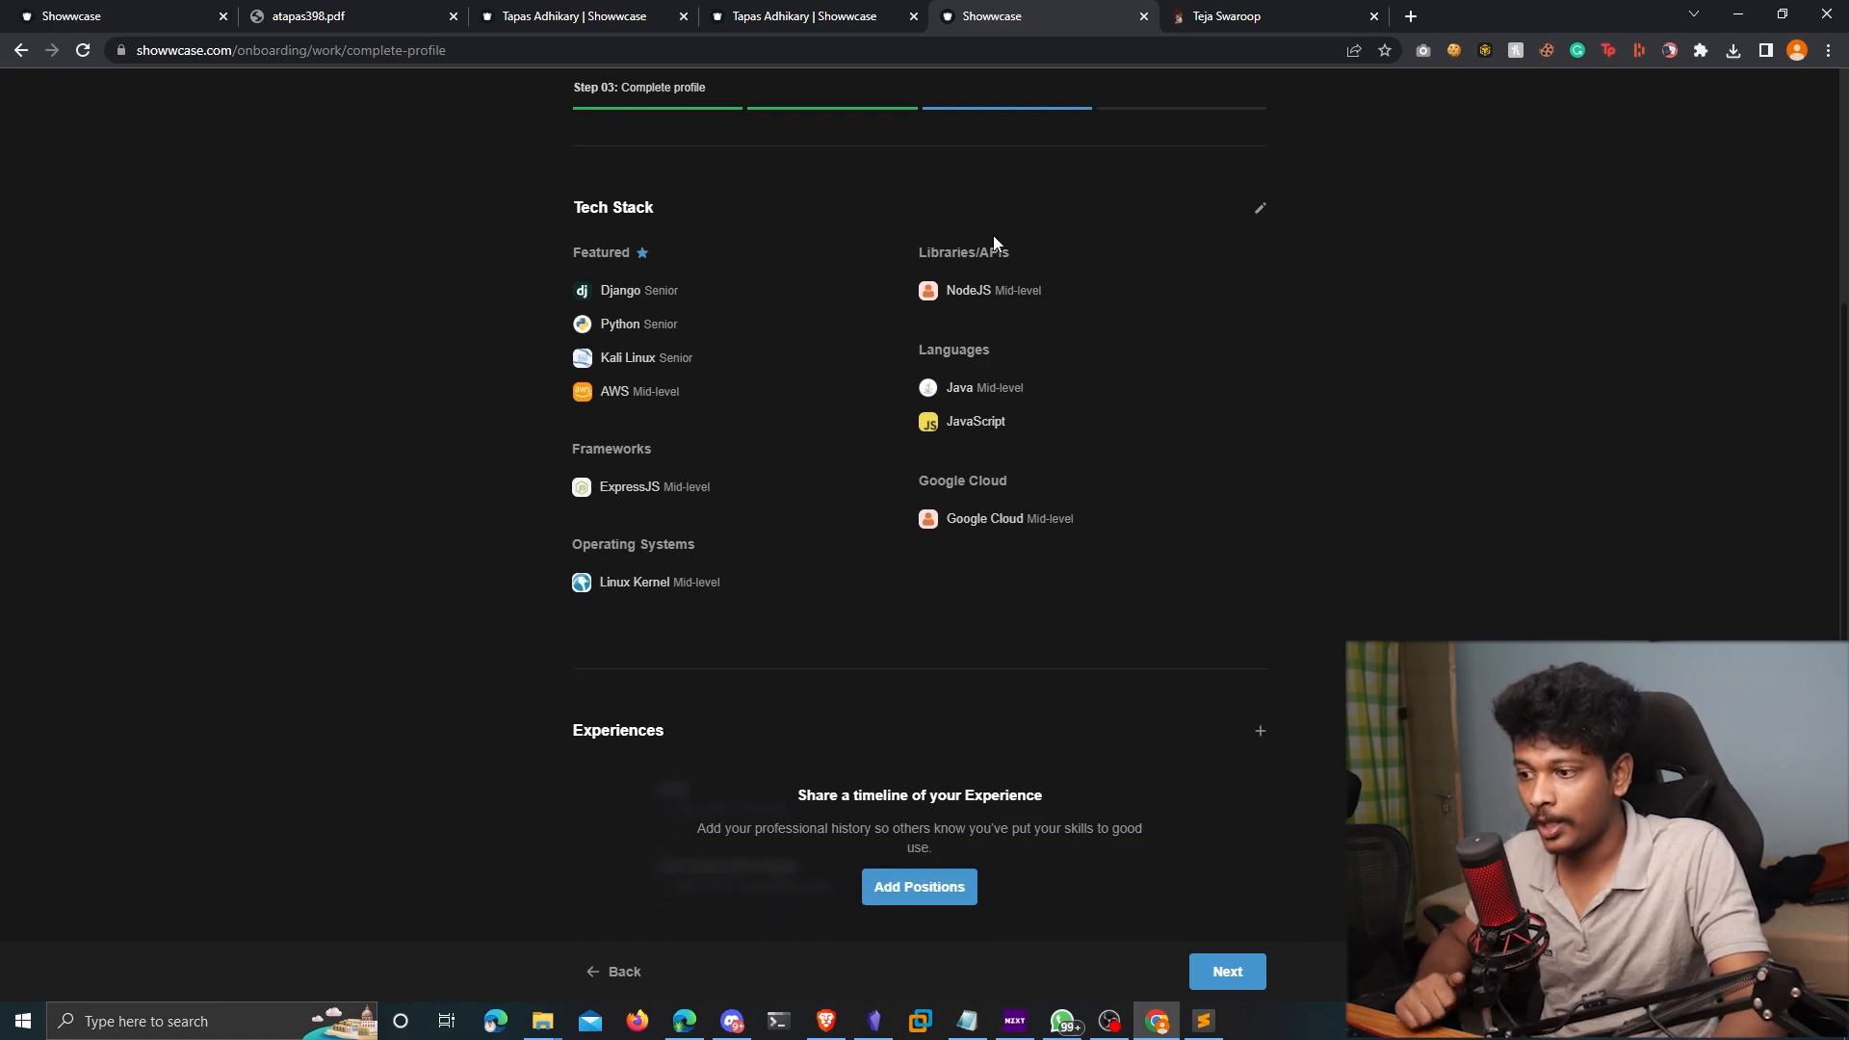
# Add an Intern position at NOKIA, August 2021 to May 2022, under Experiences
pyautogui.scroll(-3)
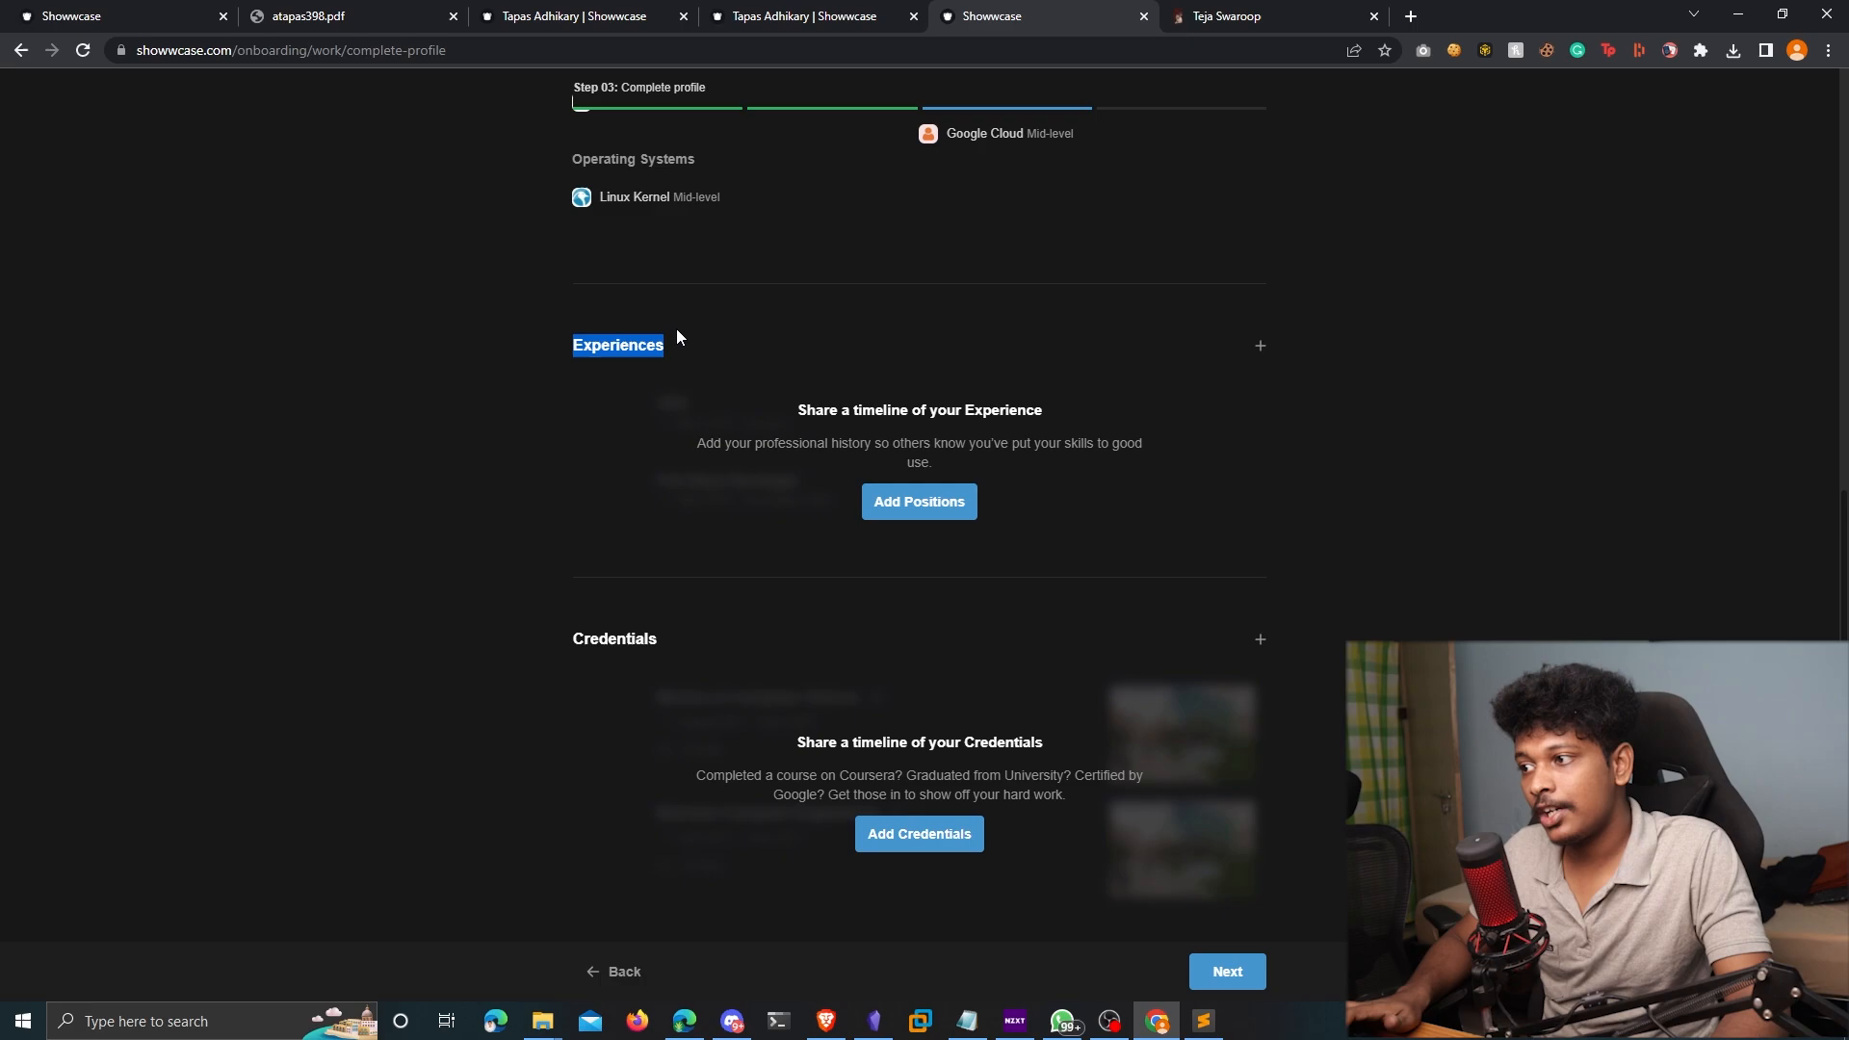
pyautogui.moveTo(1039, 327)
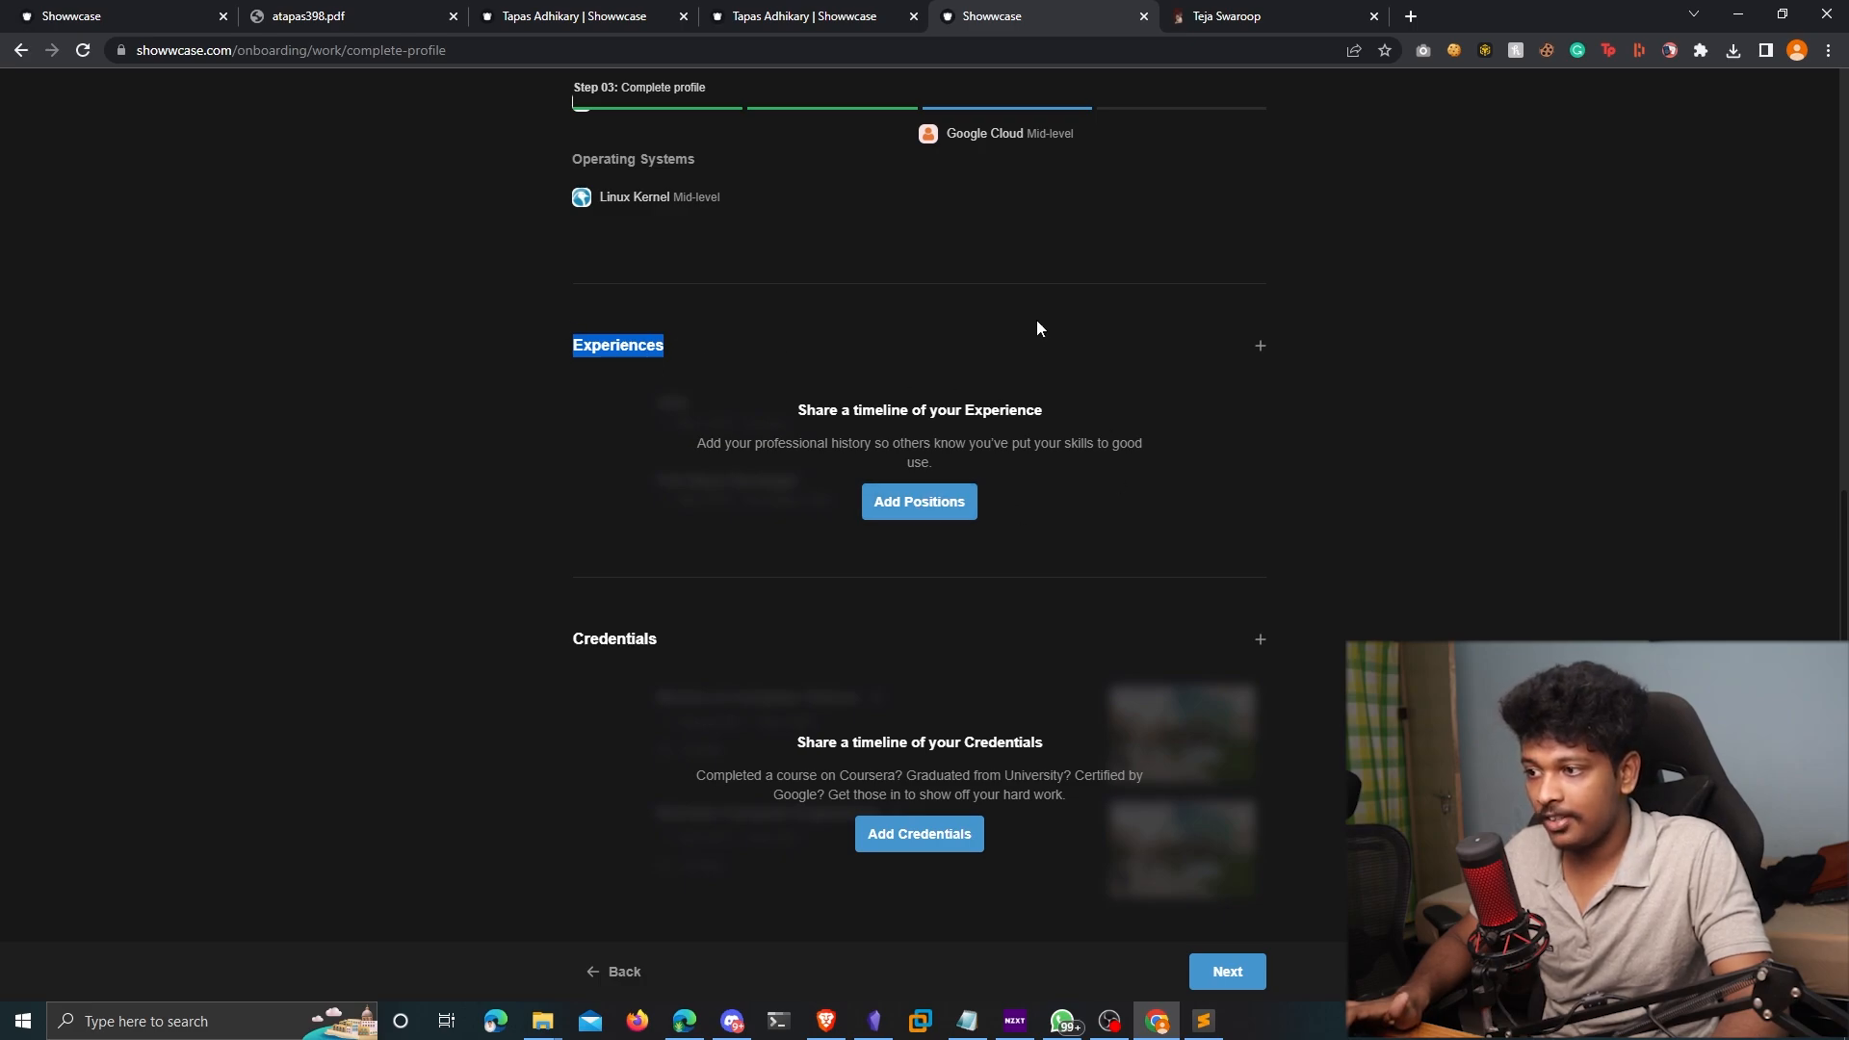
pyautogui.click(918, 501)
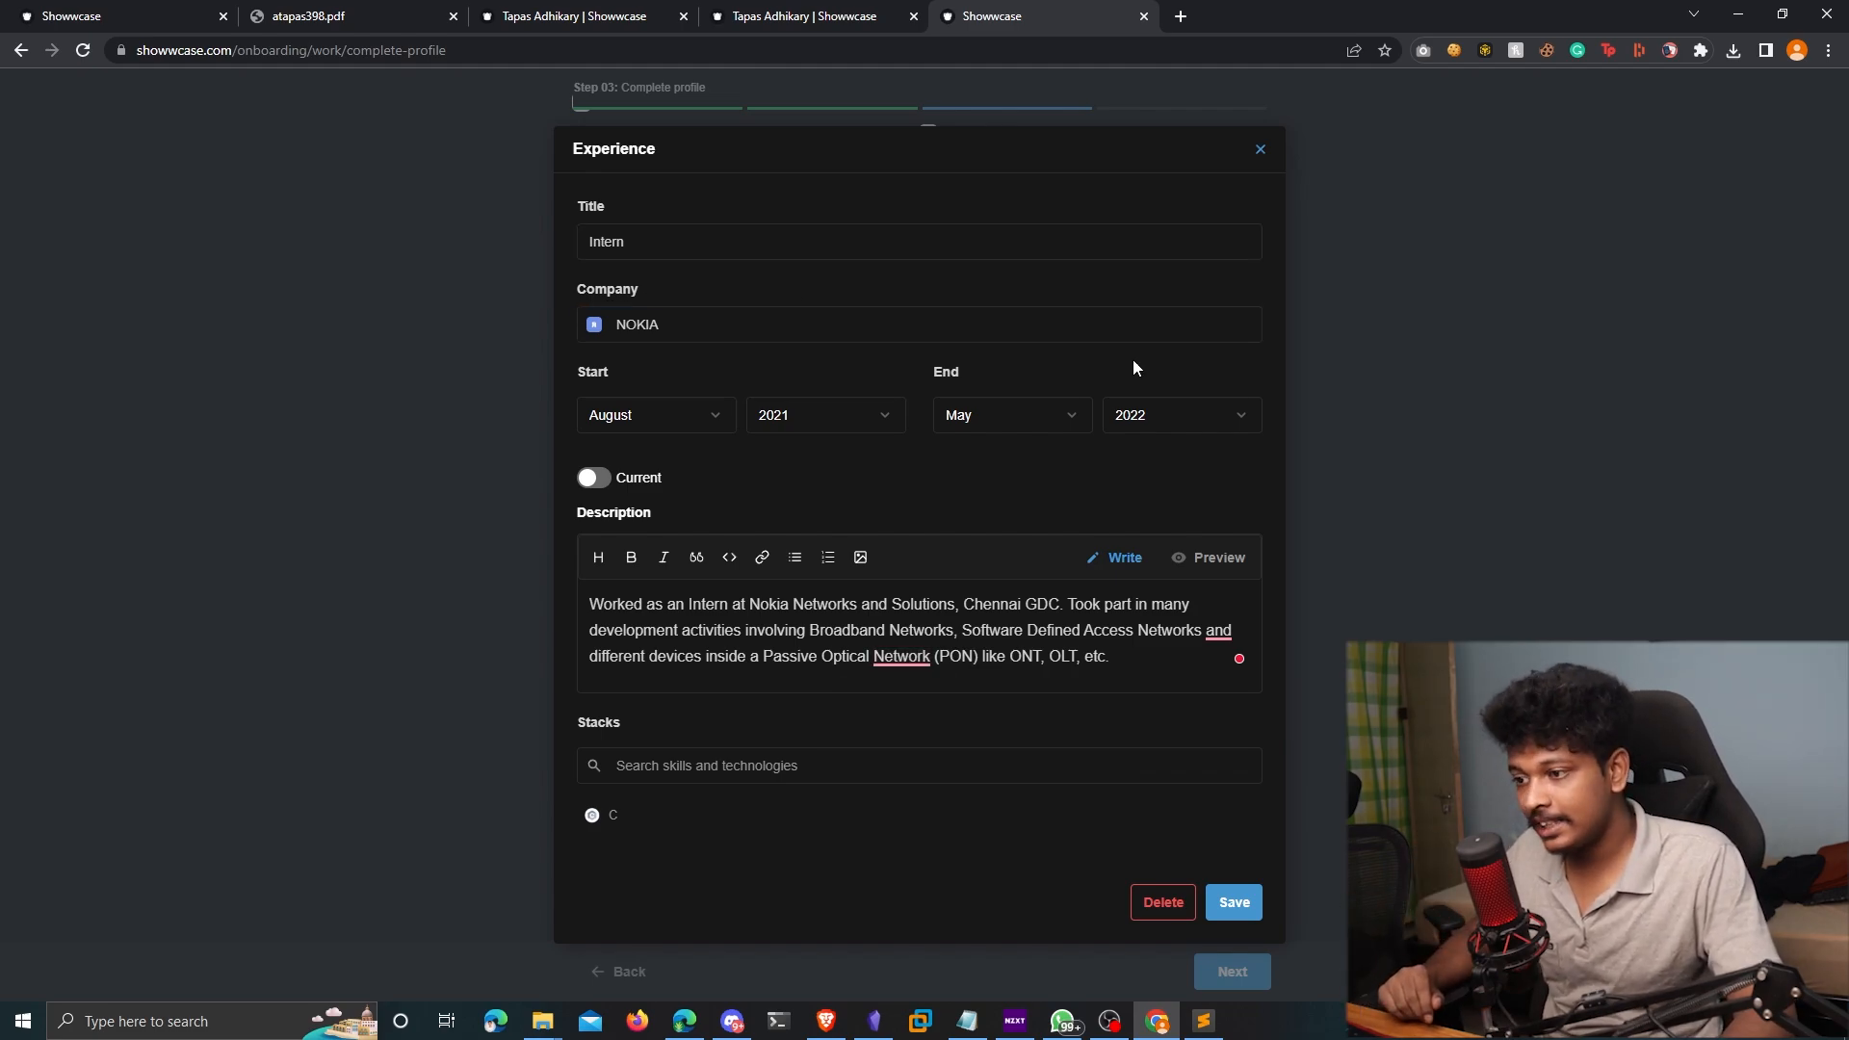
pyautogui.click(1233, 902)
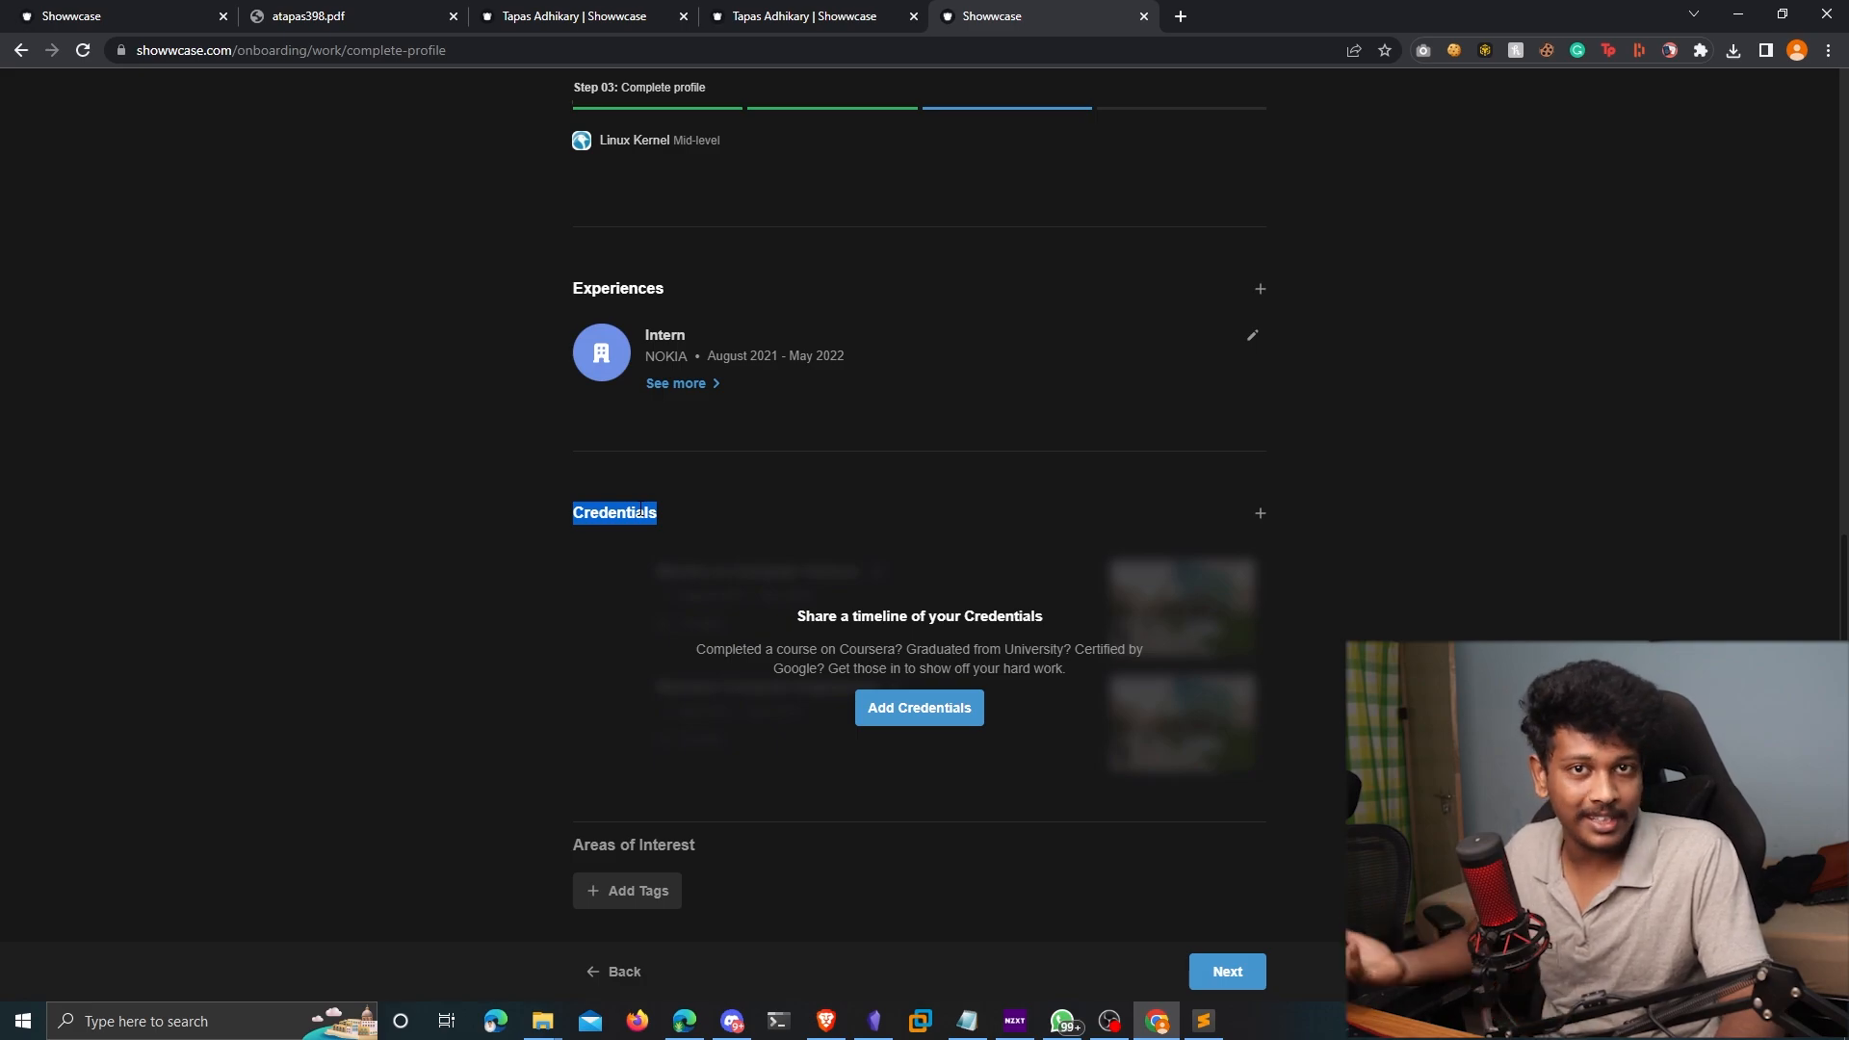
pyautogui.moveTo(1163, 617)
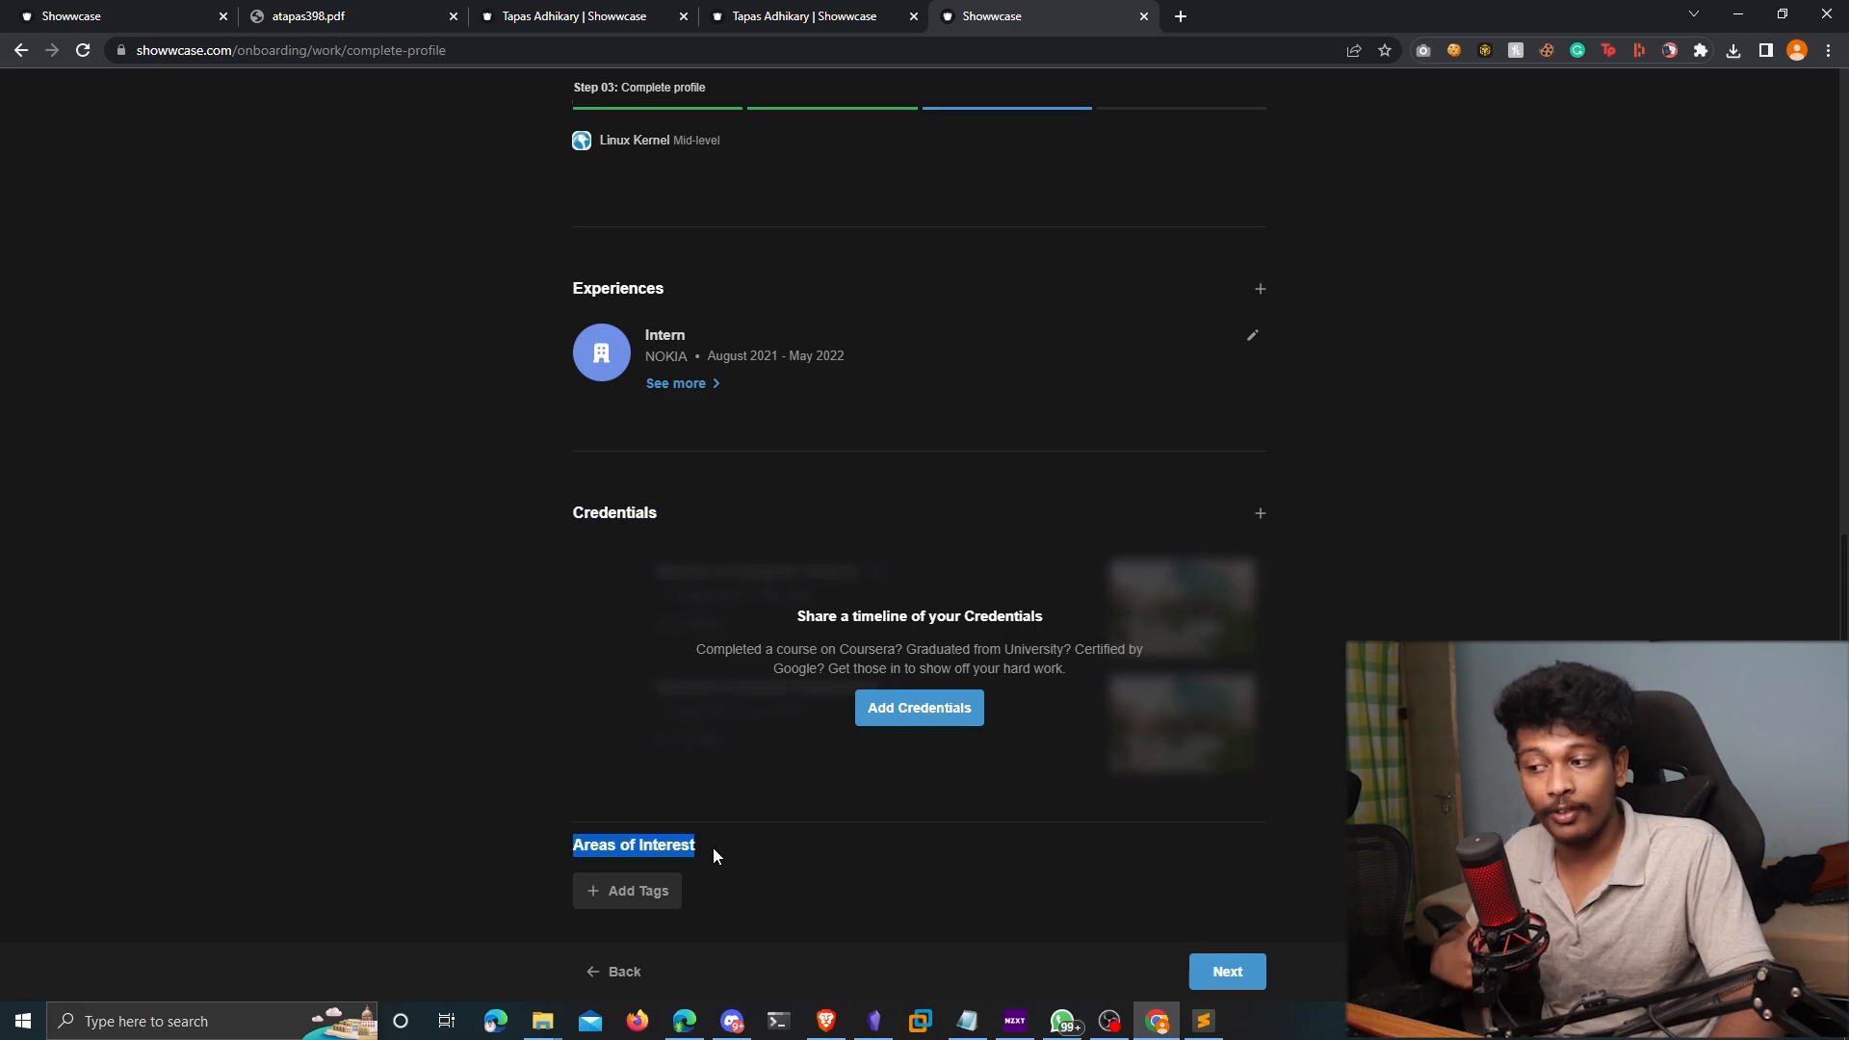
pyautogui.moveTo(705, 865)
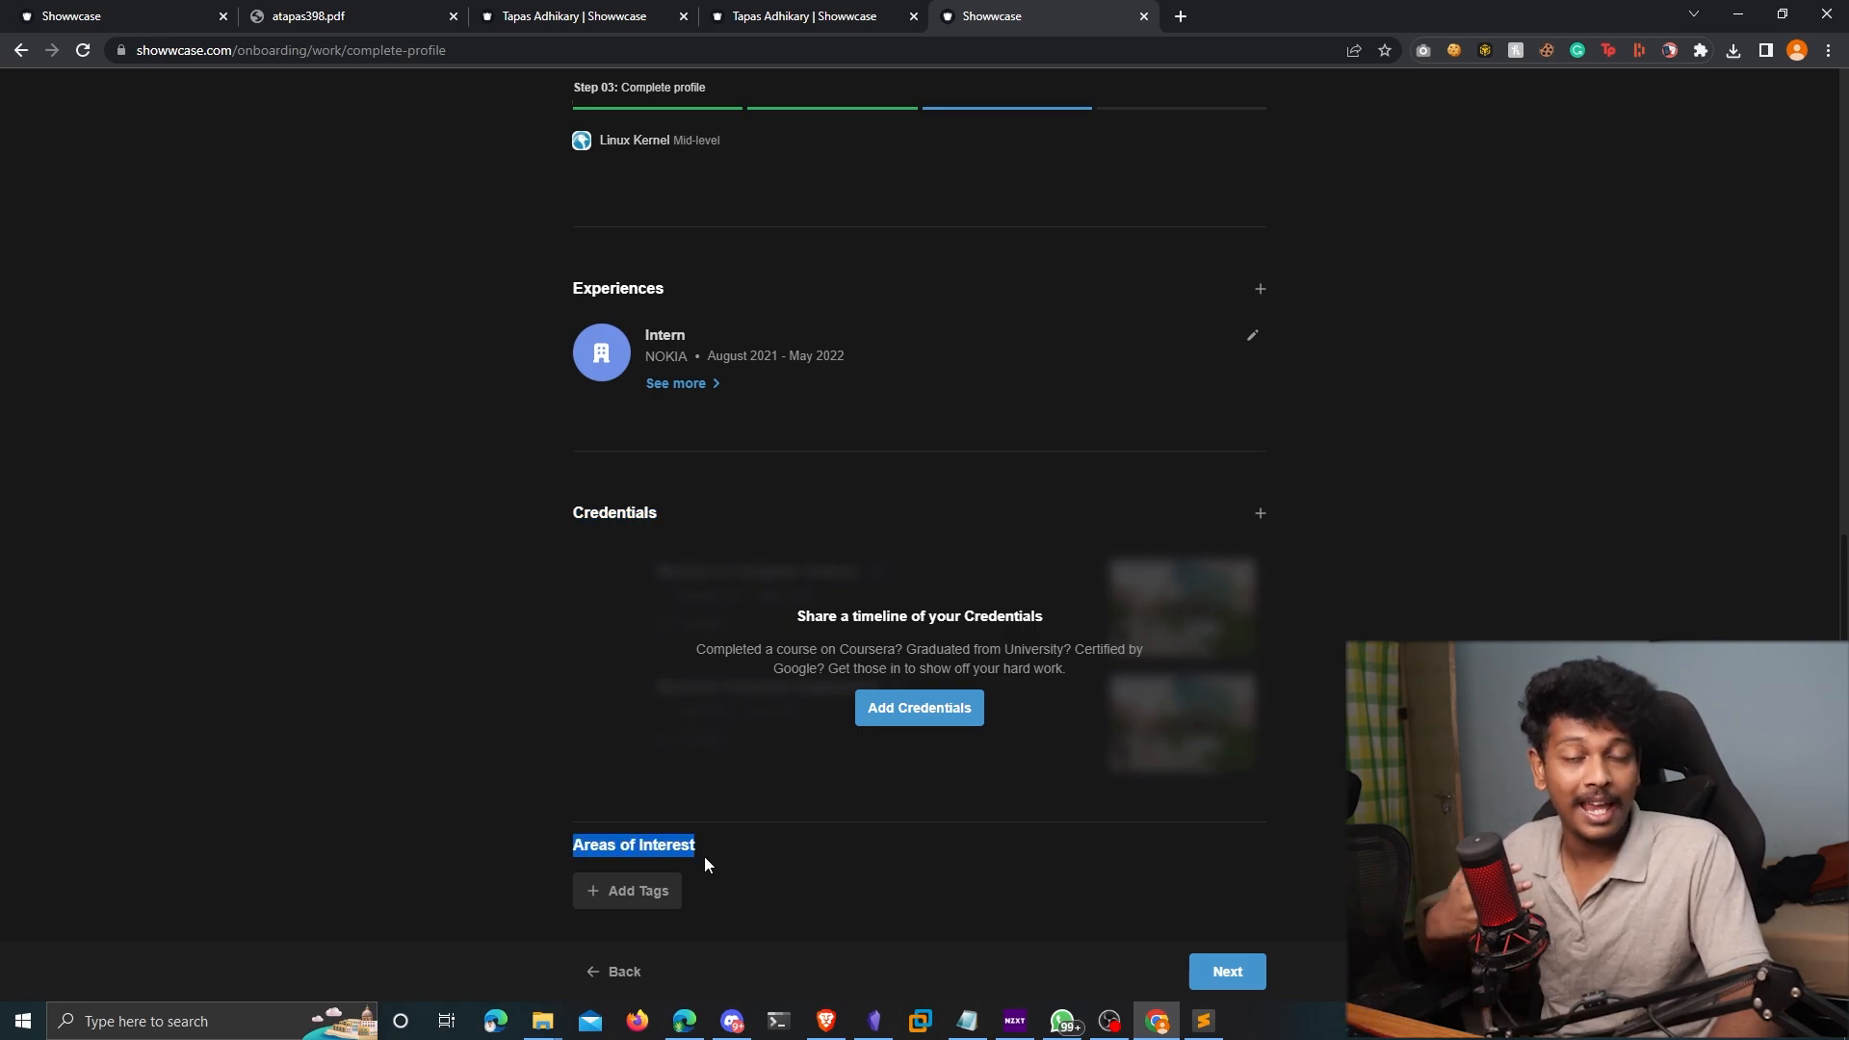
# Open the Areas of Interest tag picker via Add Tags
pyautogui.click(636, 890)
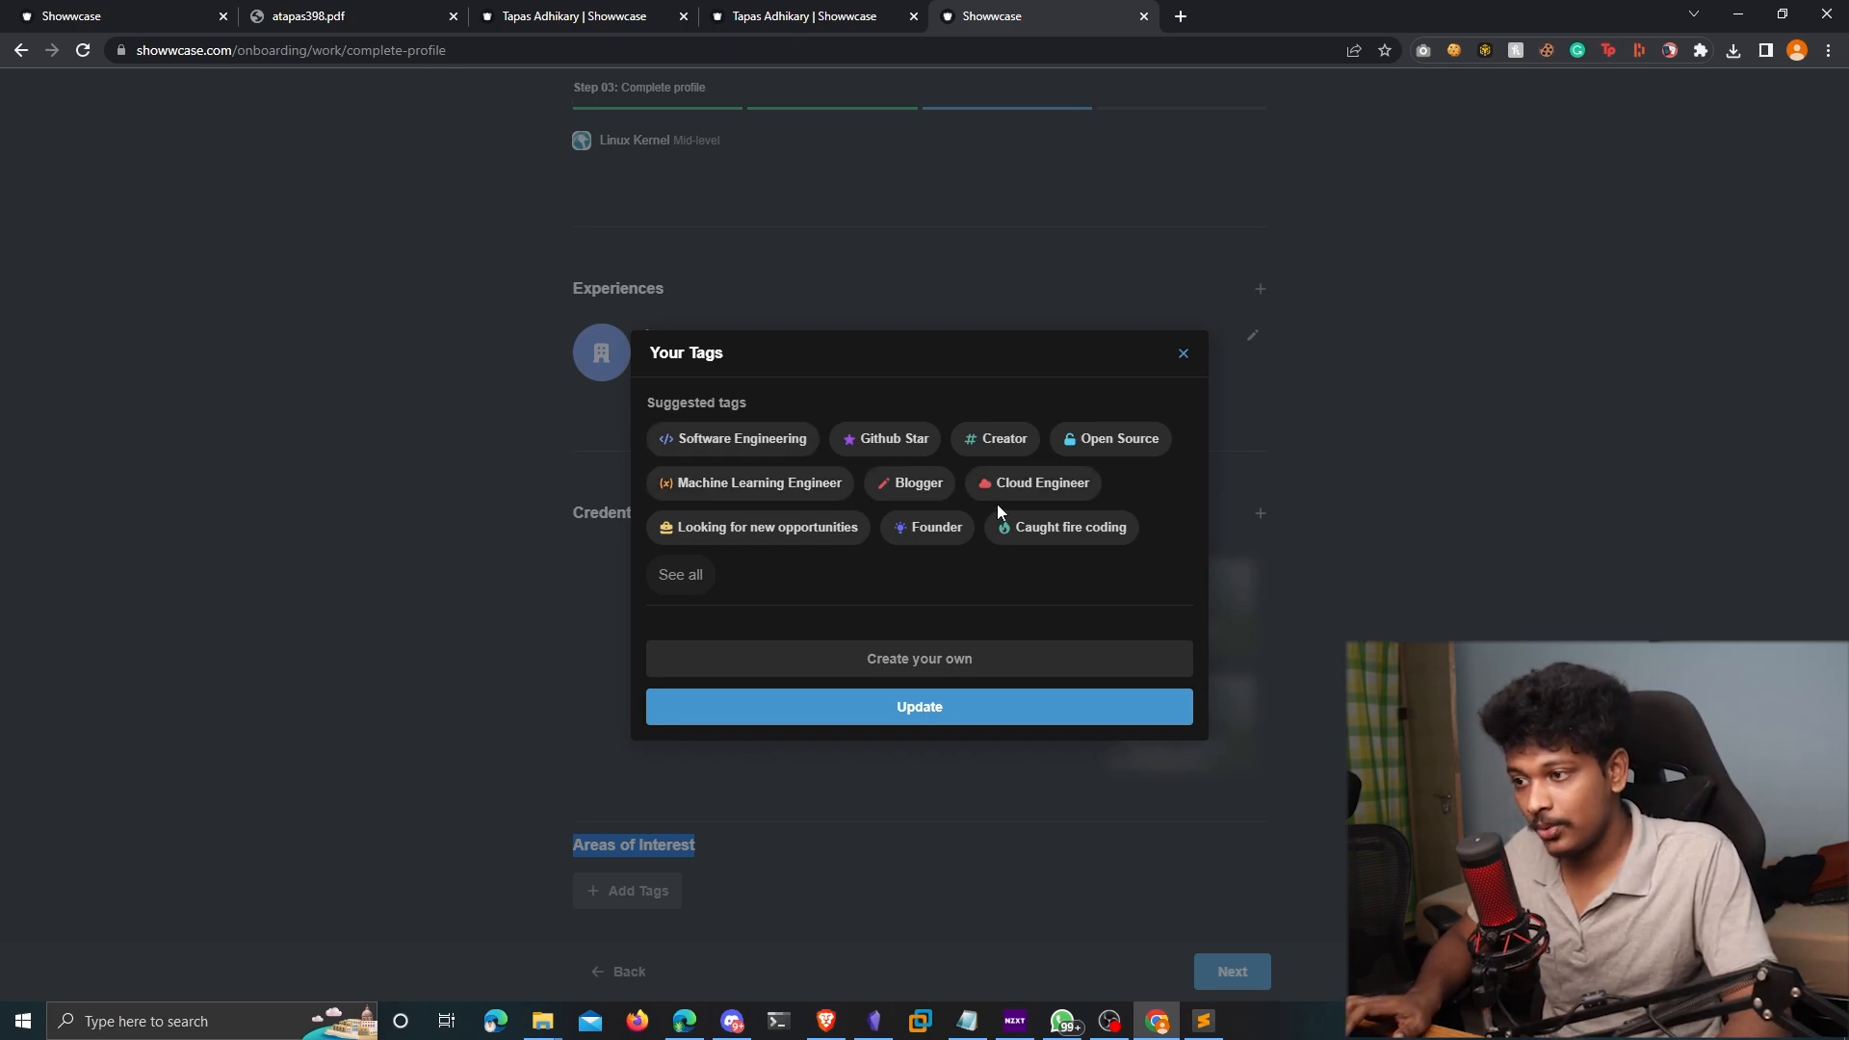
# Review the full tag list, save the eight interest tags and continue to work preferences
pyautogui.click(679, 574)
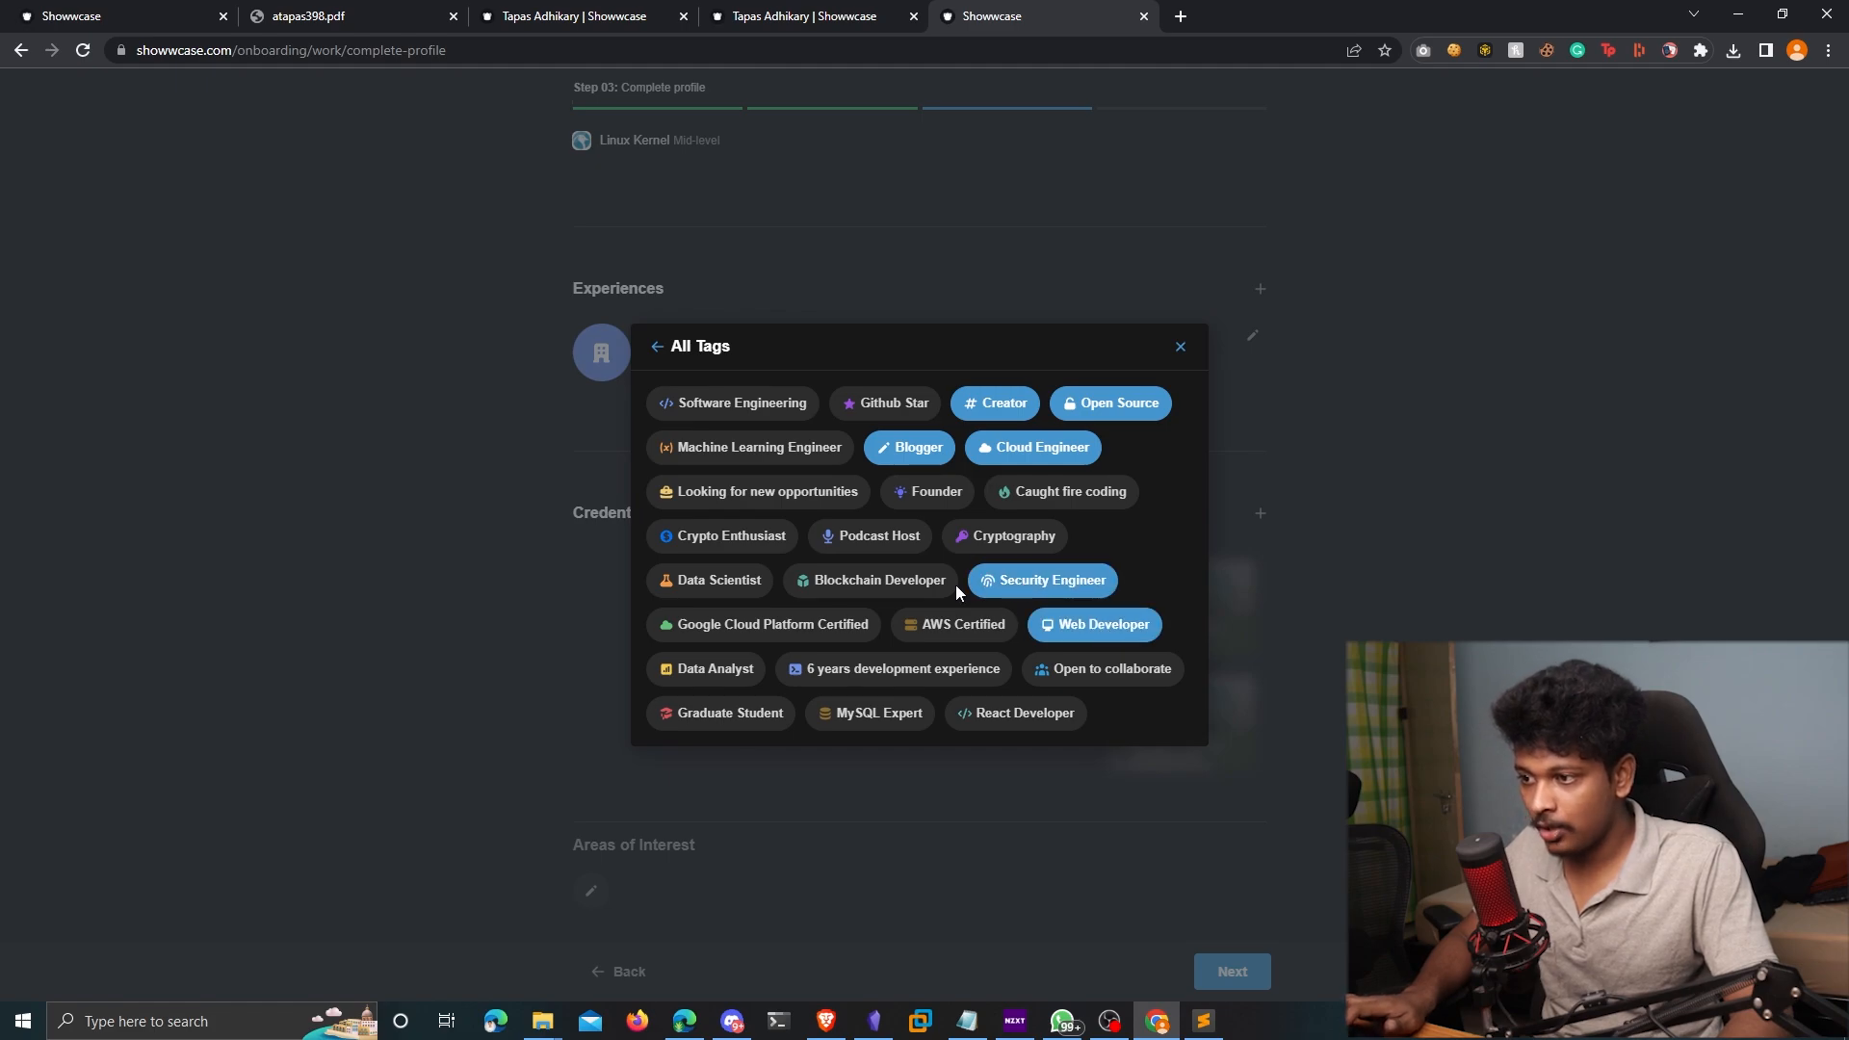
pyautogui.click(658, 346)
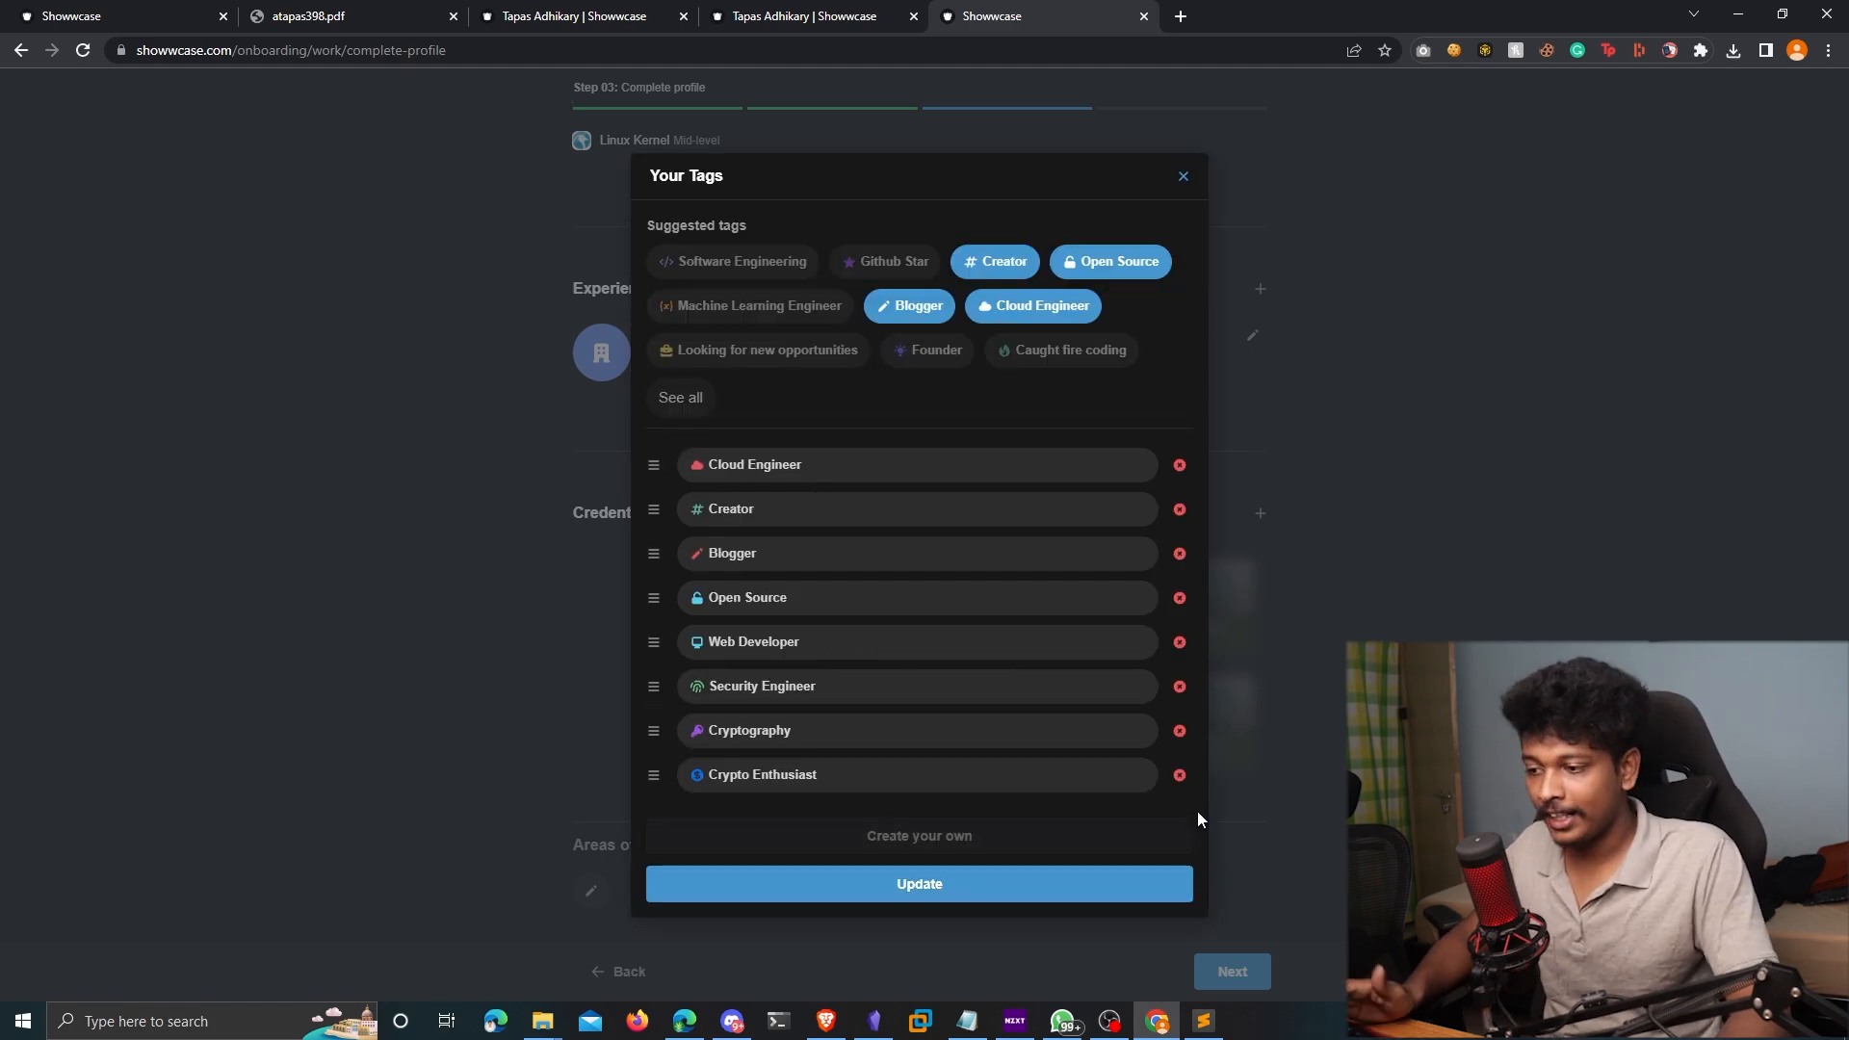
pyautogui.click(918, 883)
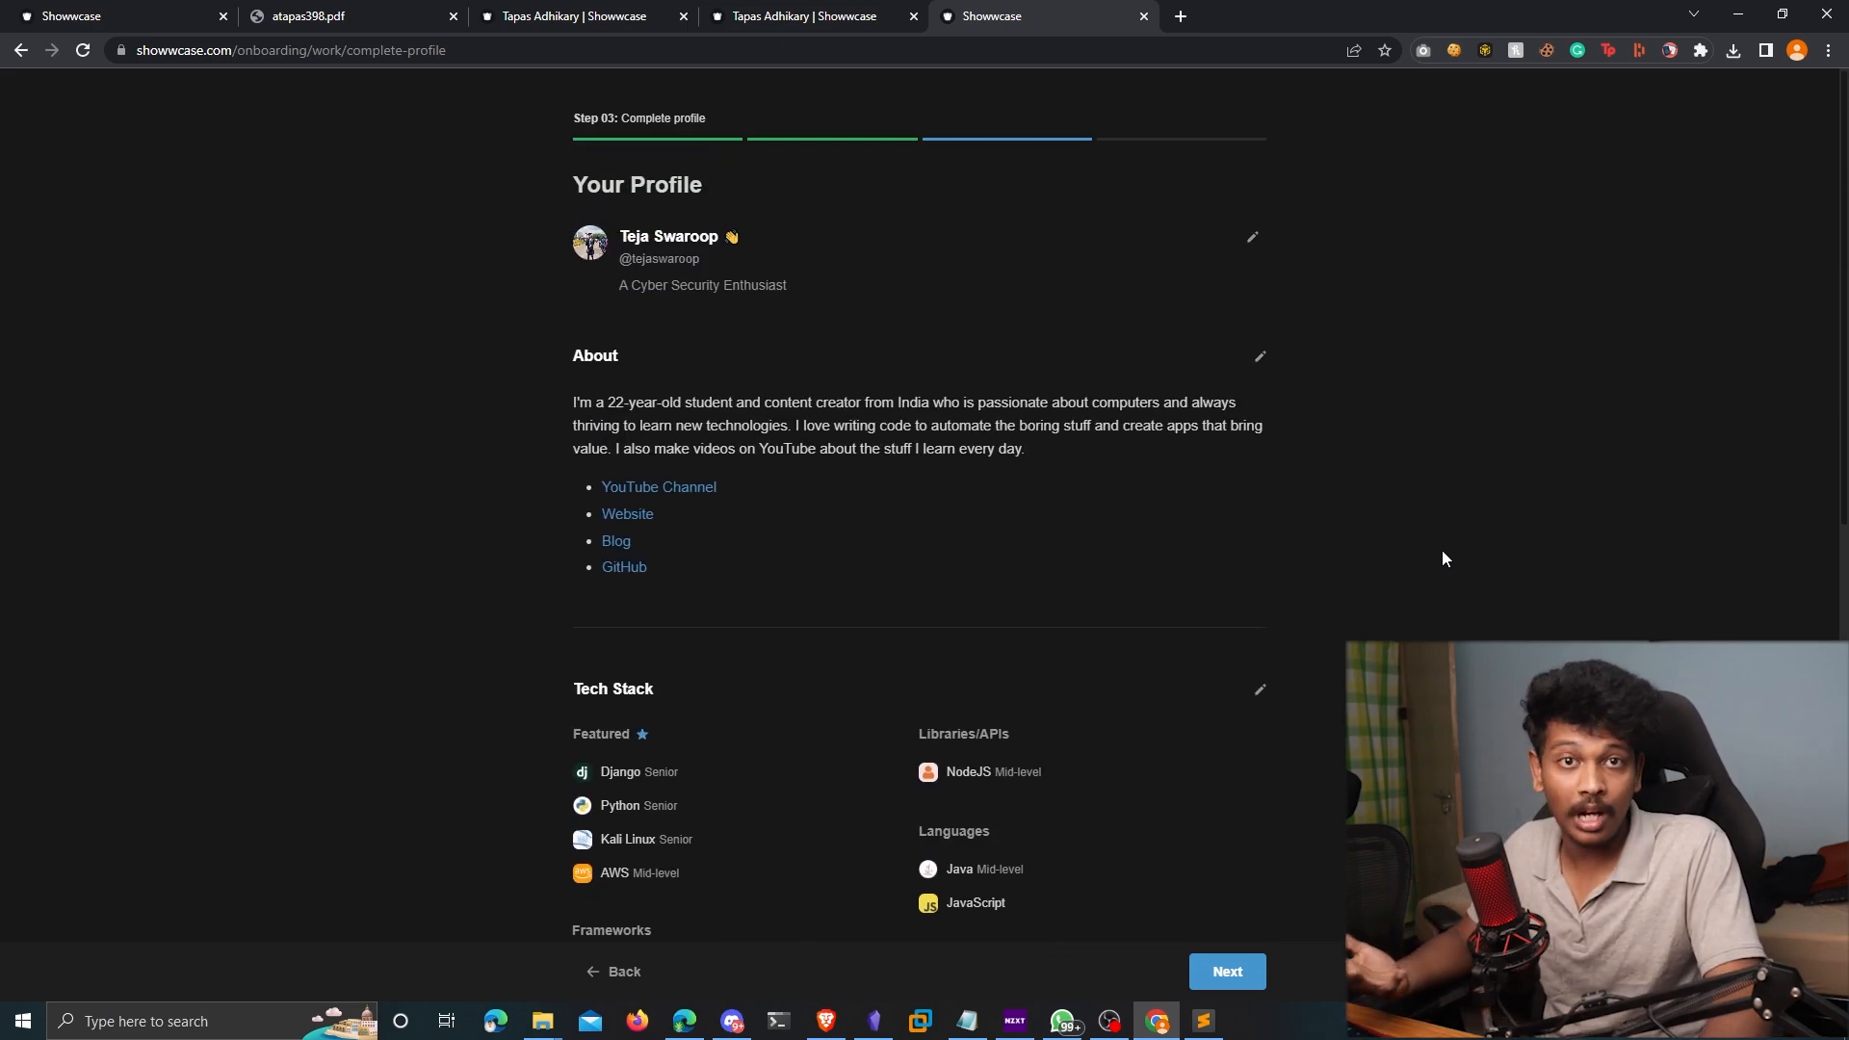
pyautogui.scroll(-3)
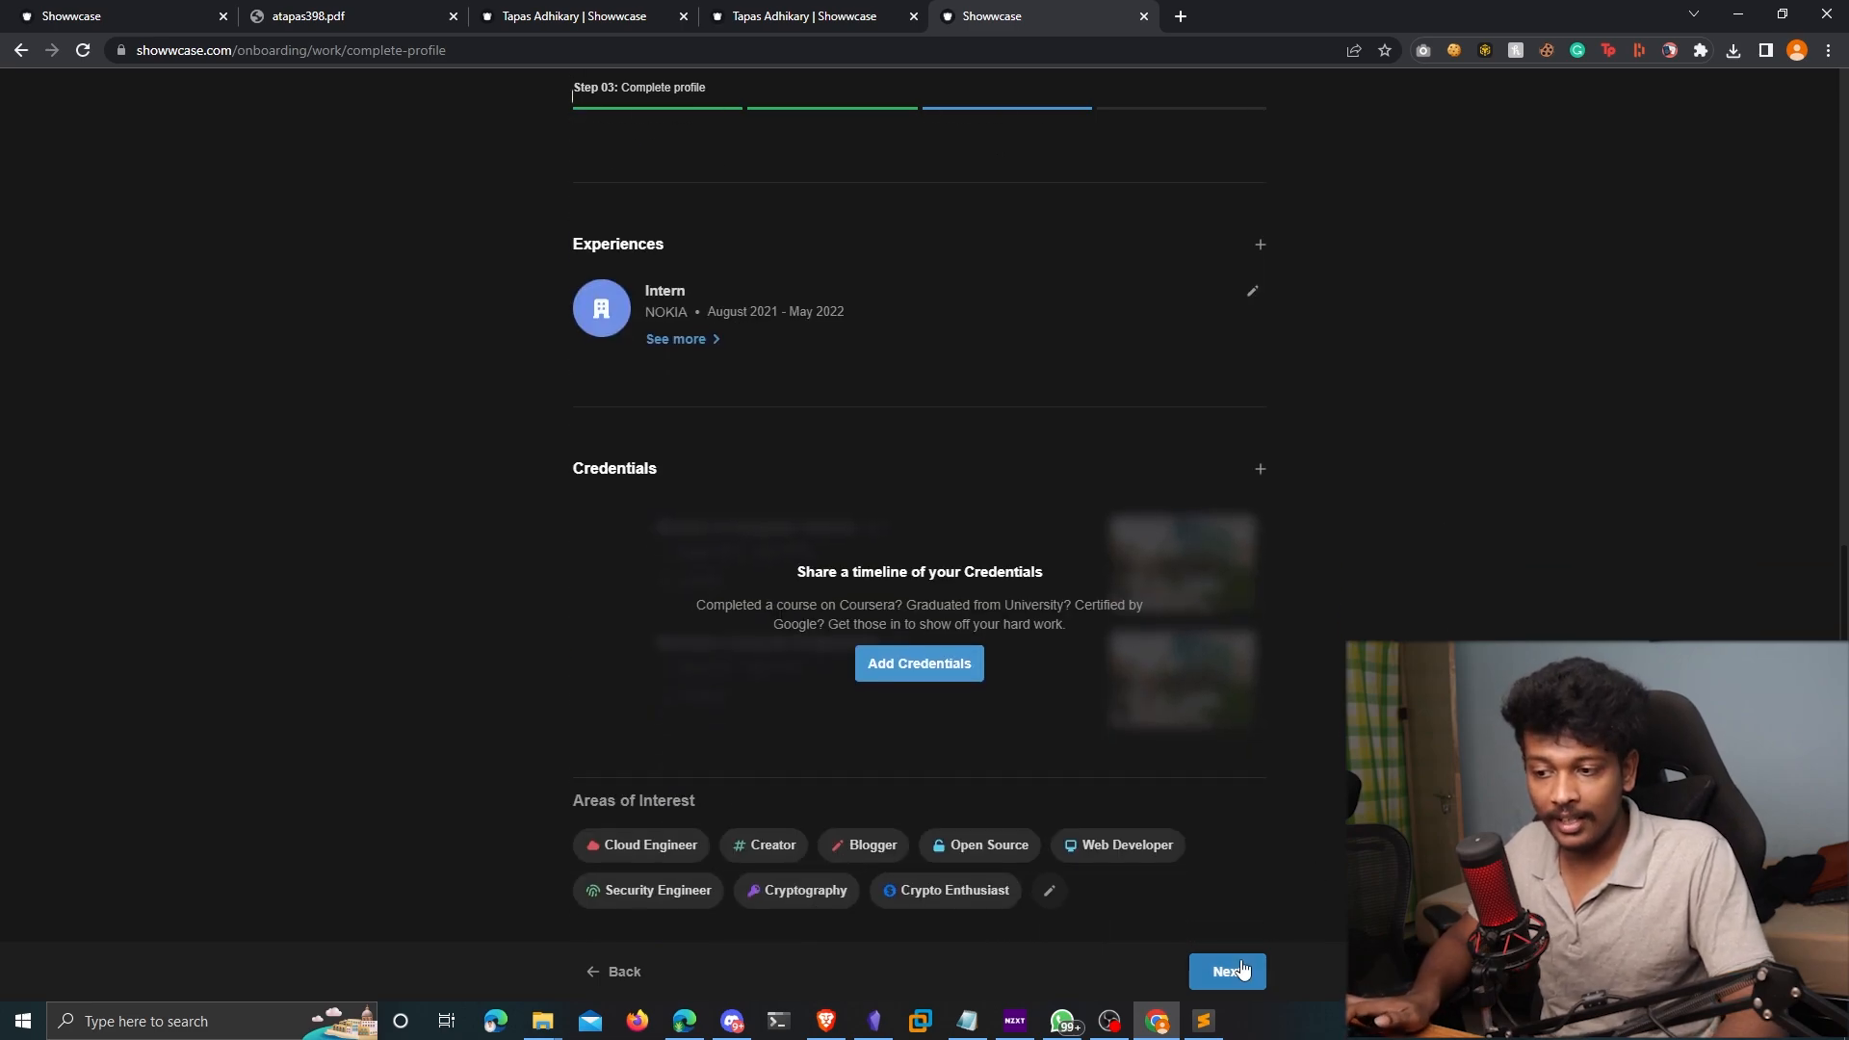
pyautogui.click(1226, 971)
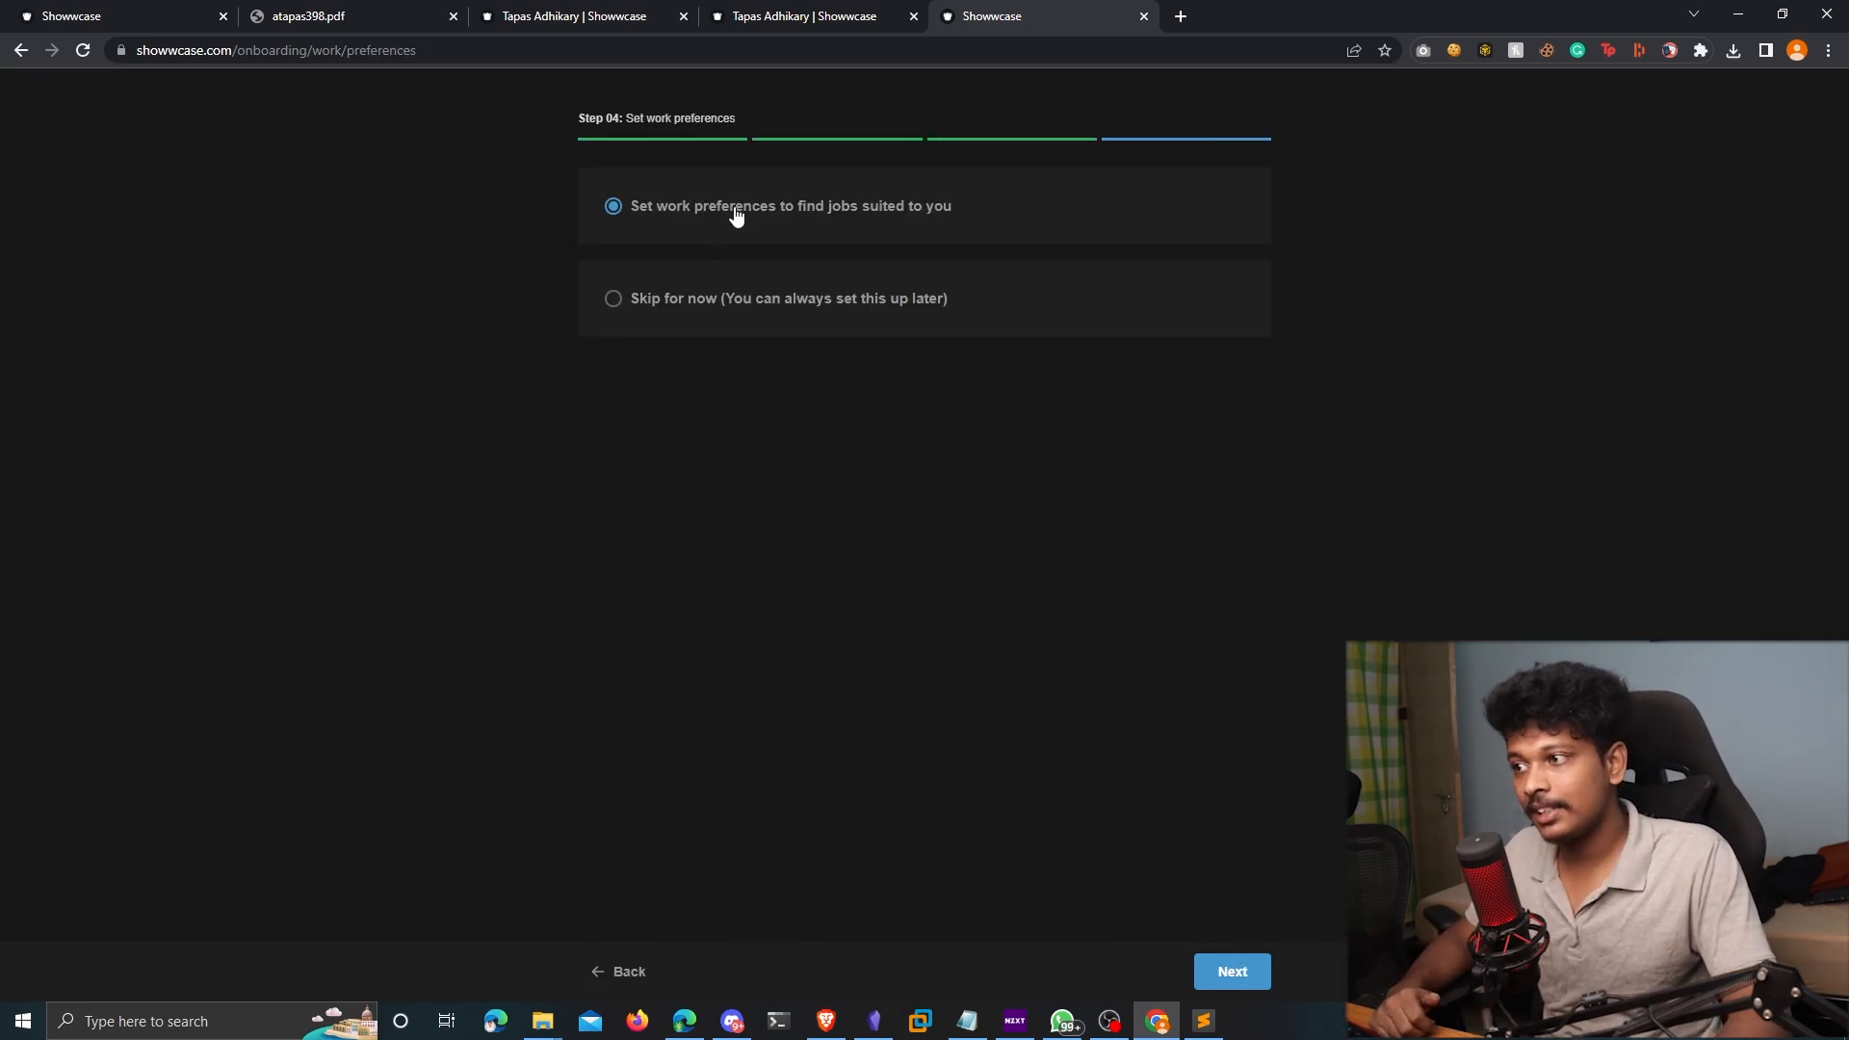
pyautogui.moveTo(809, 216)
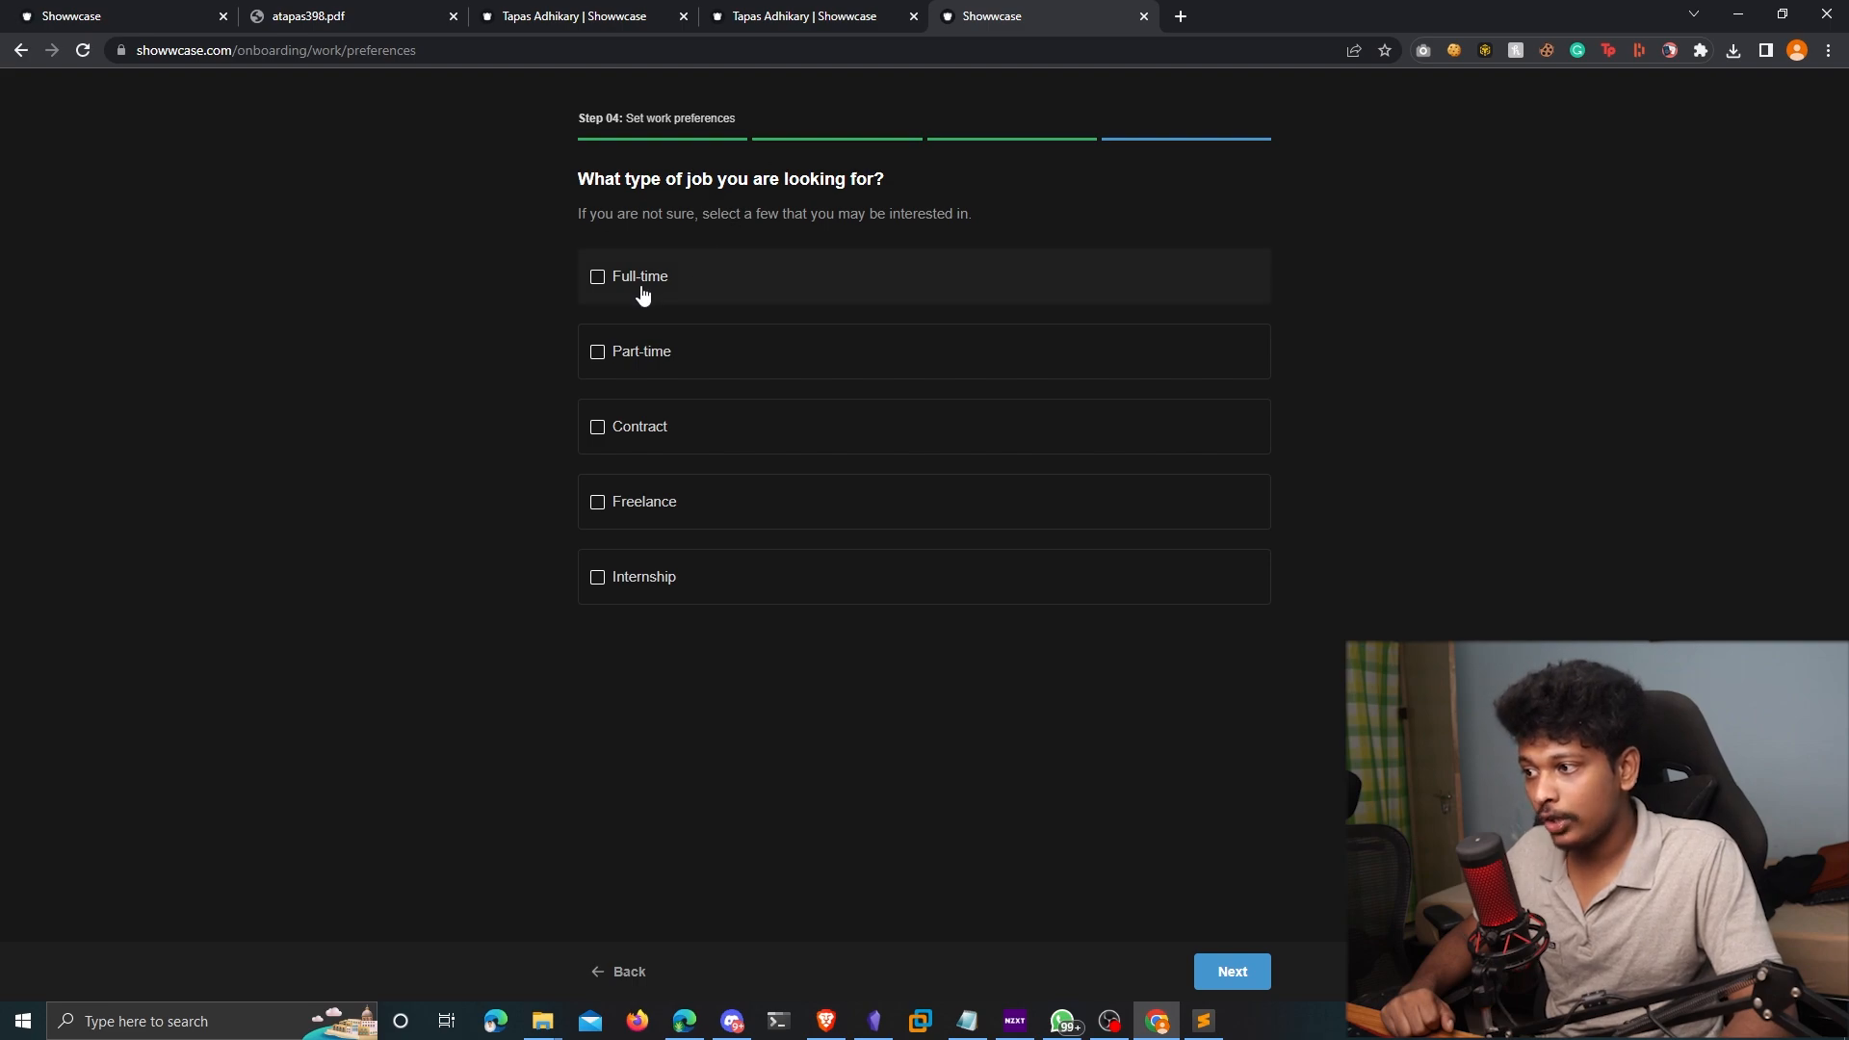
# Choose Full-time job type, then Front End, Back End, Full Stack and Machine Learning roles
pyautogui.click(597, 276)
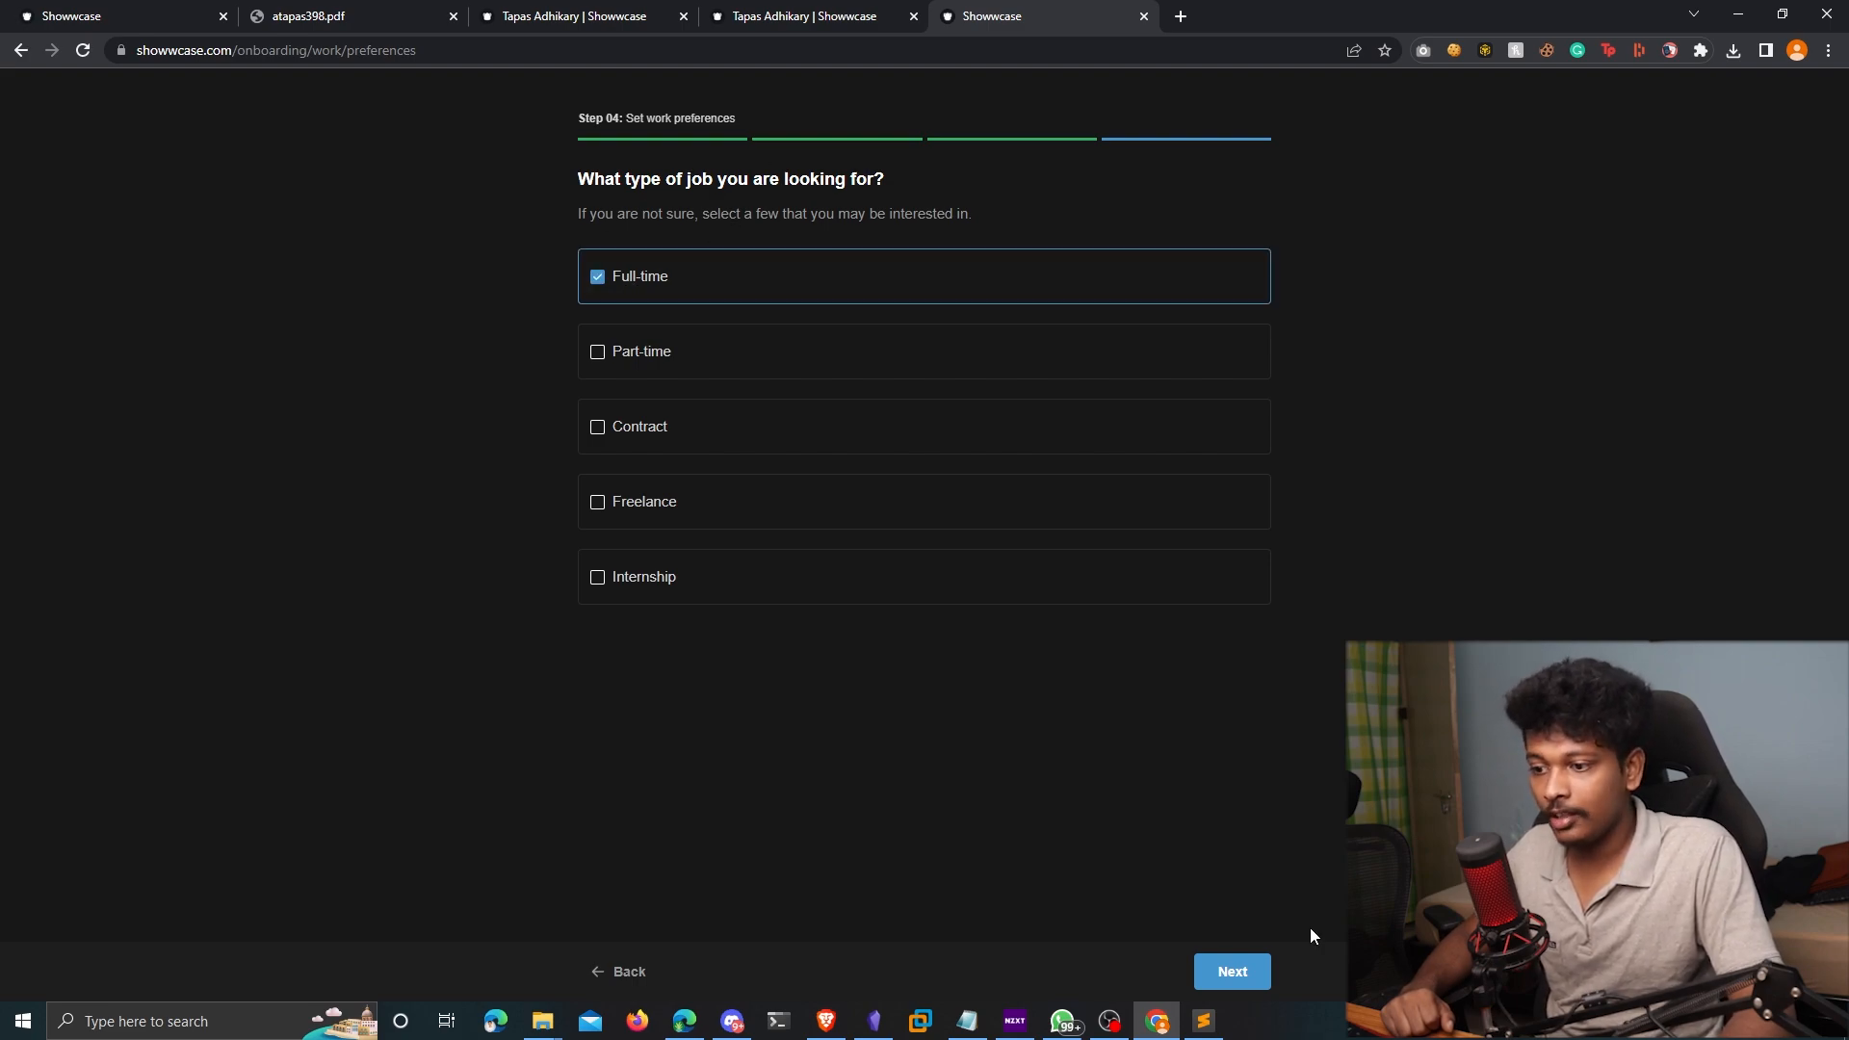
pyautogui.click(1230, 971)
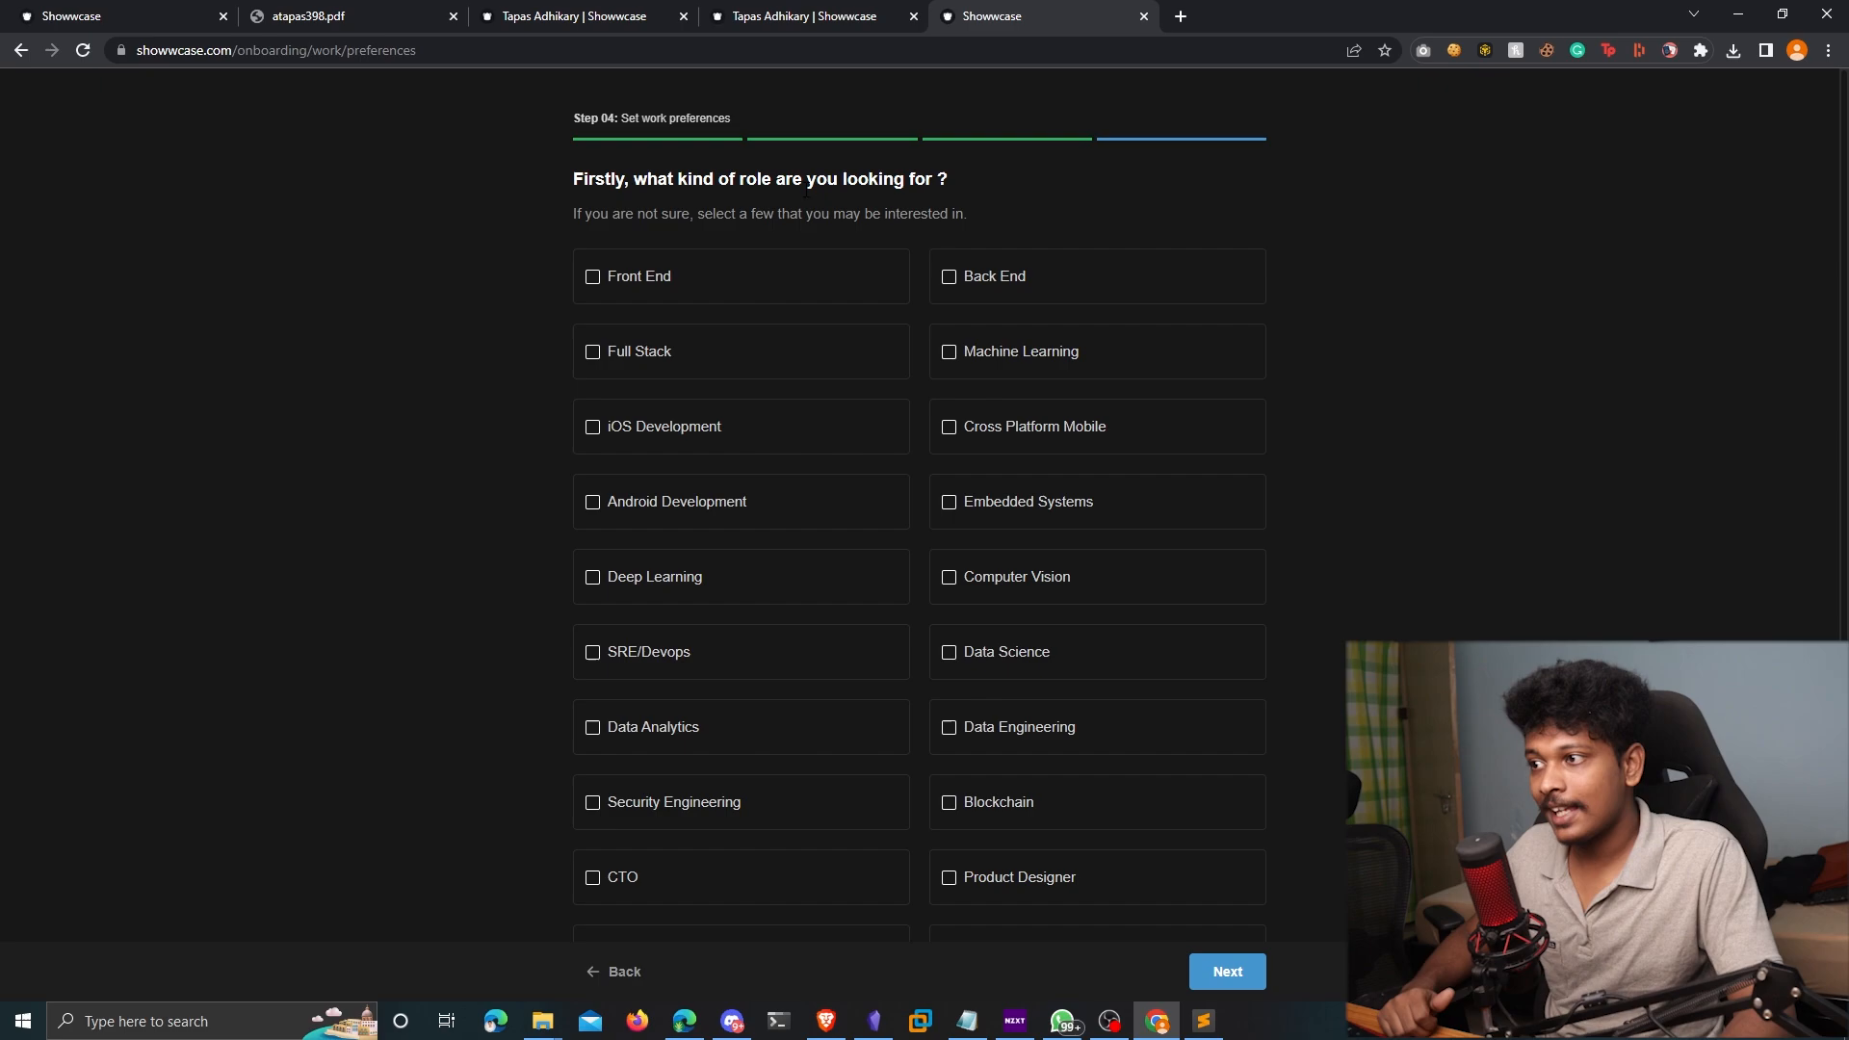
pyautogui.moveTo(731, 178); pyautogui.dragTo(930, 178)
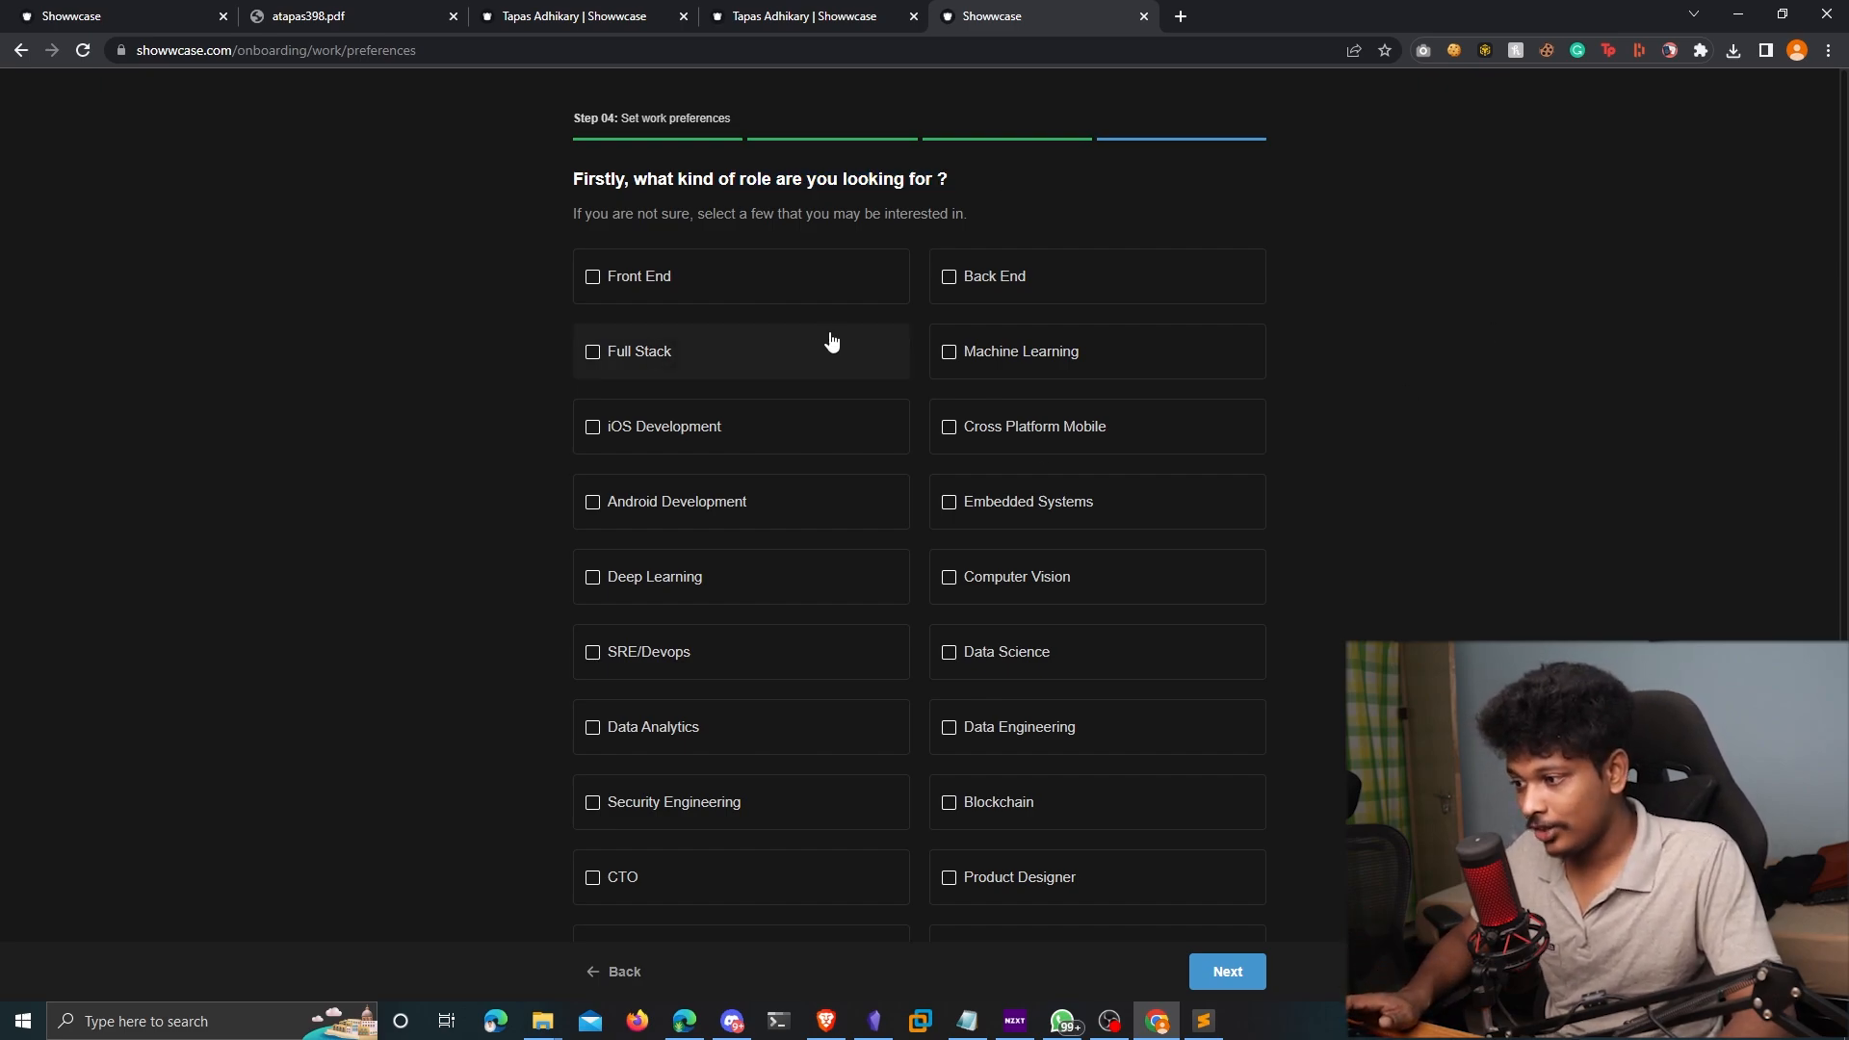
pyautogui.click(592, 276)
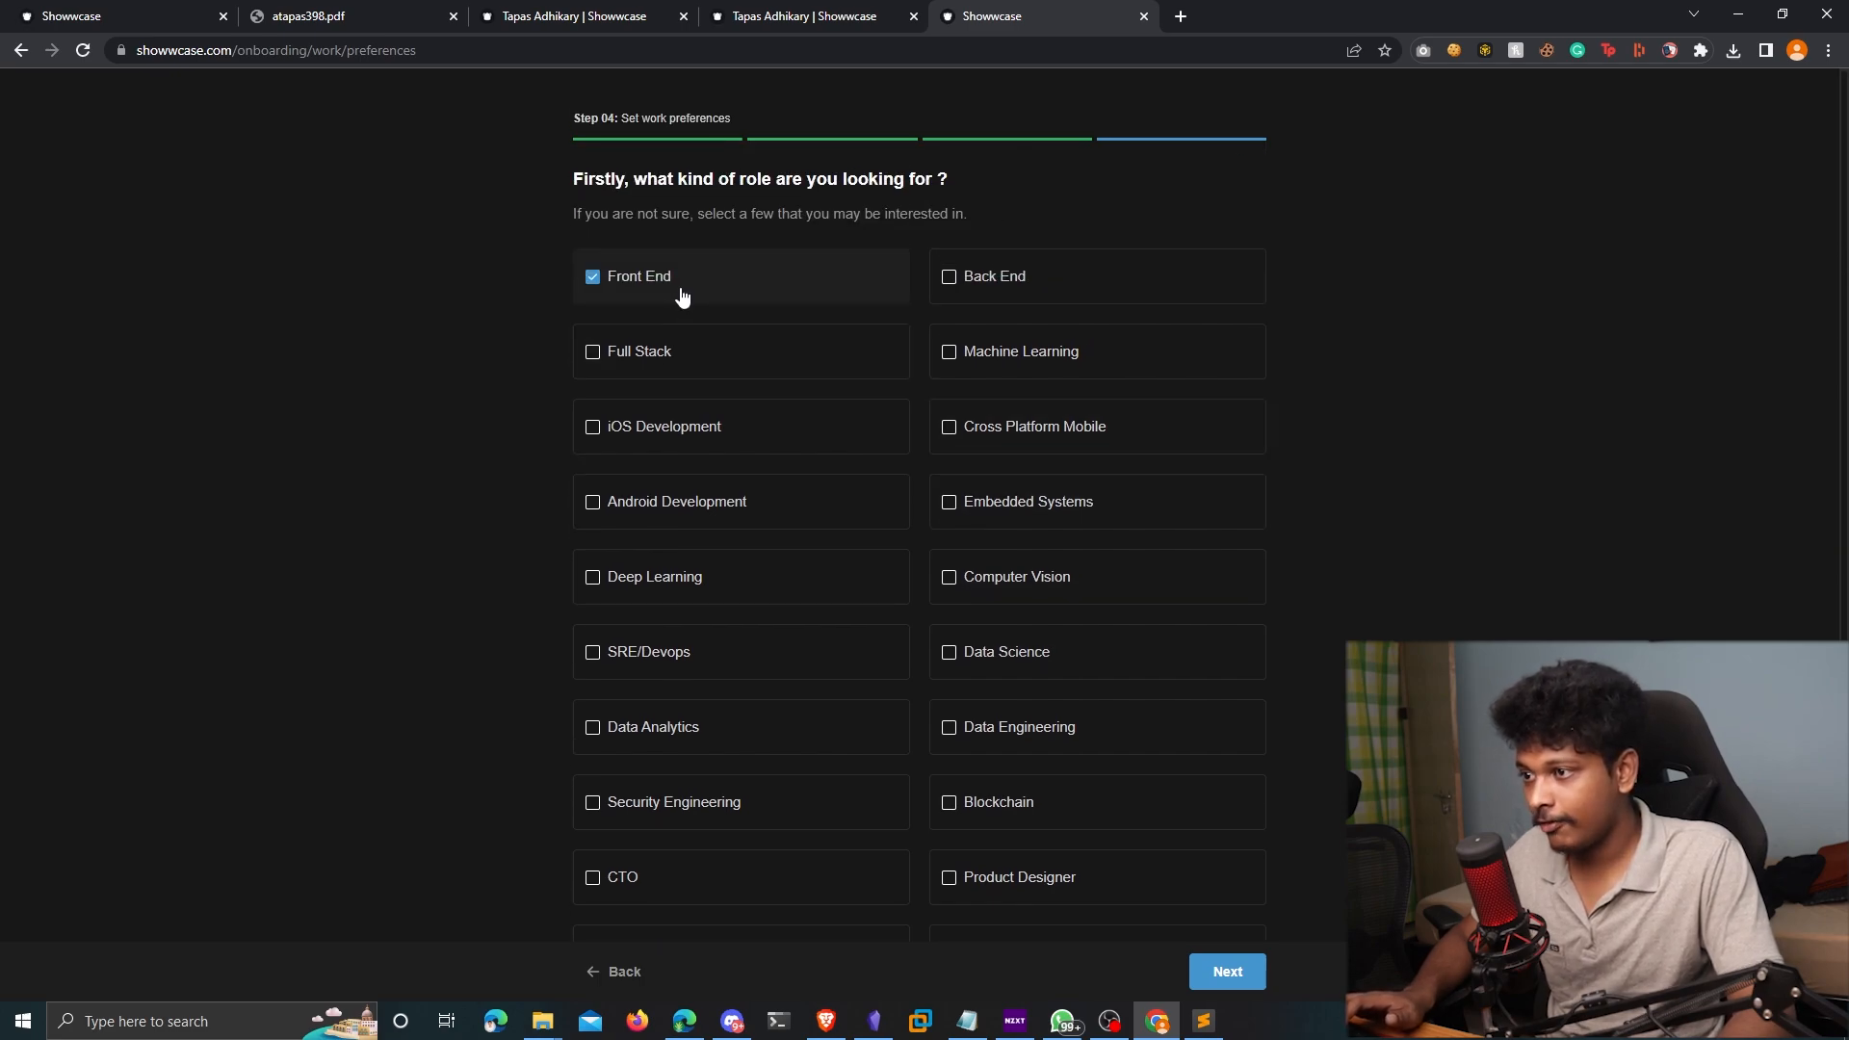
pyautogui.click(948, 350)
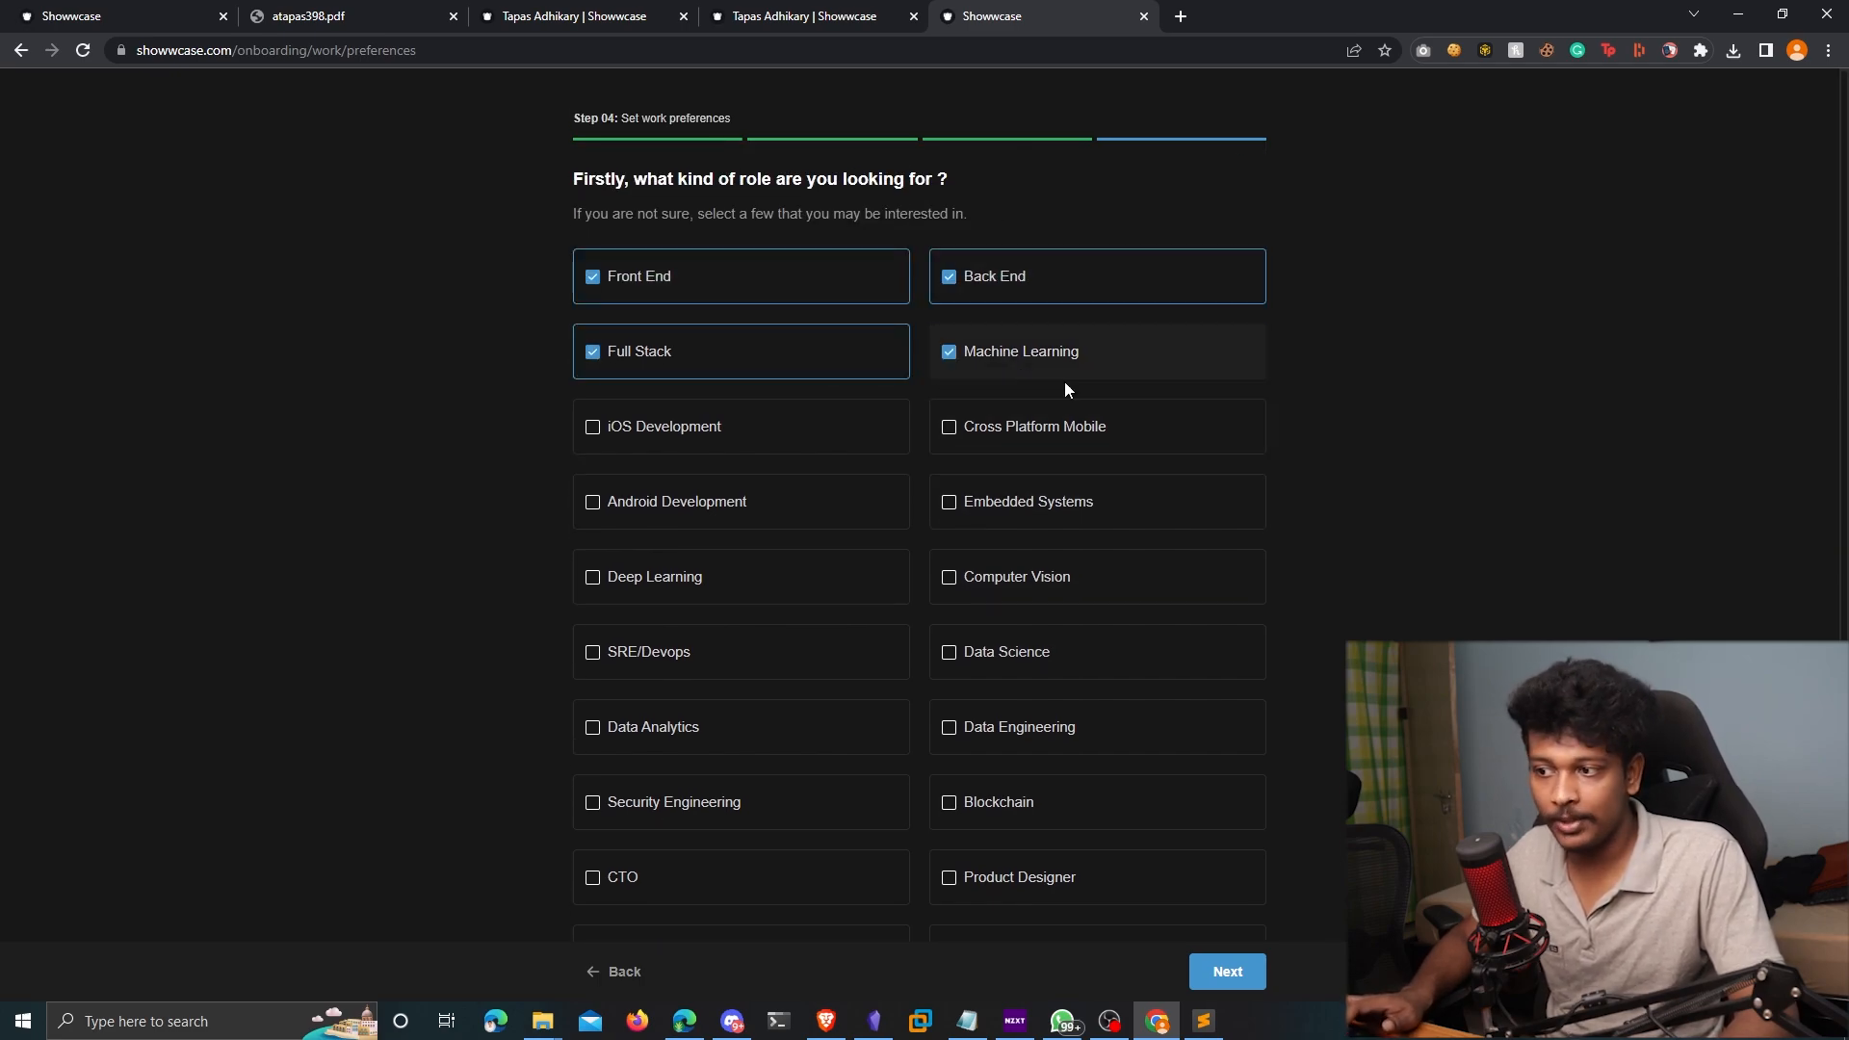
pyautogui.click(1226, 971)
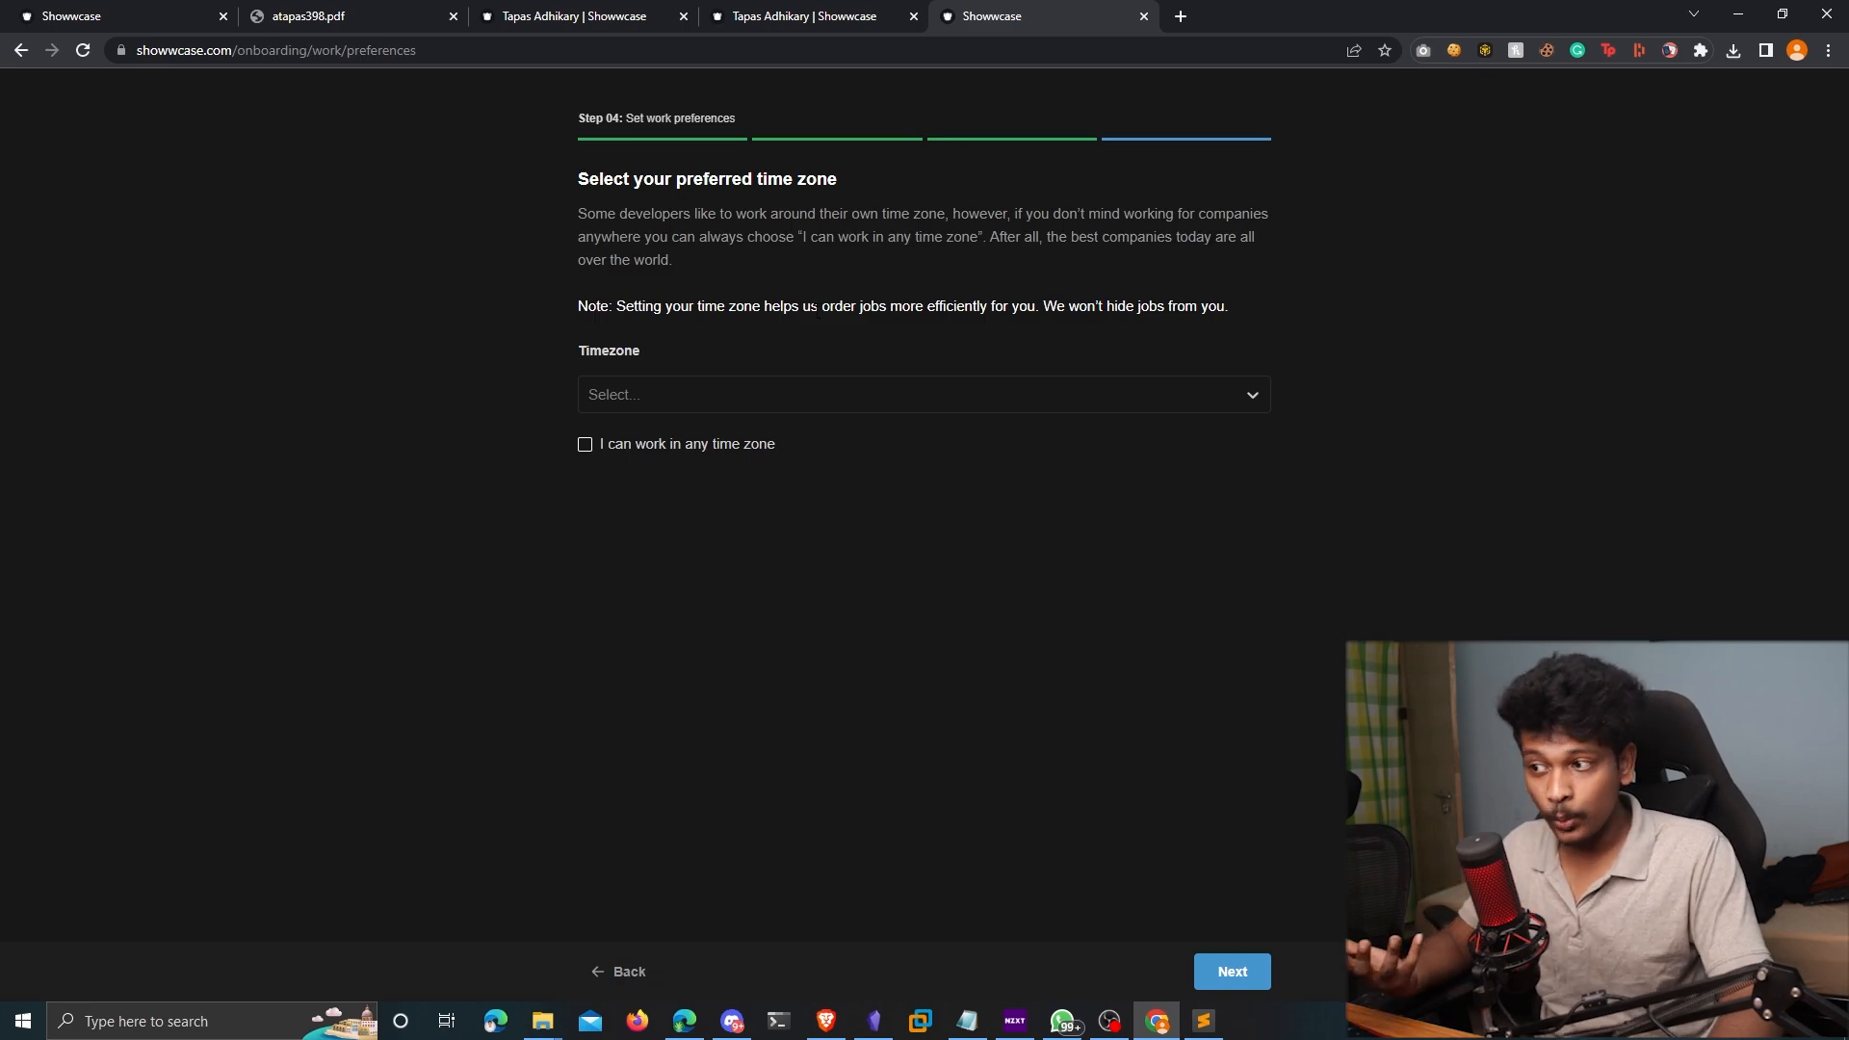
# Set GMT +5:30 New Delhi as preferred time zone and add a second zone from the list
pyautogui.click(923, 394)
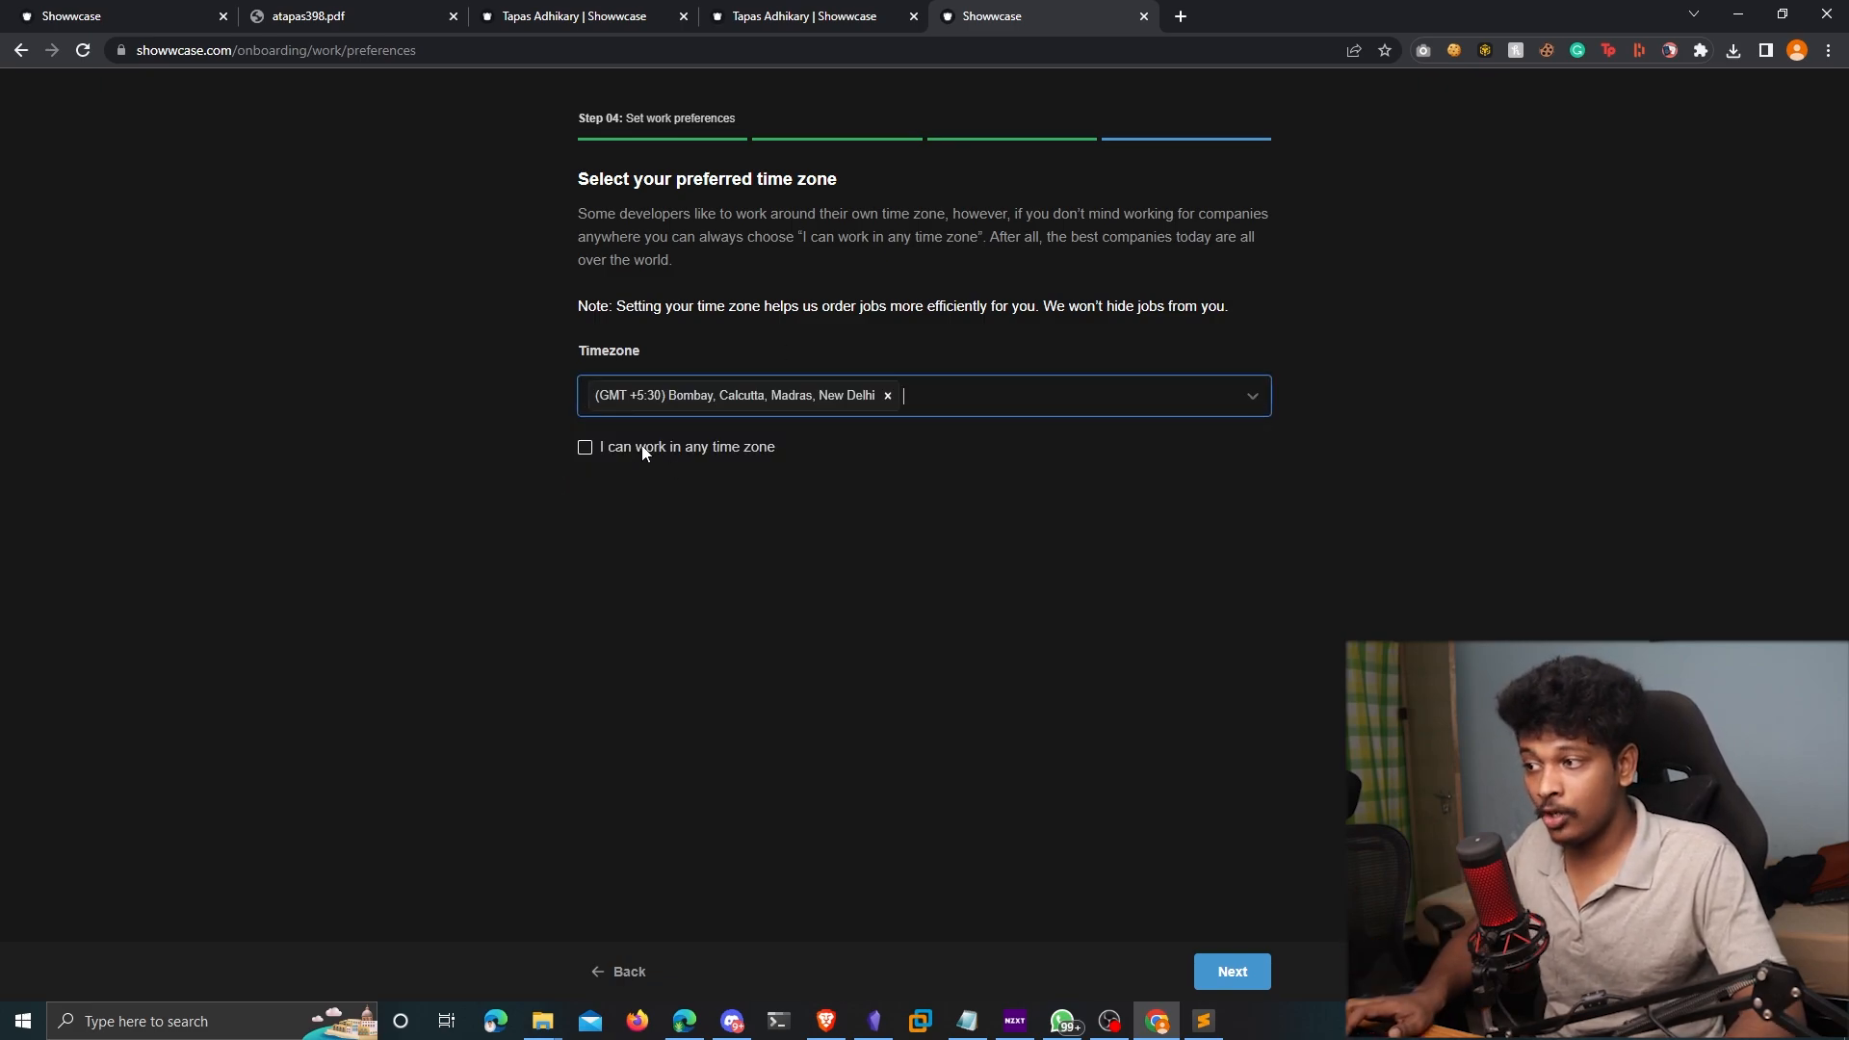
pyautogui.click(924, 395)
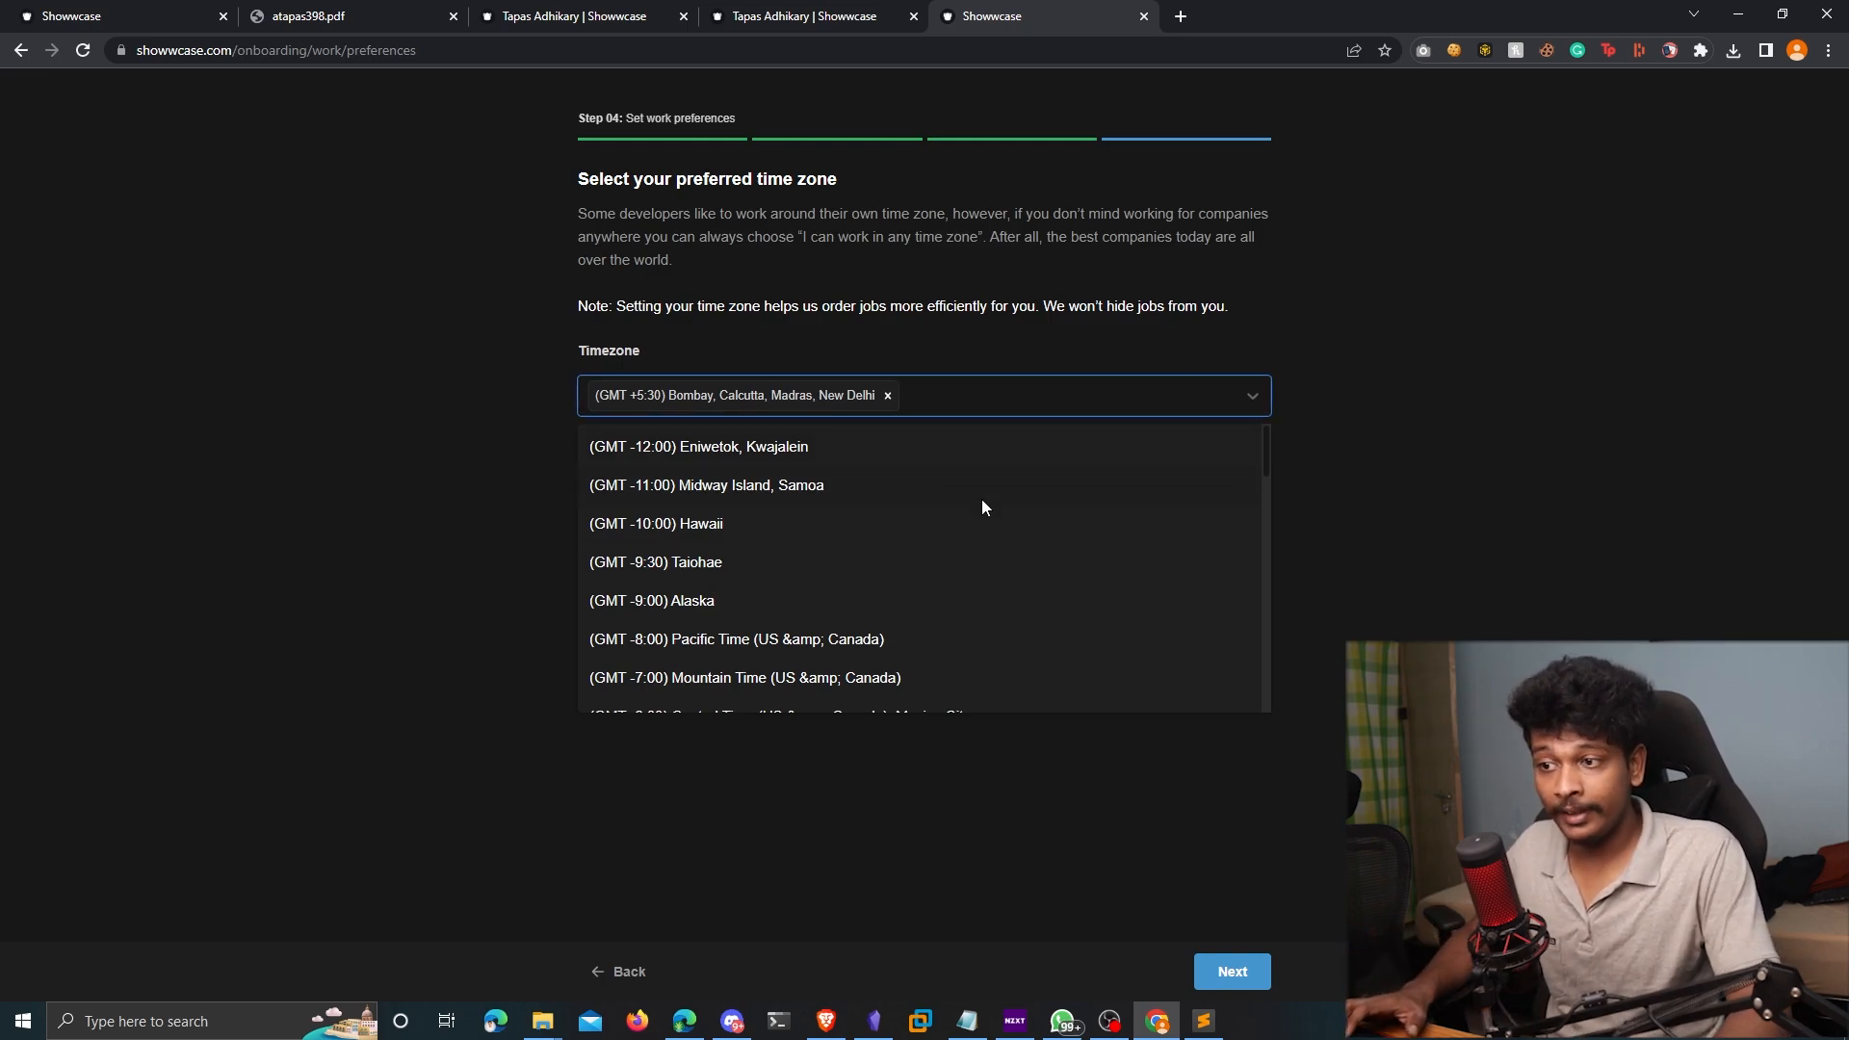
pyautogui.click(735, 637)
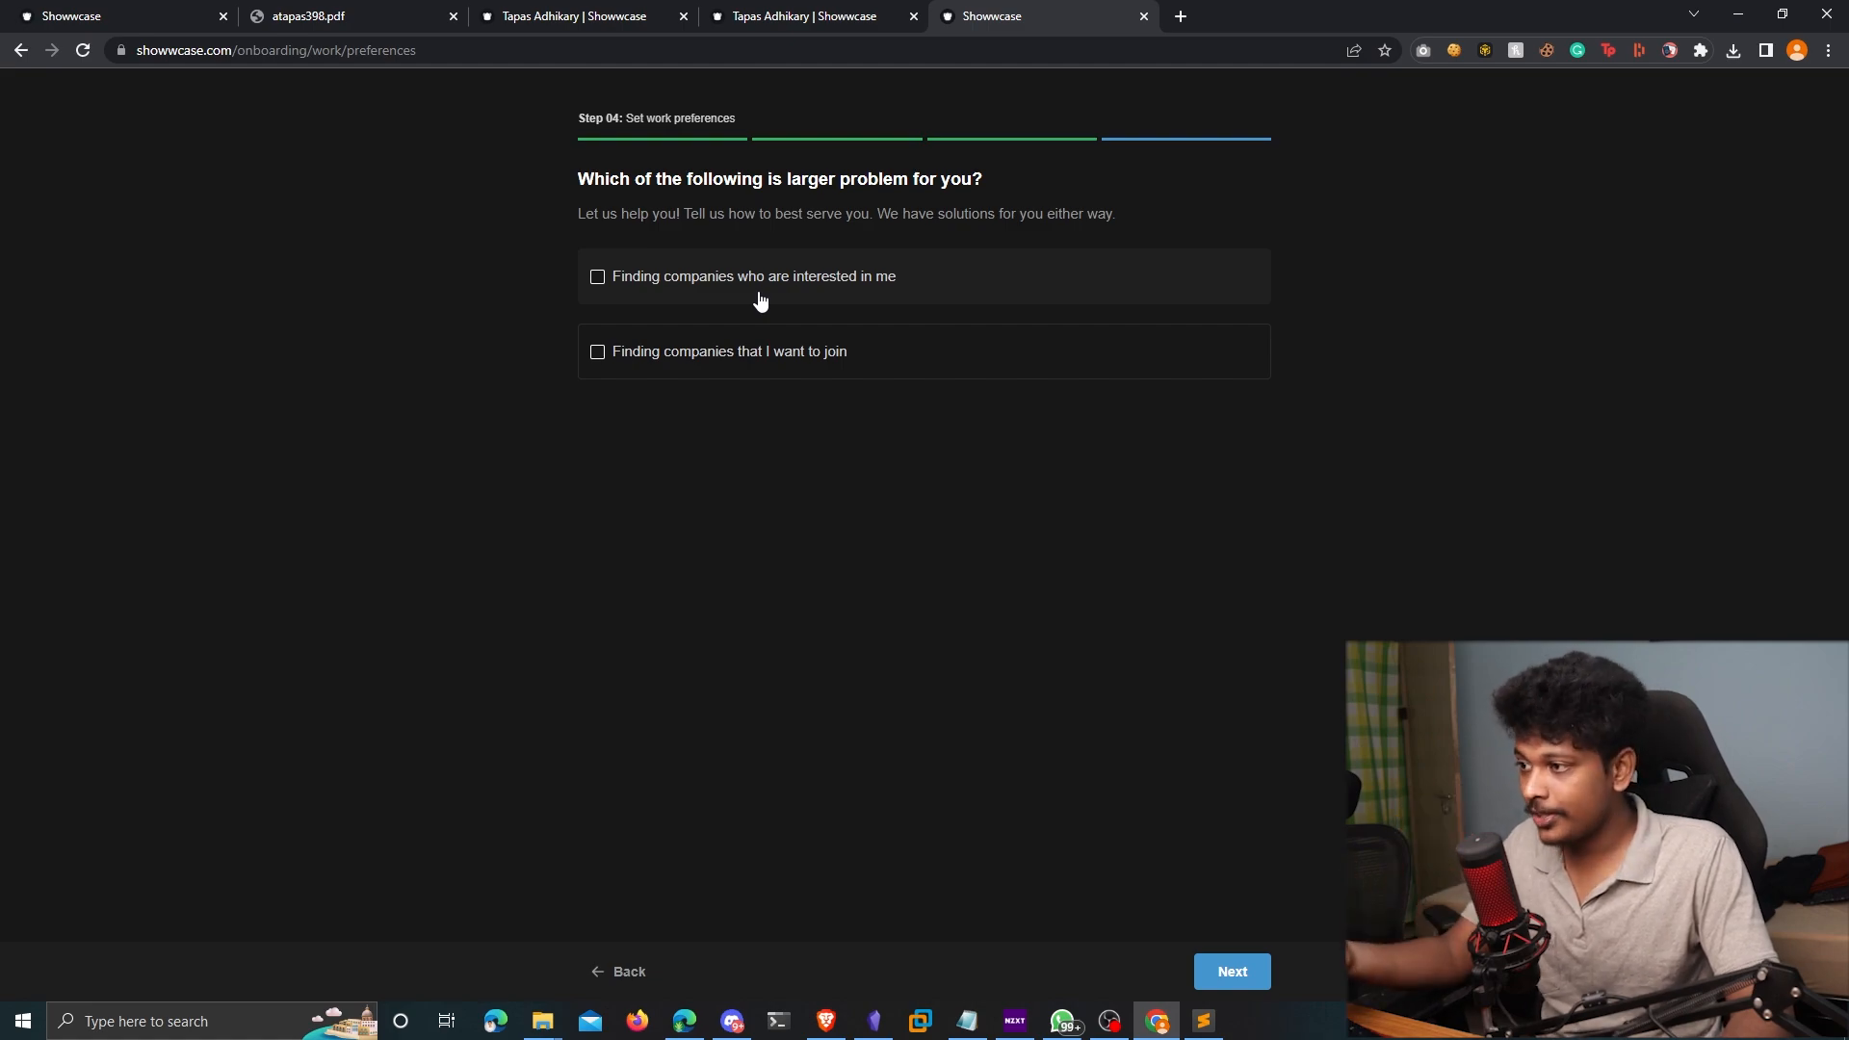
# Finish the last preference question, review the summary and go to matching jobs
pyautogui.click(1231, 971)
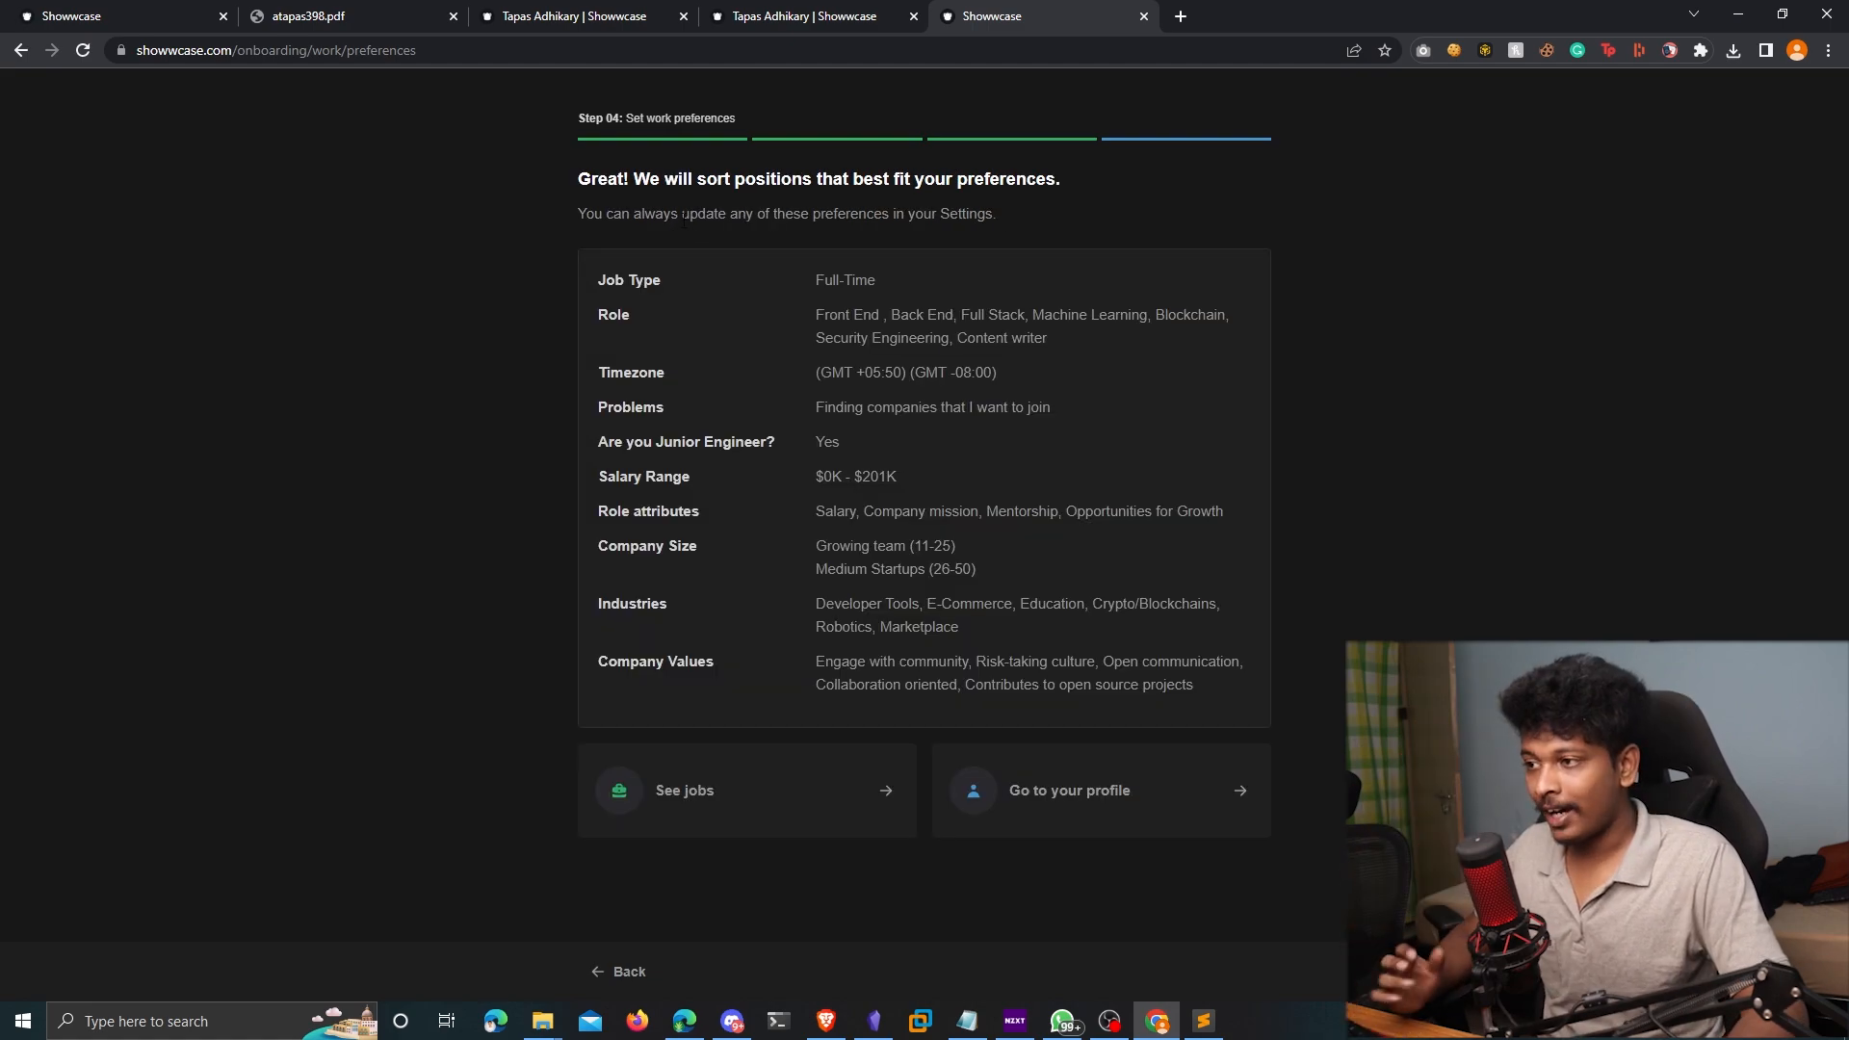
pyautogui.moveTo(679, 231)
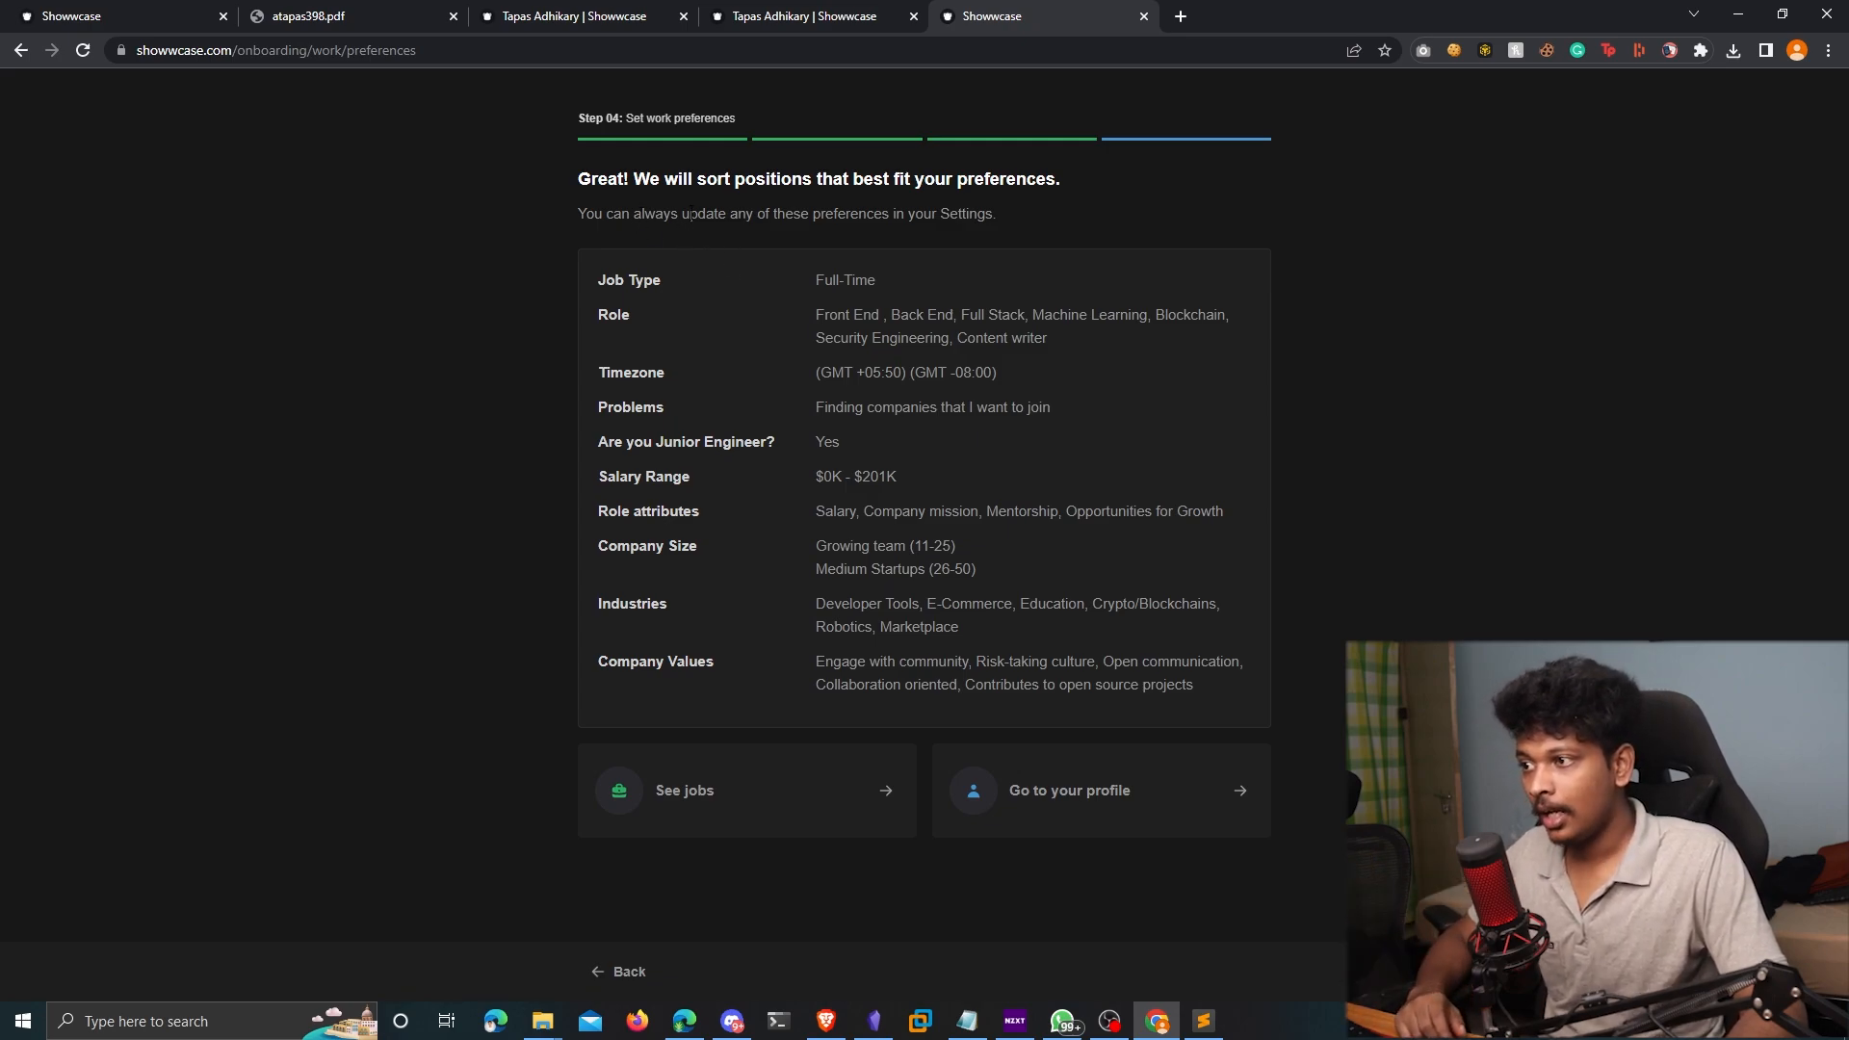
pyautogui.moveTo(578, 214); pyautogui.dragTo(800, 214)
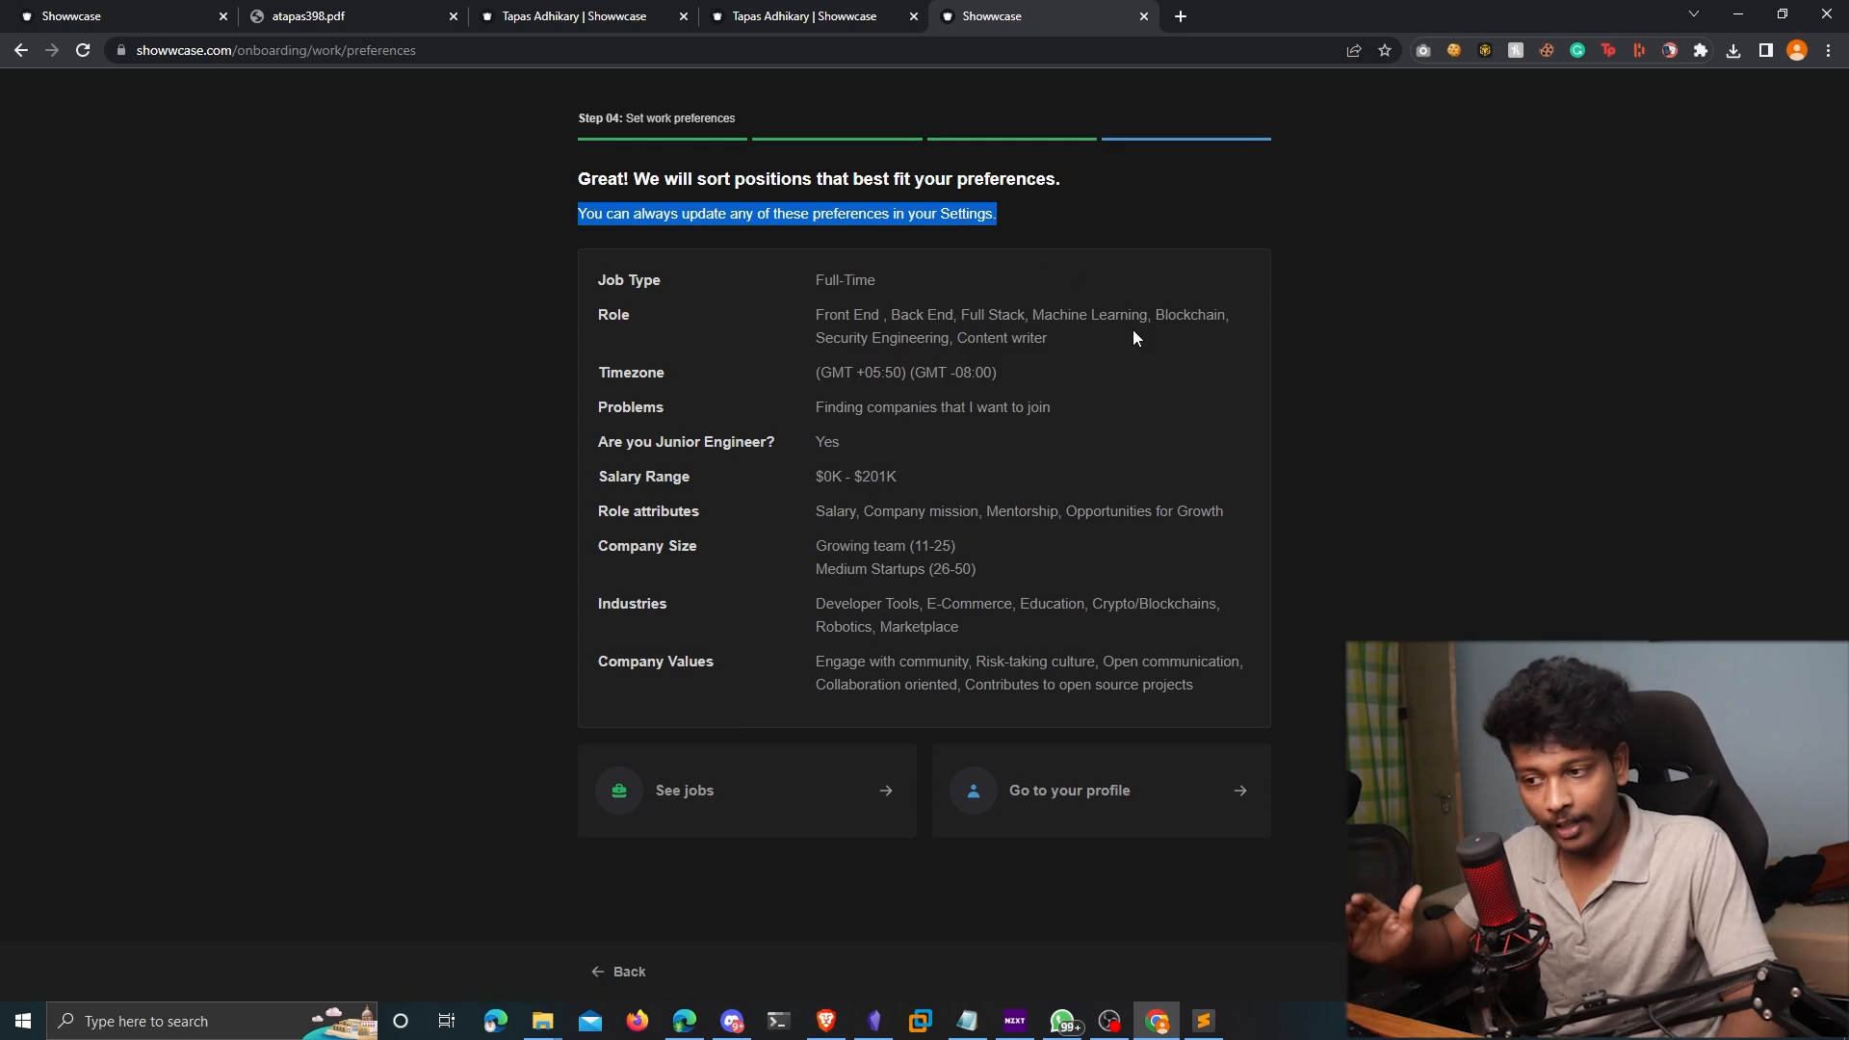
pyautogui.click(684, 790)
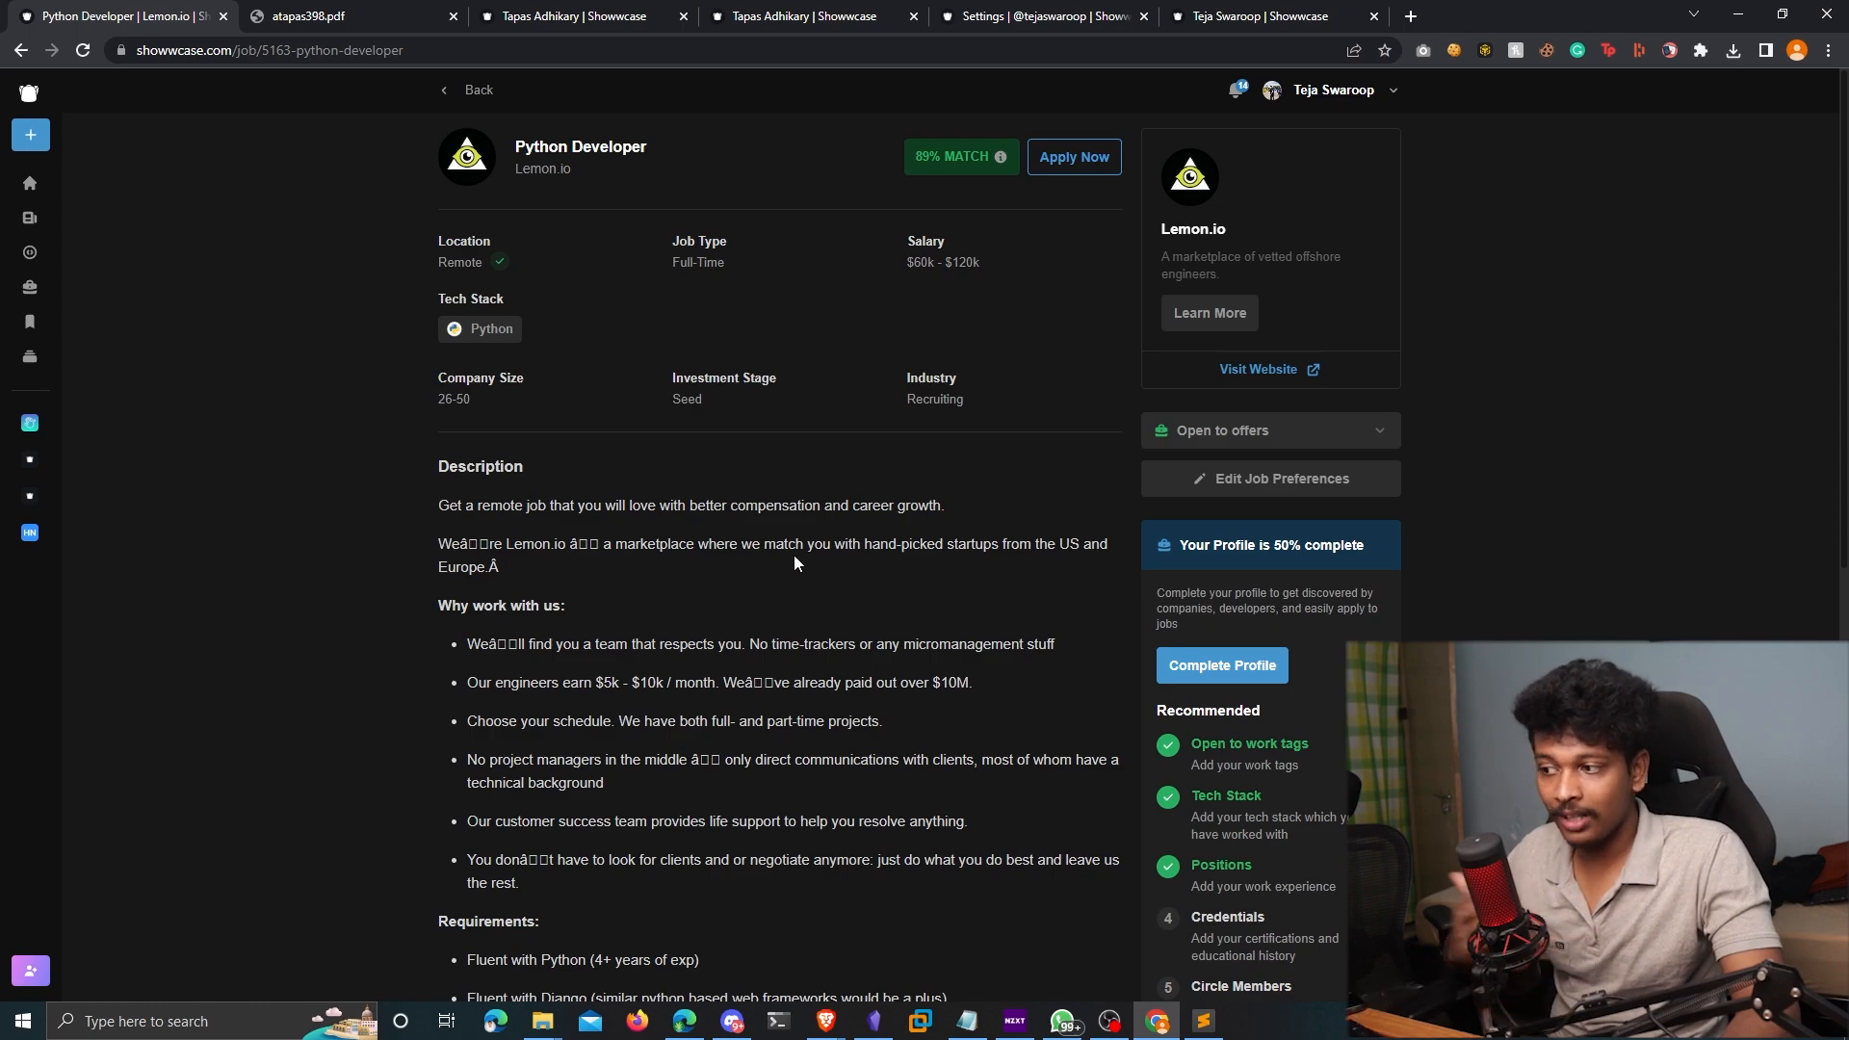
# Browse down the Python Developer job page from Lemon.io
pyautogui.scroll(-3)
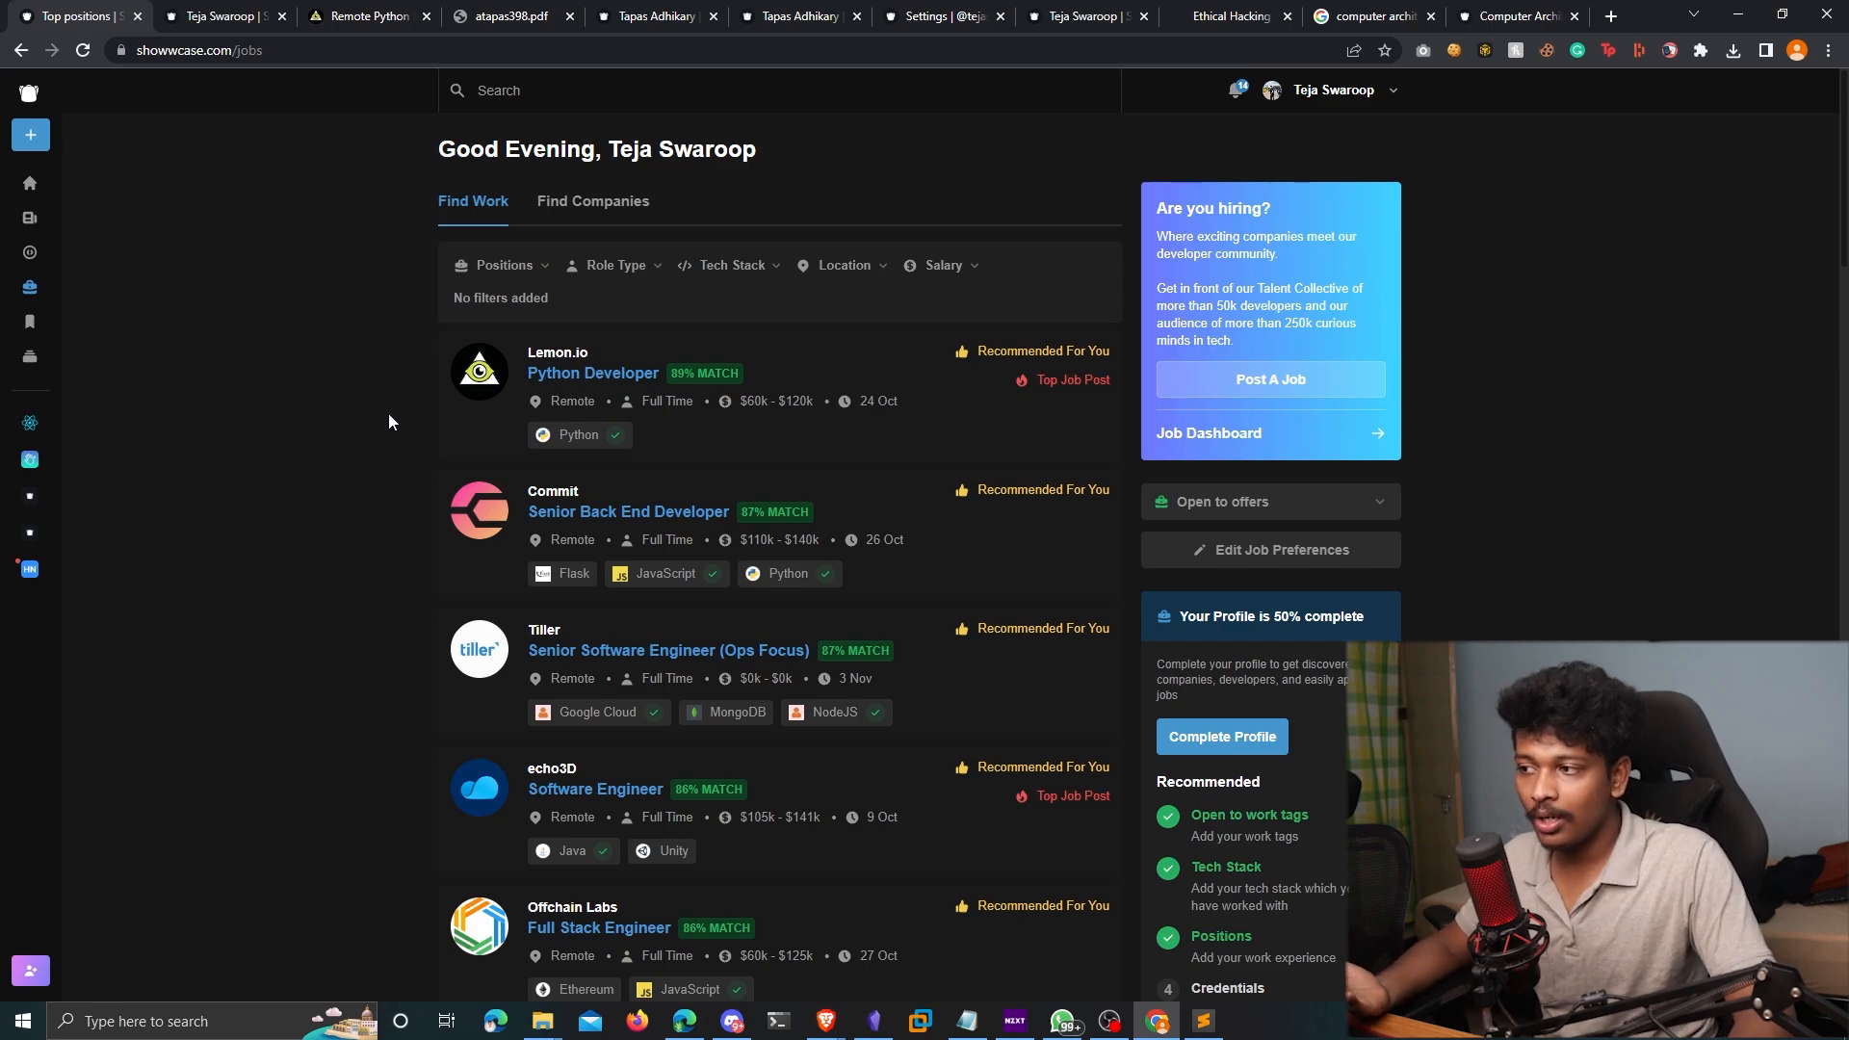
pyautogui.moveTo(823, 271)
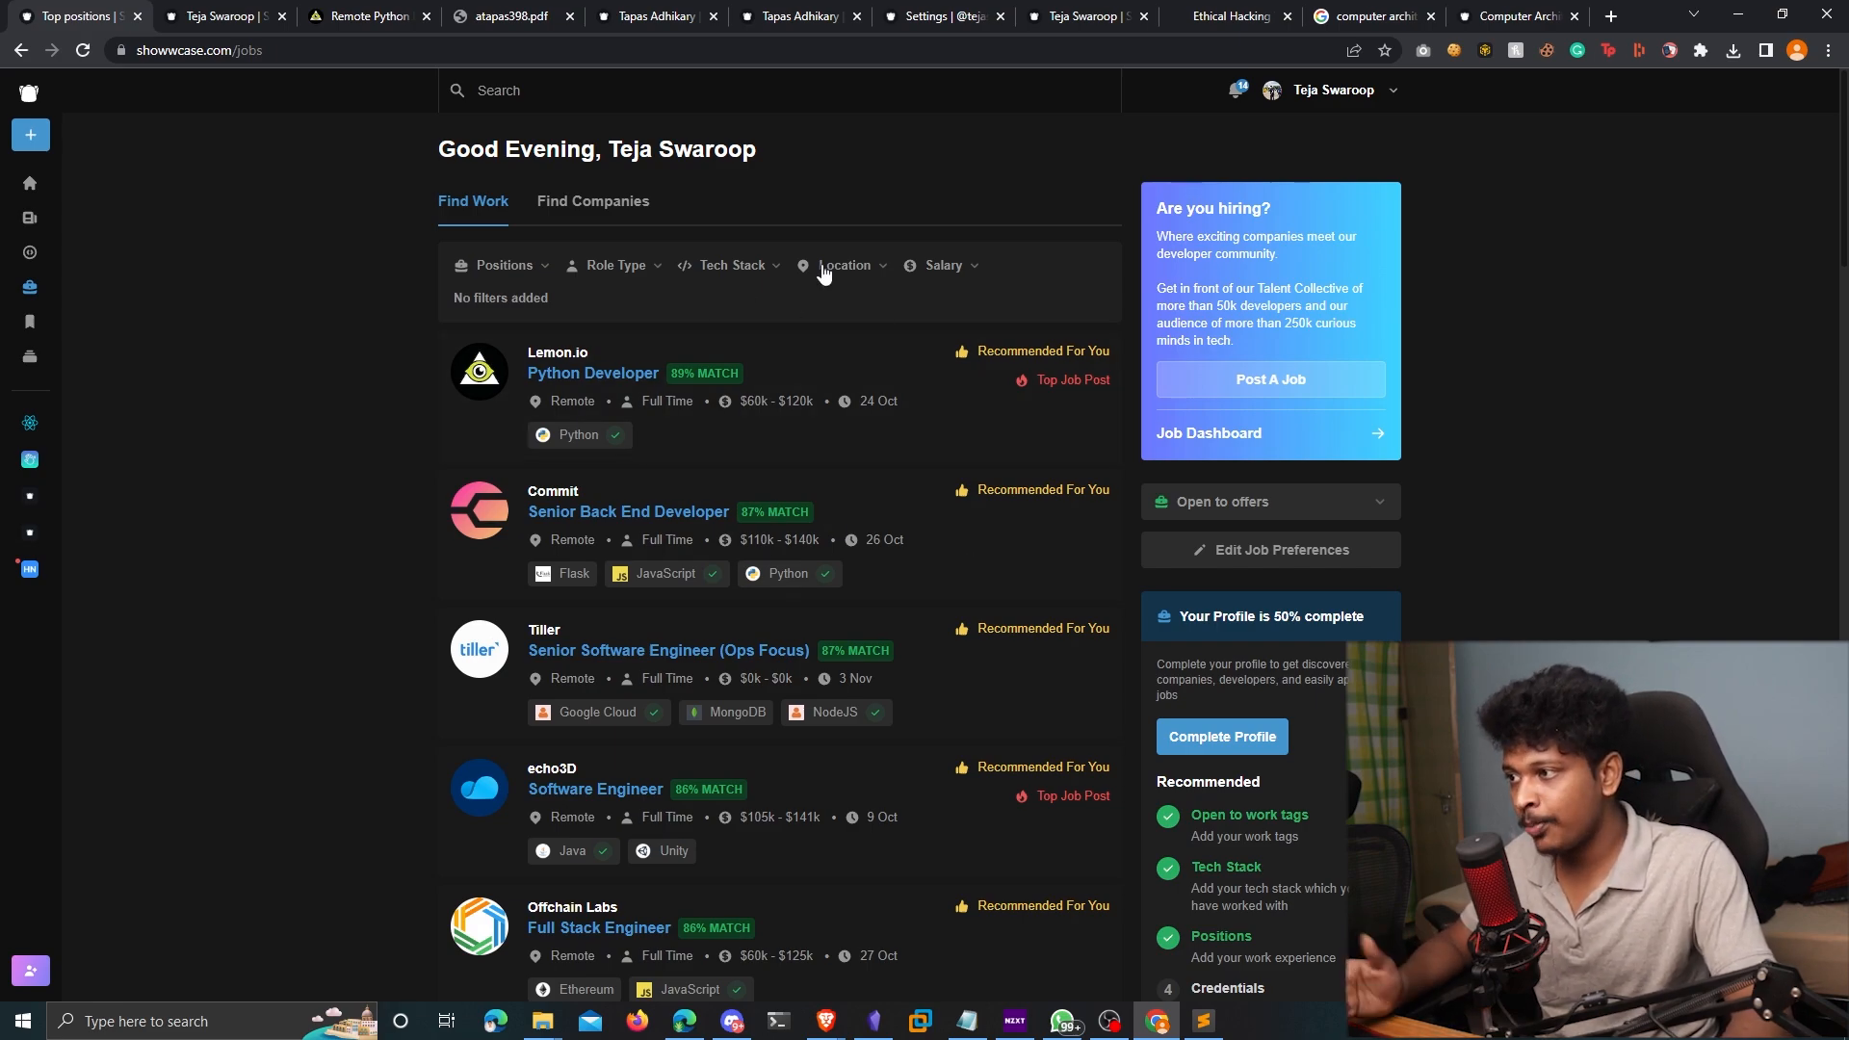
pyautogui.moveTo(521, 258)
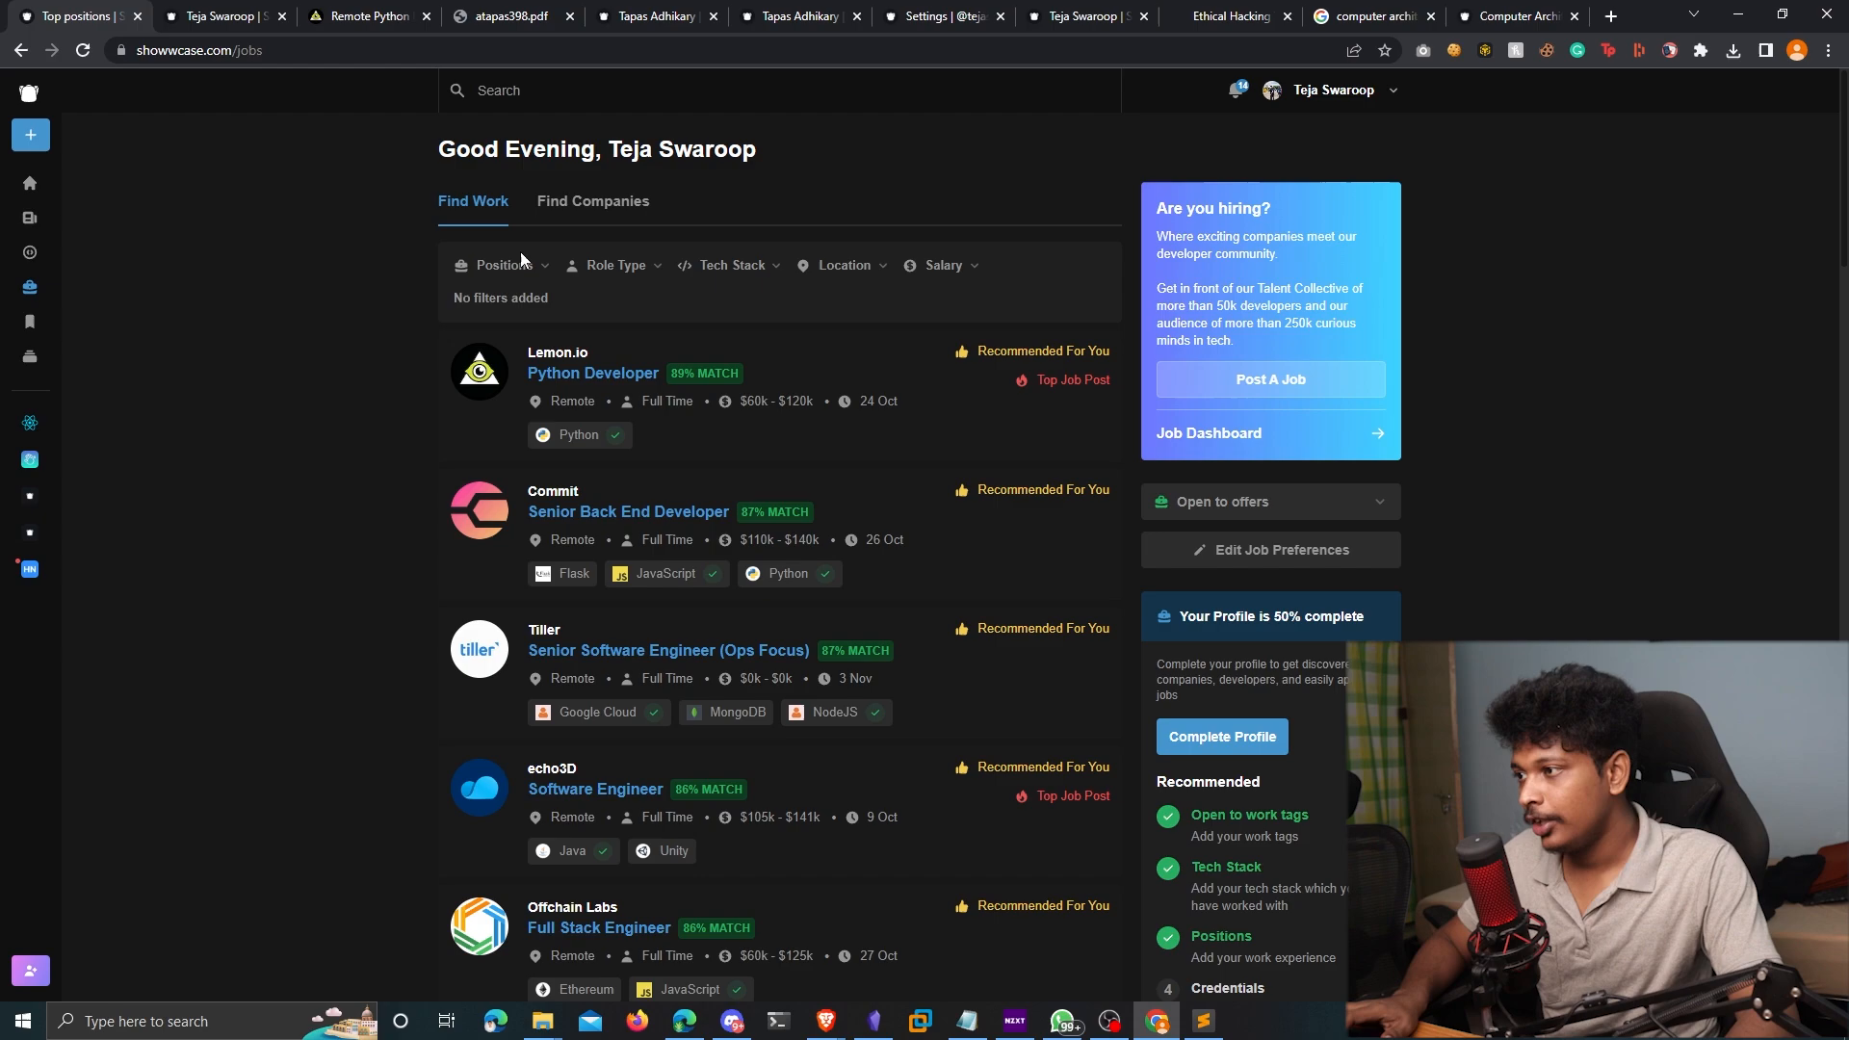
# Filter jobs to Back End positions and Full-time roles, checking Tech Stack and Location filters
pyautogui.click(504, 264)
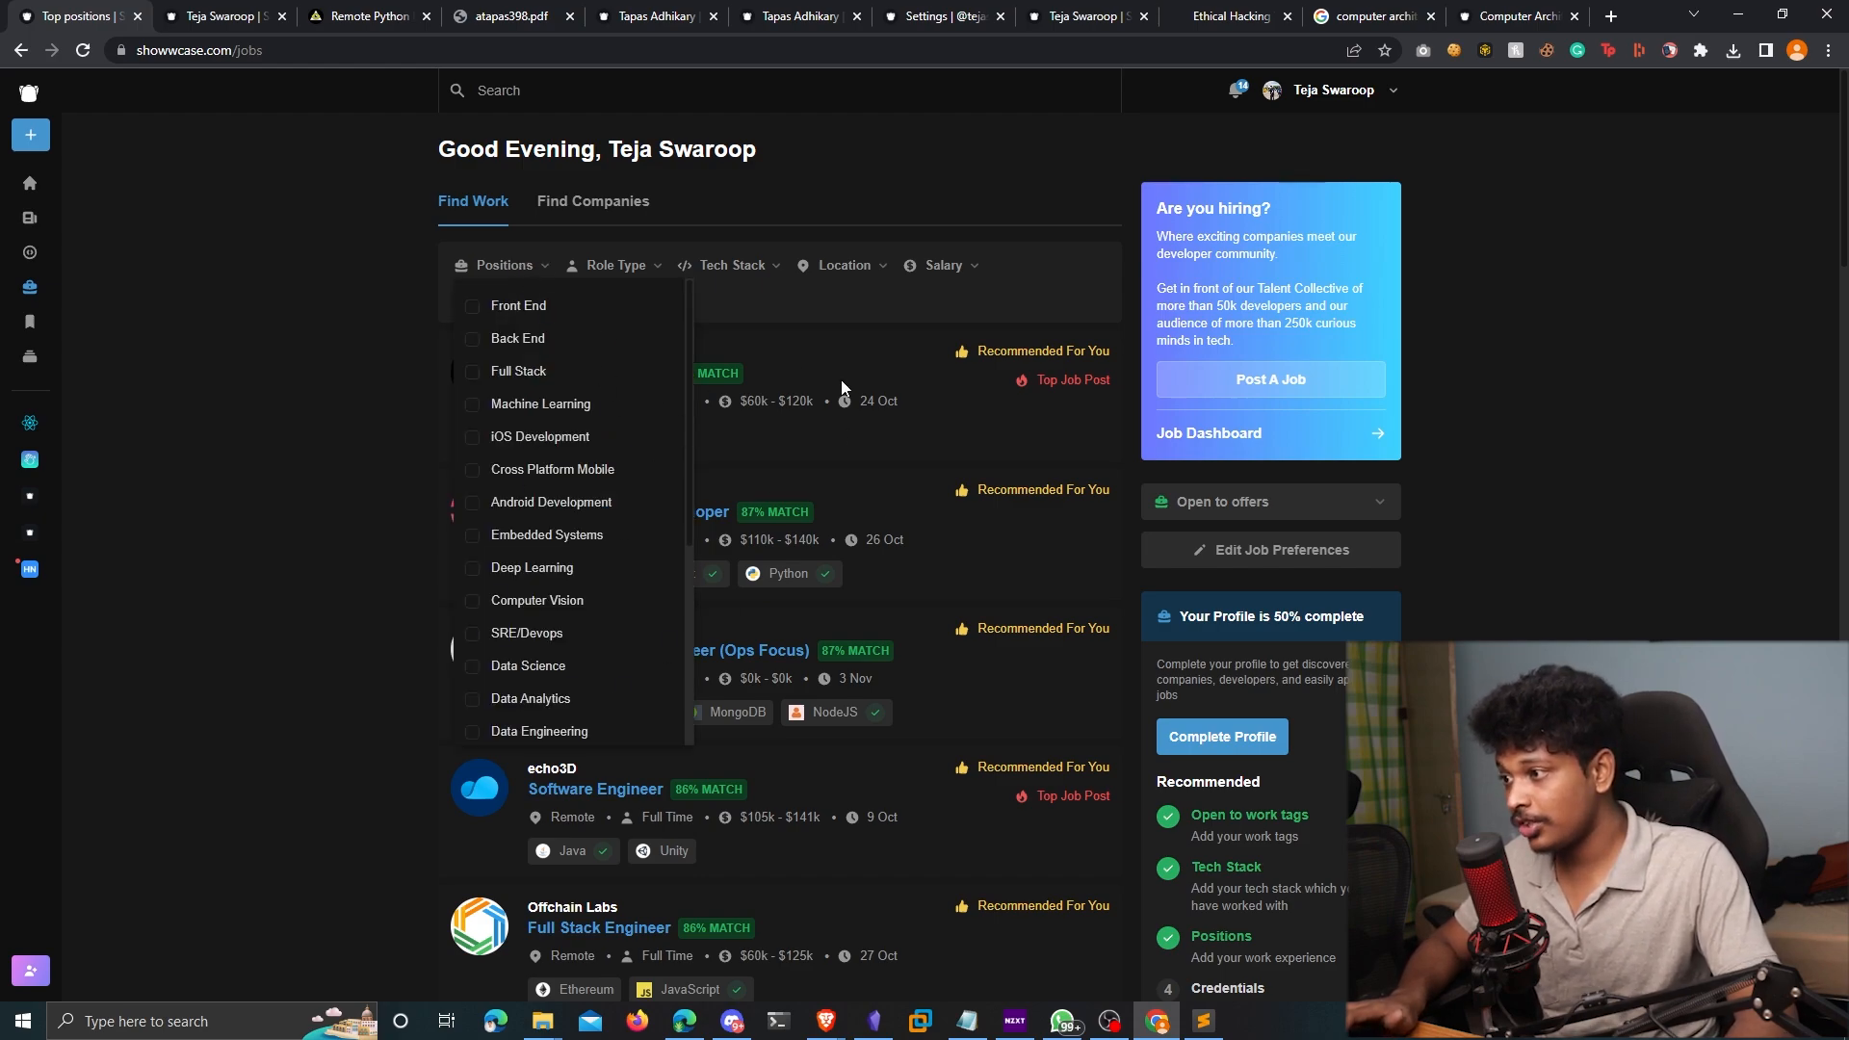
pyautogui.click(472, 338)
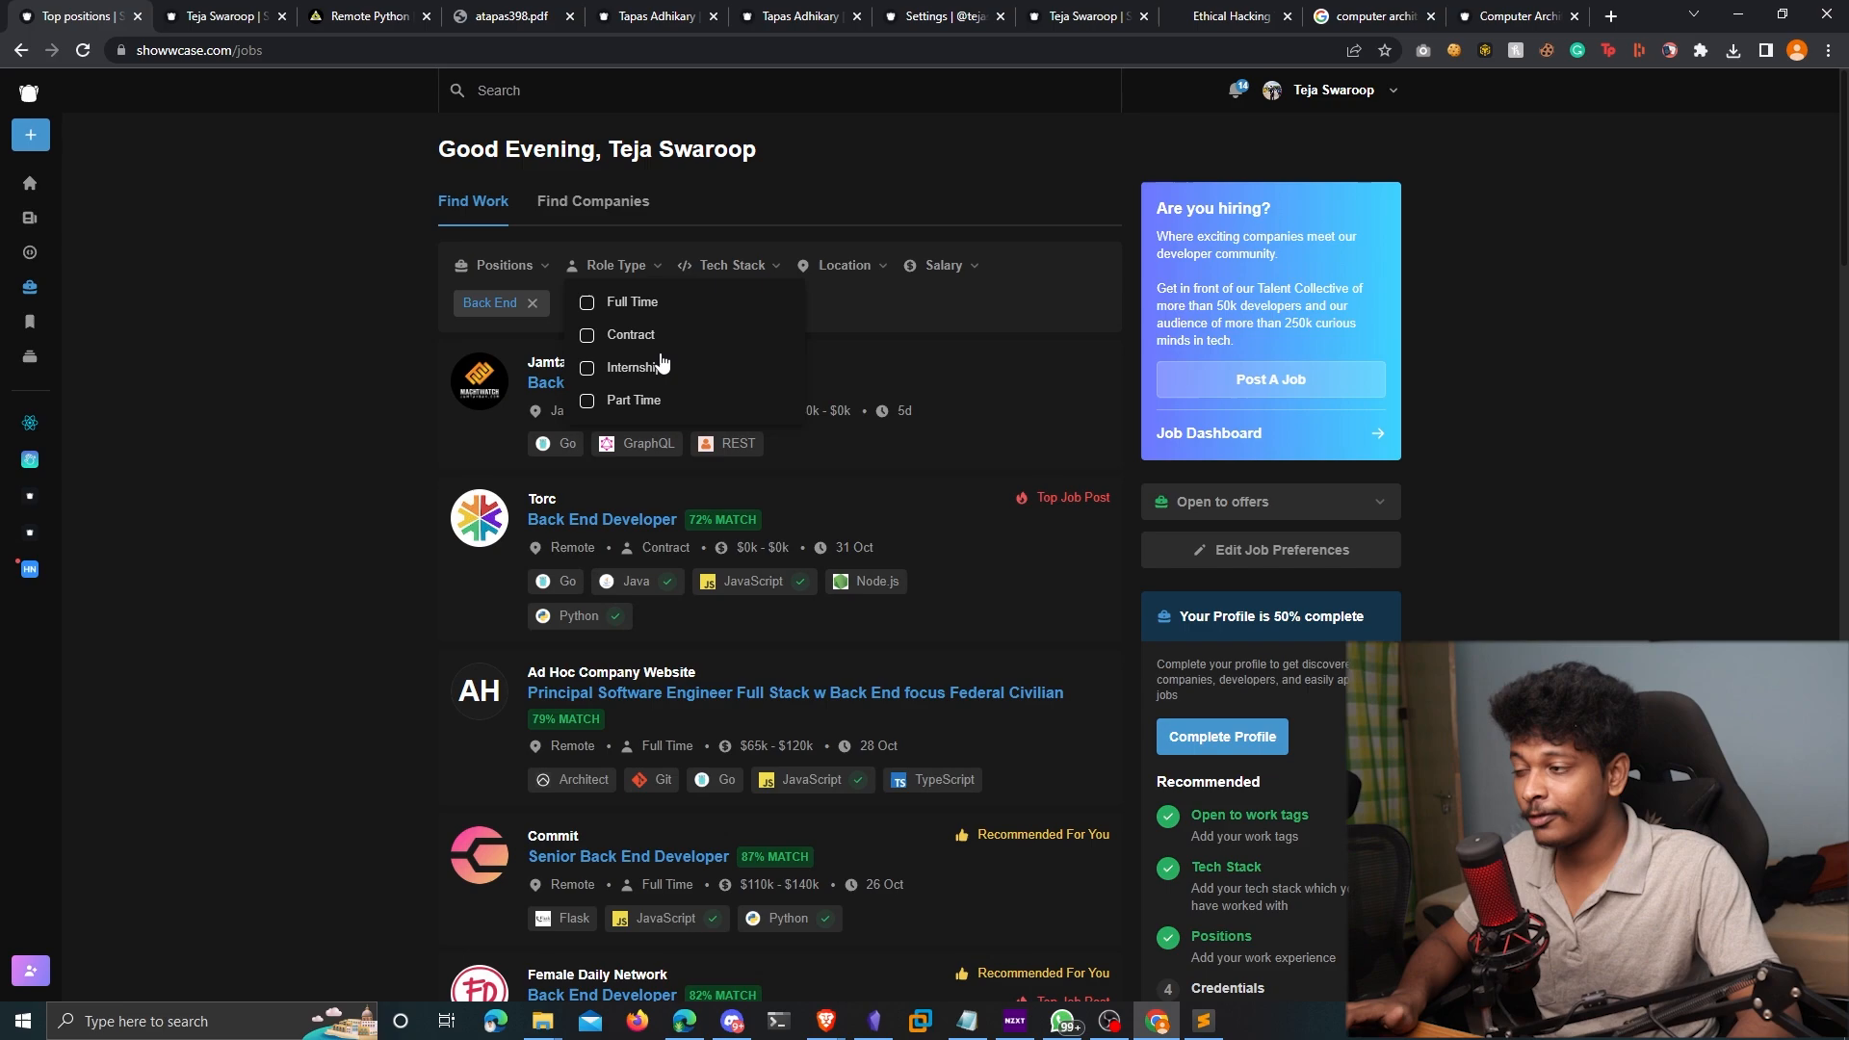
pyautogui.click(586, 367)
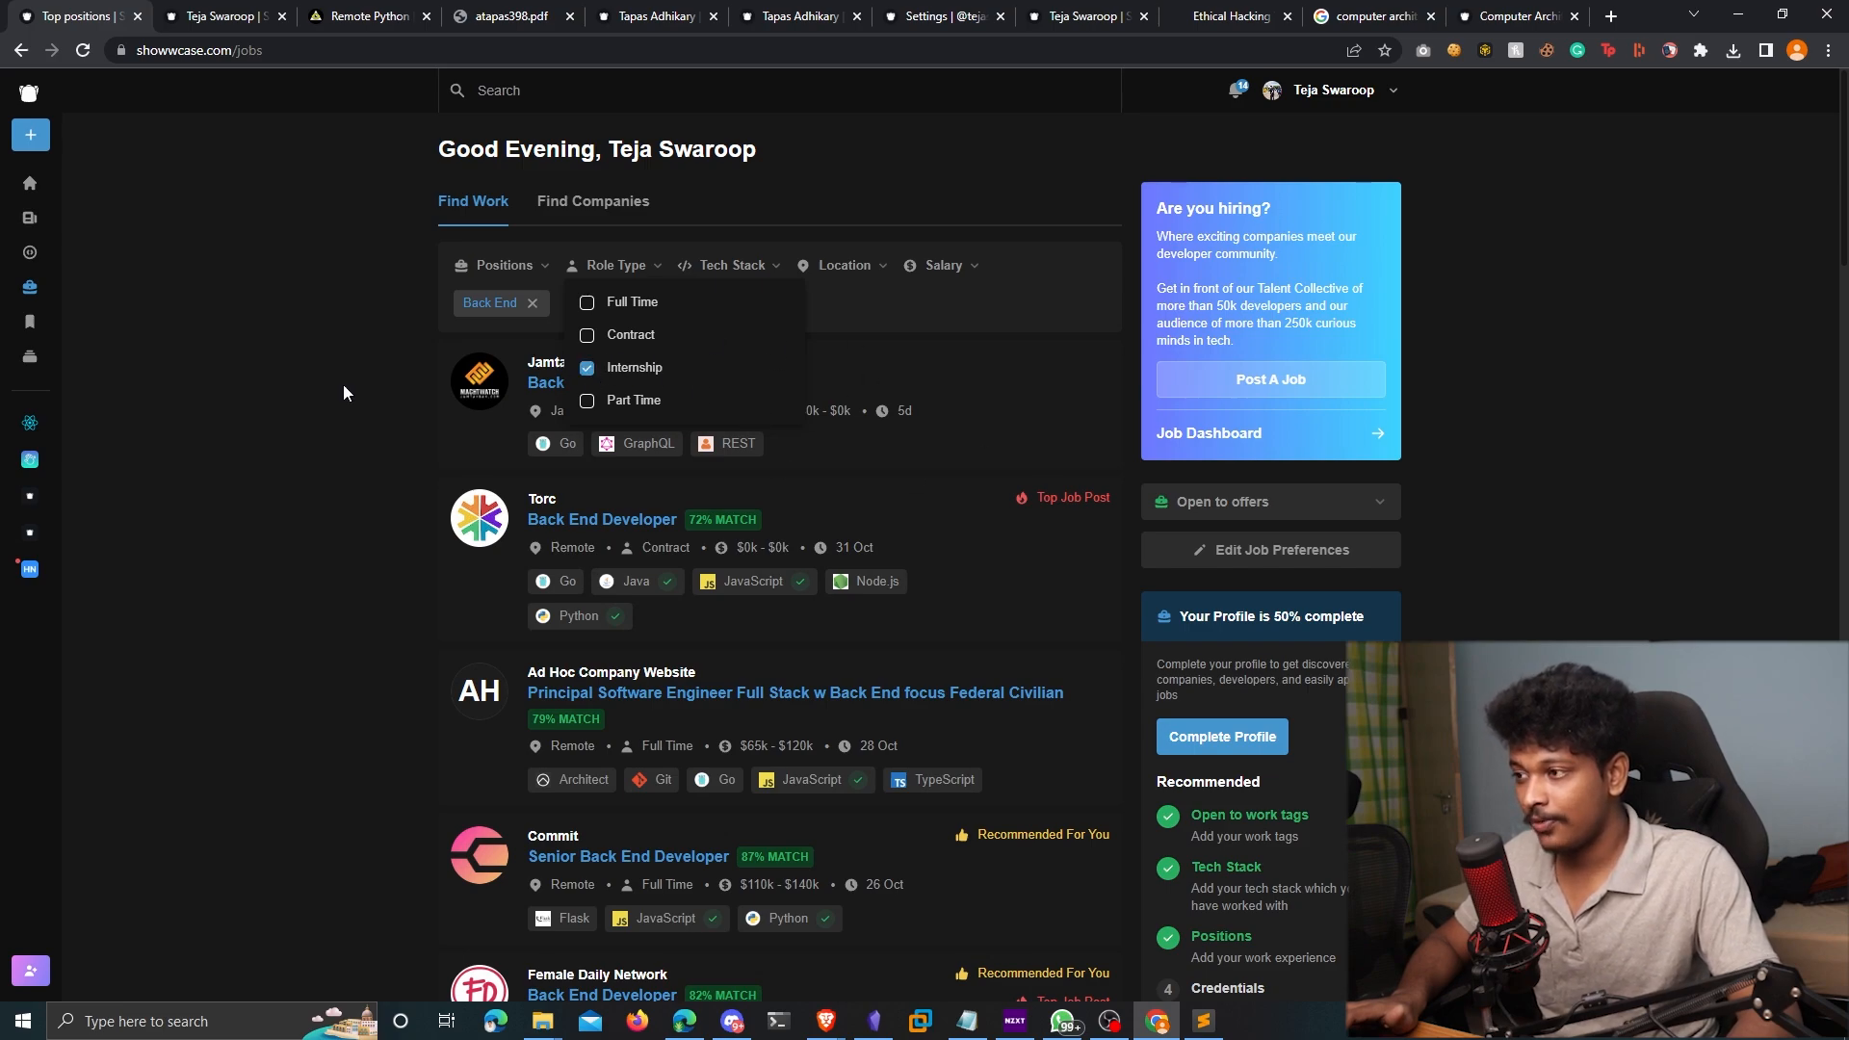
pyautogui.click(635, 371)
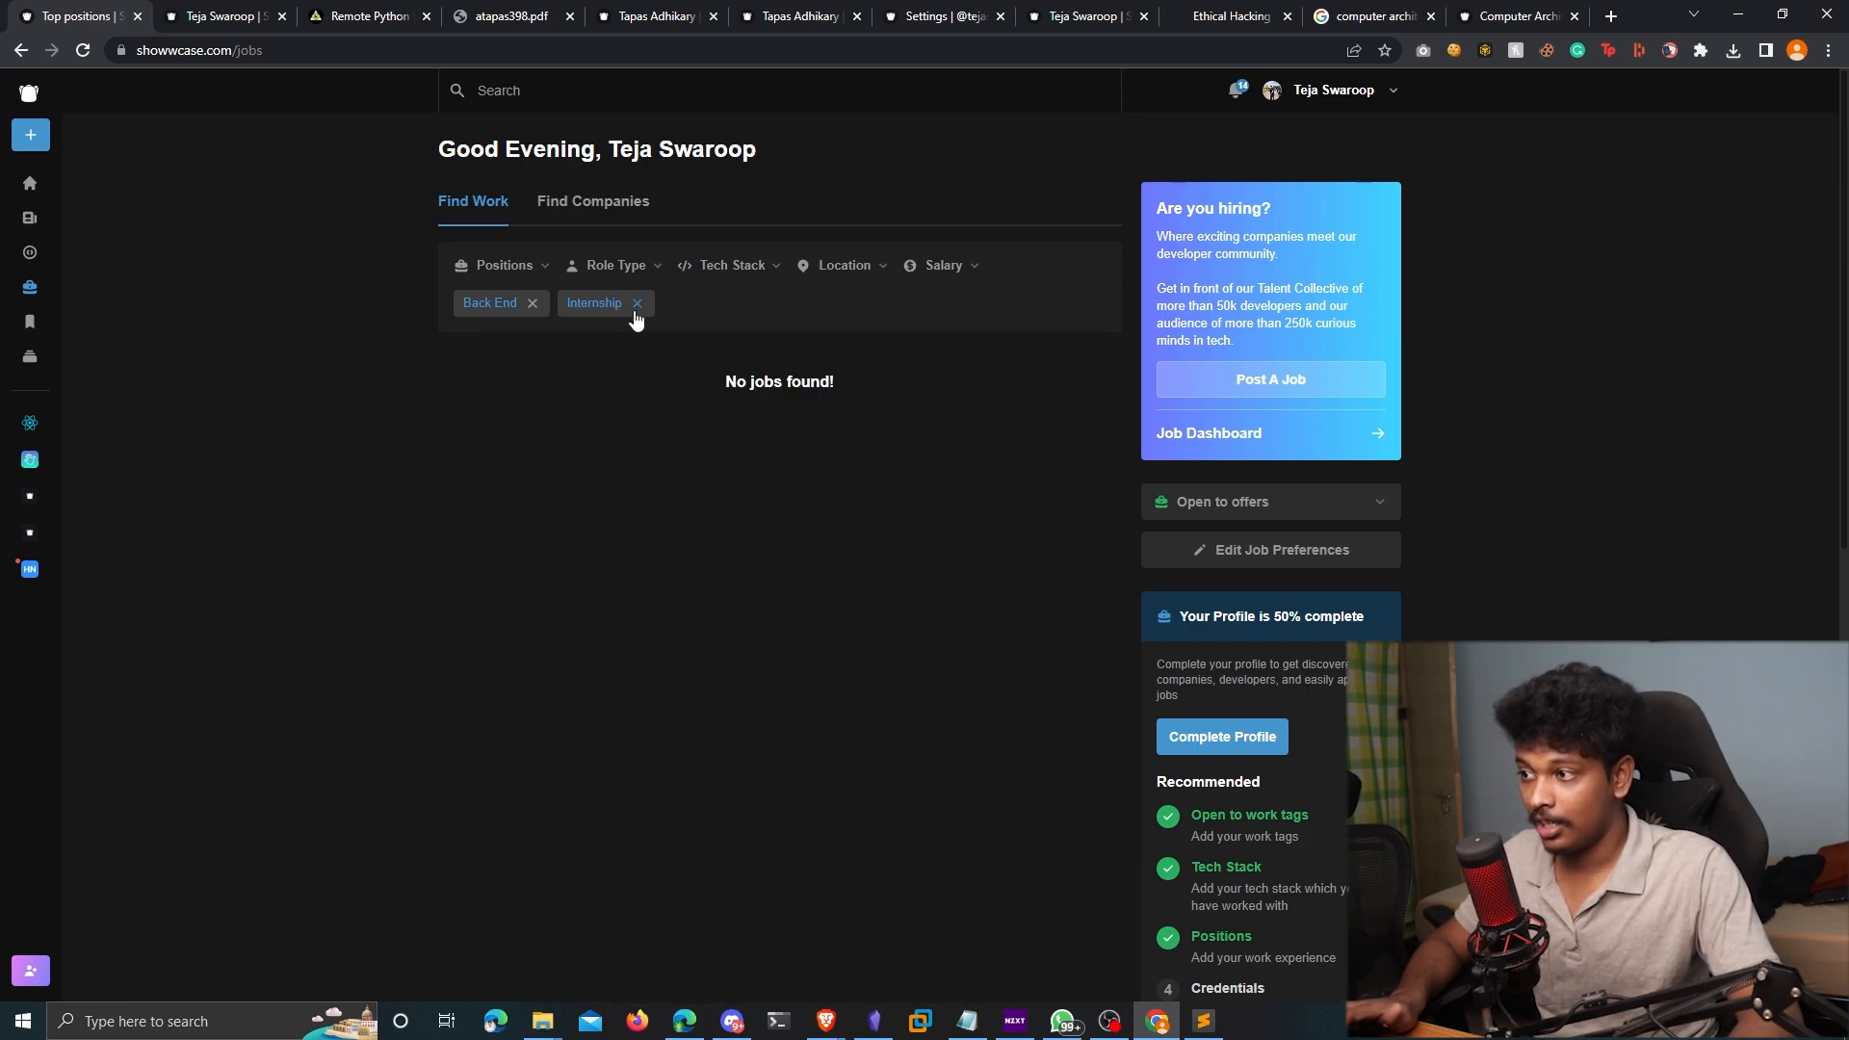
pyautogui.click(637, 303)
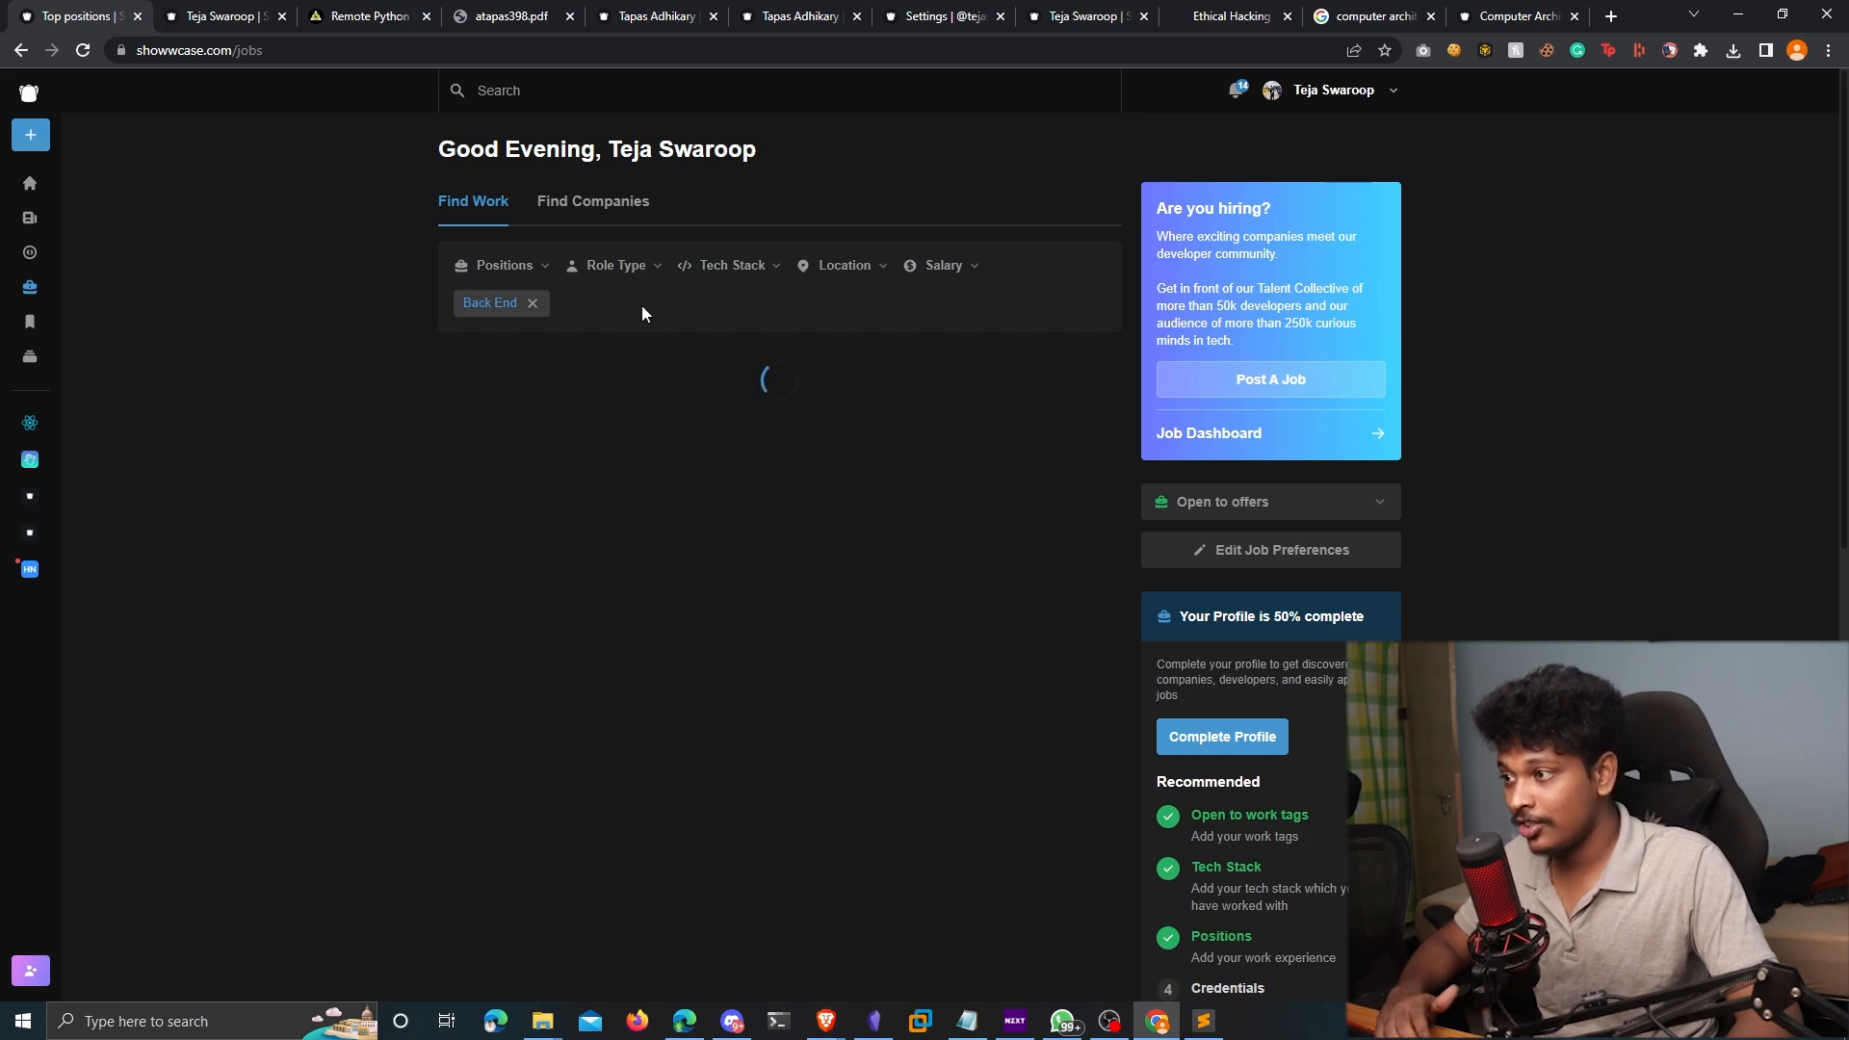
pyautogui.click(615, 264)
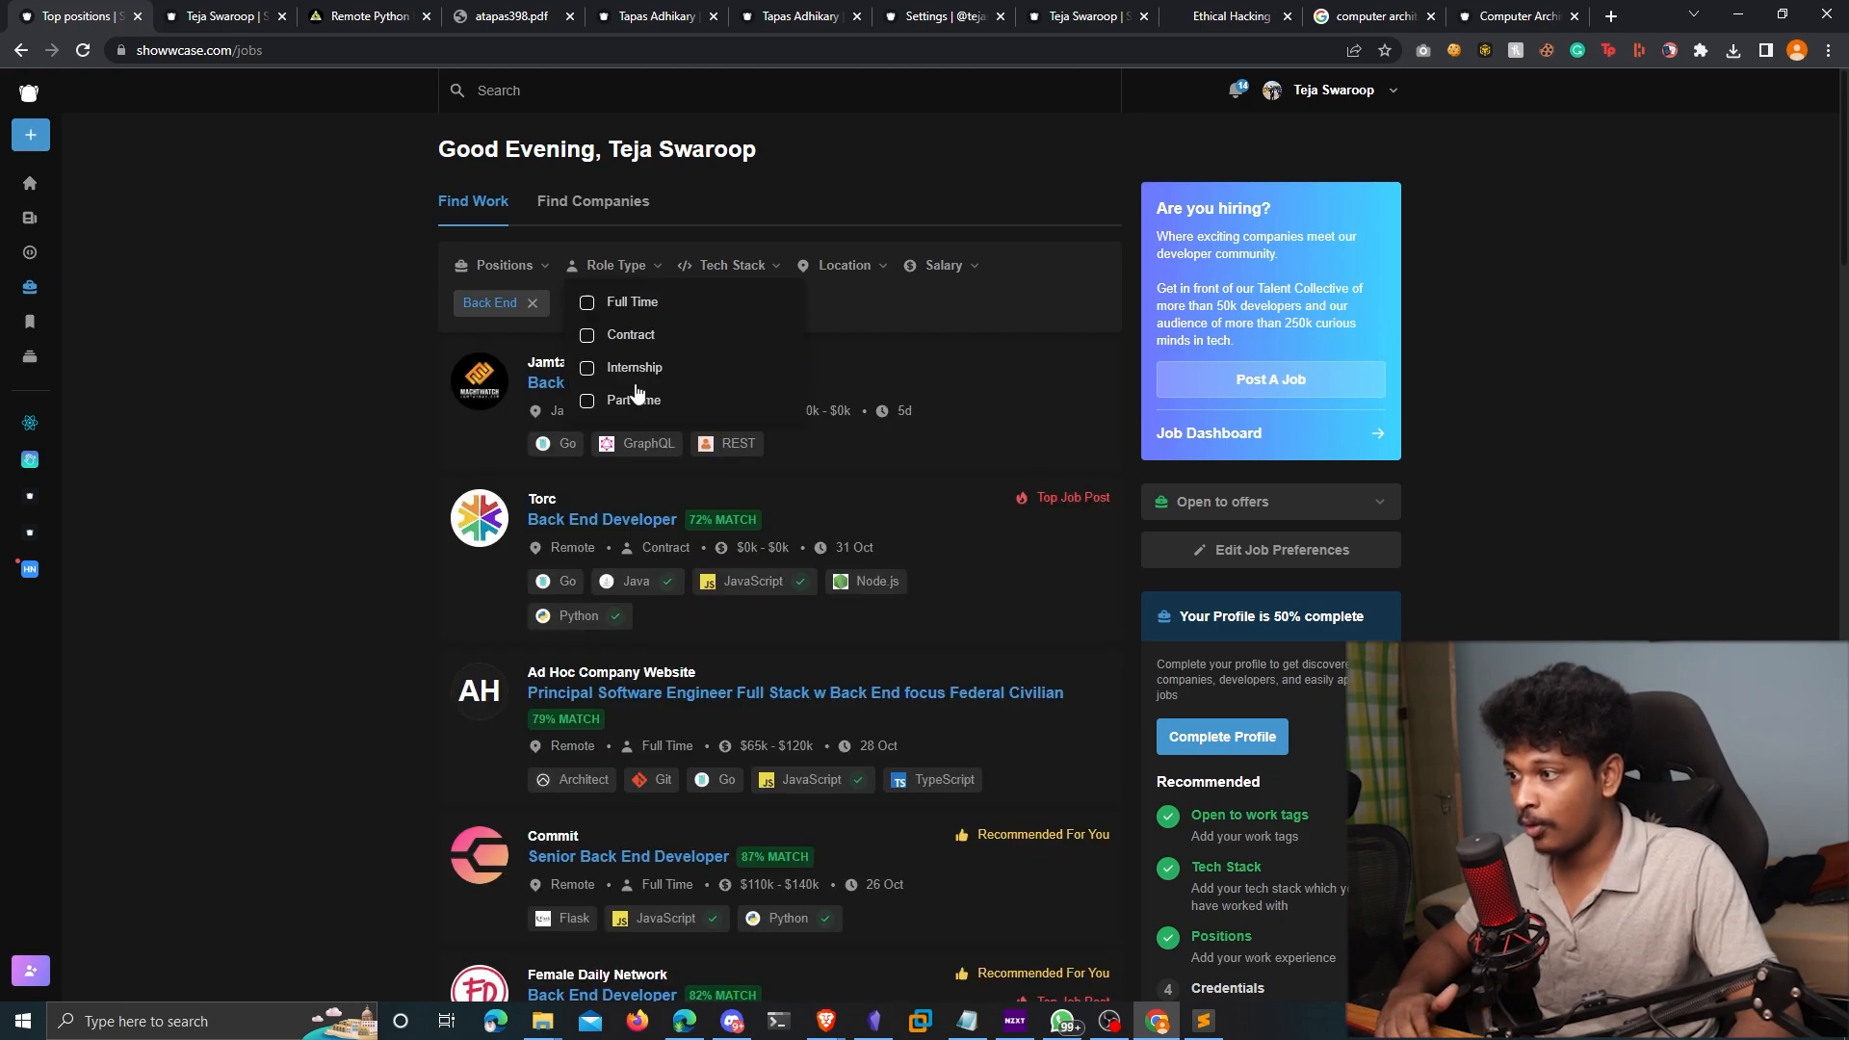
pyautogui.click(586, 302)
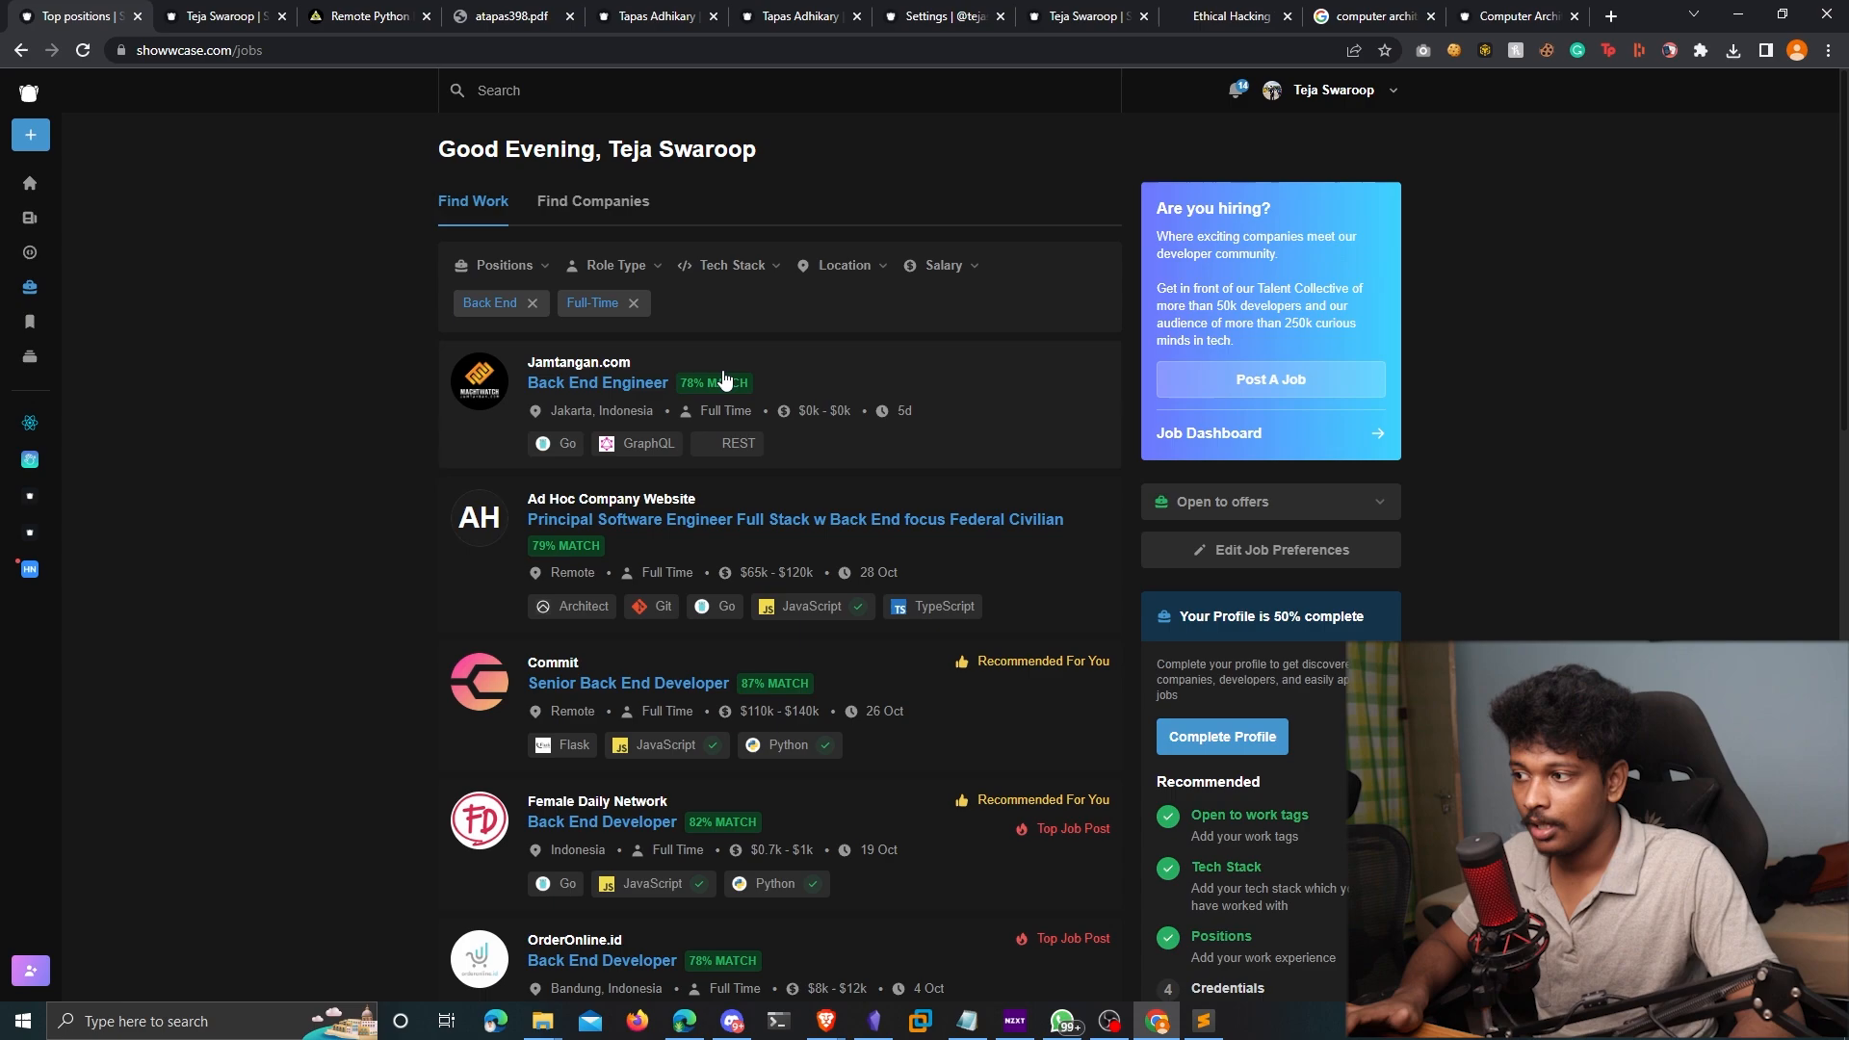
pyautogui.click(728, 264)
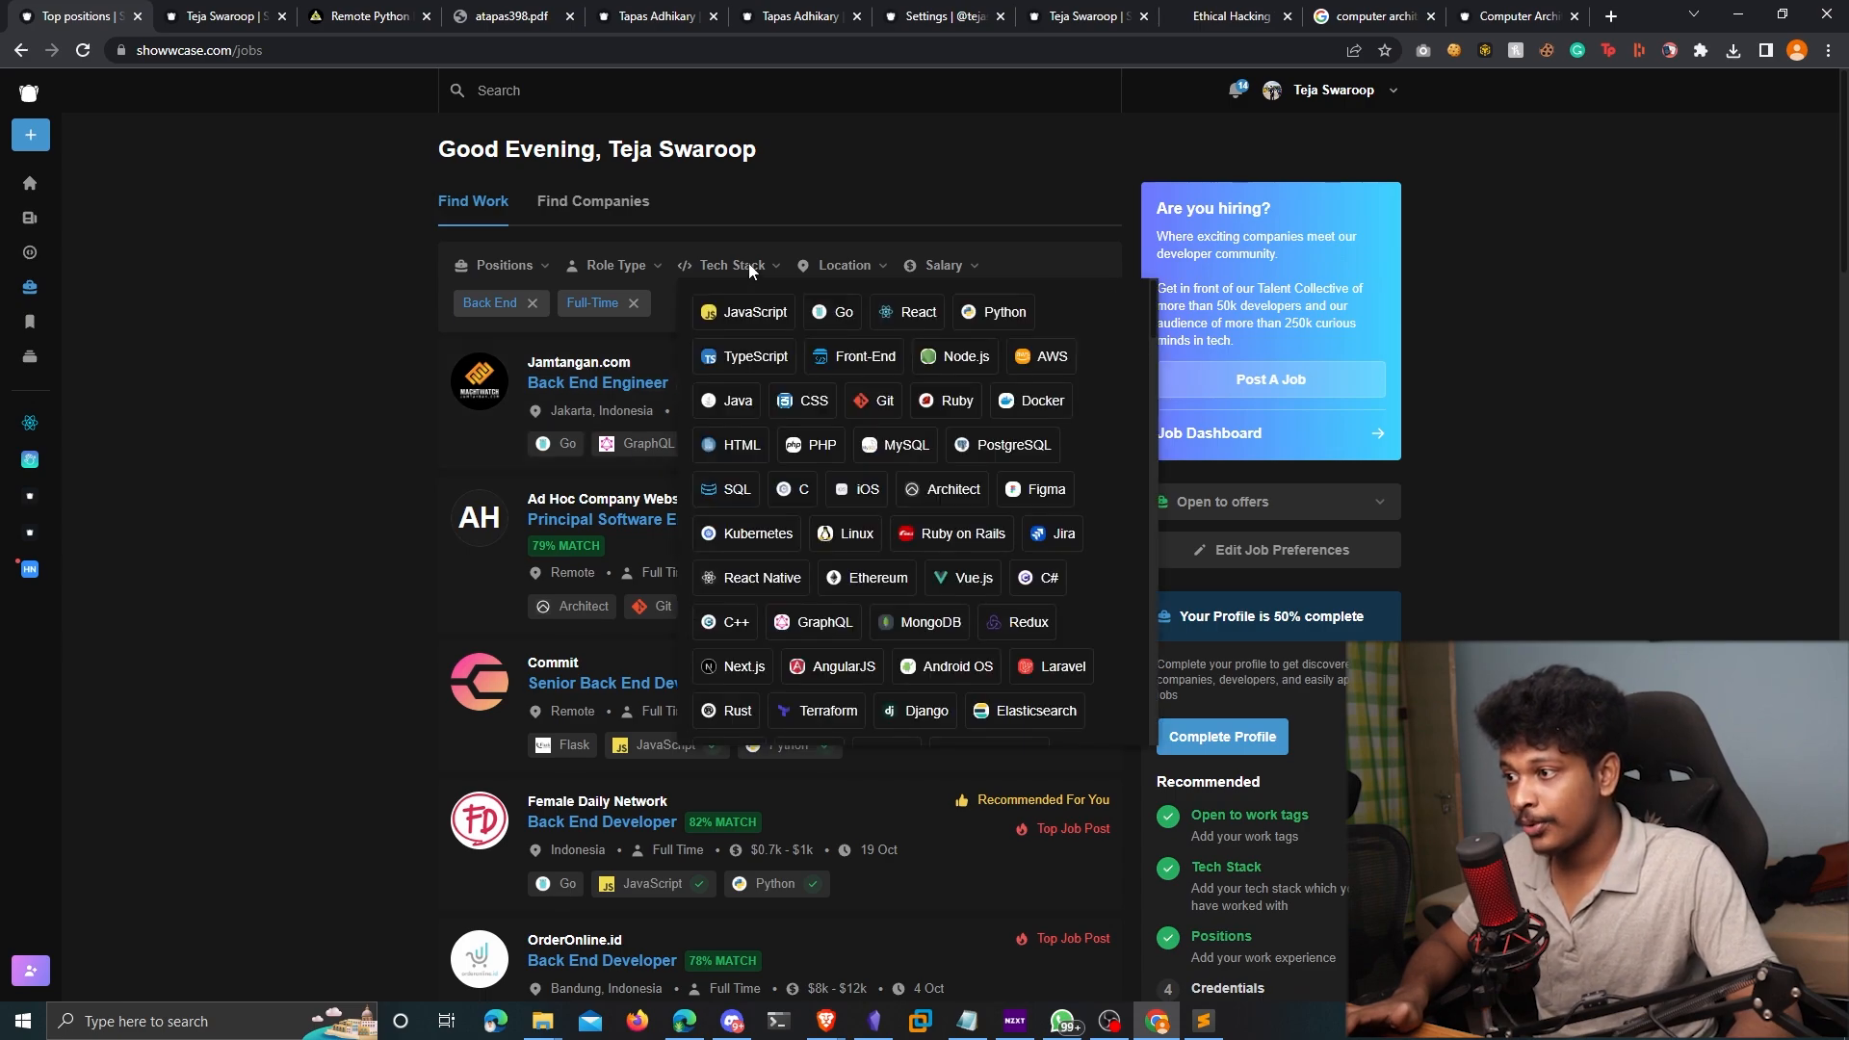
pyautogui.click(845, 264)
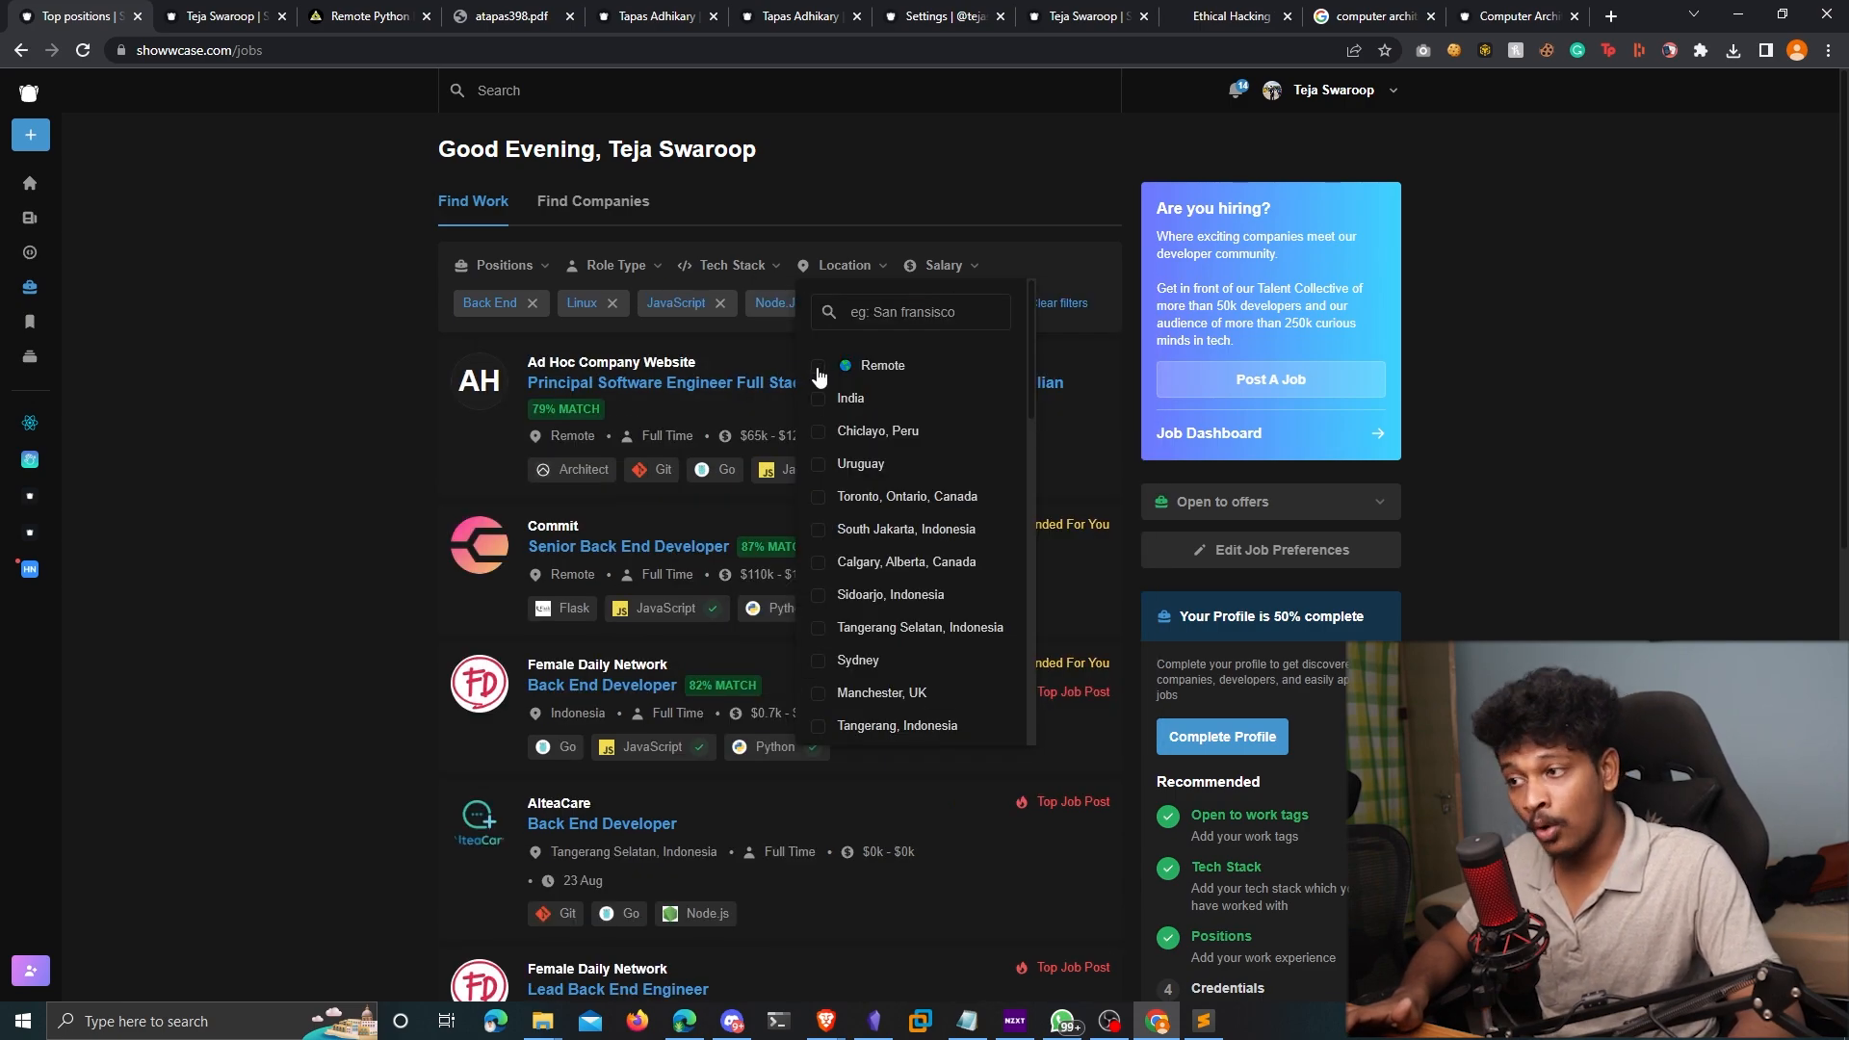
# Clear the other filters and raise the minimum salary slider to about 263K
pyautogui.scroll(-3)
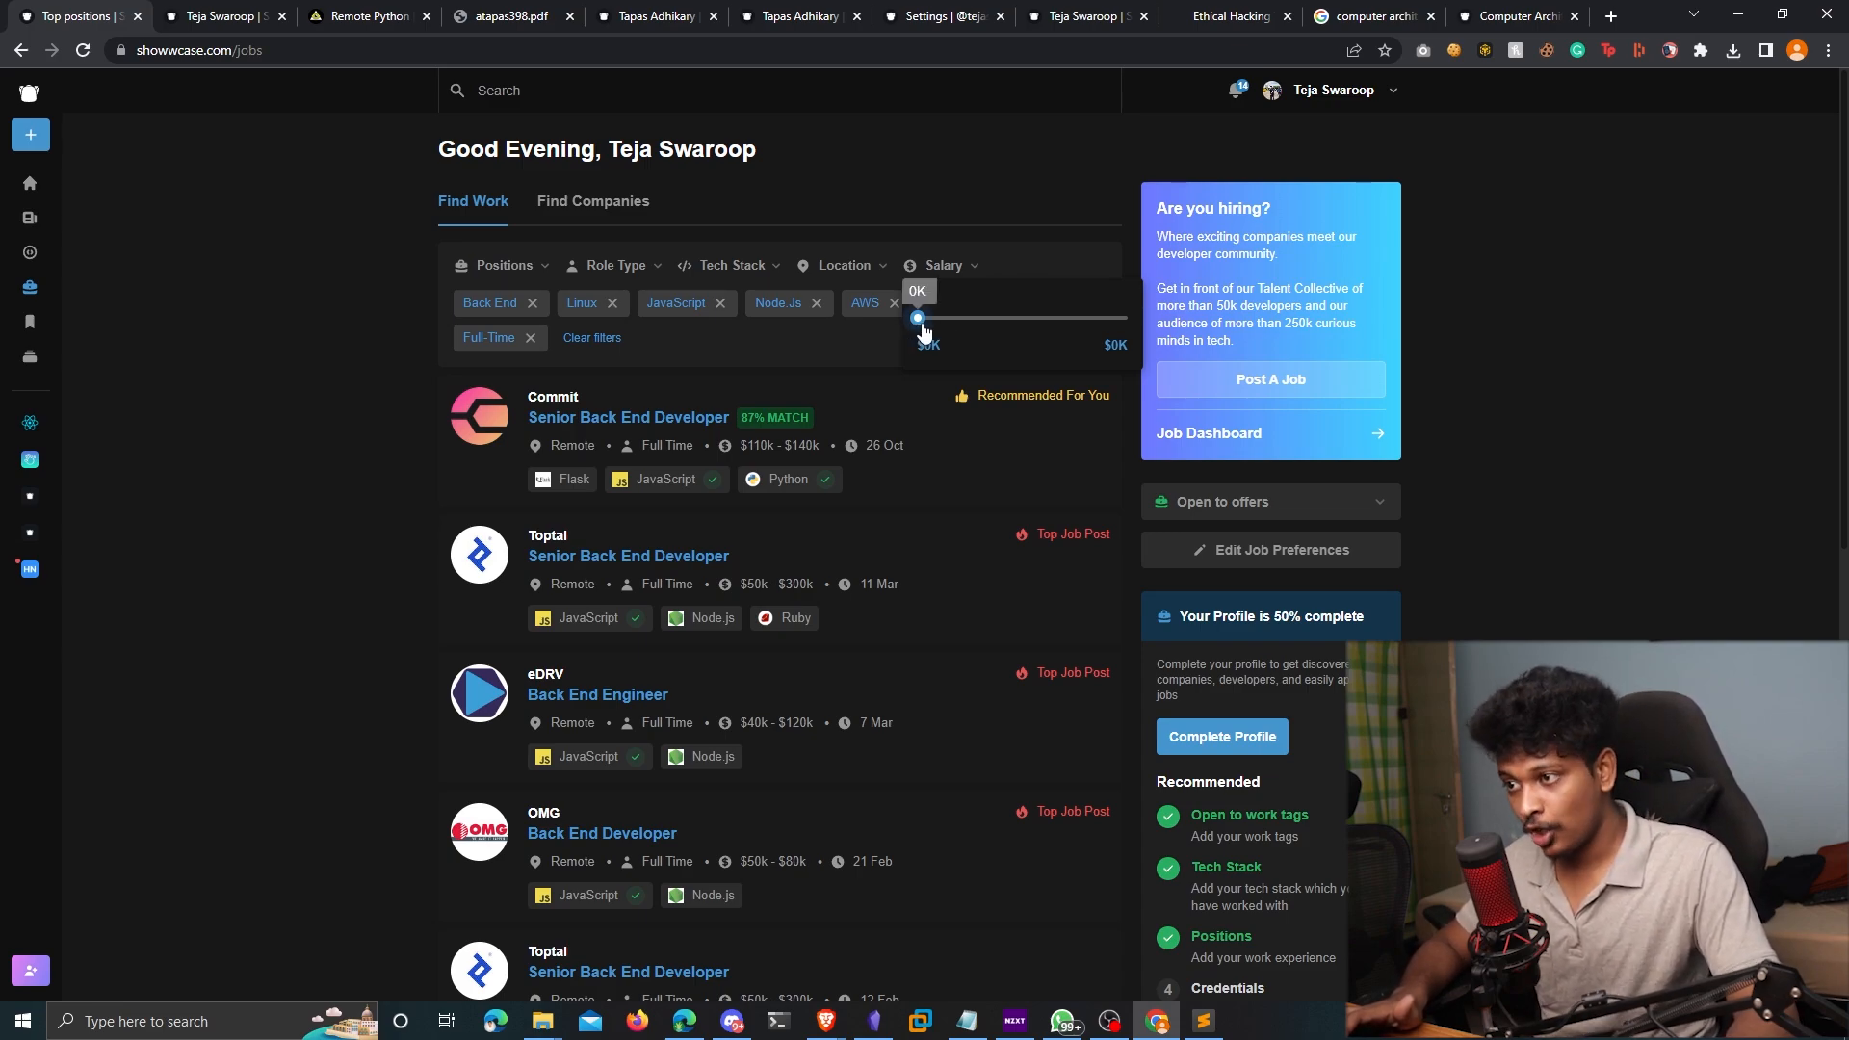
pyautogui.moveTo(918, 317); pyautogui.dragTo(973, 317)
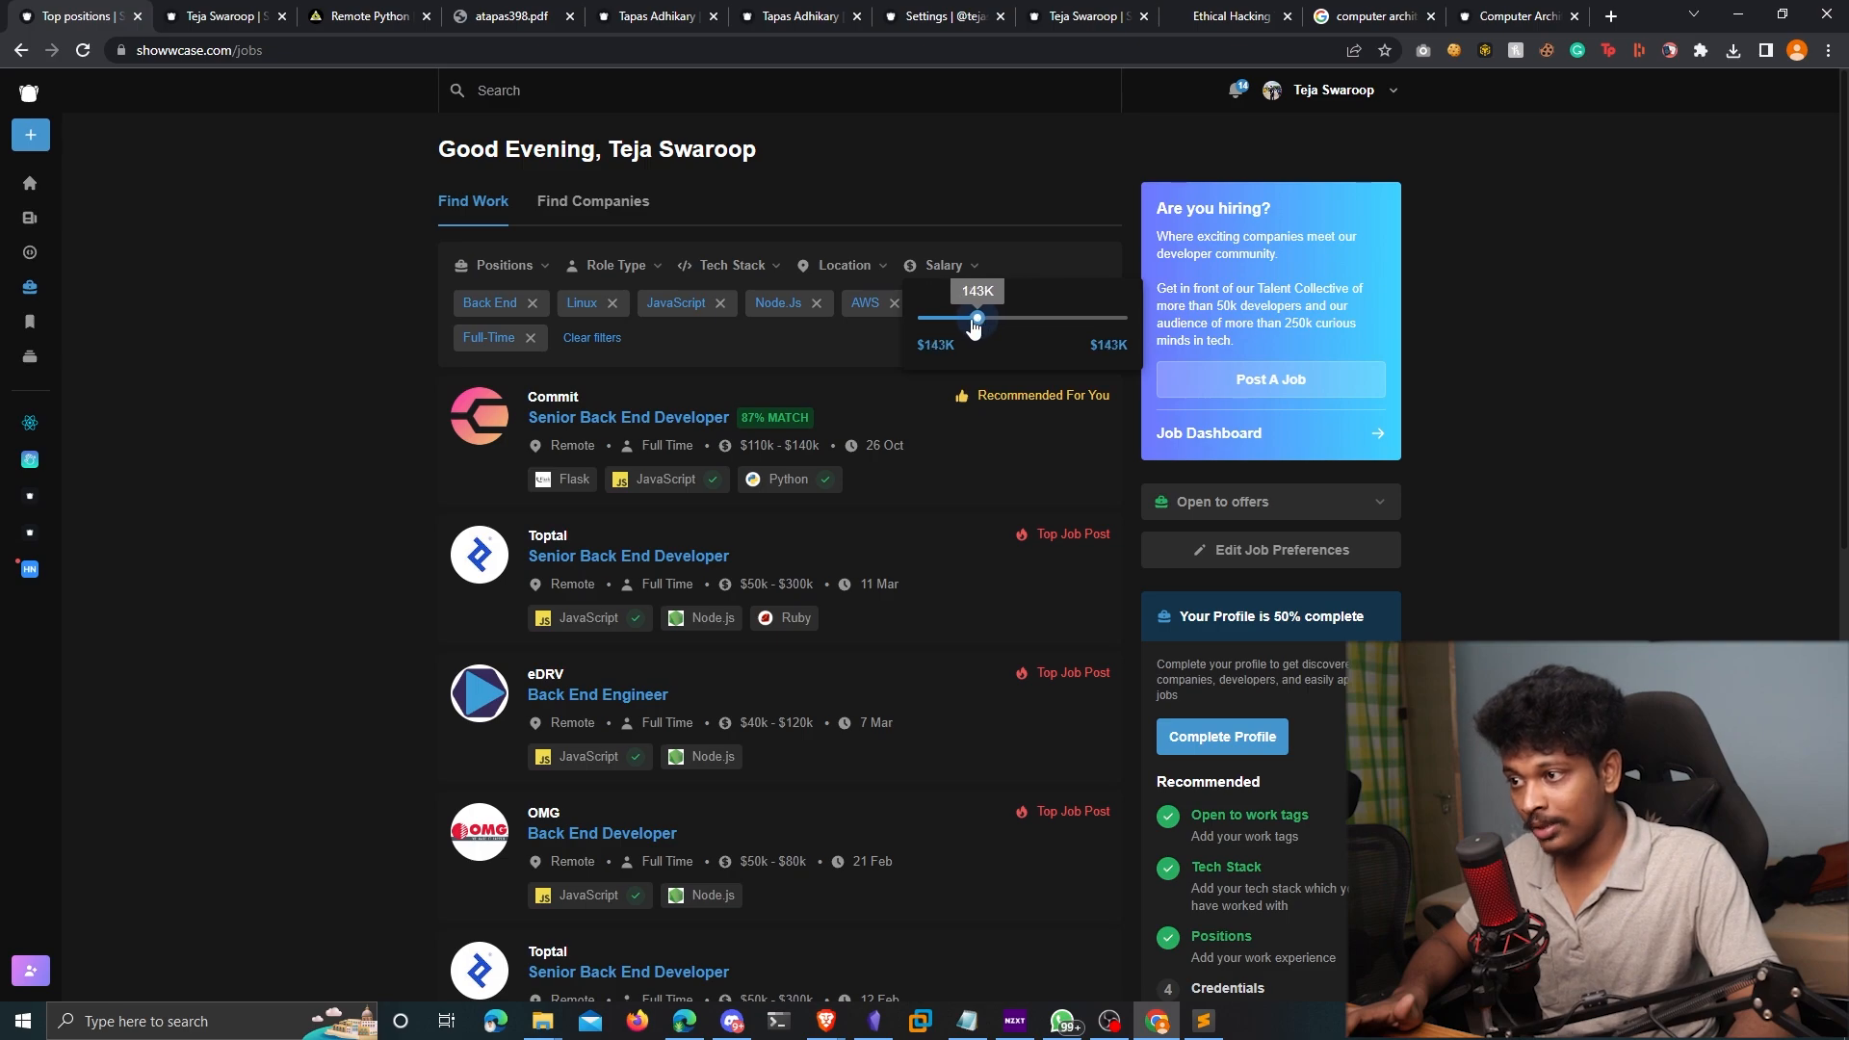
pyautogui.moveTo(973, 317); pyautogui.dragTo(994, 317)
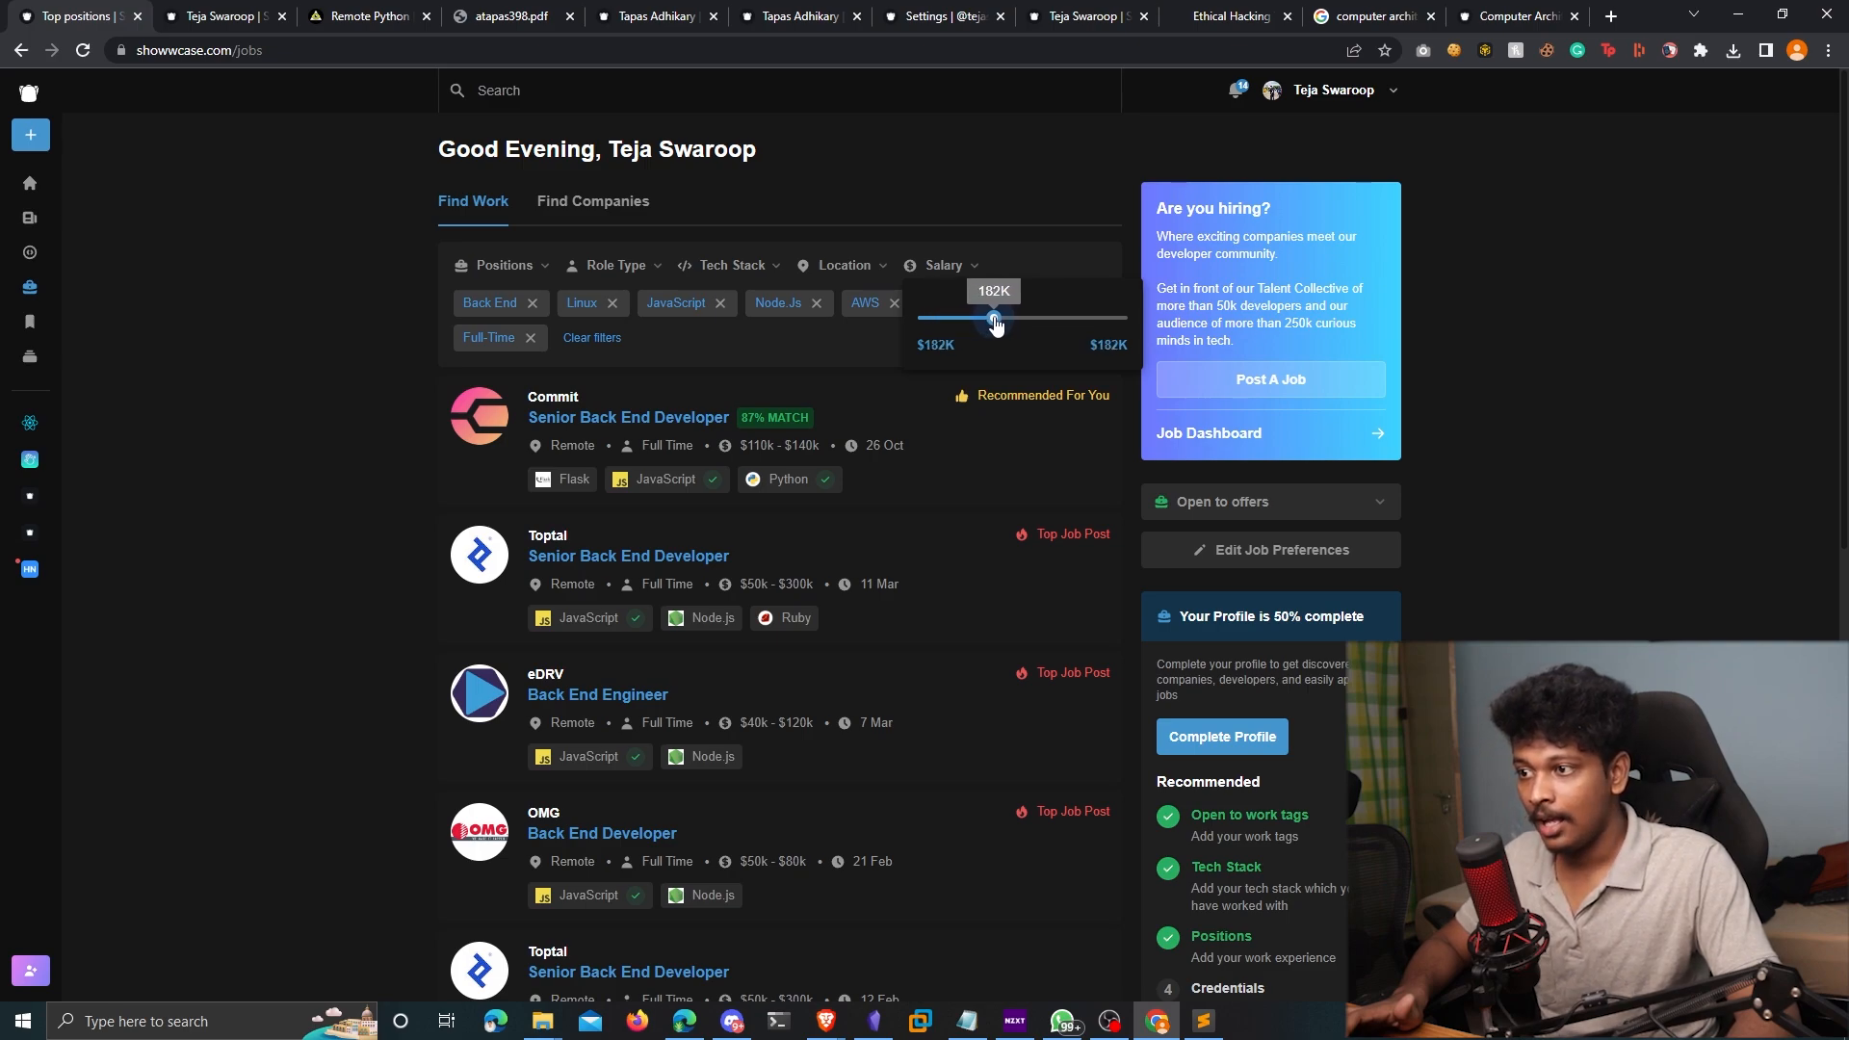
pyautogui.moveTo(994, 319); pyautogui.dragTo(1009, 319)
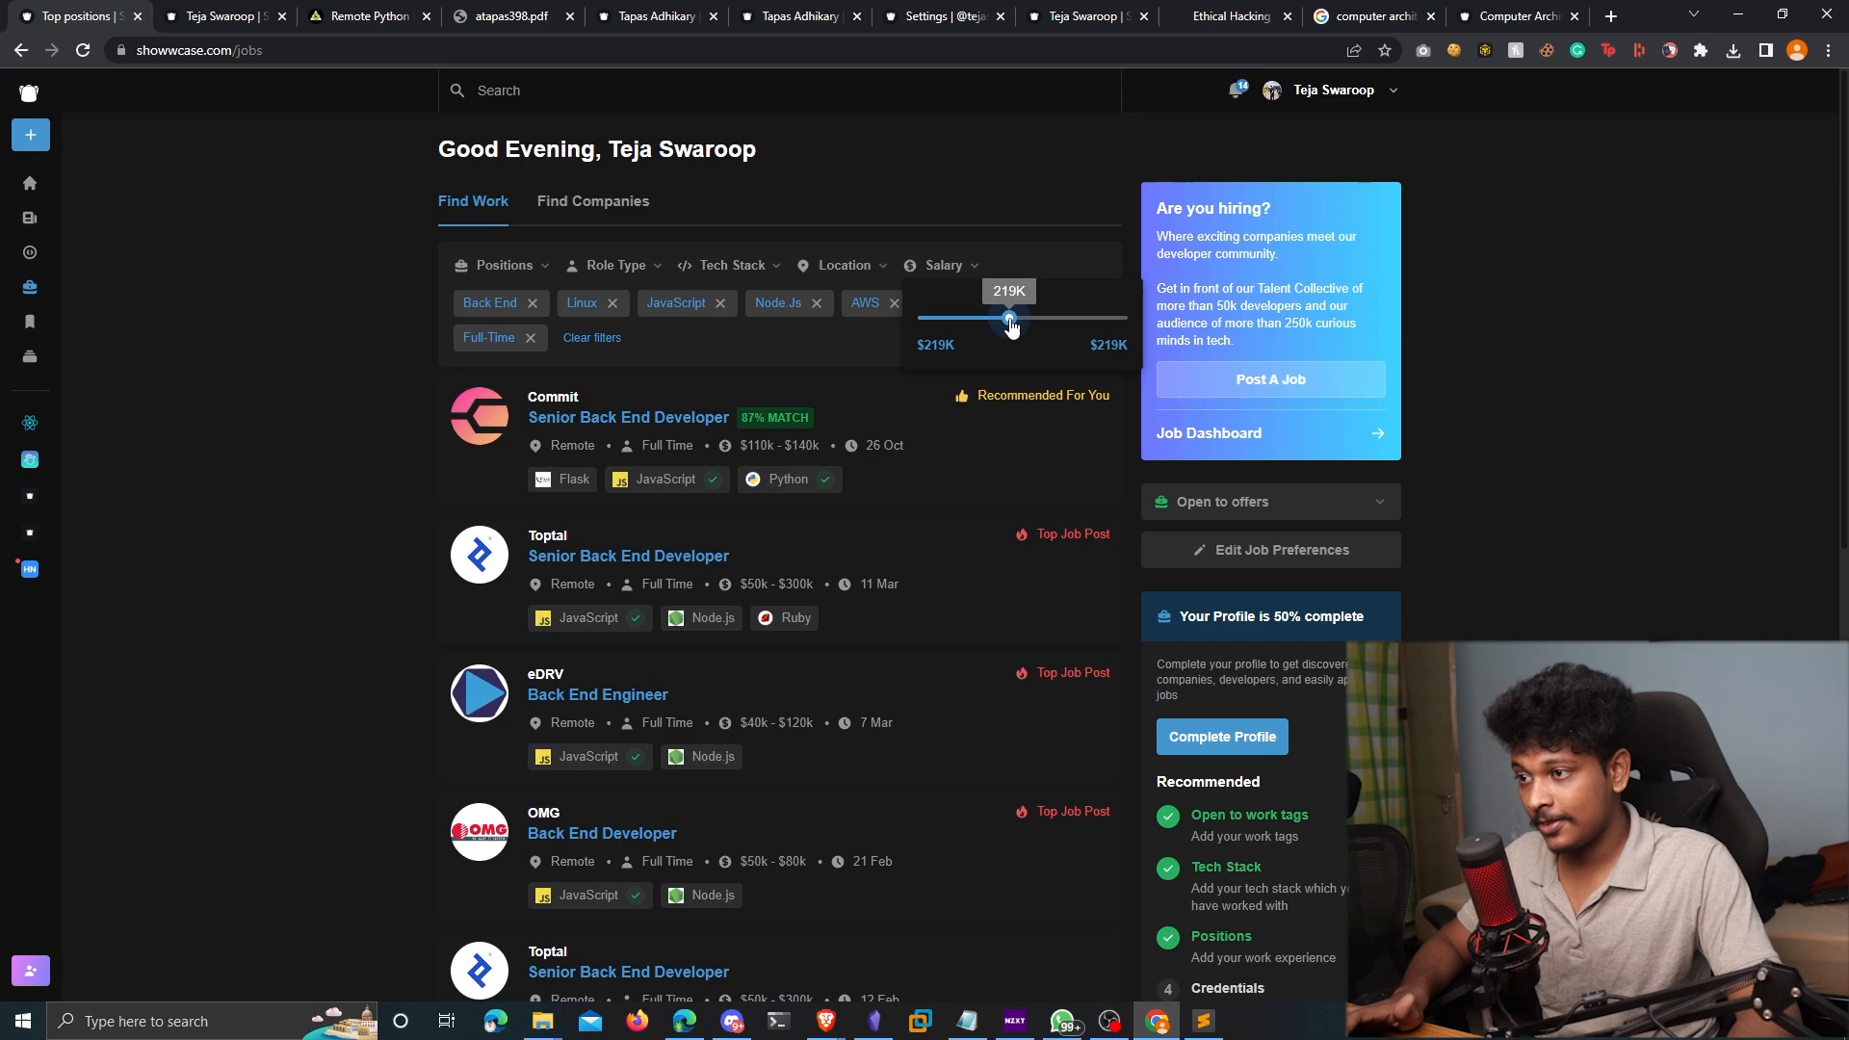
pyautogui.click(592, 337)
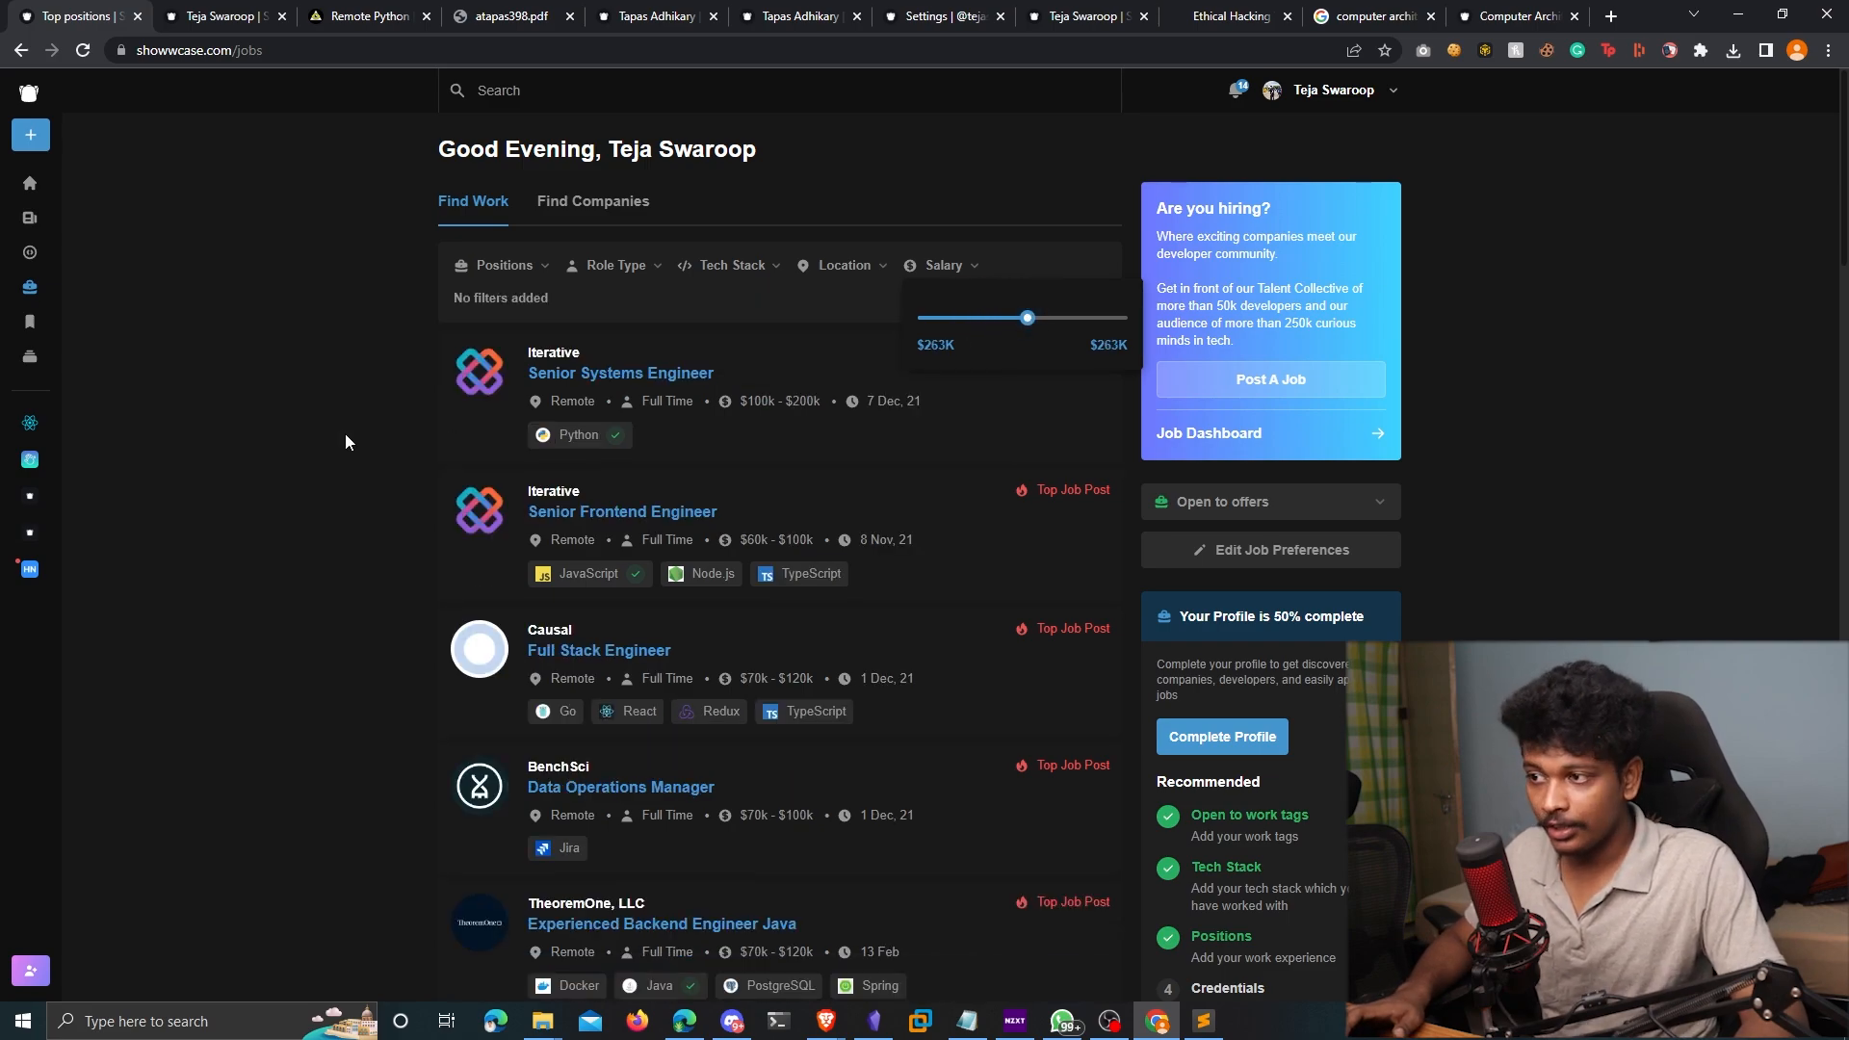
pyautogui.moveTo(1025, 317); pyautogui.dragTo(1026, 317)
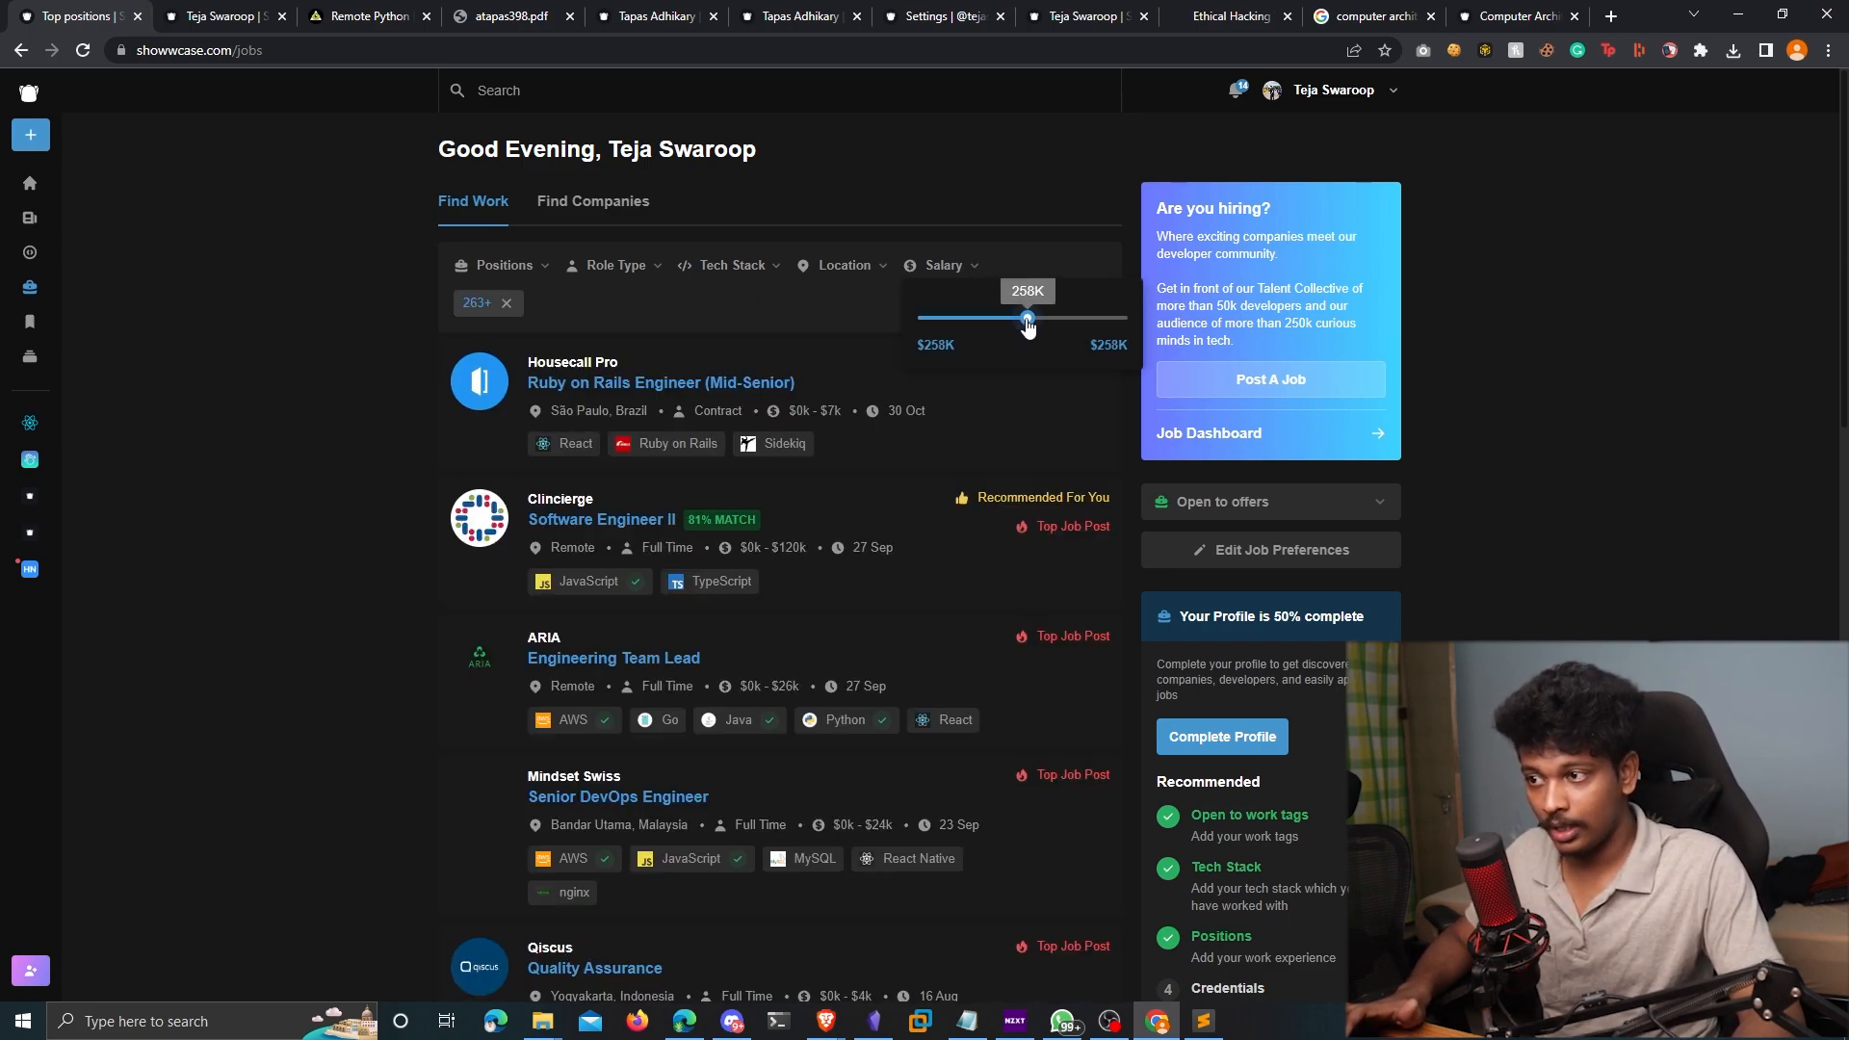
pyautogui.moveTo(1025, 316); pyautogui.dragTo(1053, 316)
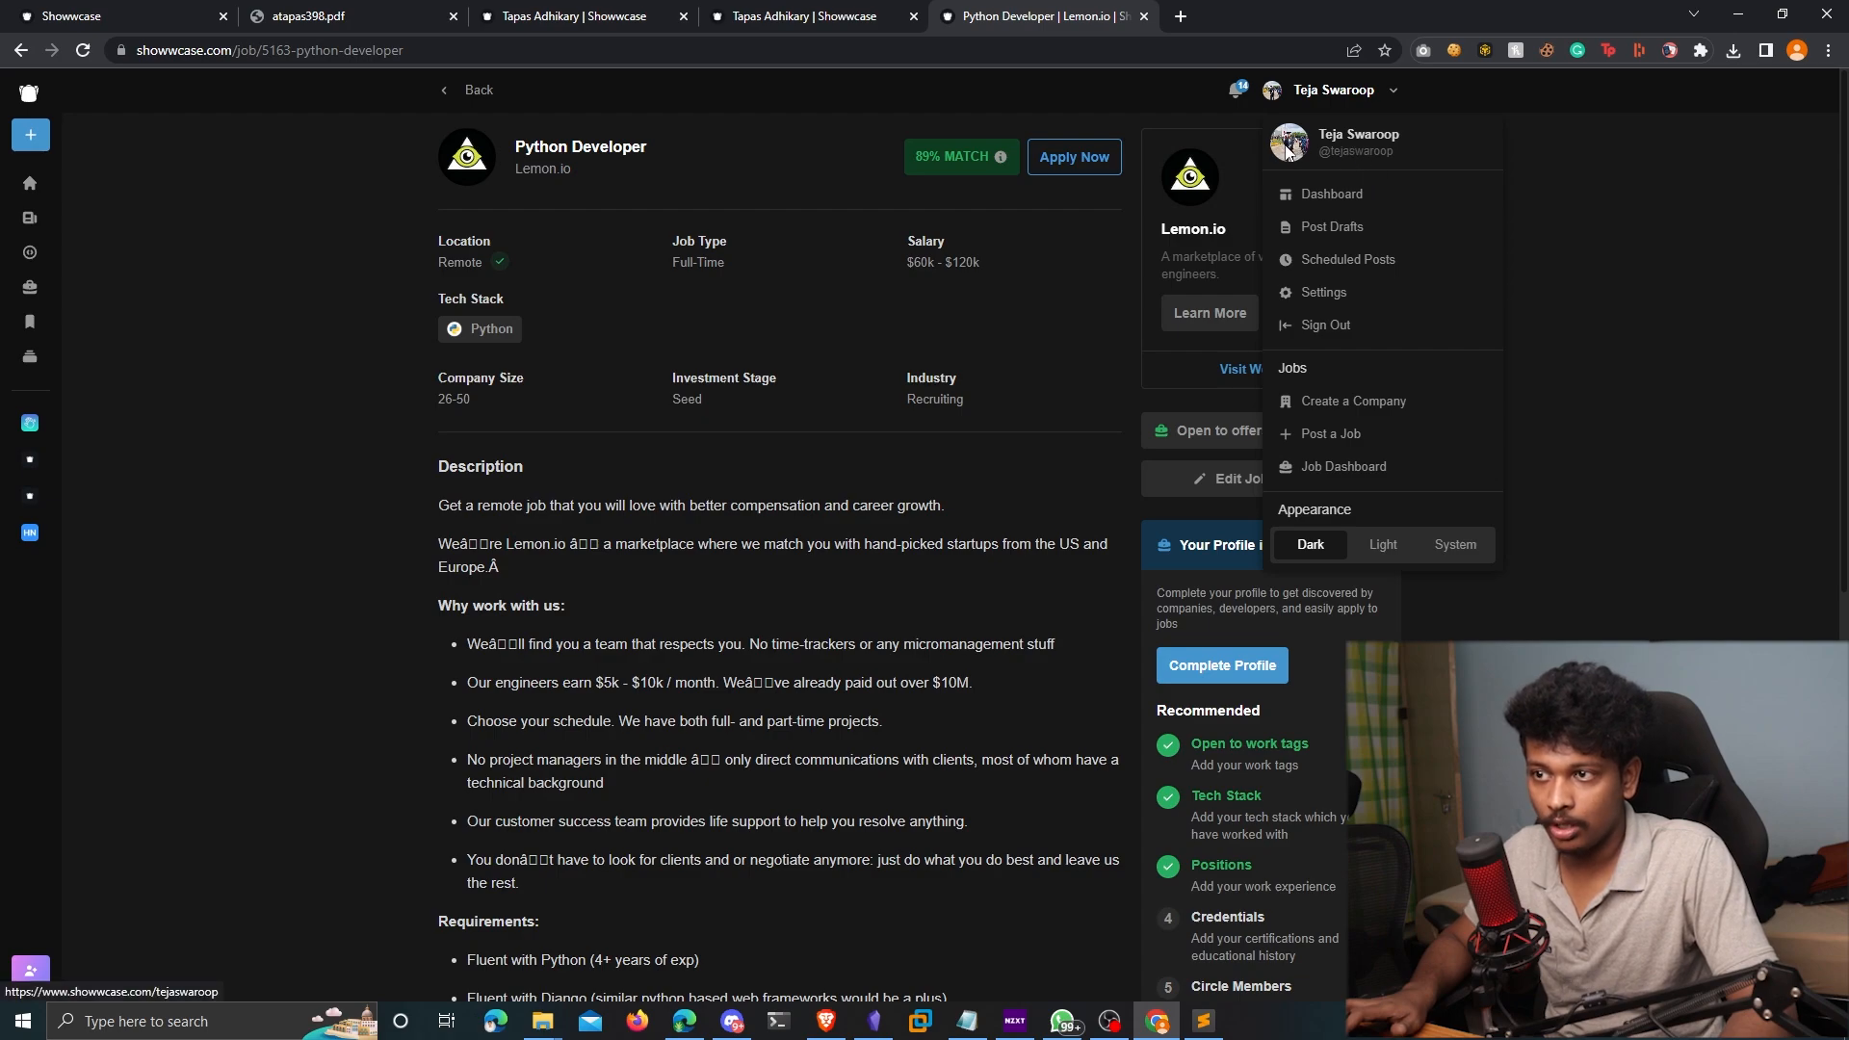
# Visit the profile's public front page at tejaswaroop.showwcase.com from My Front Page
pyautogui.click(1359, 142)
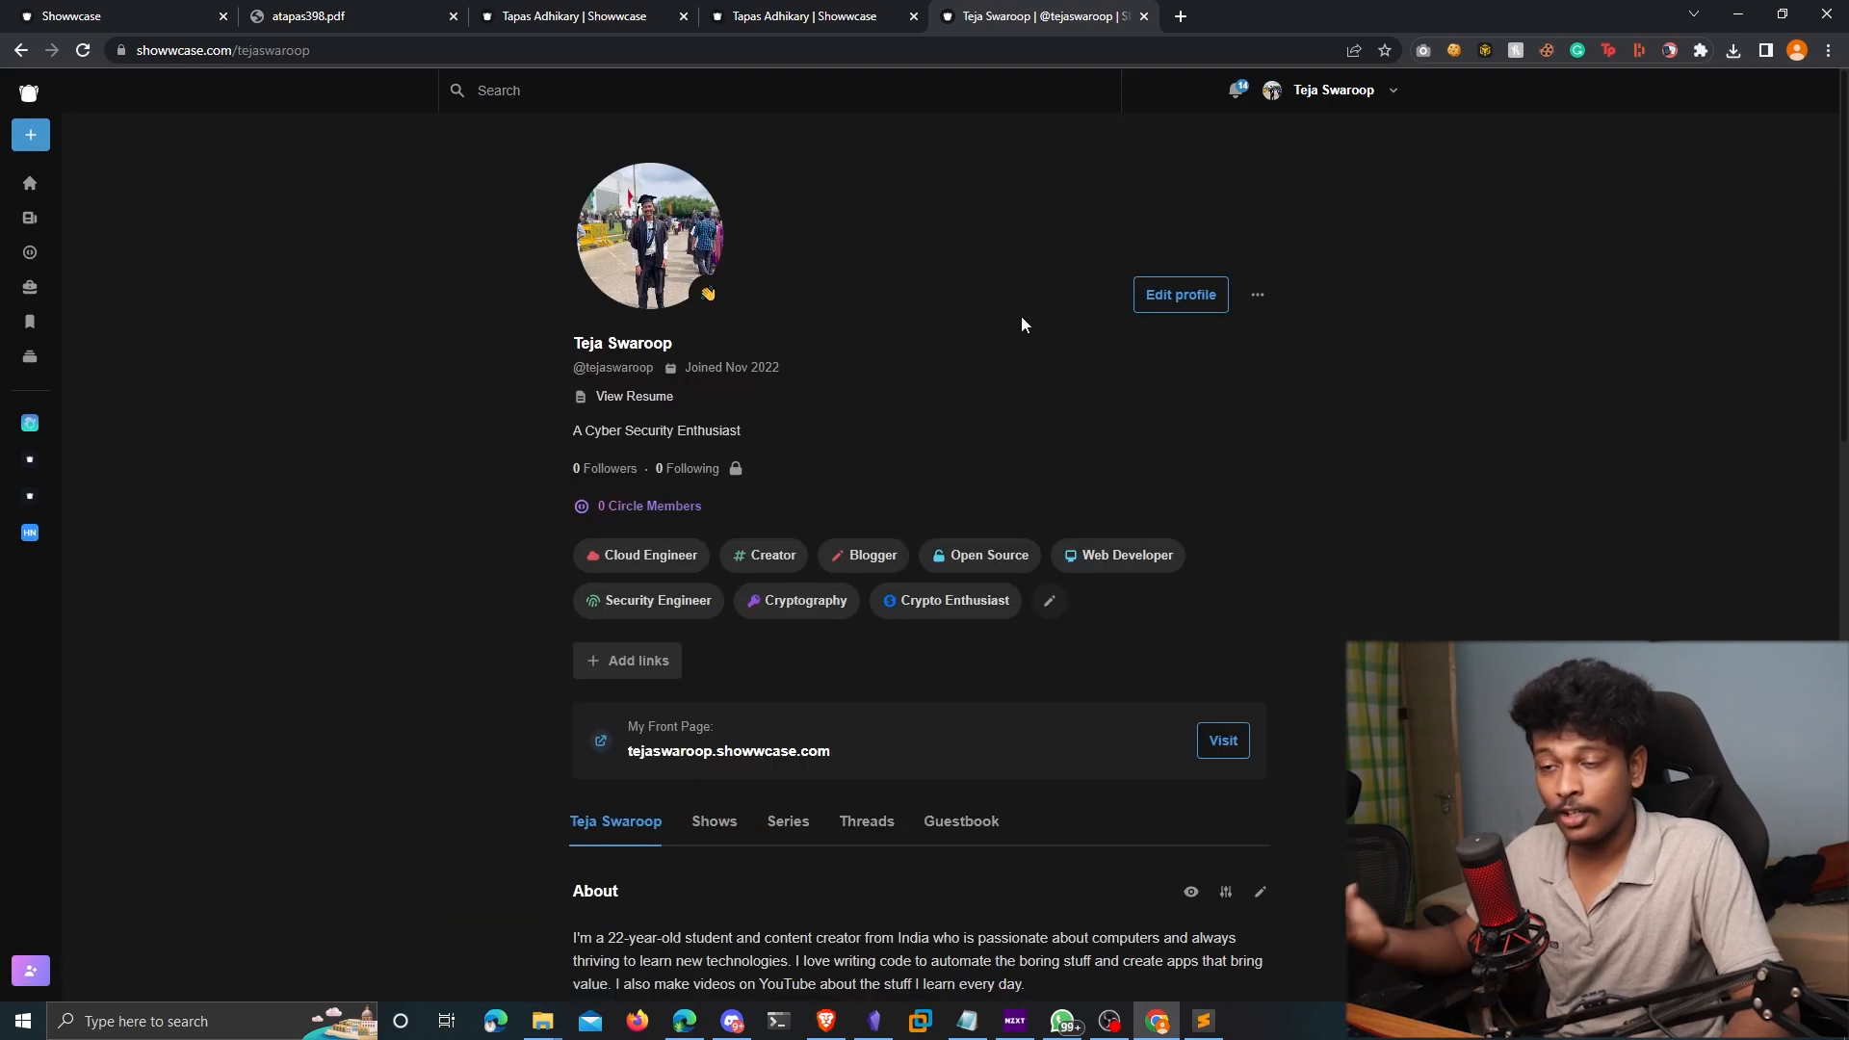
pyautogui.scroll(-3)
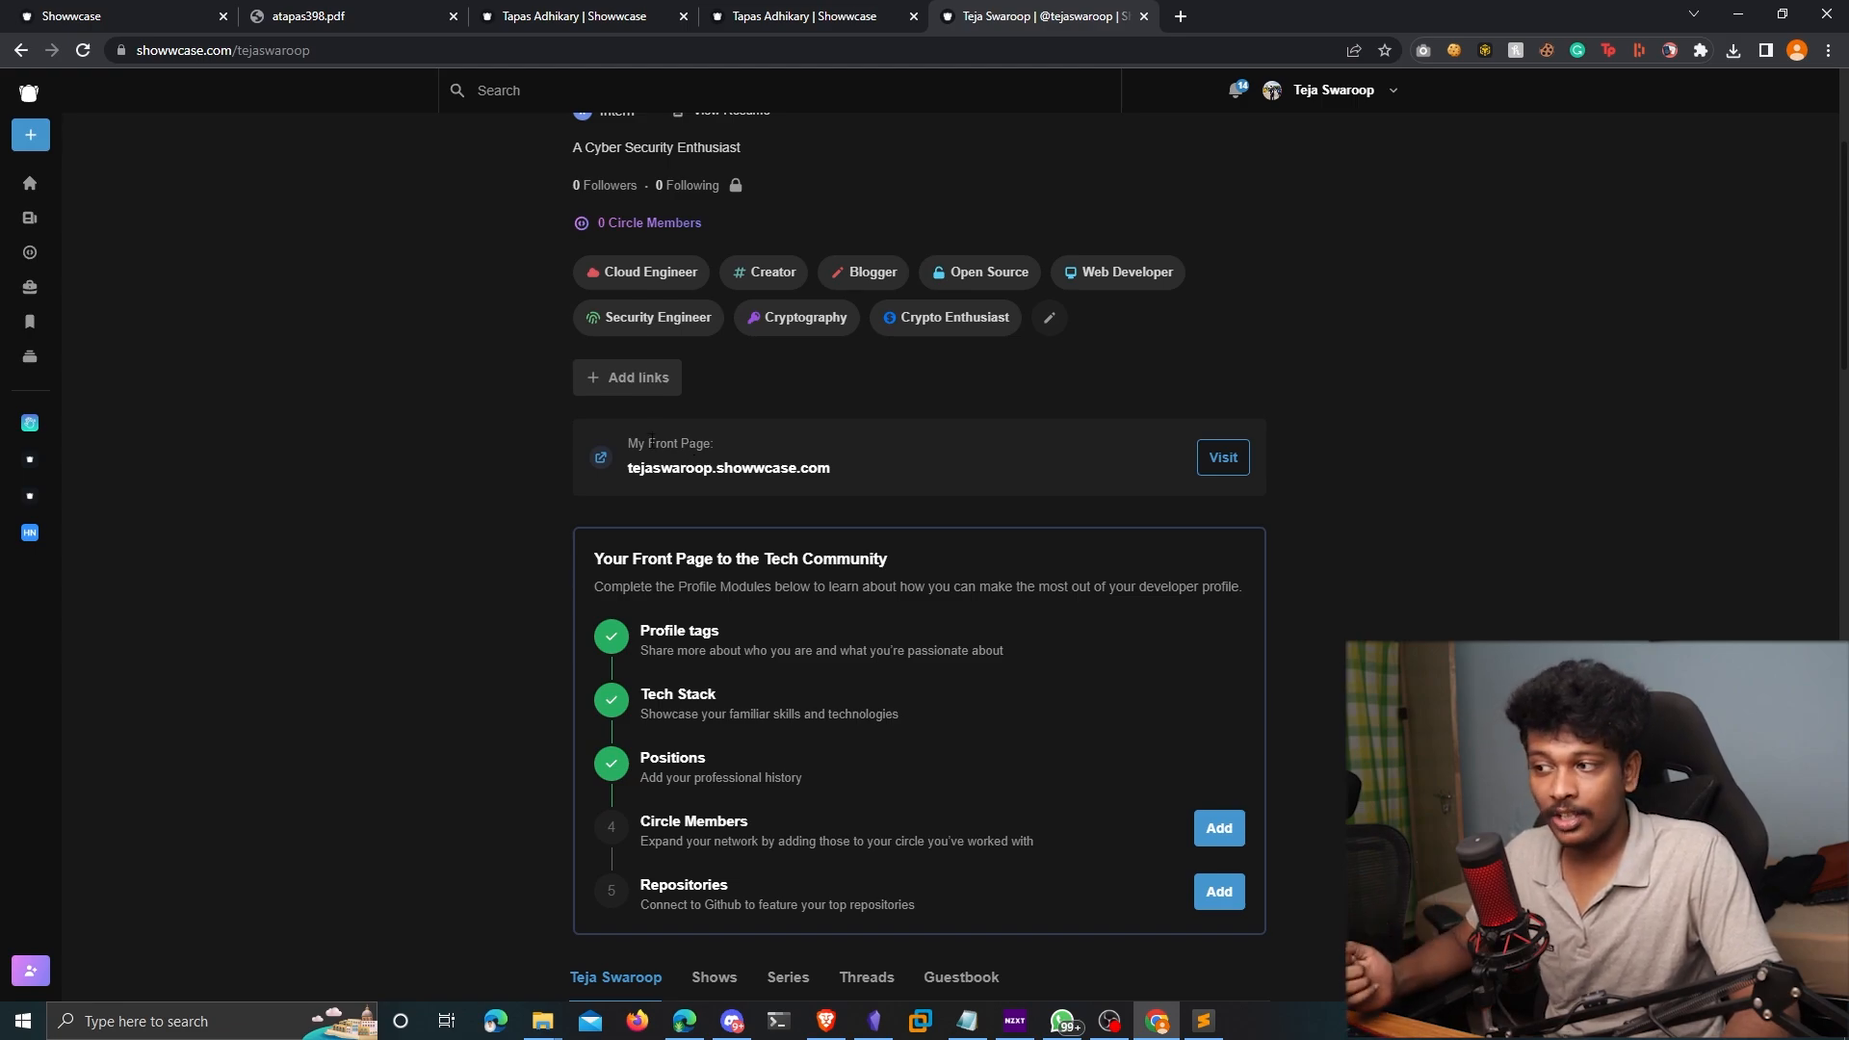
pyautogui.moveTo(713, 461)
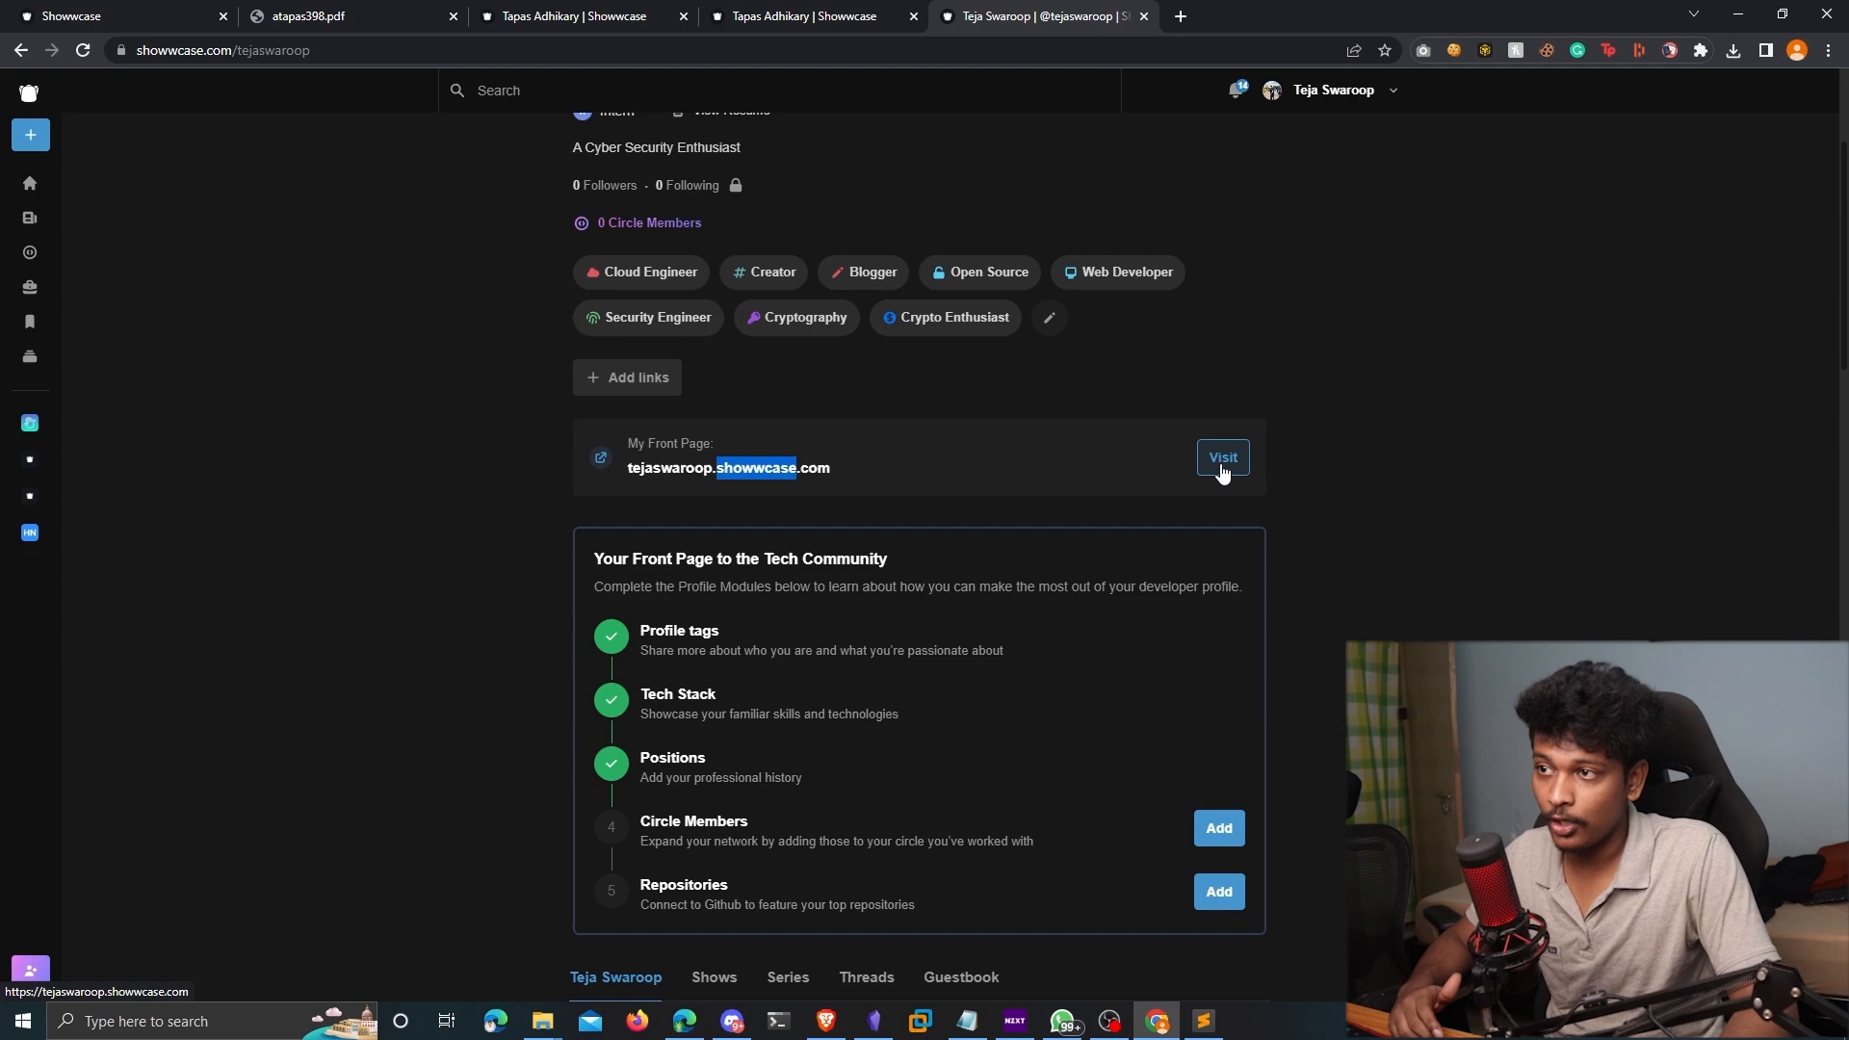
pyautogui.click(1222, 458)
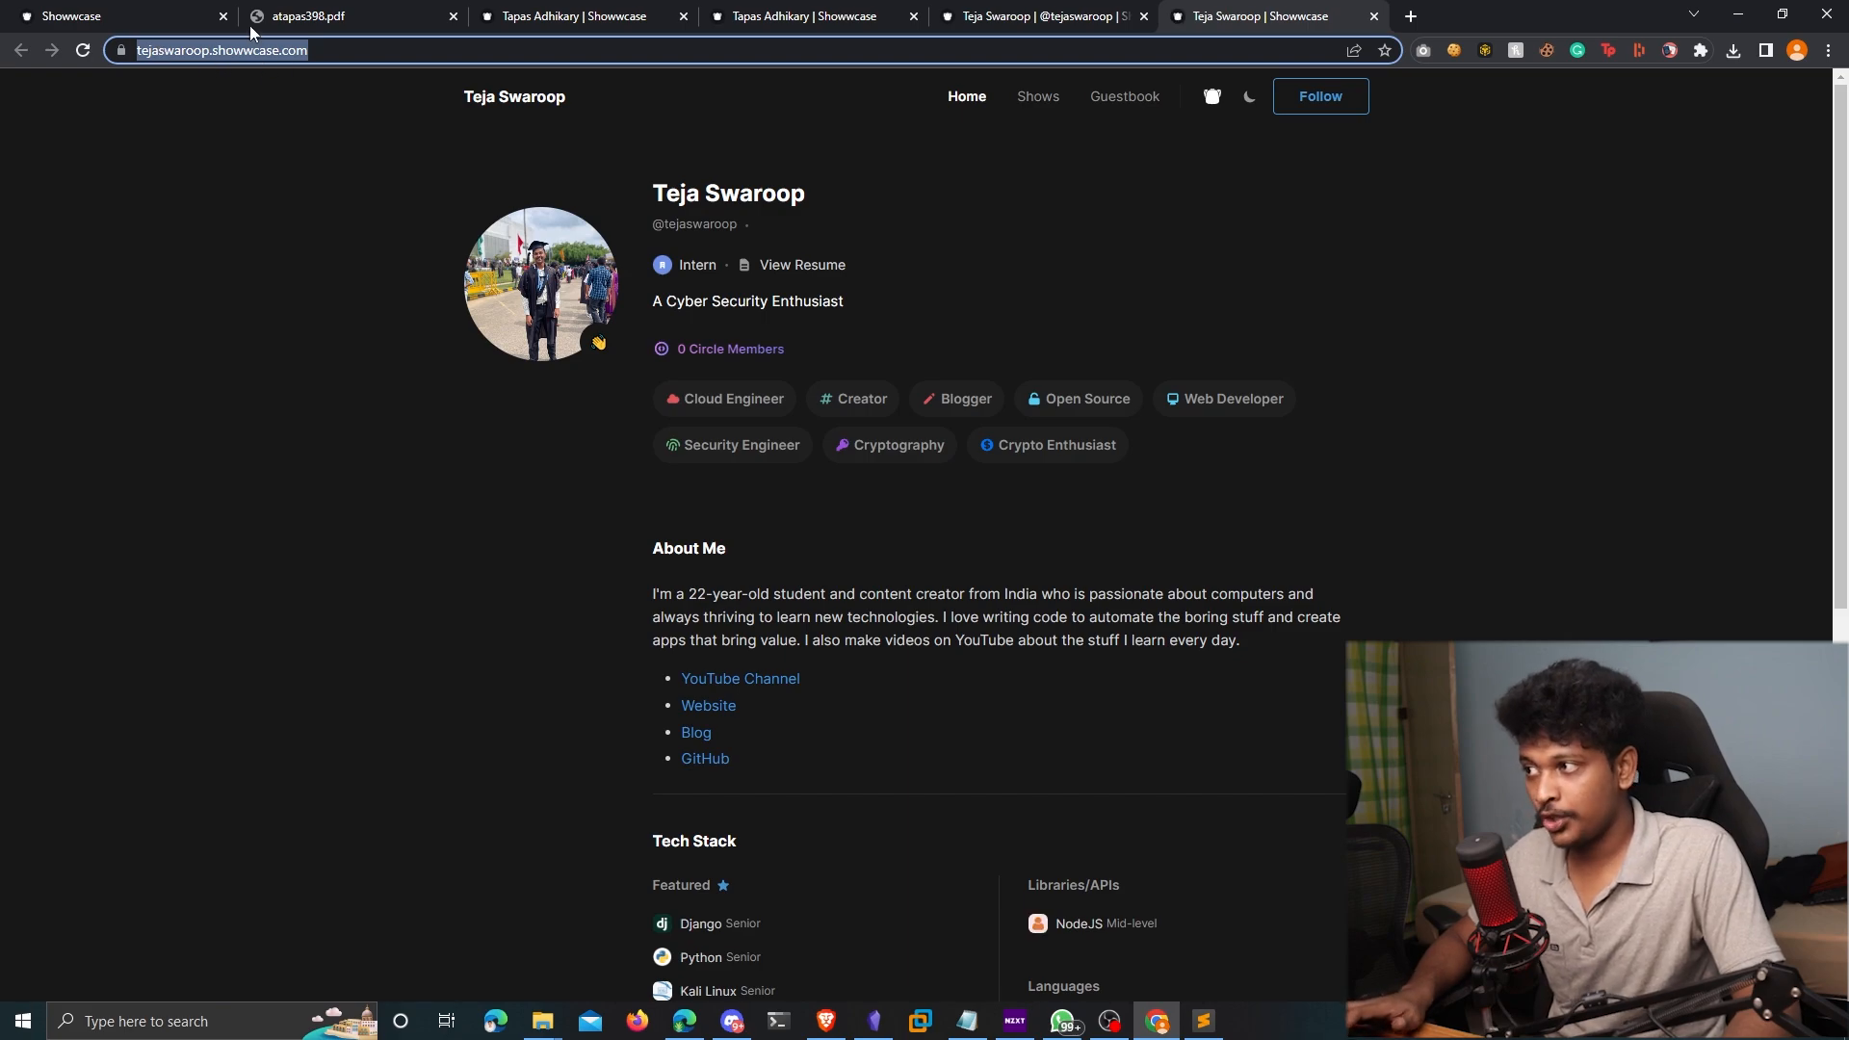
# Scroll down the personal front page past the bio and tech stack
pyautogui.scroll(-3)
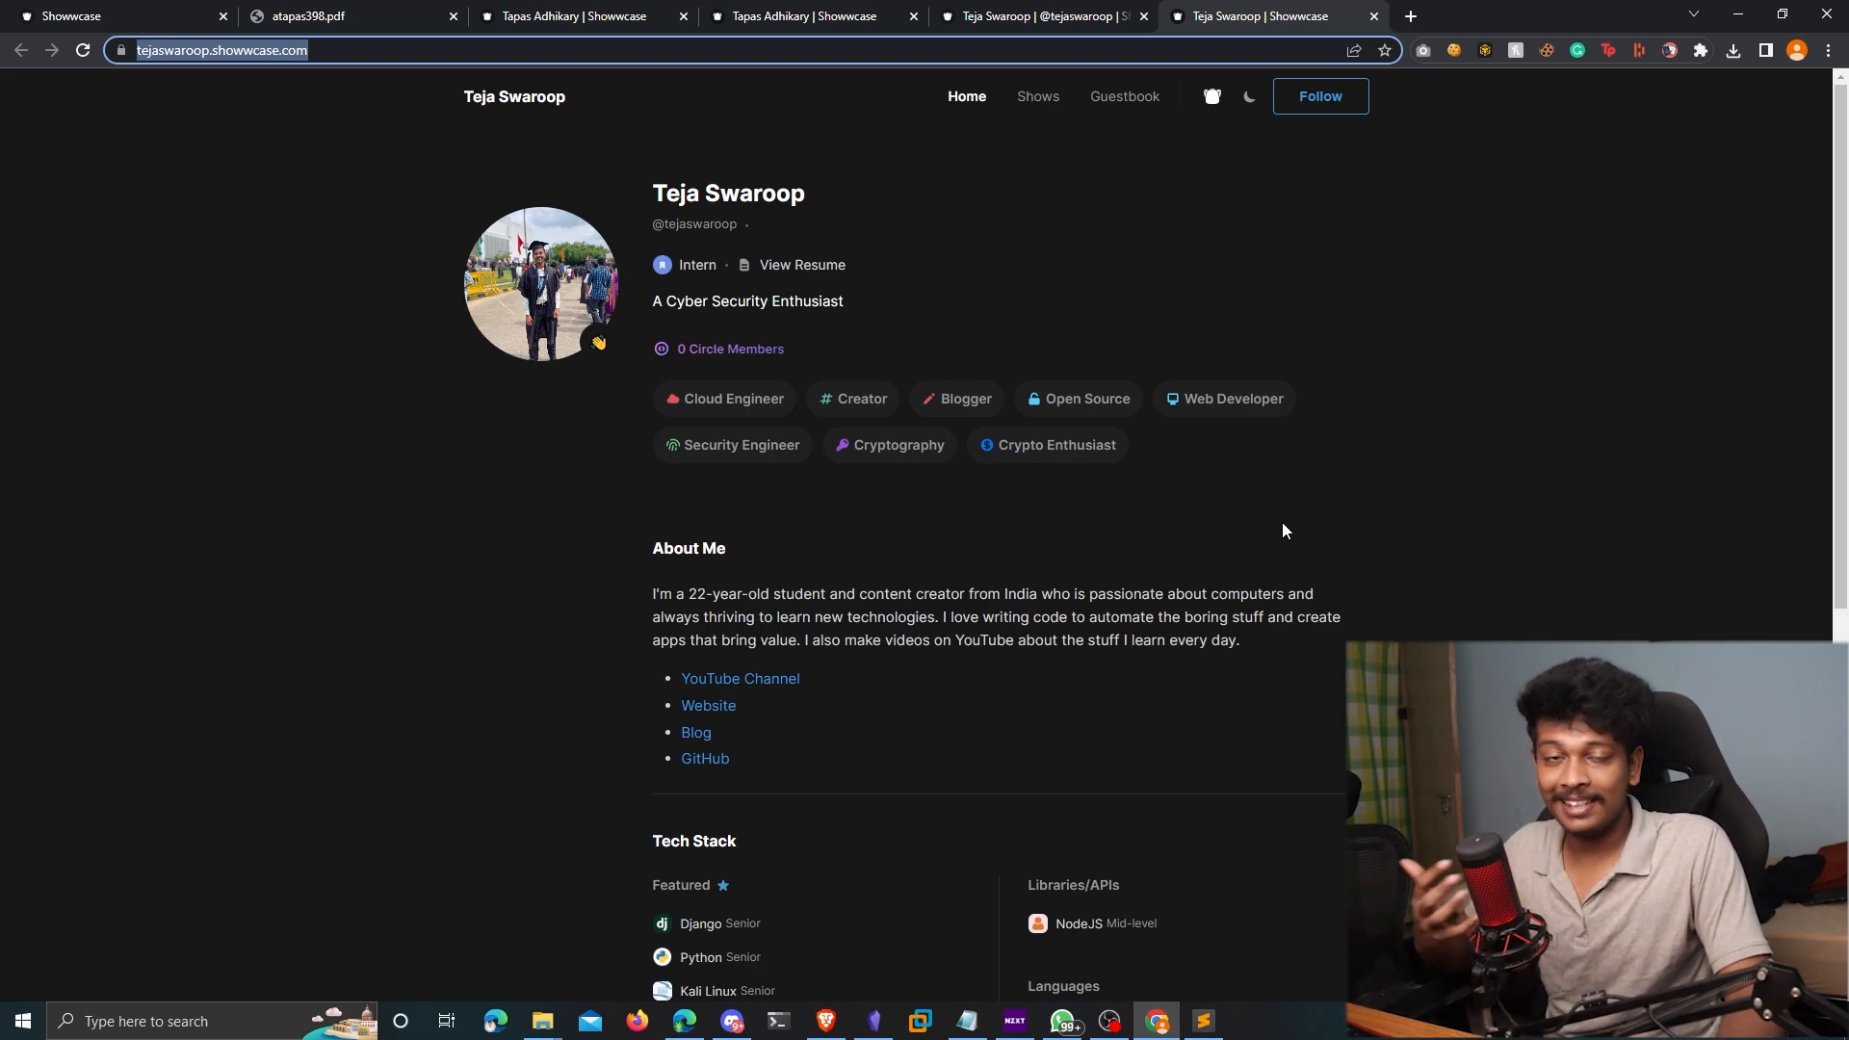
pyautogui.moveTo(1199, 493)
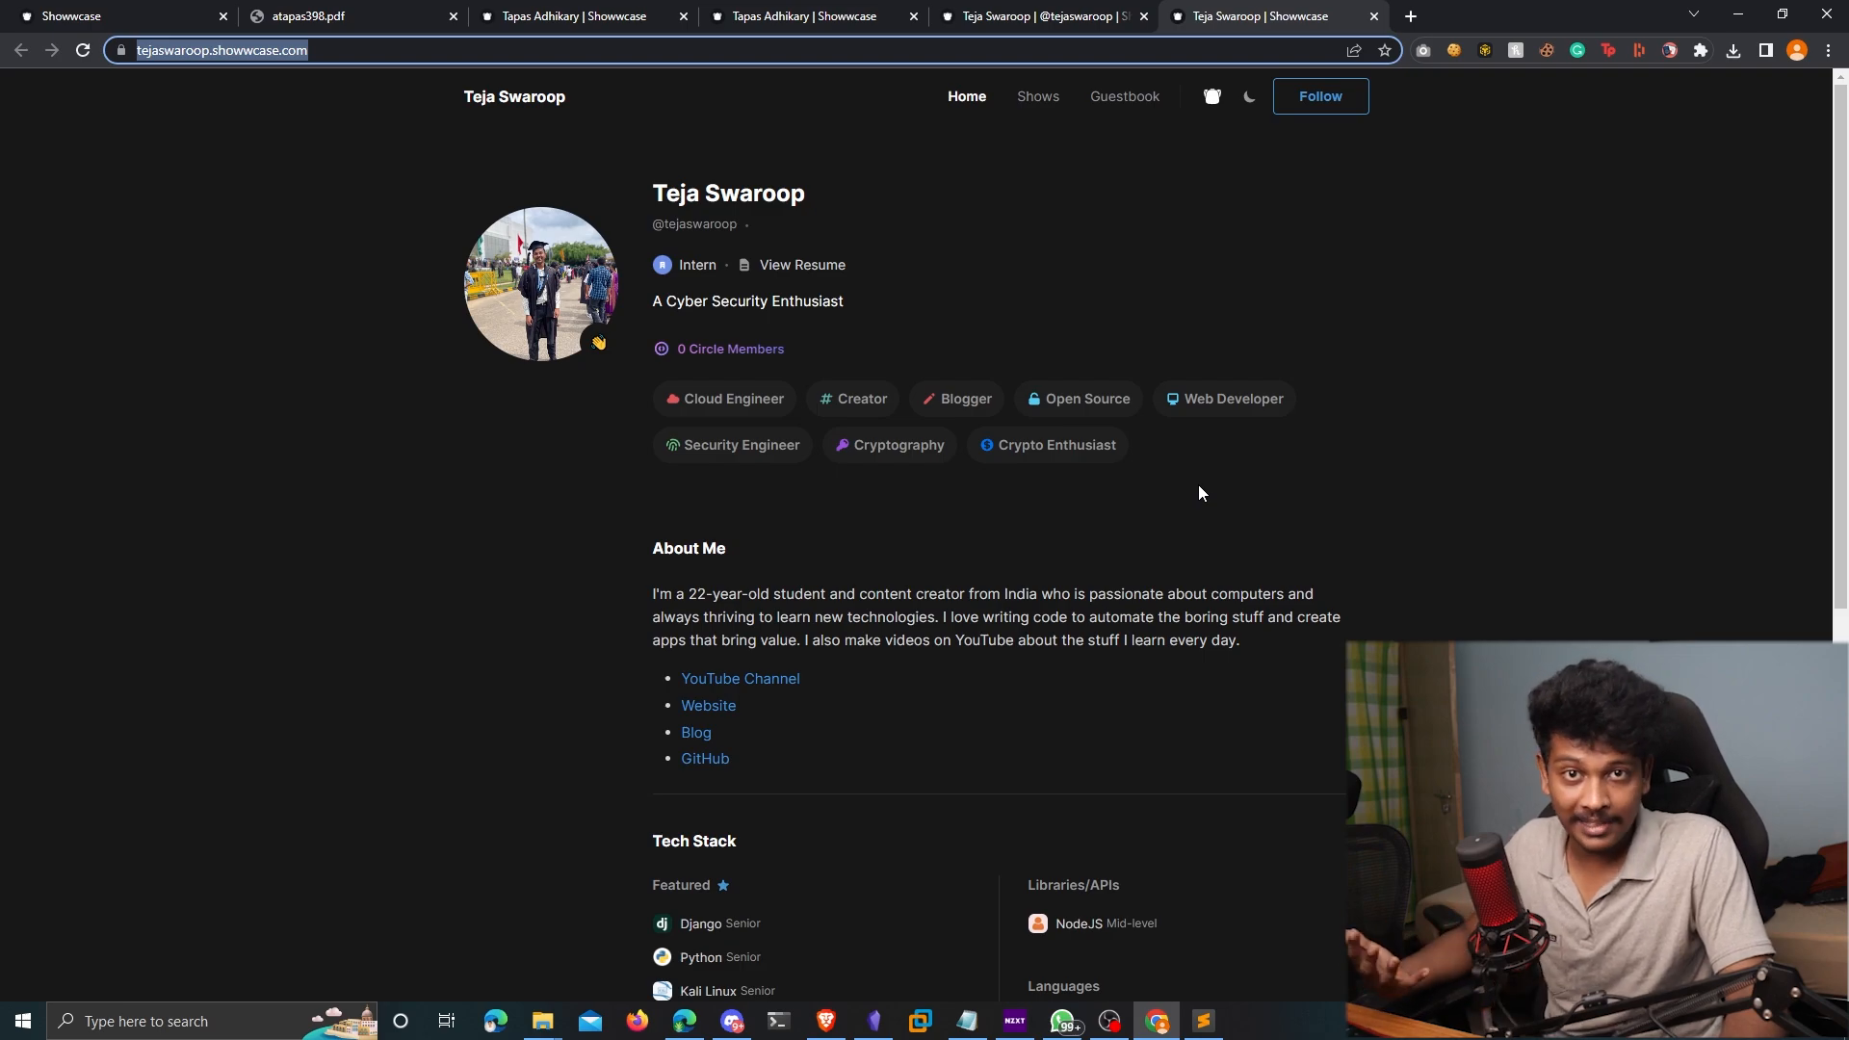
pyautogui.moveTo(1150, 409)
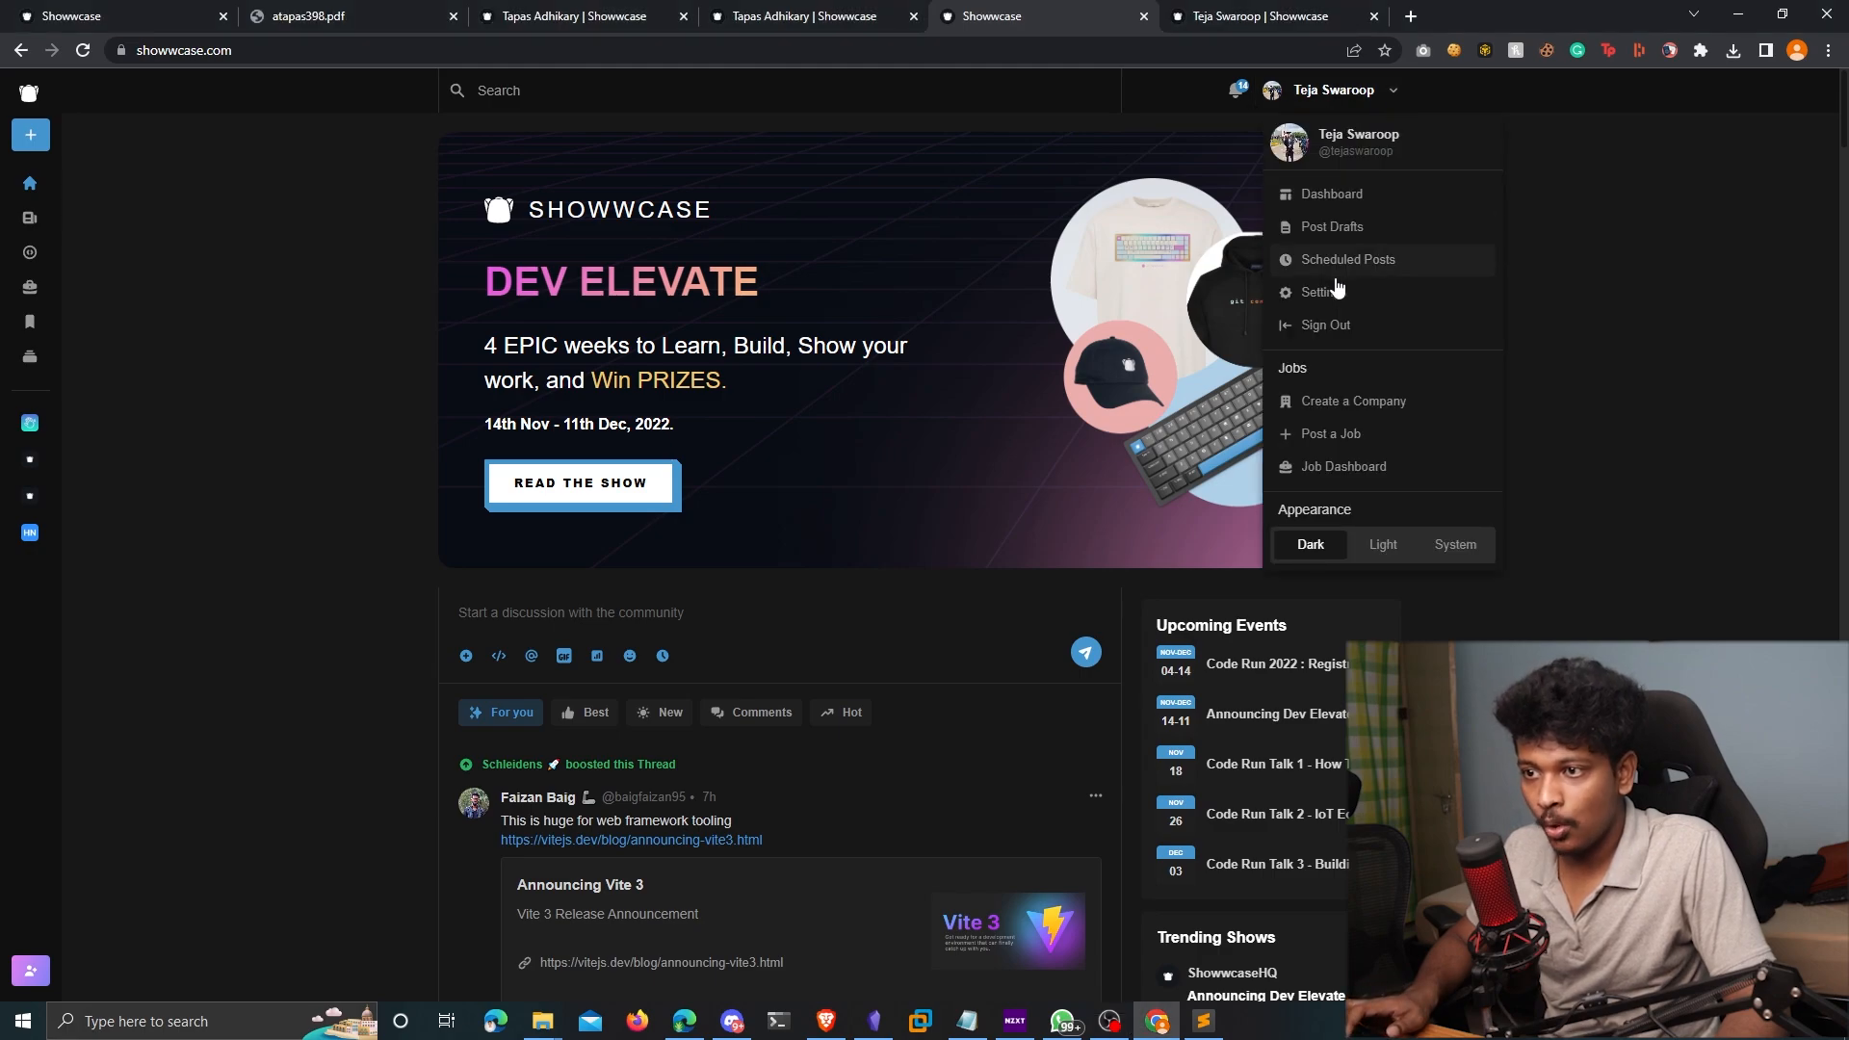
# Save resume.tejaswaroop.com as the custom domain in Settings > Custom Domain
pyautogui.click(1319, 291)
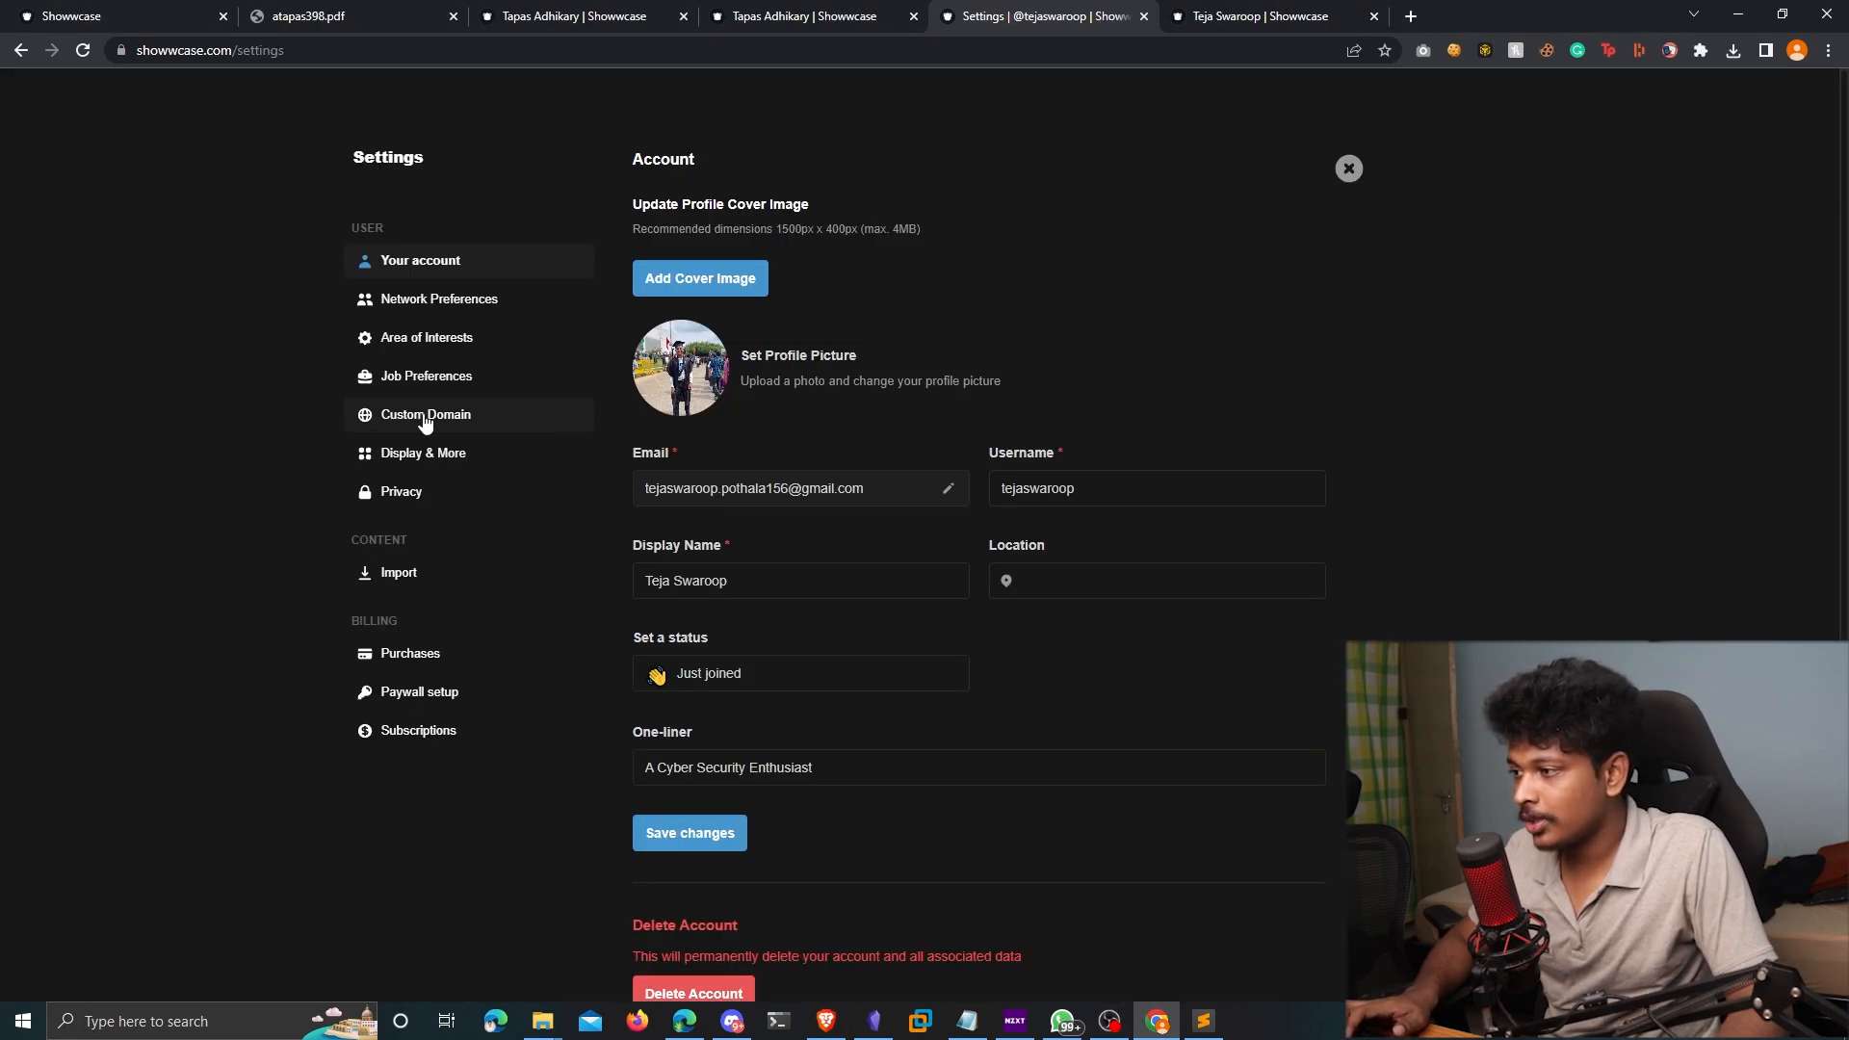
pyautogui.click(425, 414)
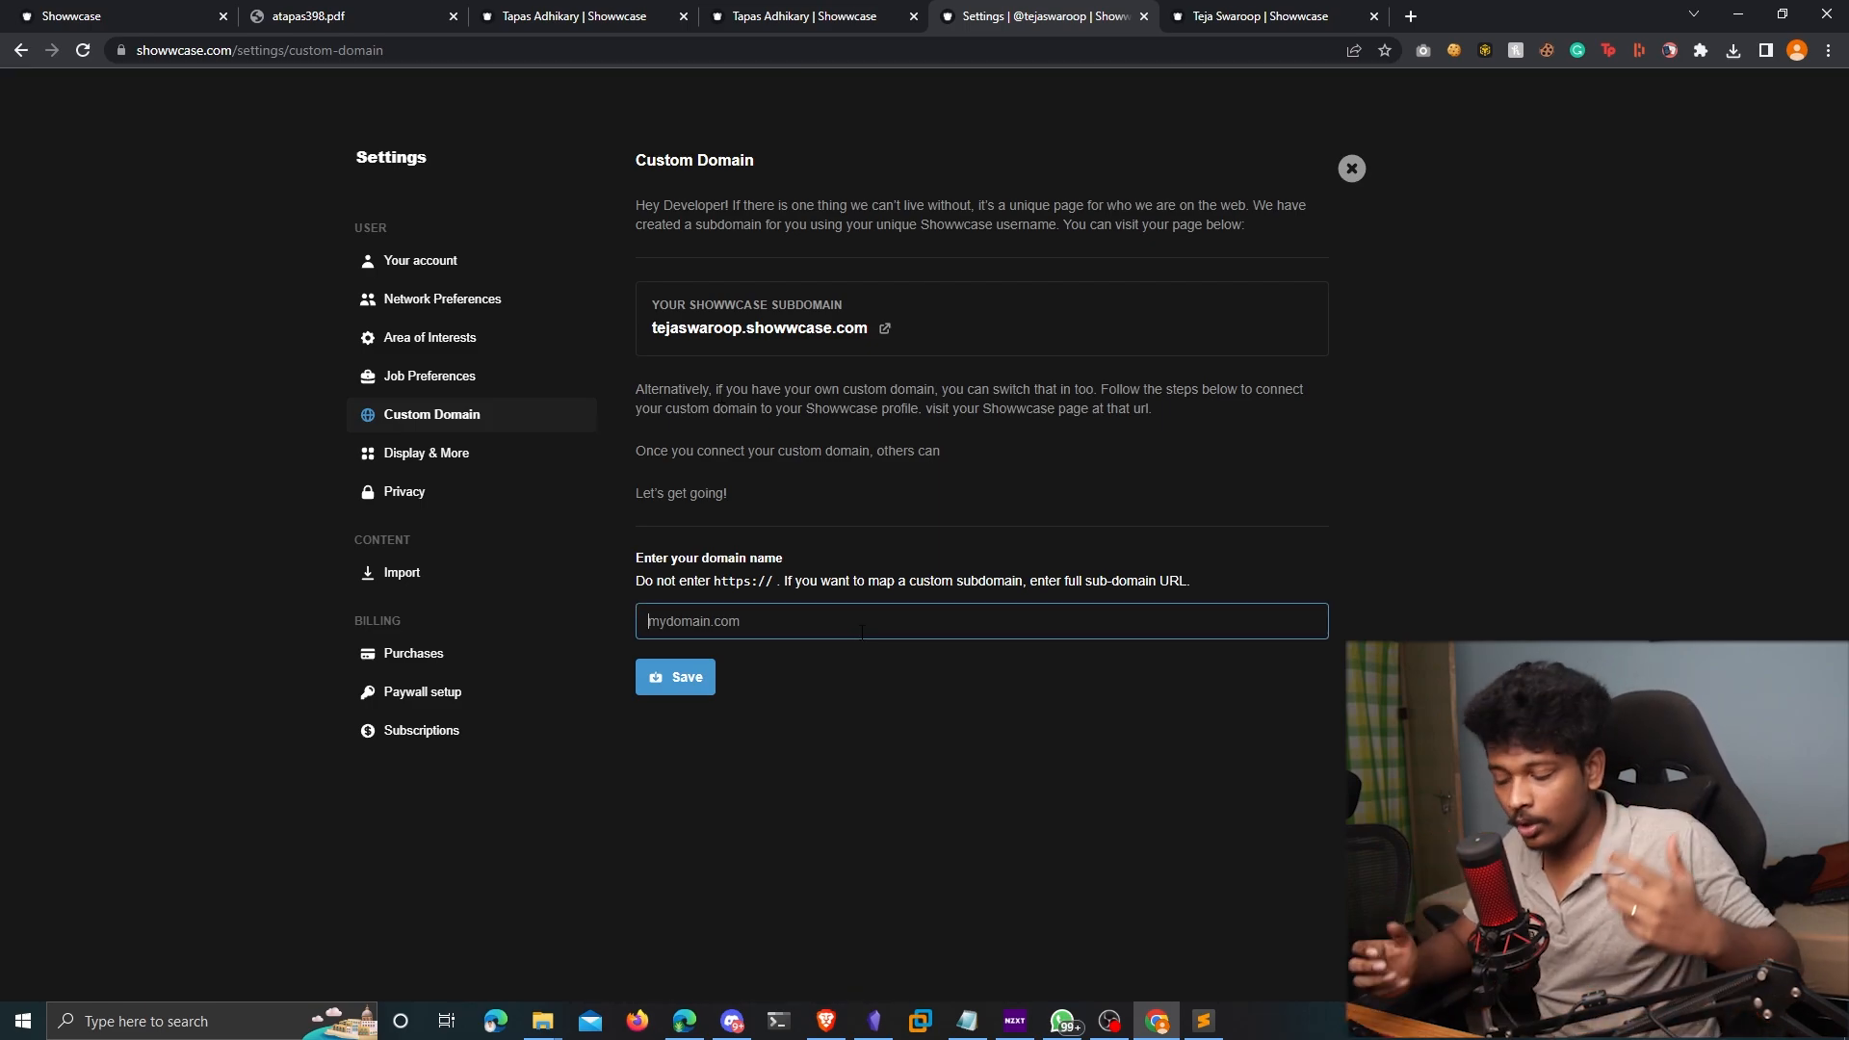
pyautogui.write('tejaswaroop.com')
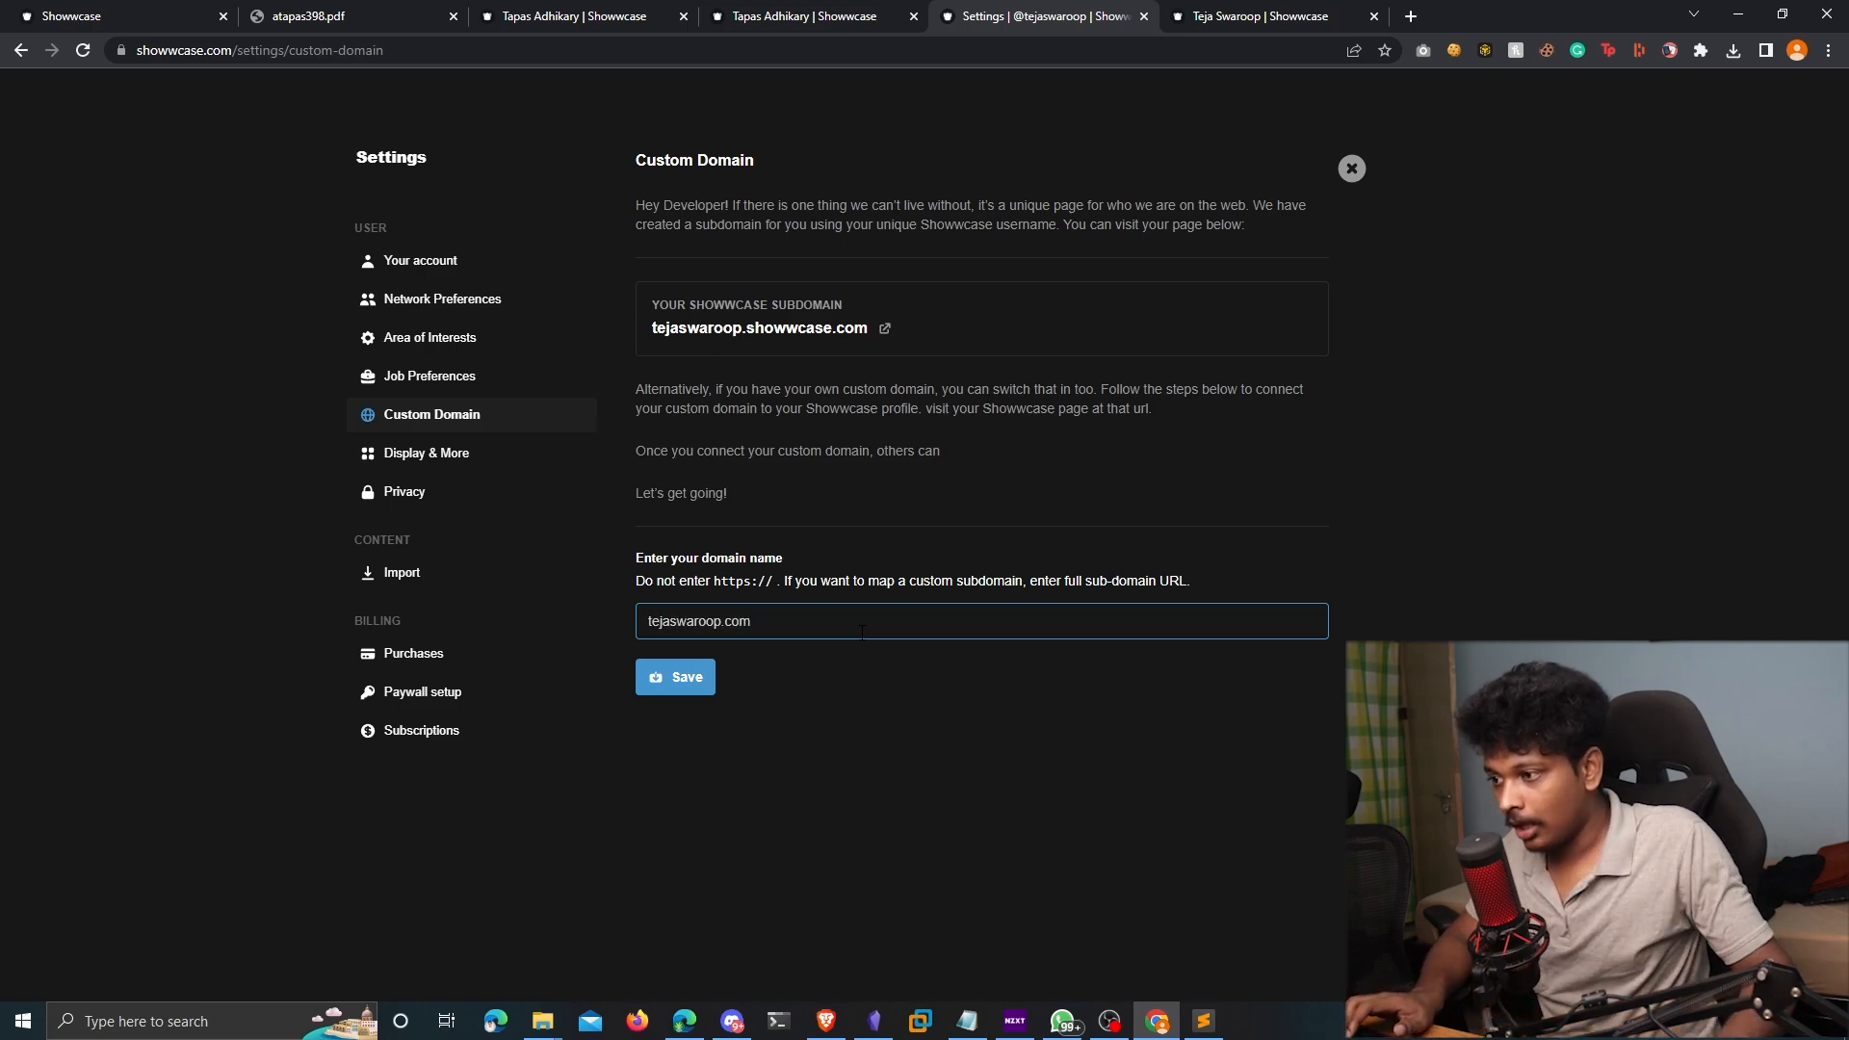
pyautogui.tripleClick(698, 620)
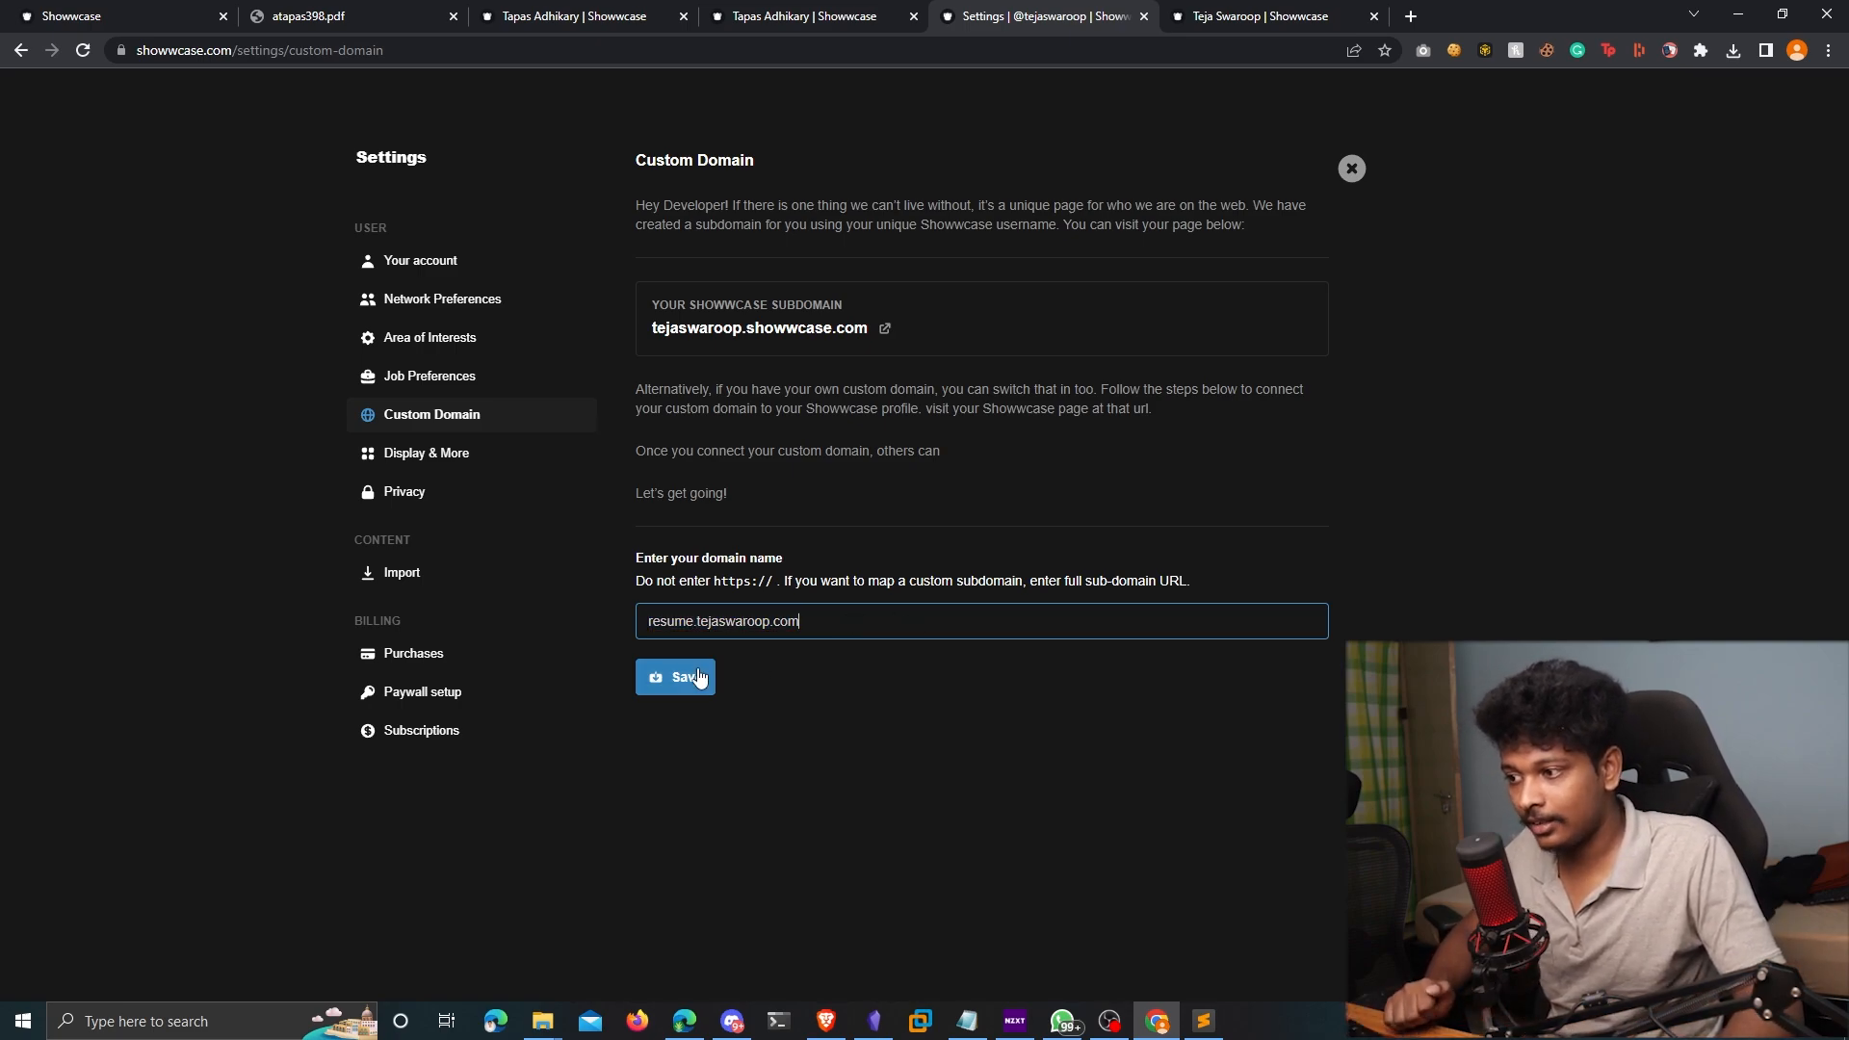
pyautogui.click(676, 676)
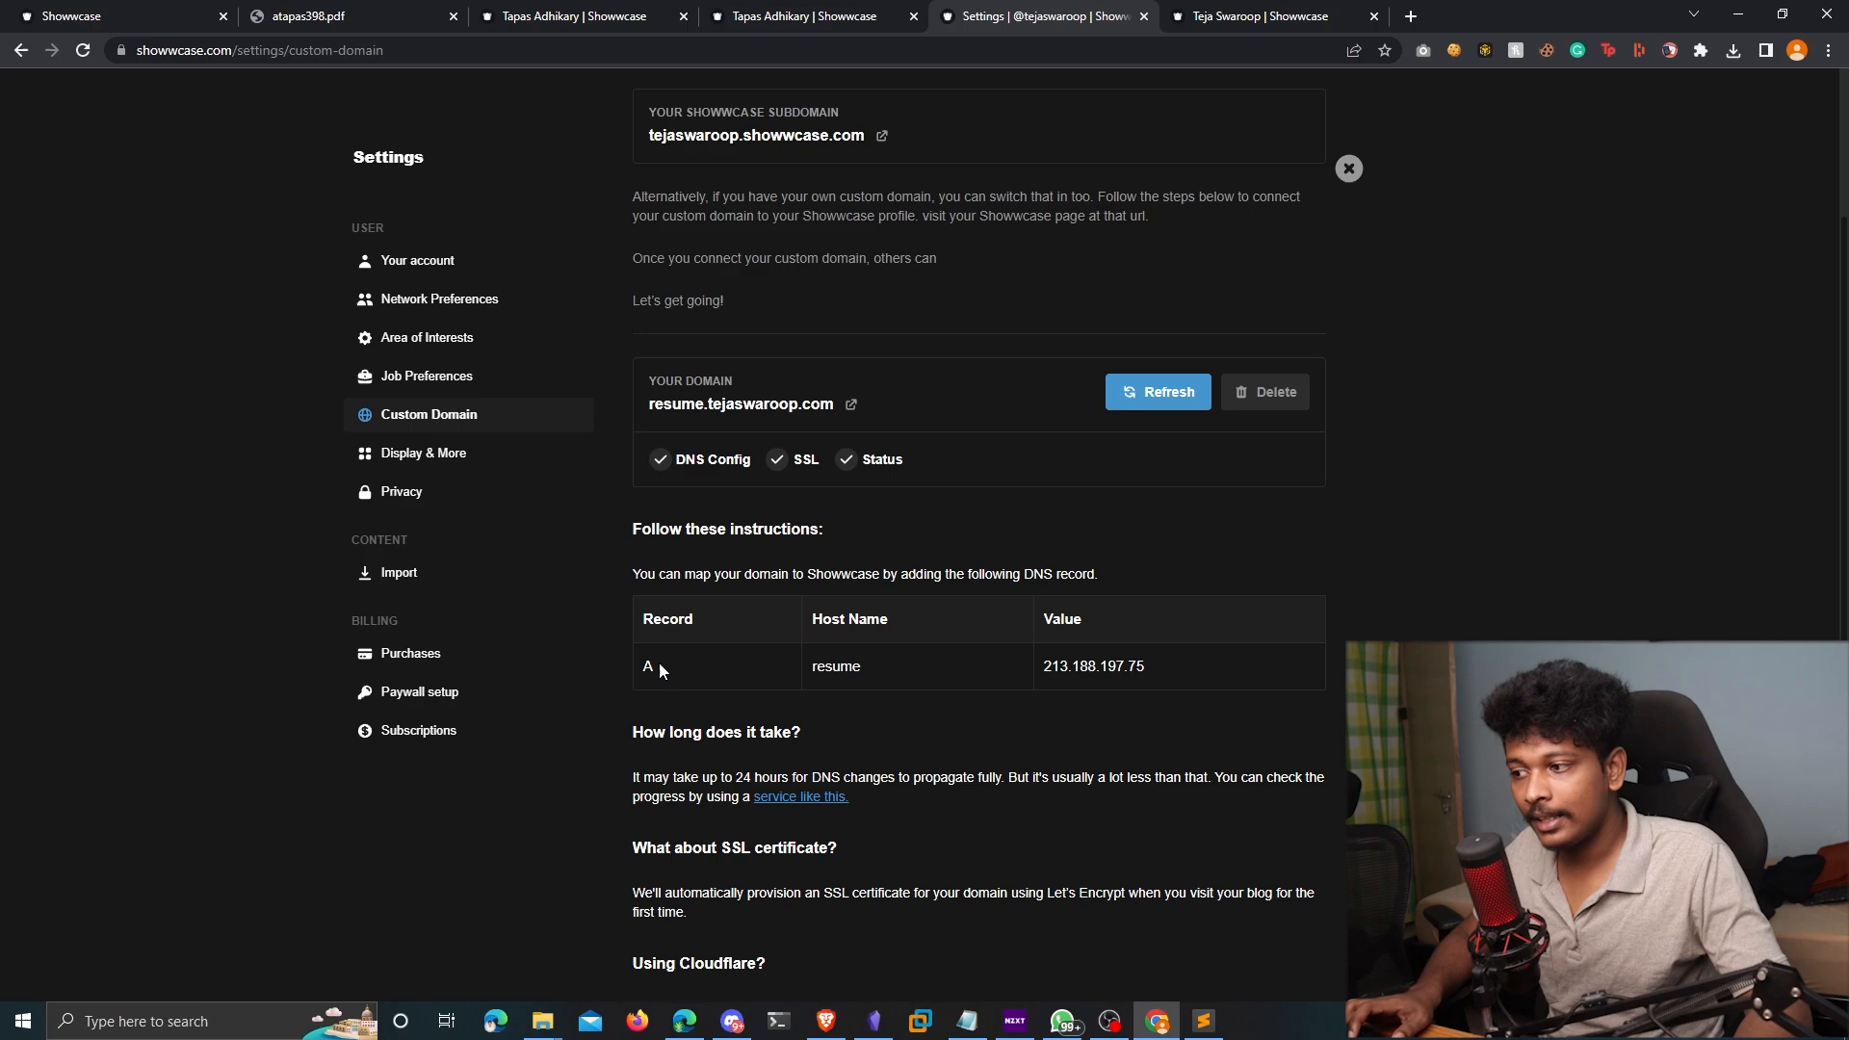
pyautogui.moveTo(251, 889)
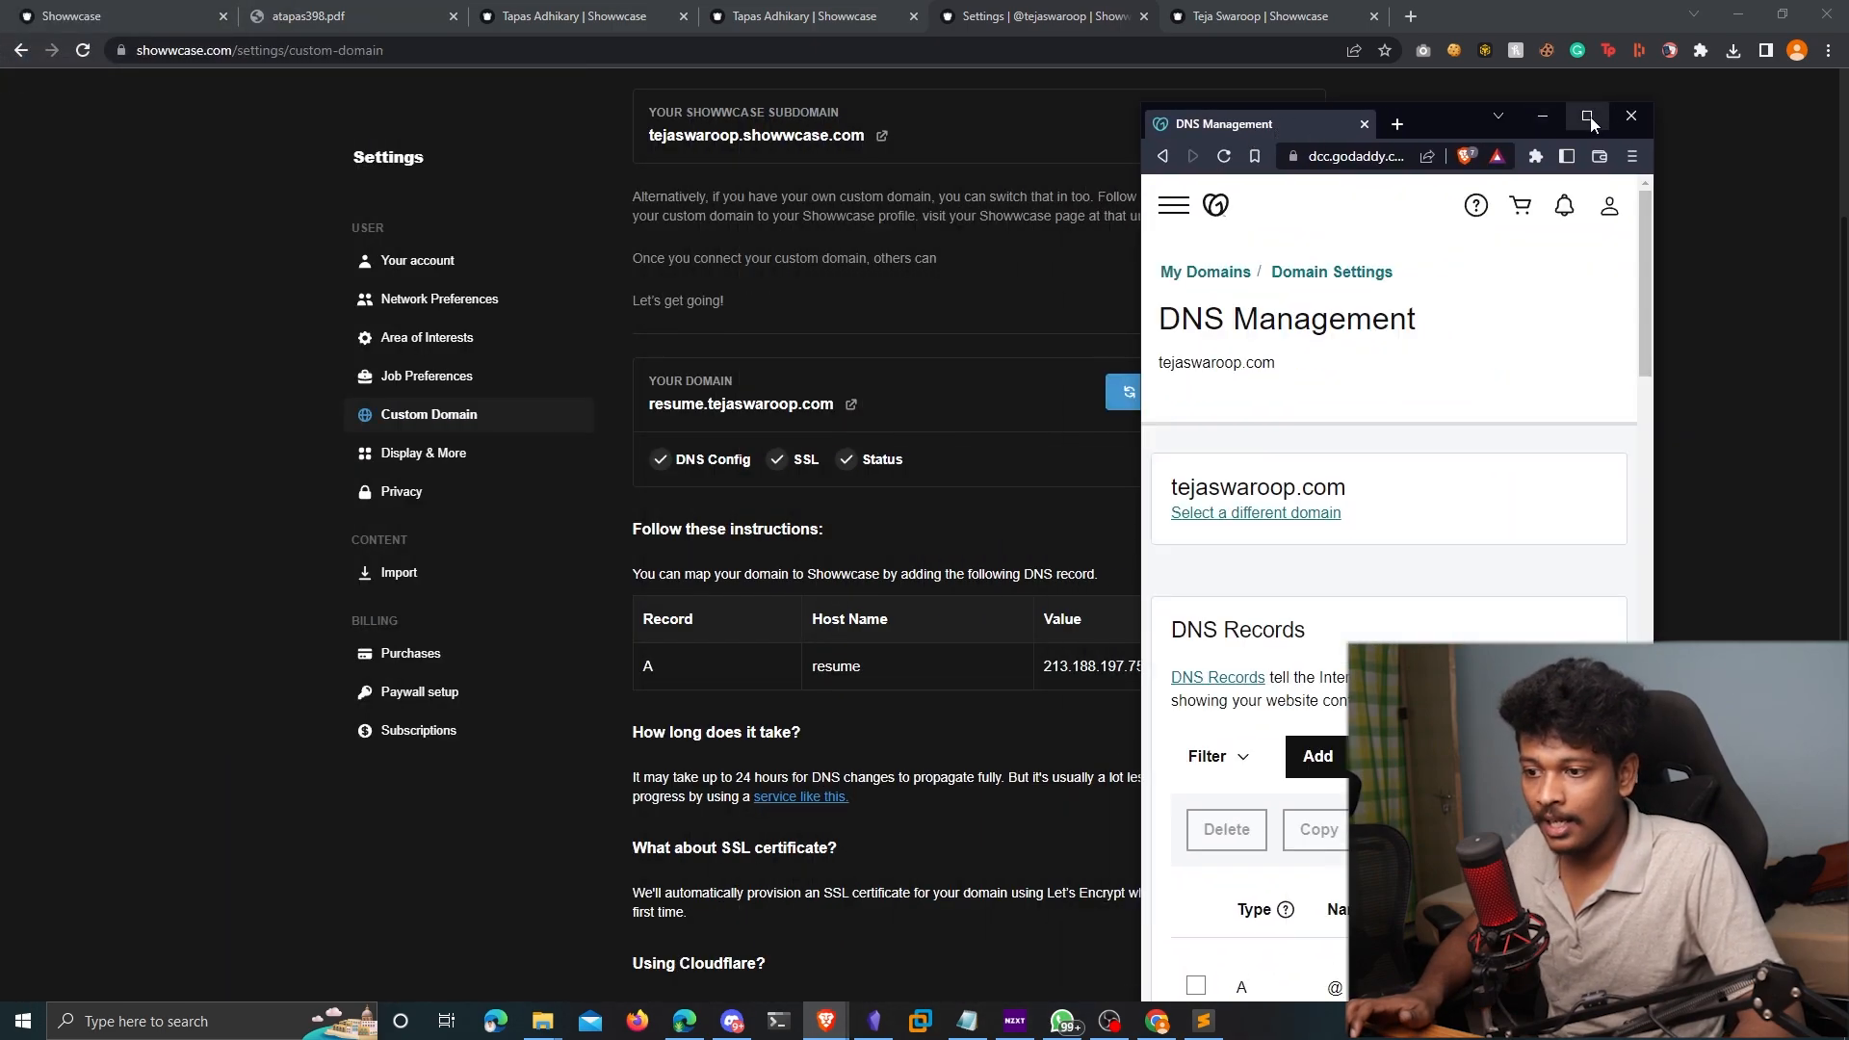
# Add an A record named resume pointing to 213.188.197.75 with 1/2 Hour TTL
pyautogui.click(1588, 117)
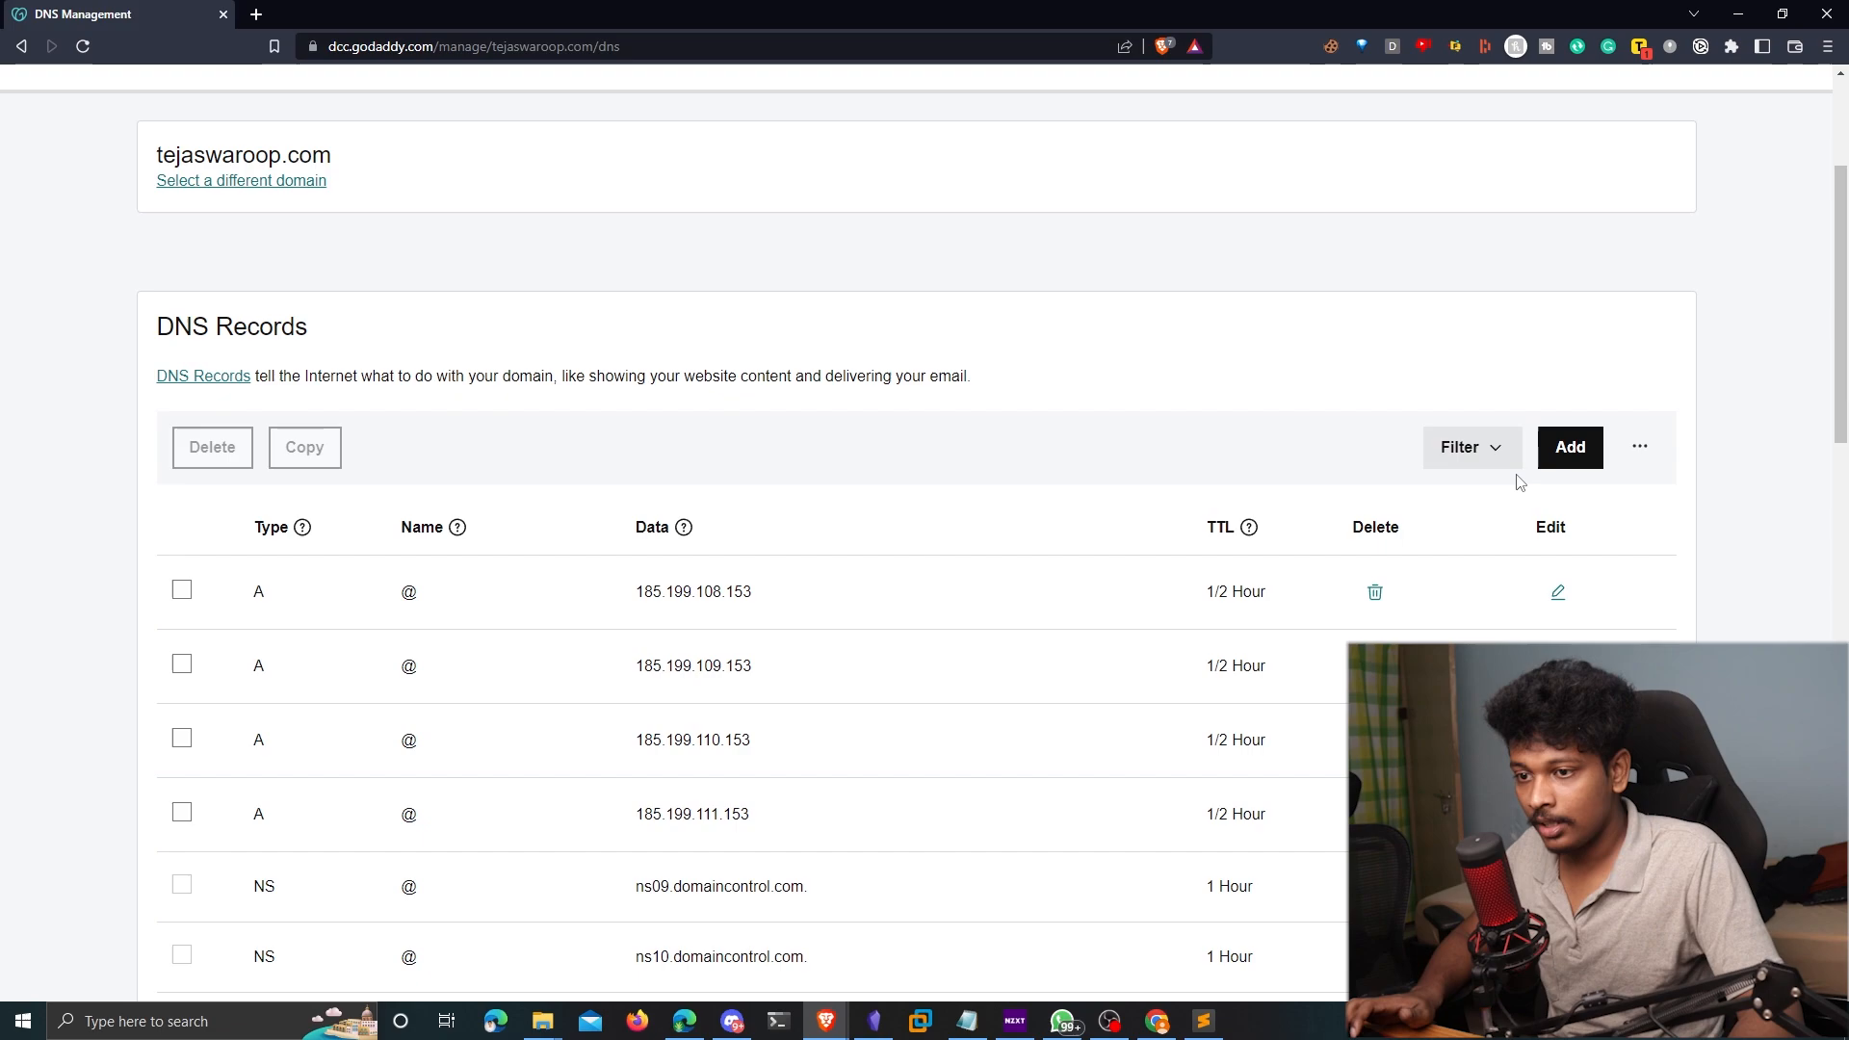
pyautogui.click(1570, 447)
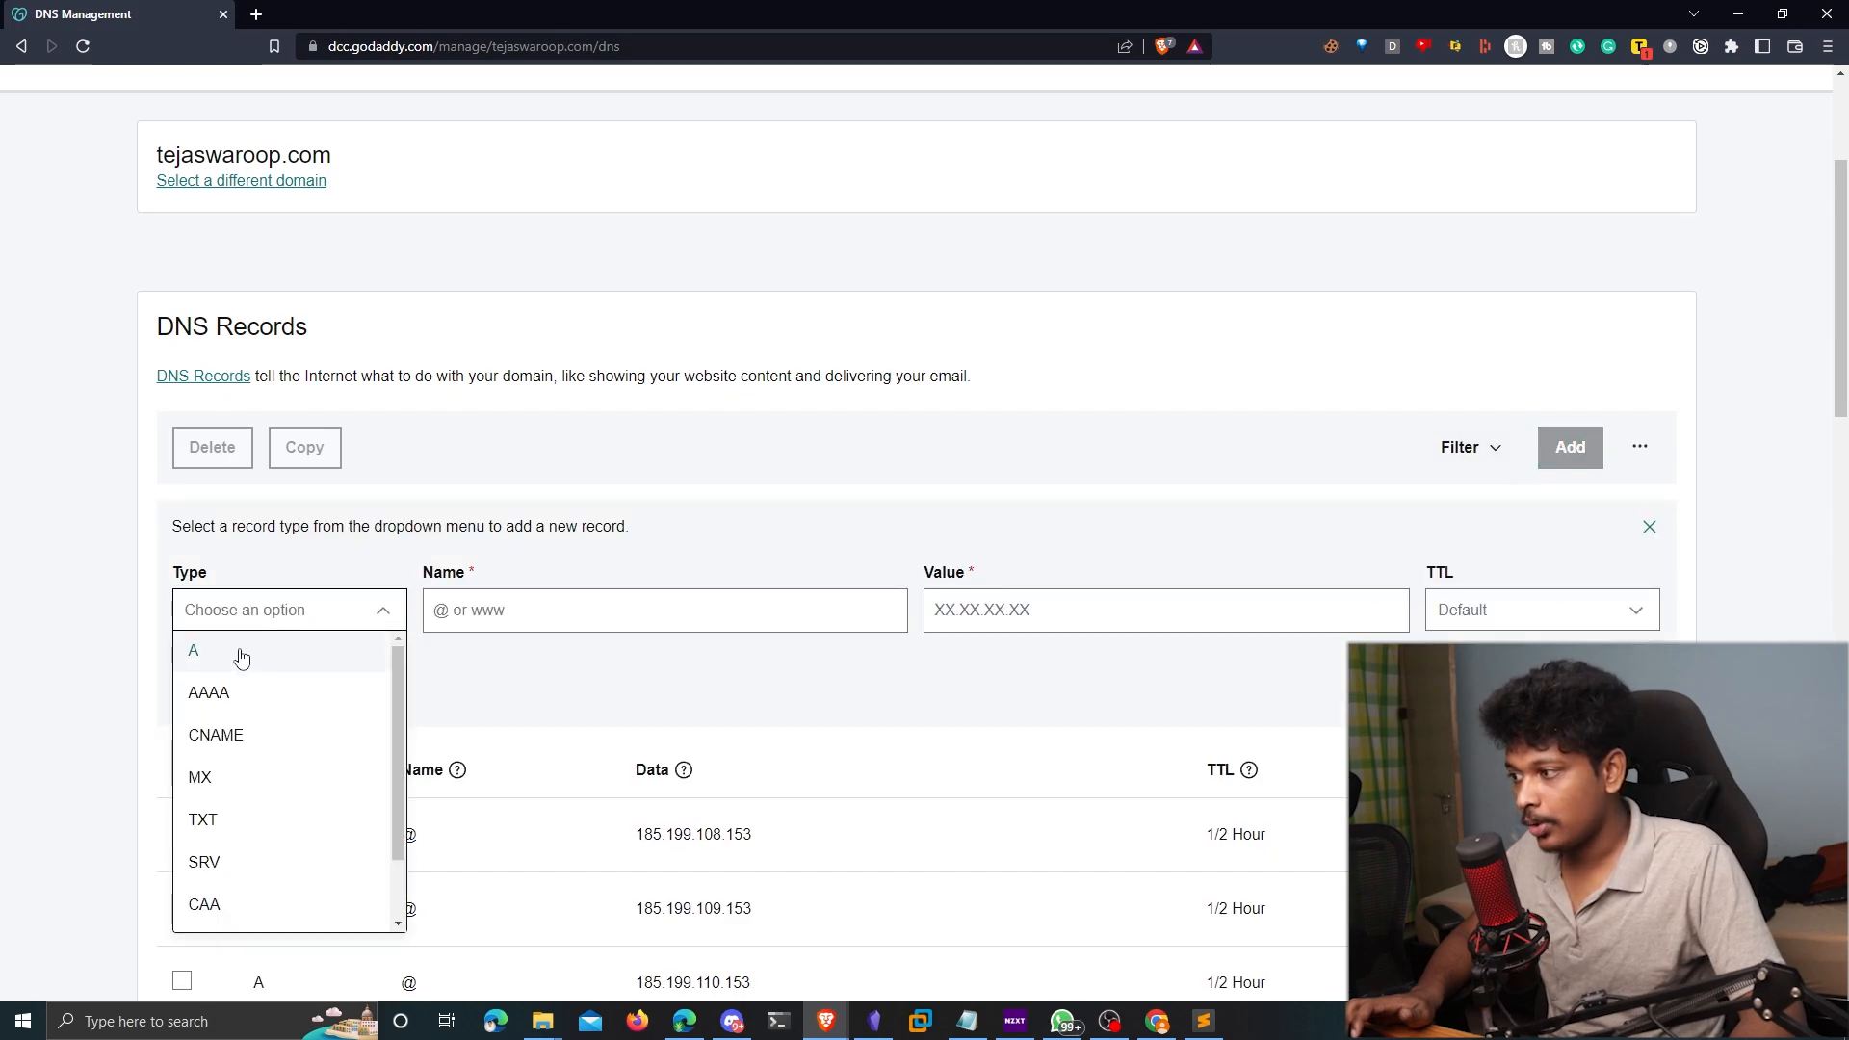
pyautogui.click(193, 650)
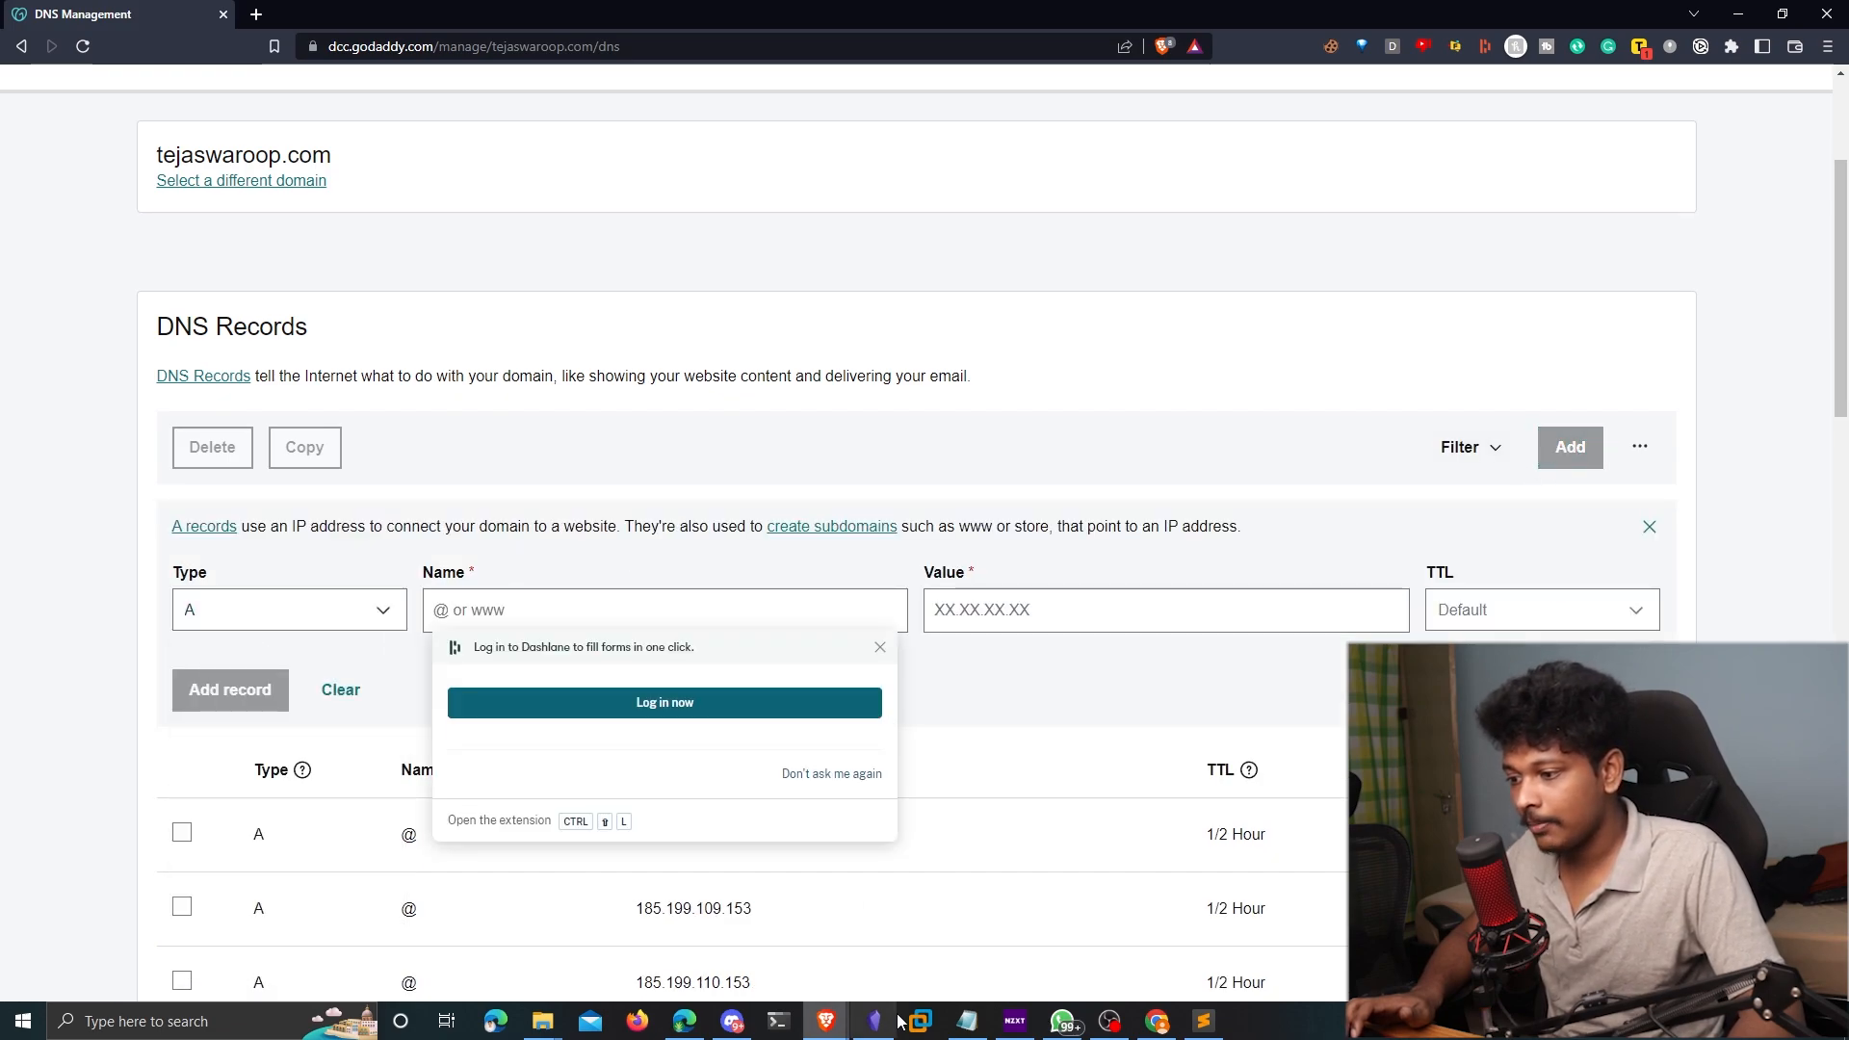
pyautogui.click(1042, 16)
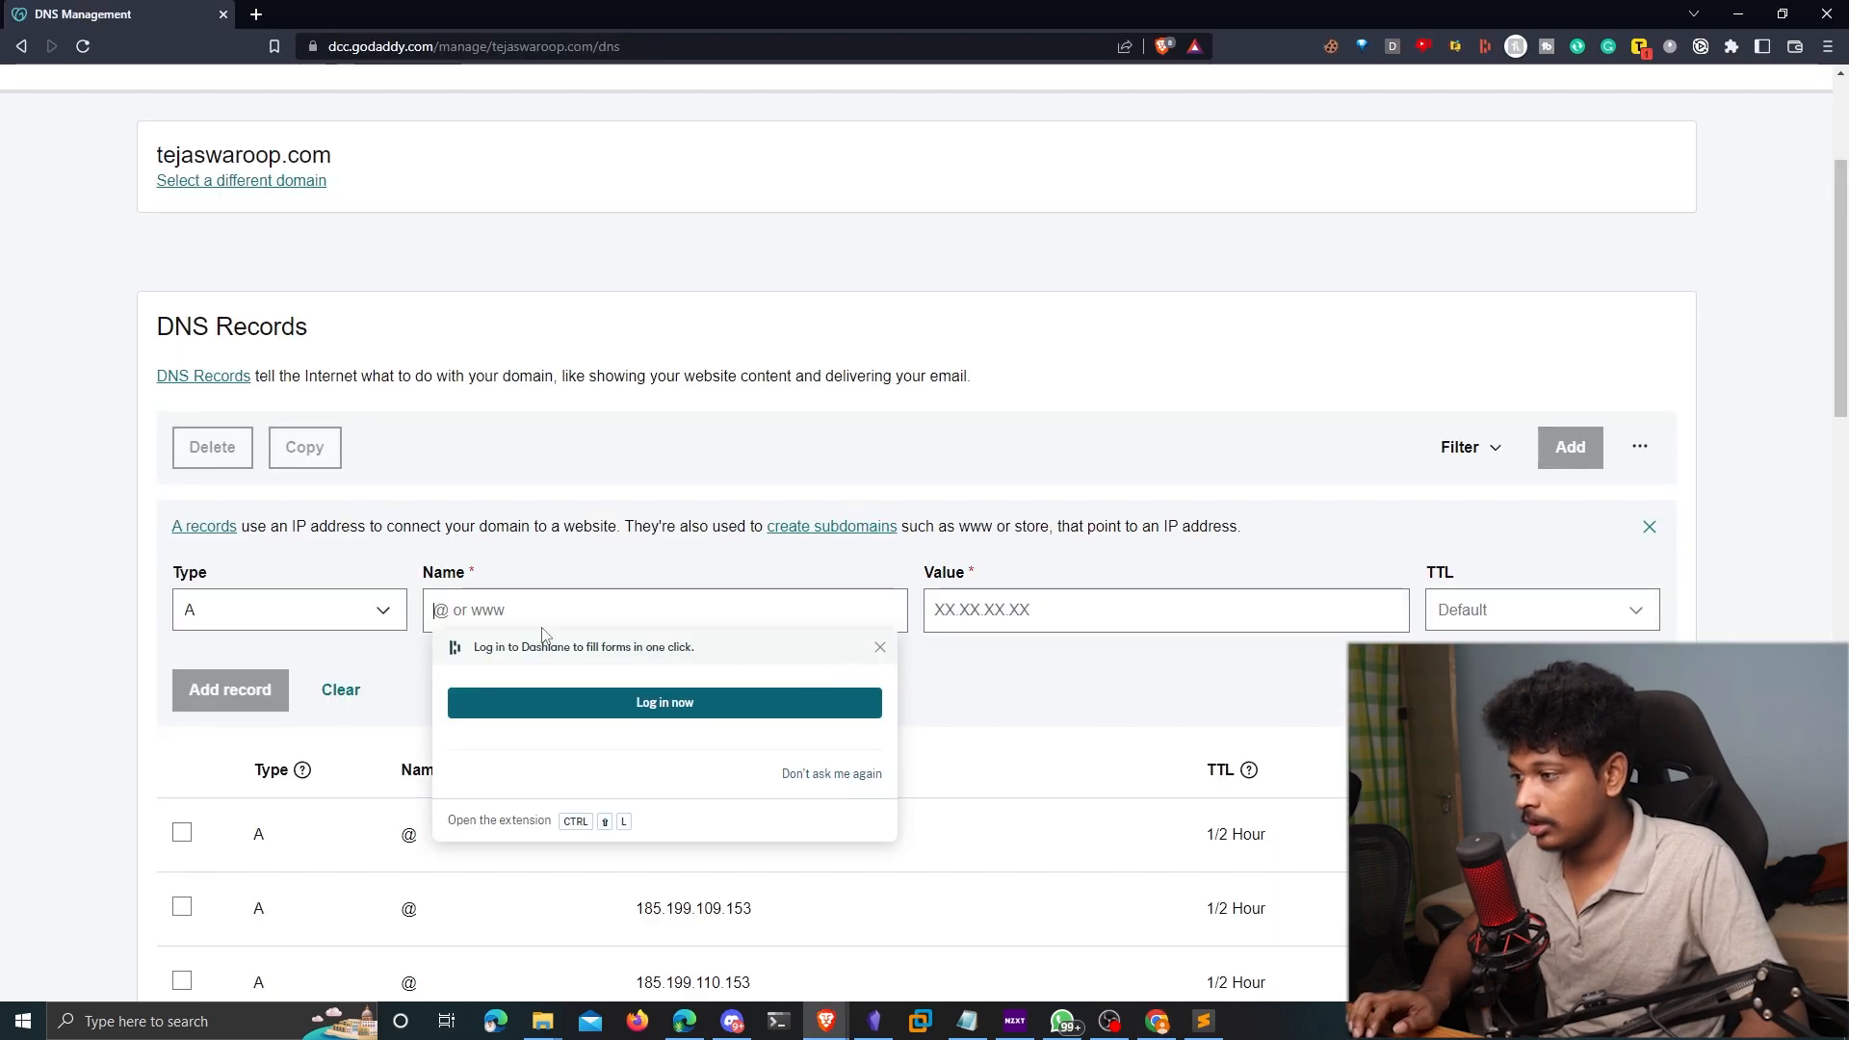
pyautogui.click(1042, 16)
pyautogui.write('resume')
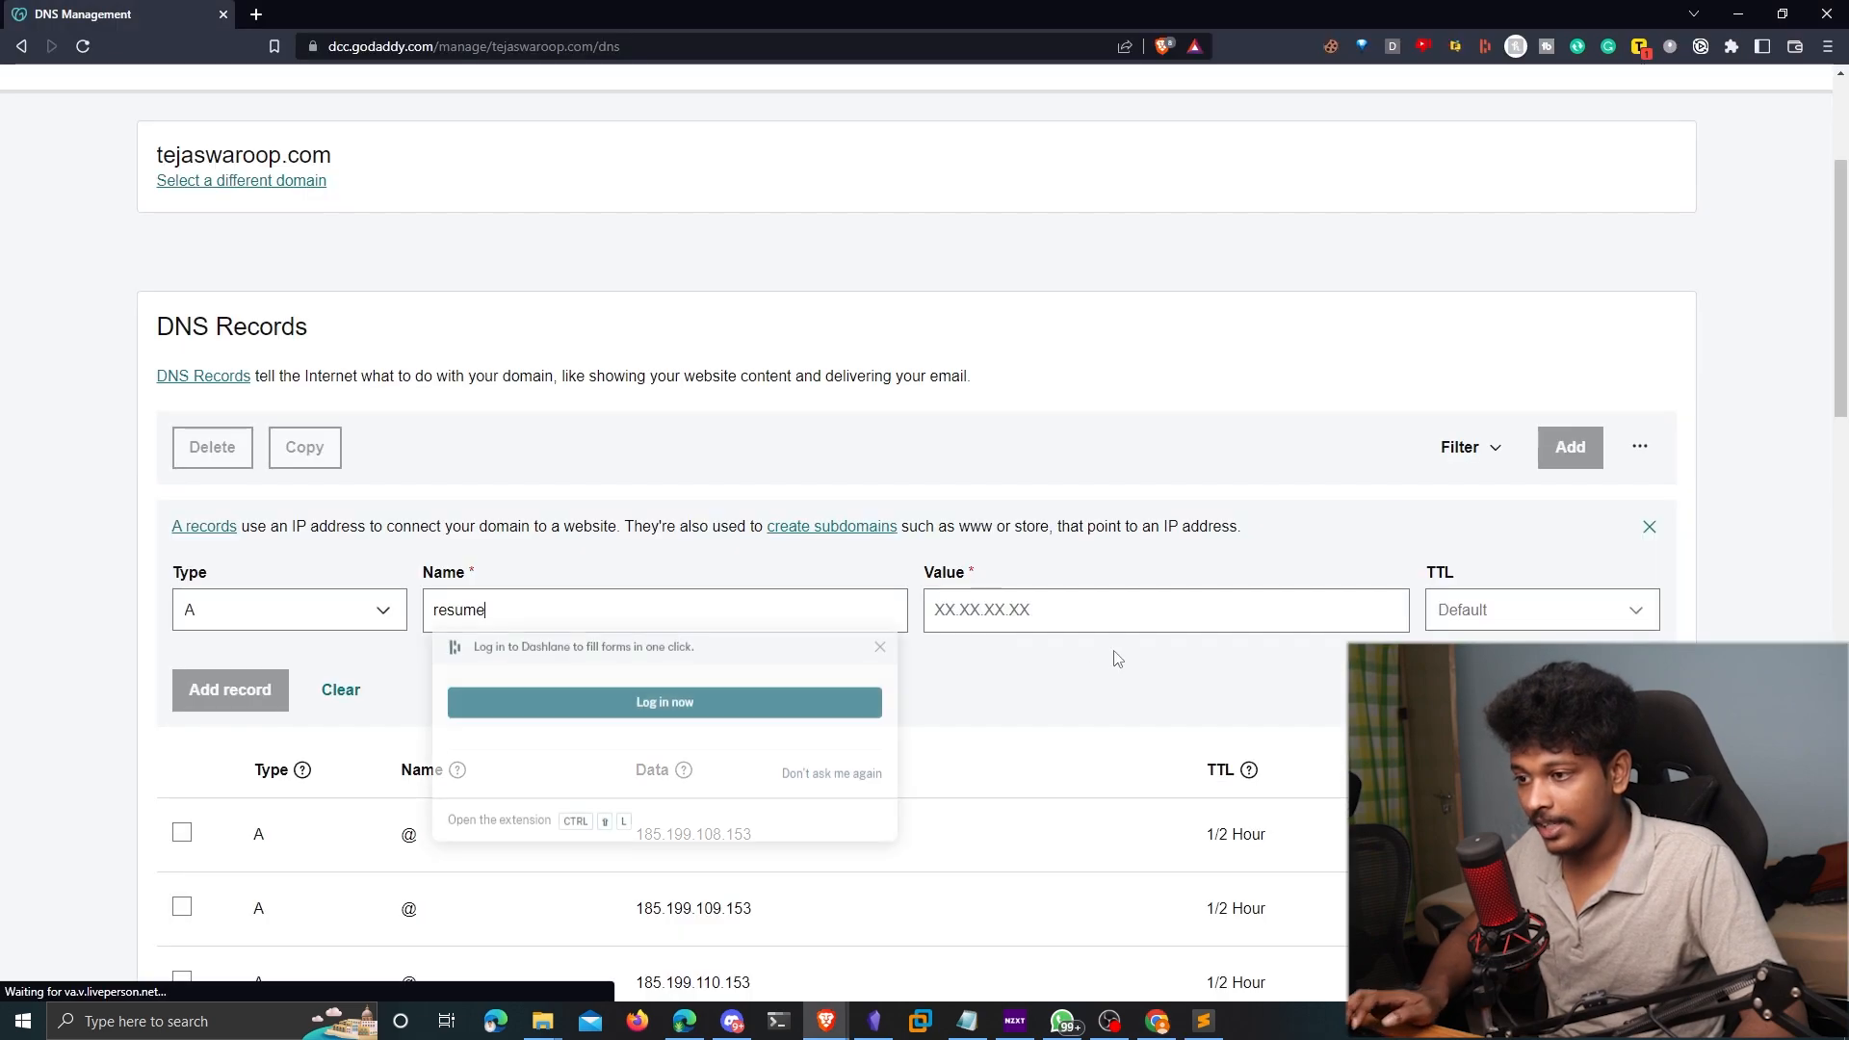
pyautogui.write('213.188.197.75')
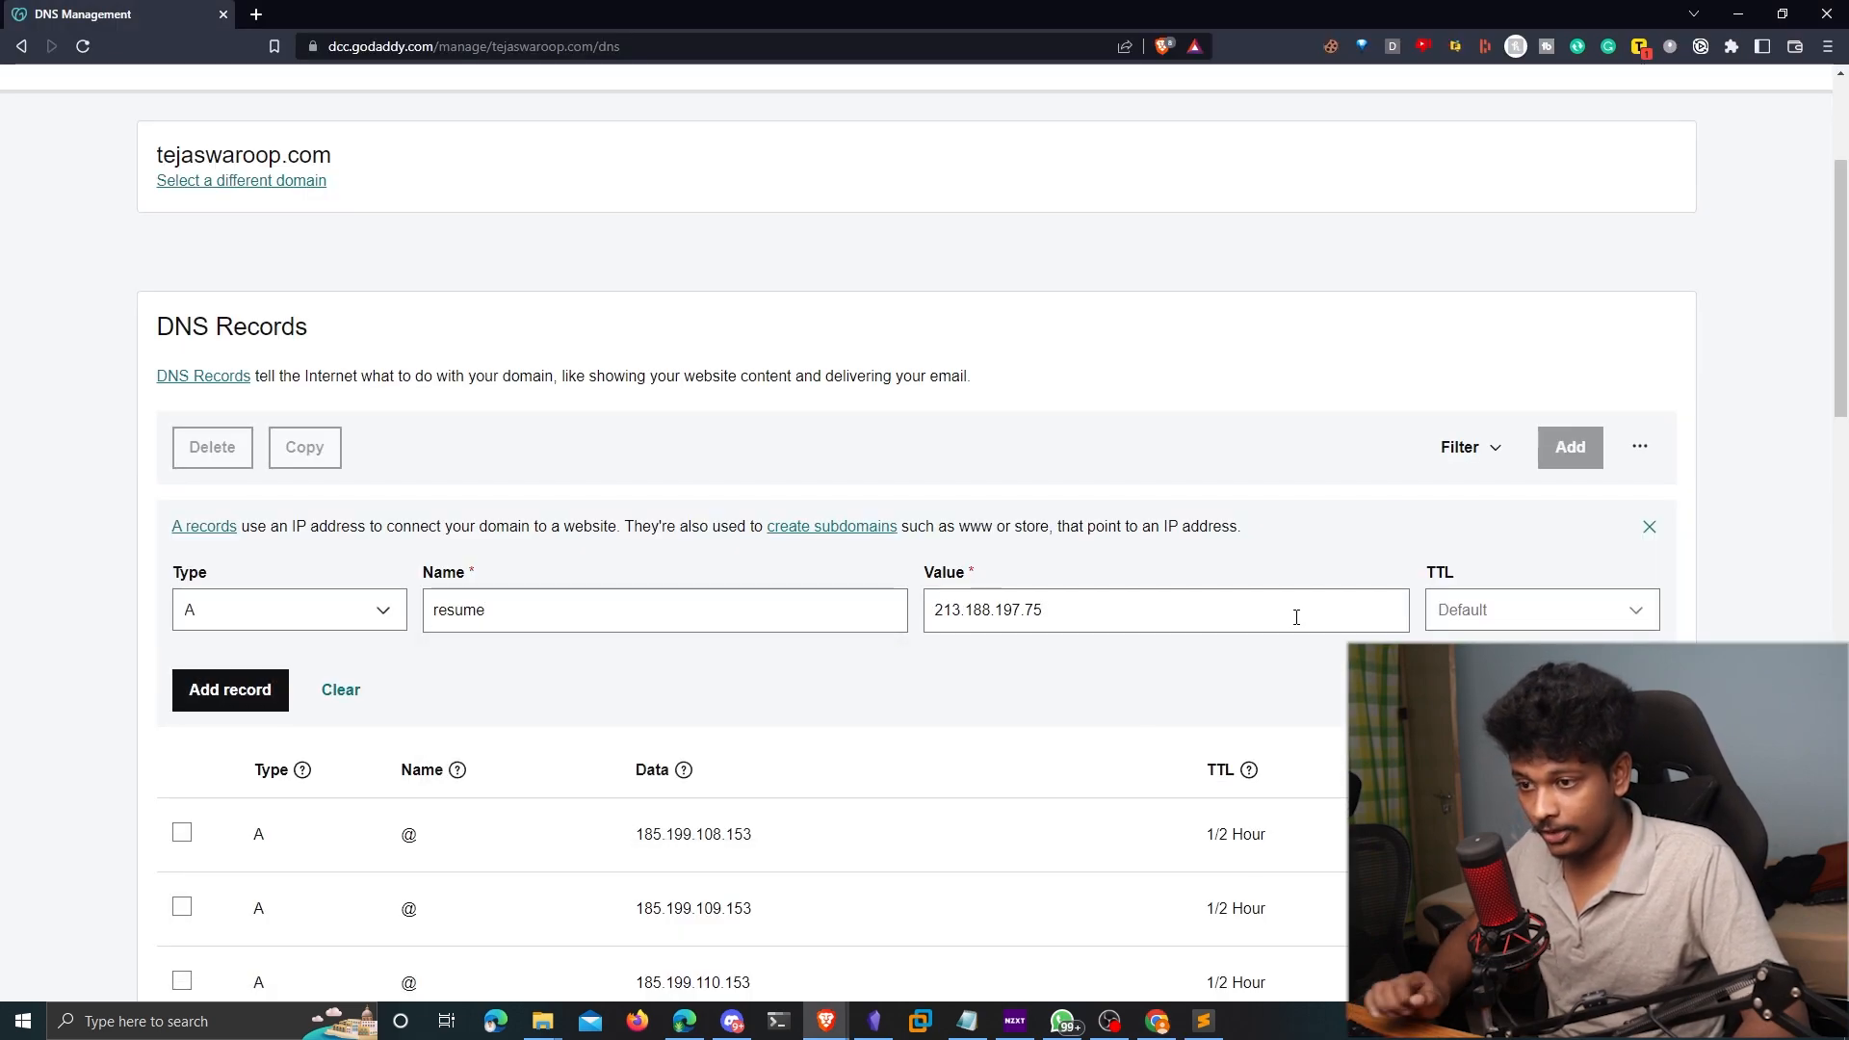
pyautogui.click(1540, 610)
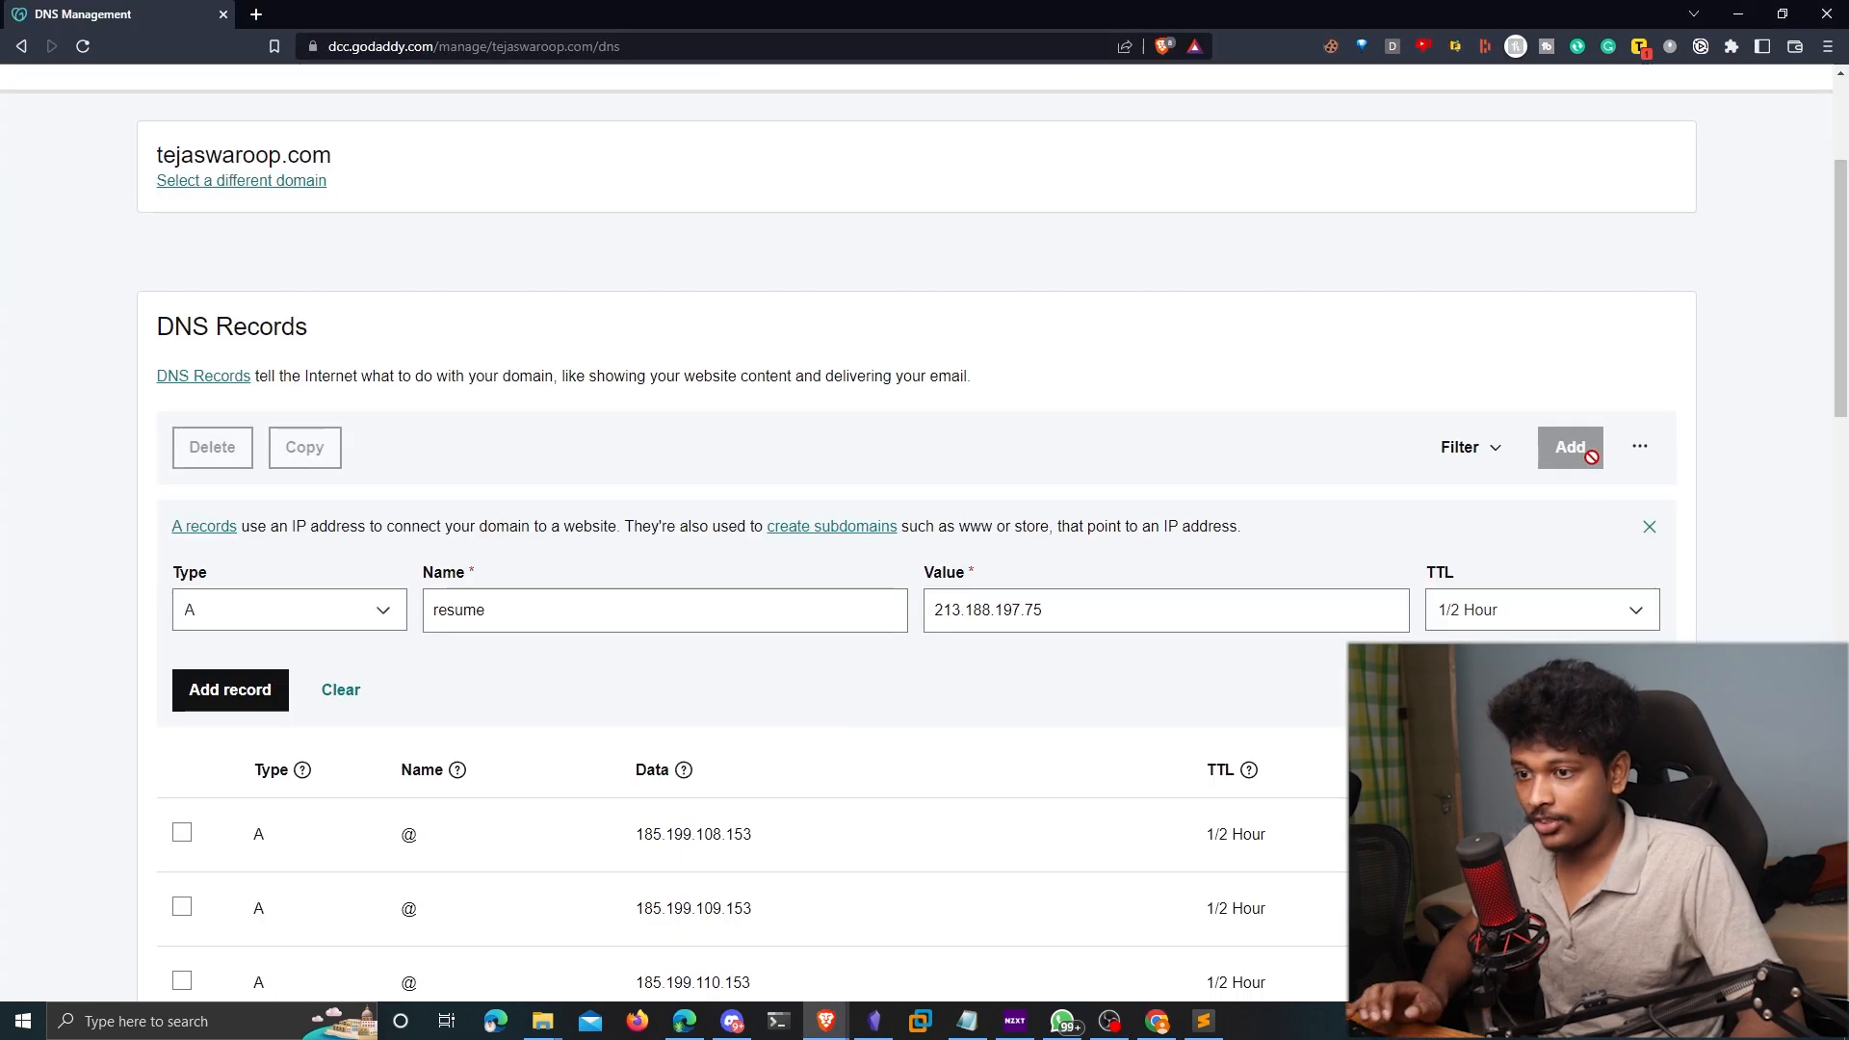
pyautogui.click(230, 690)
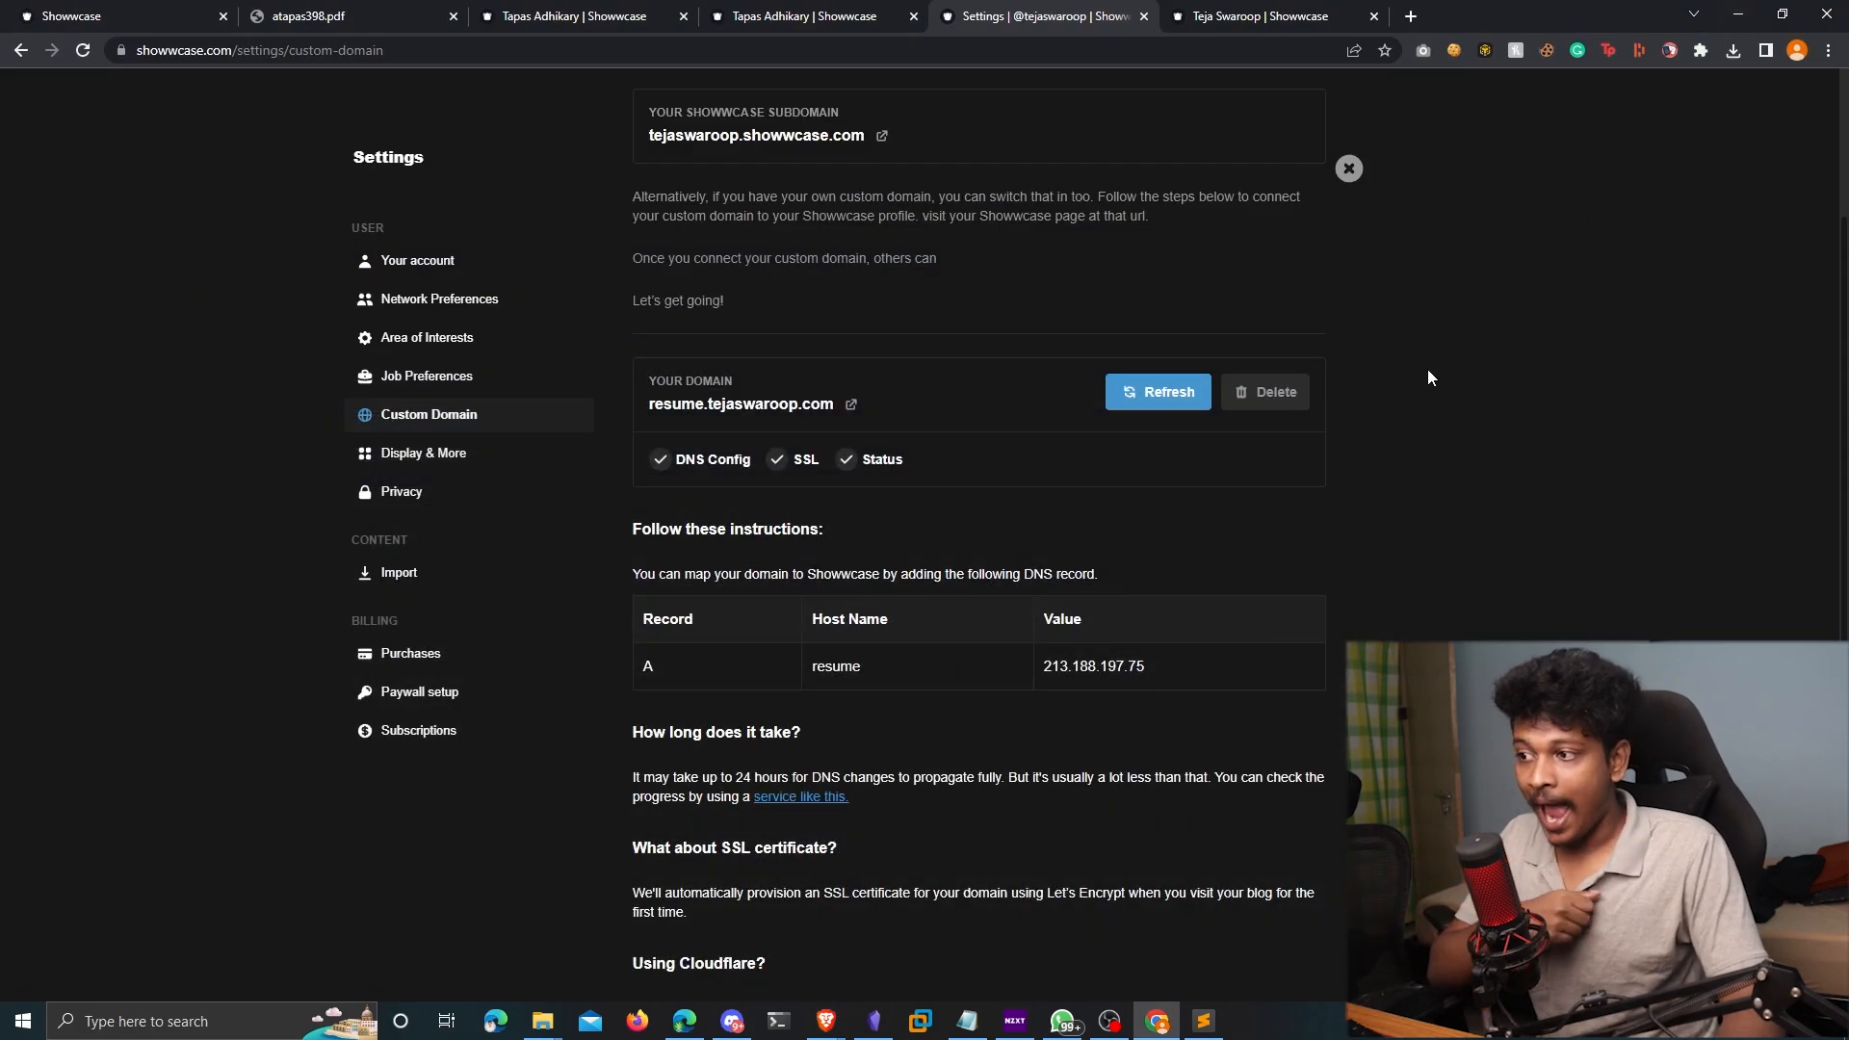
# Load the Showwcase profile front page at the custom address resume.tejaswaroop.com
pyautogui.click(1160, 392)
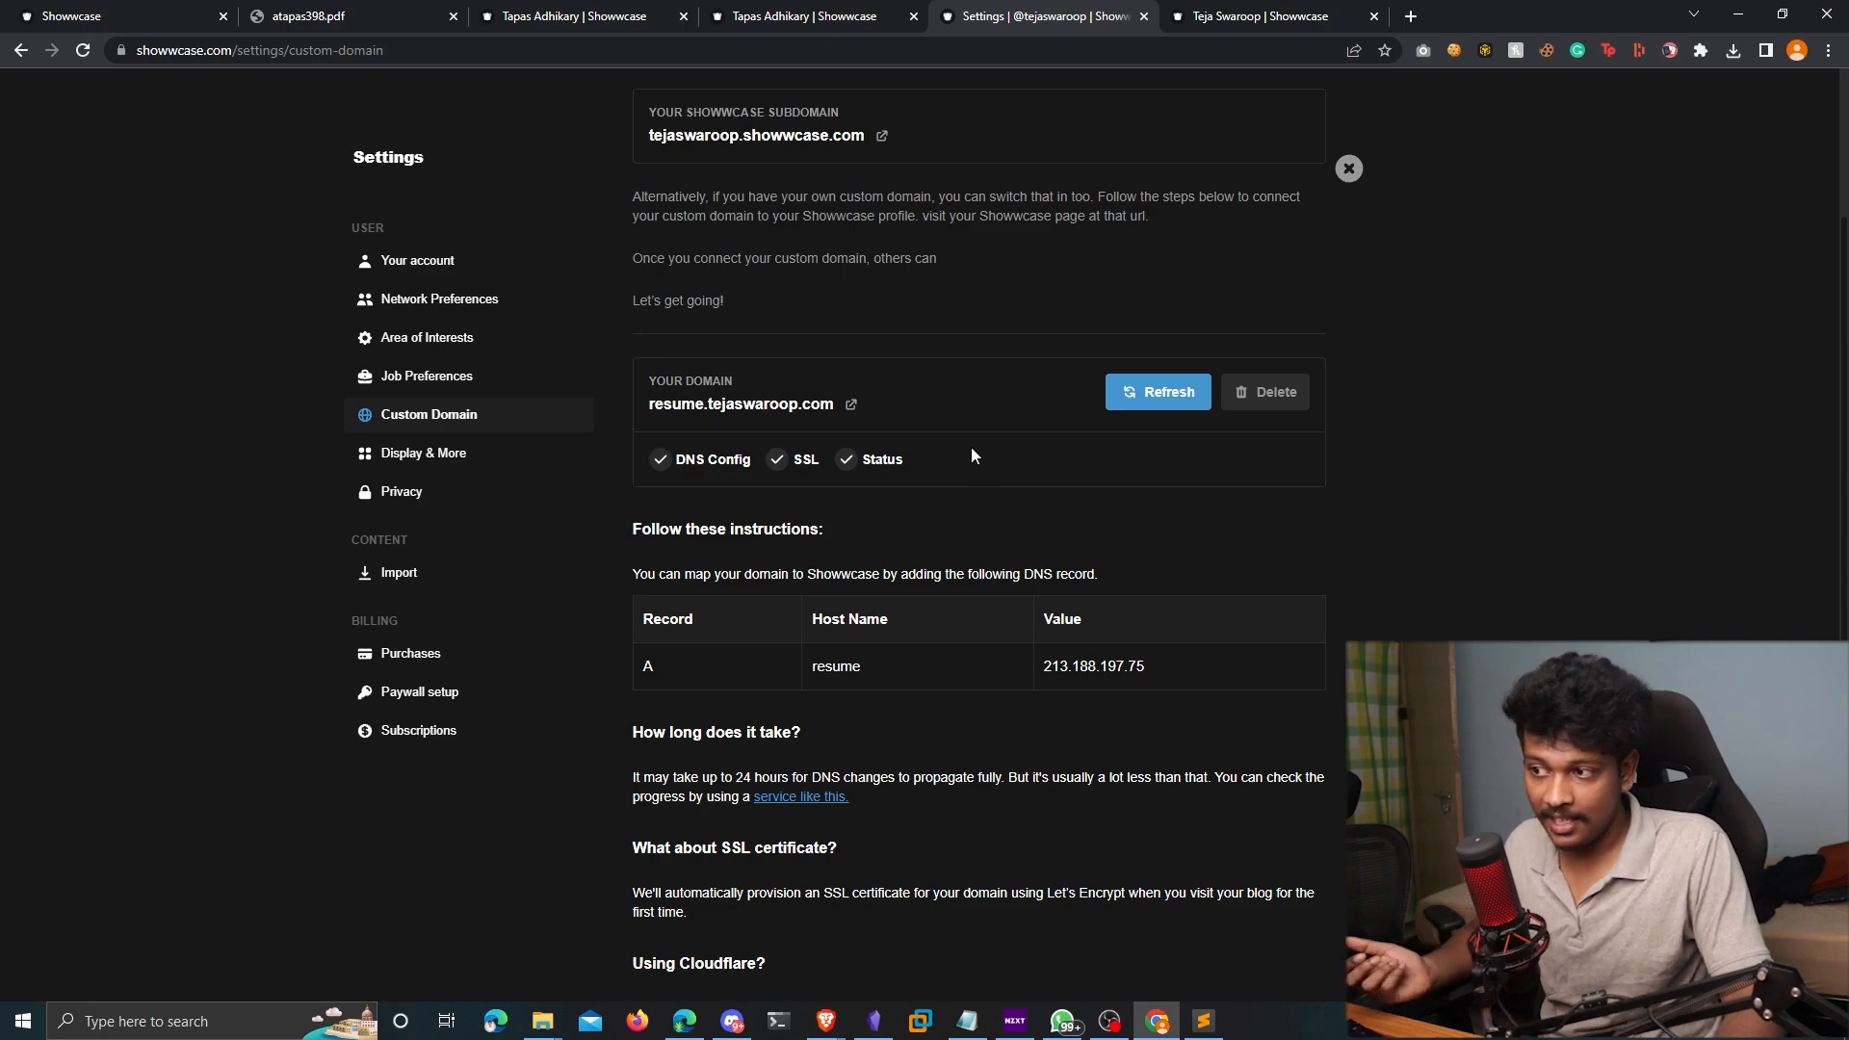
pyautogui.moveTo(689, 458); pyautogui.dragTo(902, 459)
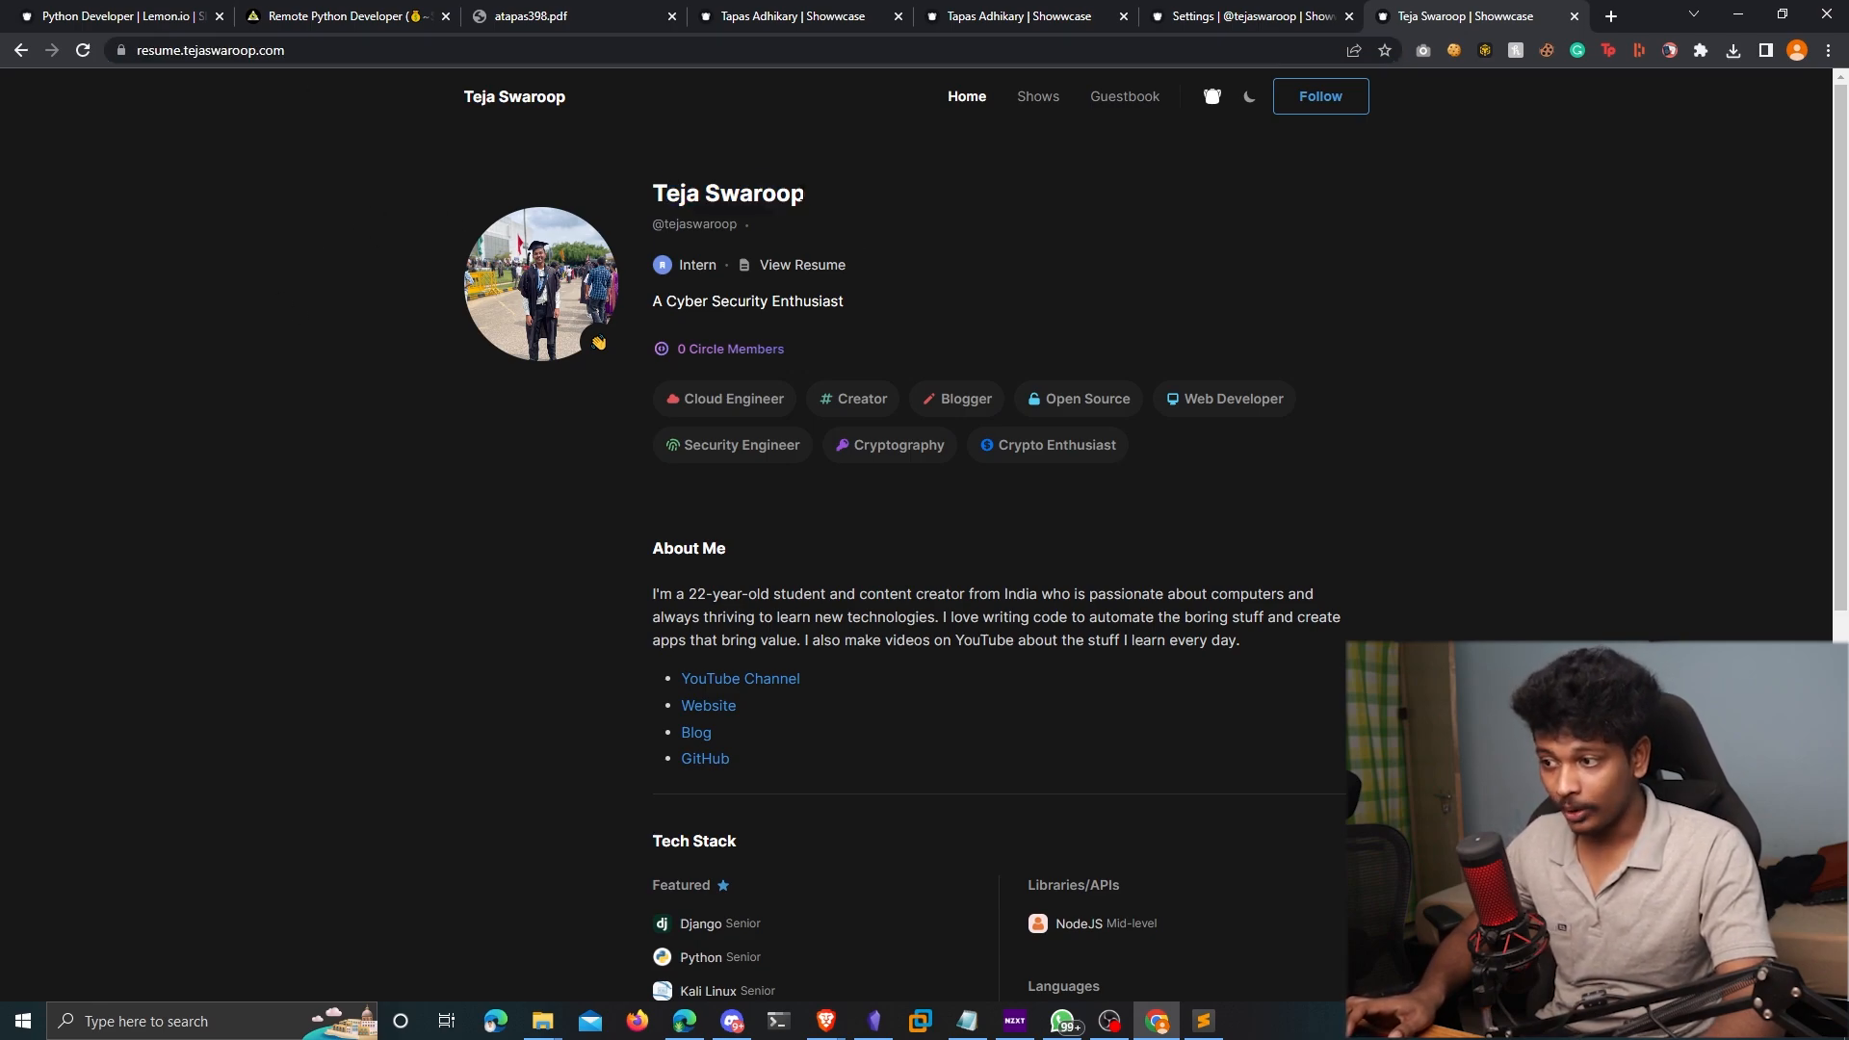
# Review another member's custom-domain page, then return to the Showwcase home feed
pyautogui.scroll(-3)
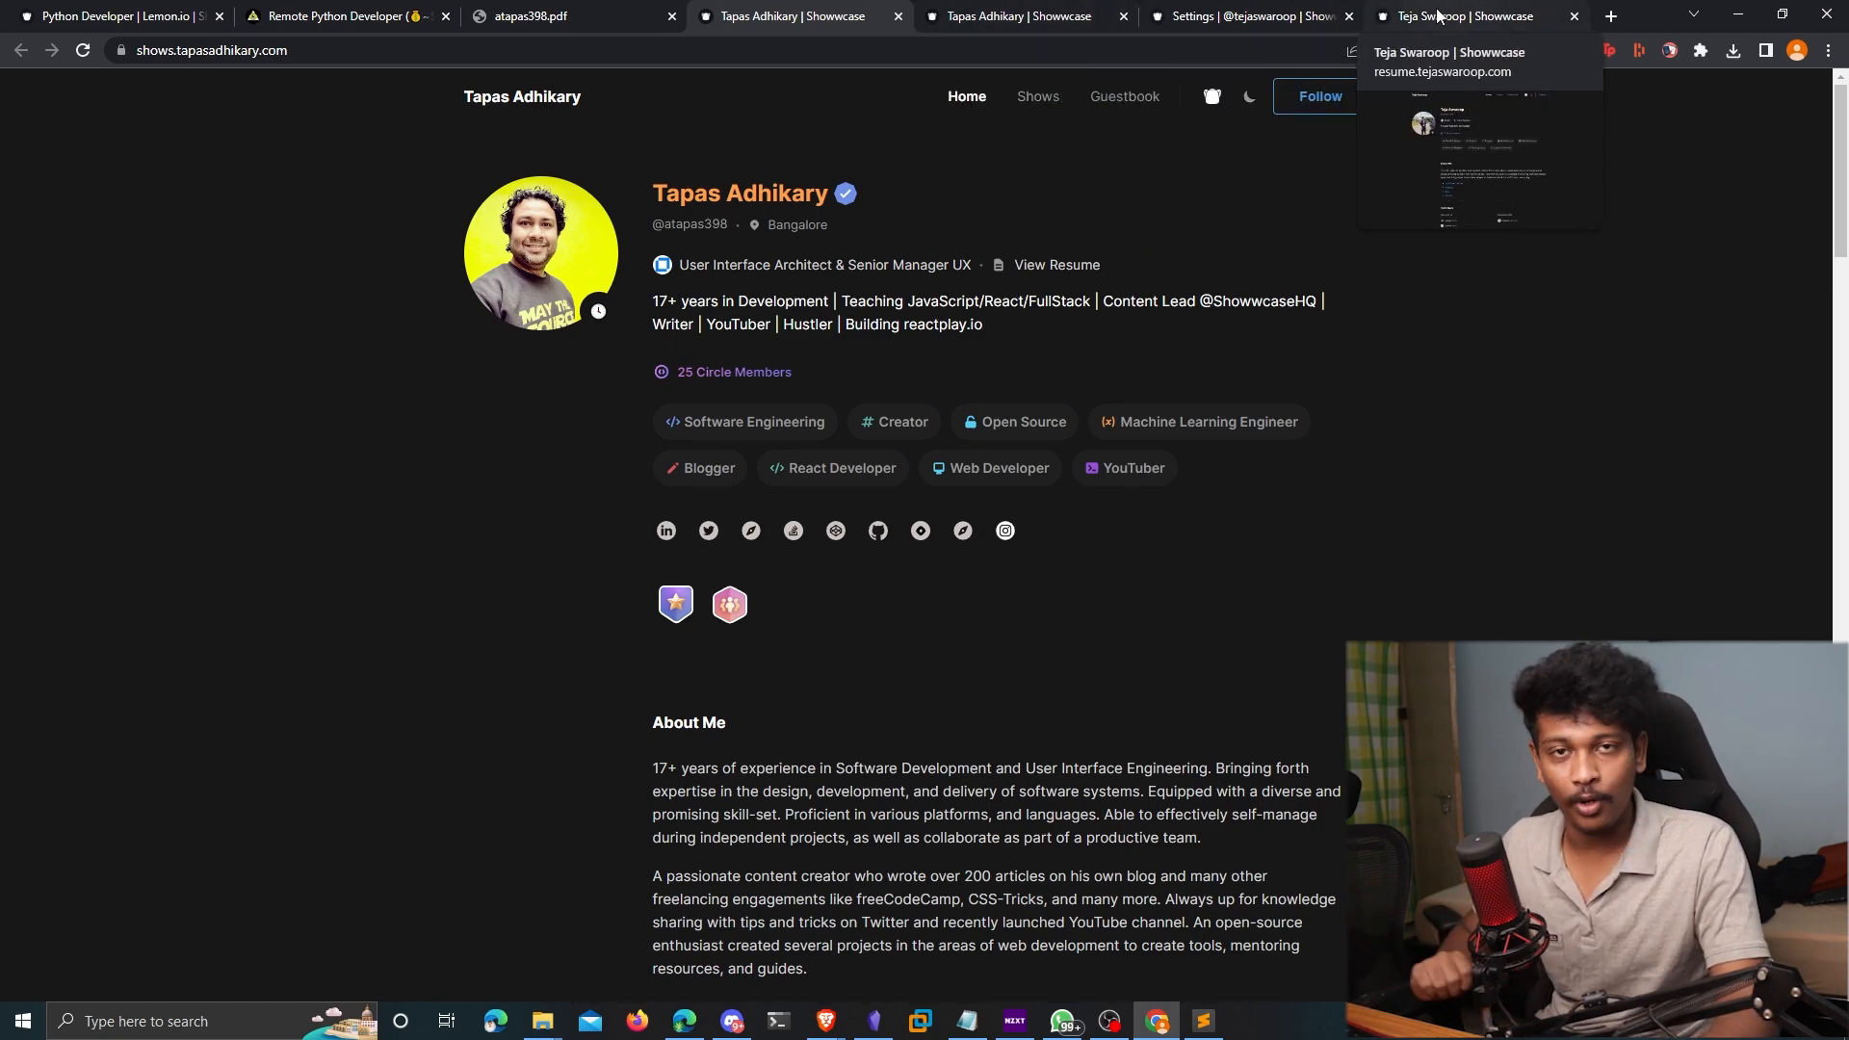
pyautogui.click(106, 15)
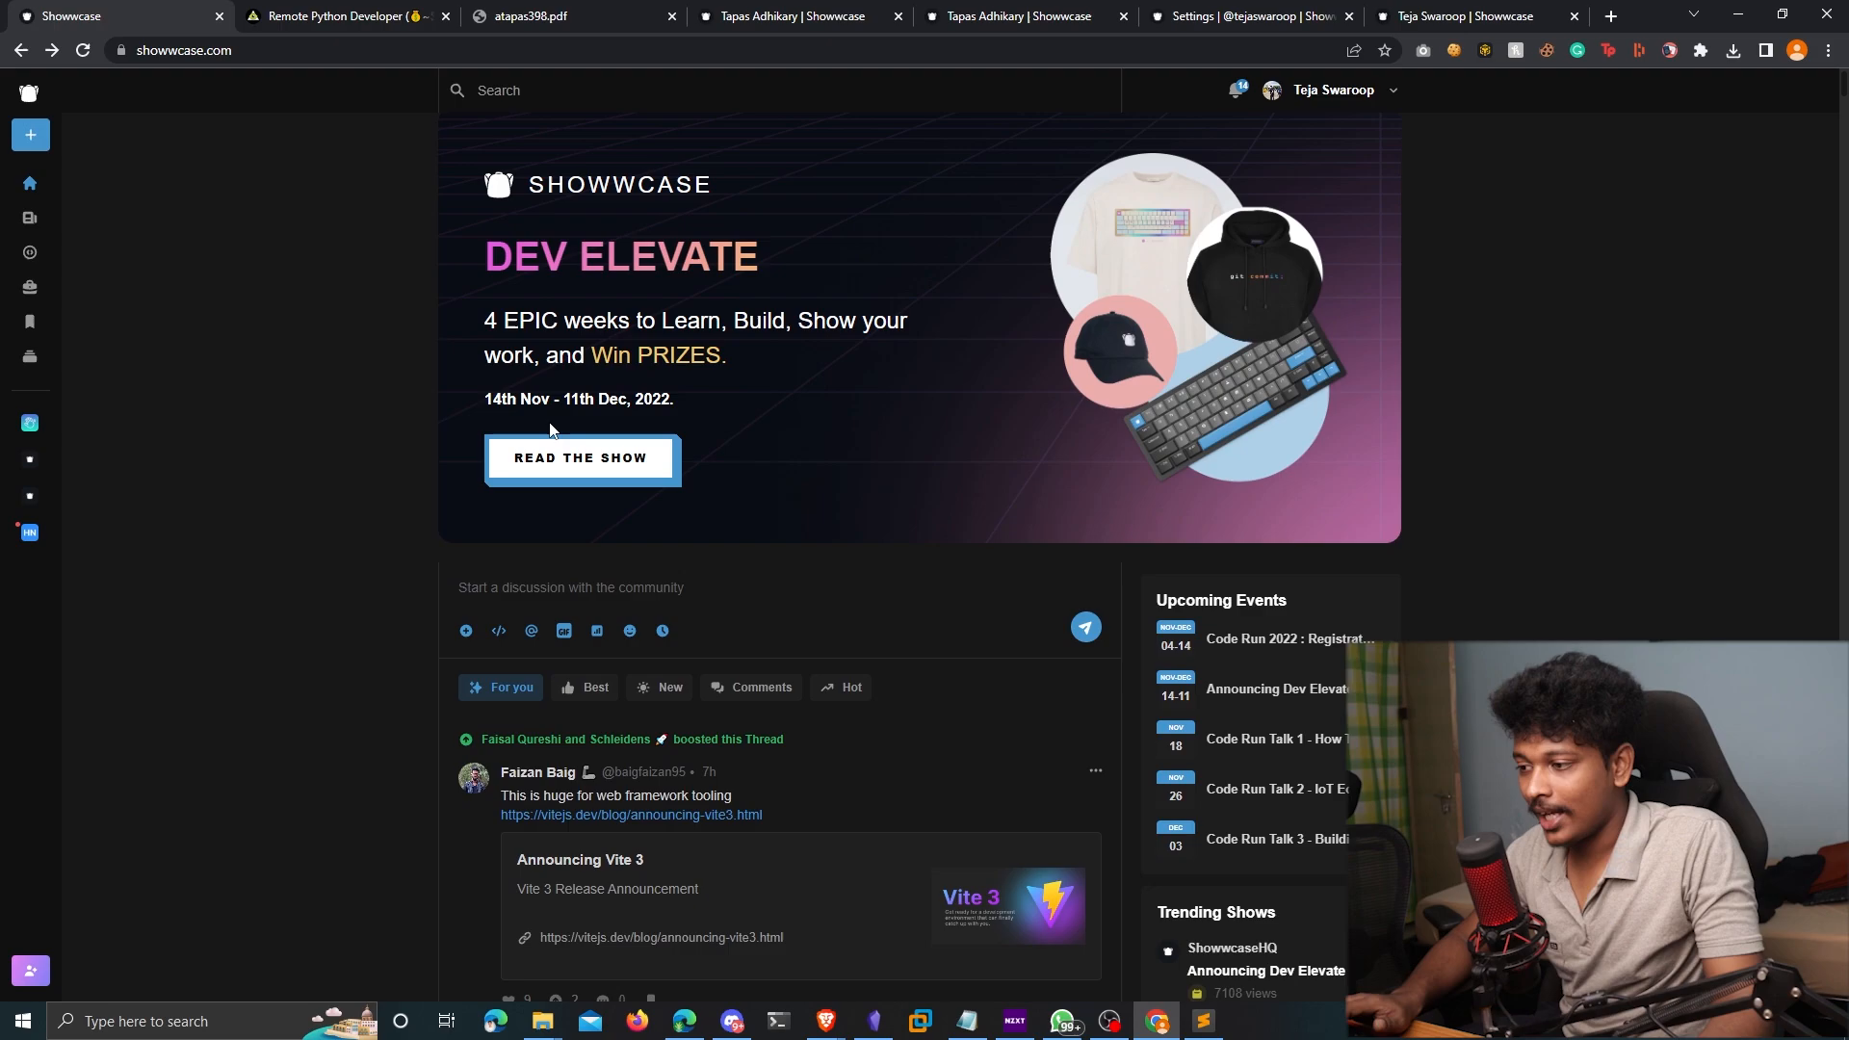
# Browse down the home feed before heading to the Shows page of recommended blogs and events
pyautogui.scroll(-3)
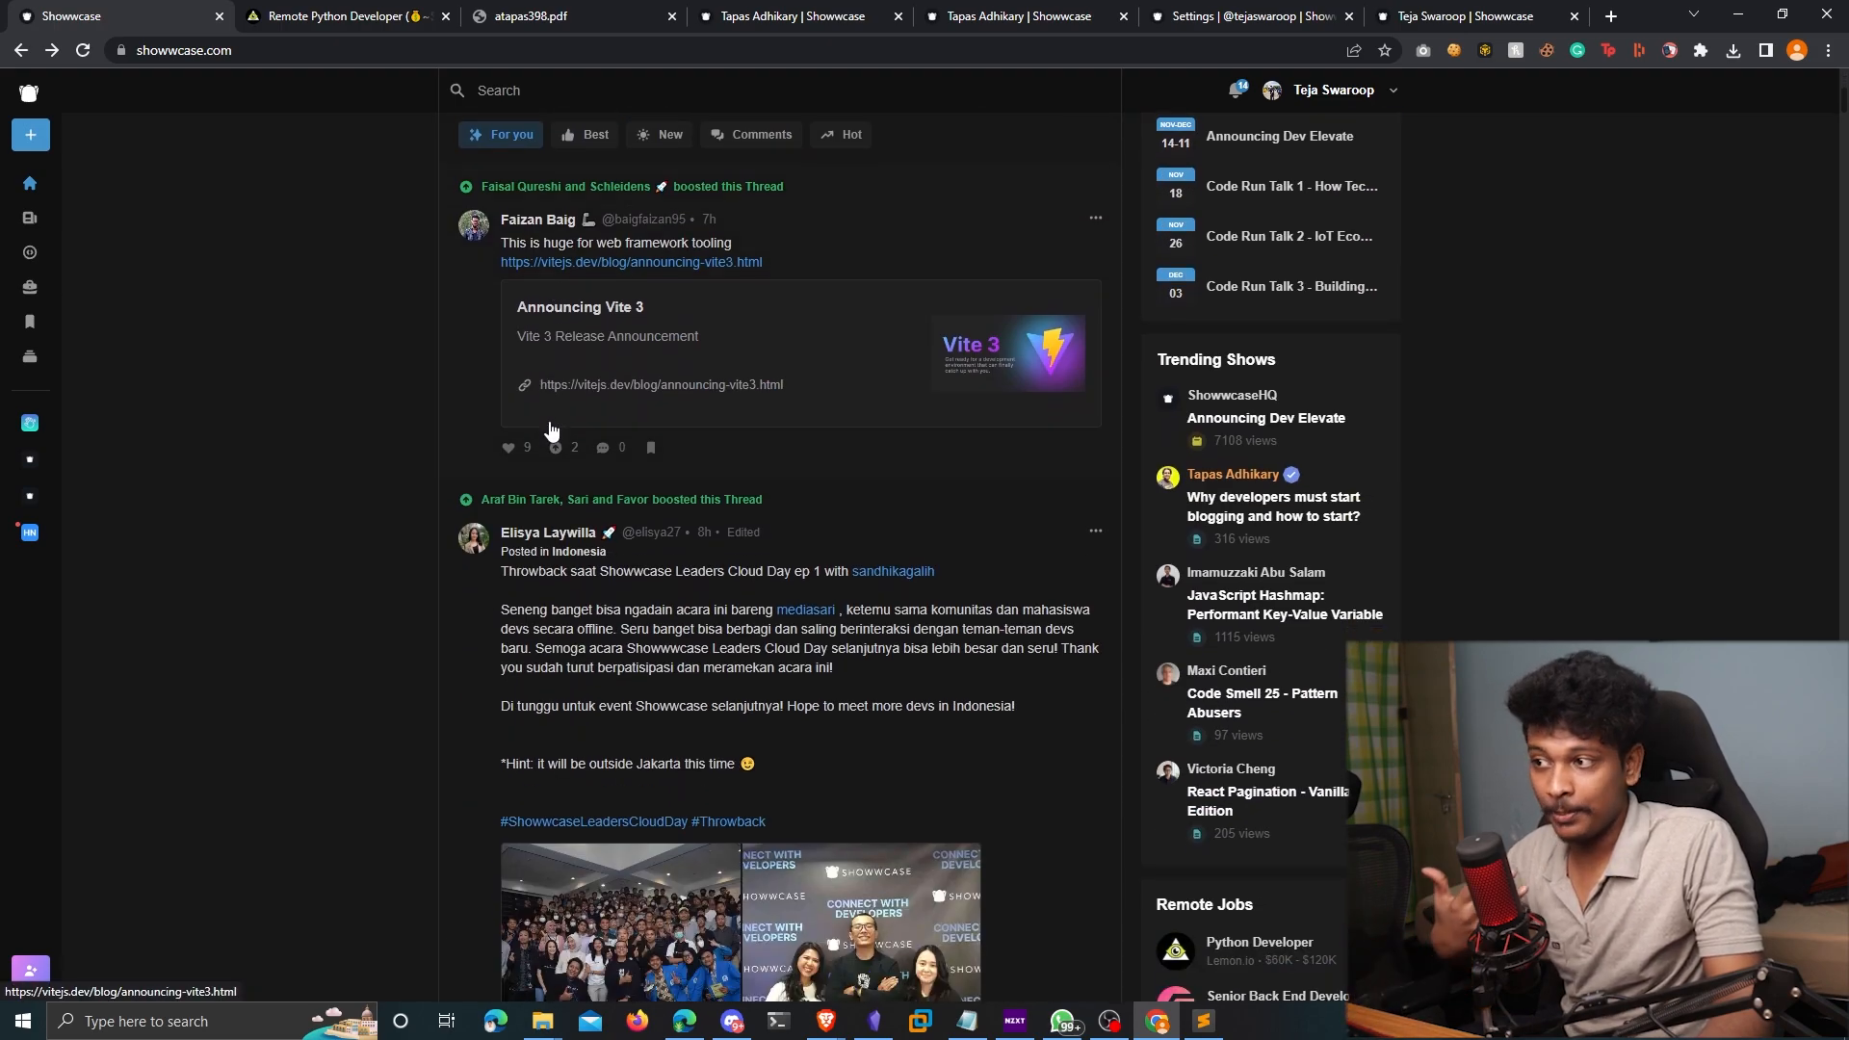
pyautogui.scroll(-3)
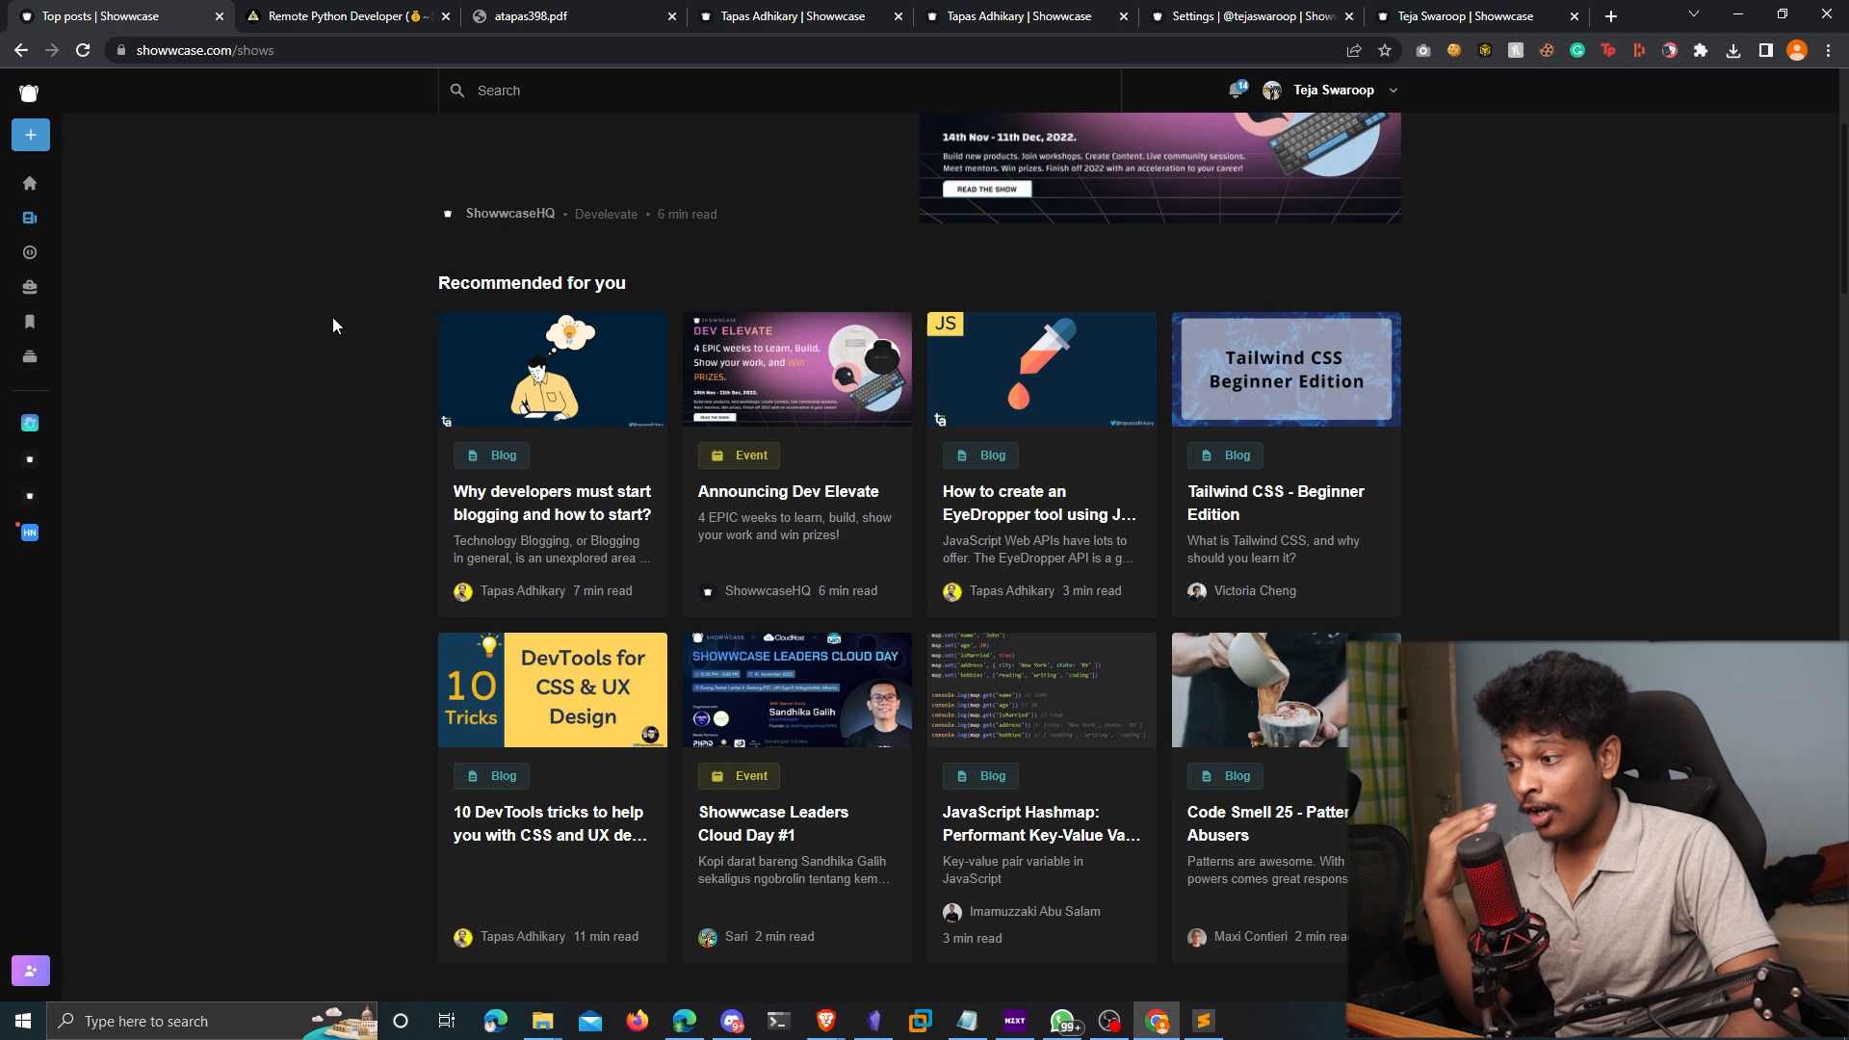
pyautogui.moveTo(343, 358)
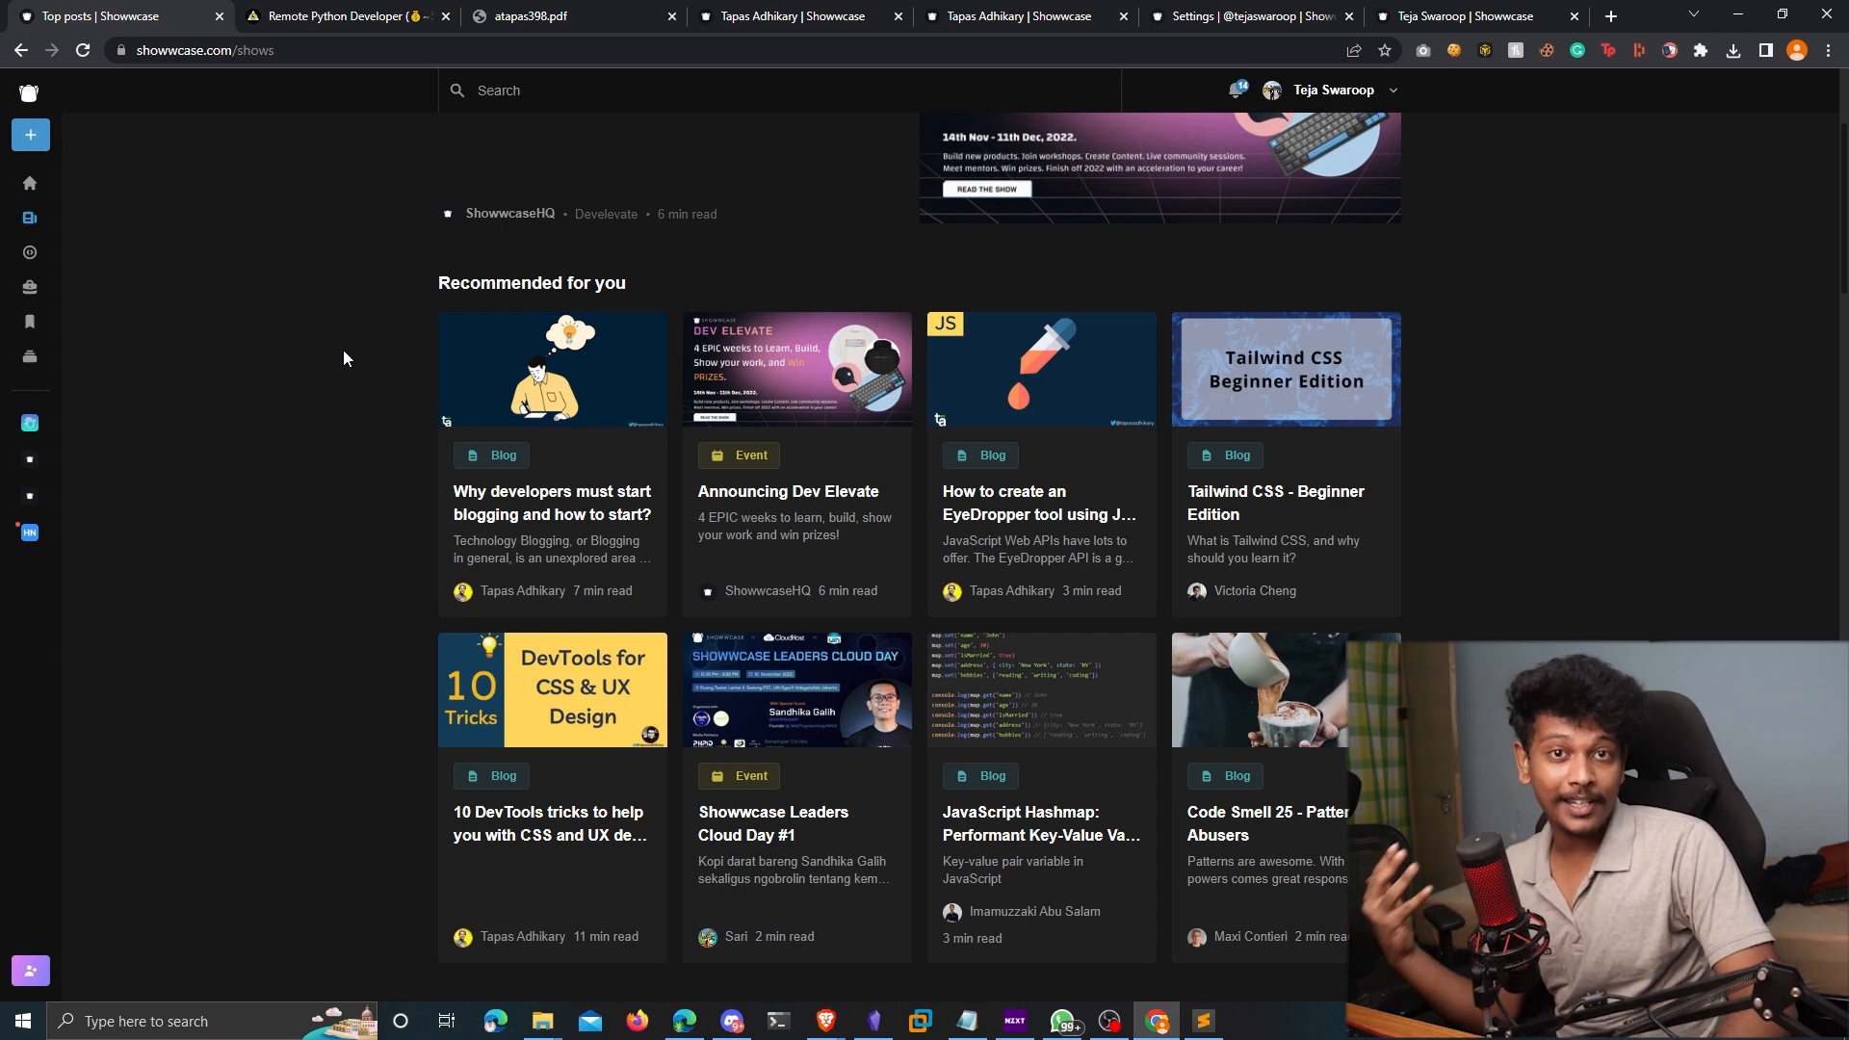
pyautogui.moveTo(358, 367)
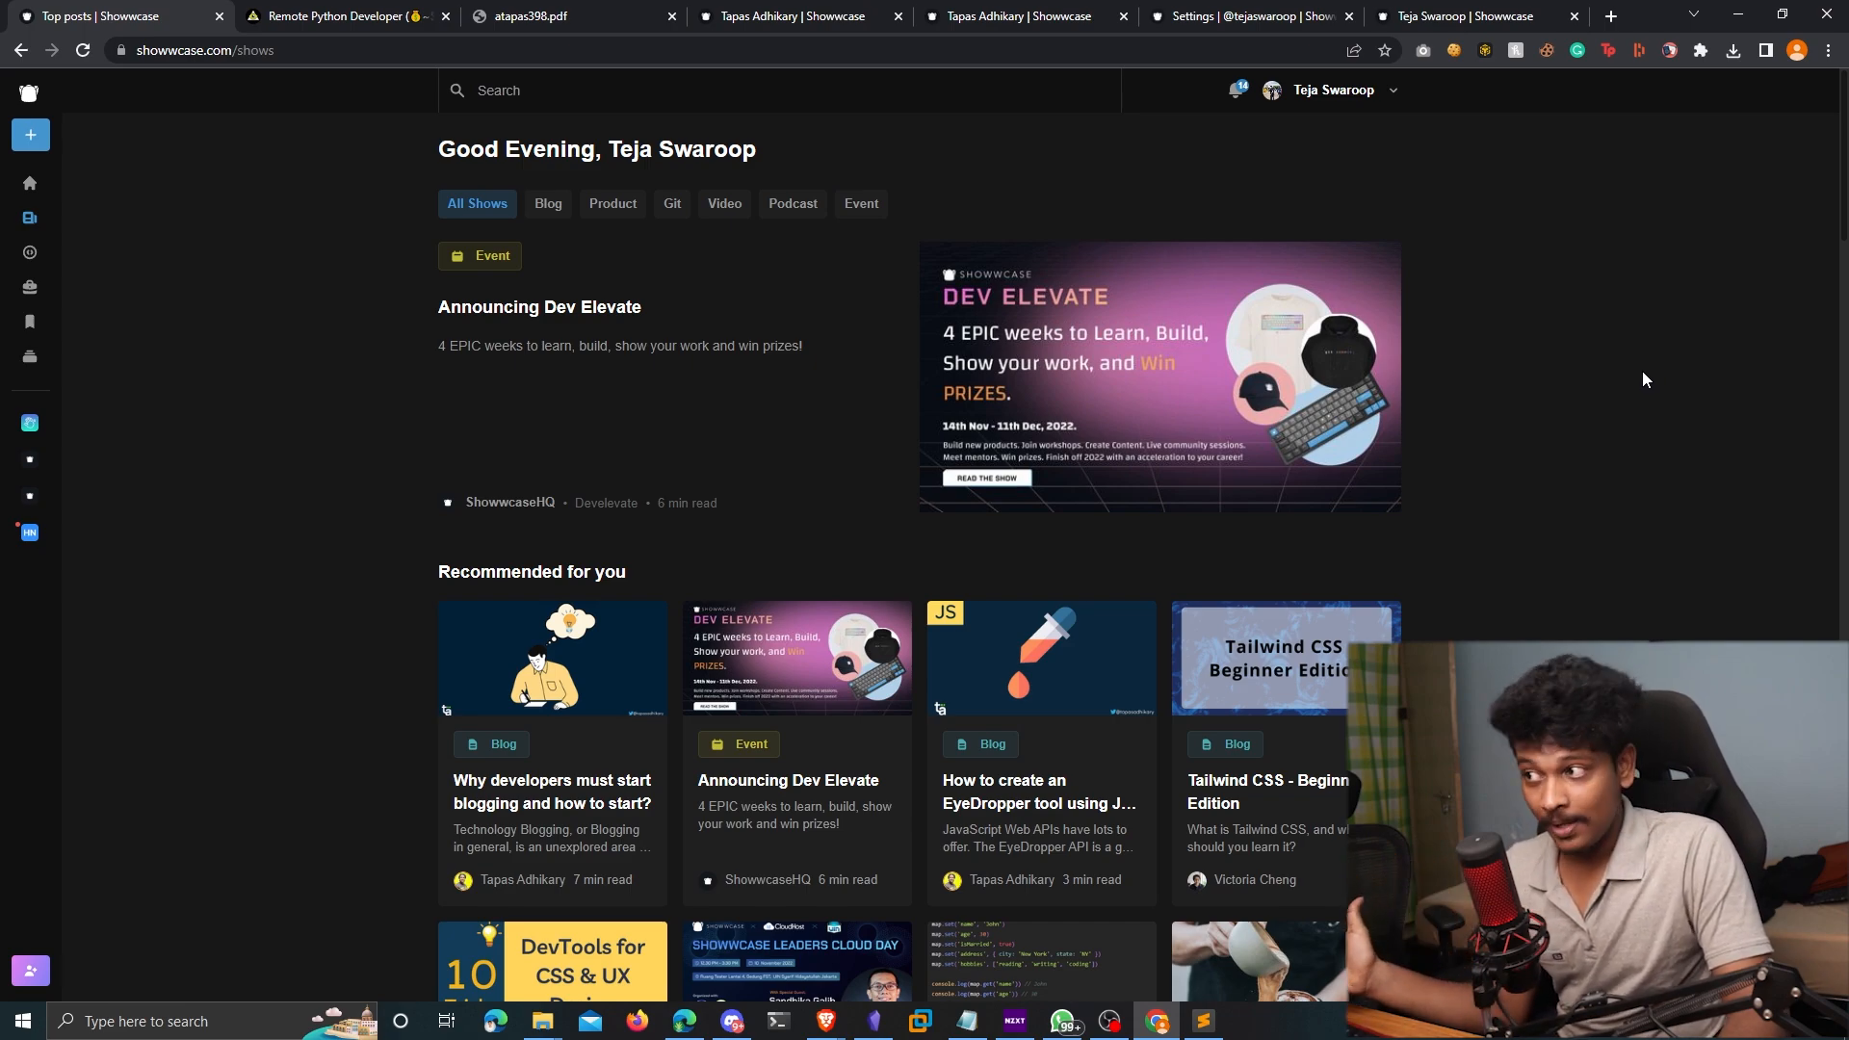
pyautogui.moveTo(1680, 311)
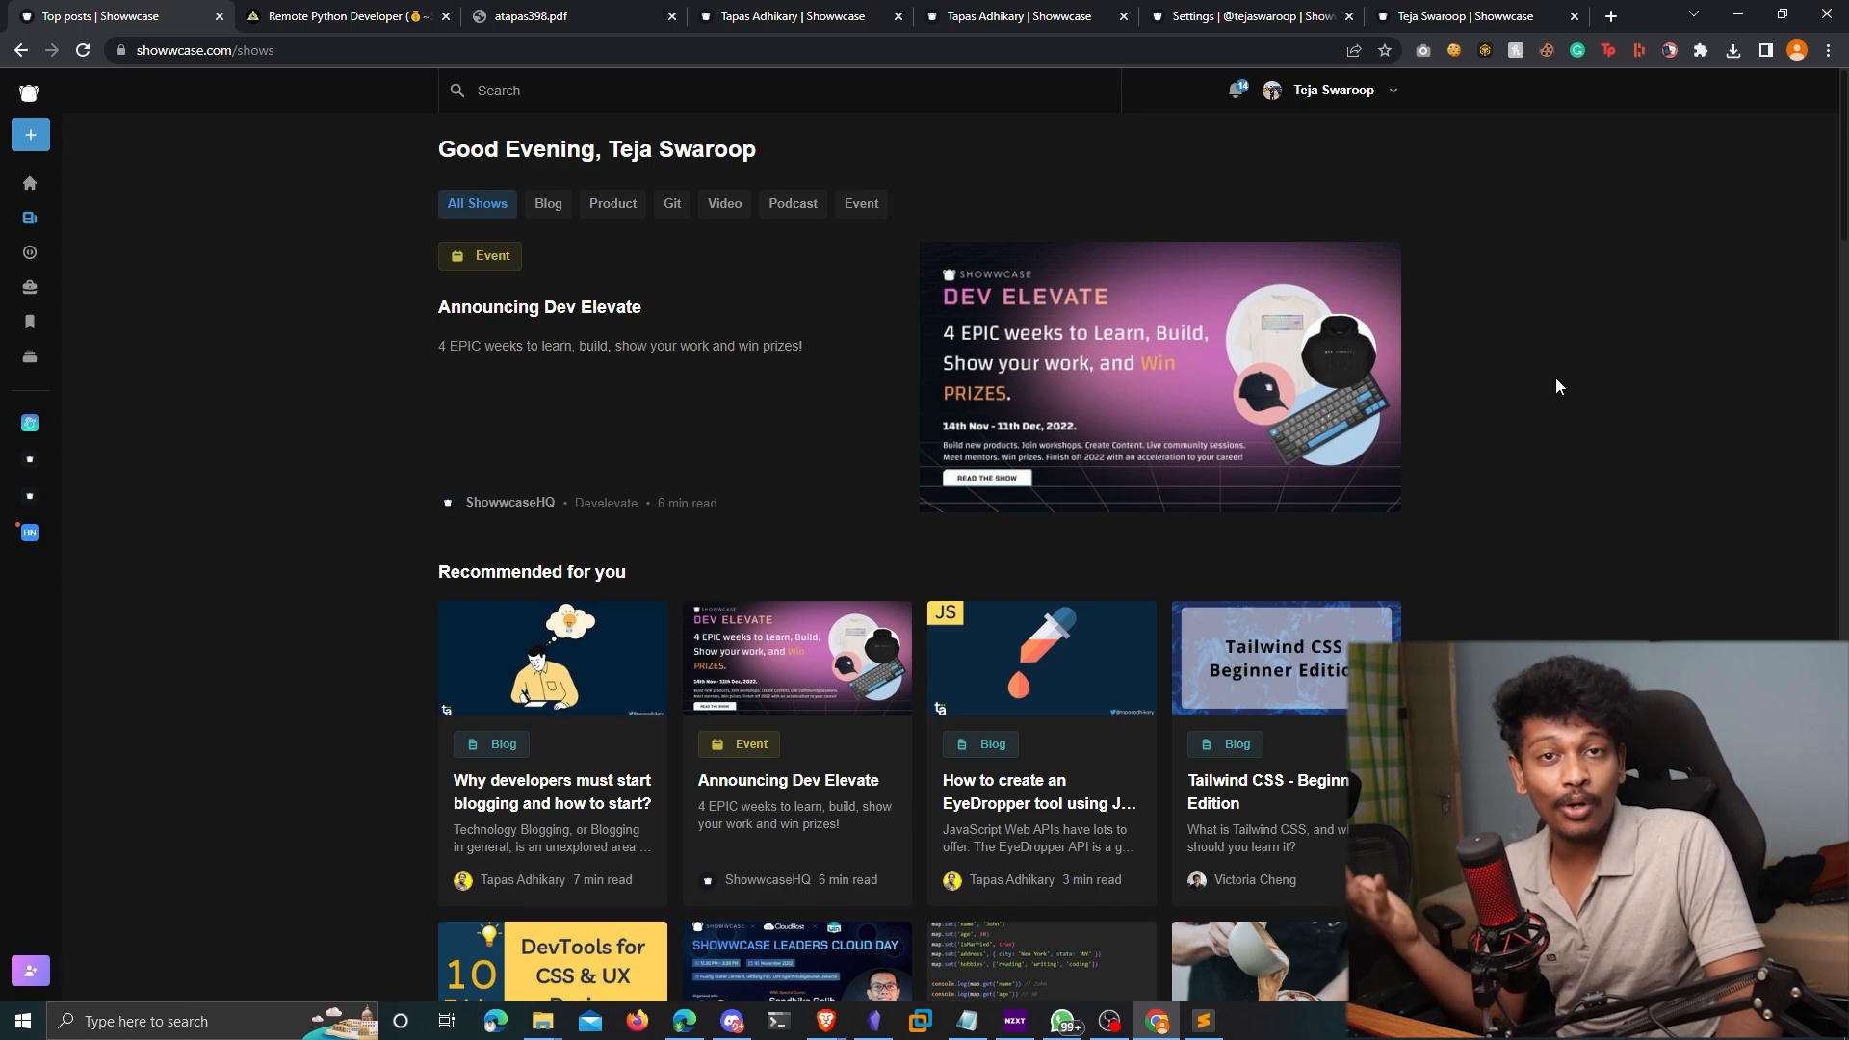
pyautogui.moveTo(1603, 359)
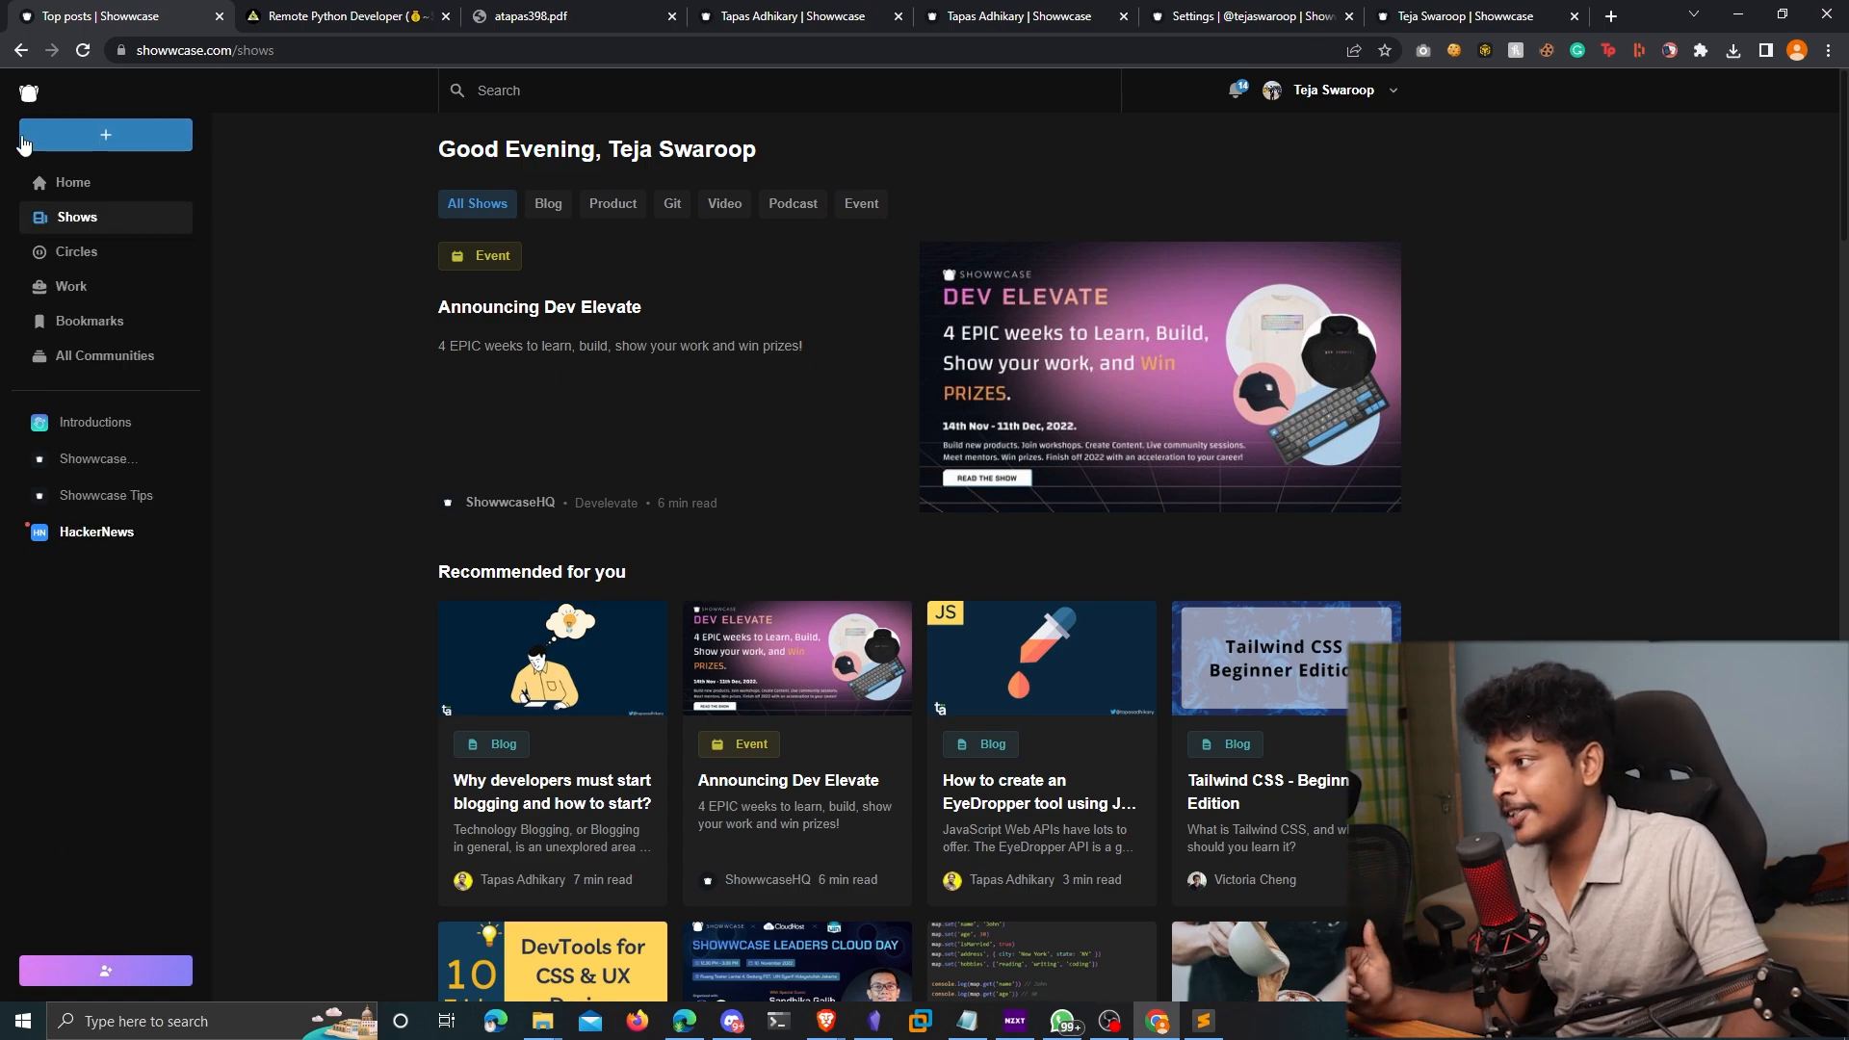
# Start a new untitled show draft and list the show types Blog, Podcast, Video, Product and Repository
pyautogui.click(104, 135)
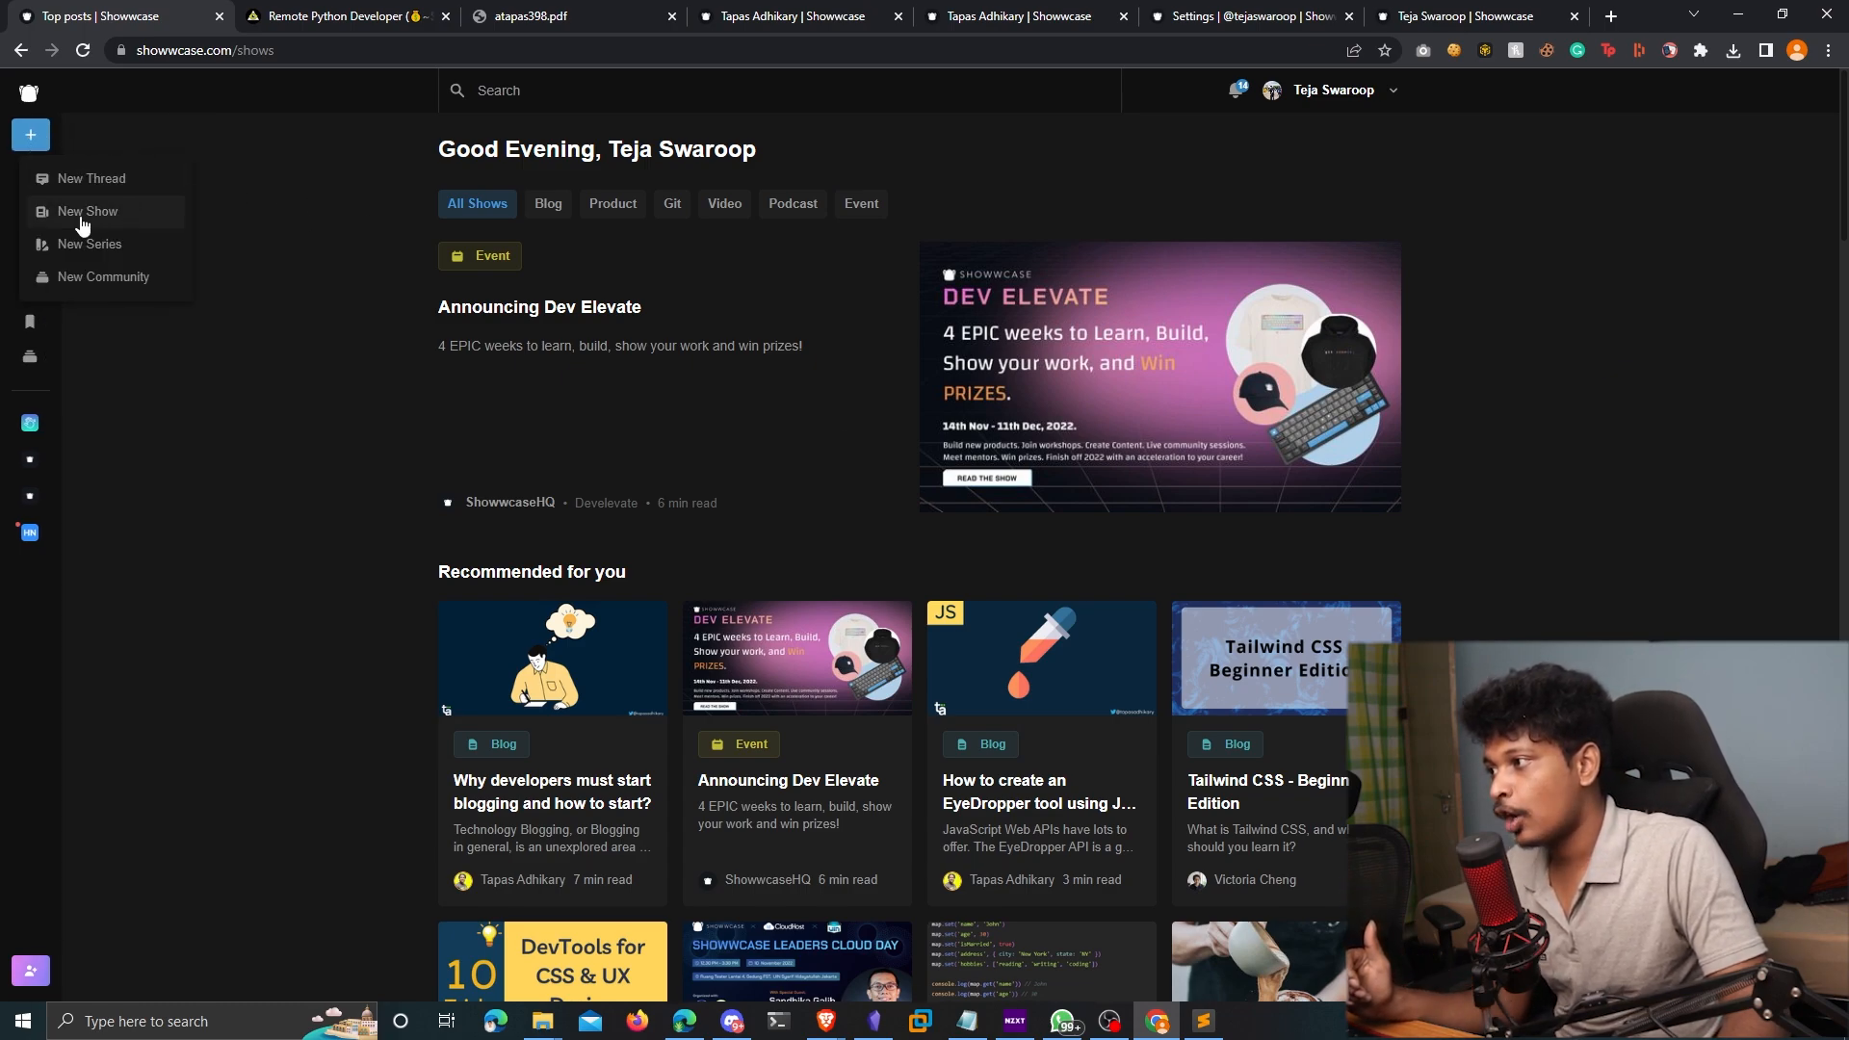
pyautogui.click(87, 211)
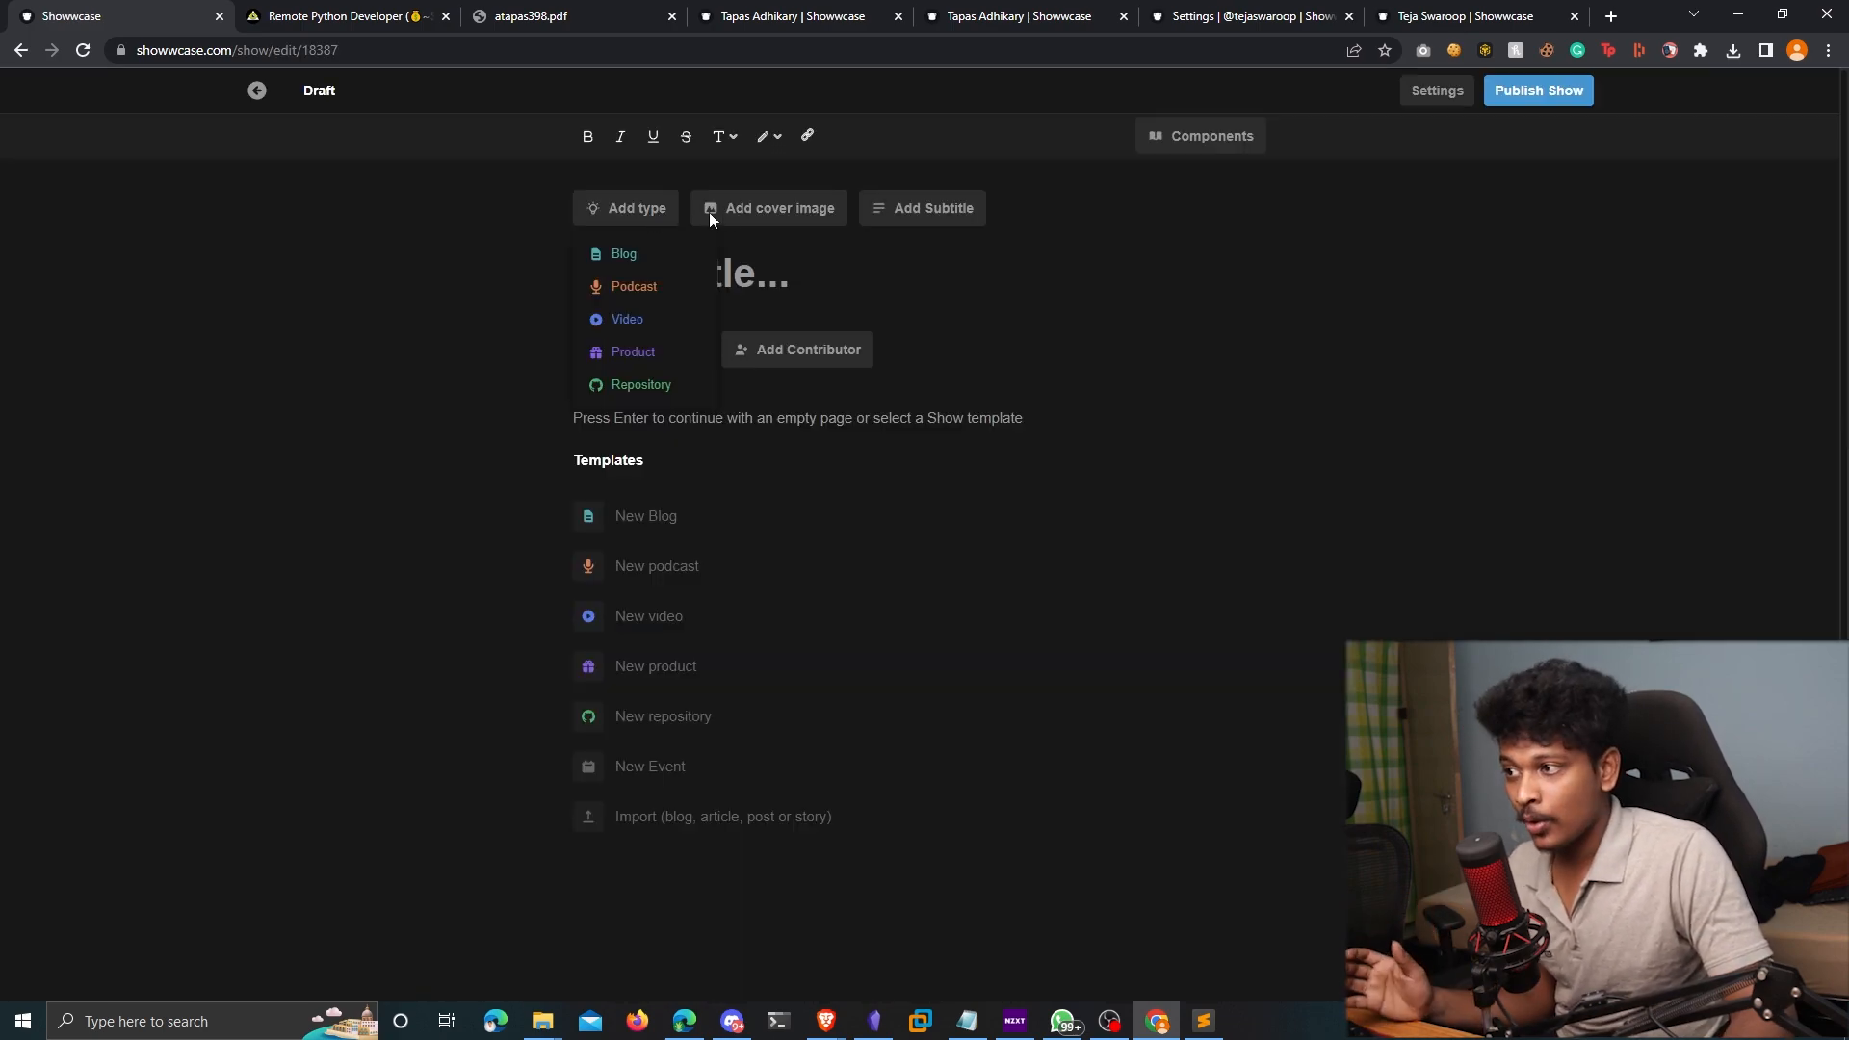
pyautogui.moveTo(633, 287)
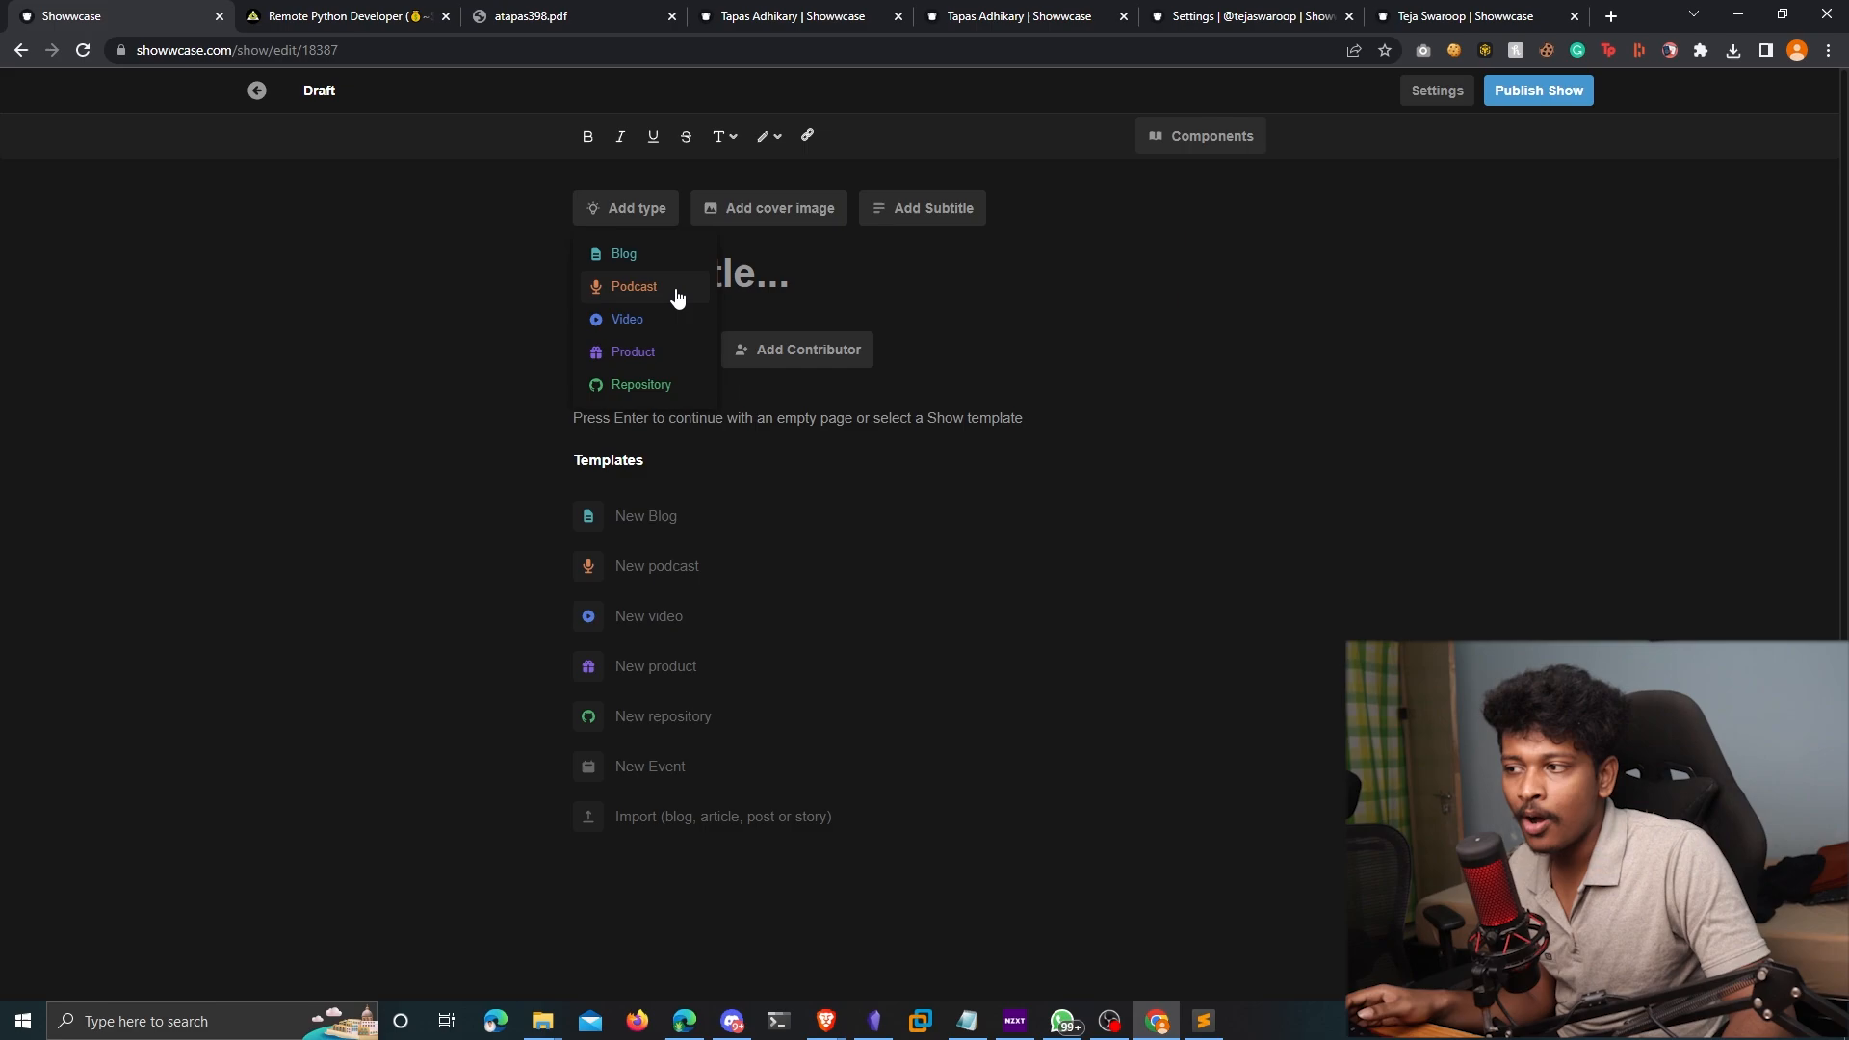
pyautogui.moveTo(658, 359)
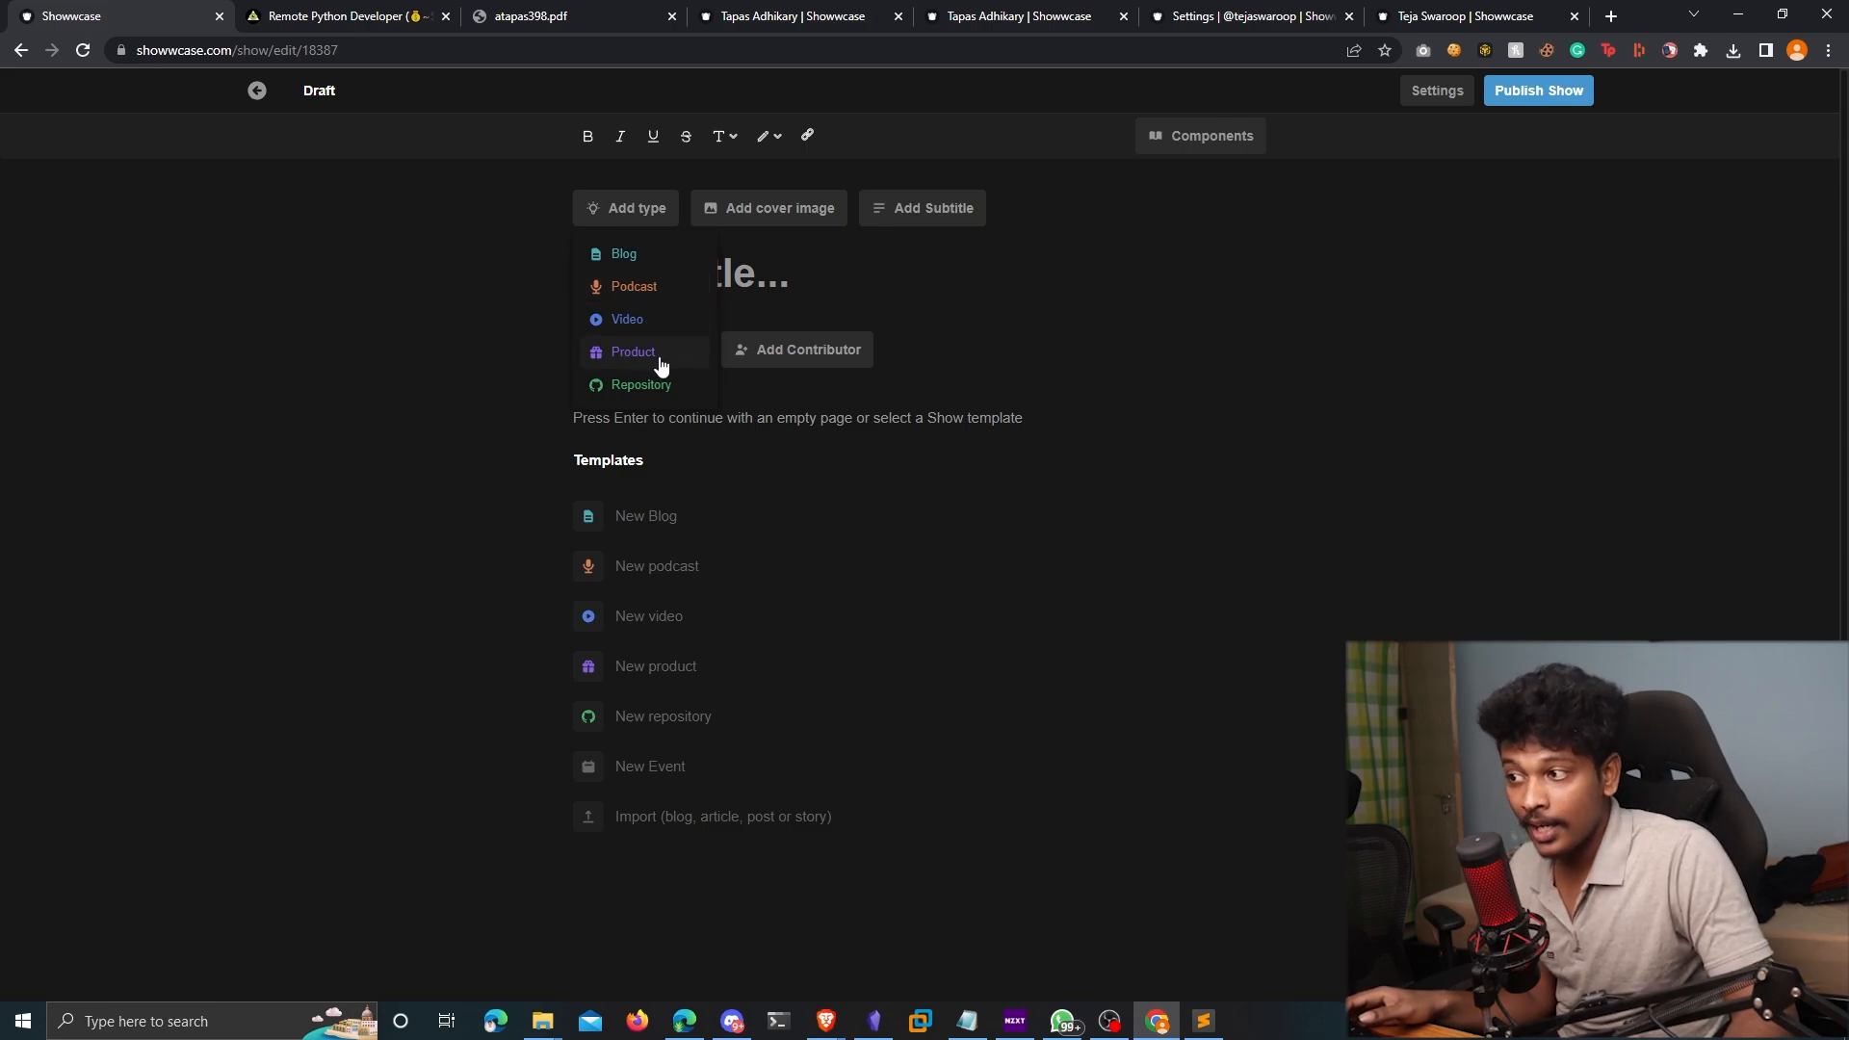
pyautogui.moveTo(641, 384)
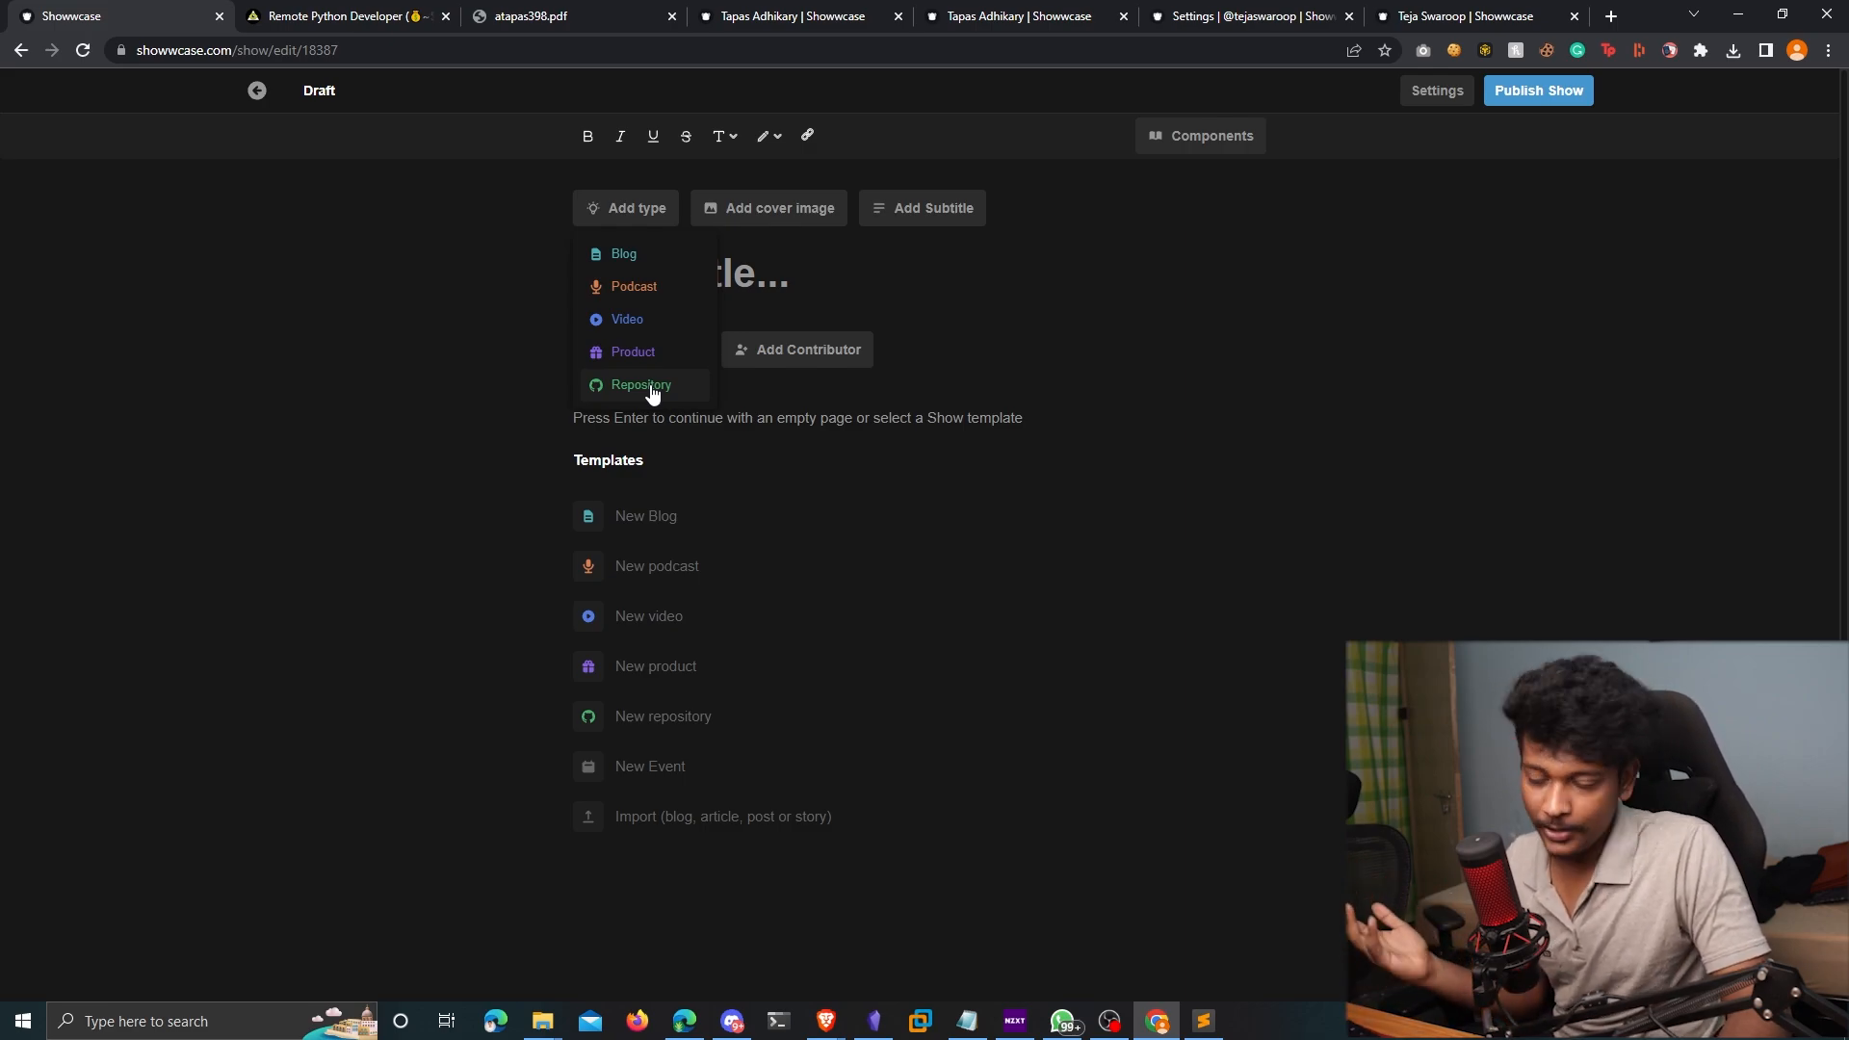
pyautogui.click(623, 254)
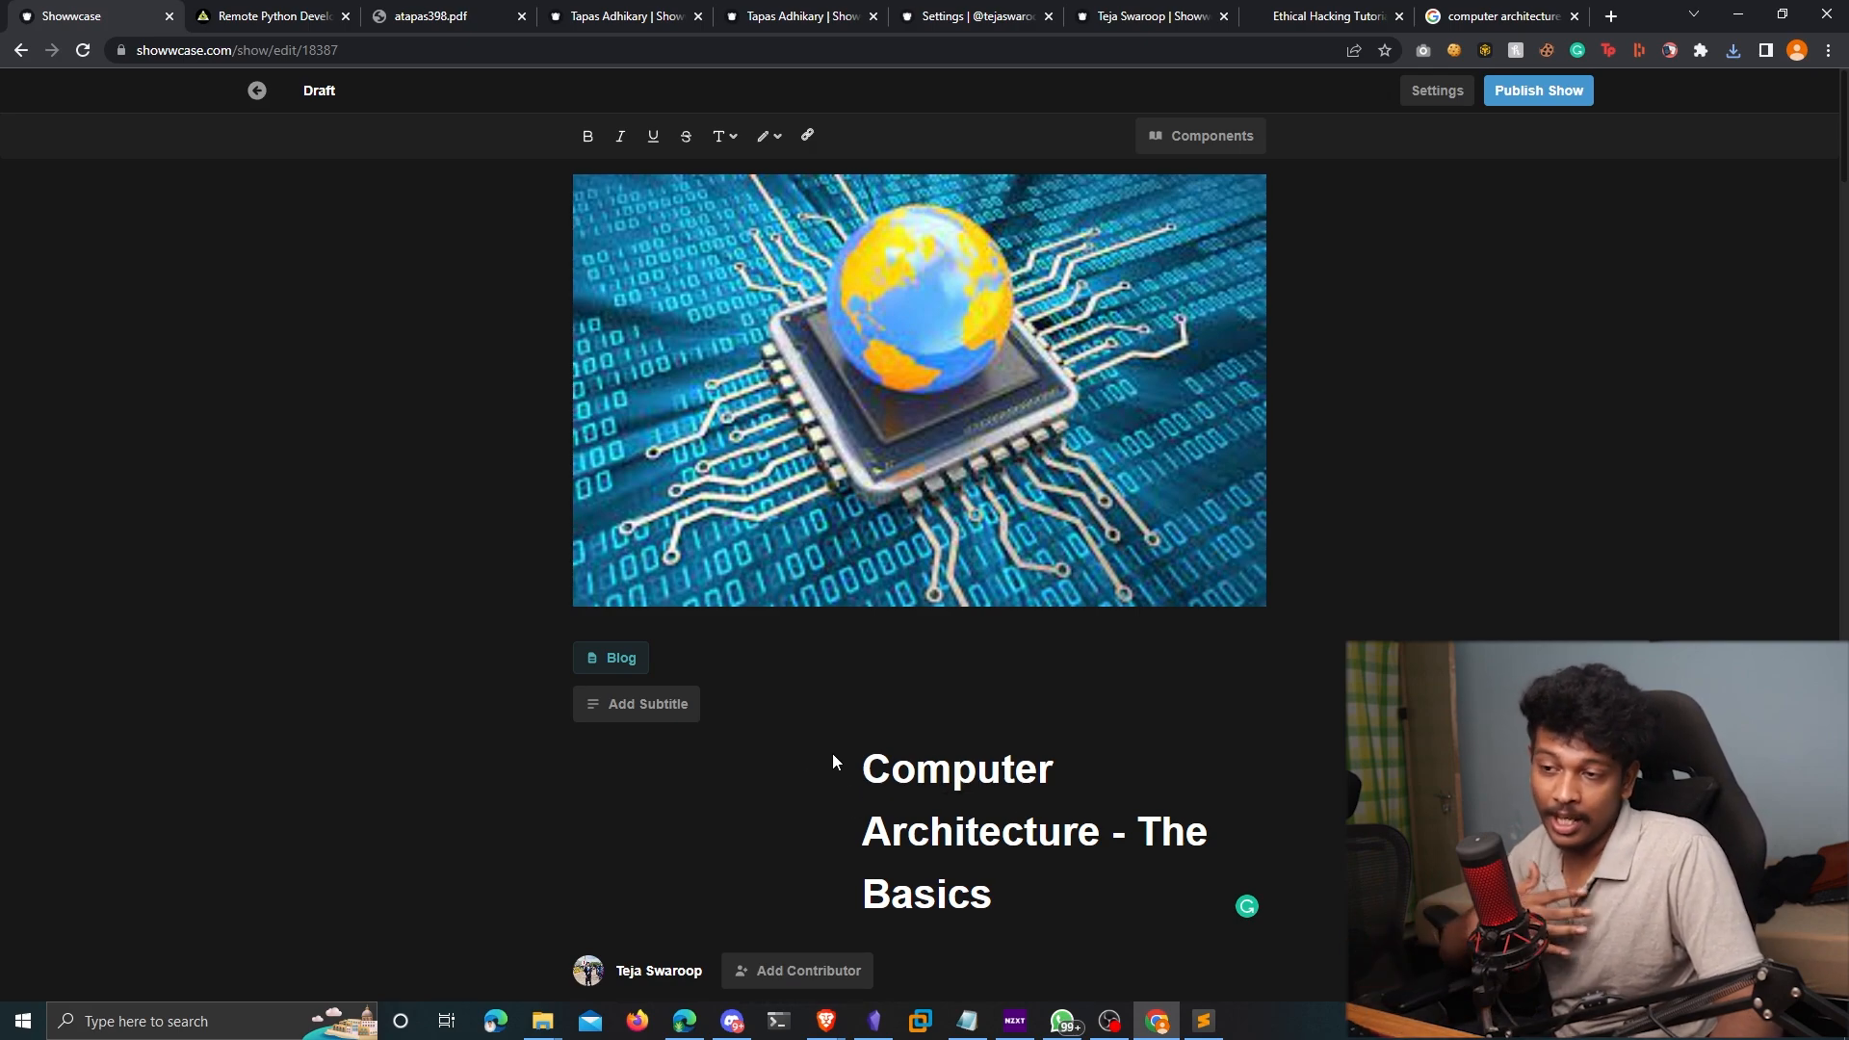
# Review the imported Computer Architecture article body on CPU components, registers and word size
pyautogui.scroll(-3)
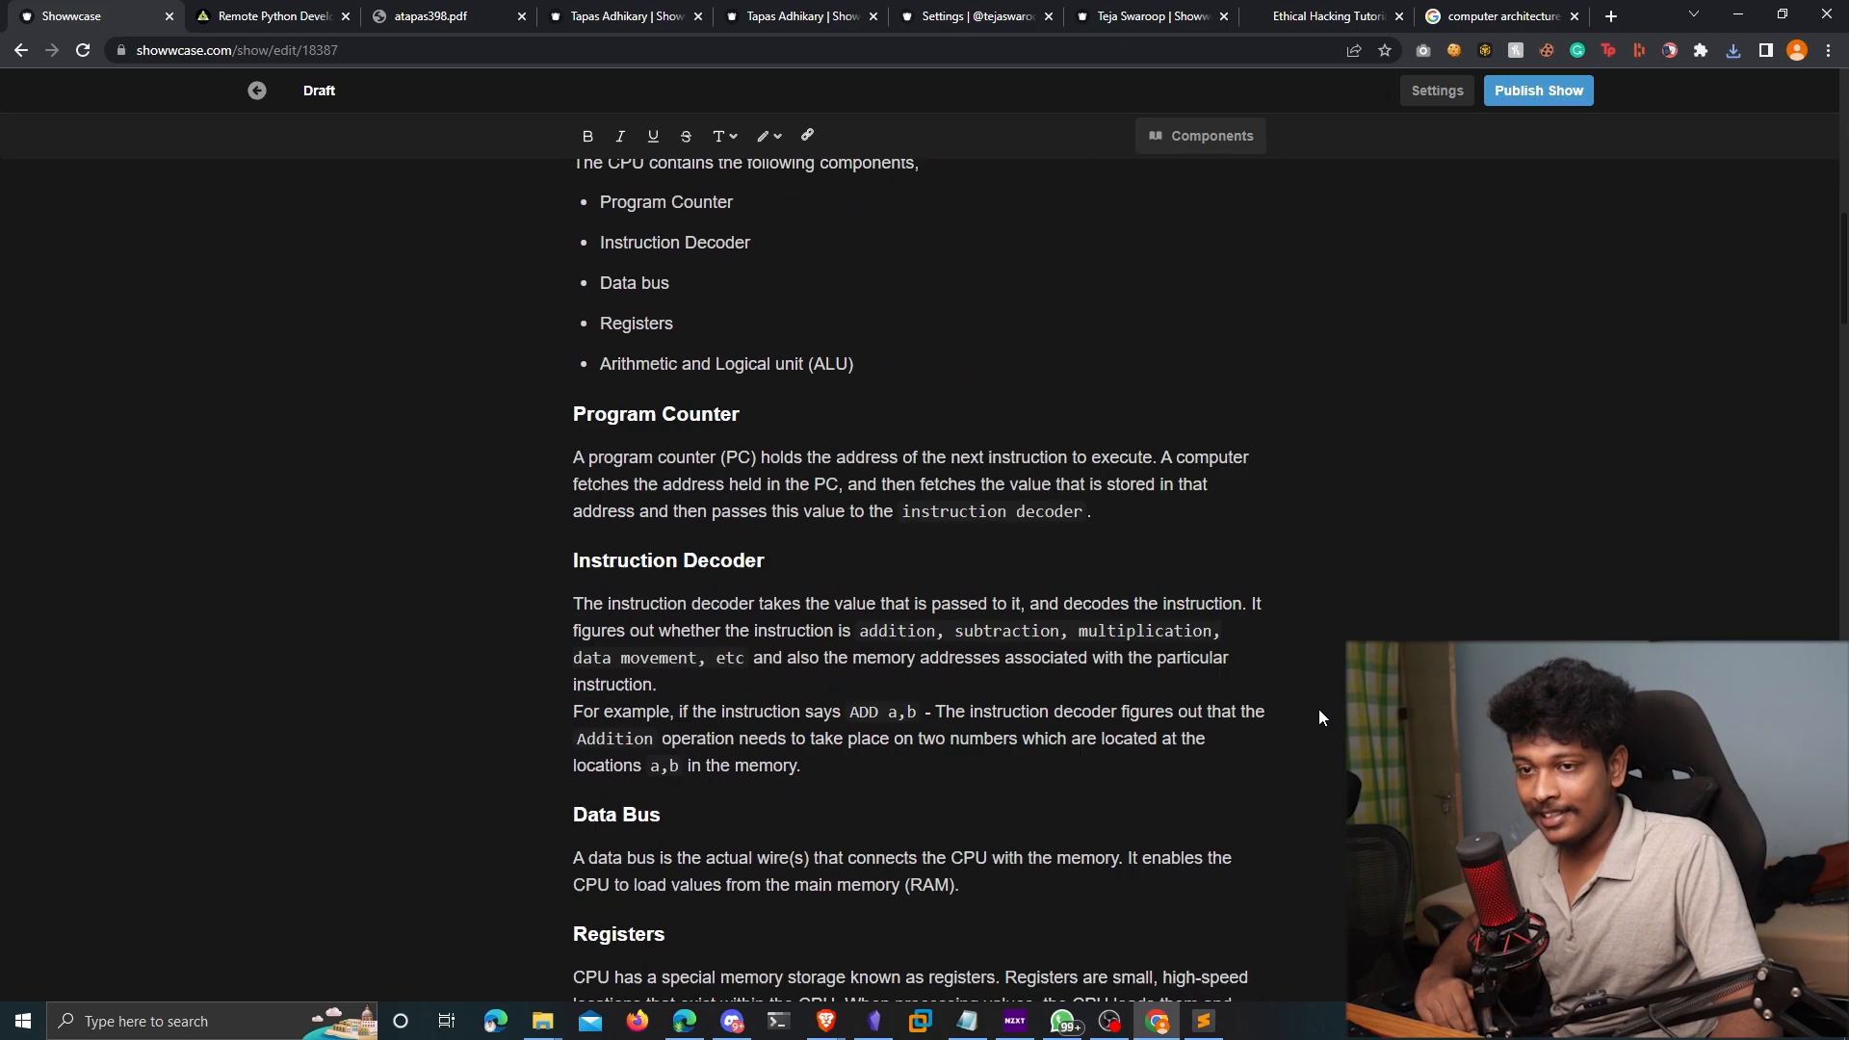
pyautogui.scroll(-3)
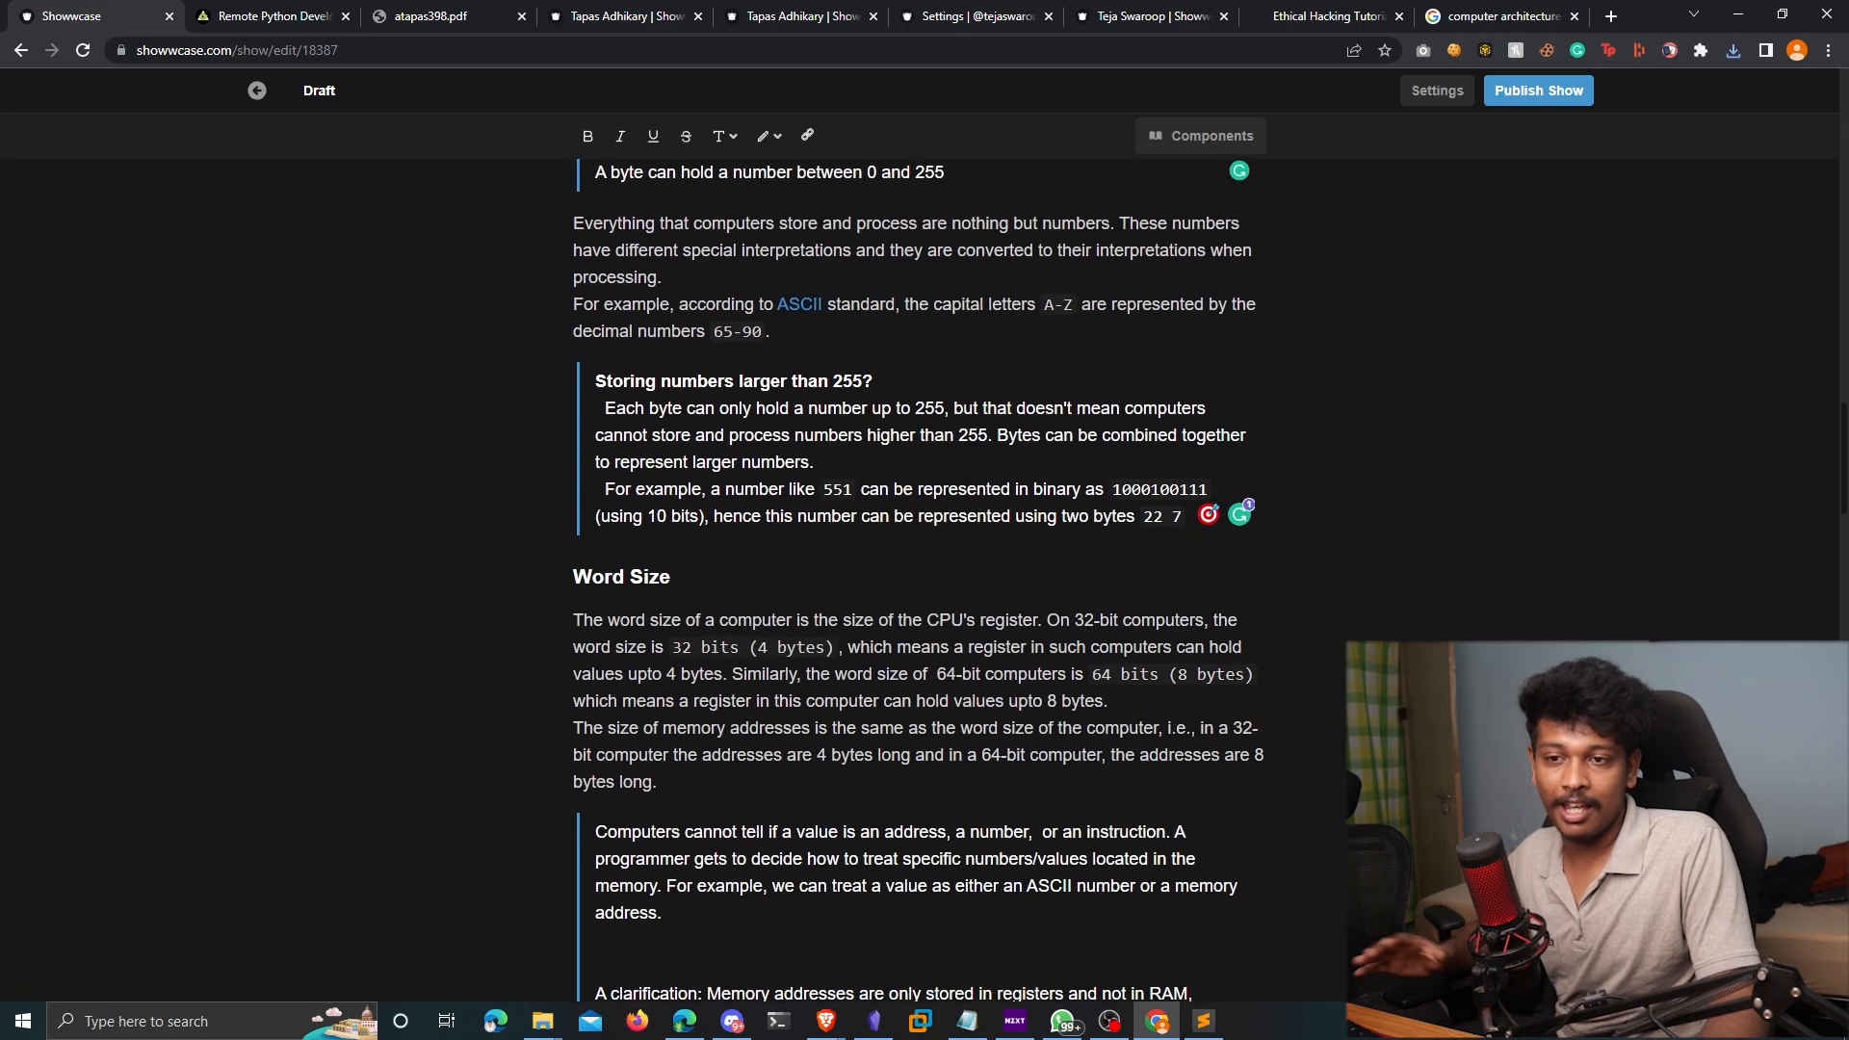
pyautogui.scroll(3)
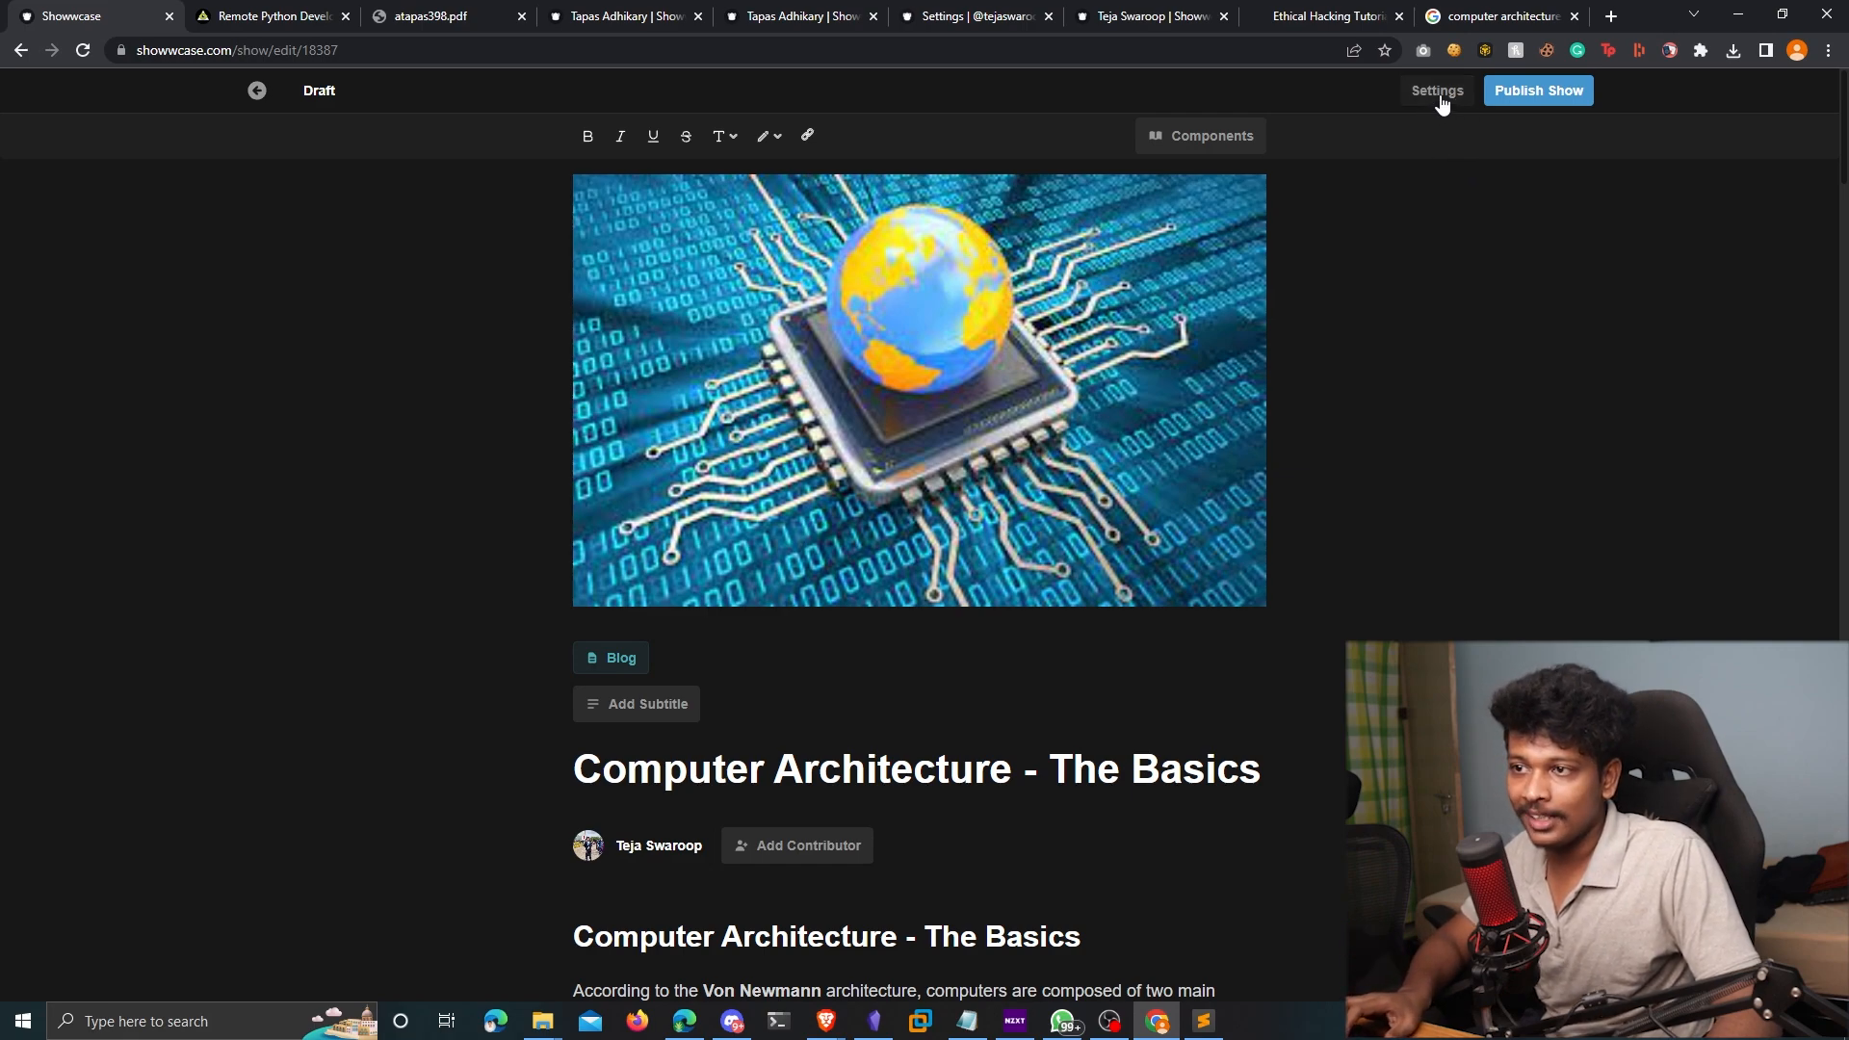
# Confirm the computer science and architecture tags and optional SEO fields, then request Publish Show
pyautogui.click(1436, 89)
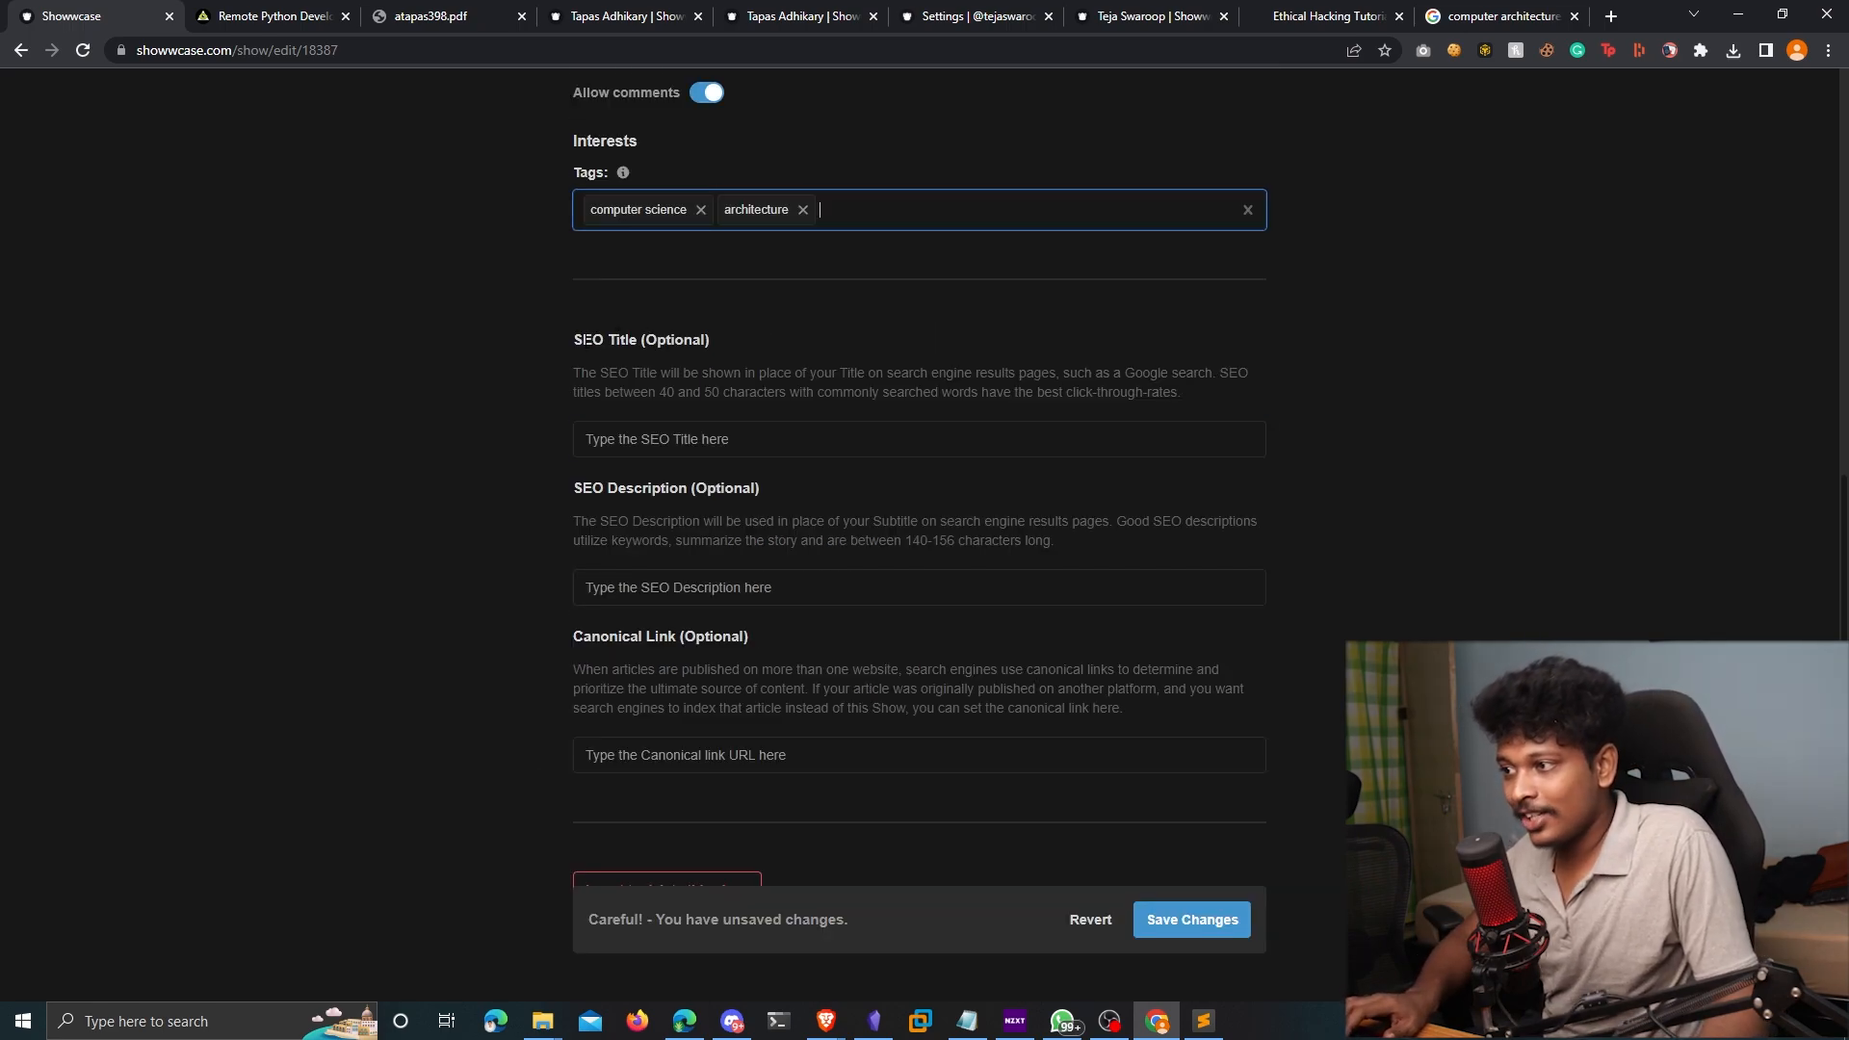
pyautogui.doubleClick(604, 340)
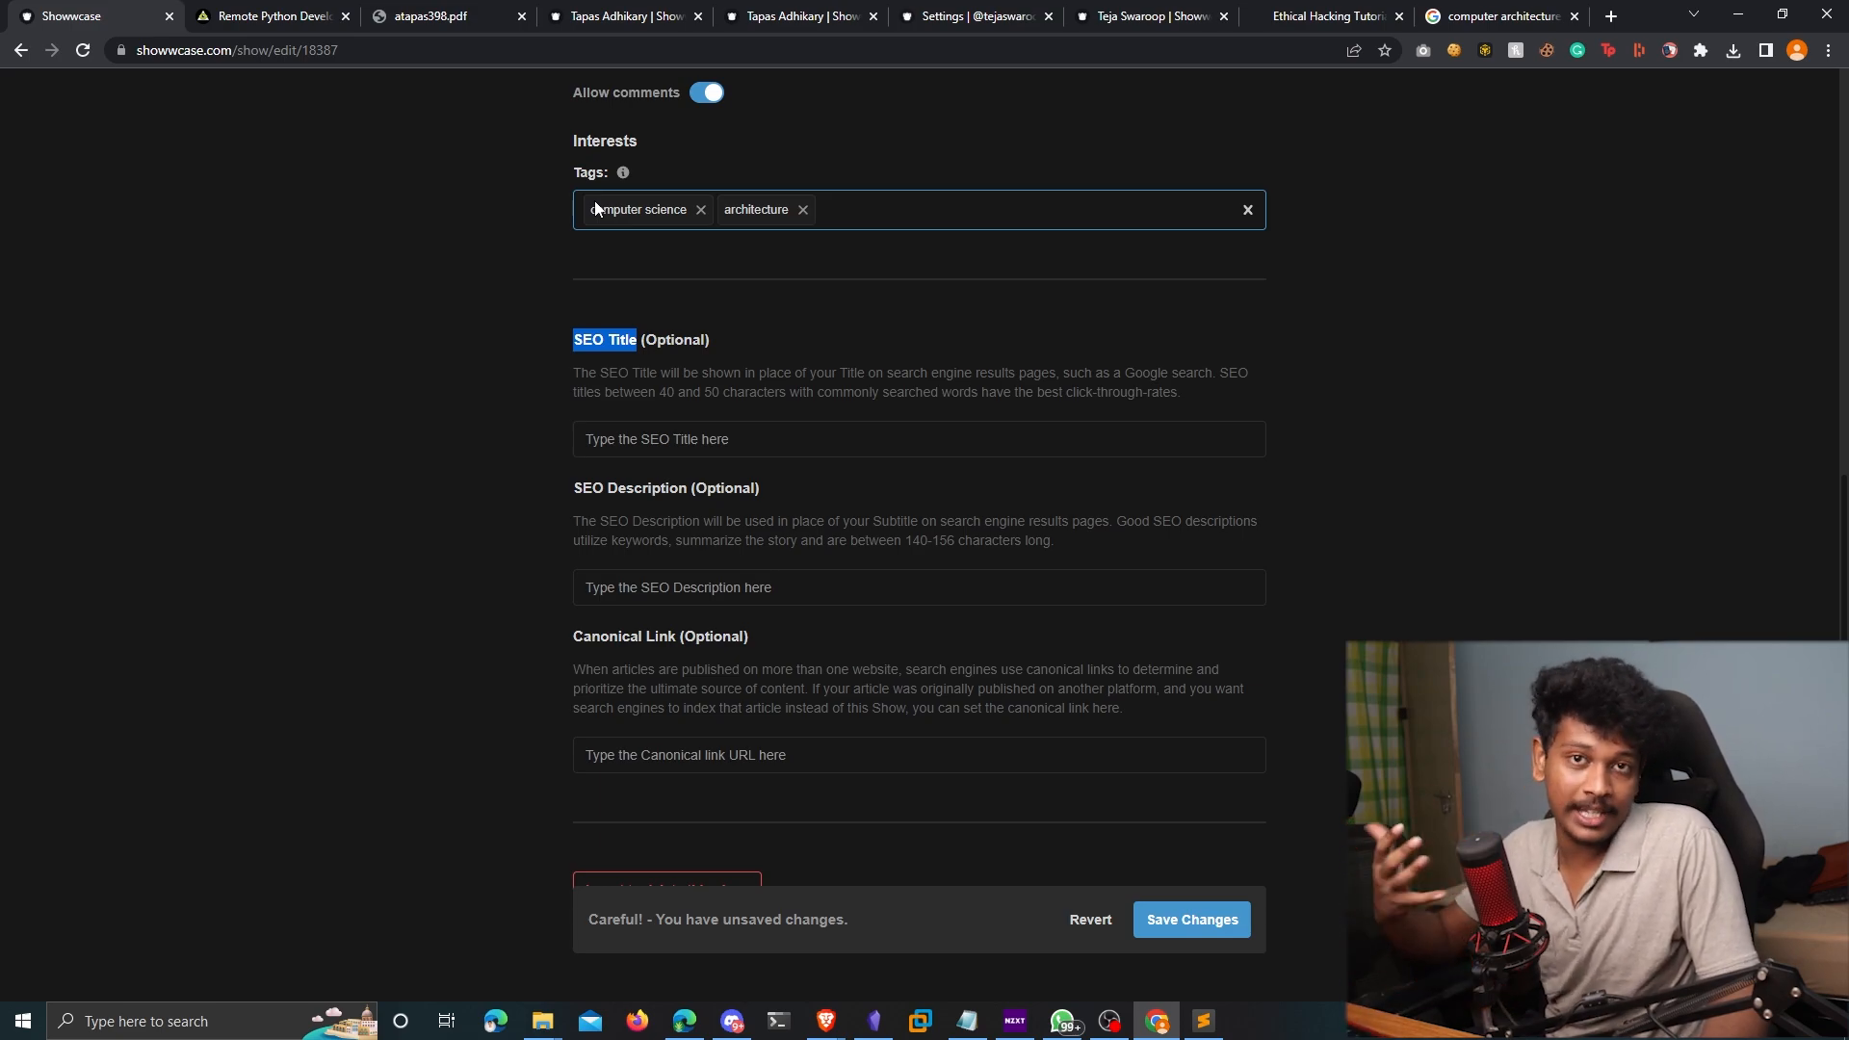
pyautogui.click(918, 439)
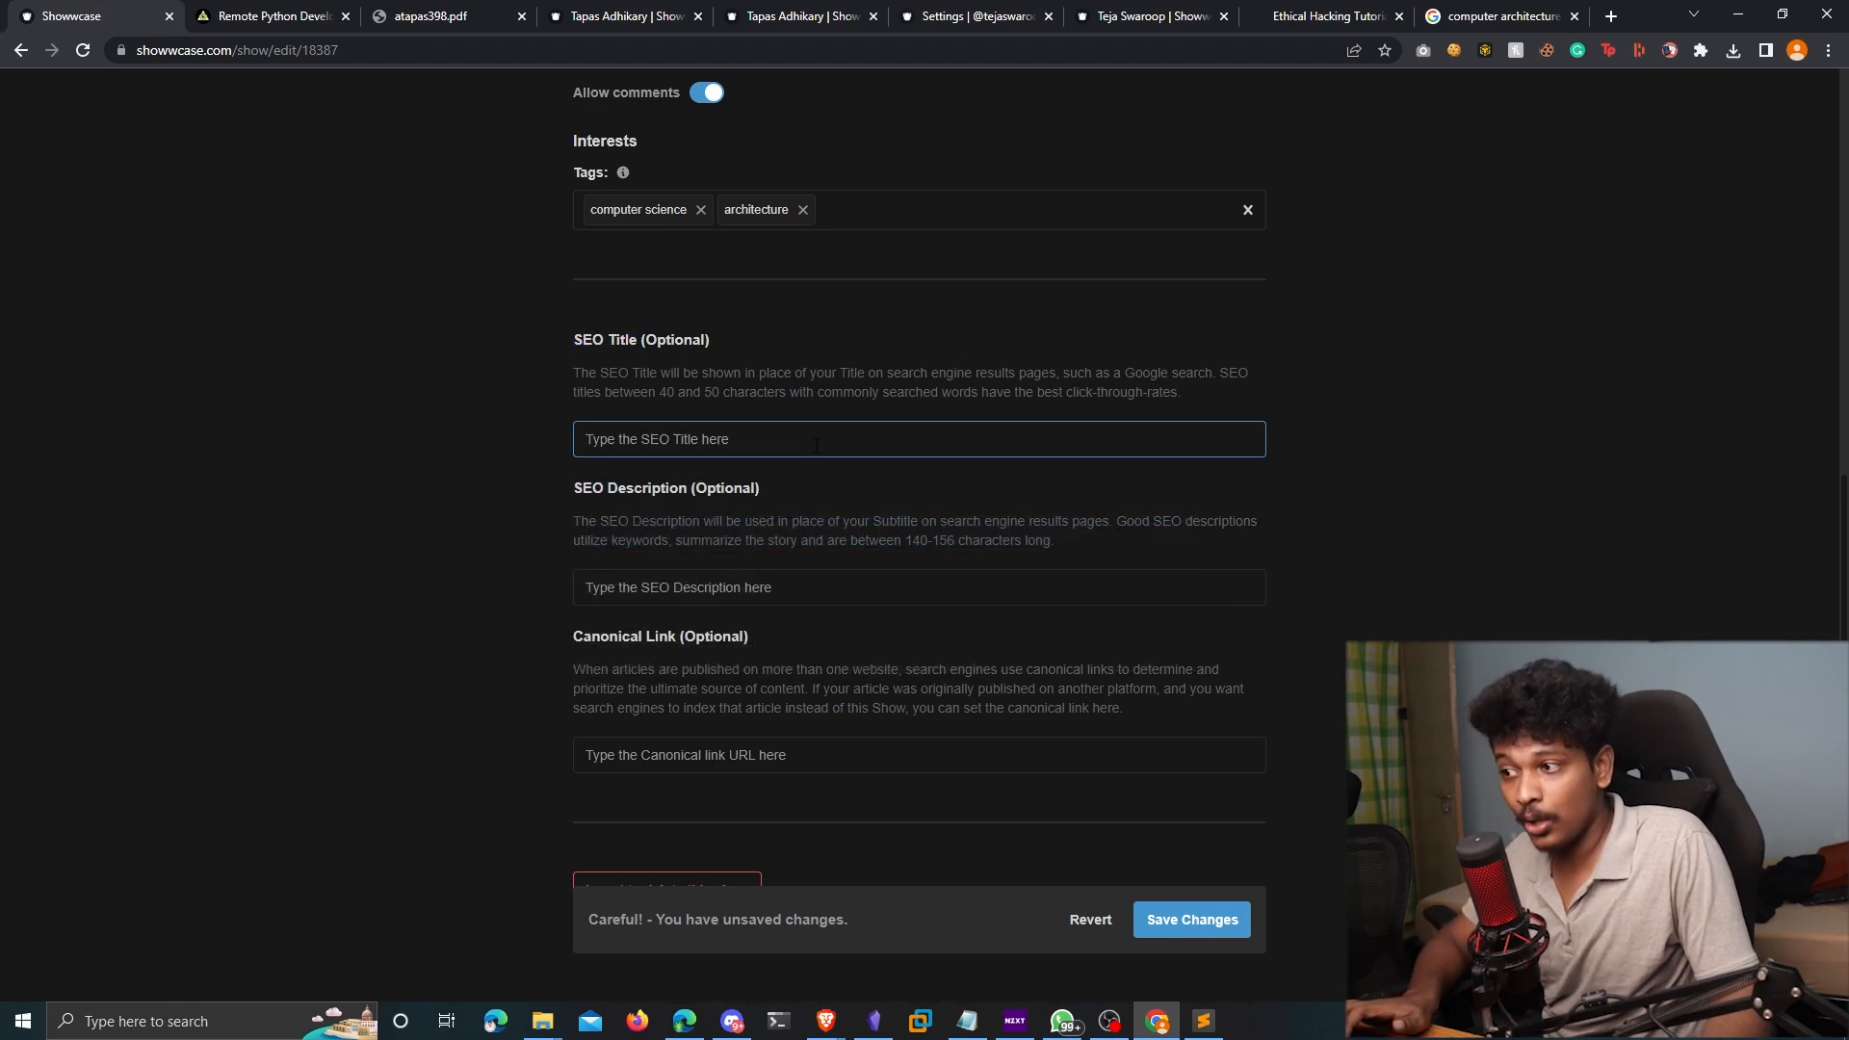
pyautogui.click(1191, 919)
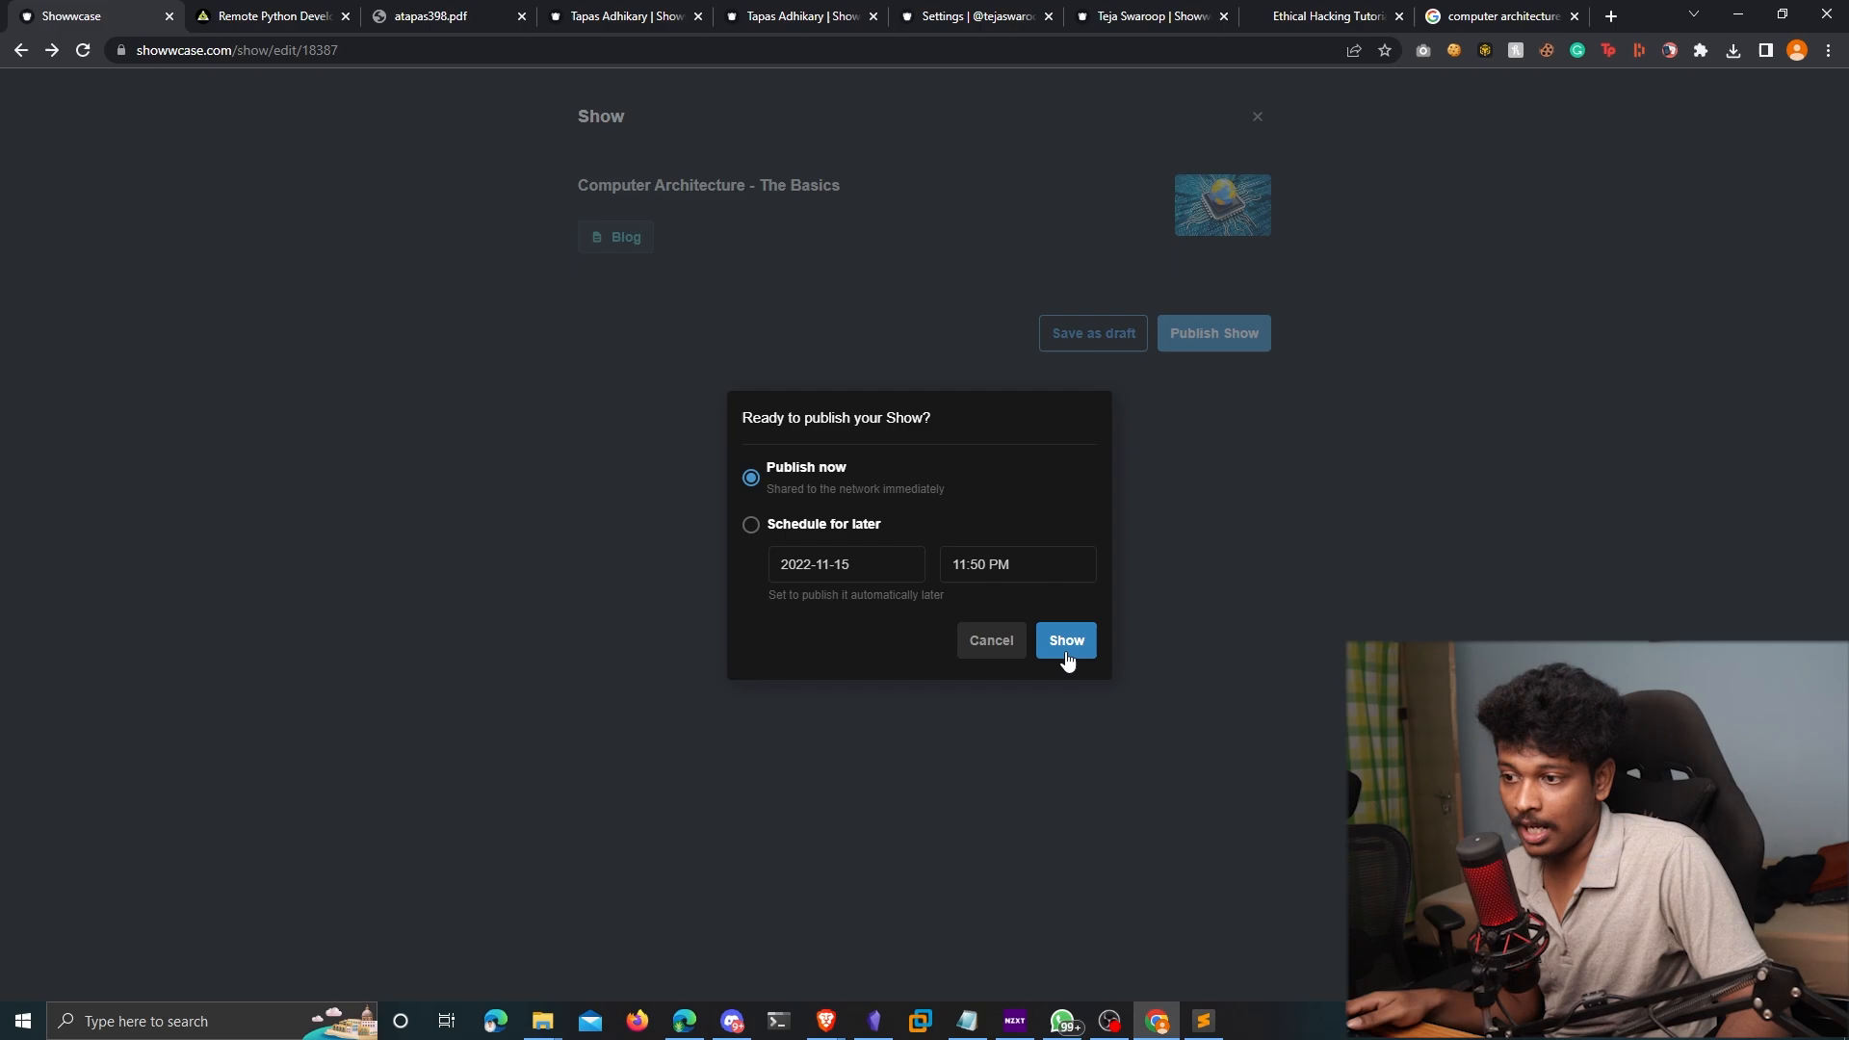
# Publish the Computer Architecture blog show immediately with Publish now
pyautogui.click(1065, 640)
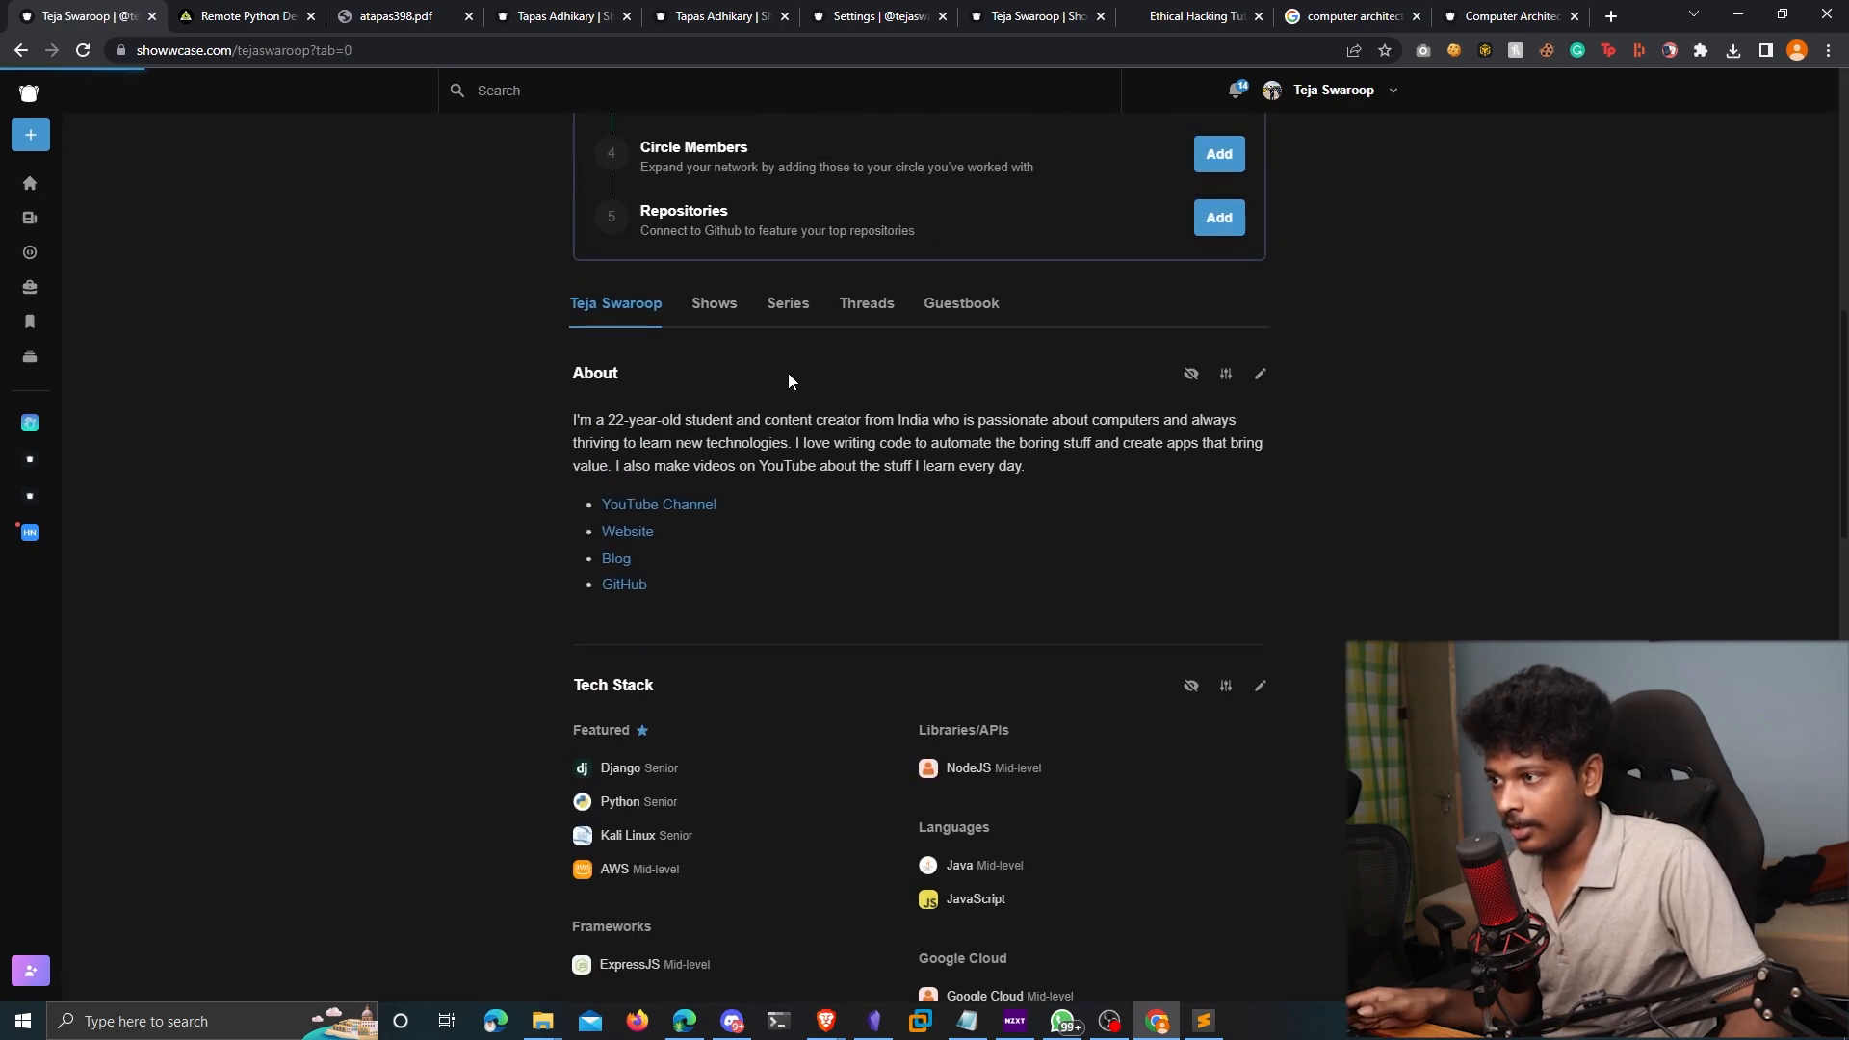
# List the profile's shows, now including Computer Architecture - The Basics
pyautogui.click(714, 303)
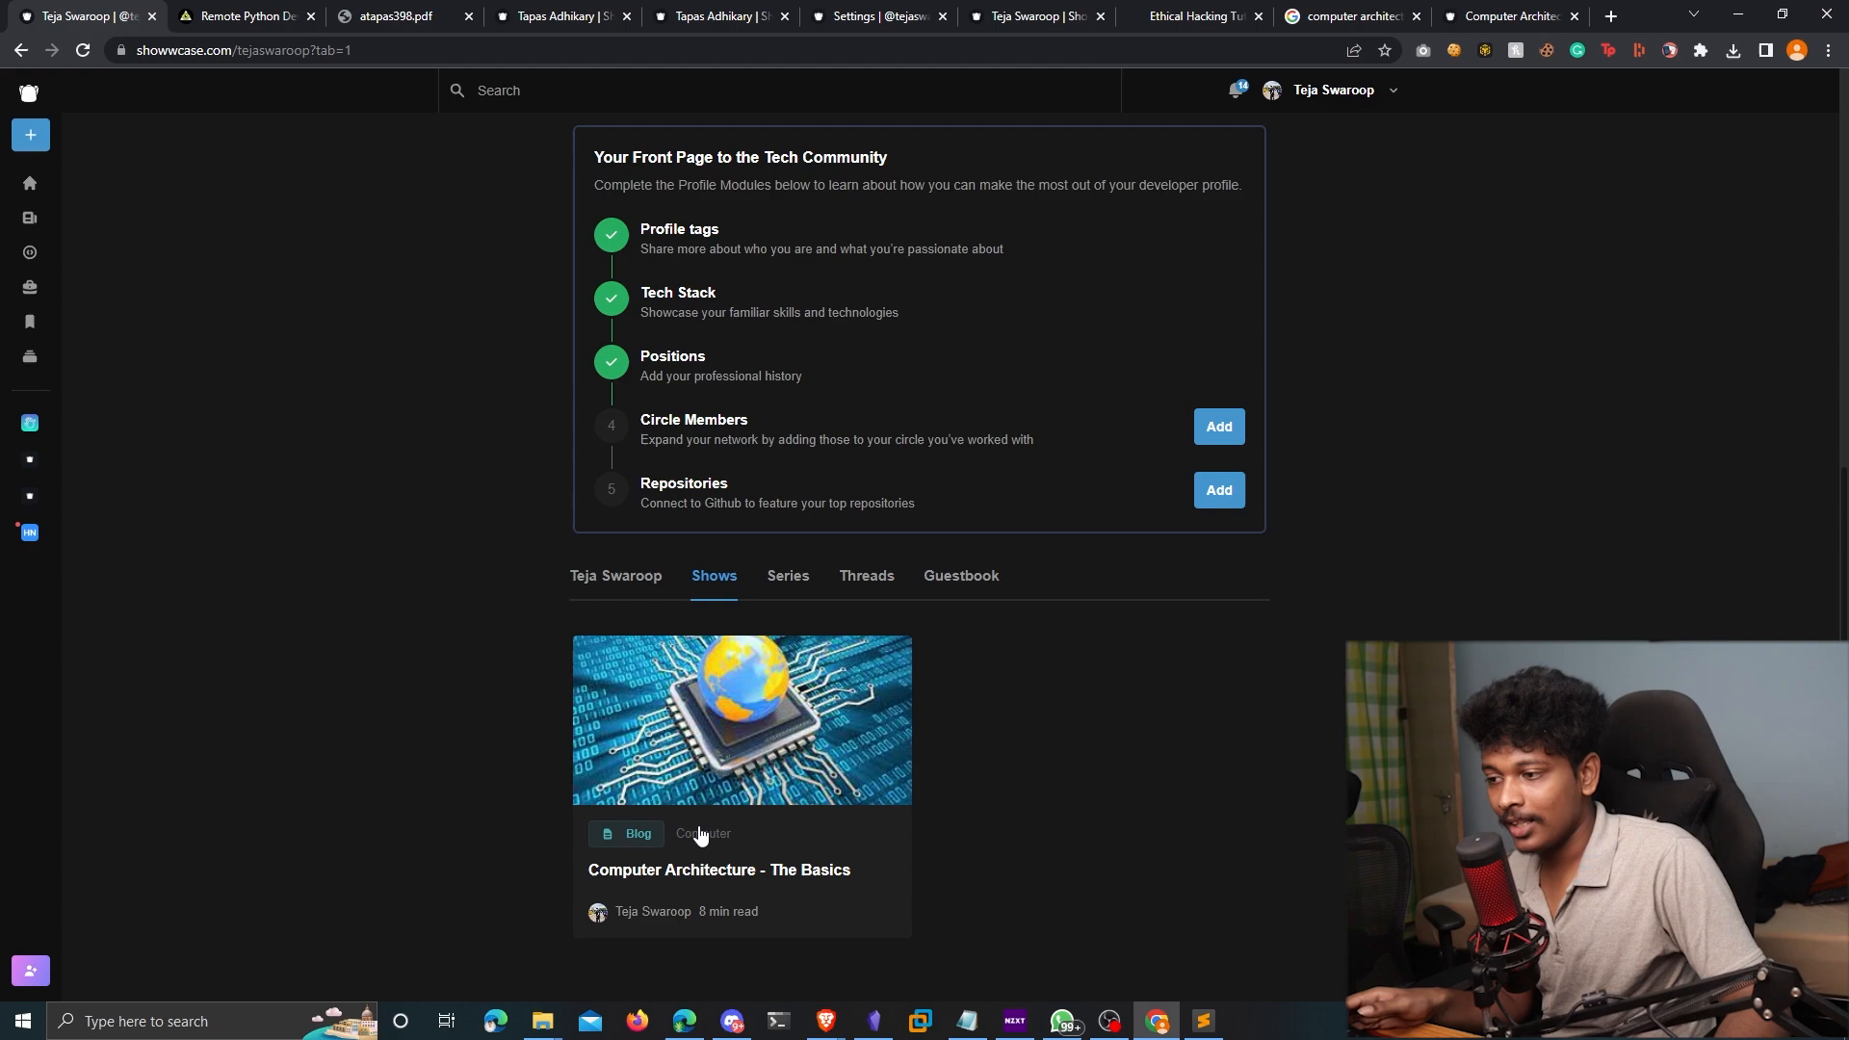
pyautogui.moveTo(758, 669)
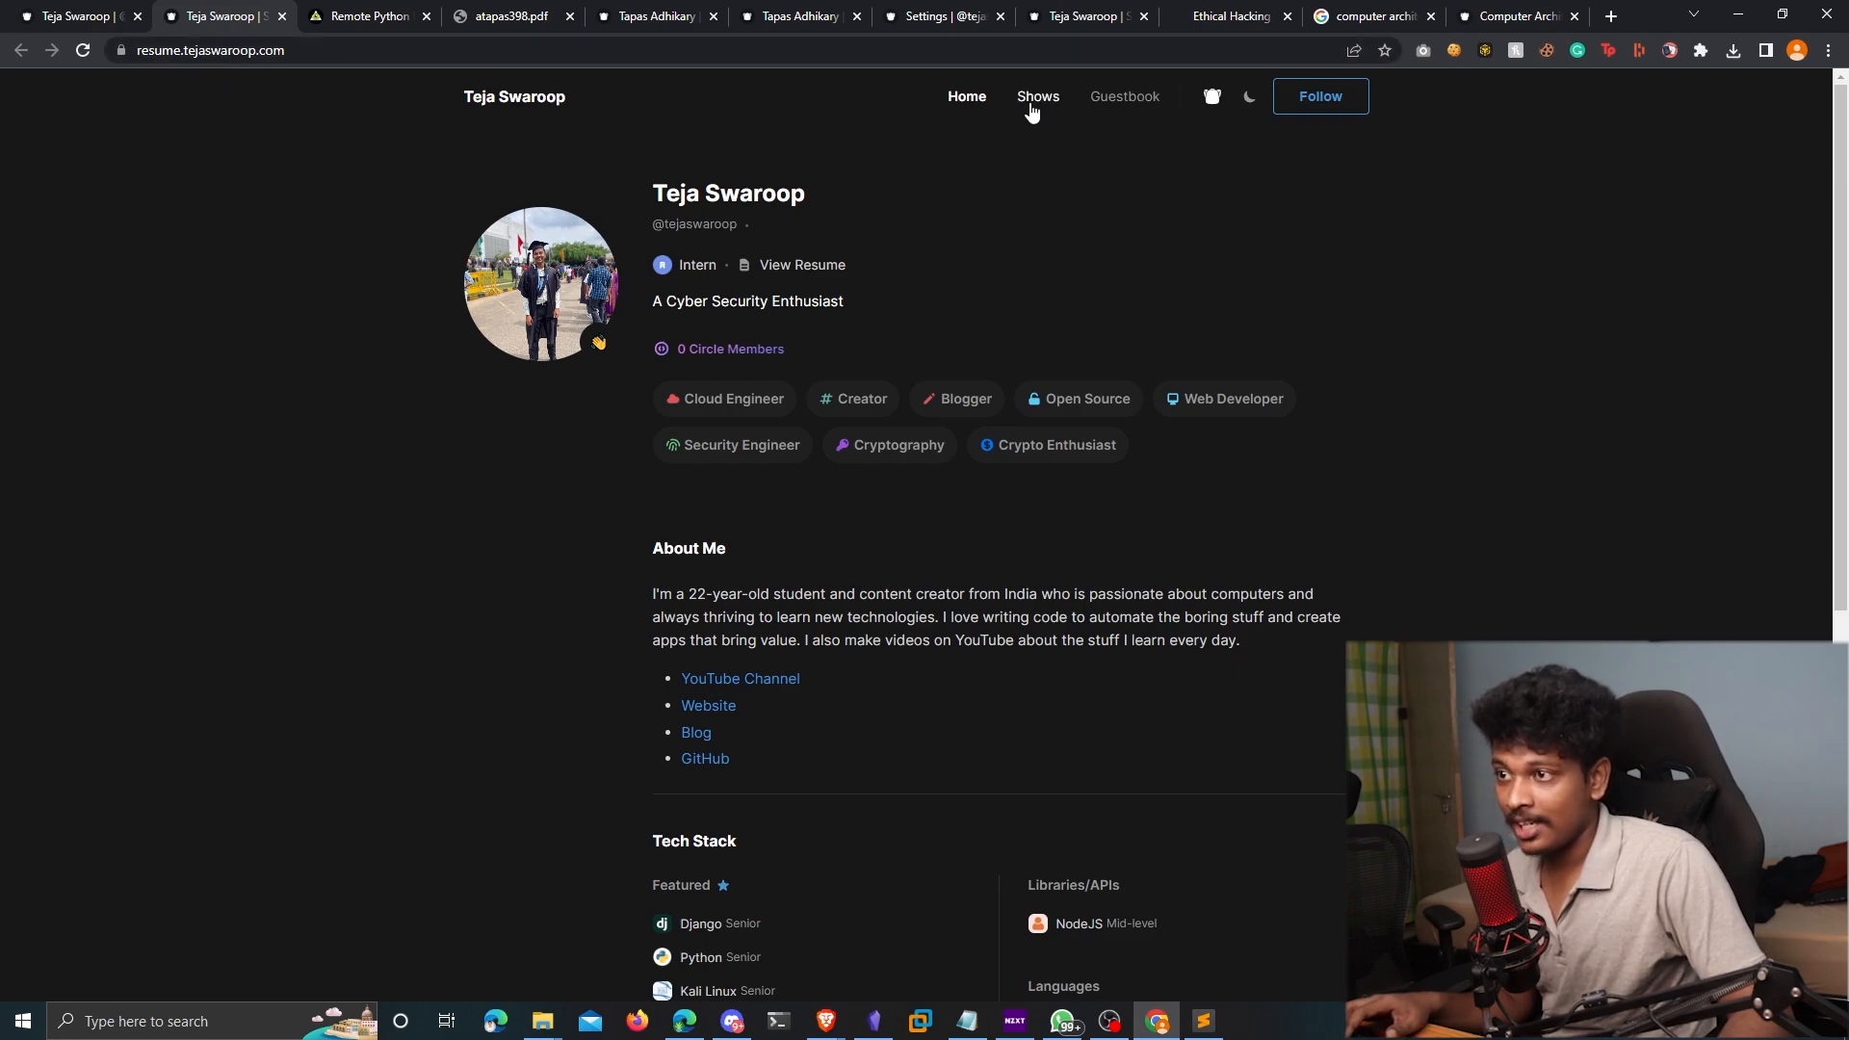
# View the Shows page of the custom front page at resume.tejaswaroop.com listing the new blog
pyautogui.click(1039, 95)
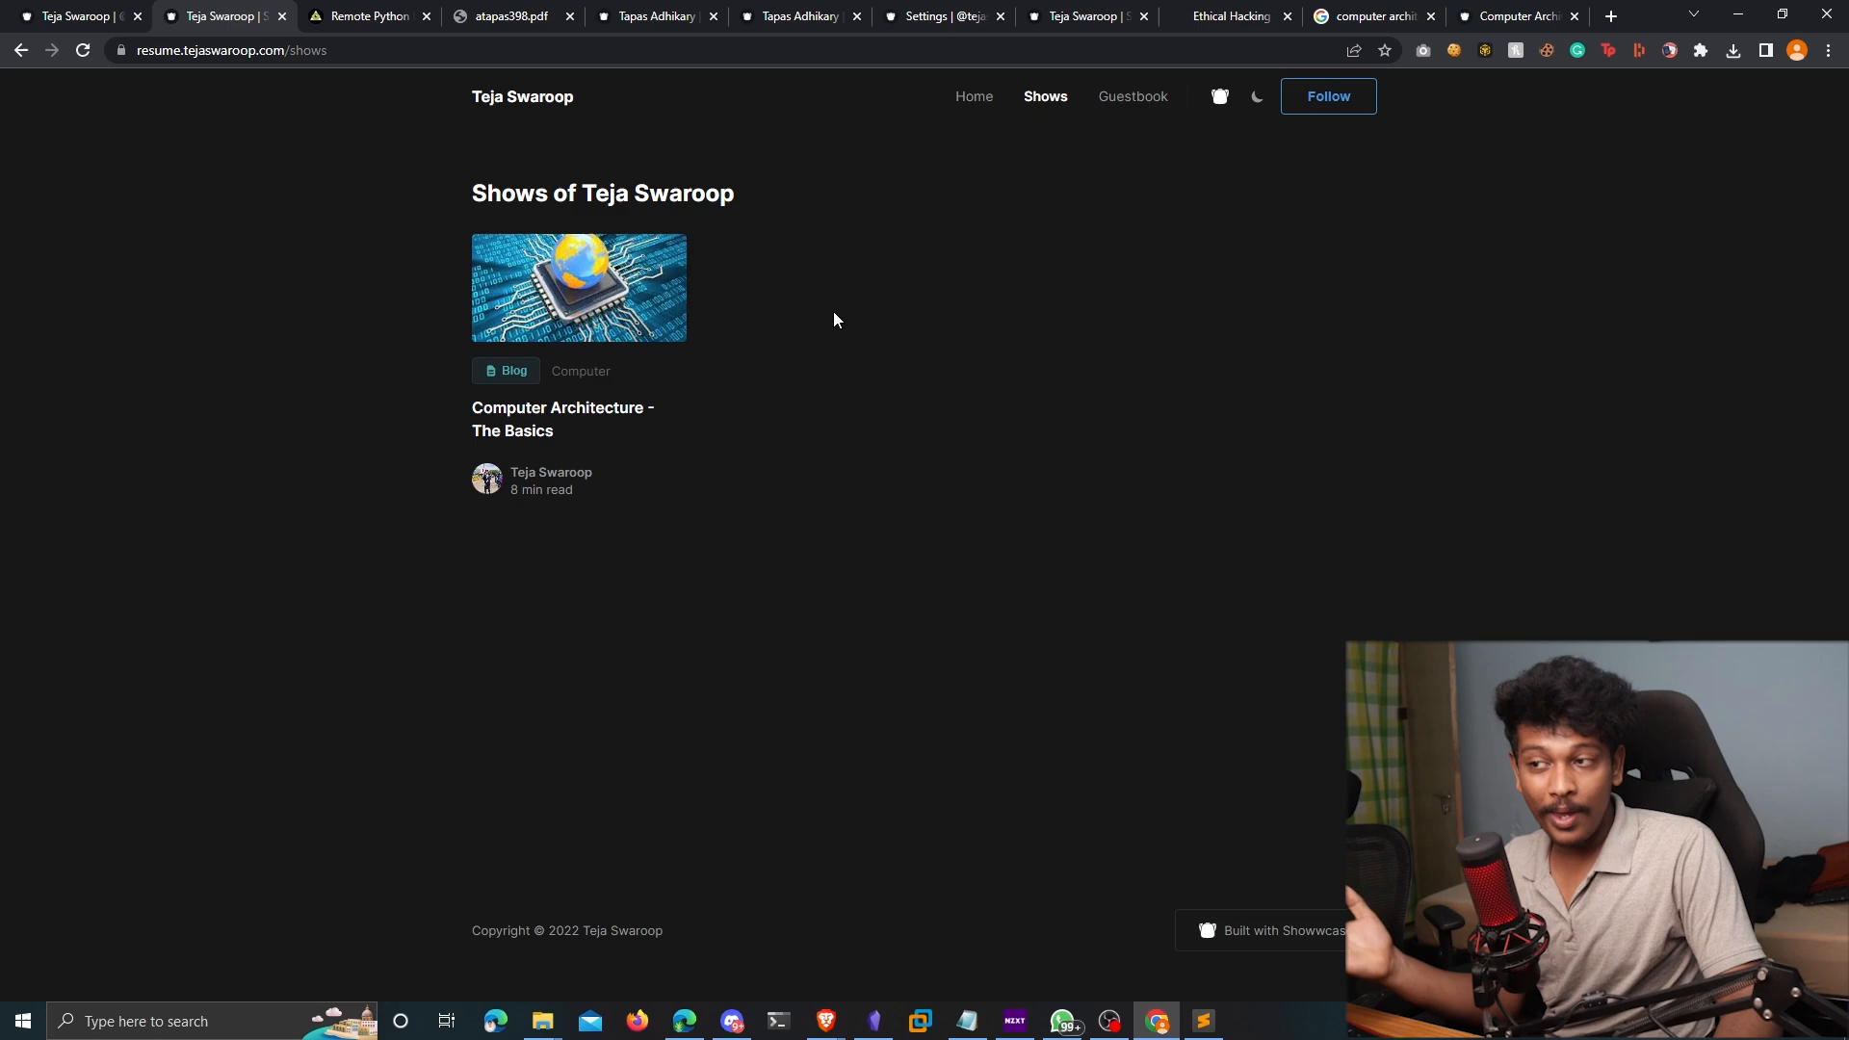
pyautogui.moveTo(811, 311)
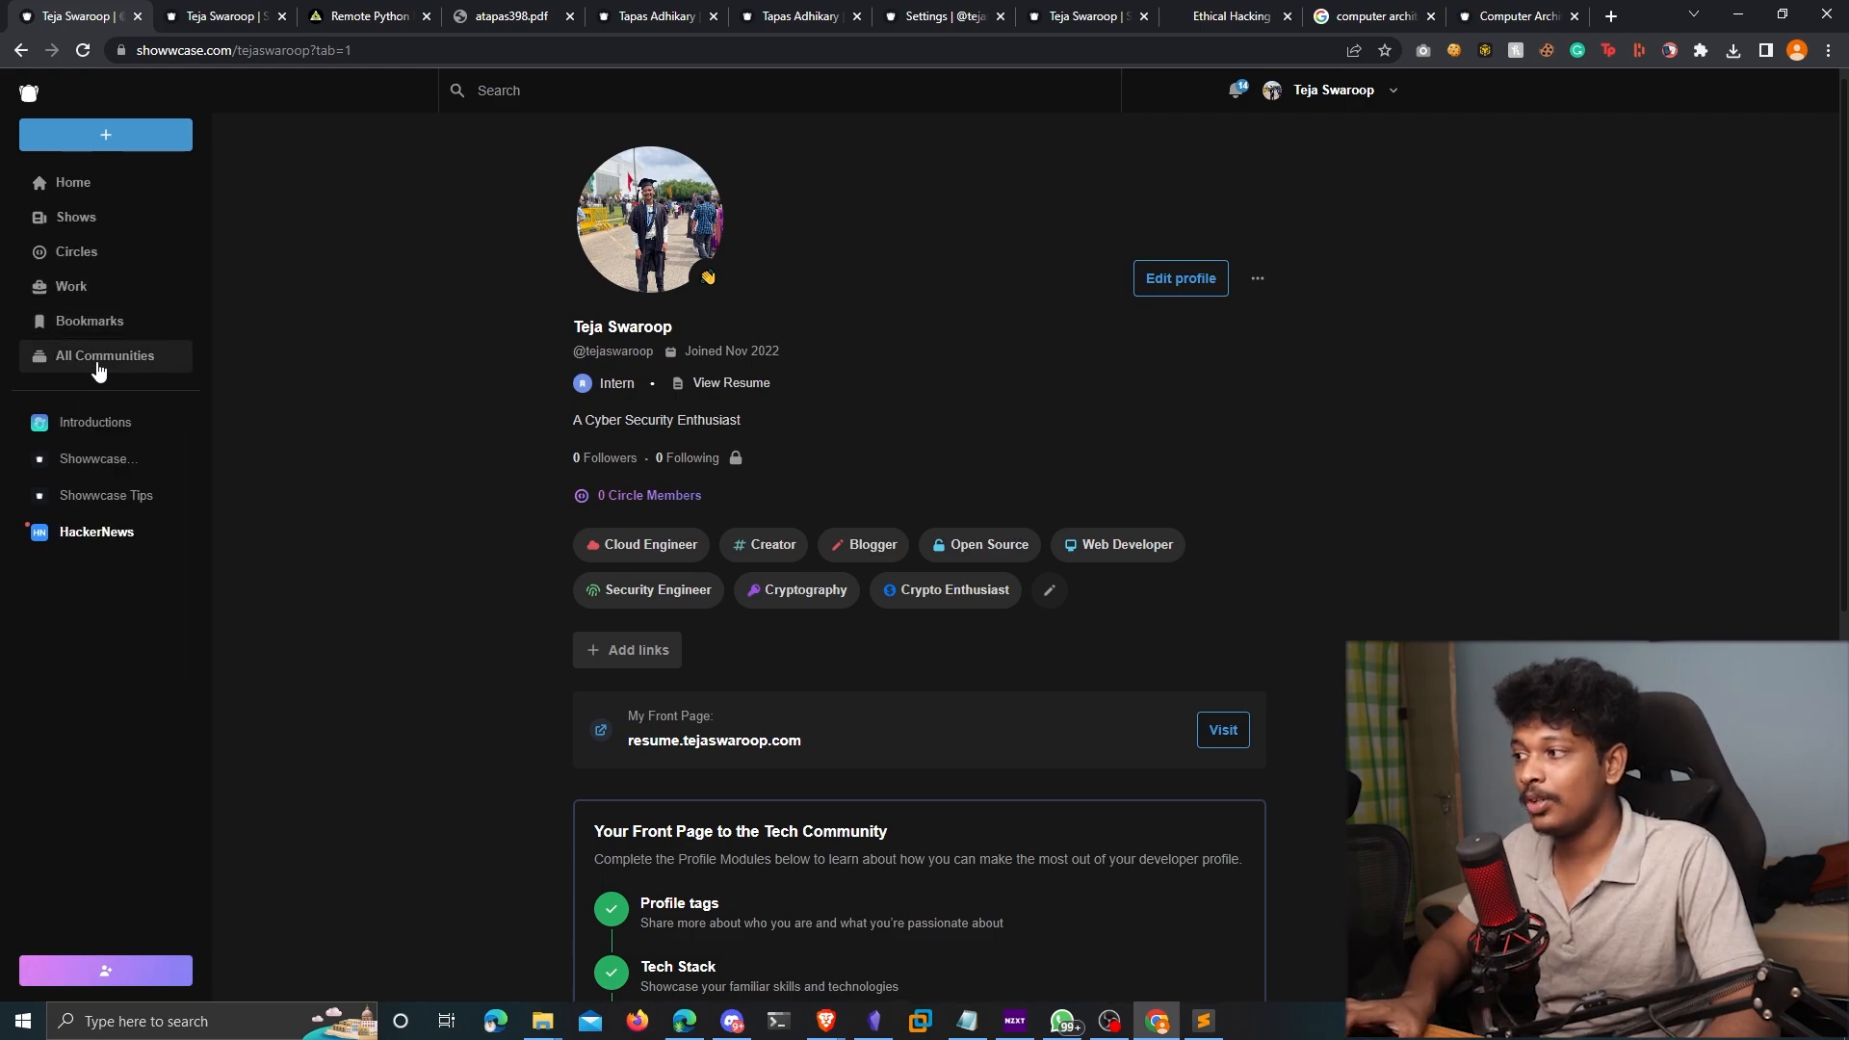
# Browse the All Communities directory of featured and most active groups like Introductions, HackerNews and React.JS
pyautogui.click(104, 355)
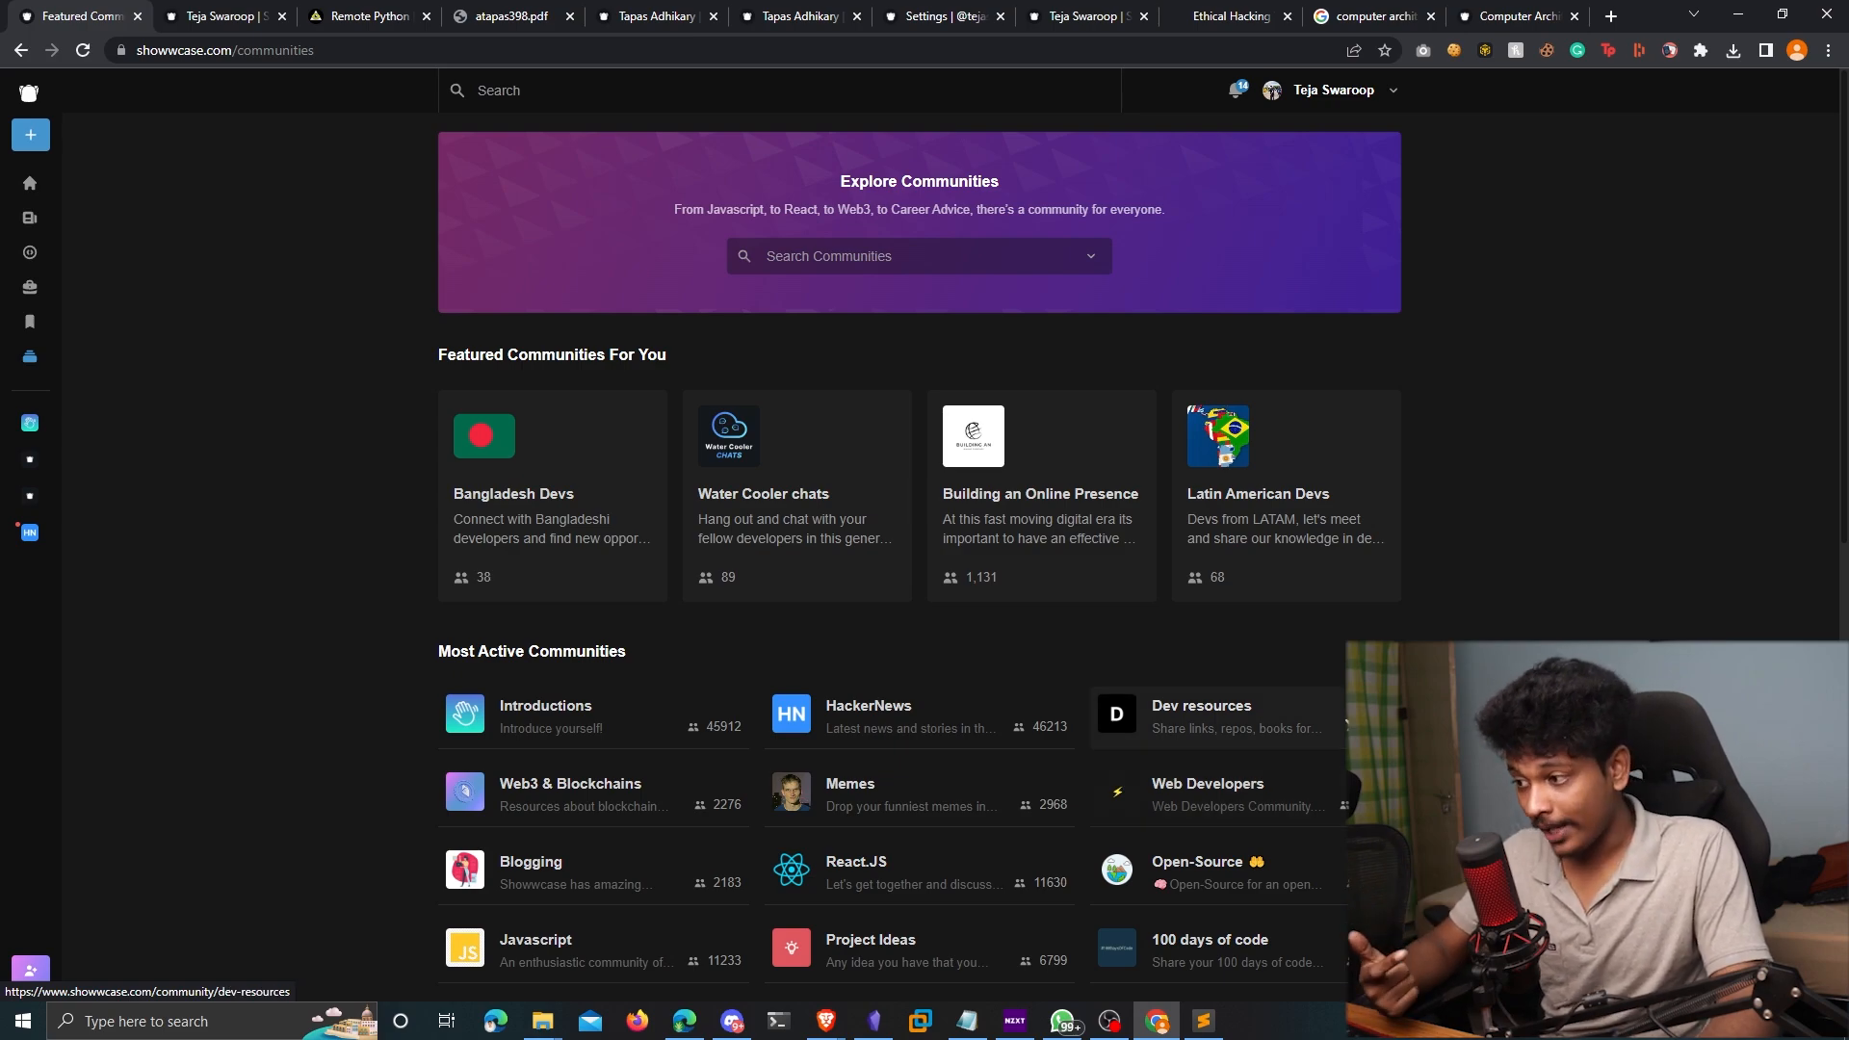
pyautogui.scroll(-3)
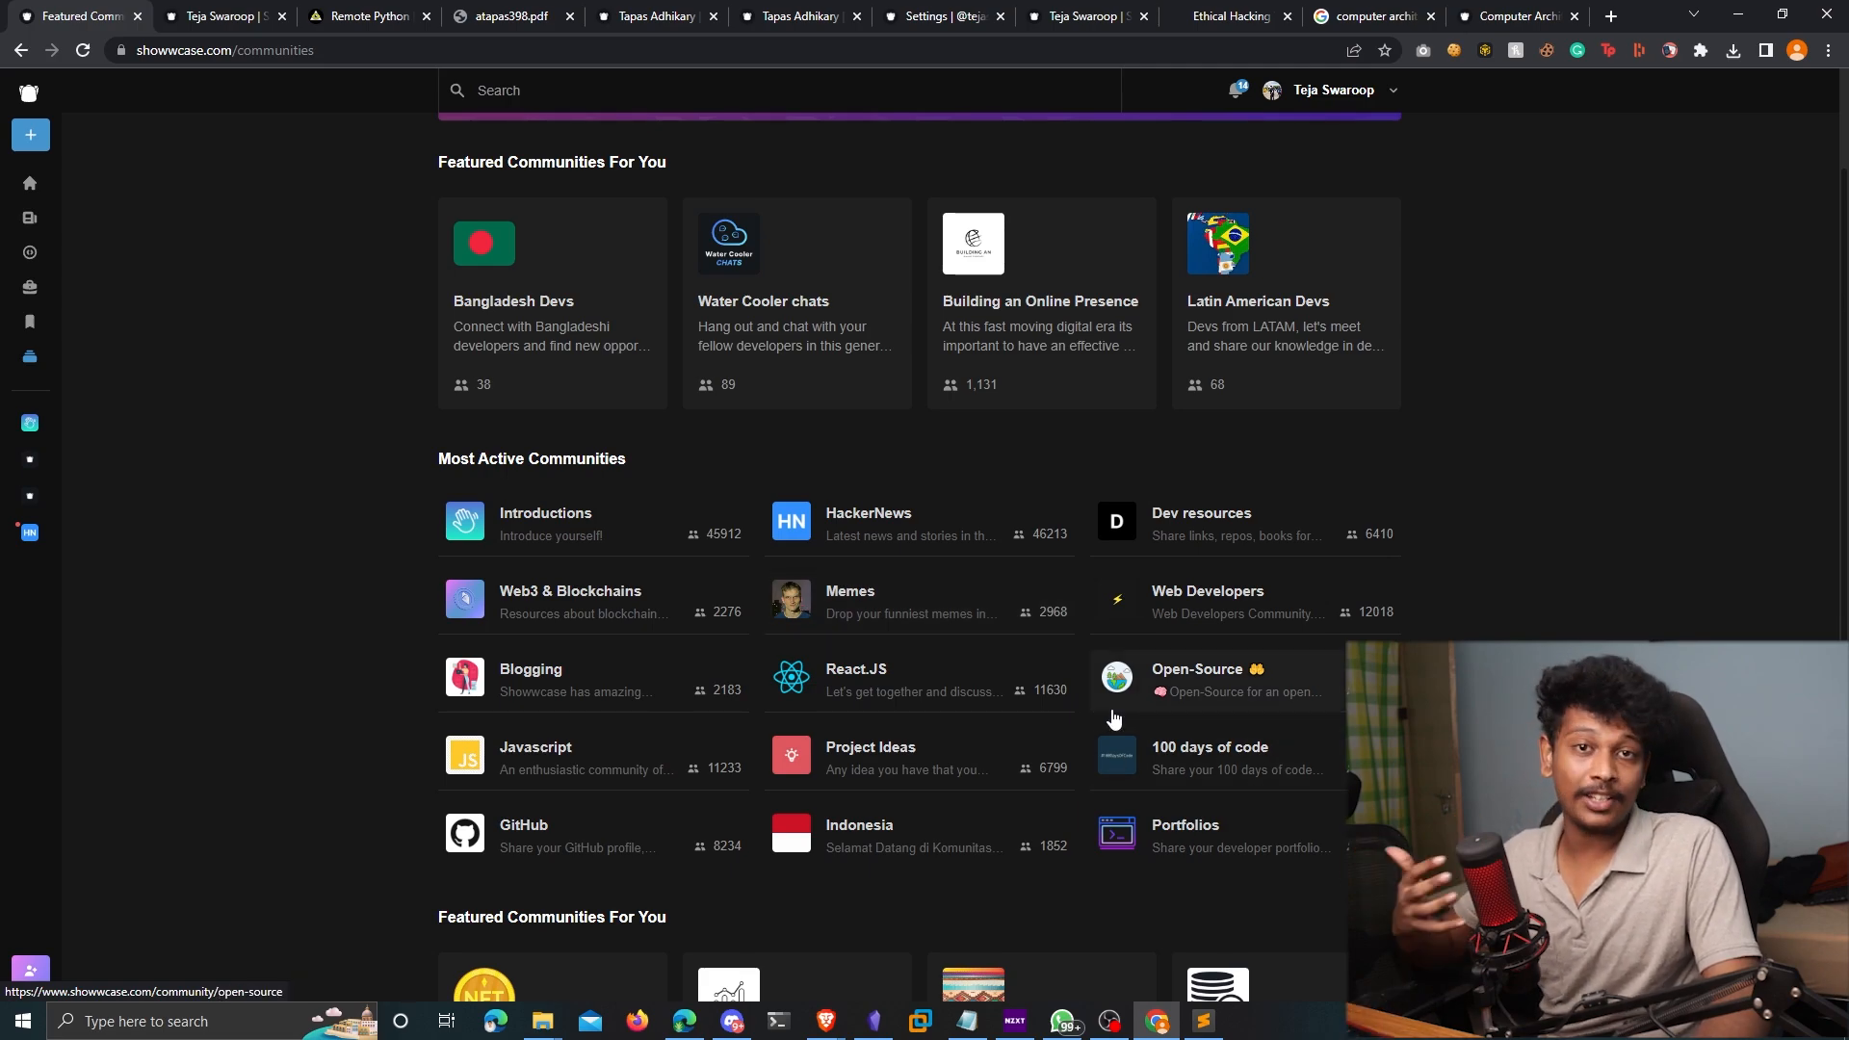
pyautogui.scroll(-3)
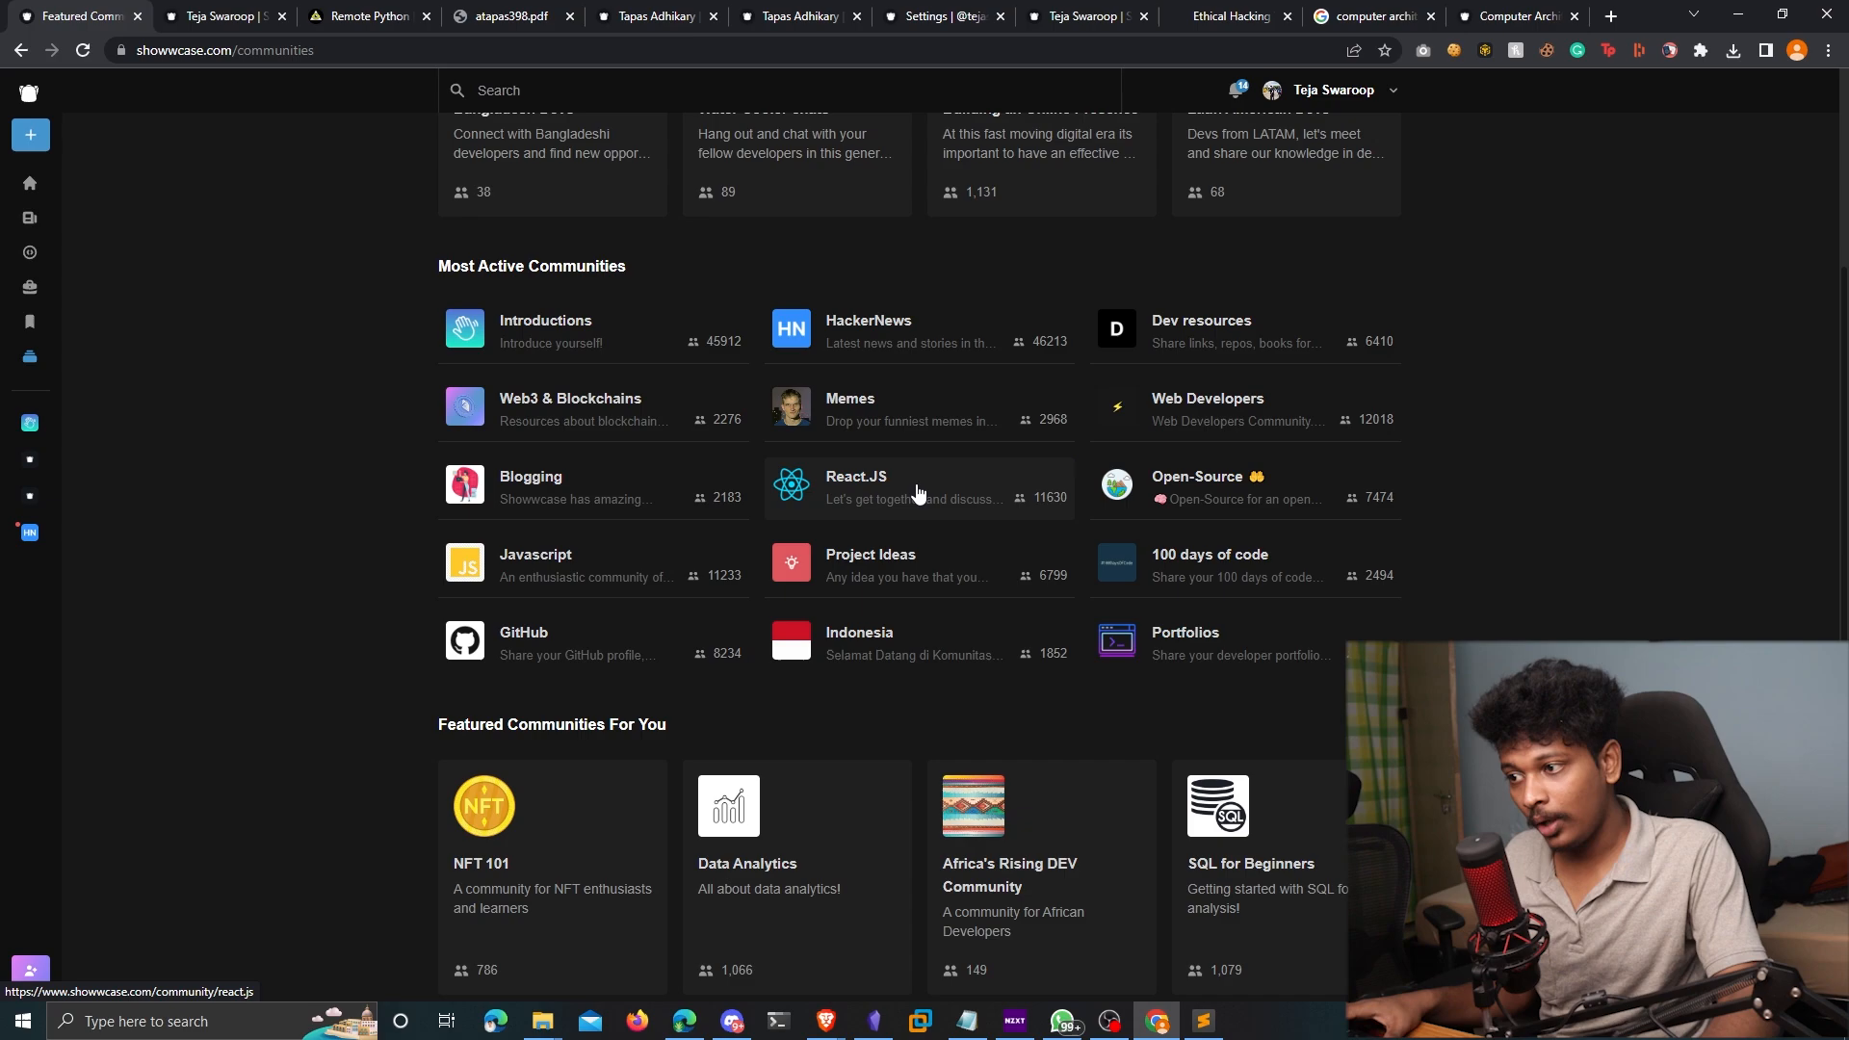
# Join the React.JS community from the Most Active Communities list
pyautogui.click(855, 477)
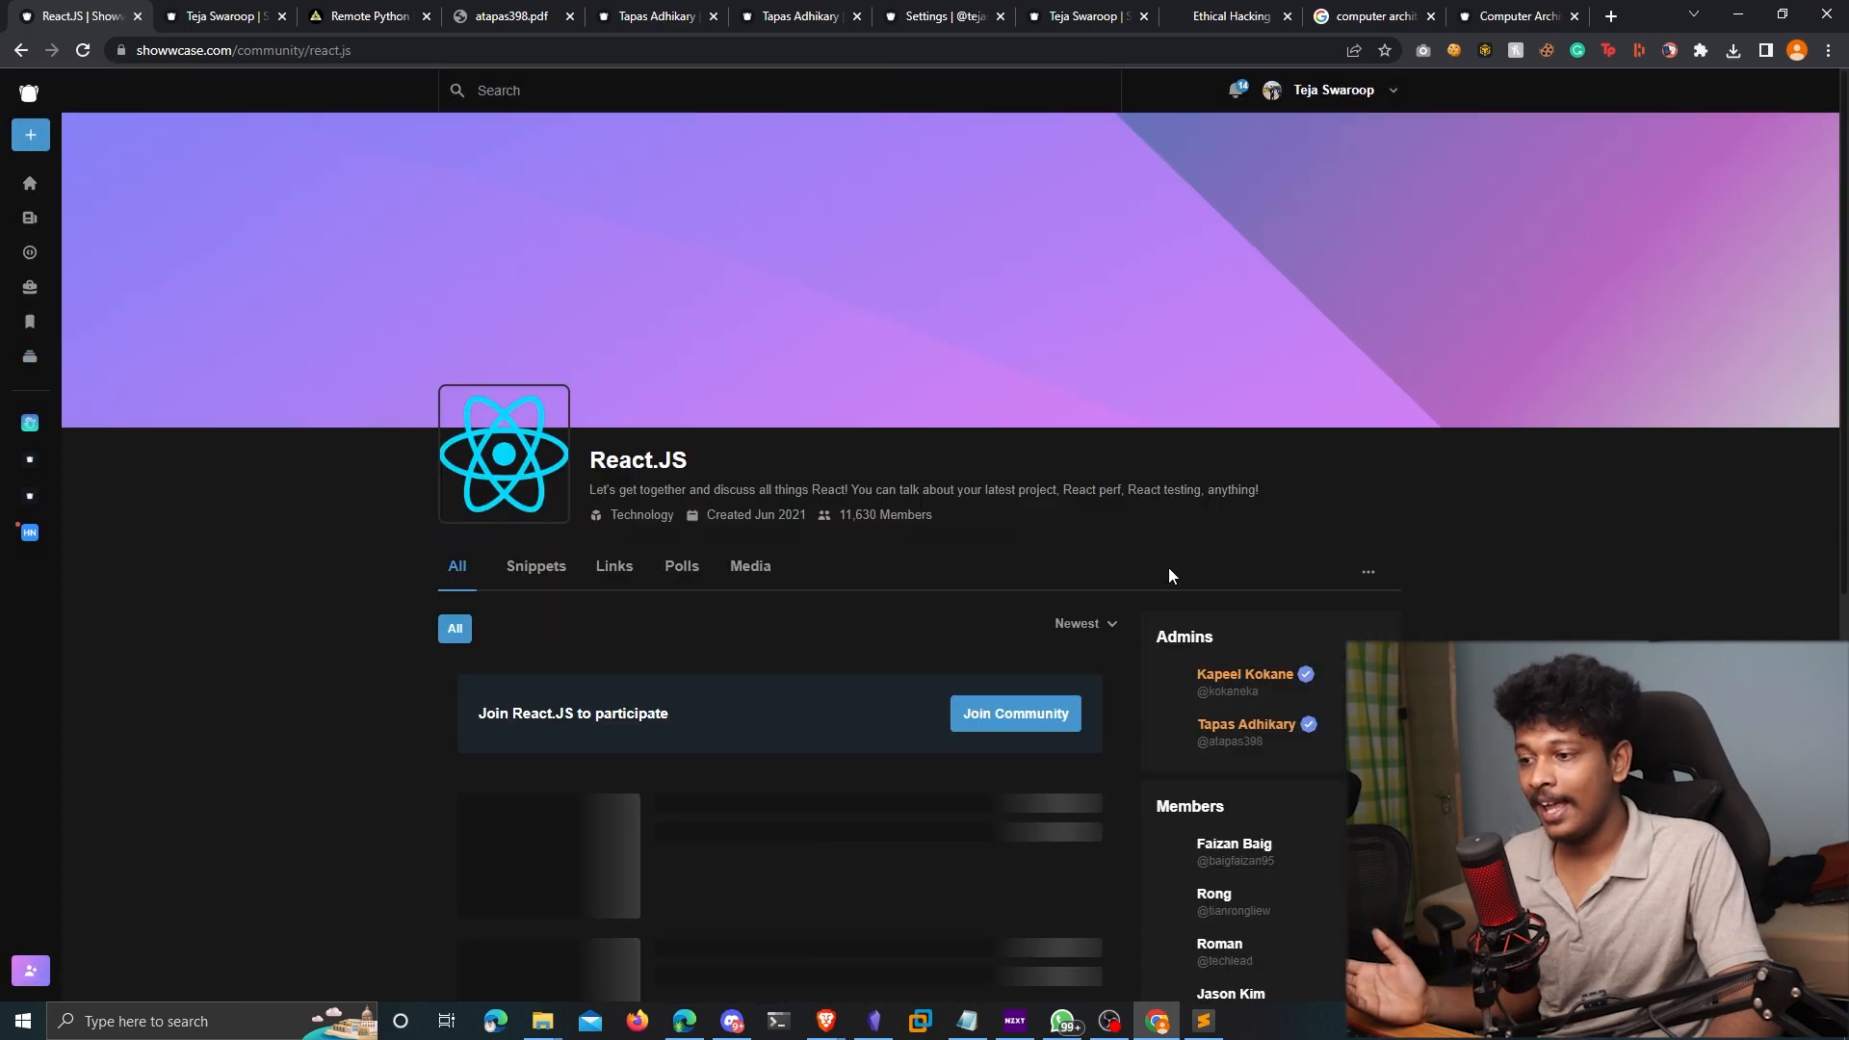
pyautogui.click(1013, 714)
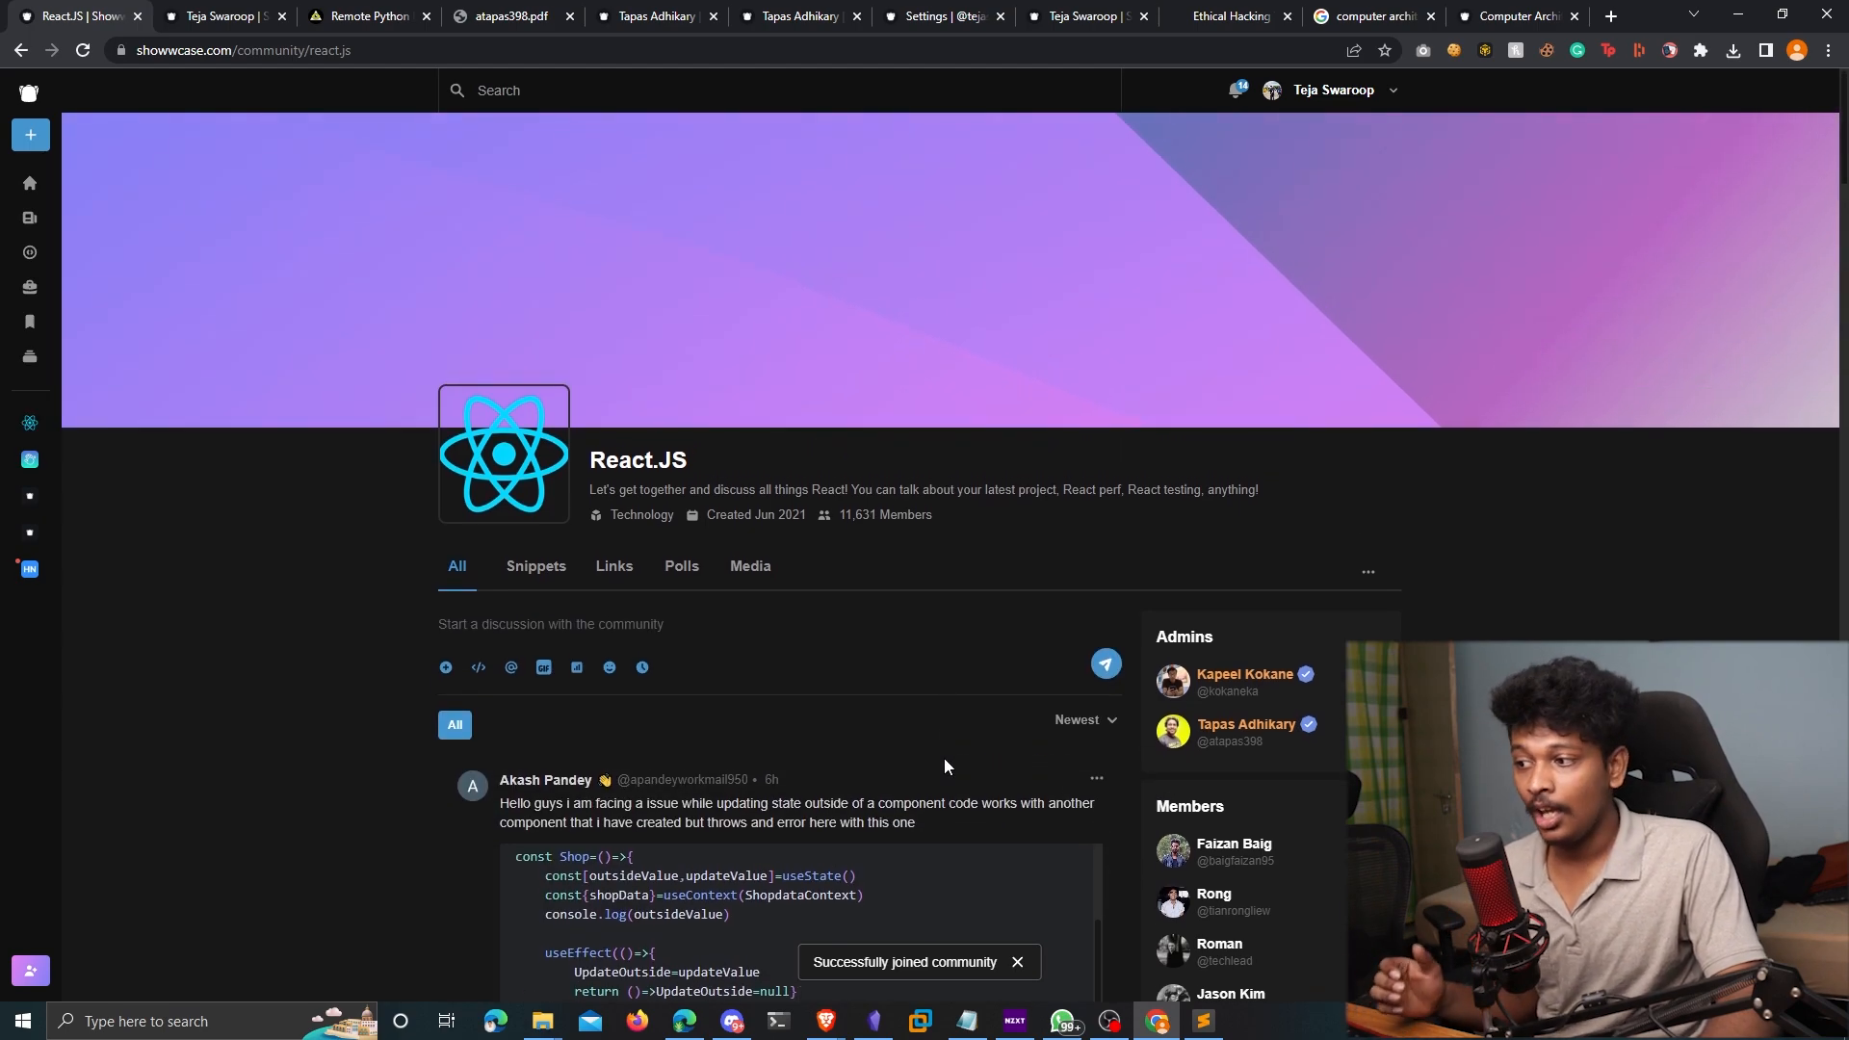
pyautogui.scroll(-3)
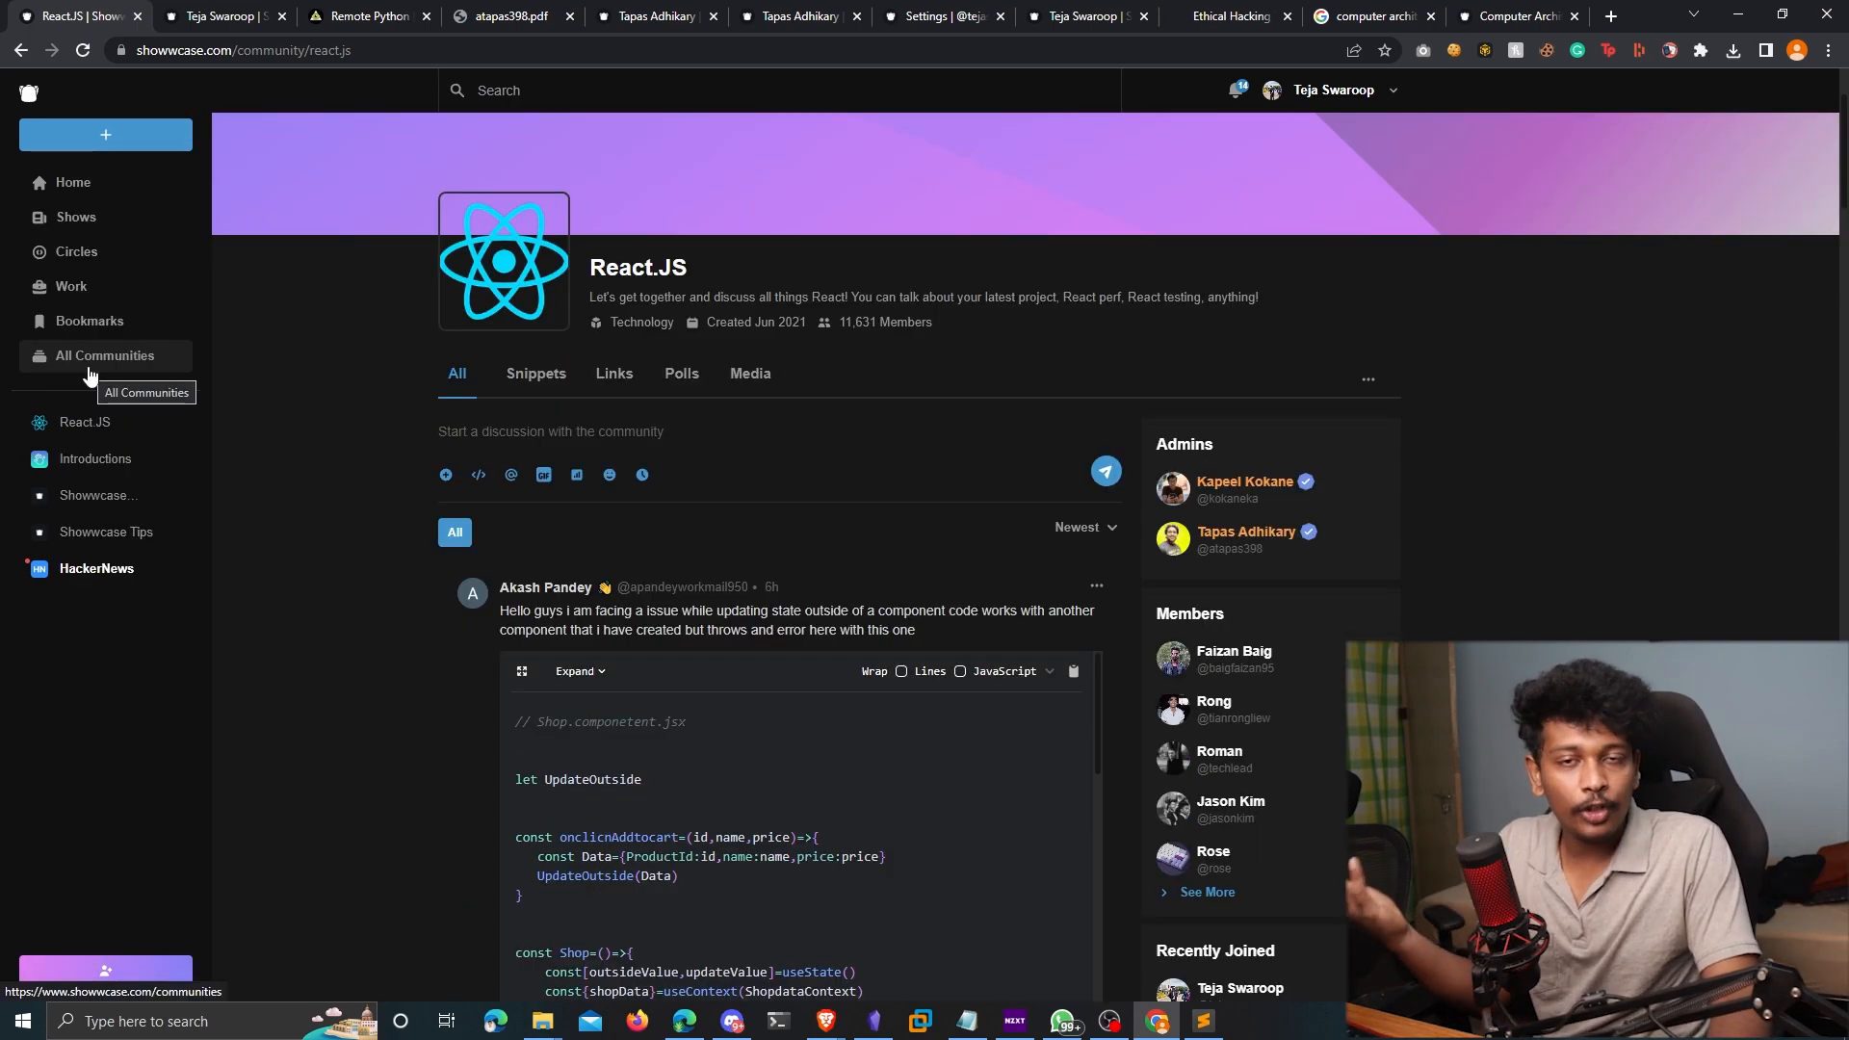
# Return to All Communities and bring up the + create menu
pyautogui.click(104, 356)
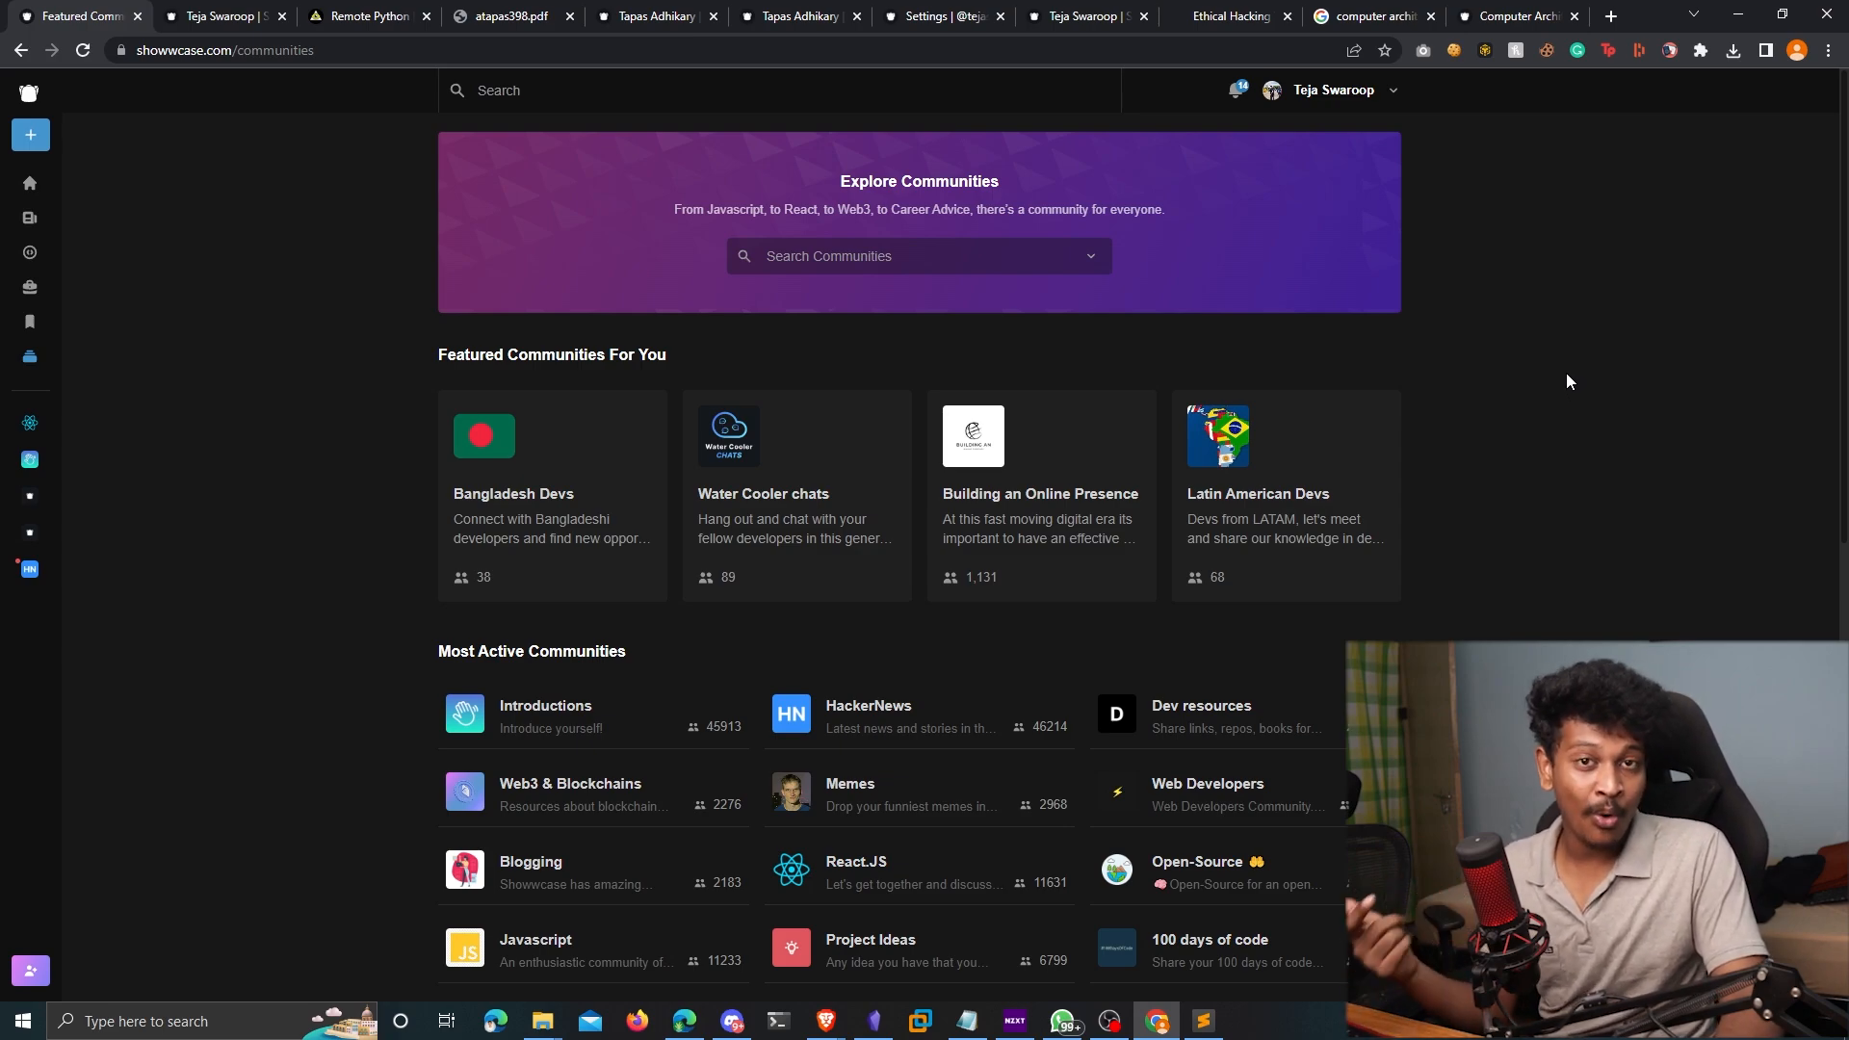
pyautogui.moveTo(1550, 404)
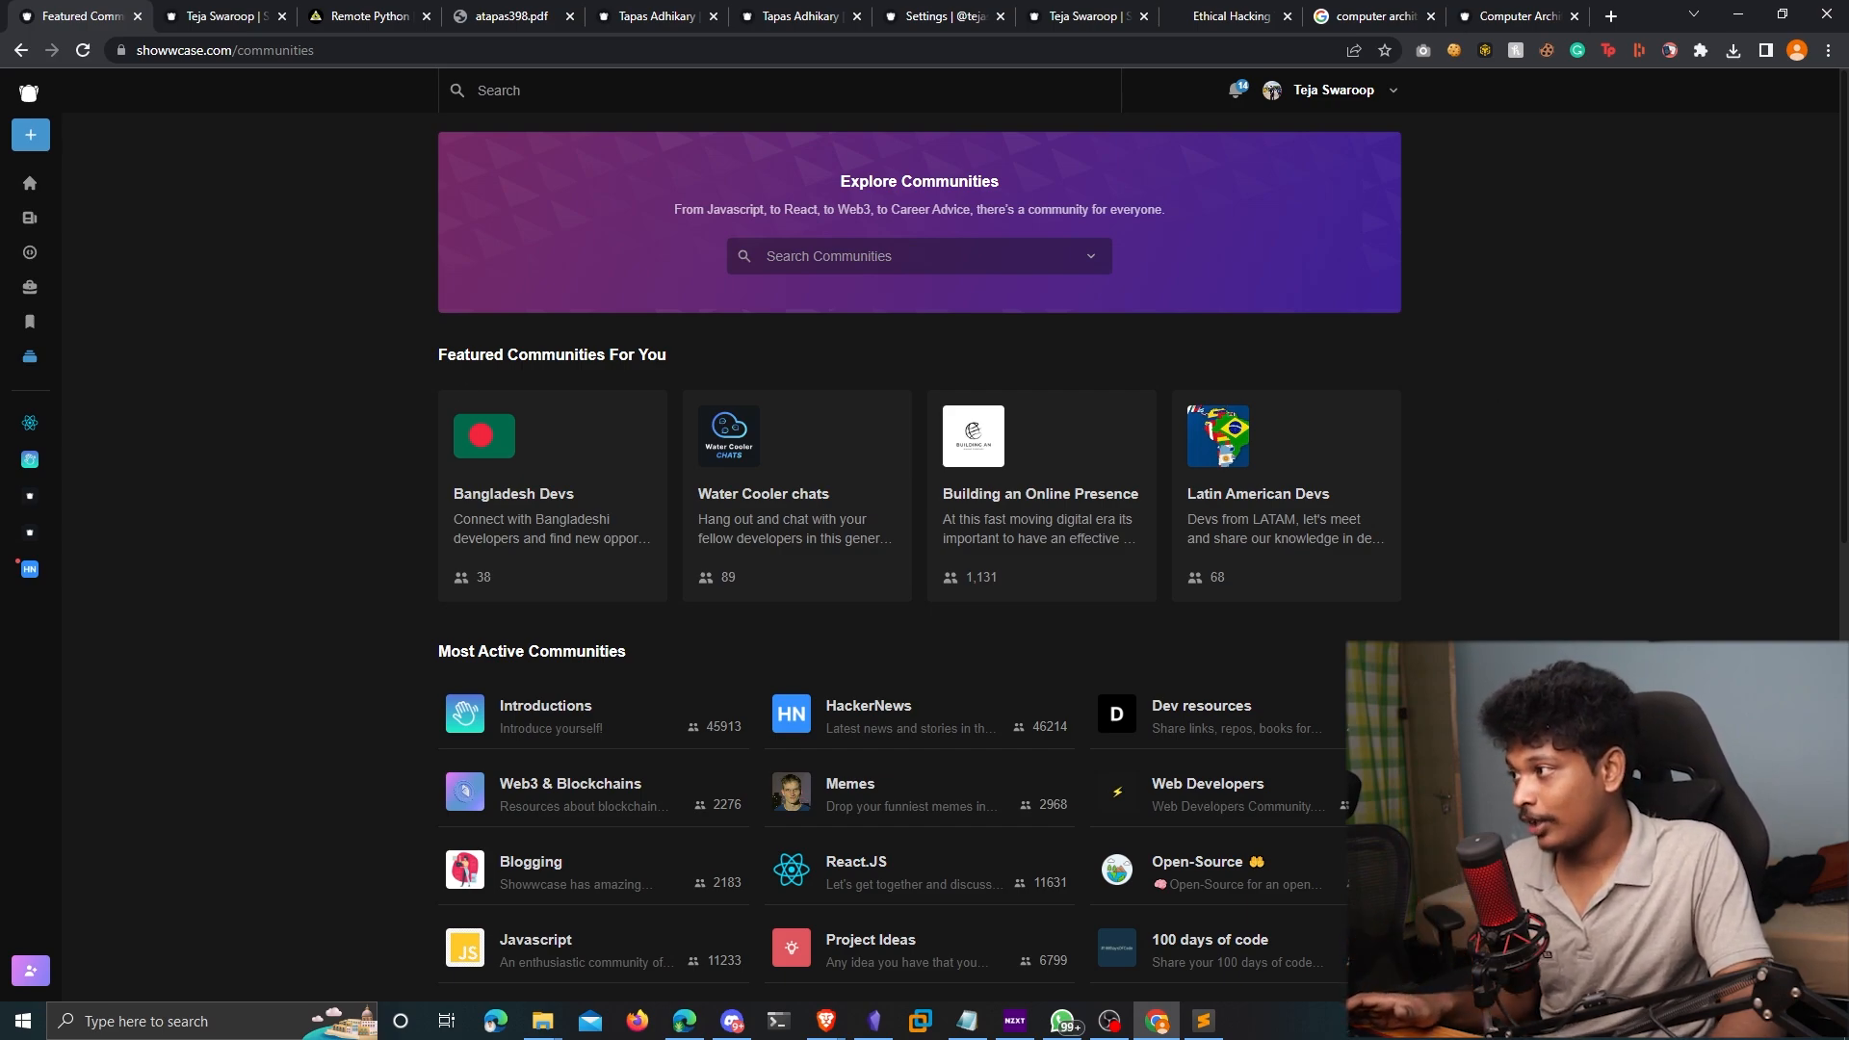
pyautogui.click(30, 135)
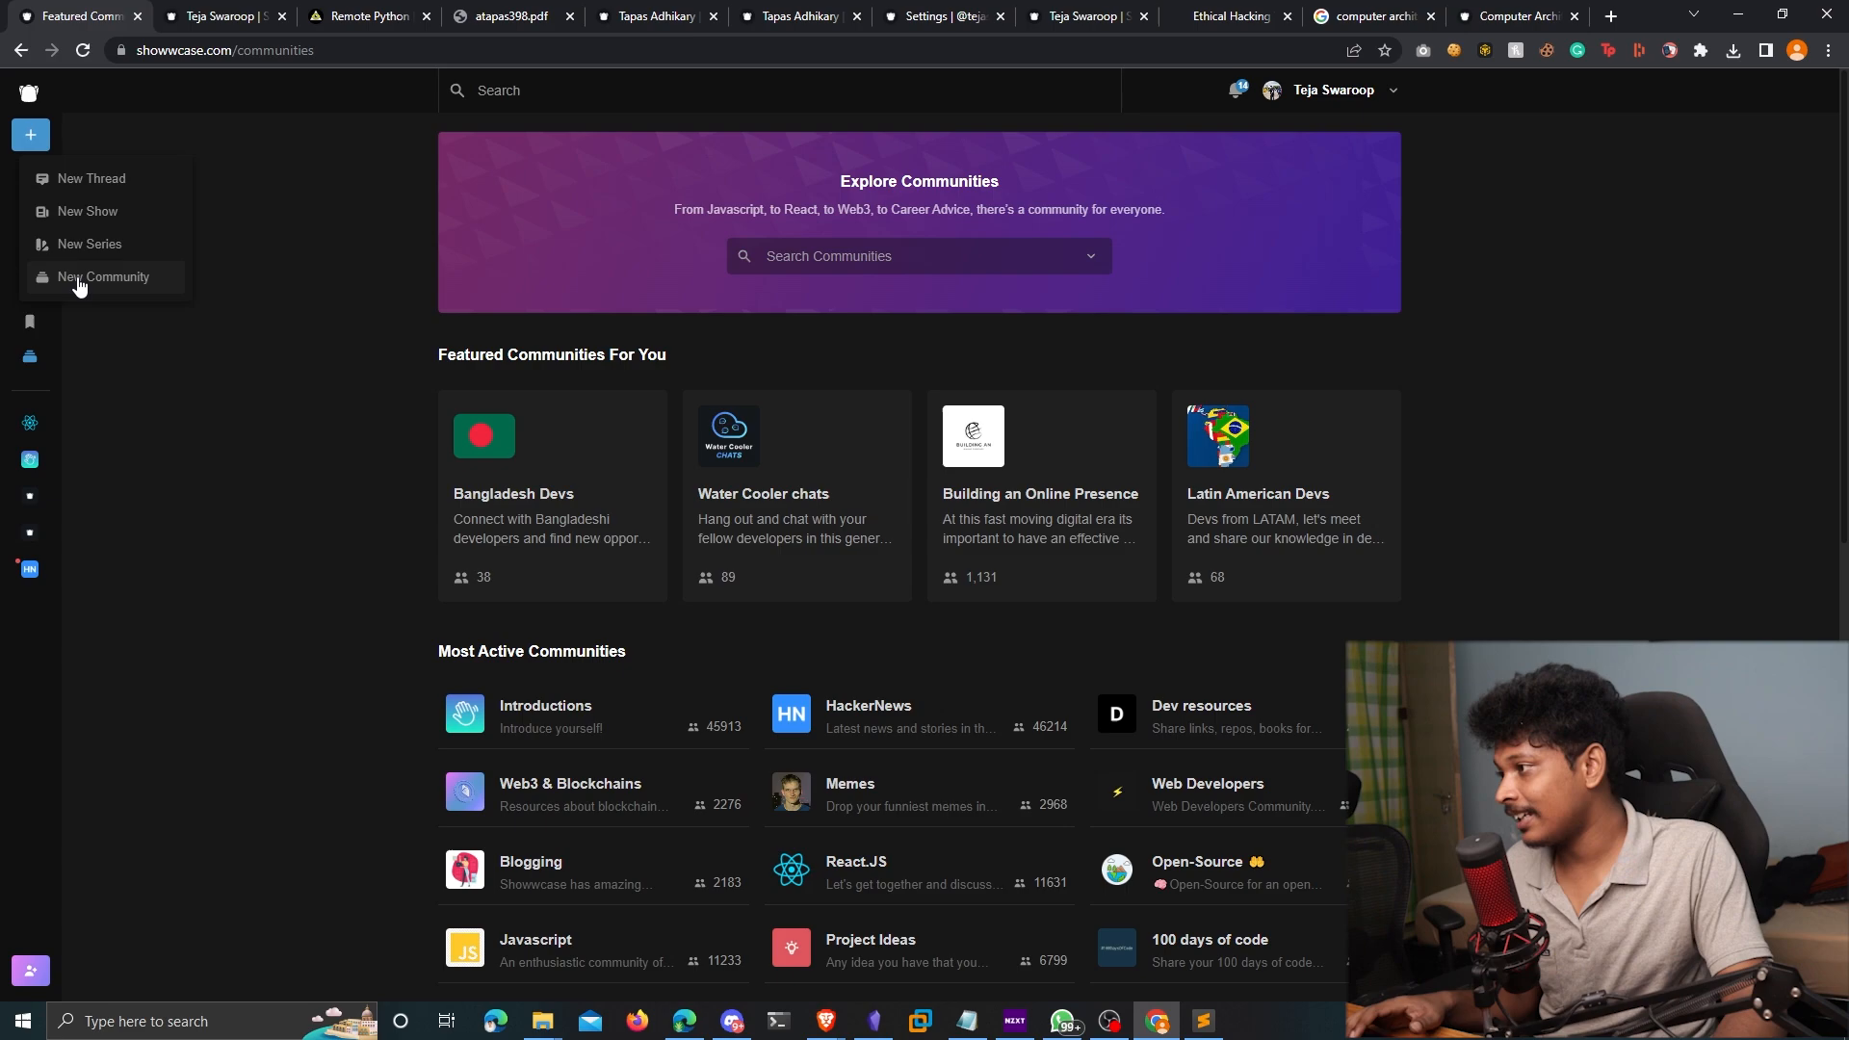
# Start a New Community with its category set to Introductions
pyautogui.click(104, 277)
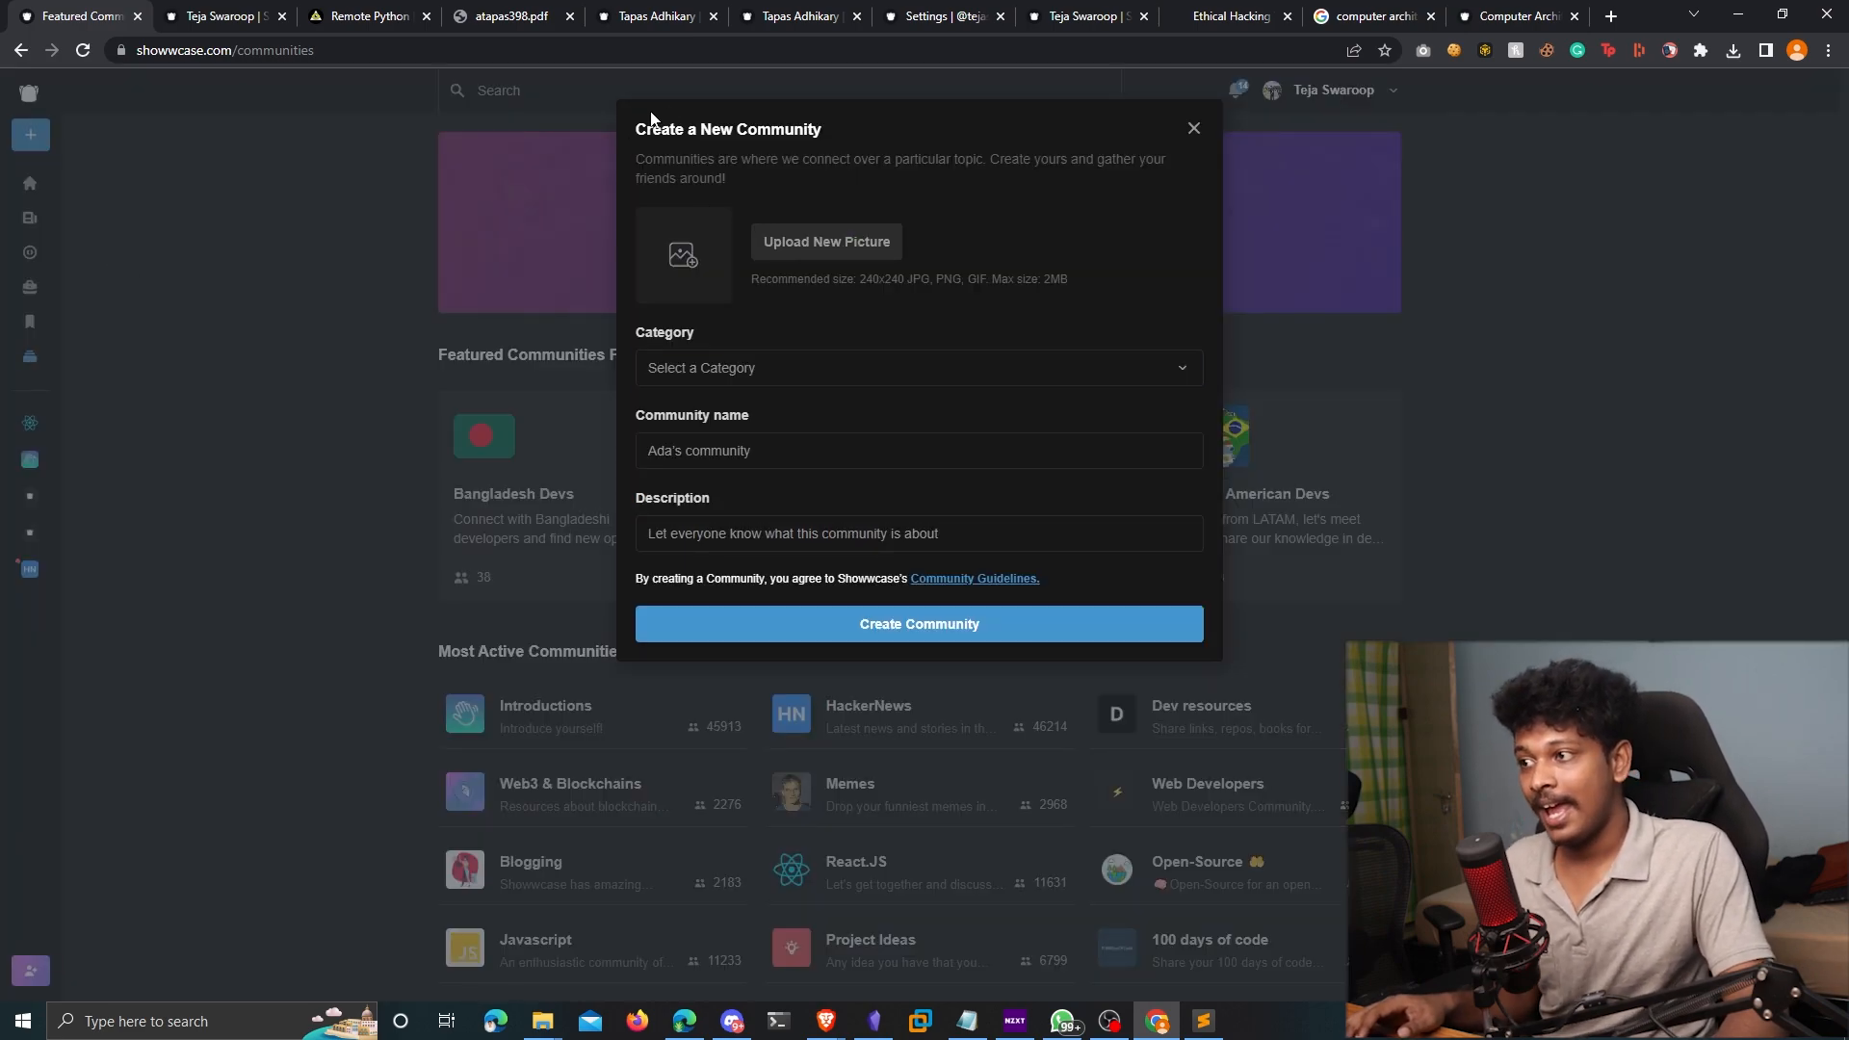
pyautogui.click(918, 367)
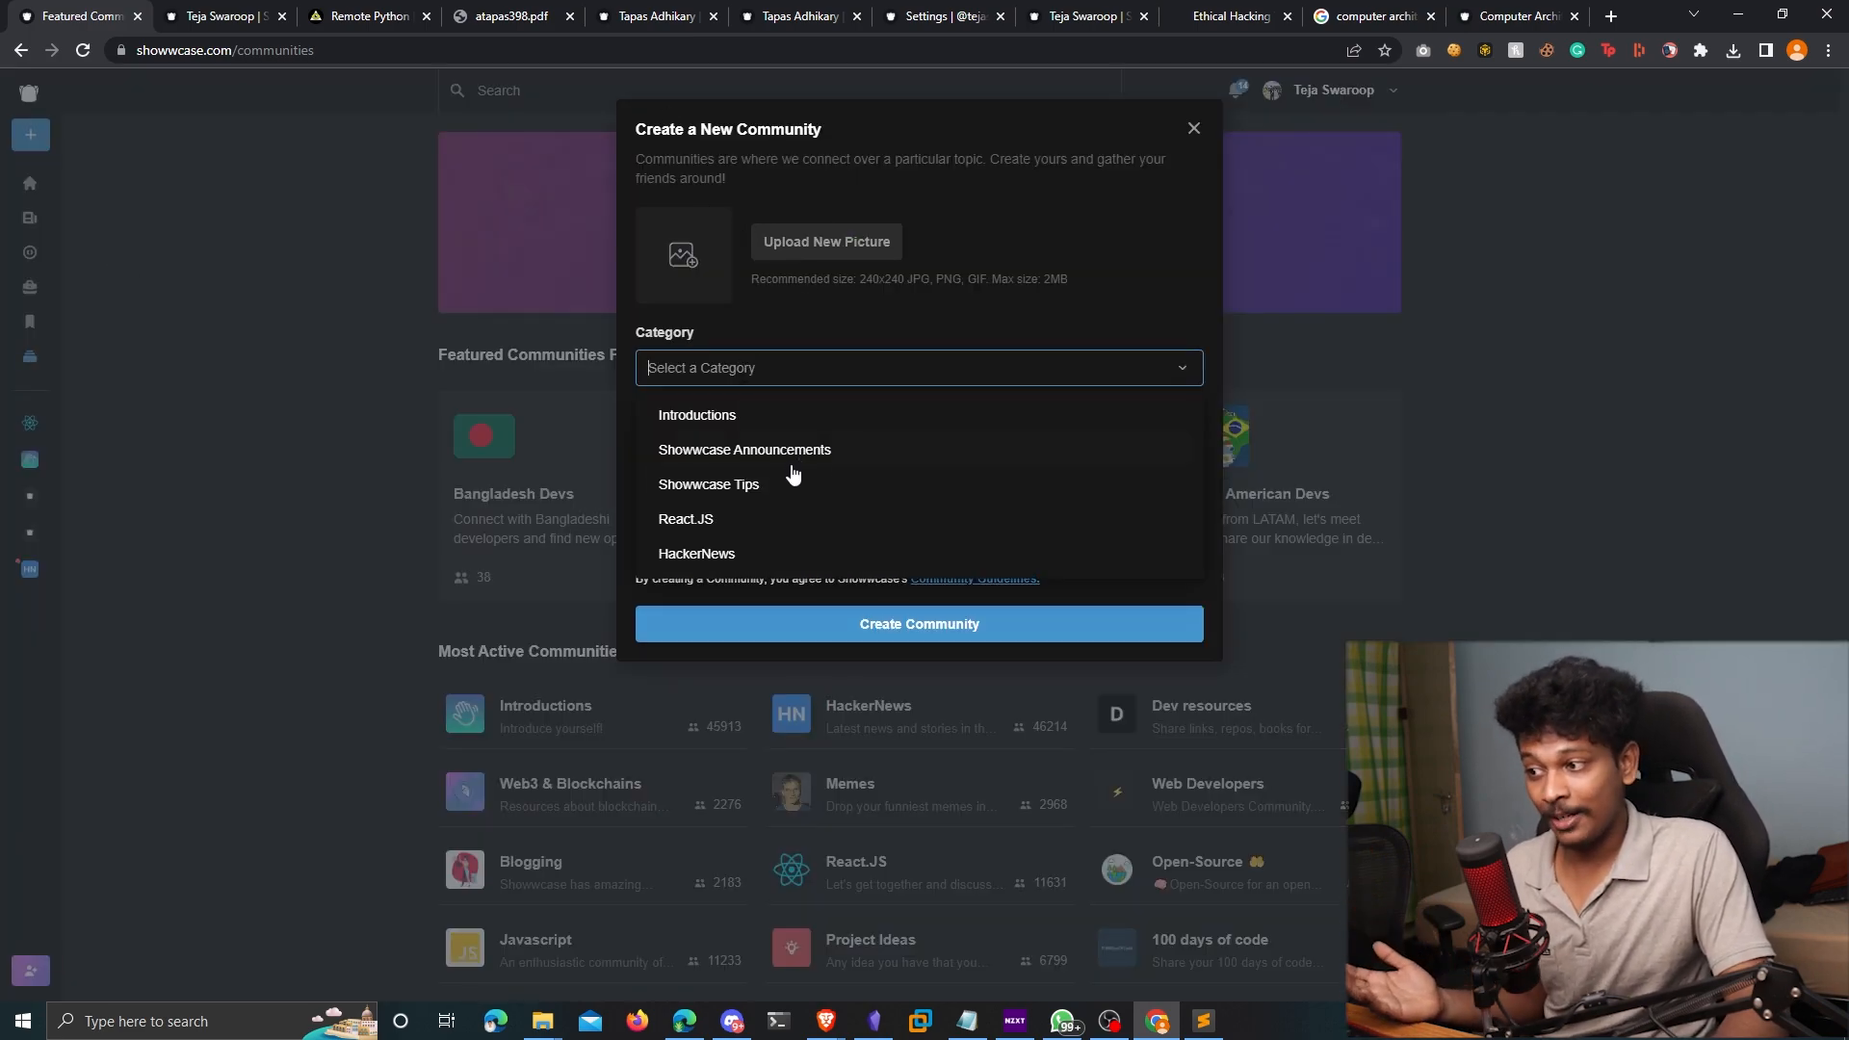
pyautogui.click(697, 415)
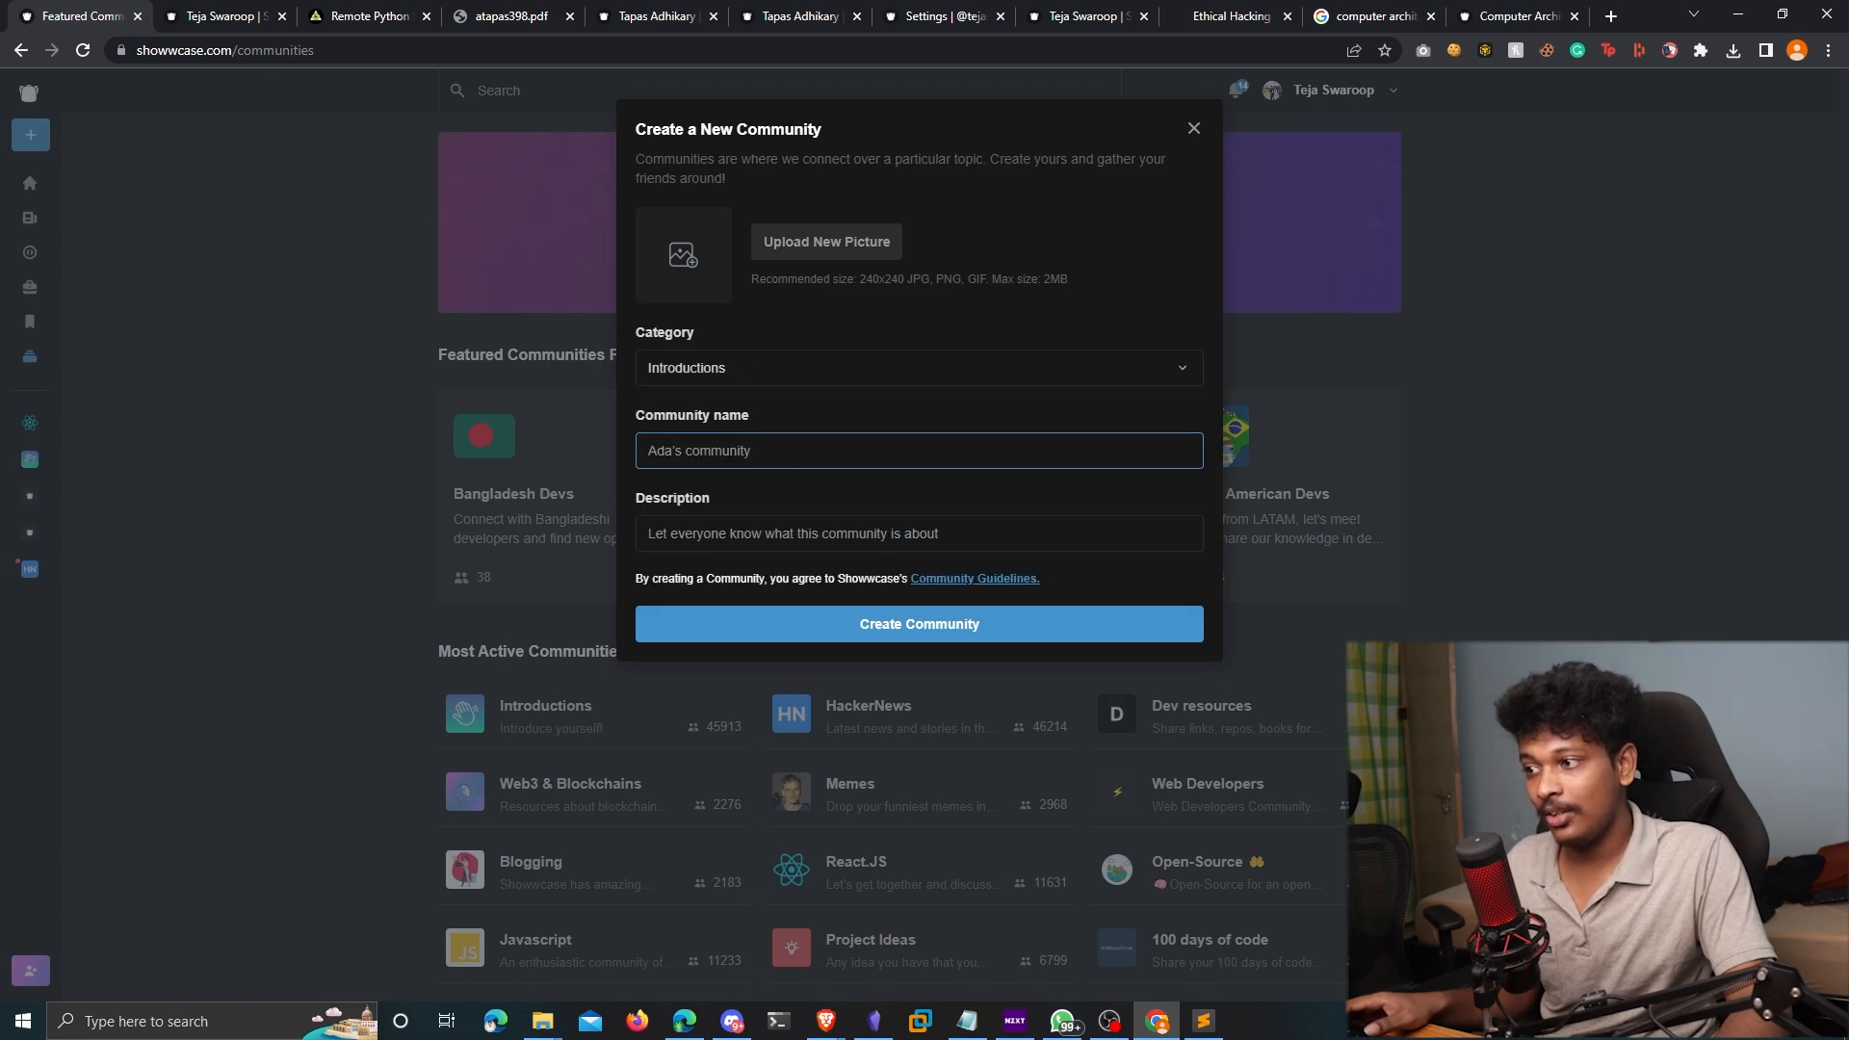